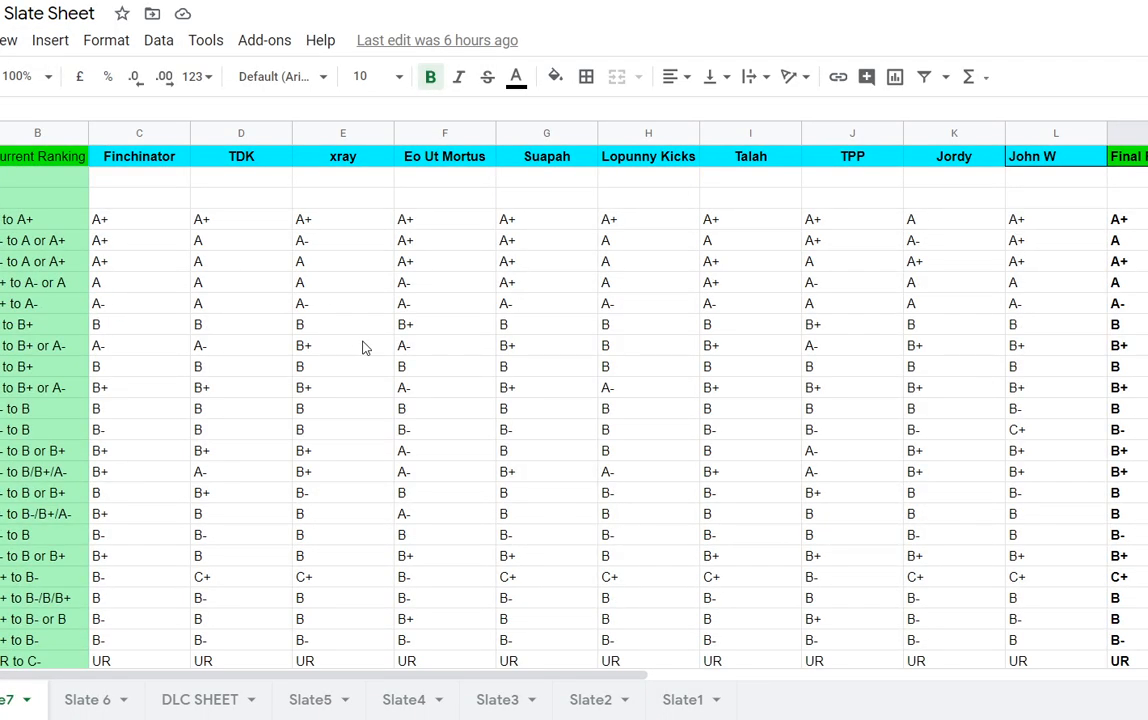
Step: Write that Volcarona is a great option in the current metagame thanks to its varied assortment of Quiver Dance variants
scroll("down", 3)
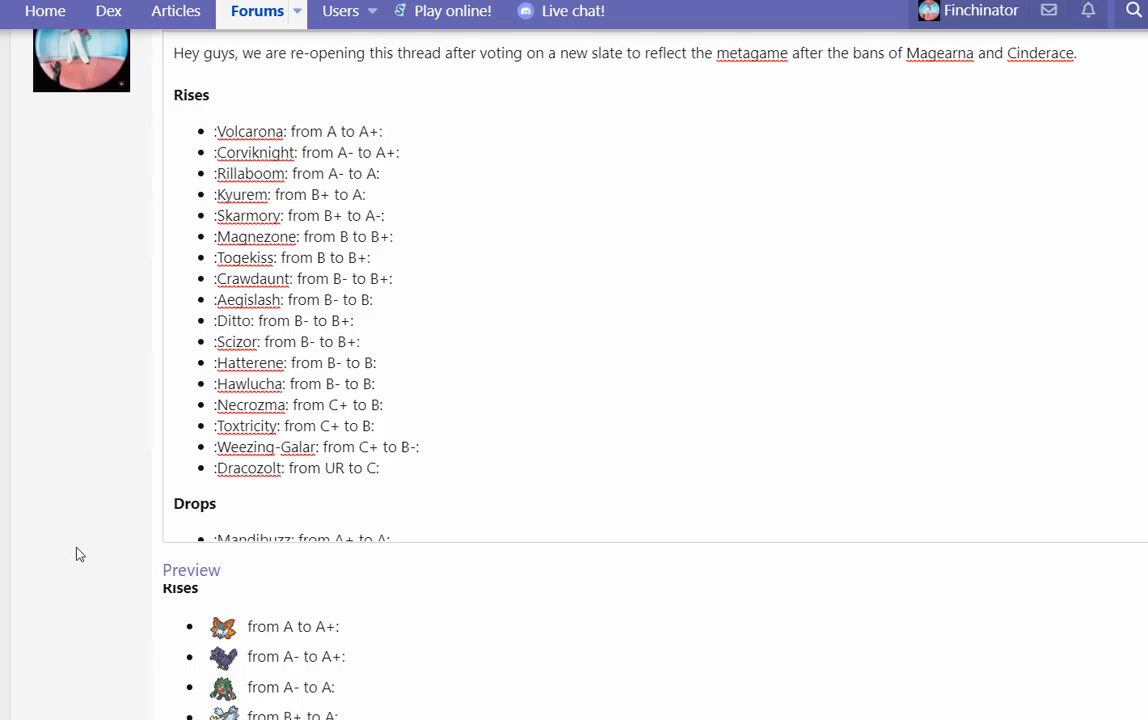
scroll("down", 3)
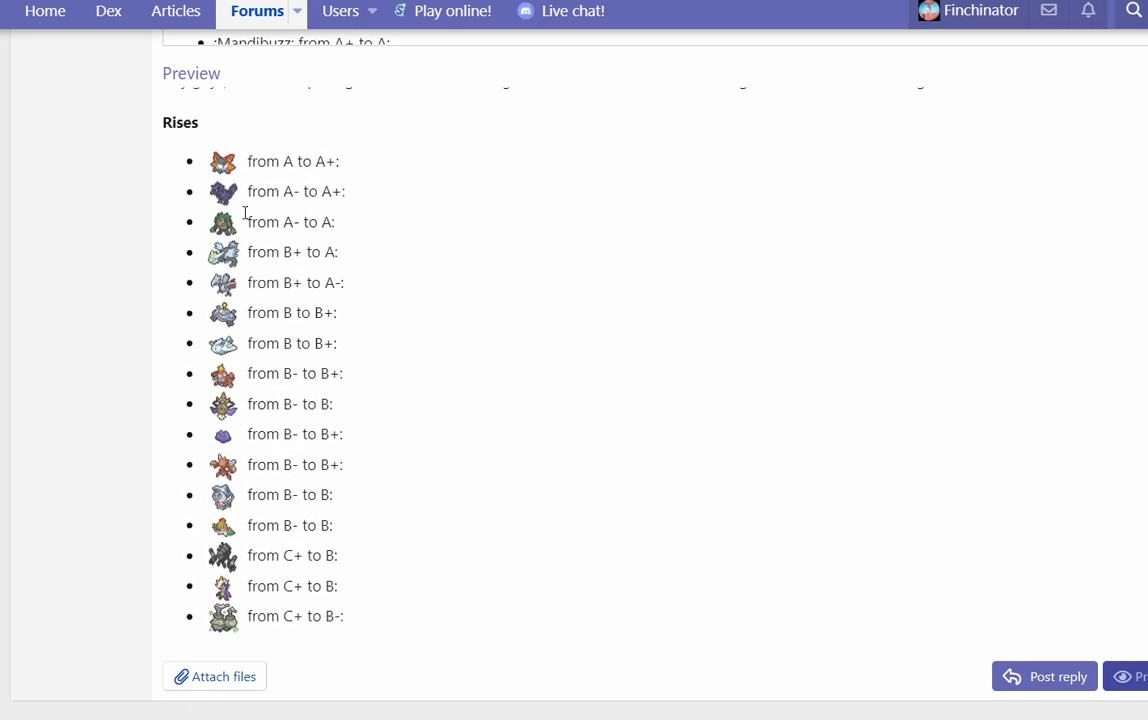
scroll("down", 3)
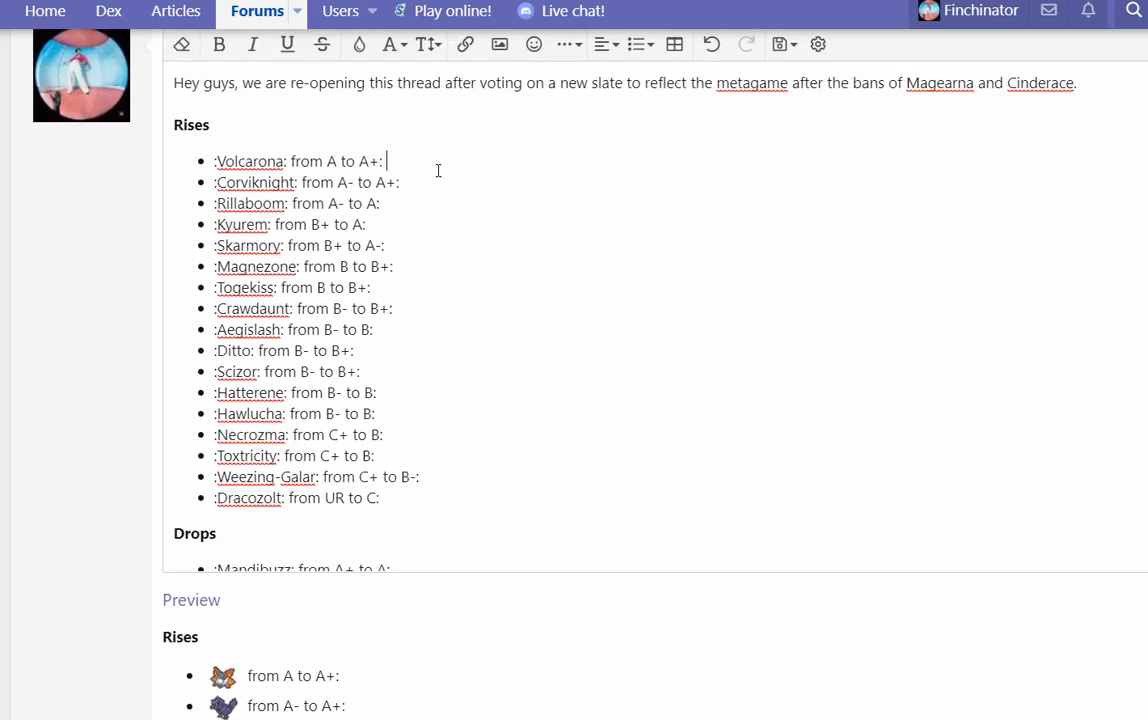
type("Volcarona proved itself a g")
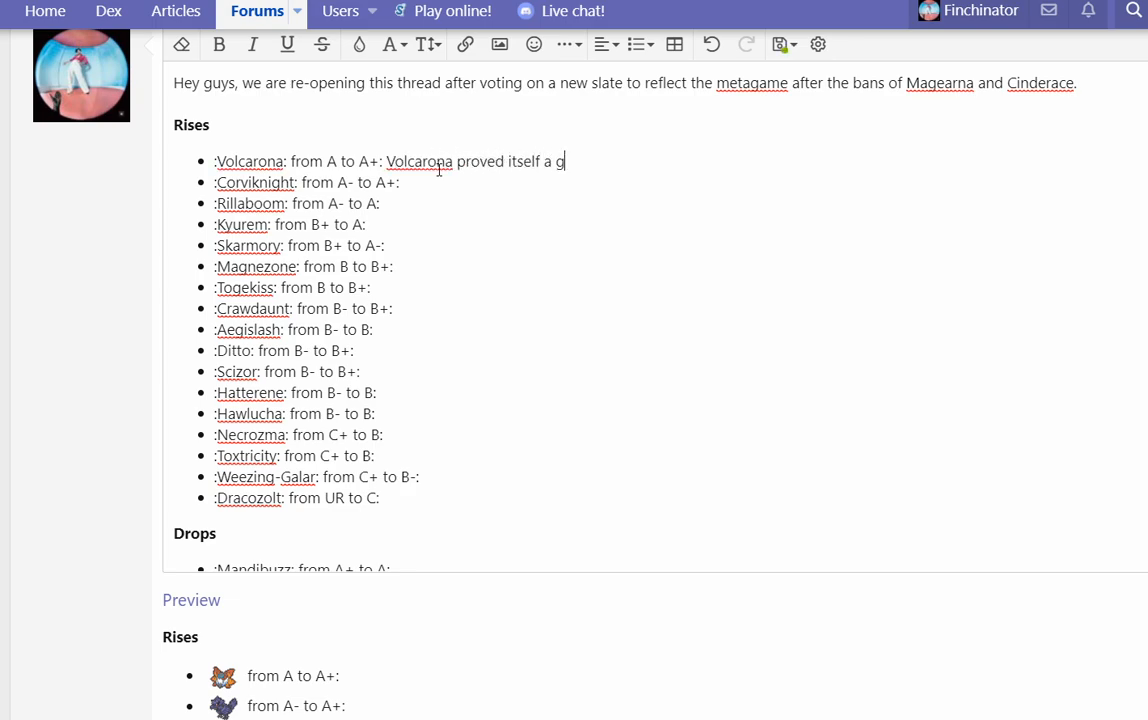
type("reat option in the cu")
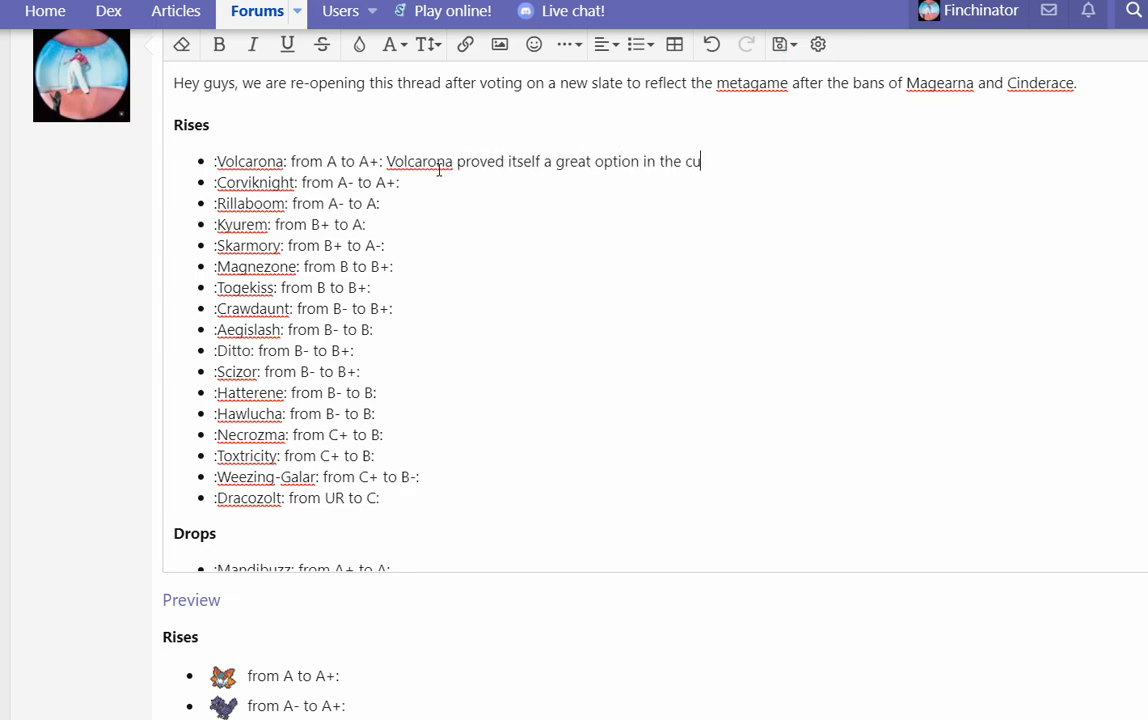
type("rrent metagame due to its ability to defeat potential checks and counters with a")
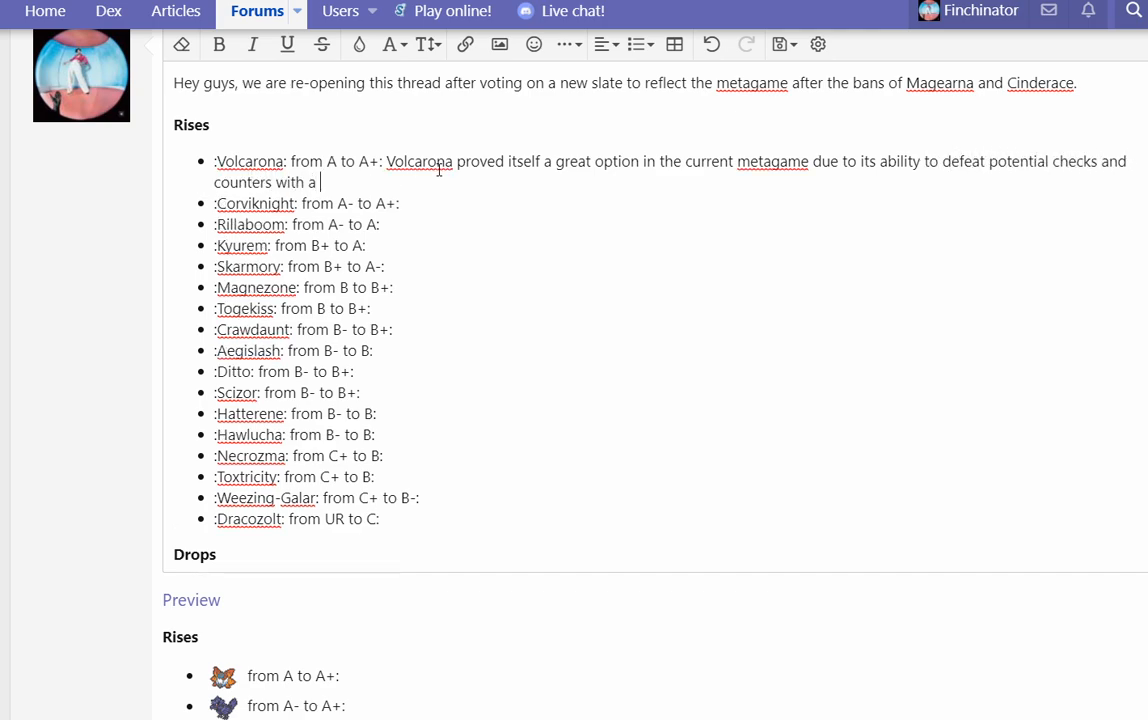
type("varied assortment of Quiver Dance va")
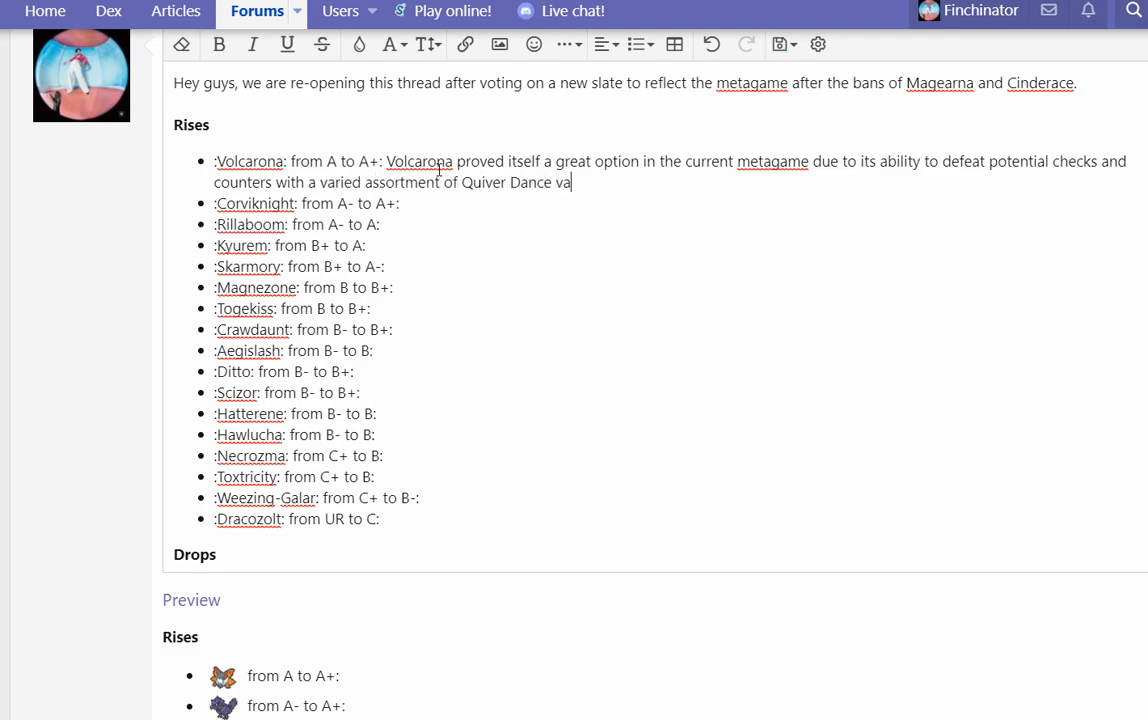
type("riants.")
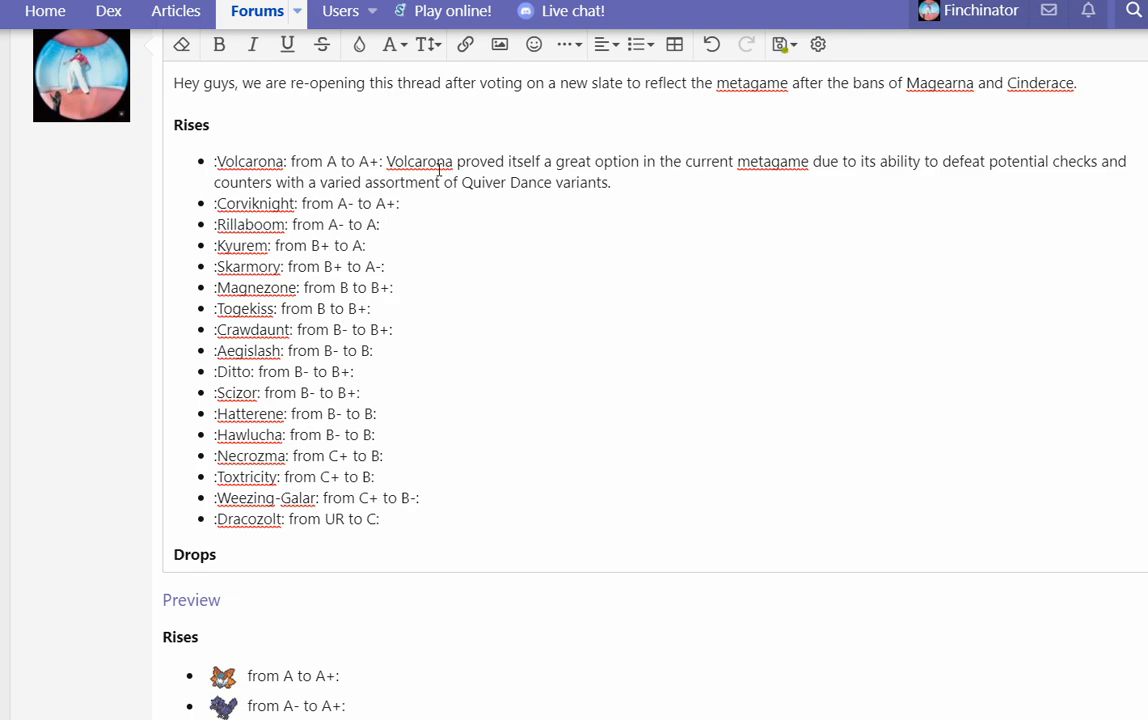
left_click(612, 180)
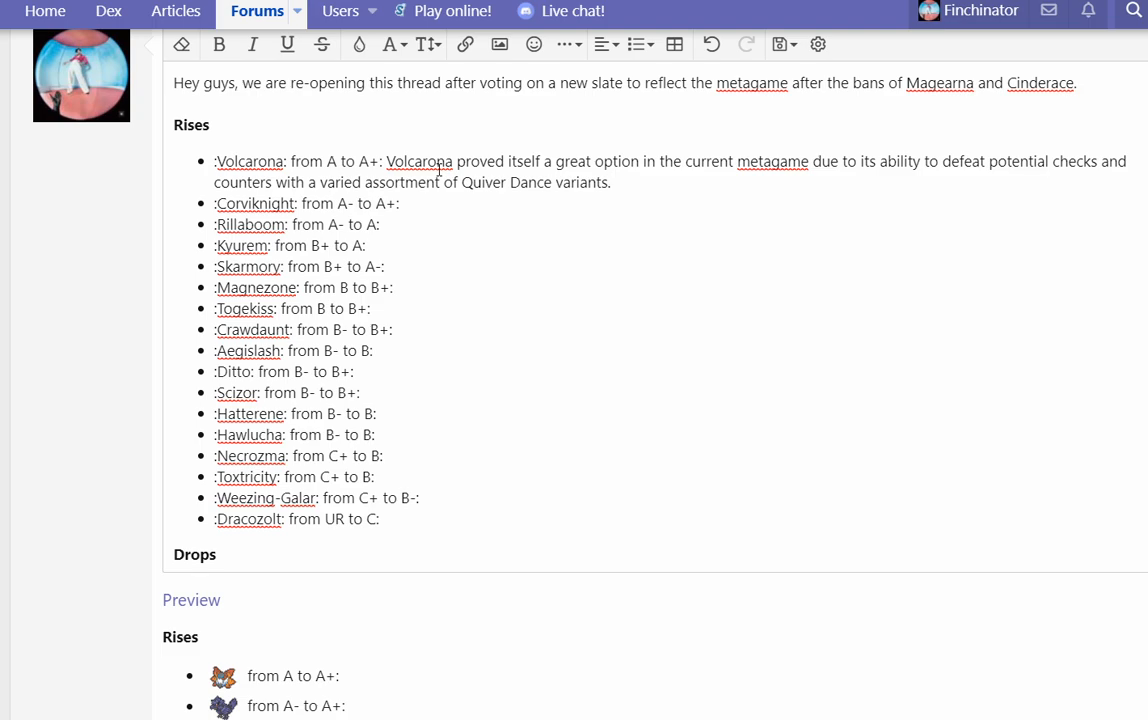
Step: Add that Volcarona's understated versatility lets it get around its normal stops
left_click(614, 182)
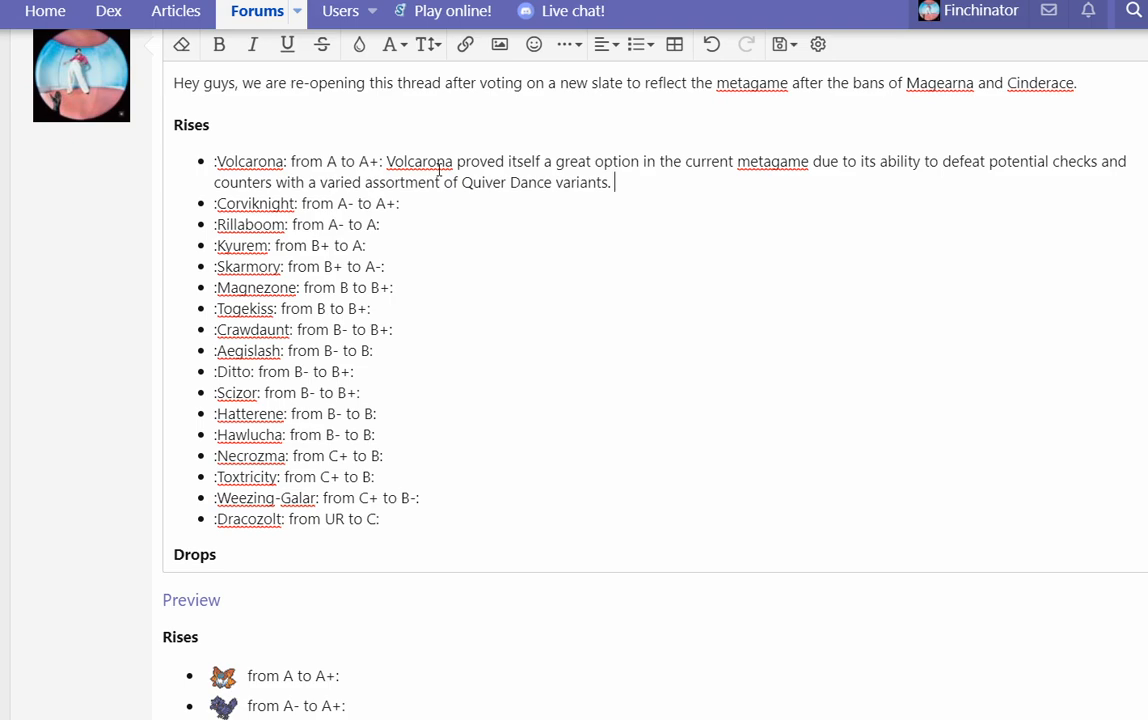
type("This")
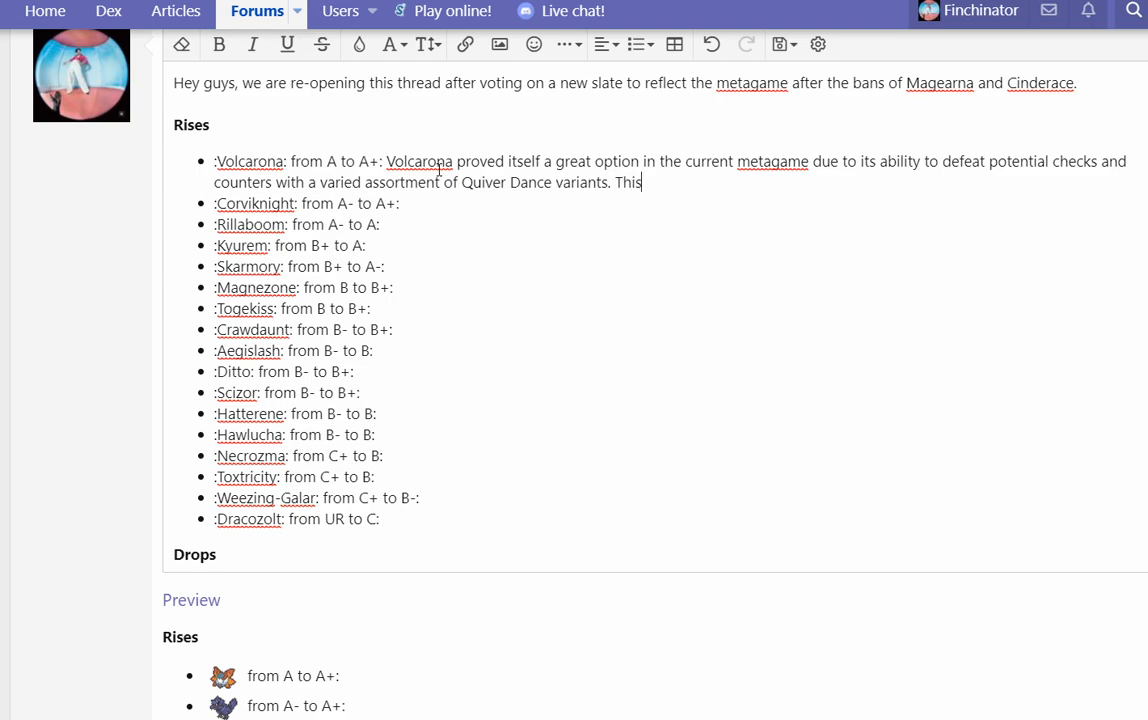
type("underspoken ve")
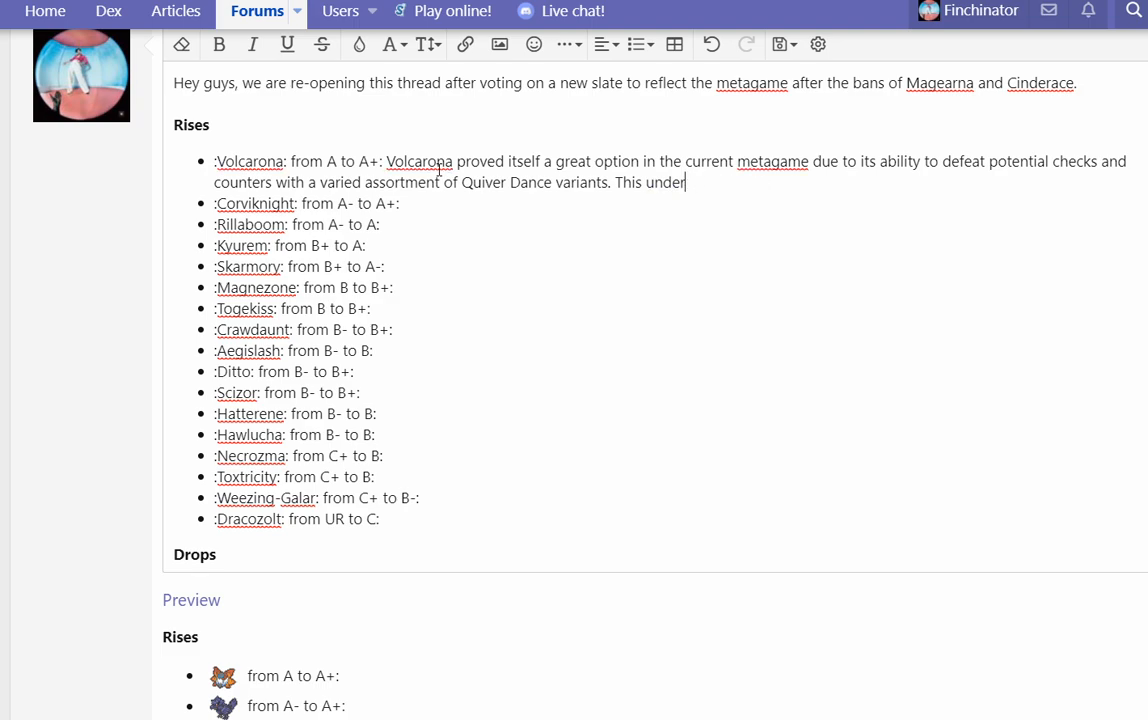
type("stated versa")
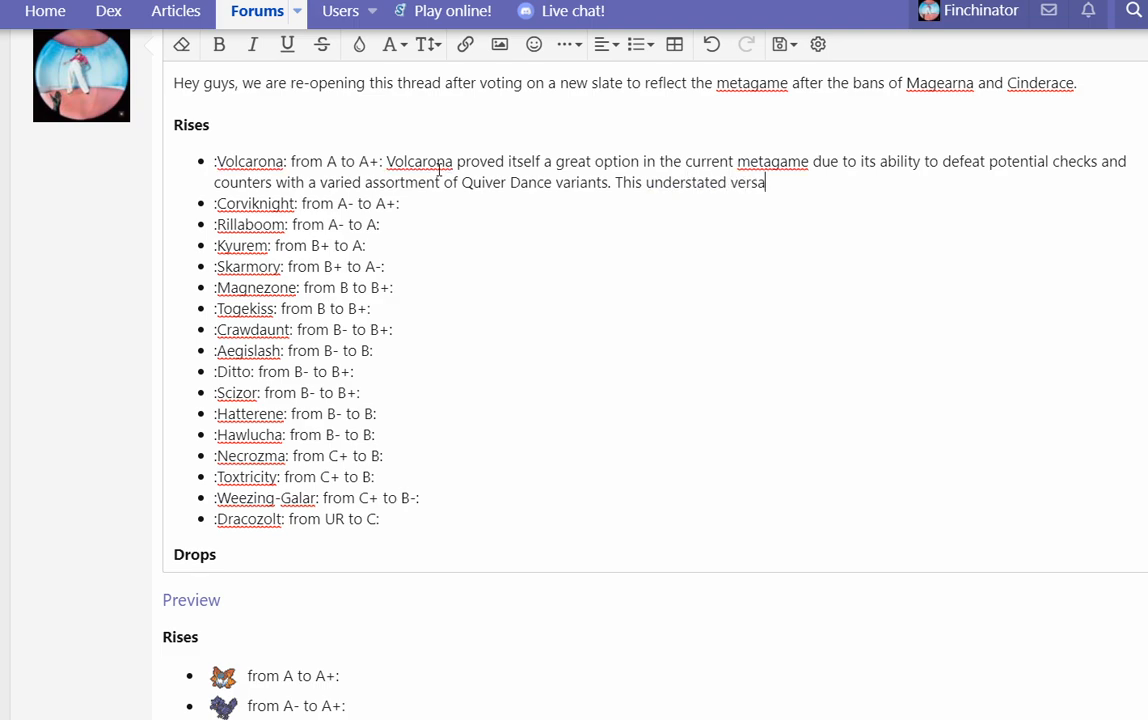
type("tility allows for")
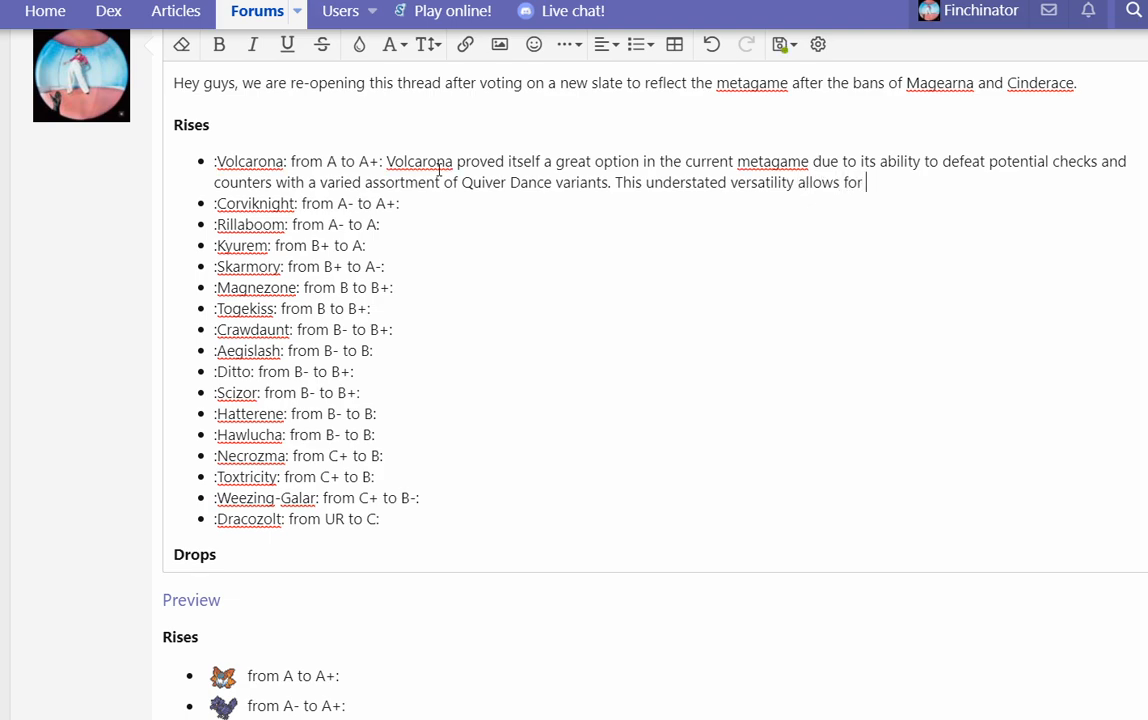
type("it to get around")
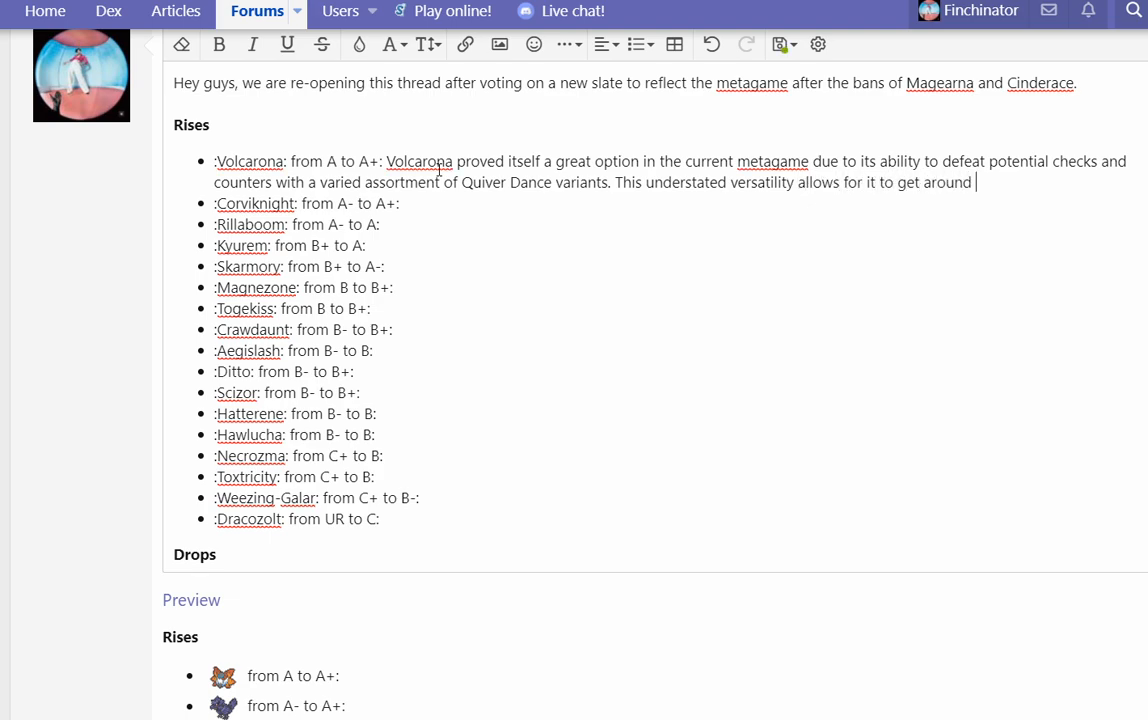
type("normal")
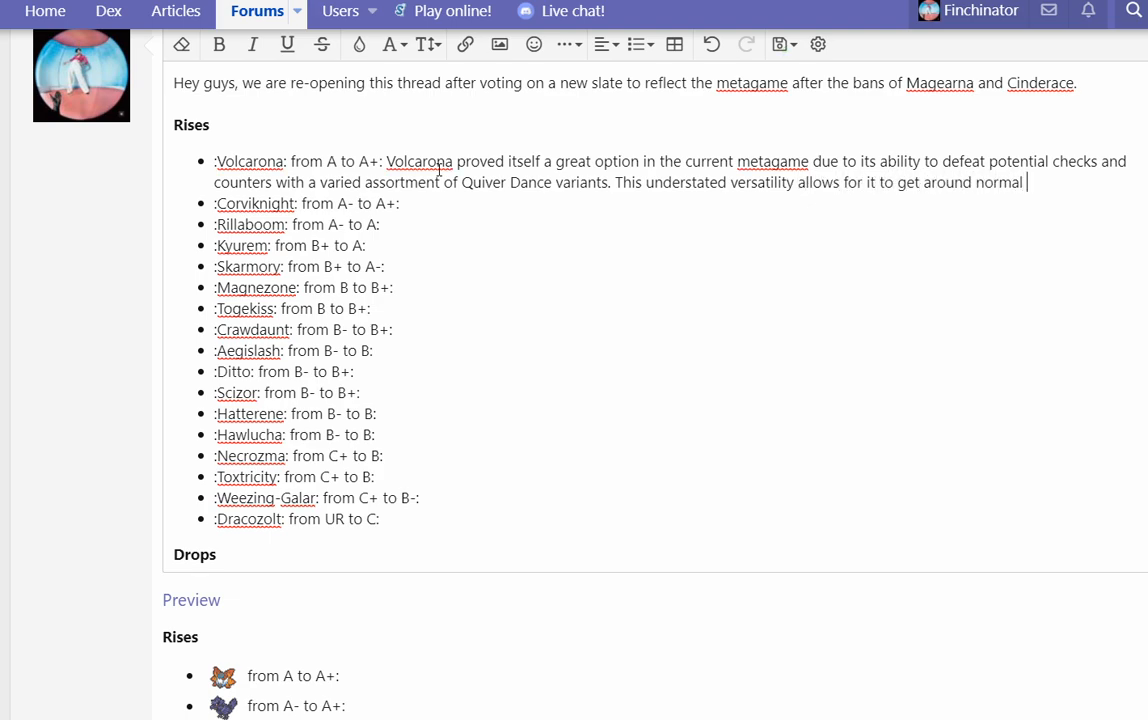
type("stops to it; for example,")
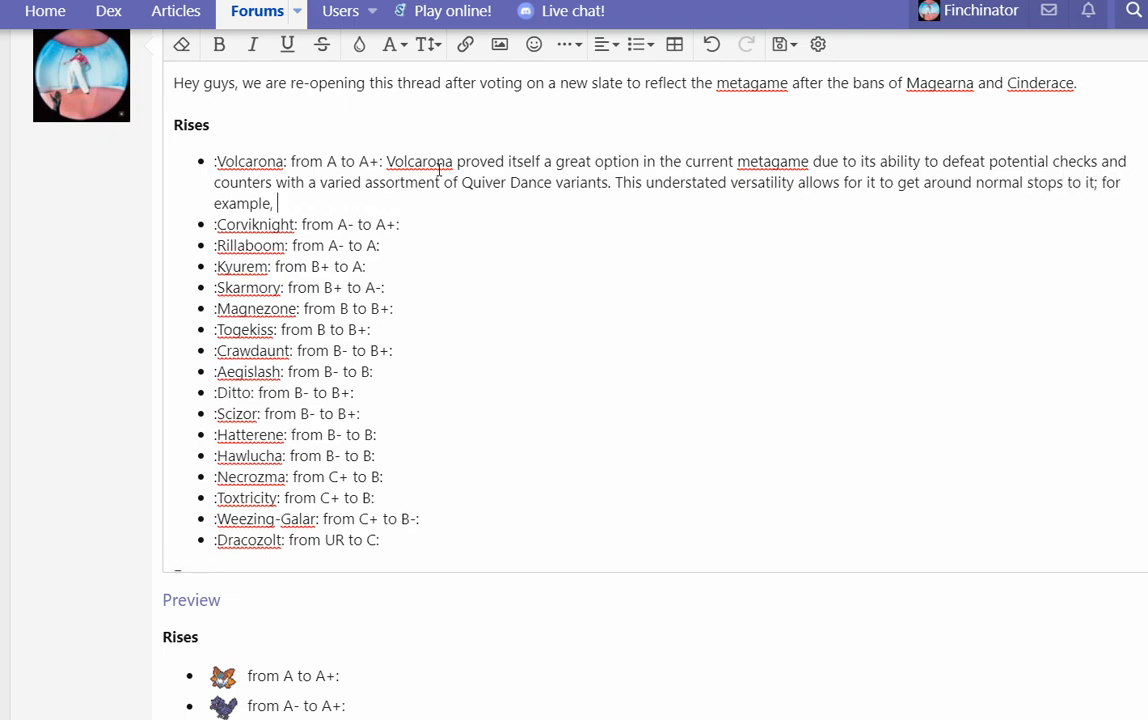
Step: Note Safeguard helps against Blissey and Psychic against Toxapex, making Volcarona a menacing special win condition
type("Safeguard helps with Blissey and")
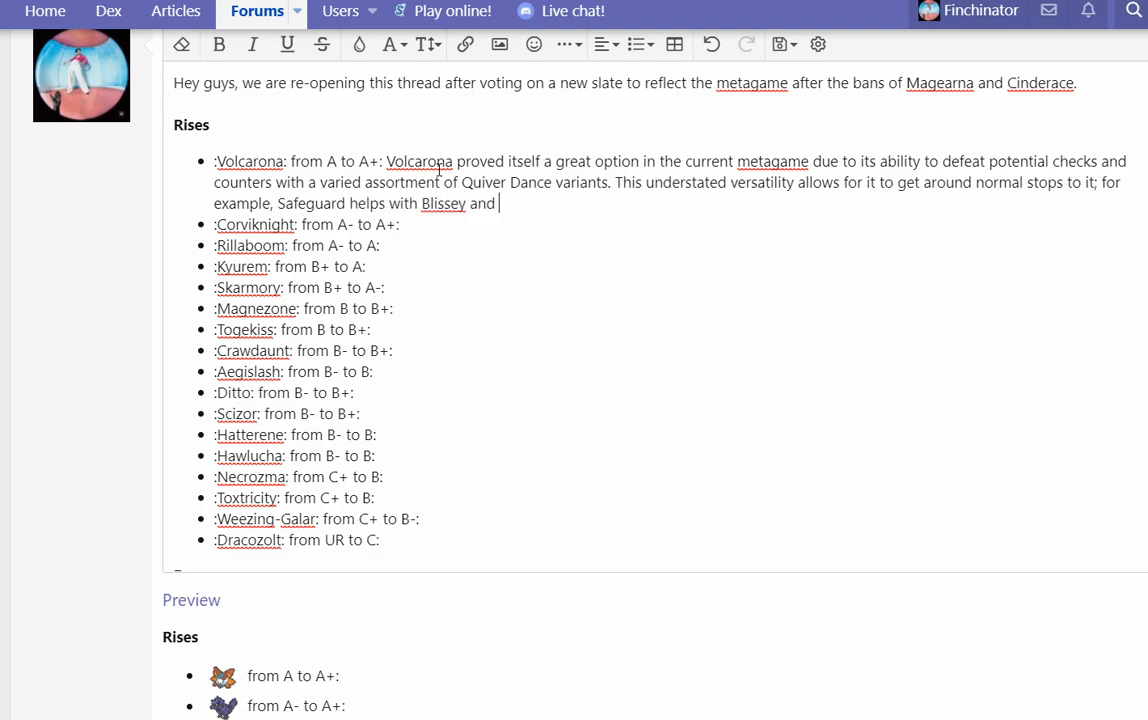
type("Psychic helps with")
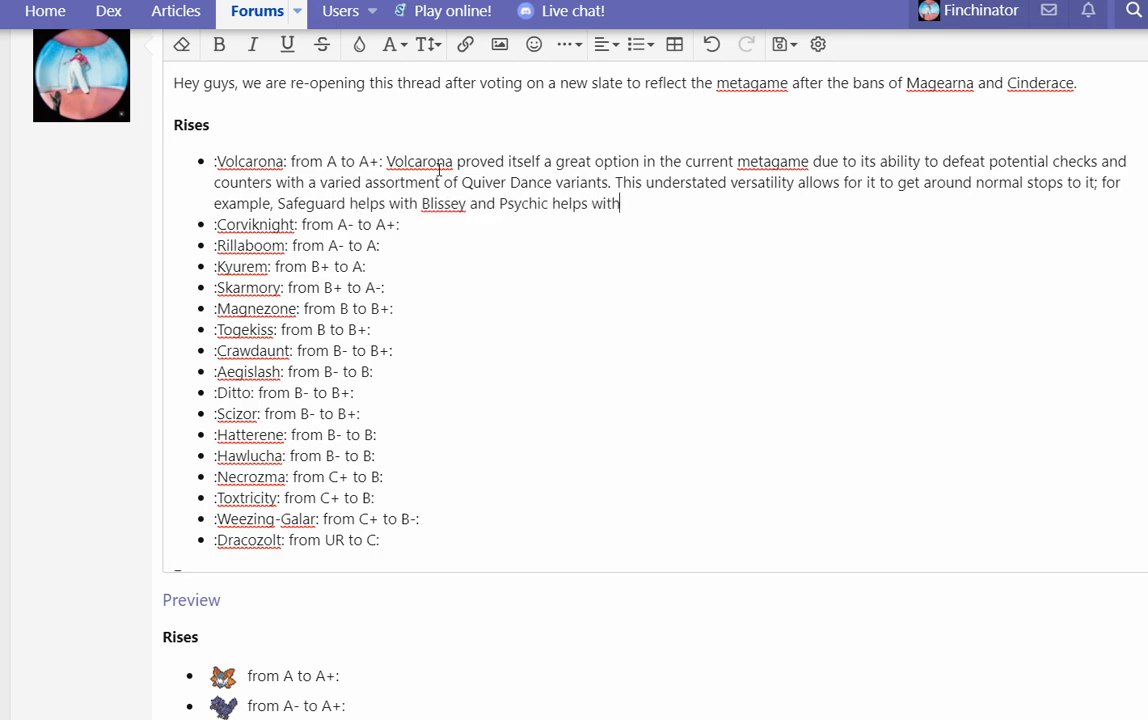
type("Toxapex. T")
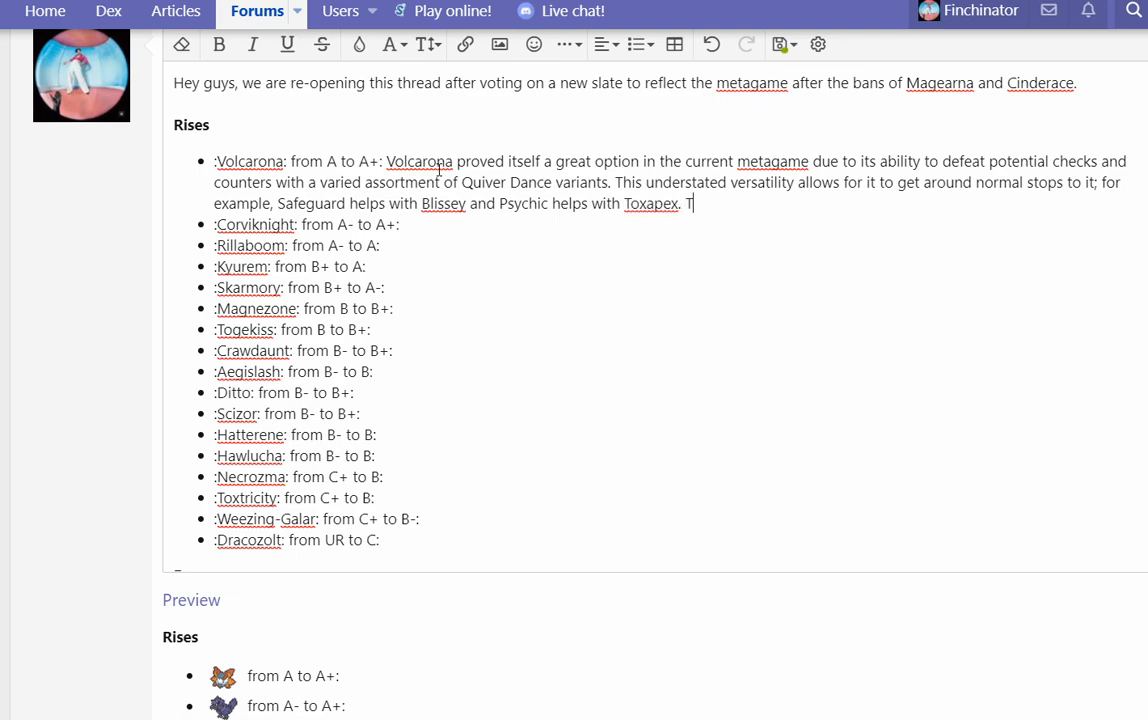
type("his allows for Vo")
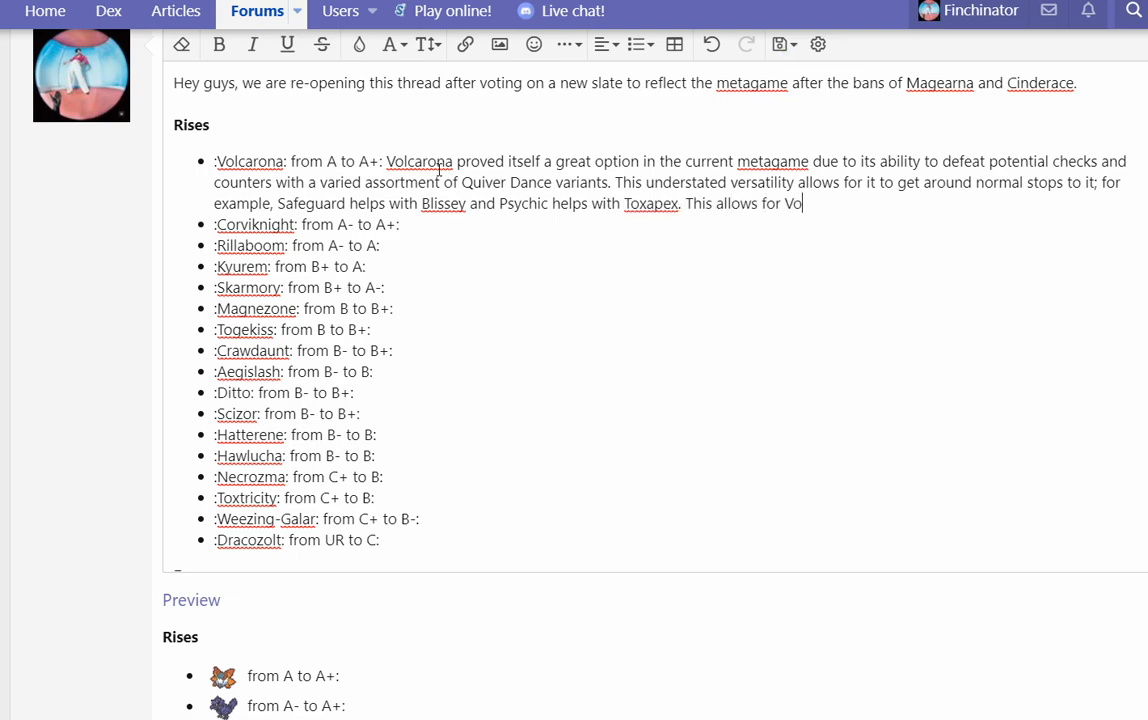
type("lcarona to be a menace to opposing teams a")
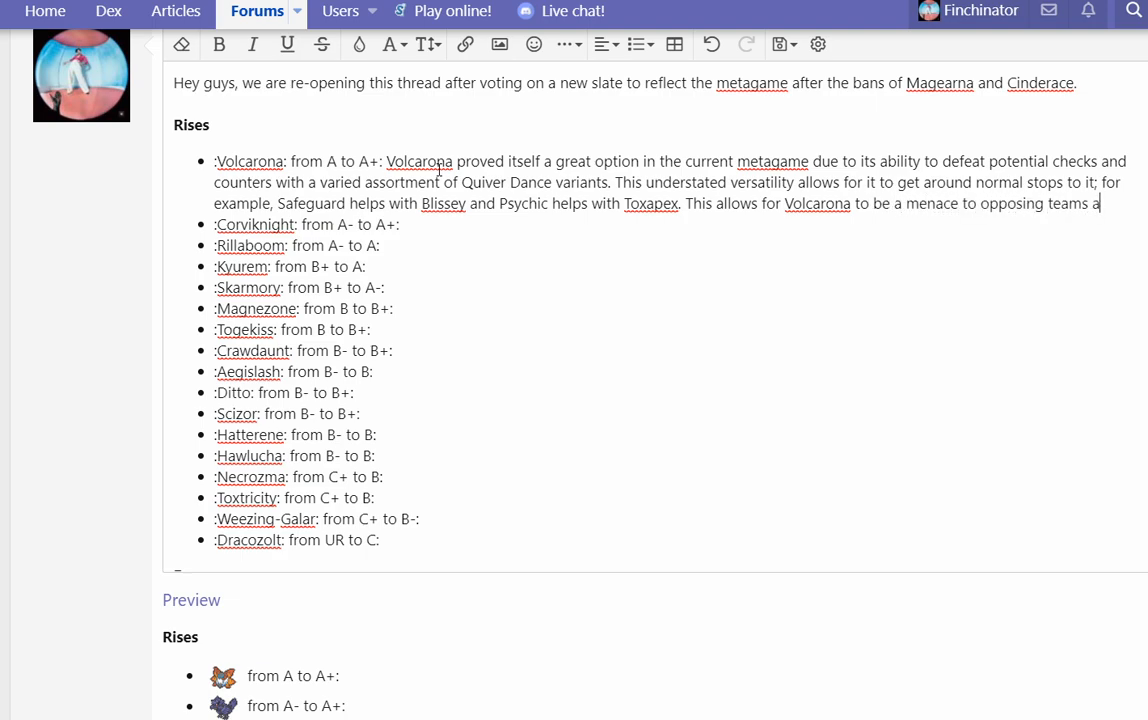
type("special win c")
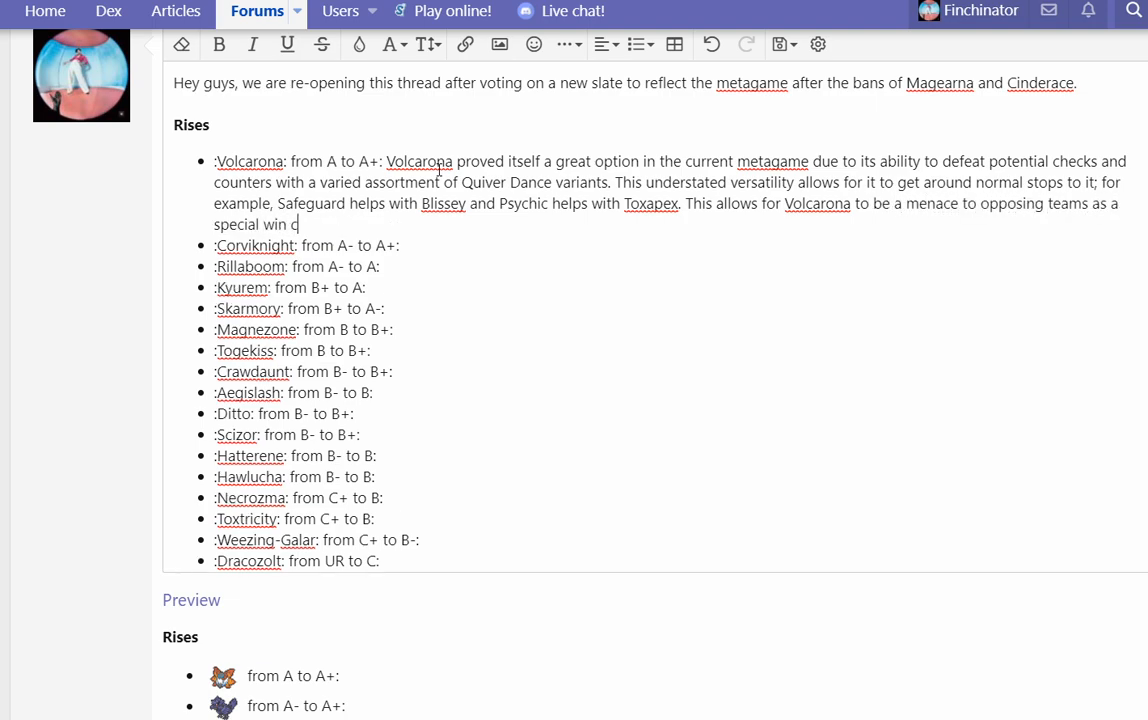
type("ondition.")
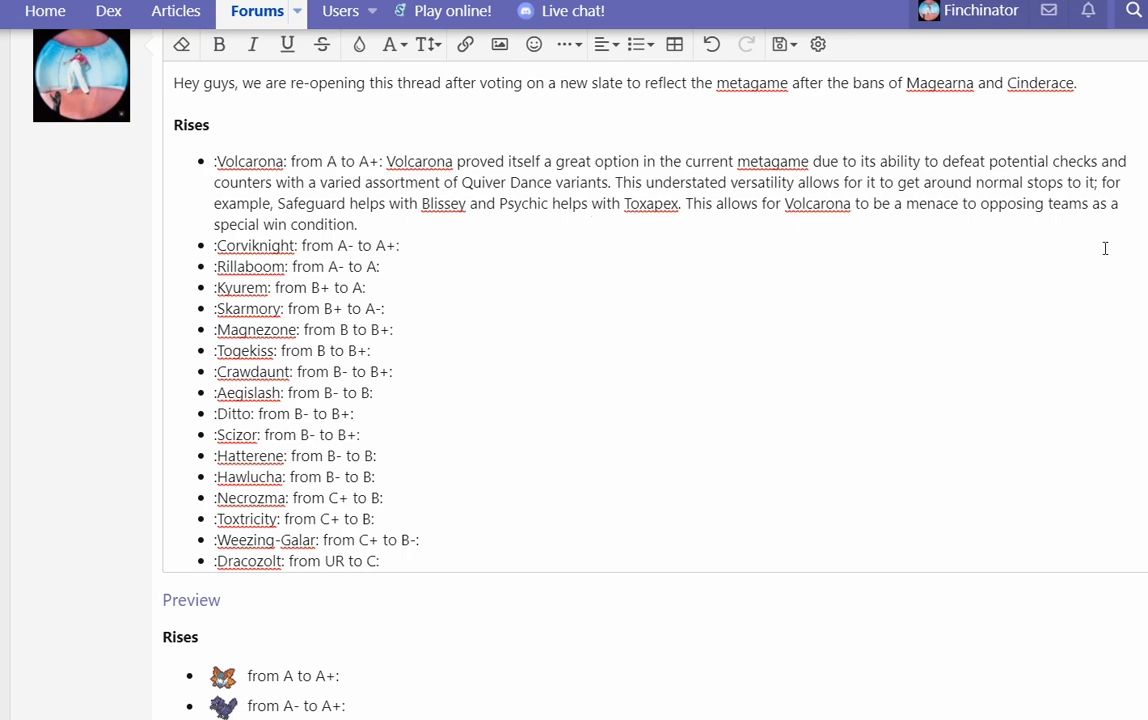
Step: Write that Corviknight walls offensive threats like Excadrill and Rillaboom with a practical ability as a Defog user
type("Co")
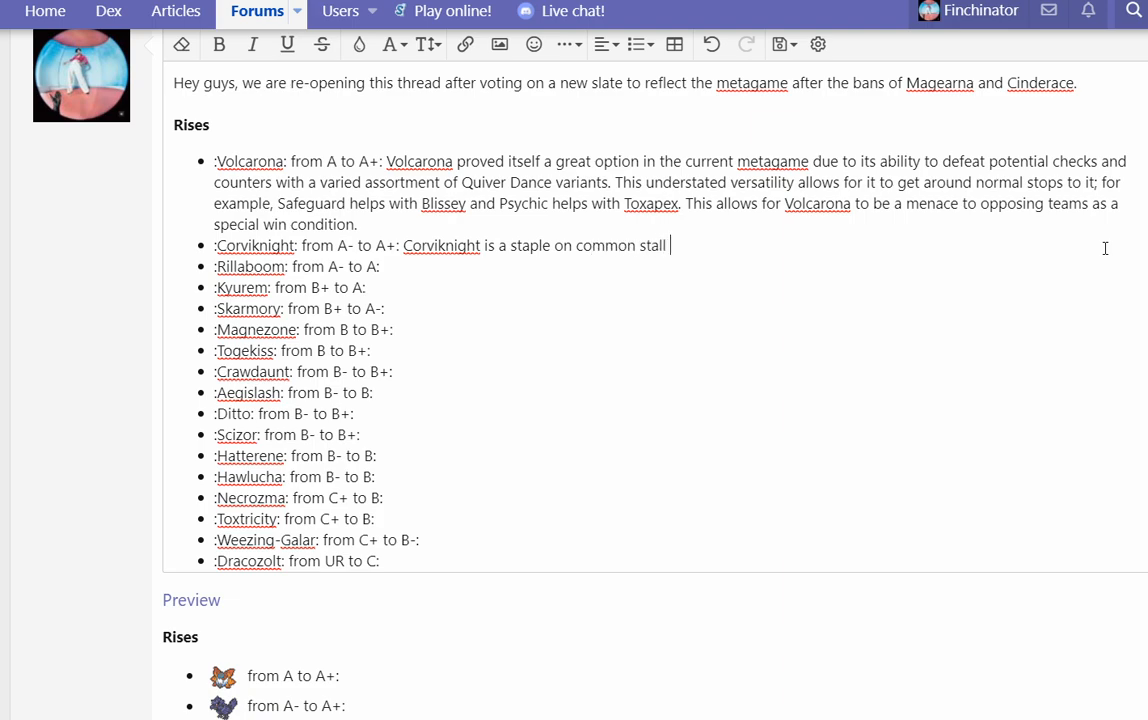
type("teams, it is able to")
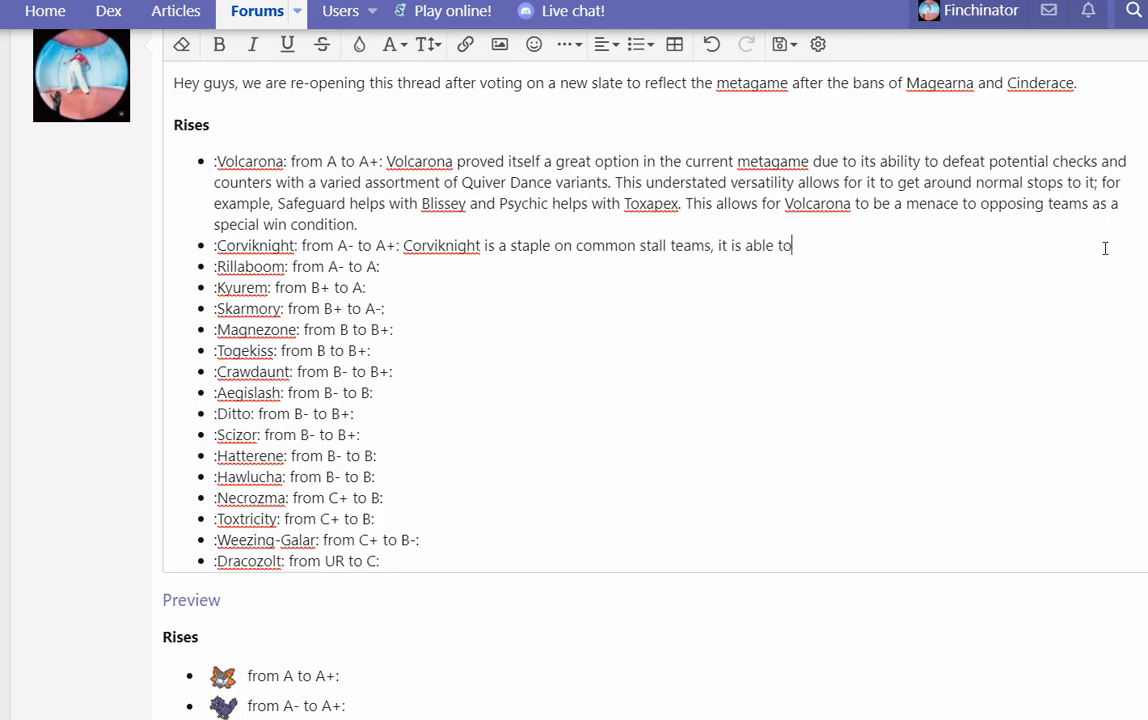
type("wall top options o")
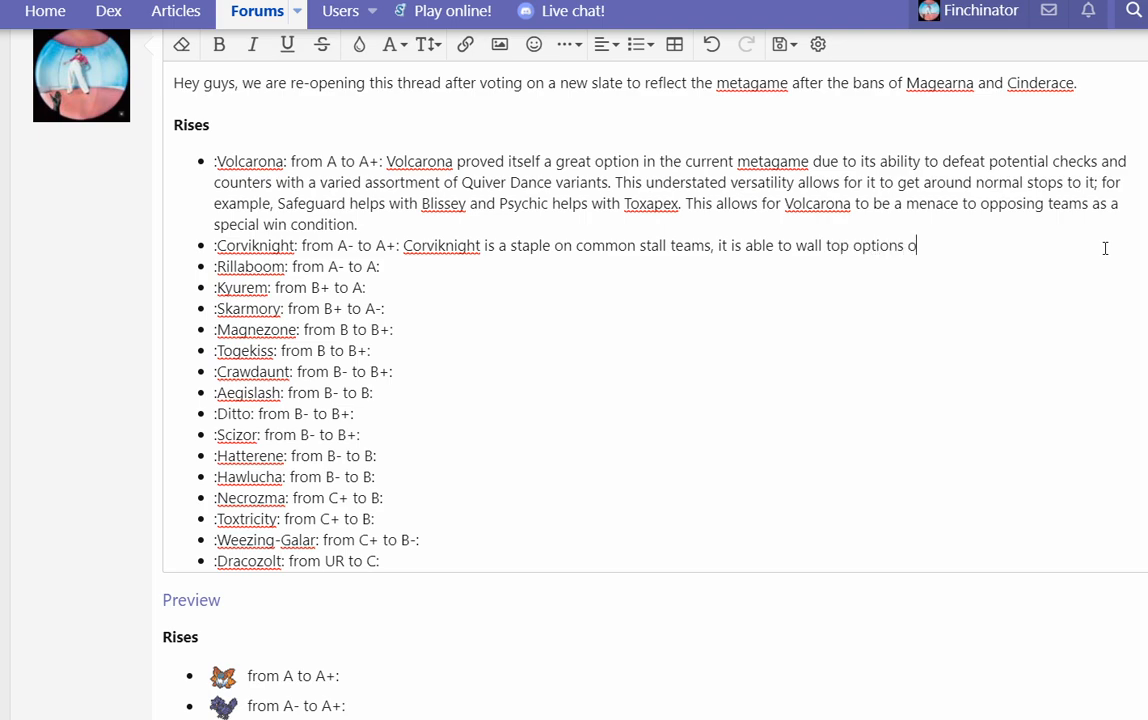
type("ffensively like Exca")
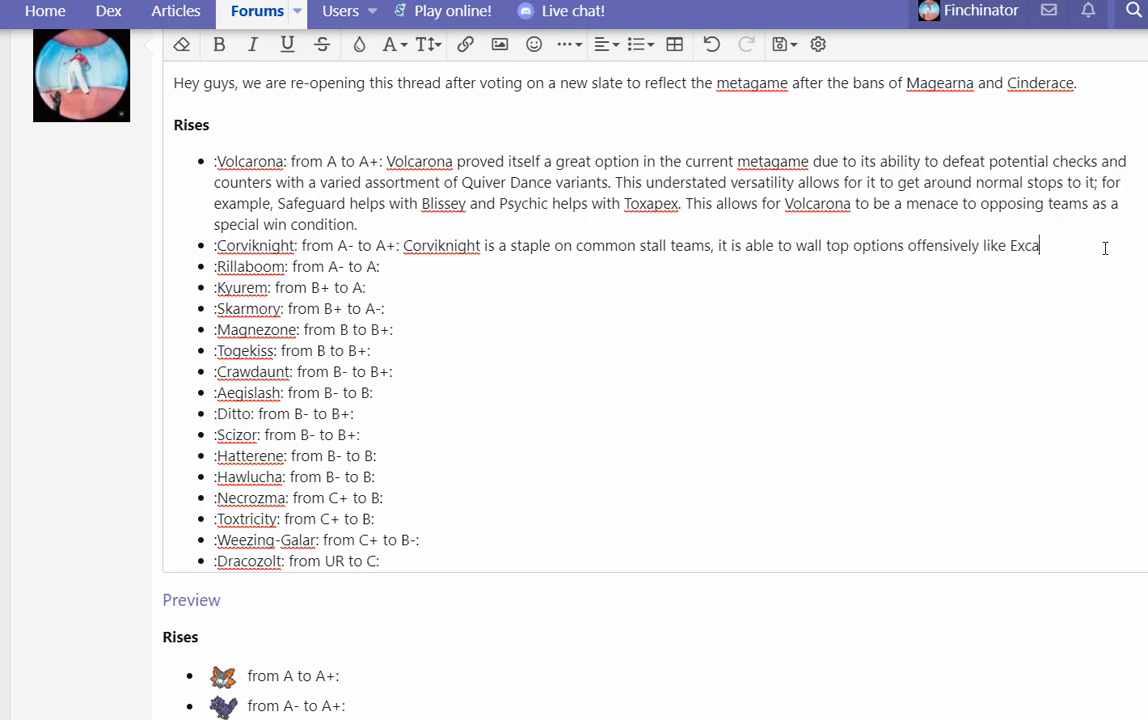
type("drill and Rillaboom, and Presusre is a")
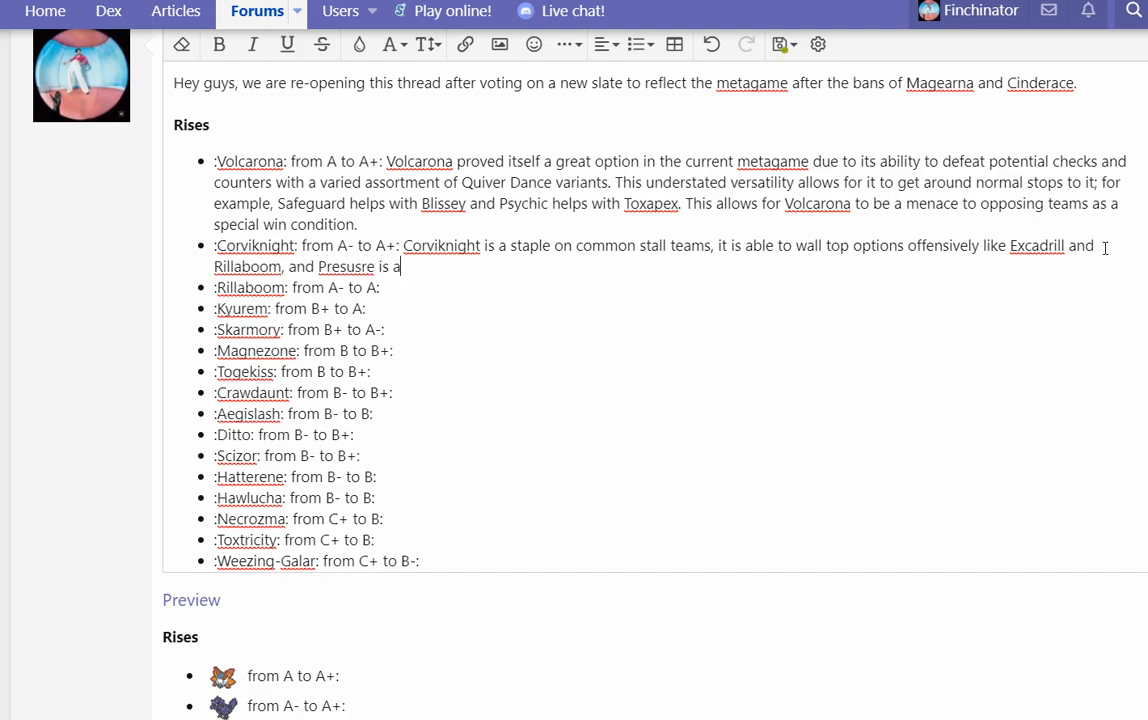
type("super practical ability. This allows for it to take back the title of top De")
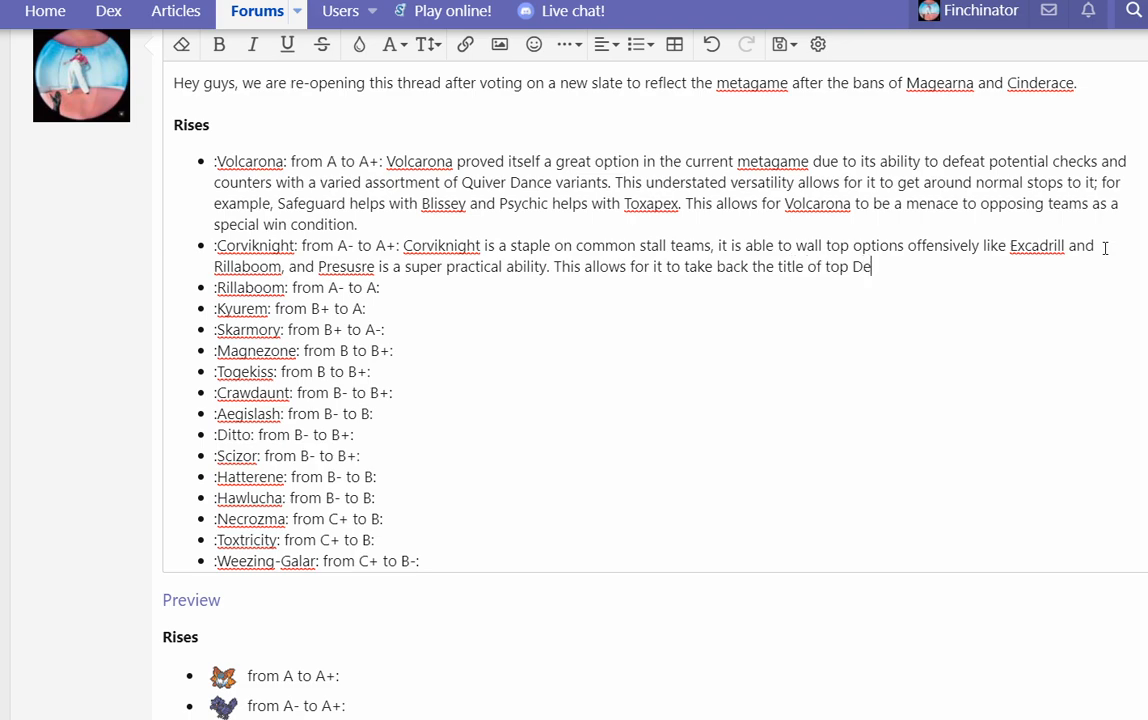
type("fog user in the metagame. Pee")
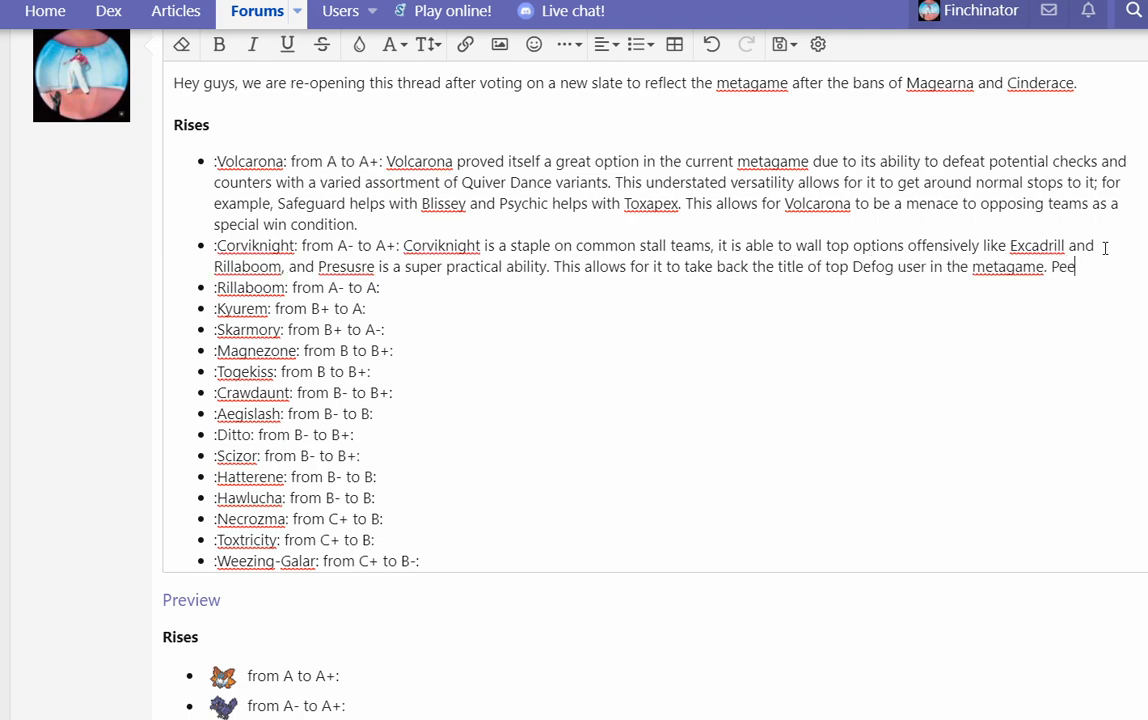
Step: Add that Mandibuzz was previously superior against Wicked Blow and Cinderace, but Corviknight sees much more usage now
type("Previously,")
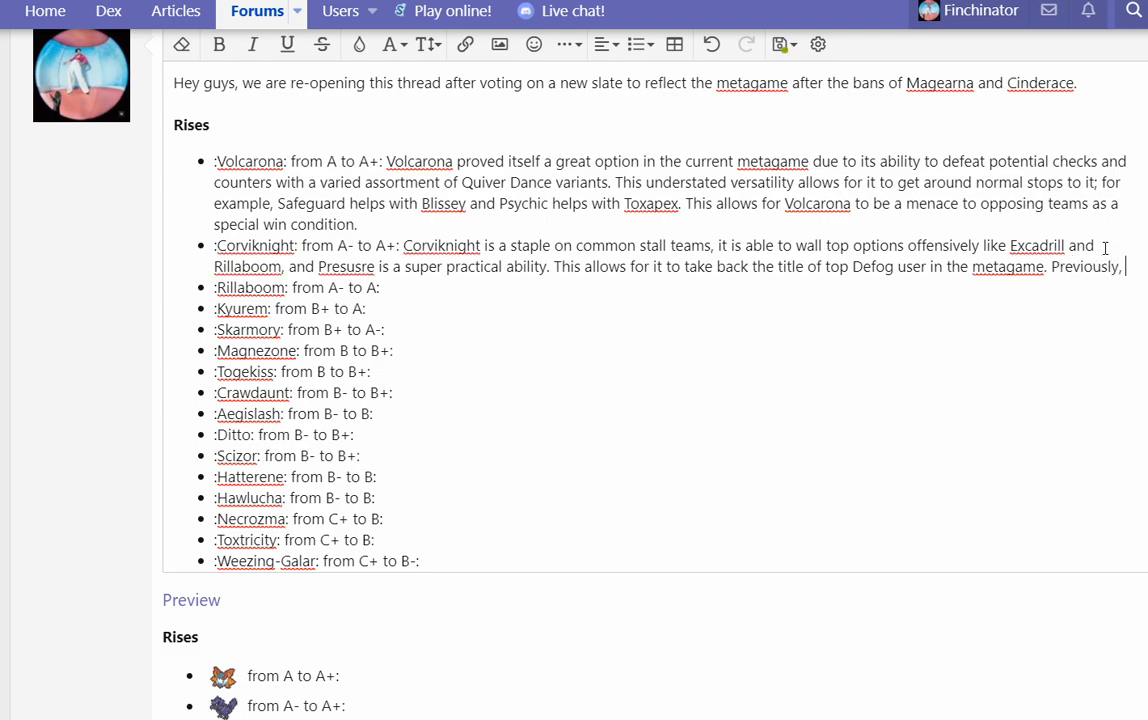
type("Mandibuzz was seen")
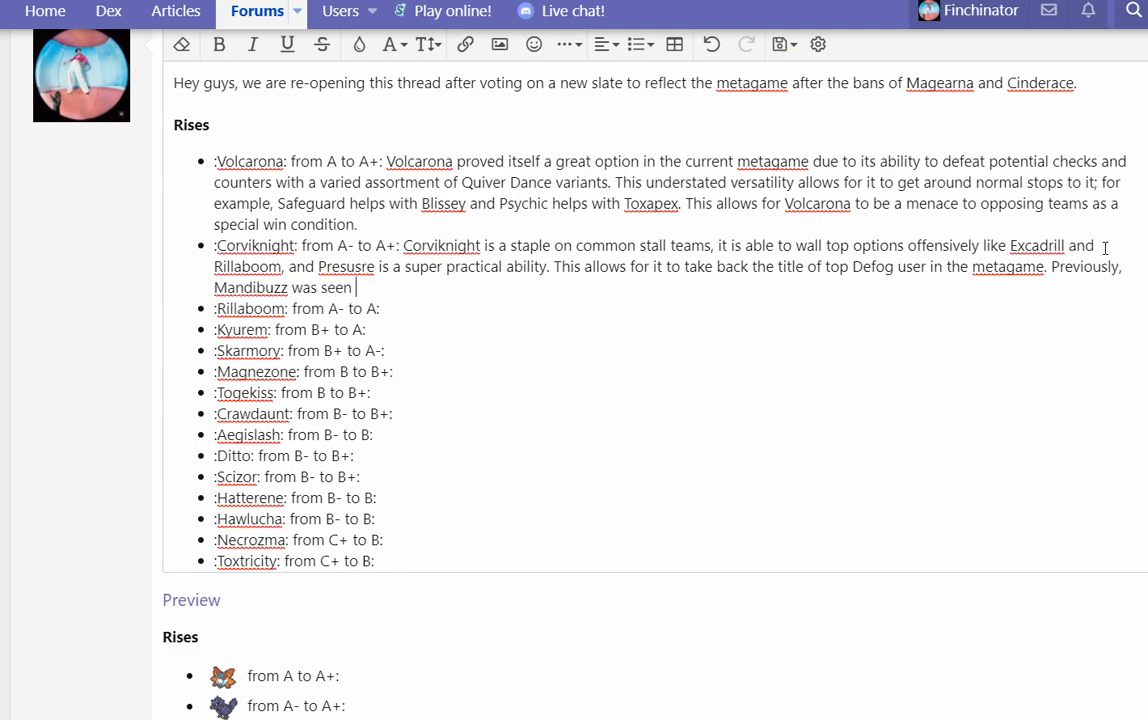
type("as superior due to how")
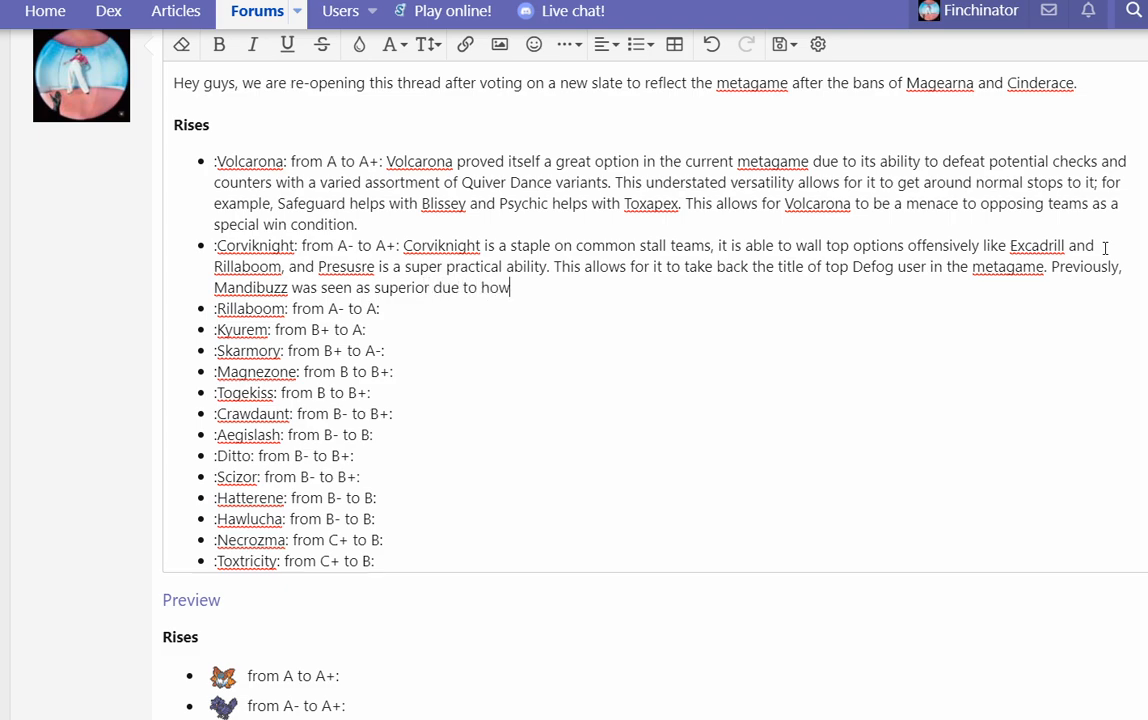
type("well it did g")
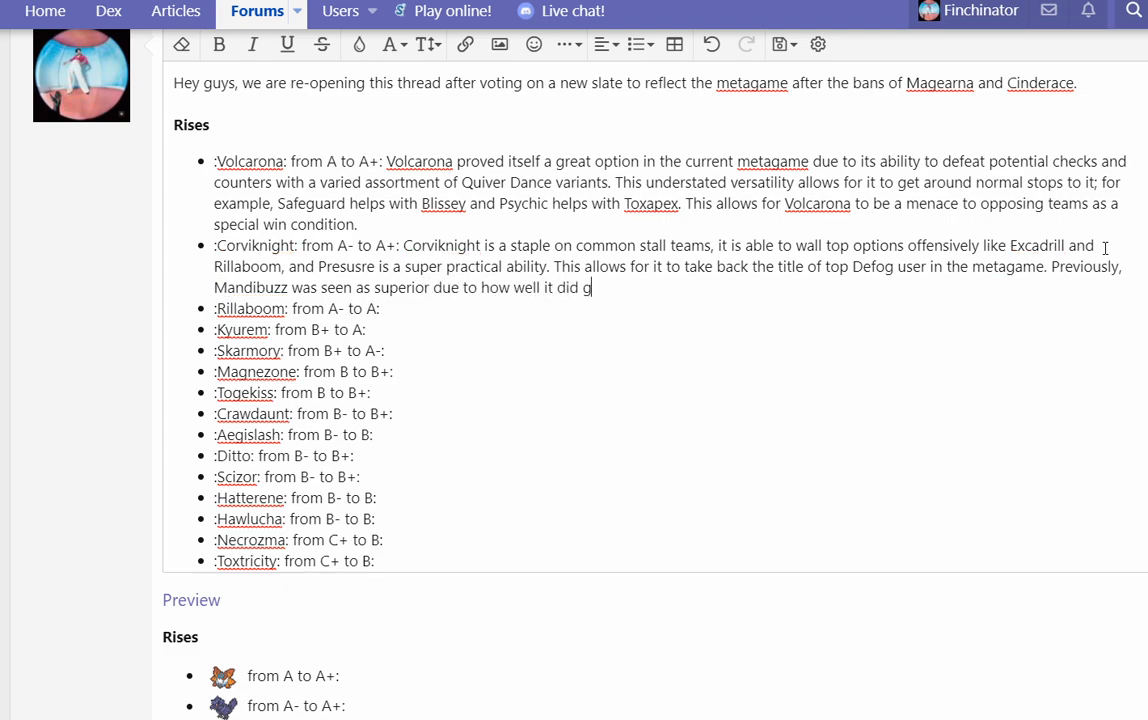
type("gainst Wicked B")
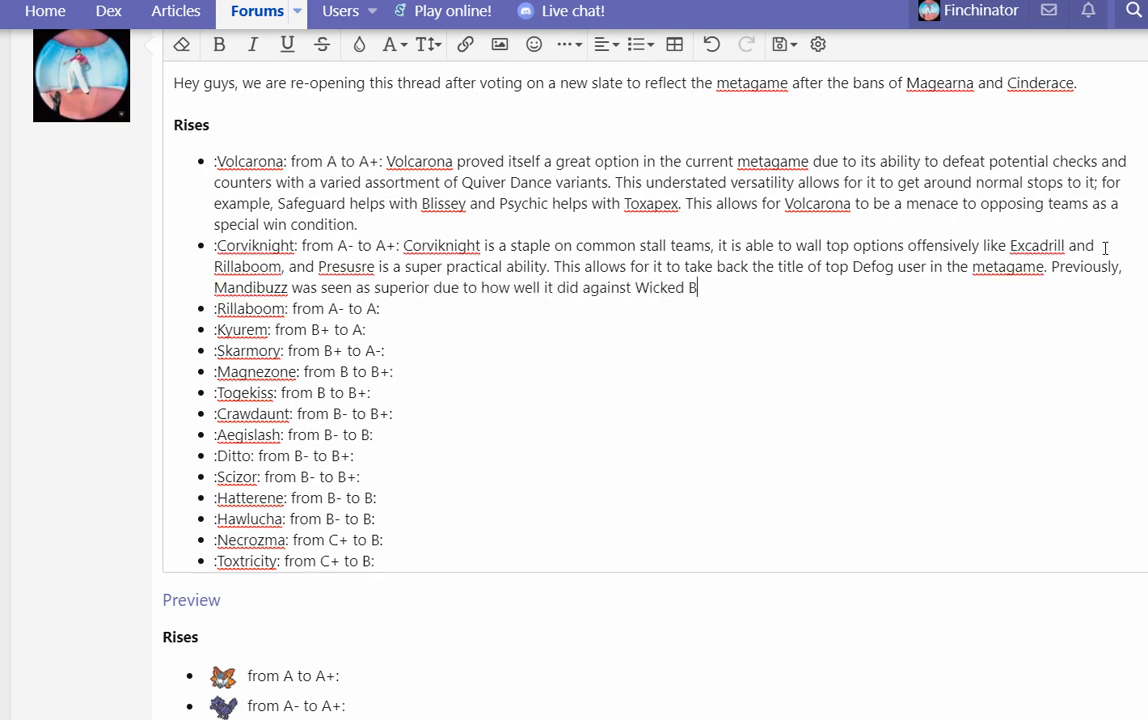
type("low and Cinderace, but now the tier being freed up")
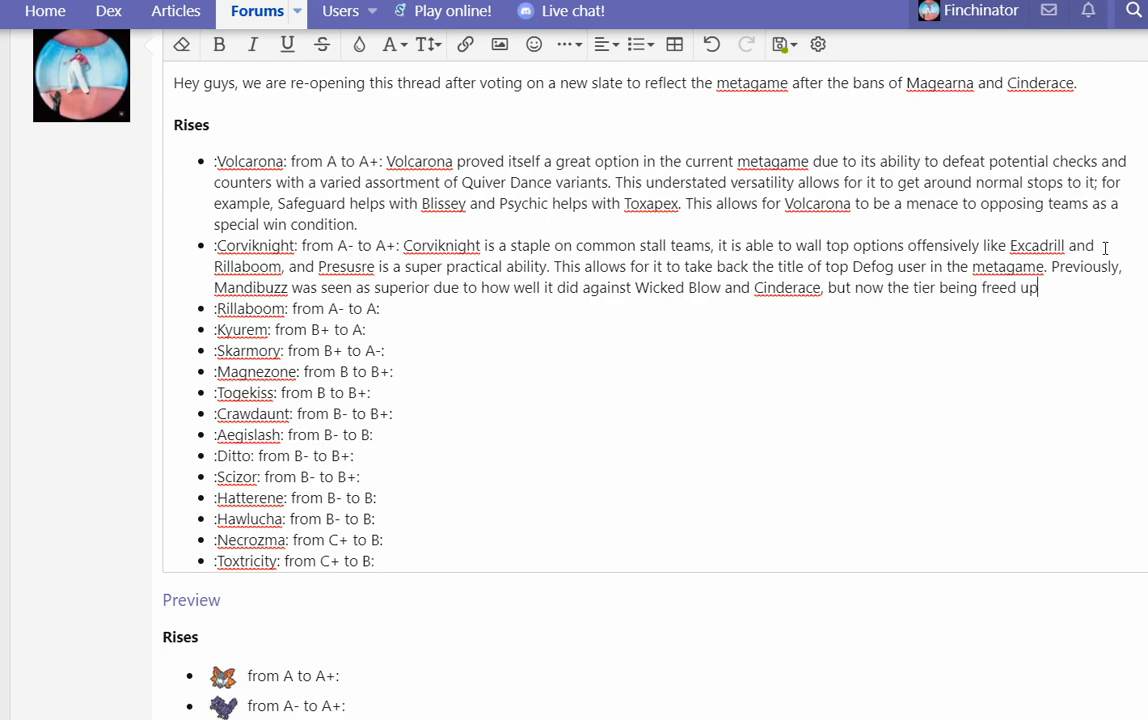
type("a bit plays into the hand of")
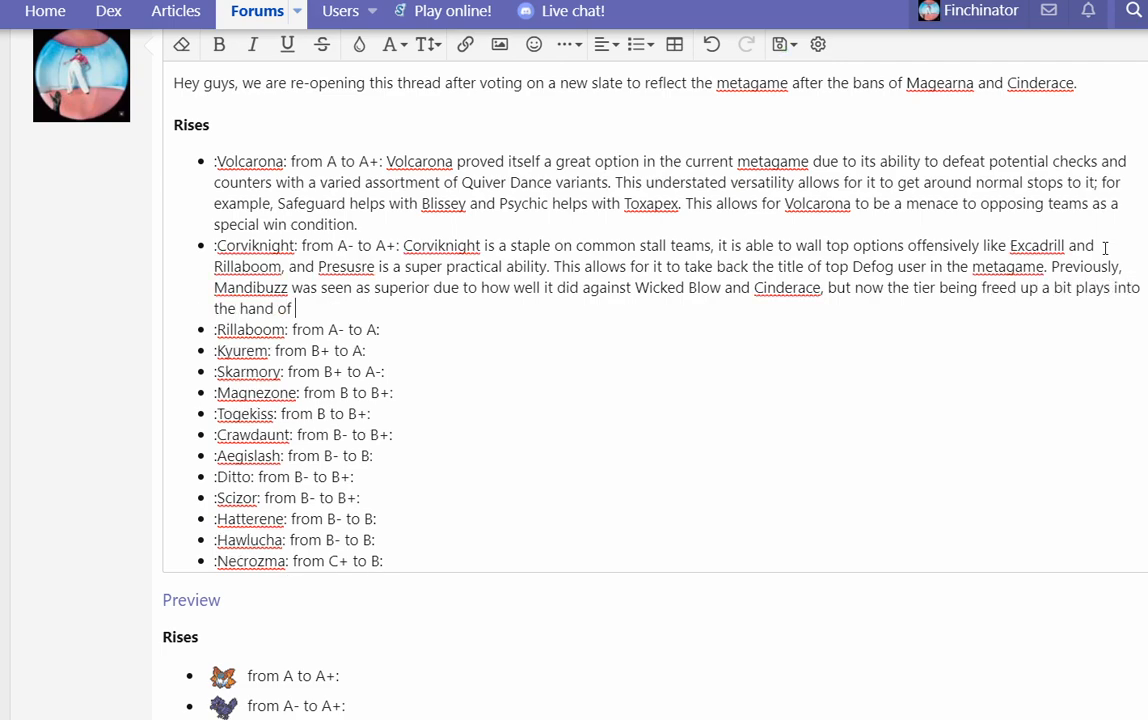
type("Corviknight,")
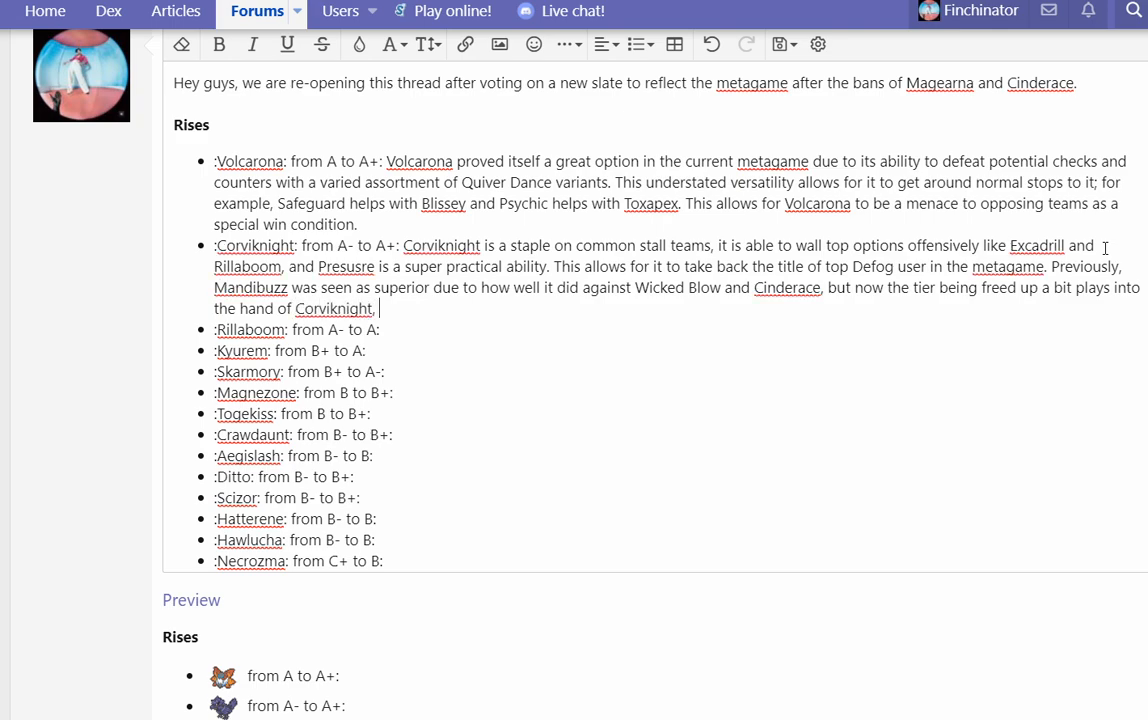
type("which sees much more u")
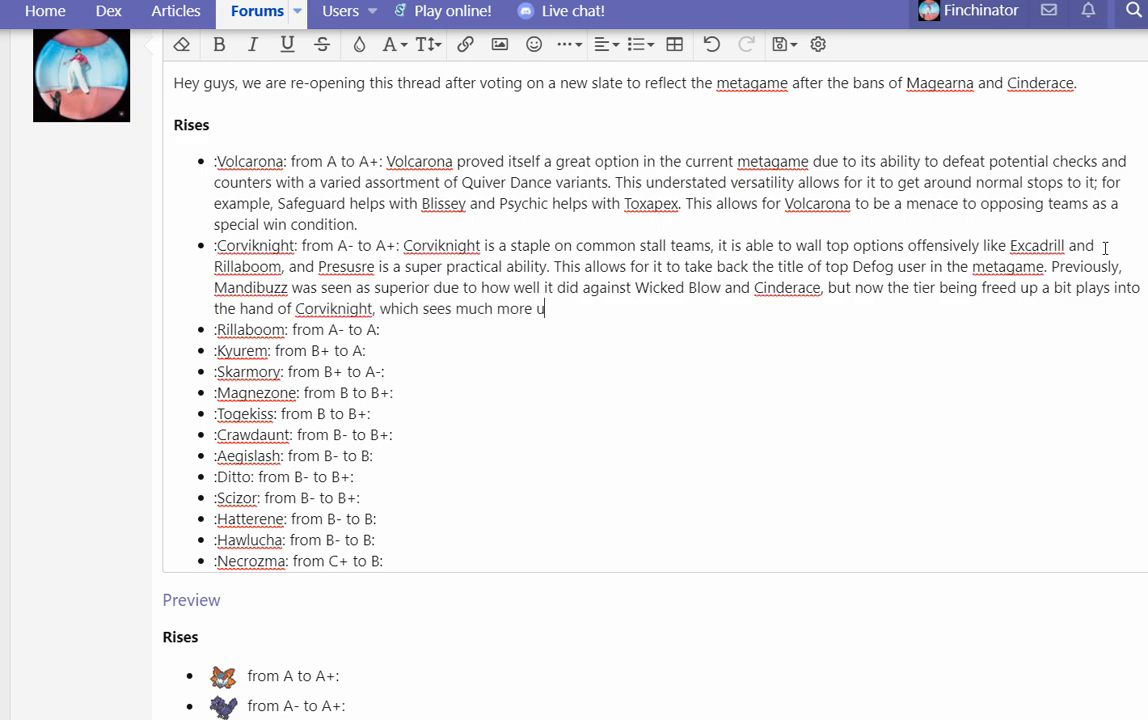
type("sage now.")
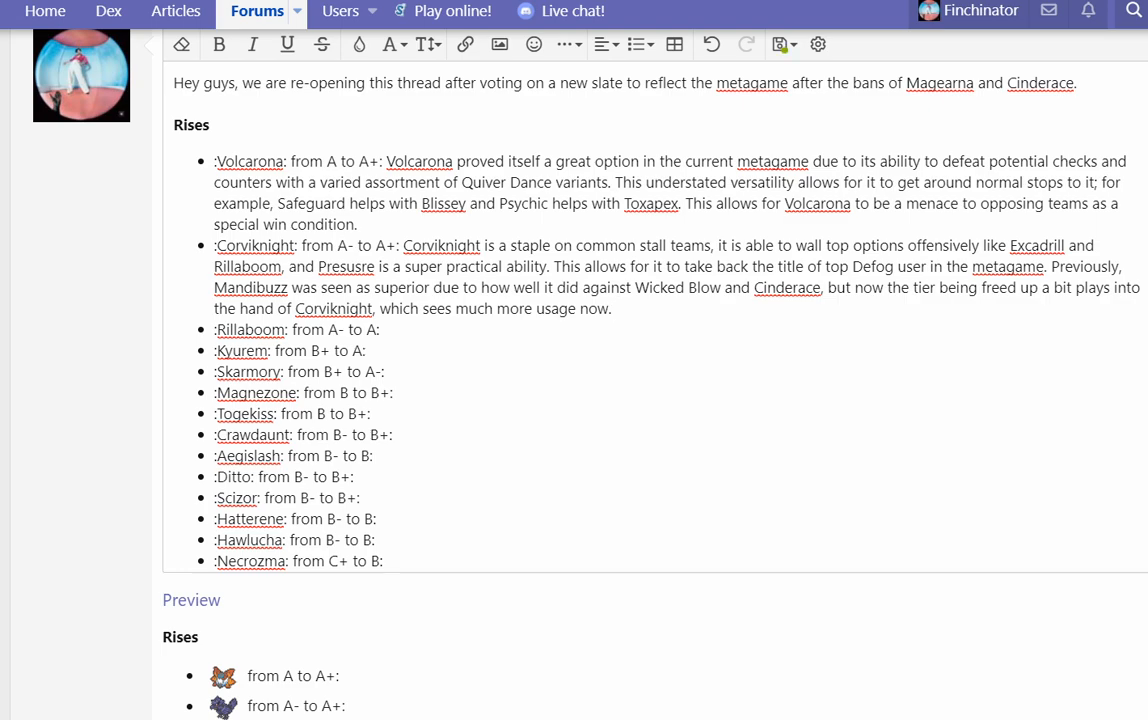
Step: Insert 'and perhaps' and 'not being weak' into the Mandibuzz sentence, strike out 'wing', and end with 'because of all of this.'
left_click(614, 308)
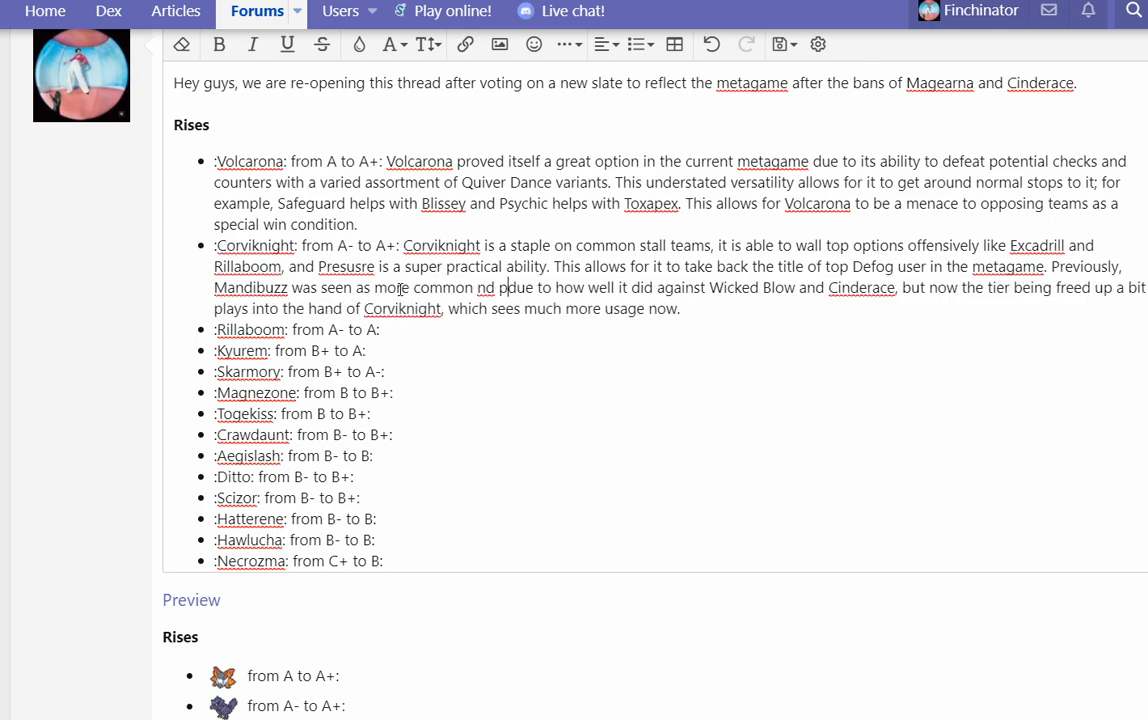
type("and perhaps practical on balance builds")
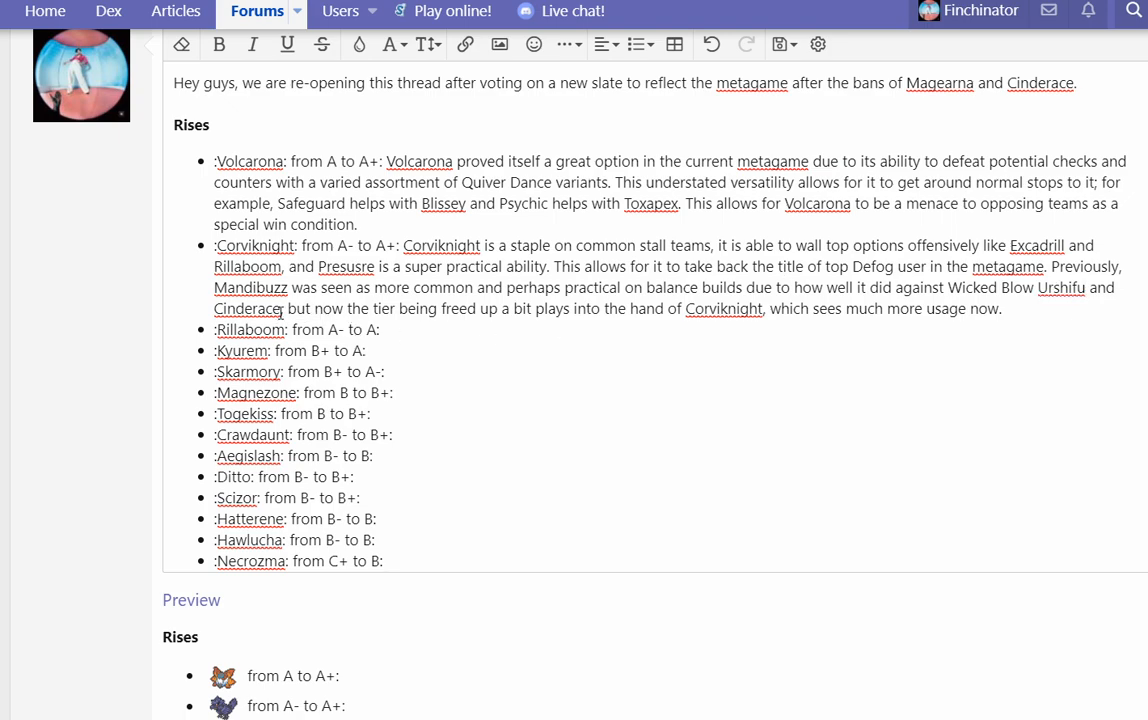
type("-- not being weak to Pyro Ball,")
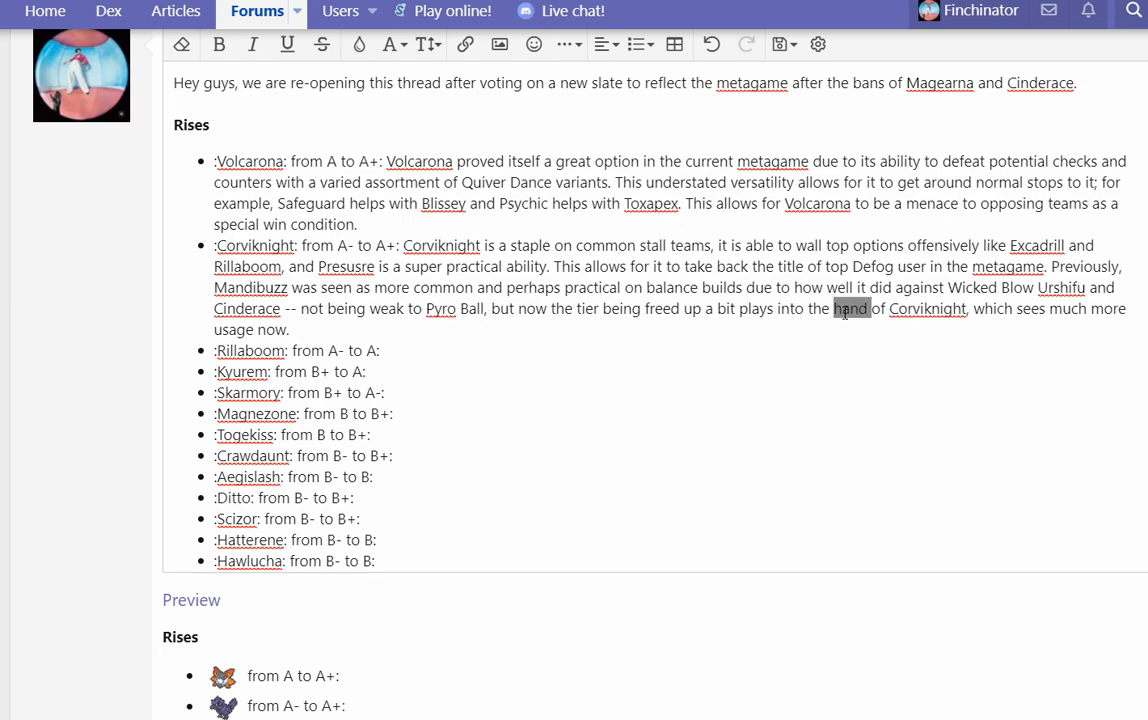
type("wing")
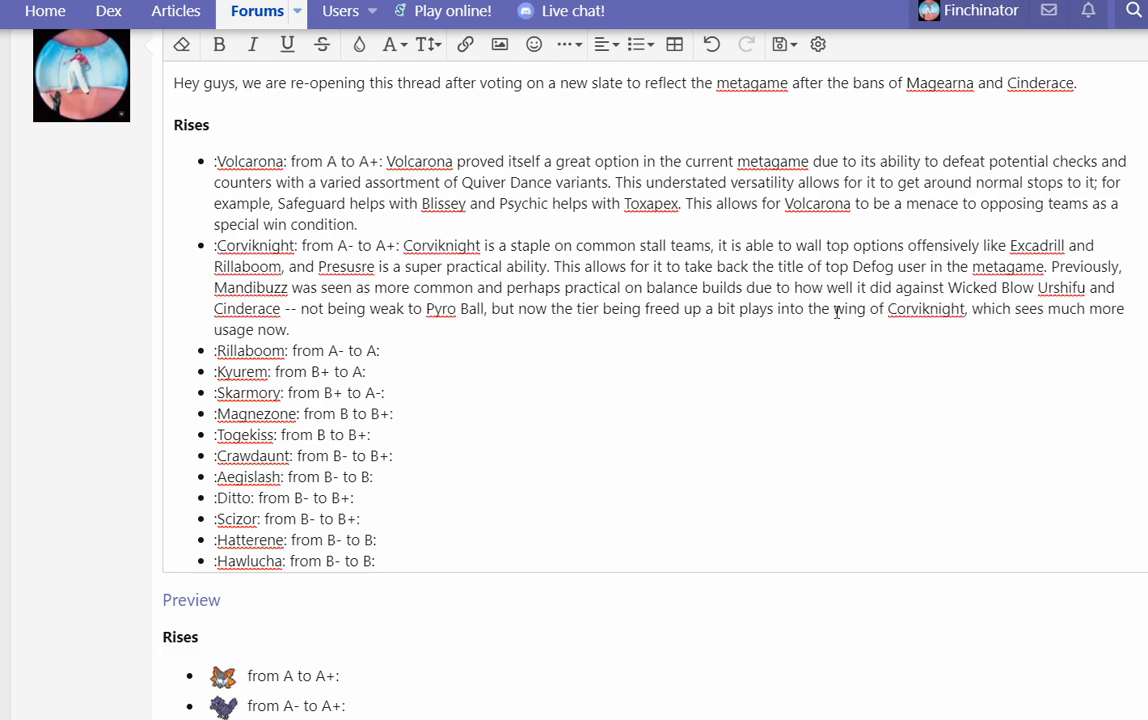
double_click(888, 308)
type("hand ")
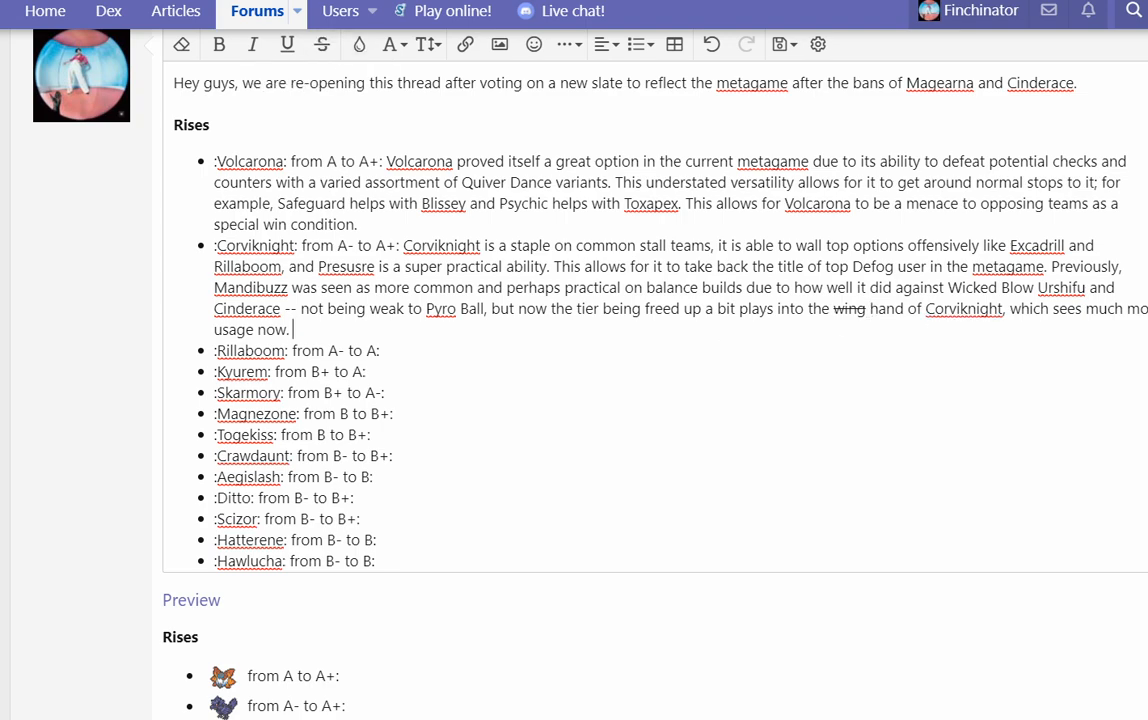
type("because")
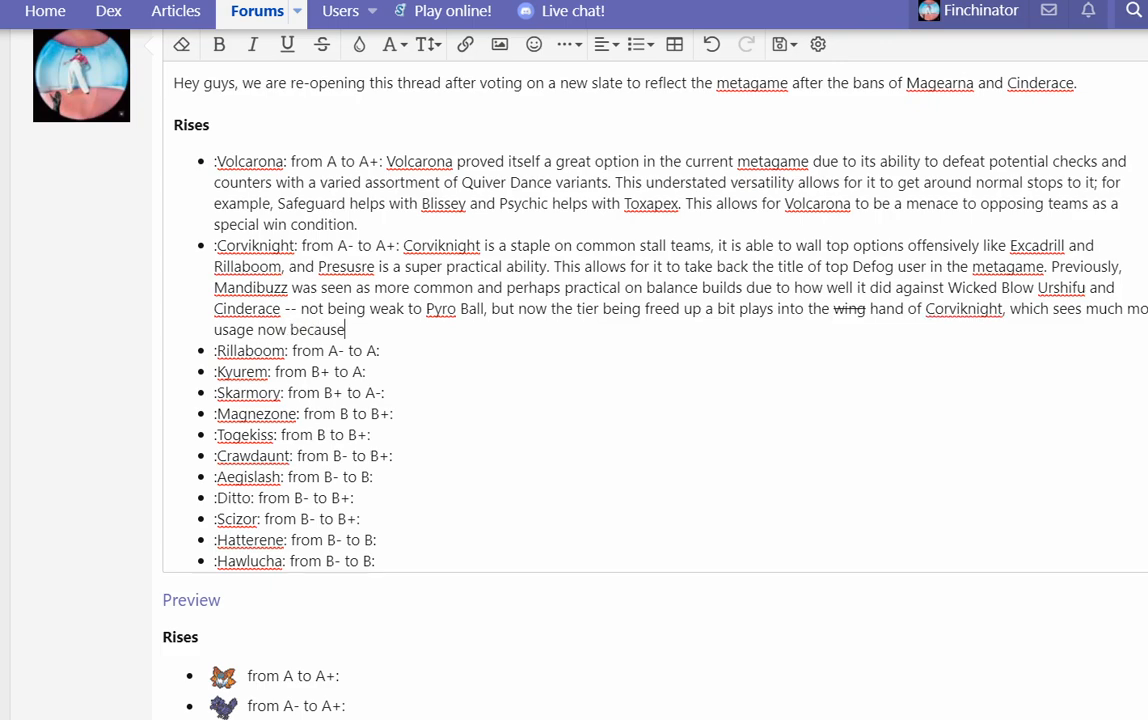
type("of all of this.")
left_click(294, 350)
type(" Rillaboom is")
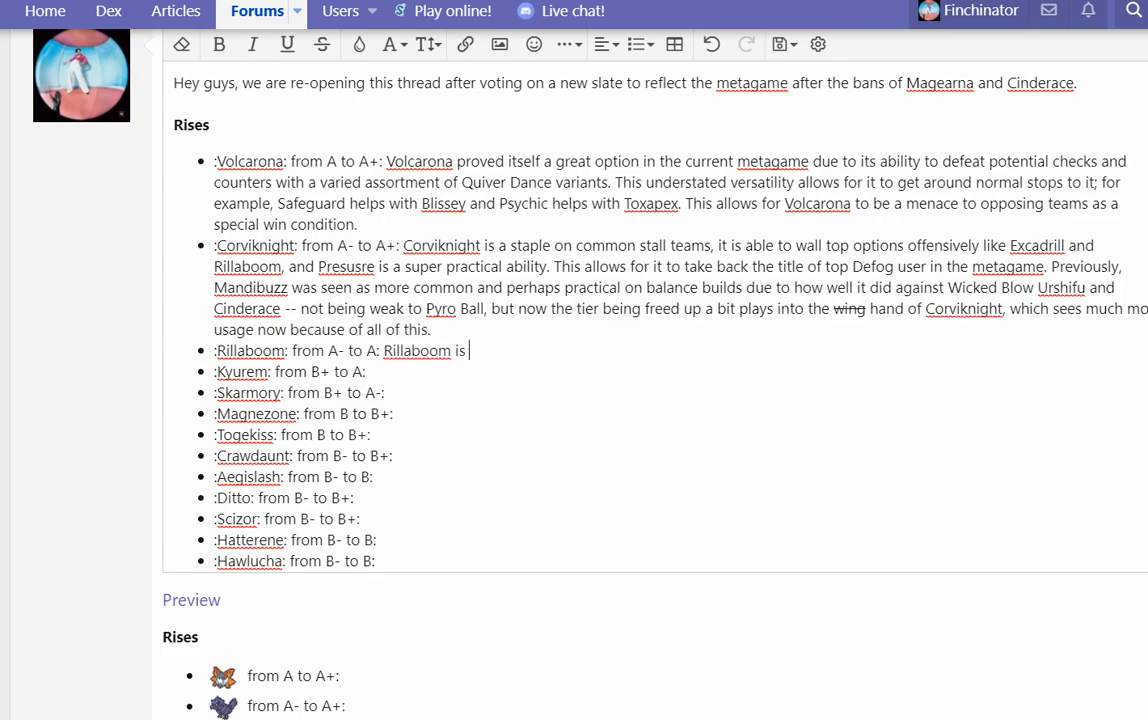
Step: Write that Rillaboom suits hyper offensive teams with strong priority, deterring Rain and giving Grassy support to partners like Hawlucha
type("a great option on")
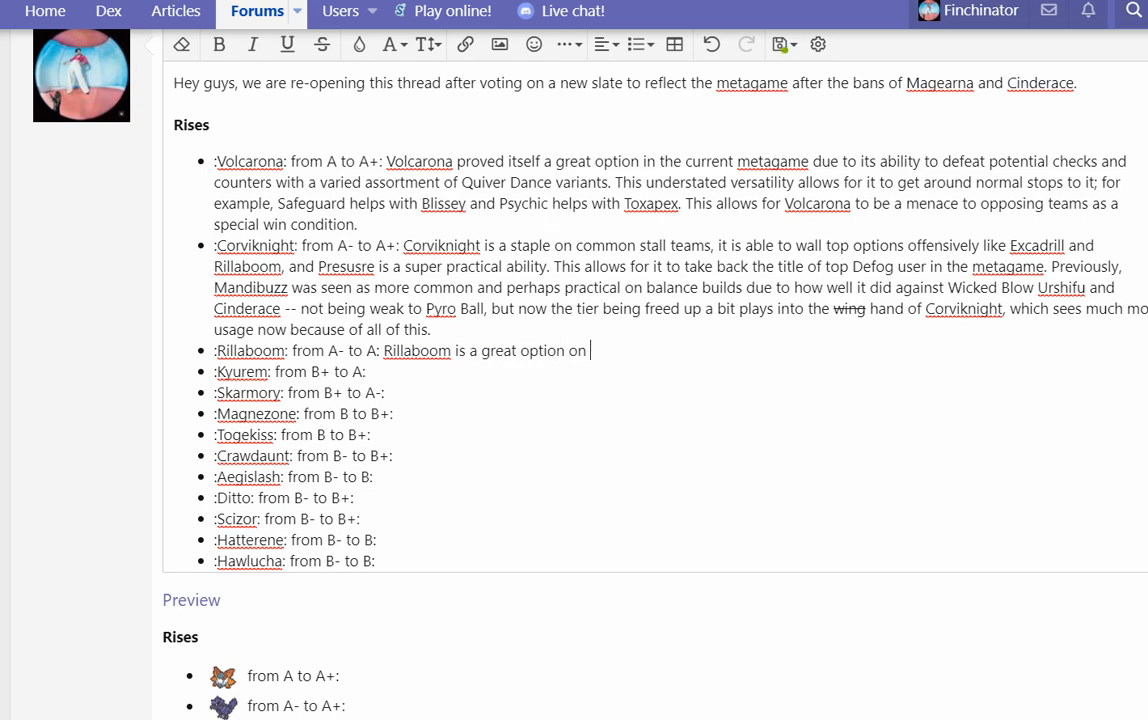
type("hyper offensive te")
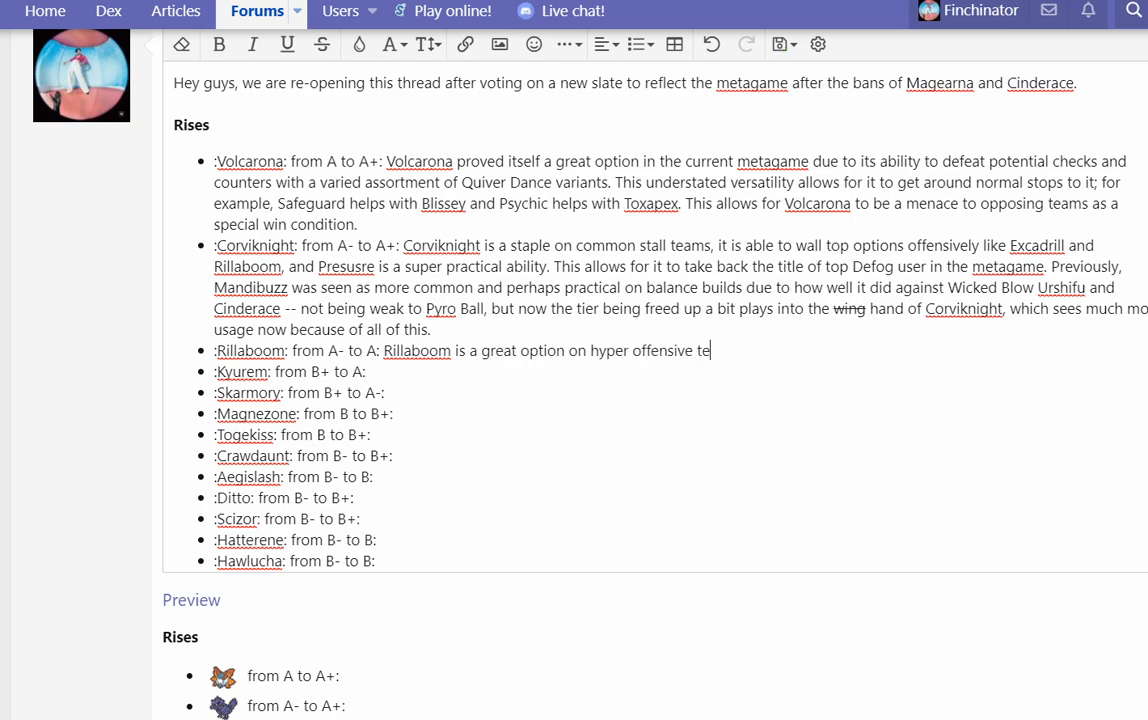
type("ams due to having stro")
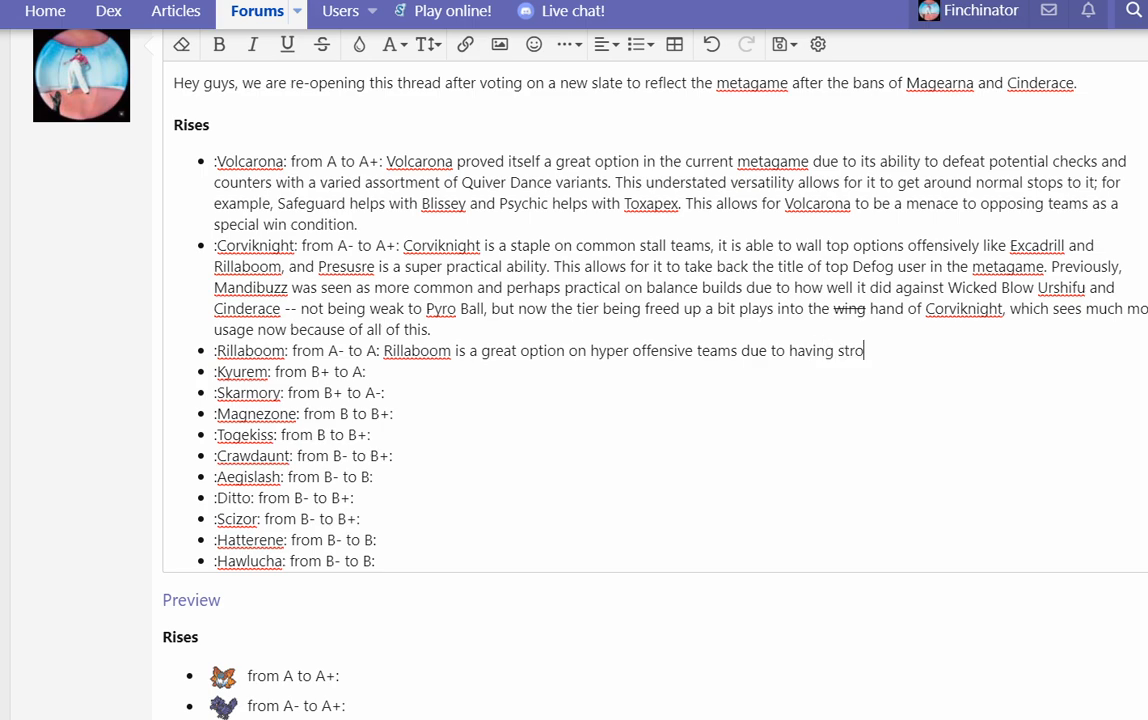
type("ng priority, being ab")
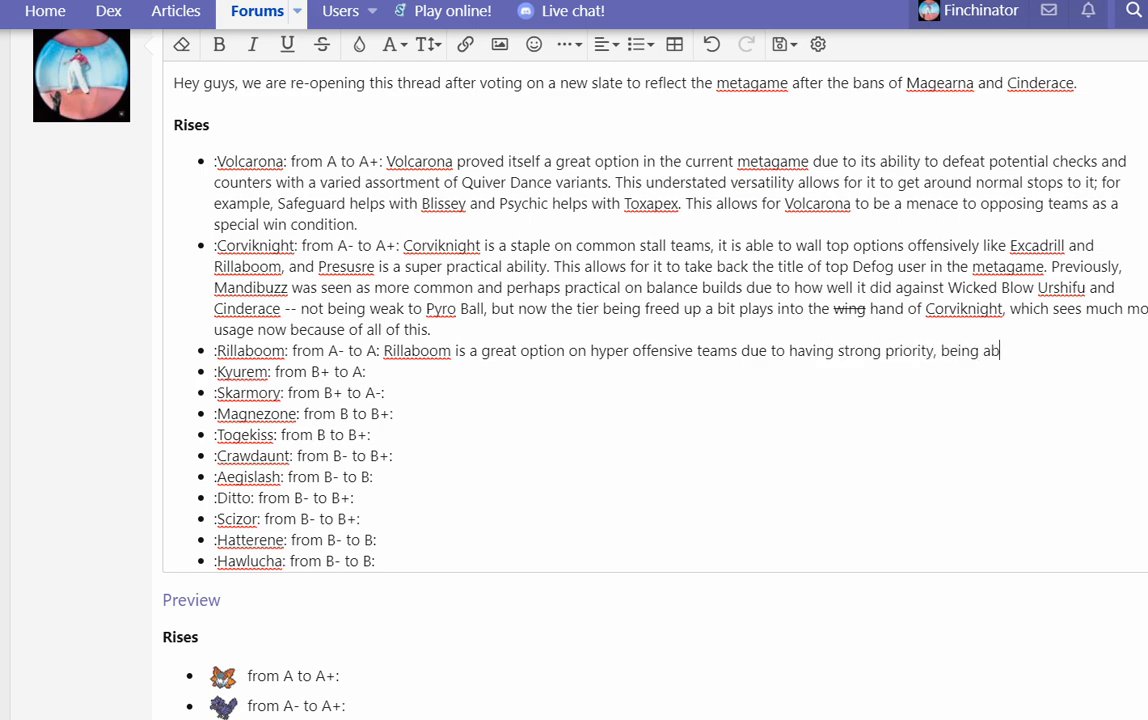
type("le to deter opposing o")
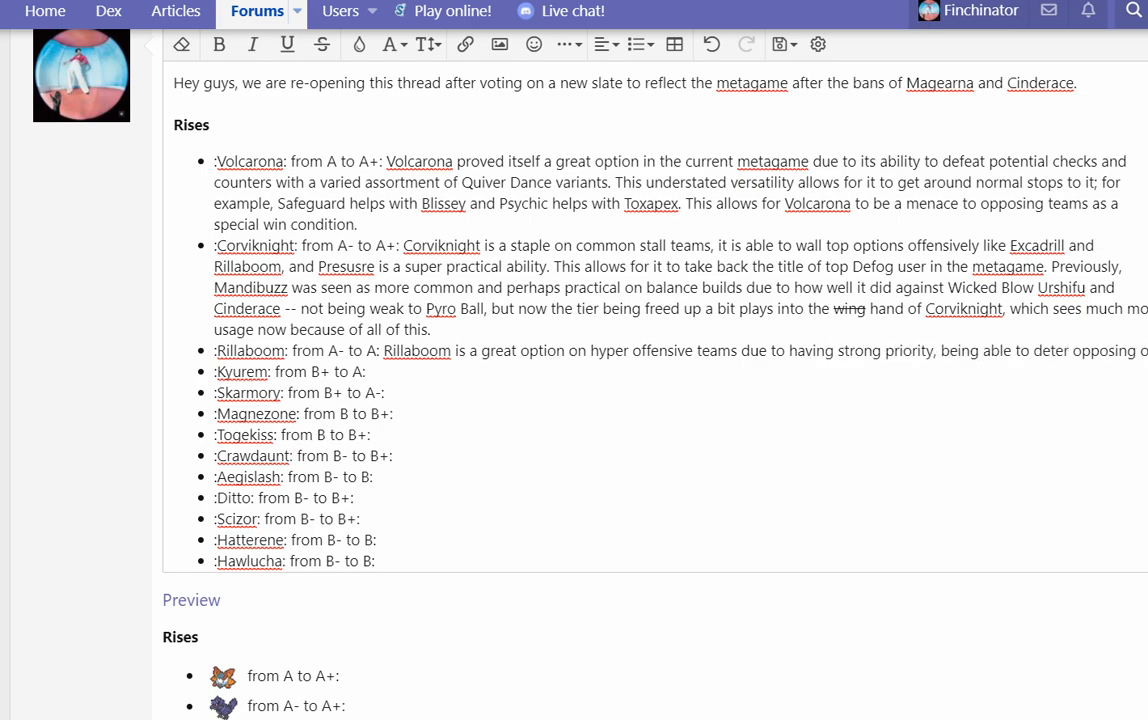
type("offensive archetpyes")
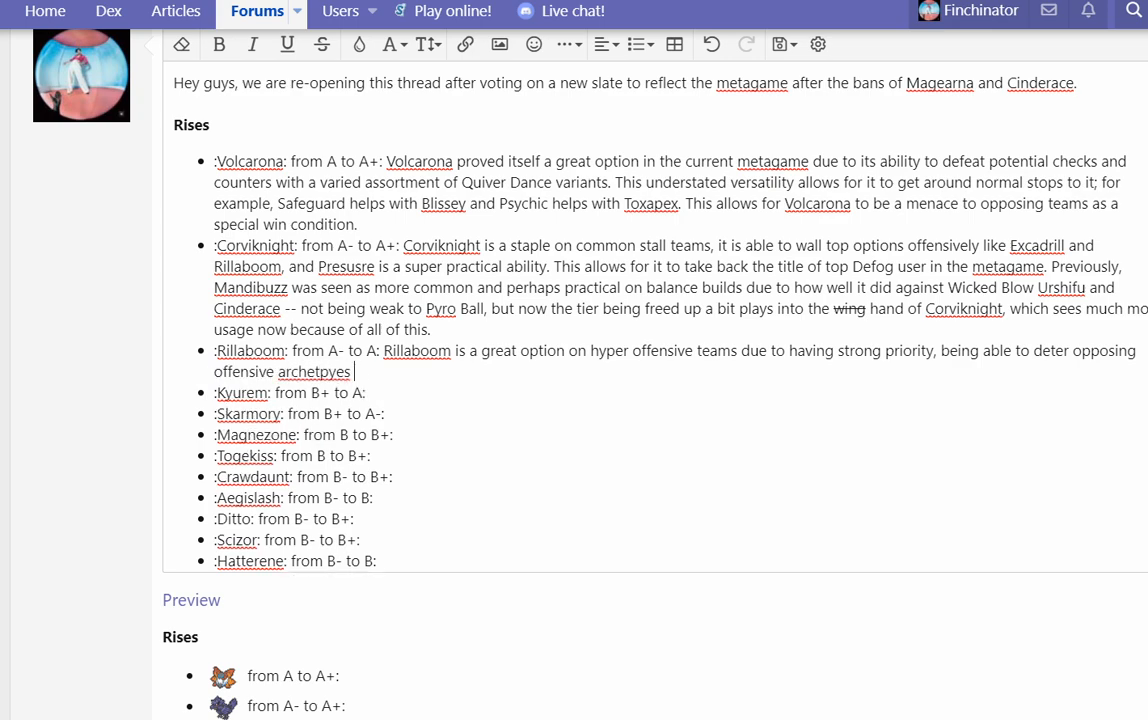
type("such as Rain, and")
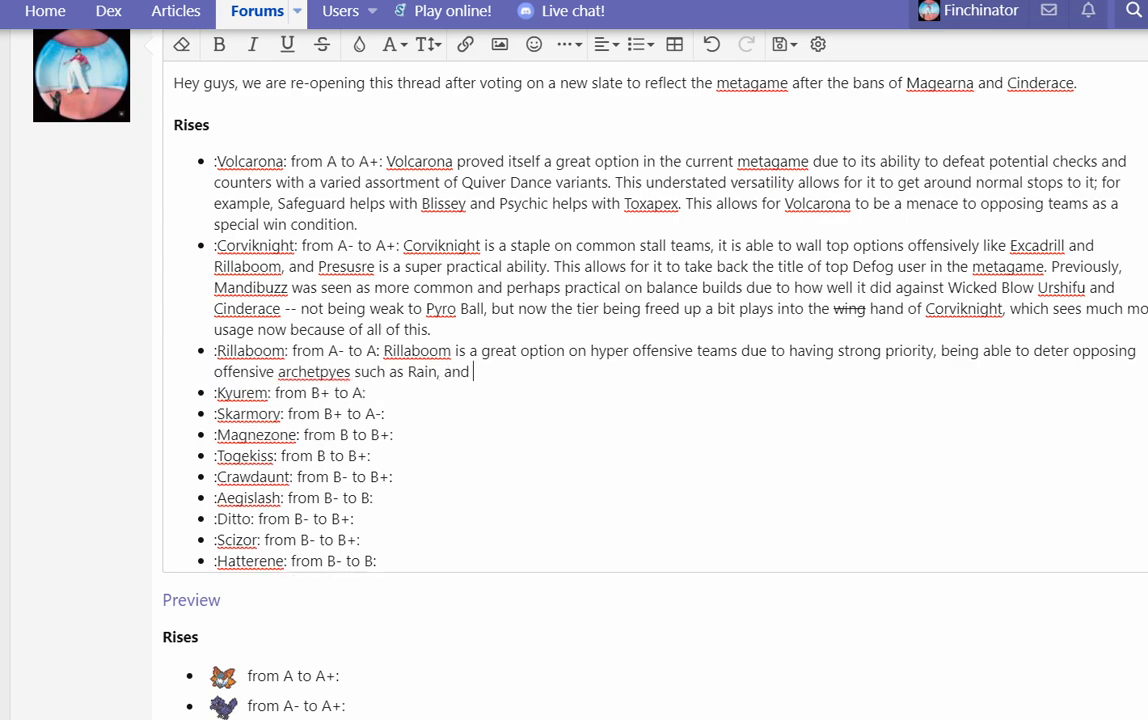
type("also giving Grassy Terrain suppo")
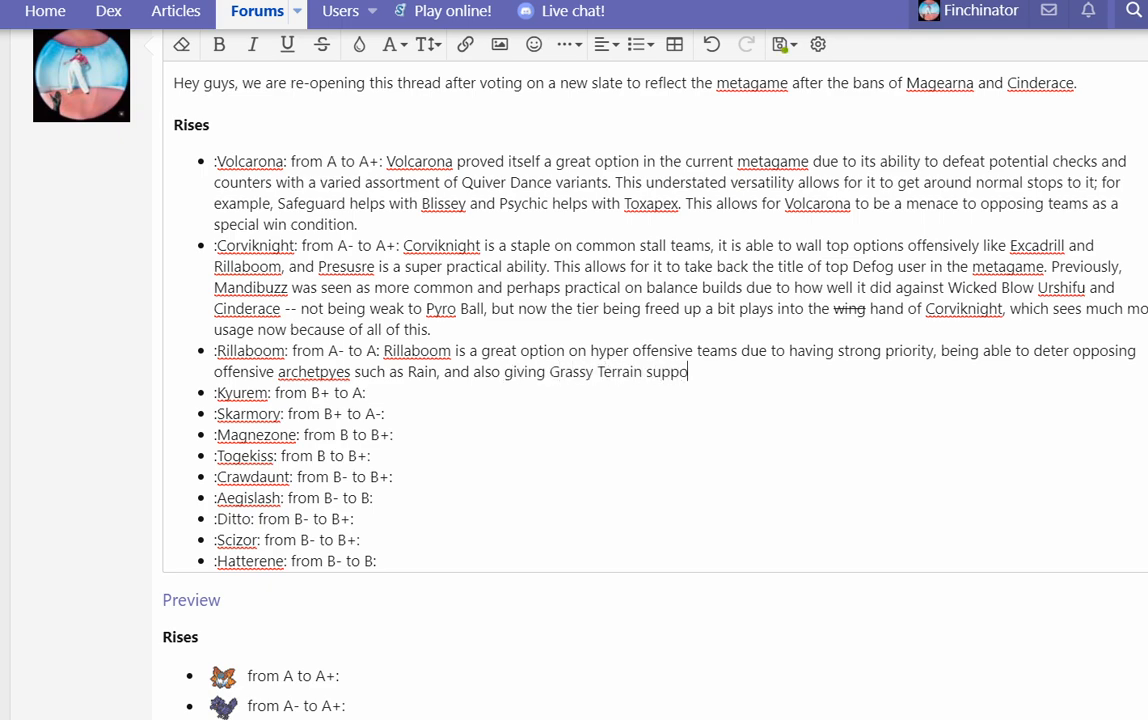
type("rt that helps for options")
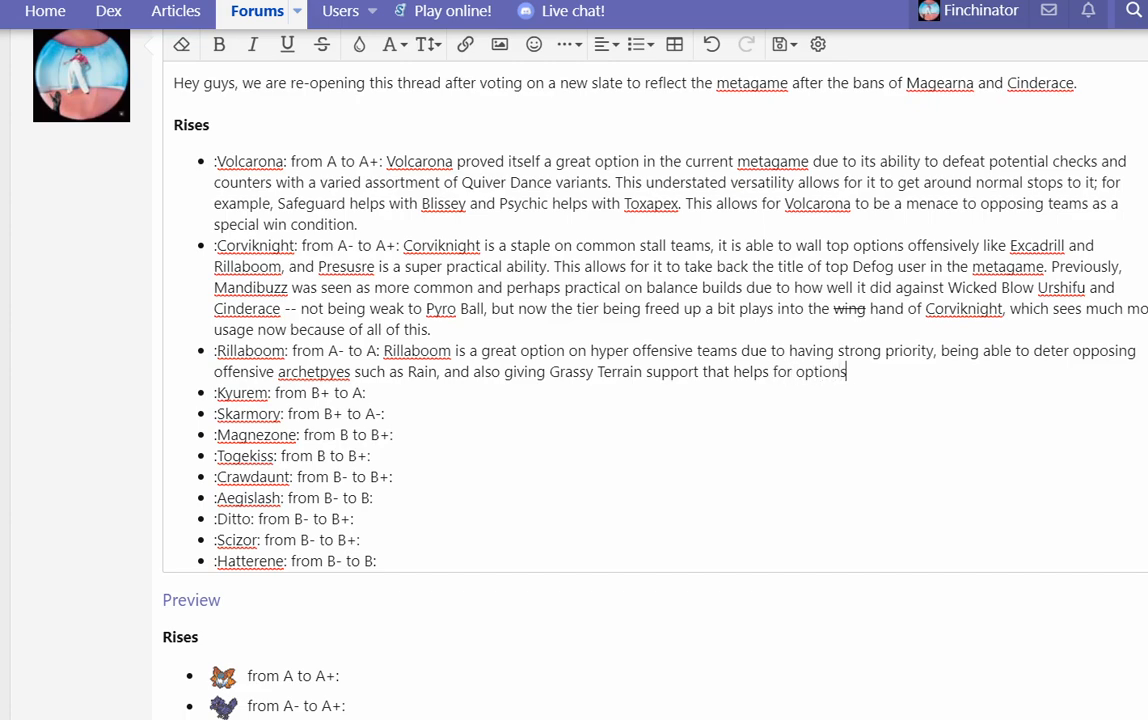
type("like Hawlucha. On top of this, it is a great sof check to m")
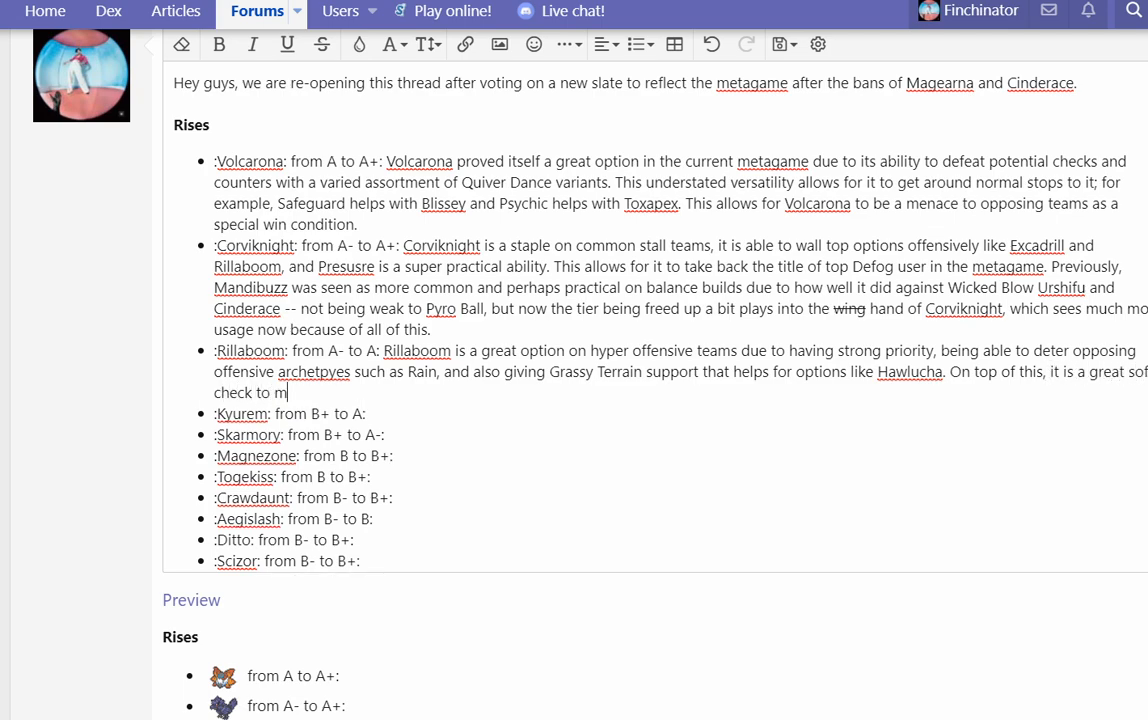
Step: Add its value against balance teams and conclude Rillaboom is now one of the metagame's best offensive options
type("any things on balance te")
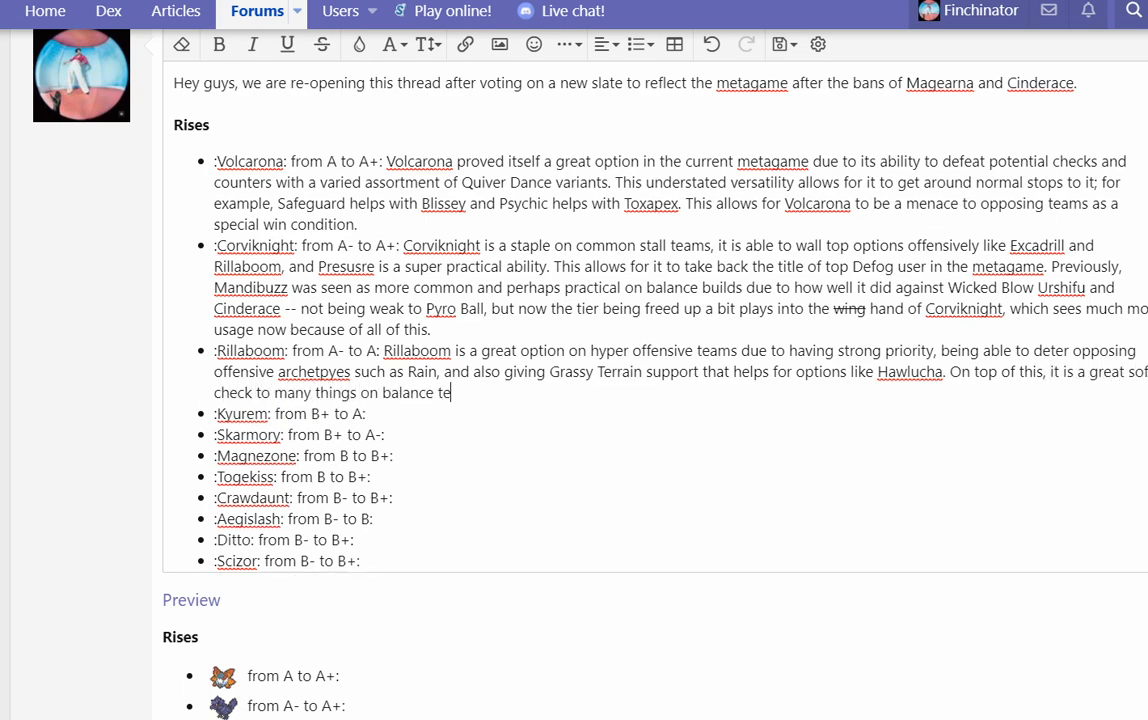
type("ams and can fucn")
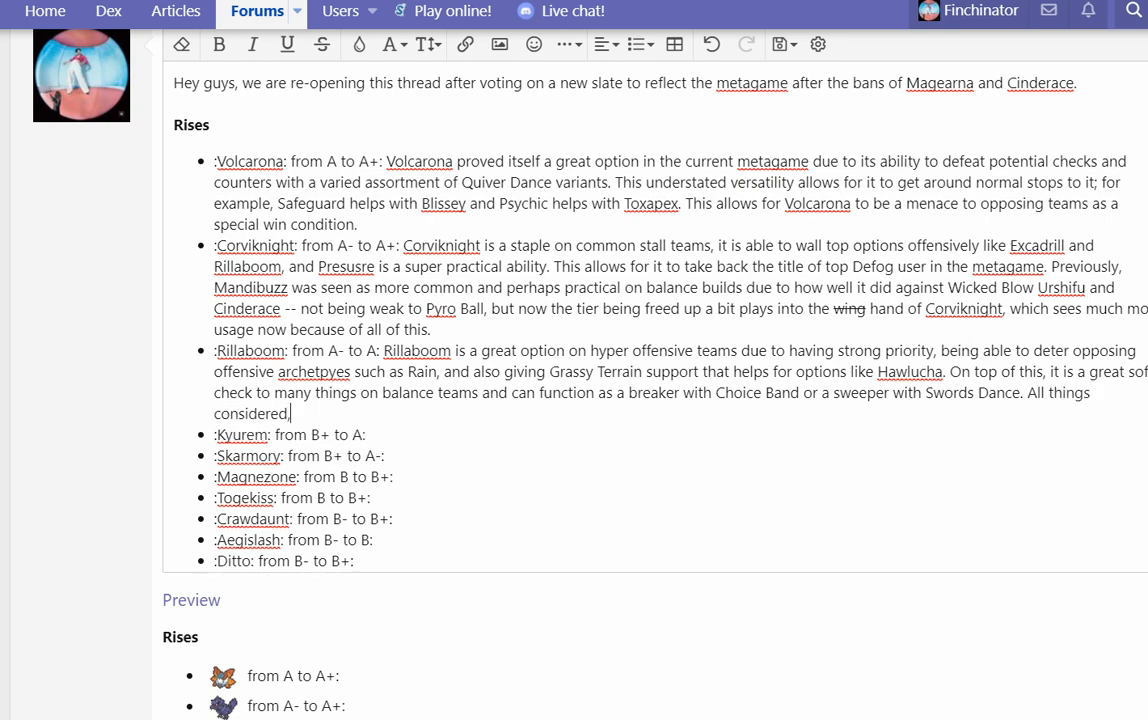
type("Rillaboom is now one of the metagmae's best")
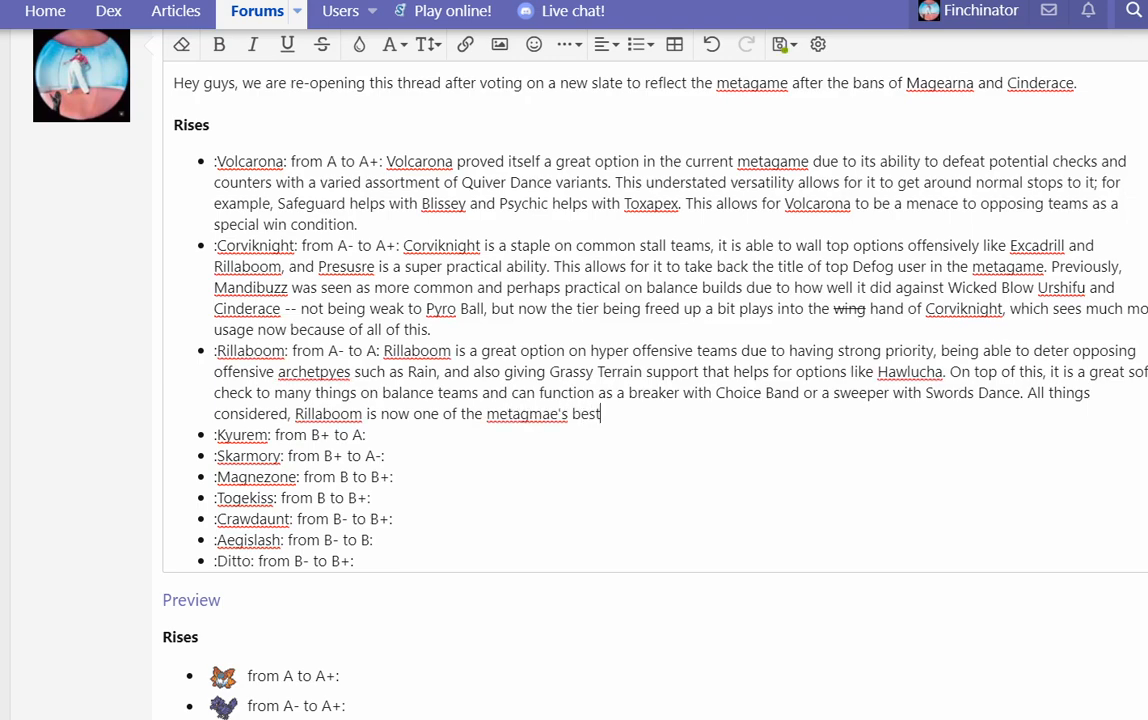
type("offensive opti")
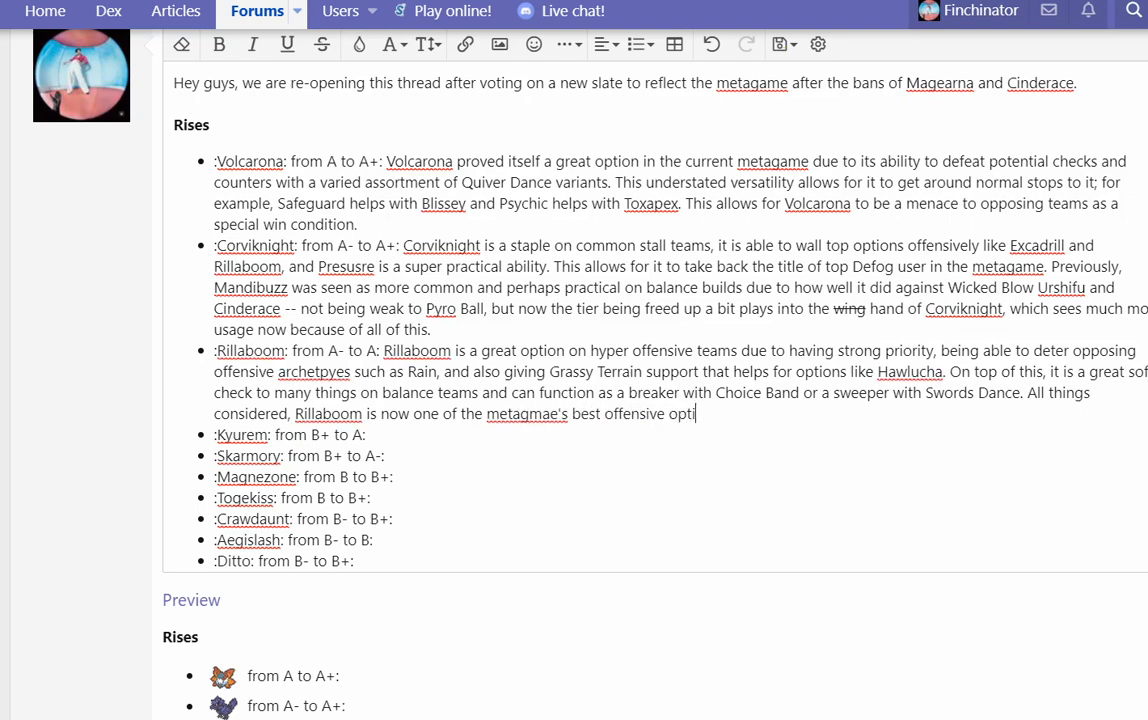
type("ons.")
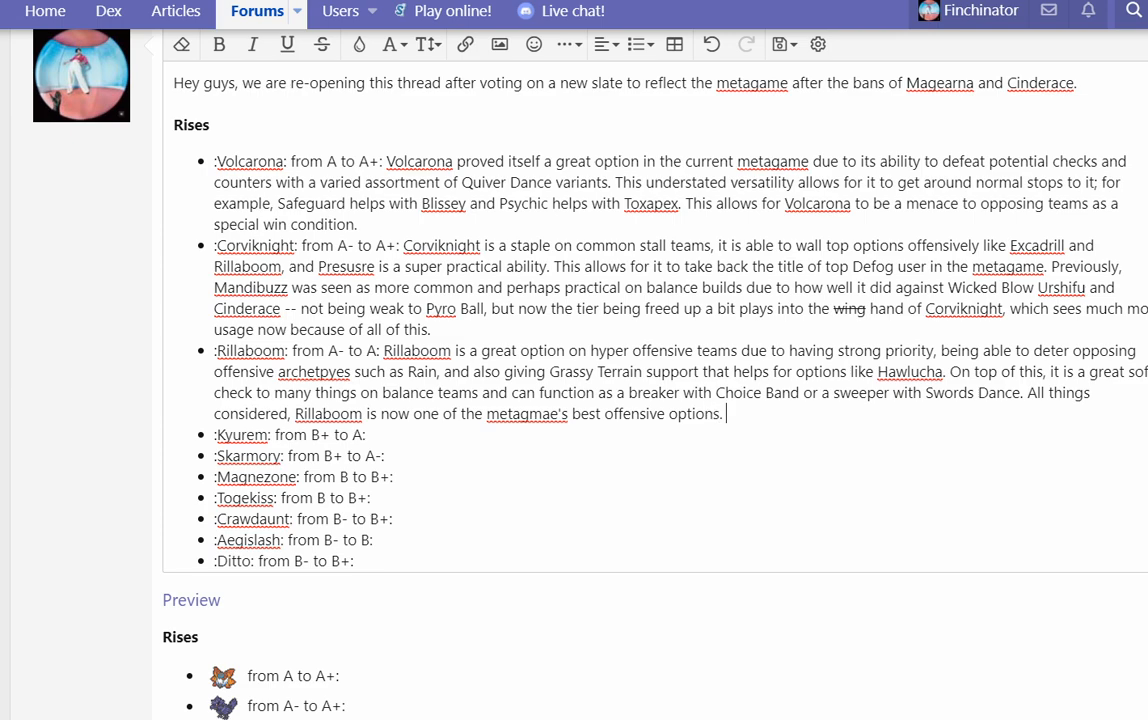
Step: Replace the misspelled word with 'metagame's' in Rillaboom's closing sentence
right_click(528, 412)
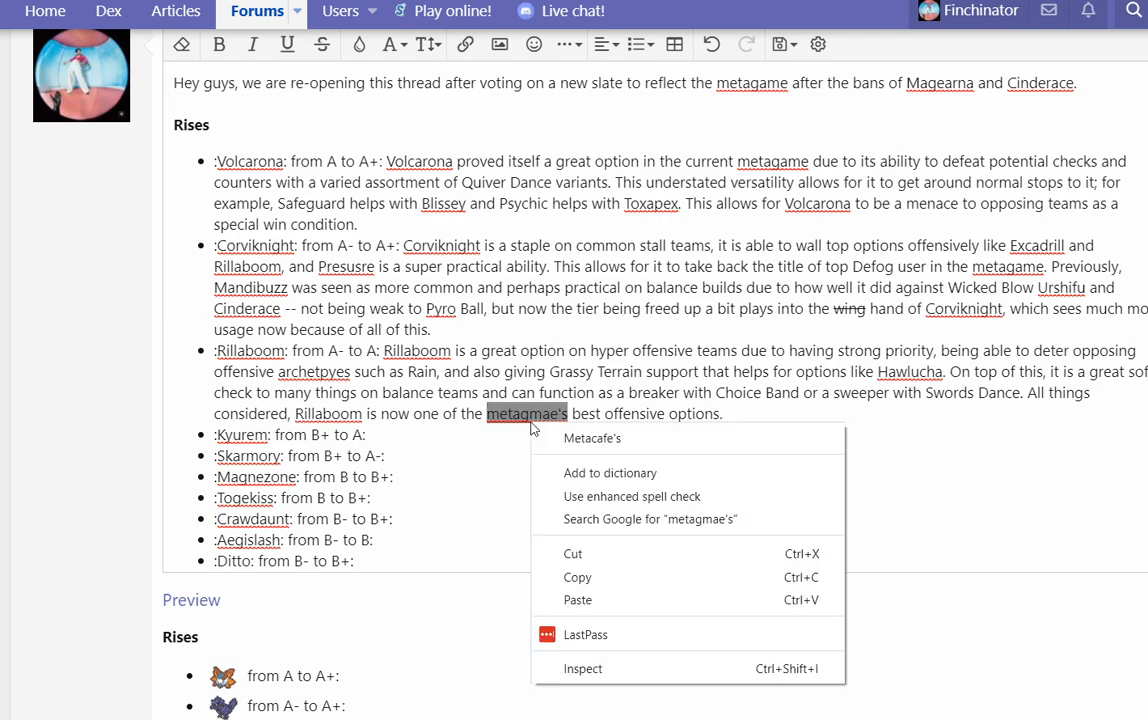
left_click(592, 438)
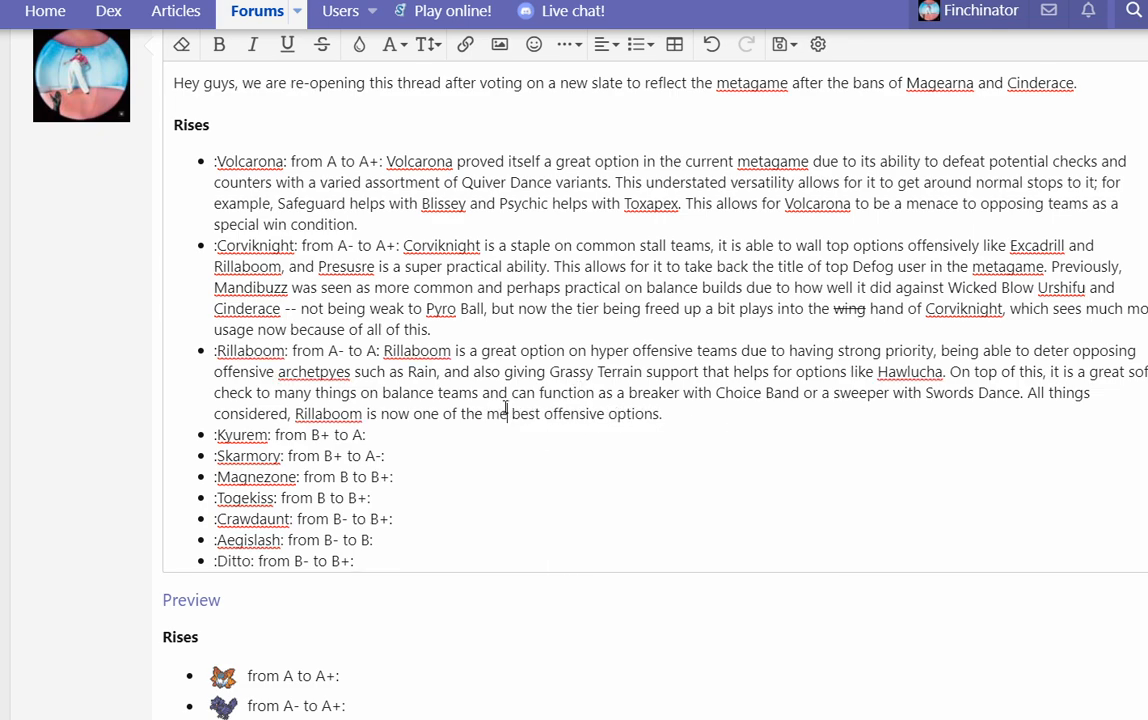
type("metagame's")
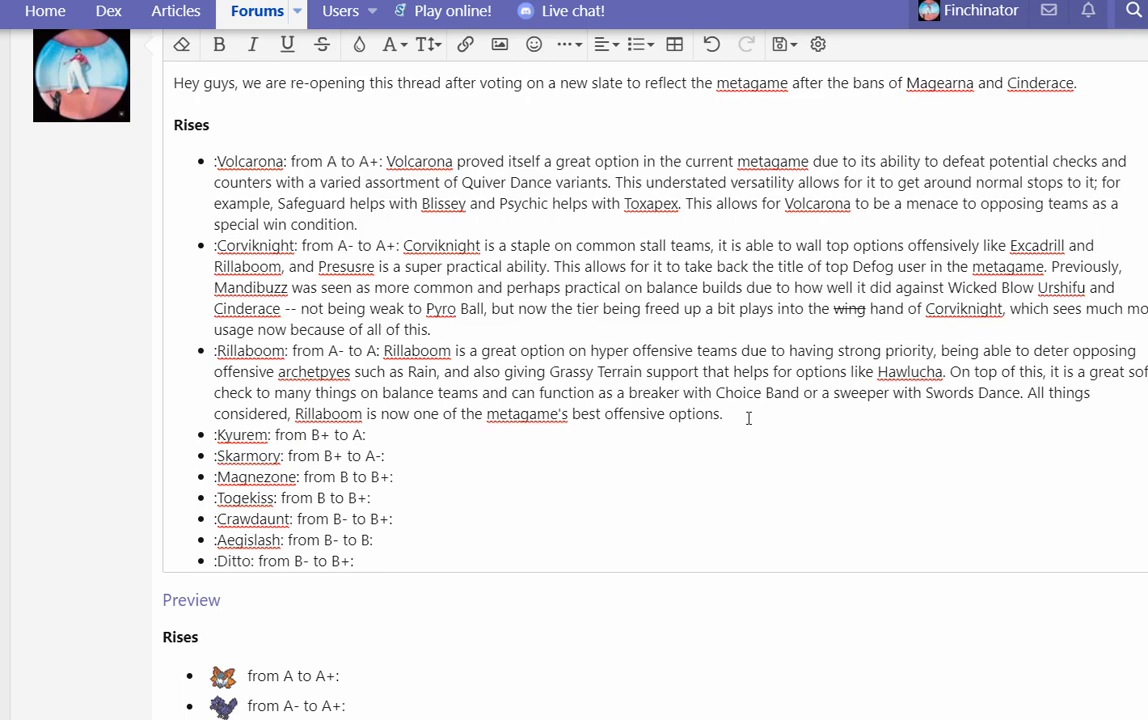
left_click(726, 414)
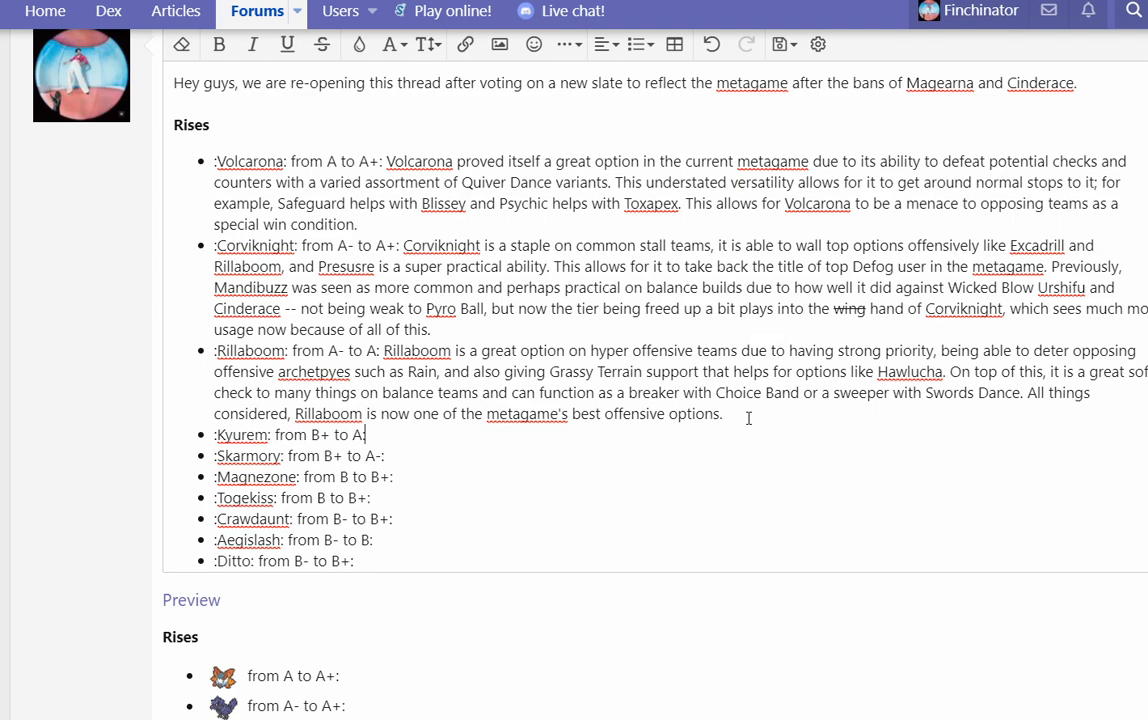
Step: Write that Kyurem, like Corviknight, appreciates Pressure and its SubRoost set is a cornerstone of stall teams
type("Kyurem, m")
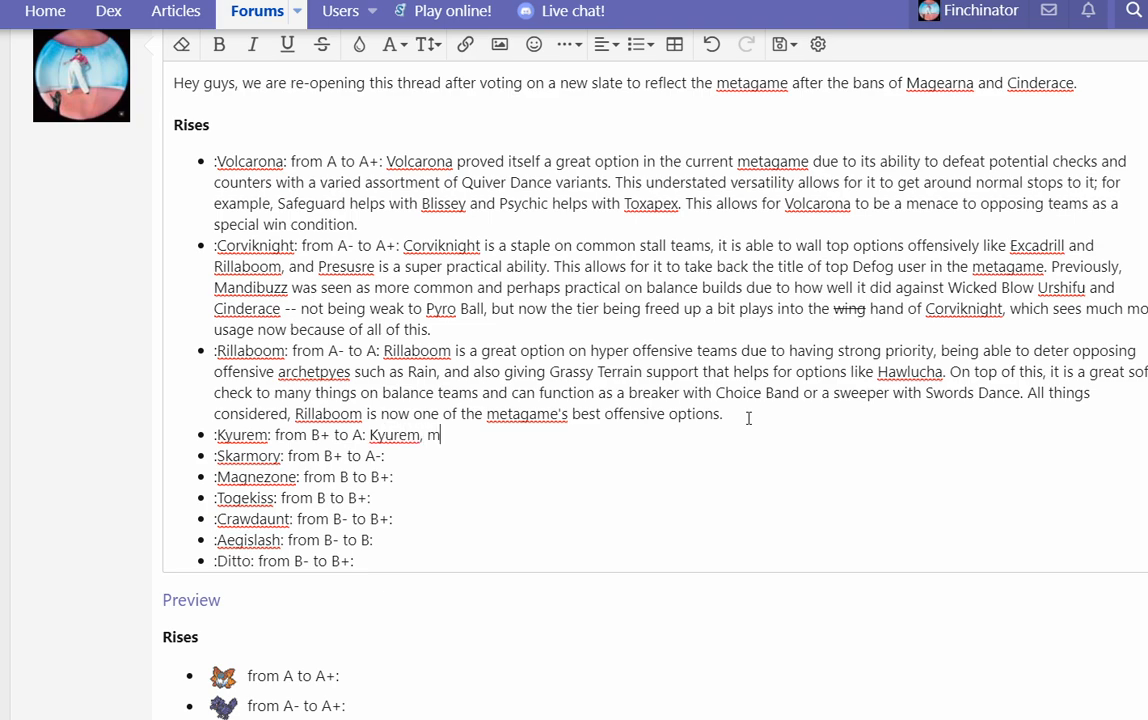
type("uch like Corviknight, great")
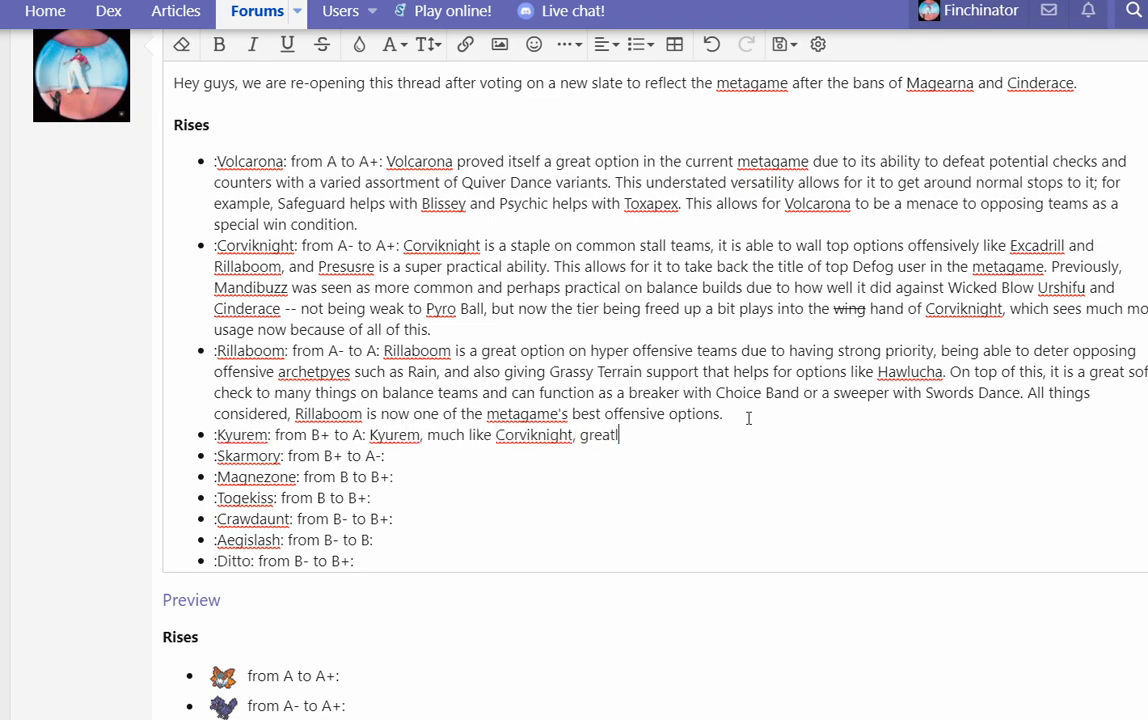
type("ly appreciates the")
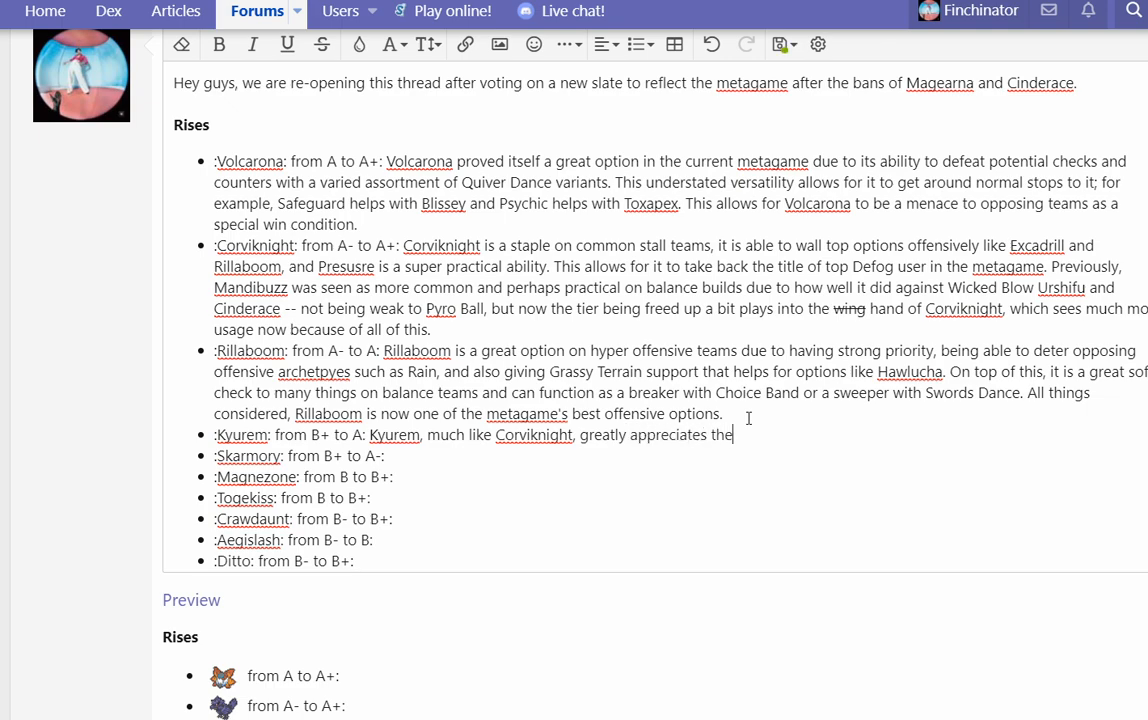
type("ability Pressure.")
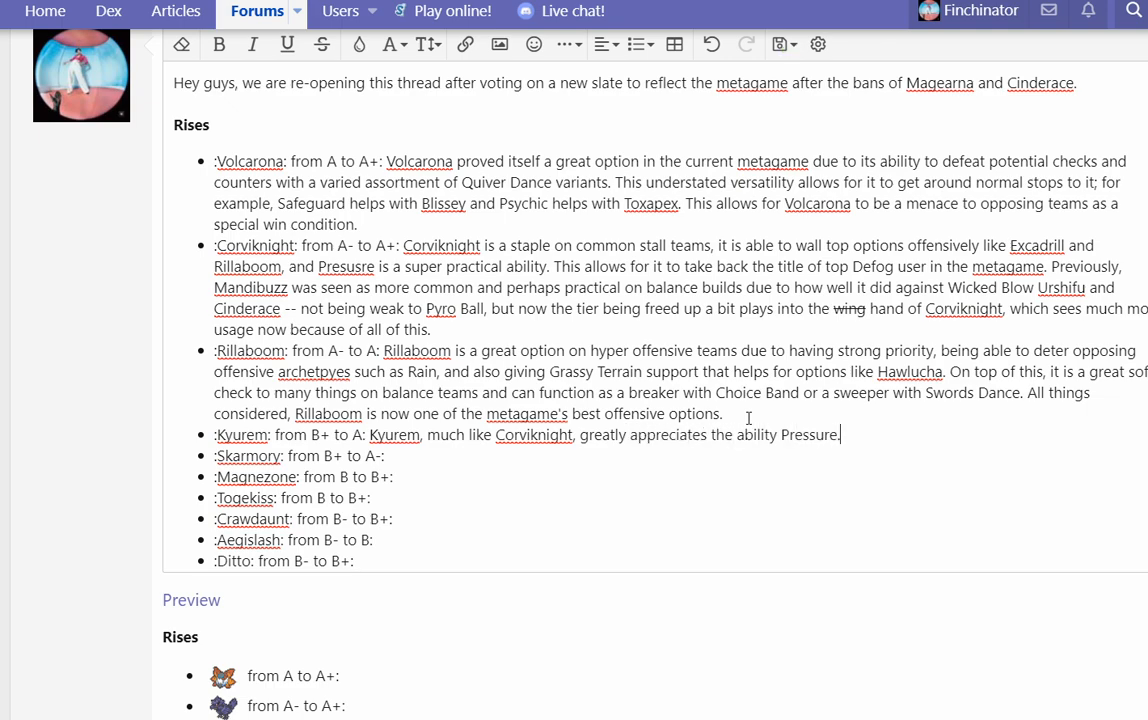
type("It has recently been running a m")
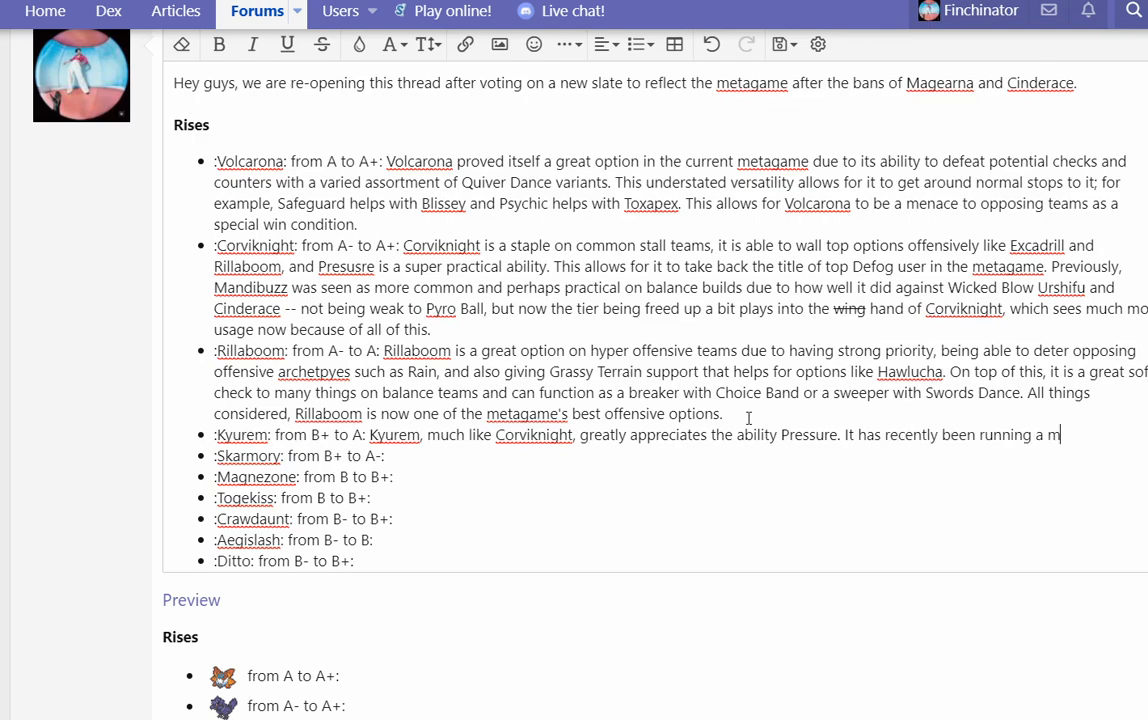
type("ixed SubRoost set that has been a corn")
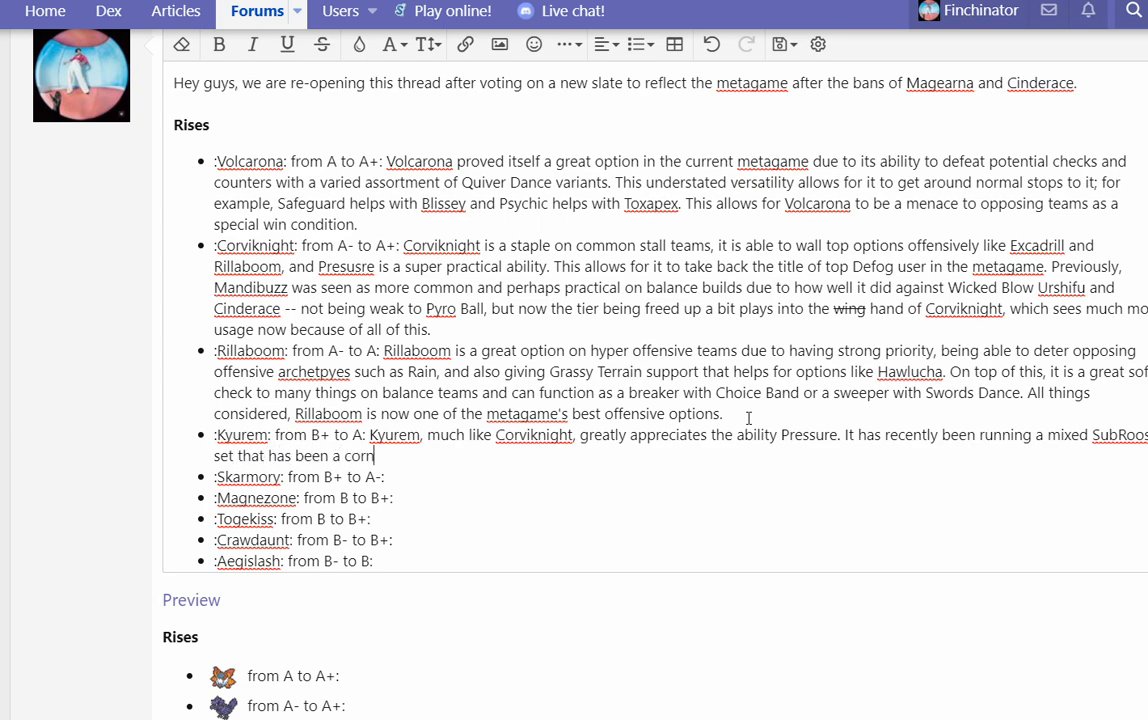
type("erstone of some stall teams. It is able to waste lots of PP and f")
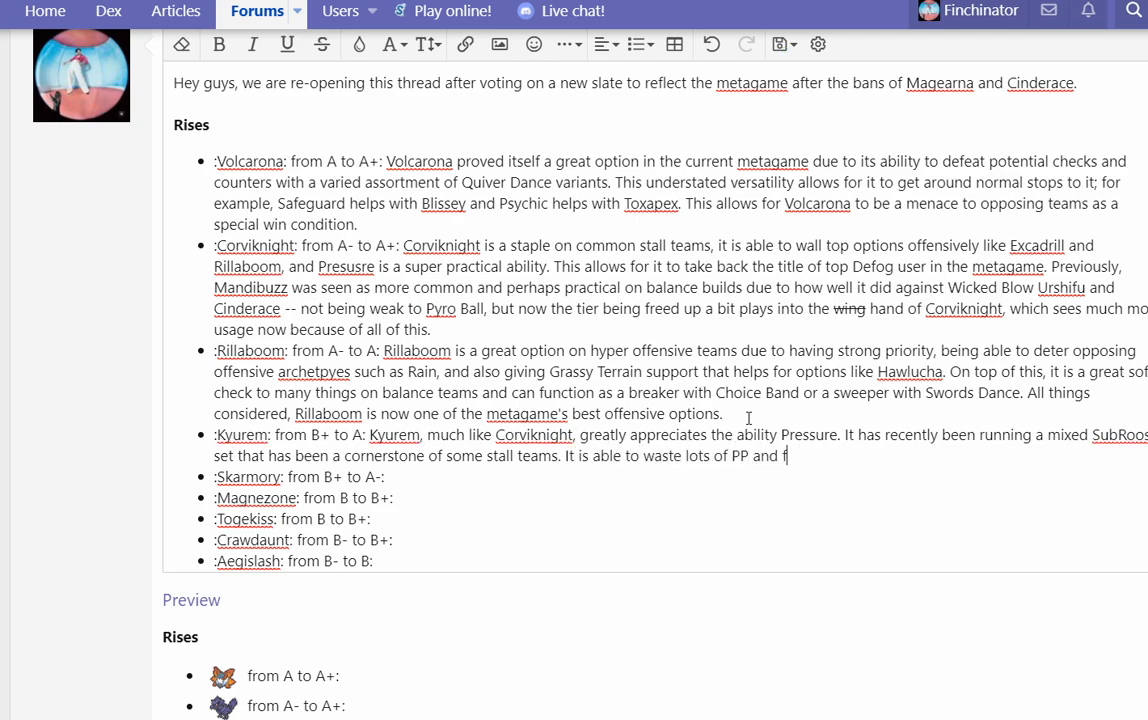
Step: Add that it forces progress and the Choice Specs set is picking back up, explaining its move up two subranks
type("orce progress like nothing else. In add")
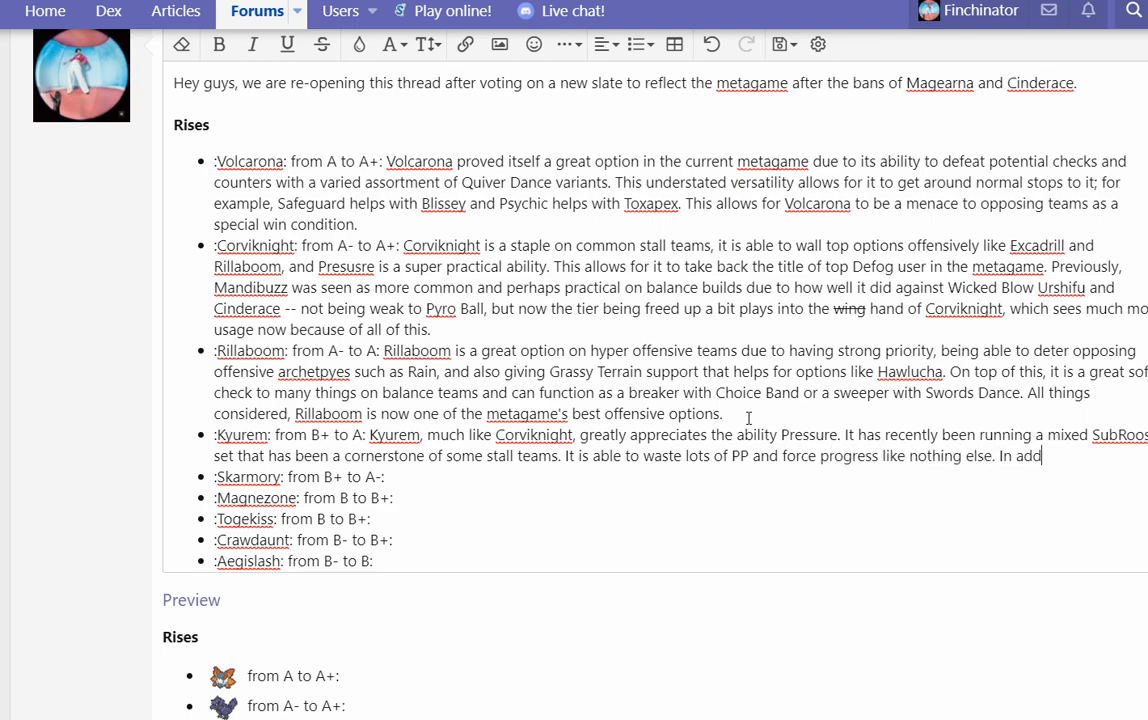
type("ition, the Choice")
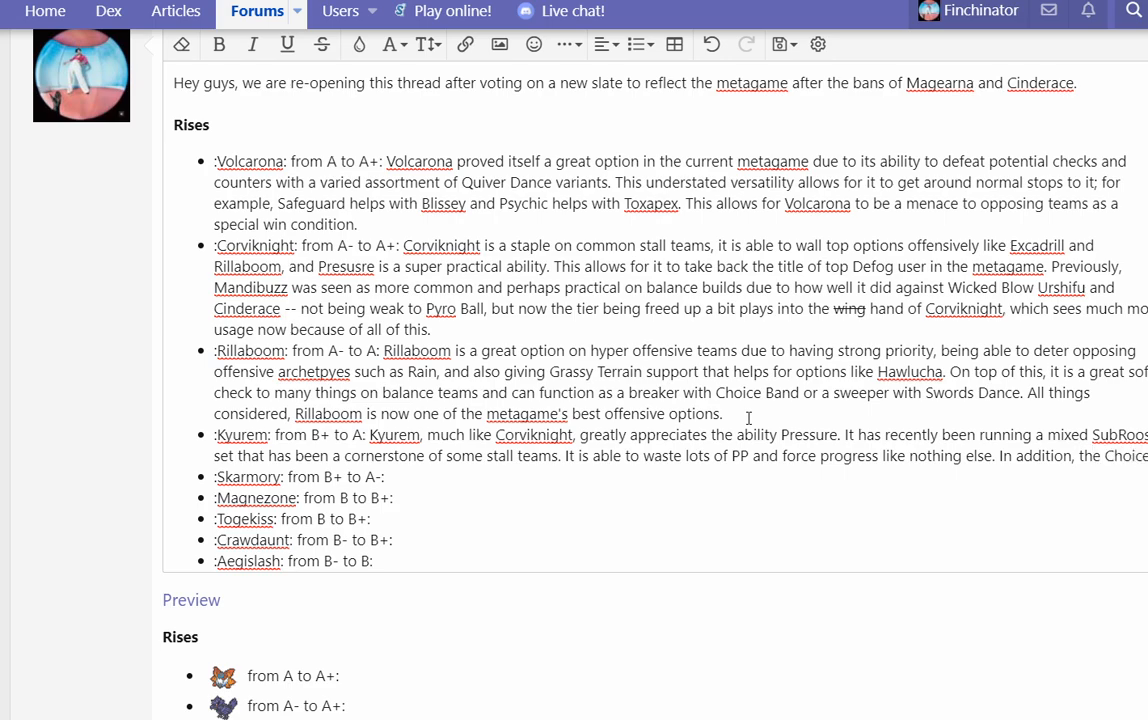
type("Specs set is slowly")
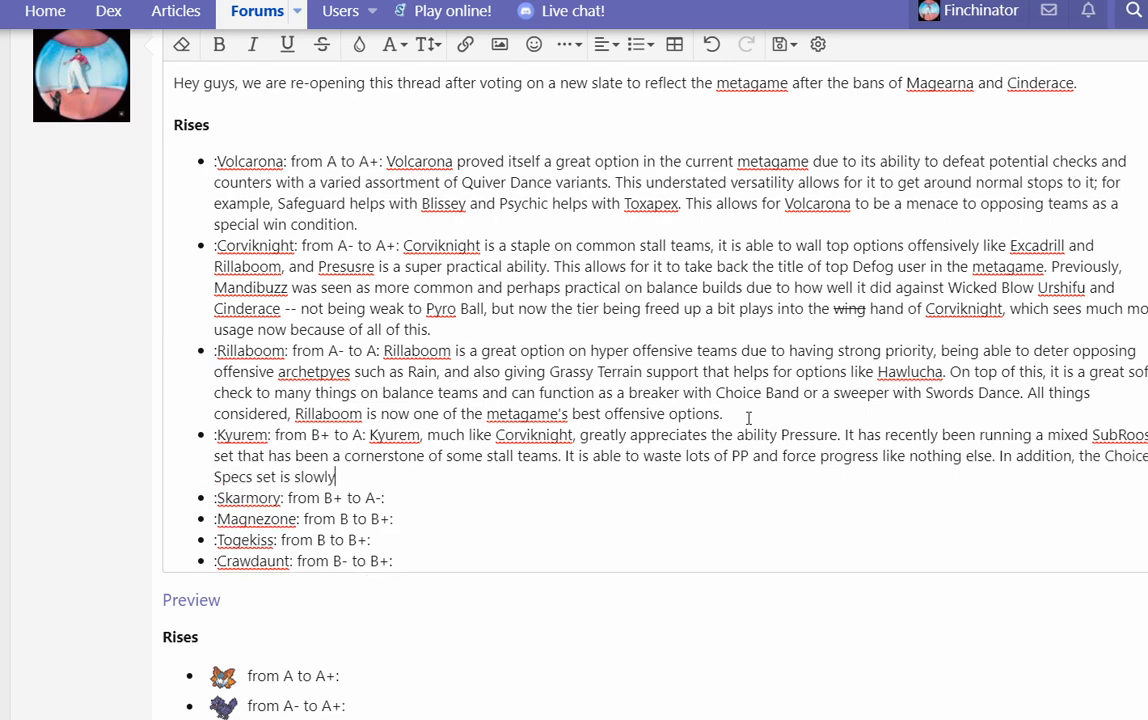
type("picking back up in")
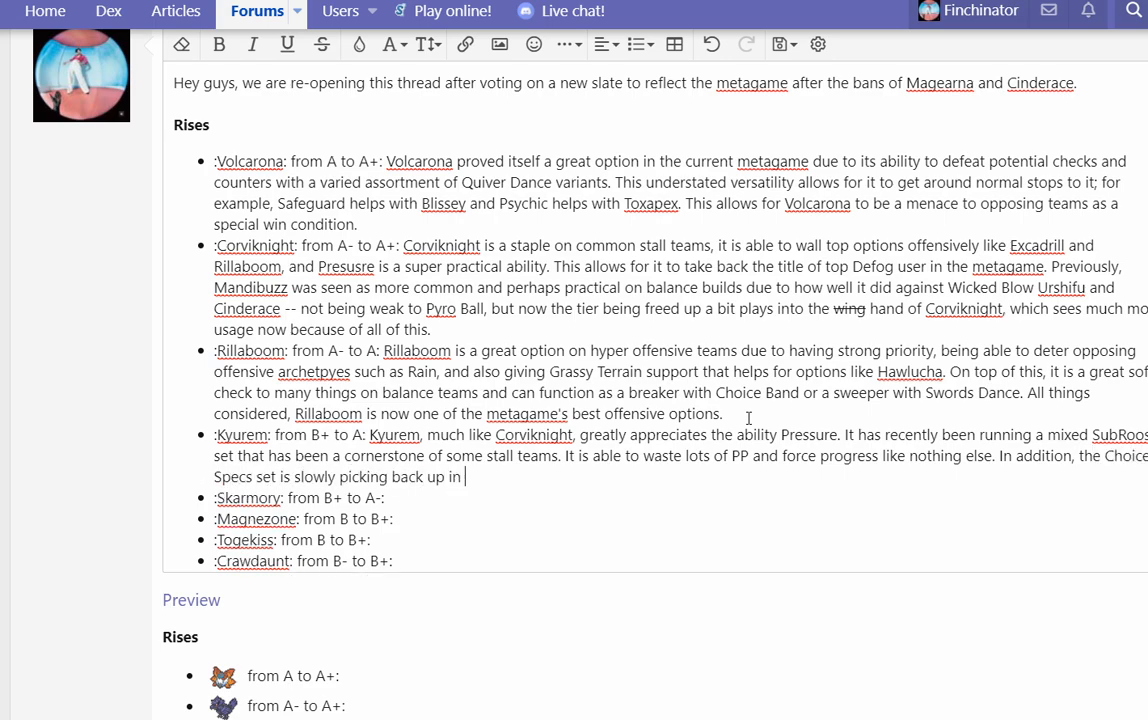
type("usage, which is anothe")
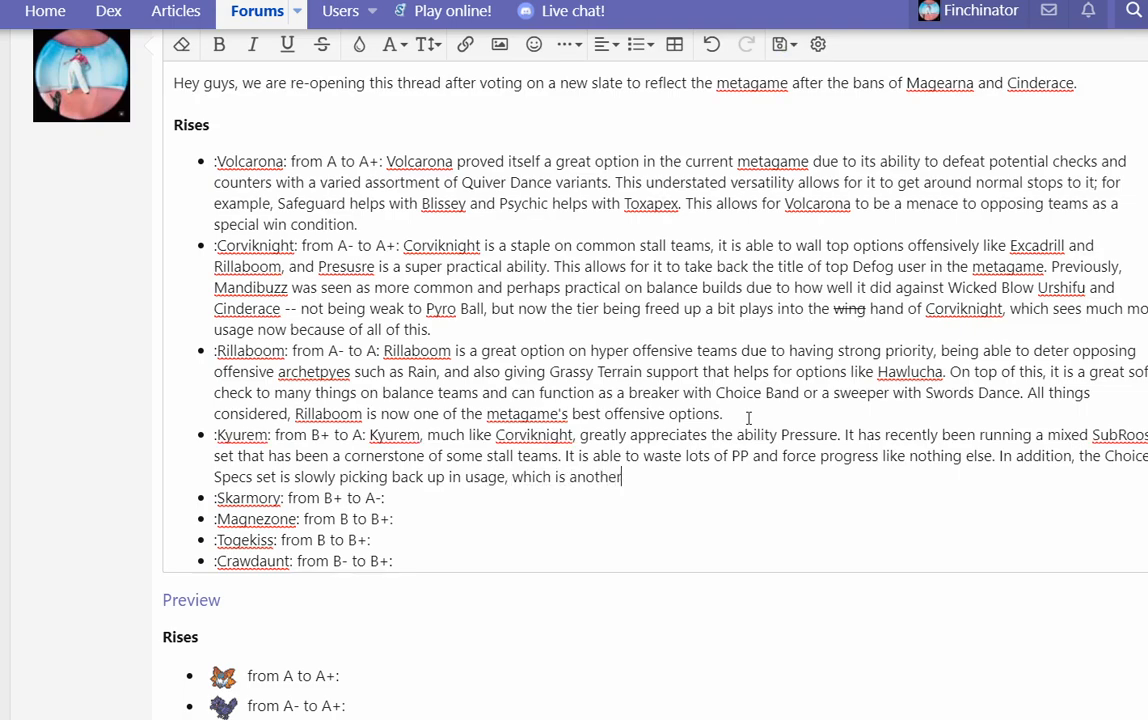
type("reason for it moving")
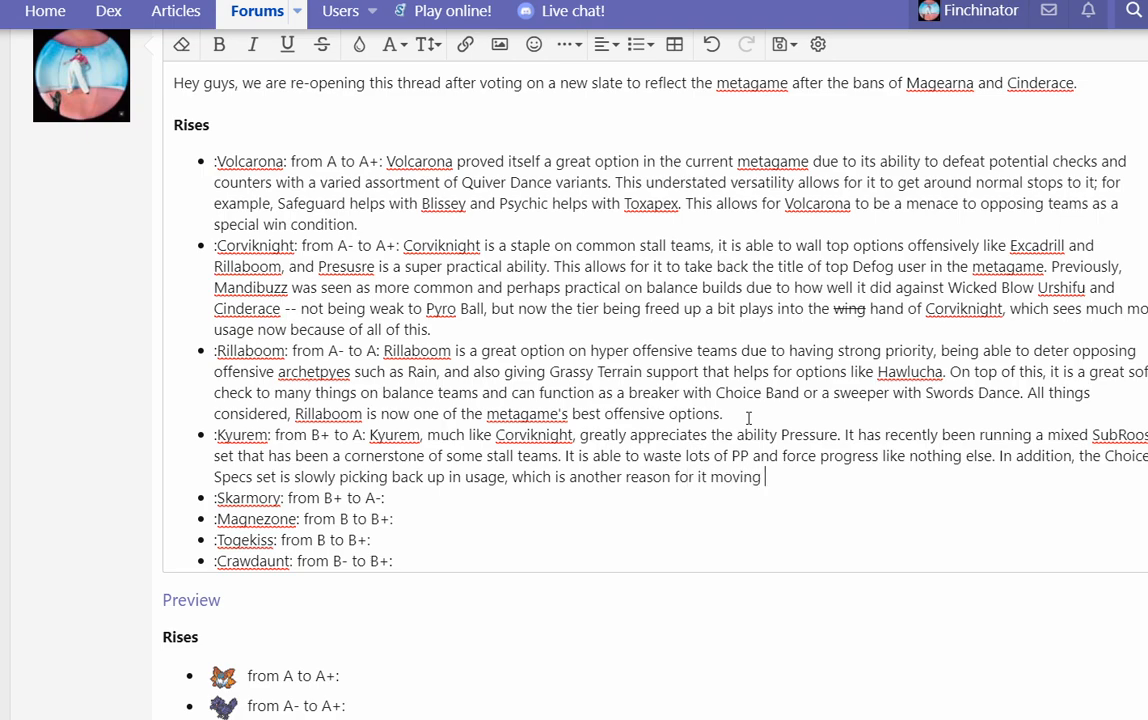
type("up a")
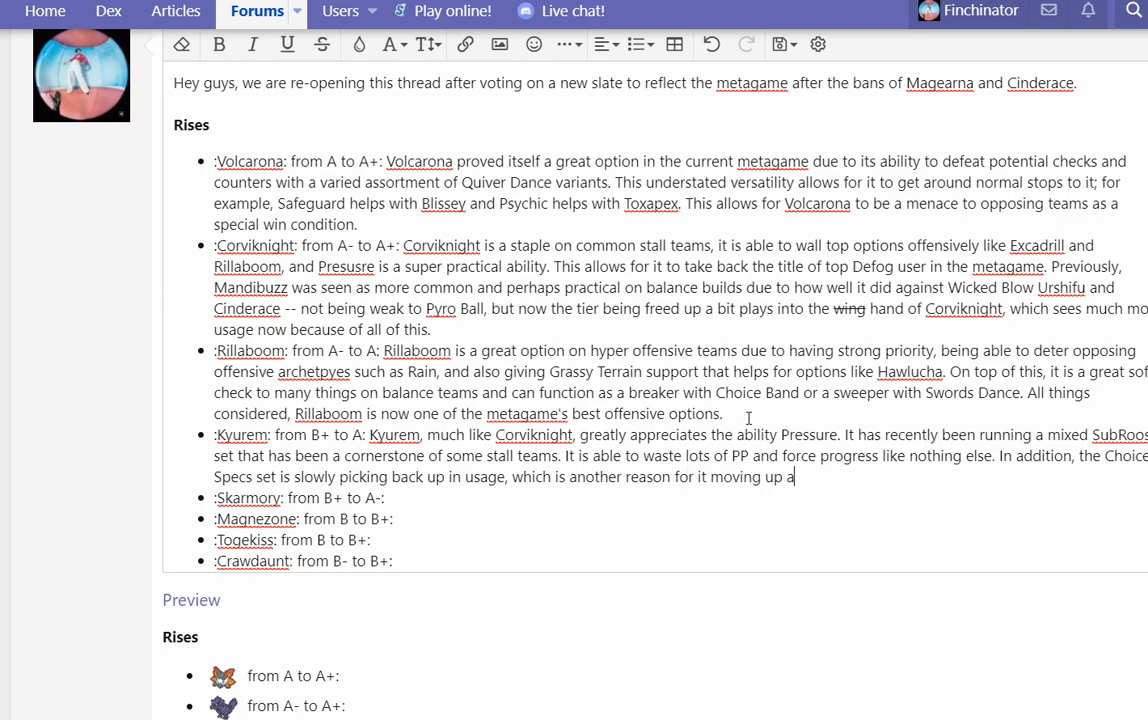
type("whole two subranks.")
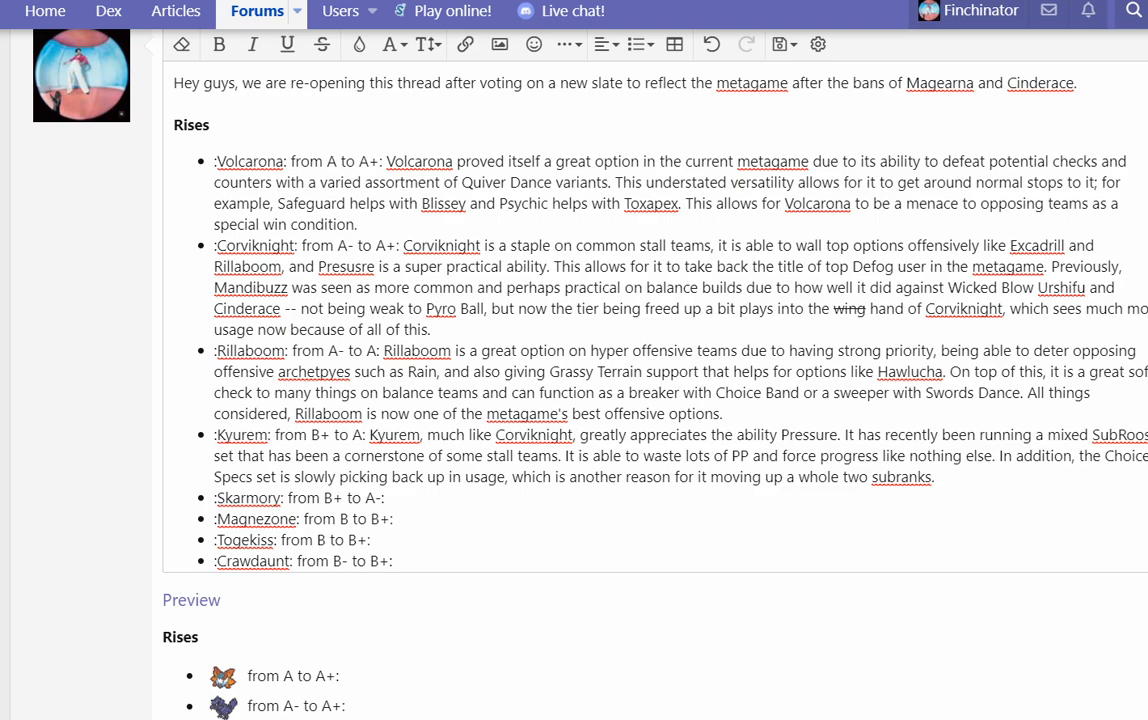
Step: Finish Kyurem's paragraph: its phenomenal natural bulk paired with Heavy-Duty Boots goes a long way
left_click(936, 476)
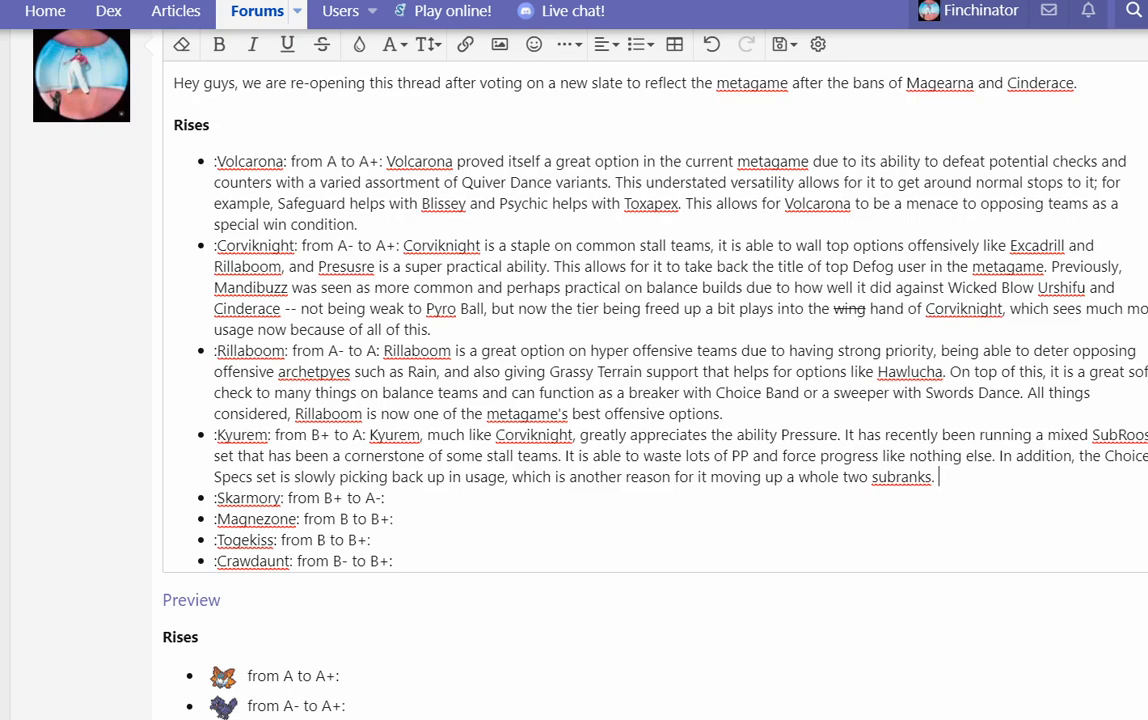
type("Final")
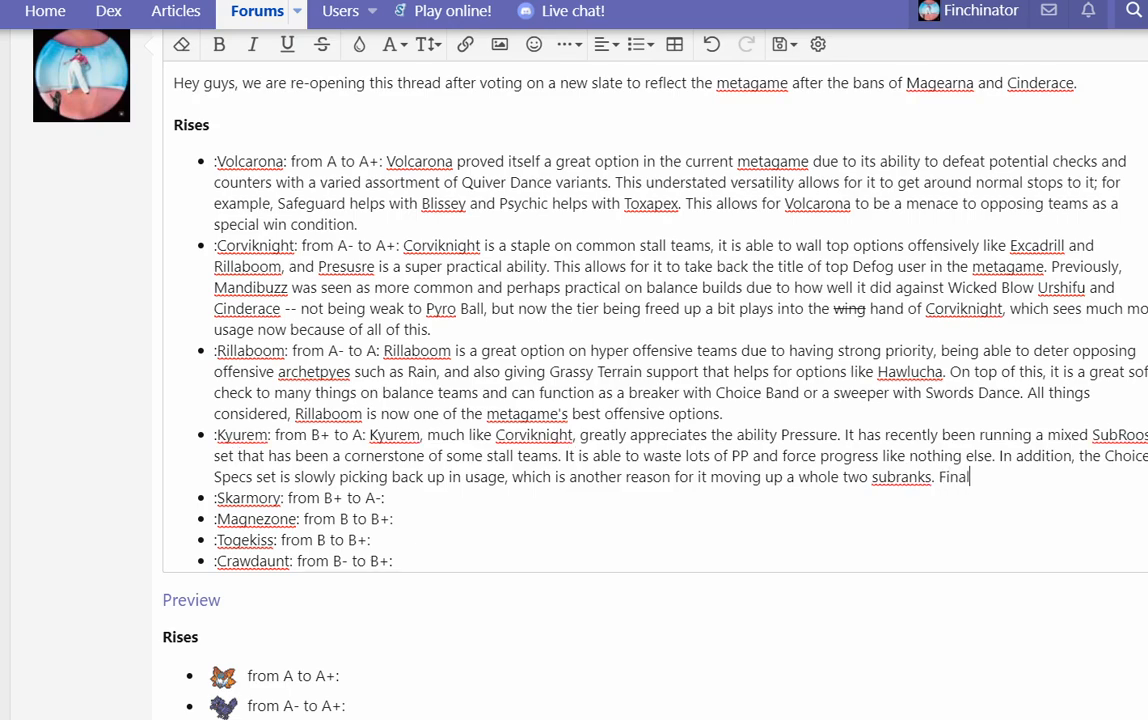
type("ly, phenome")
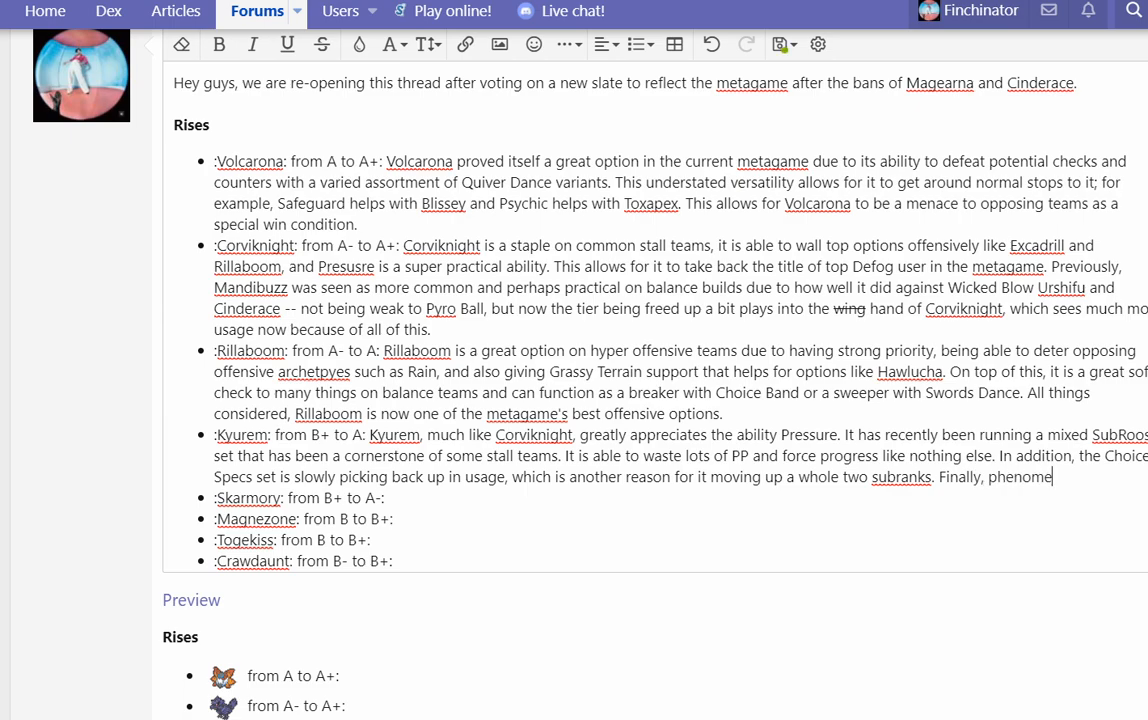
type("nal nature bull")
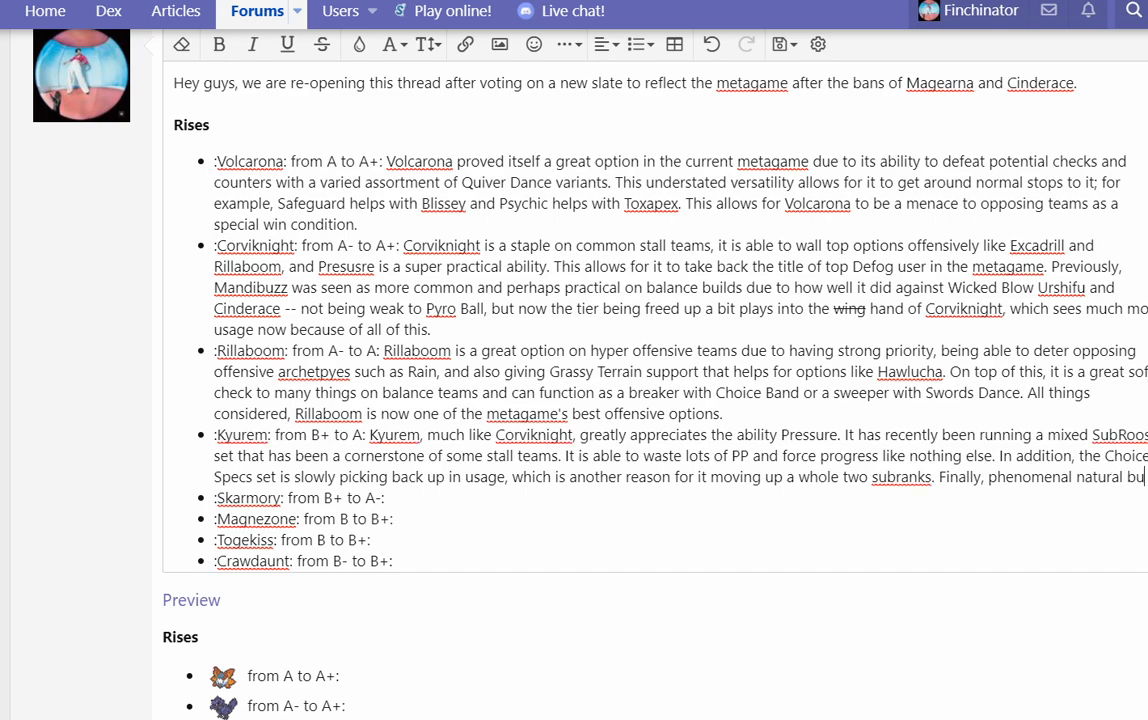
type("paired with He")
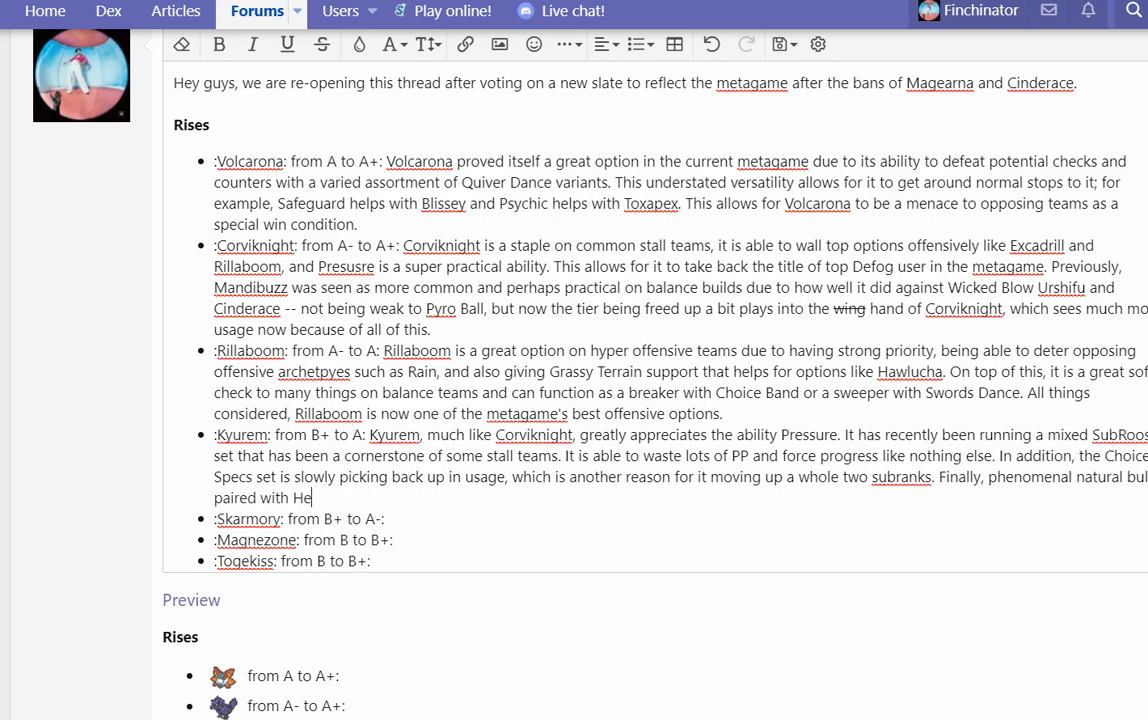
type("avy Duty Boots goe")
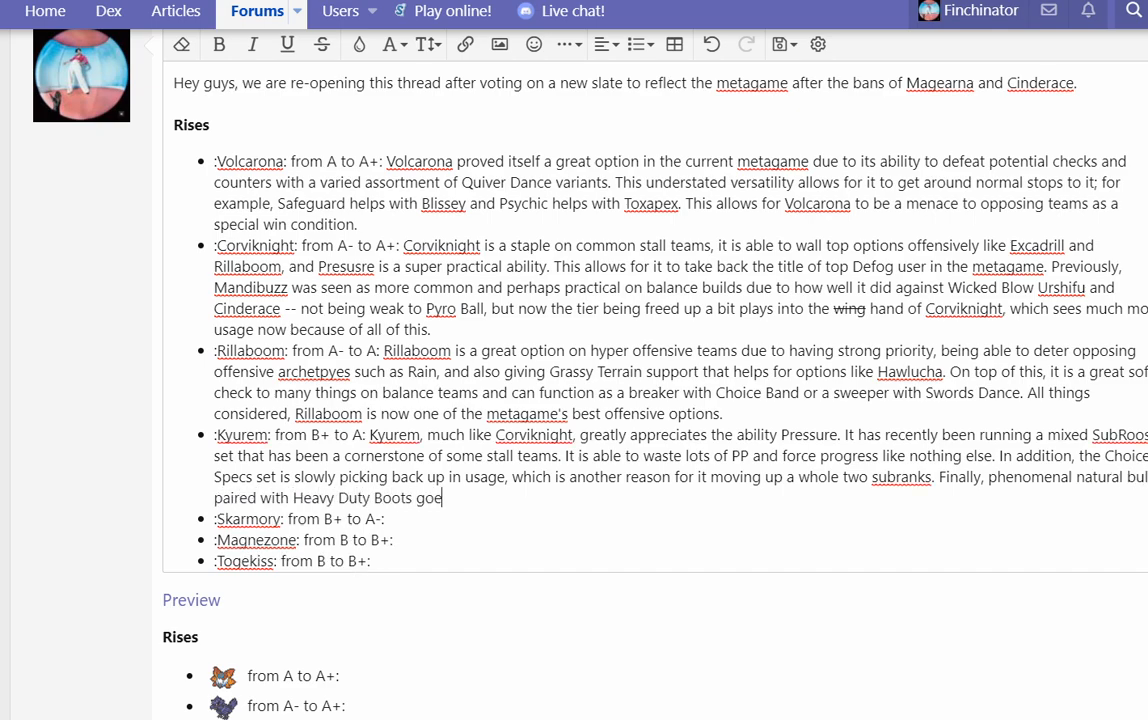
type("es a long way for the metagame's favorite Ice type.")
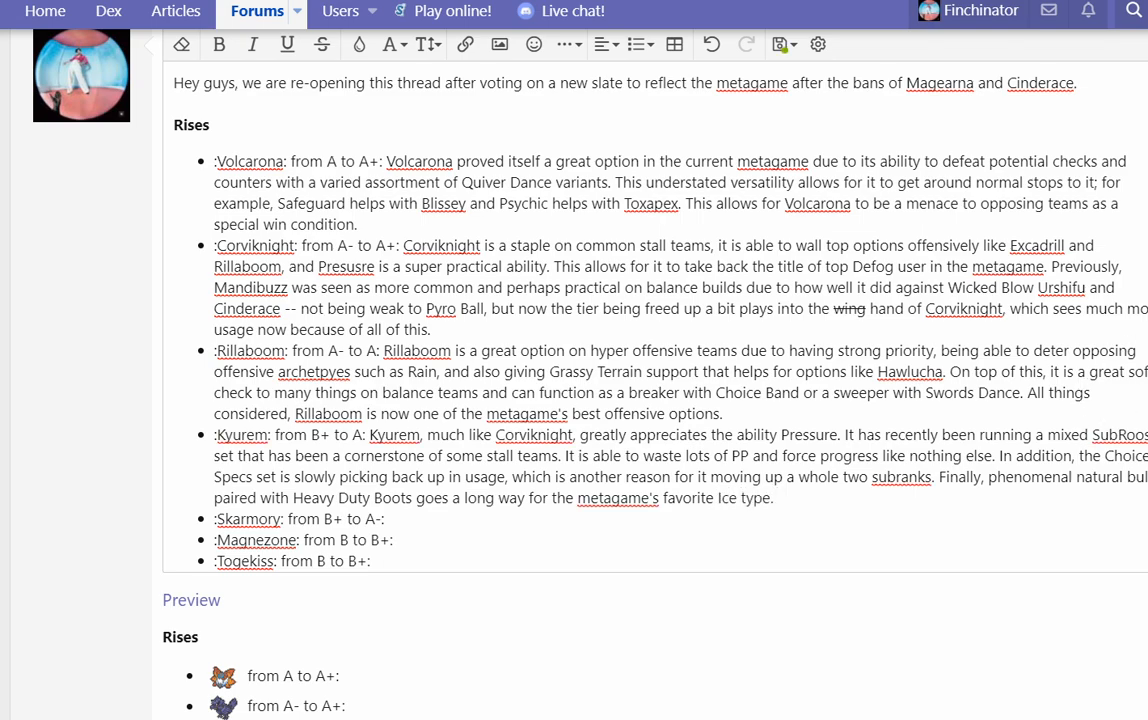
left_click(776, 496)
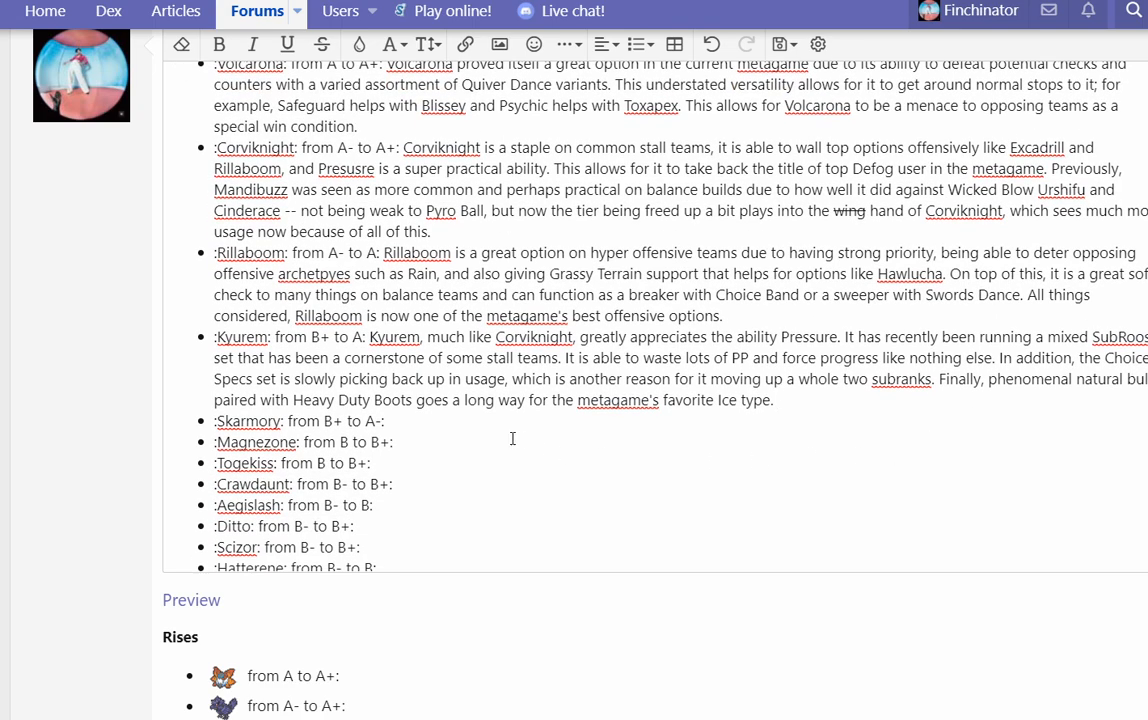
Step: Write that Skarmory is picking up as teams forgo removal and set their own hazards, with Skarmory setting Spikes
type("Skarmory")
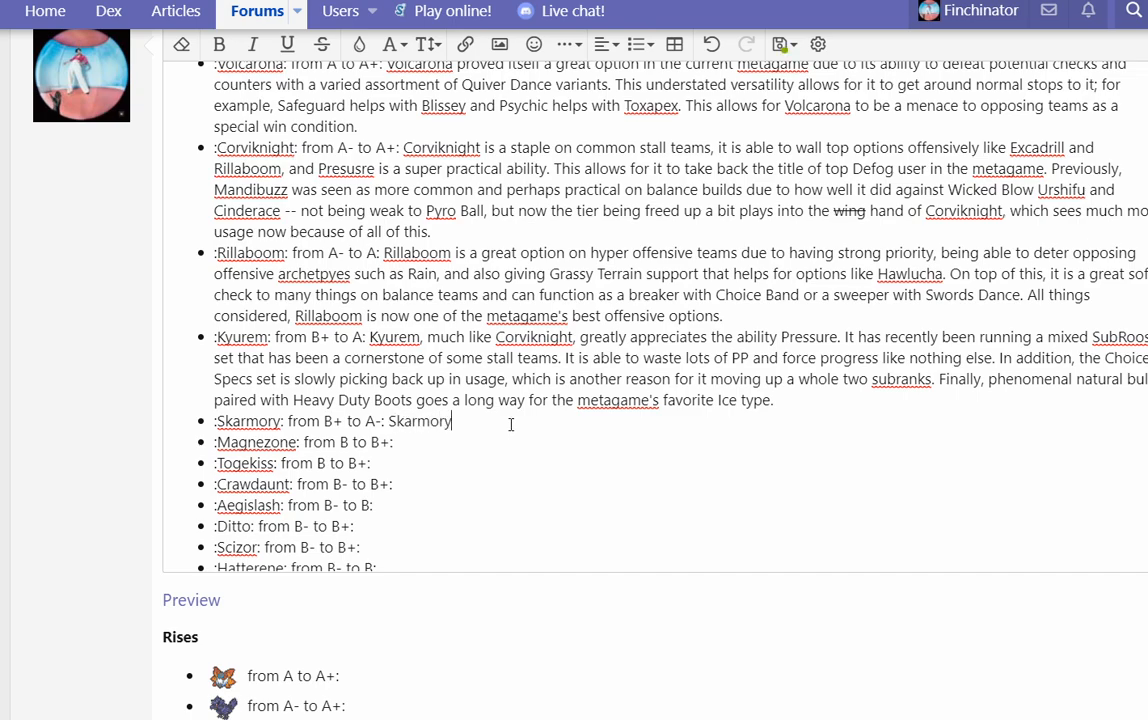
type("is finally picking up")
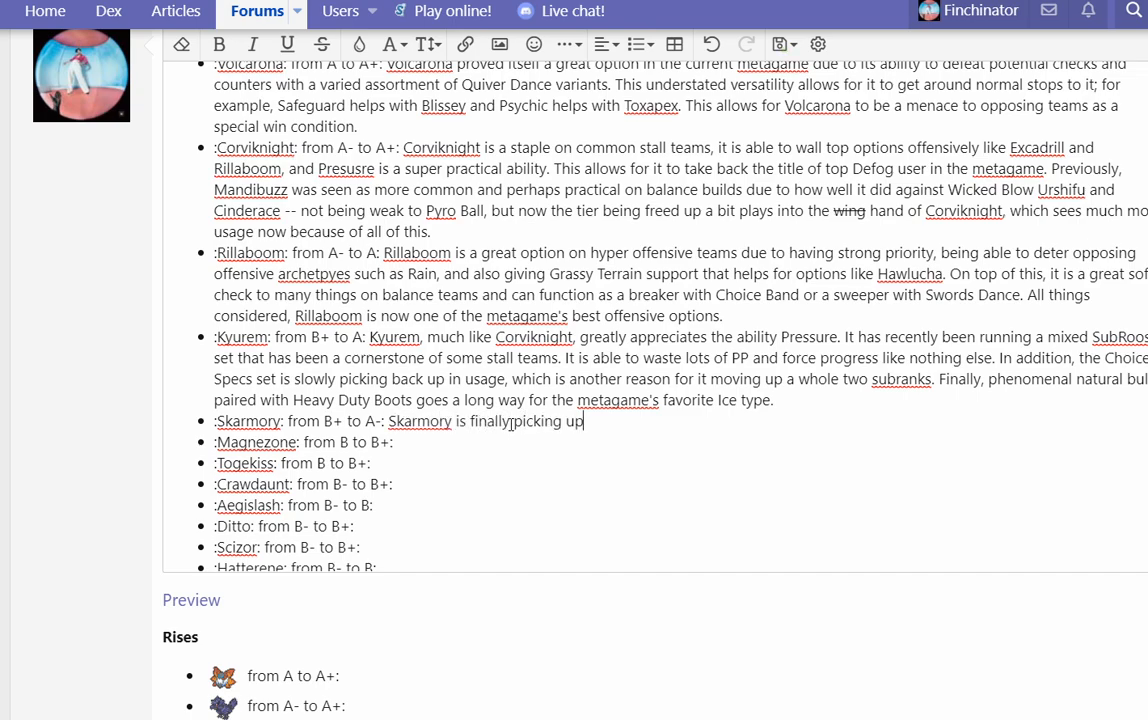
type("as a lot of teams are electing to forgo focusing on hazard r")
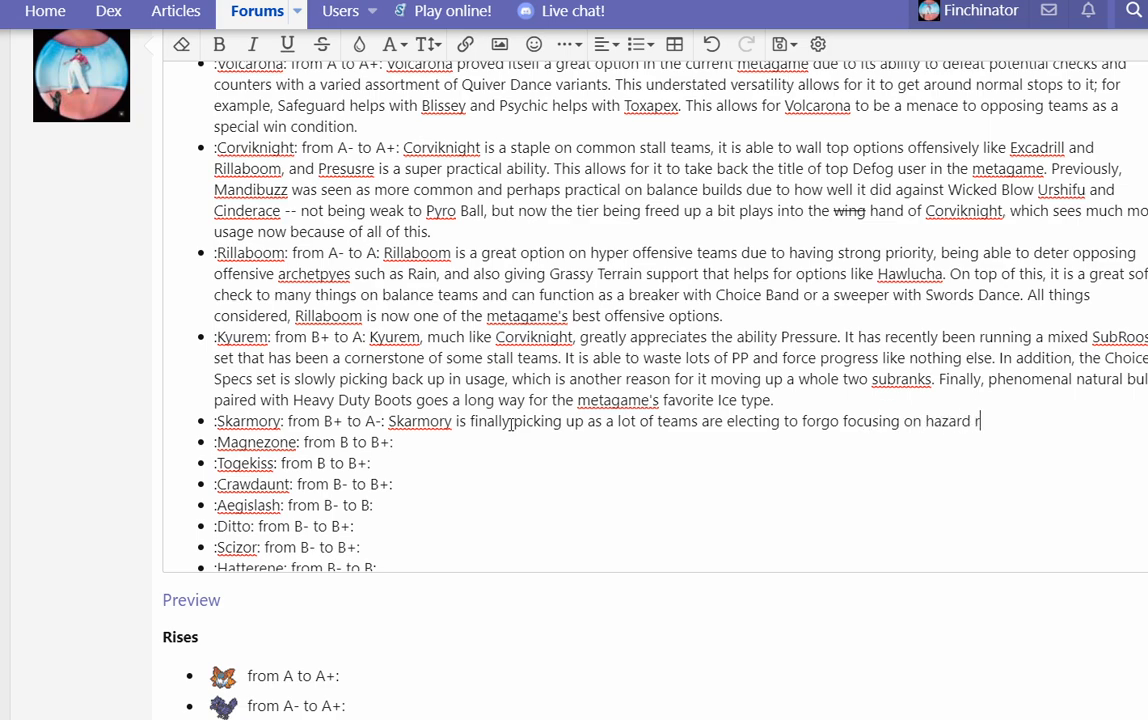
type("emoval and instead place an emphasis")
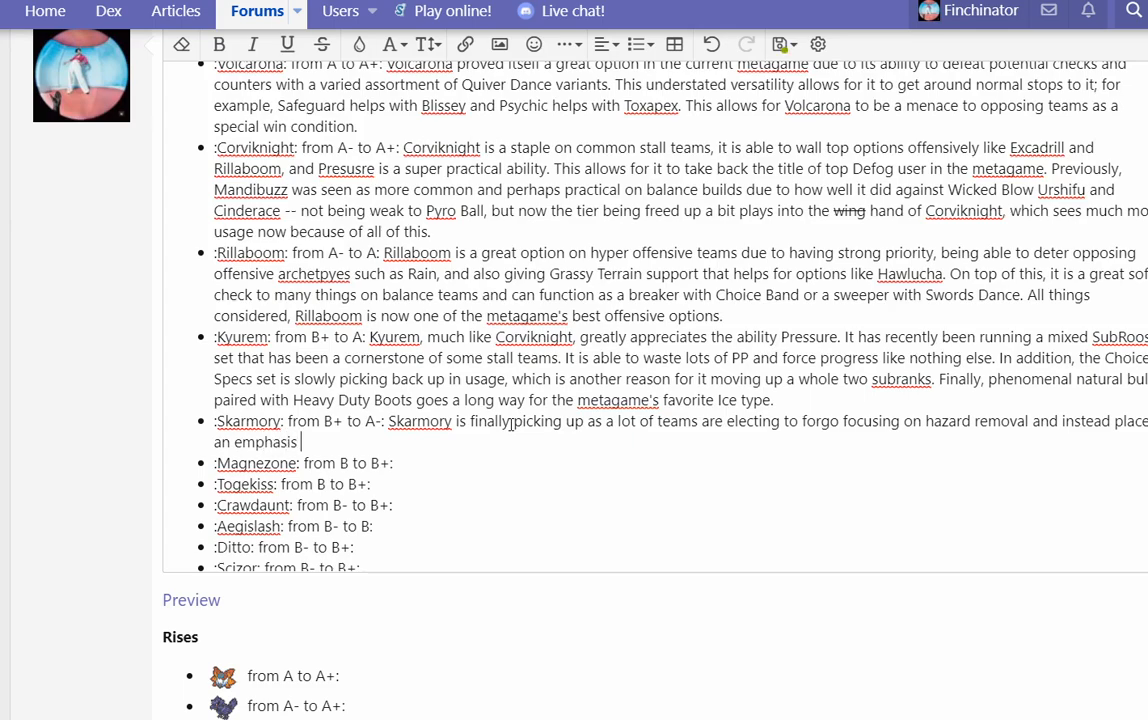
type("on setting up their own entry hazards;")
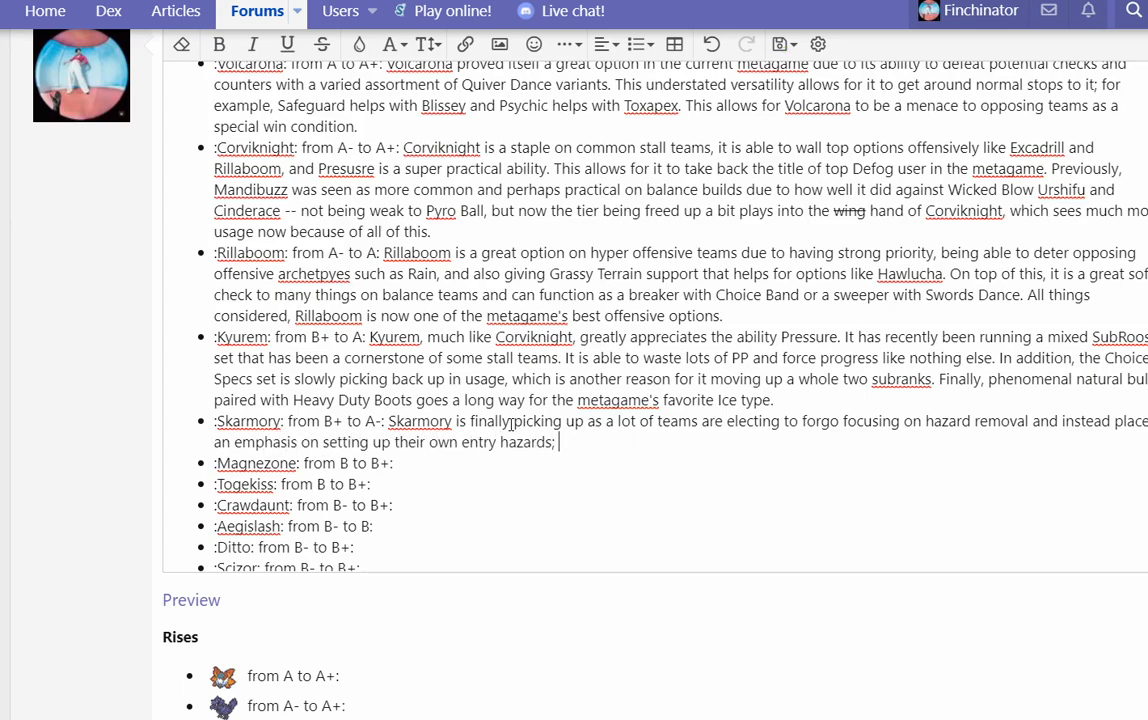
type("Skarmory does a great job setting S")
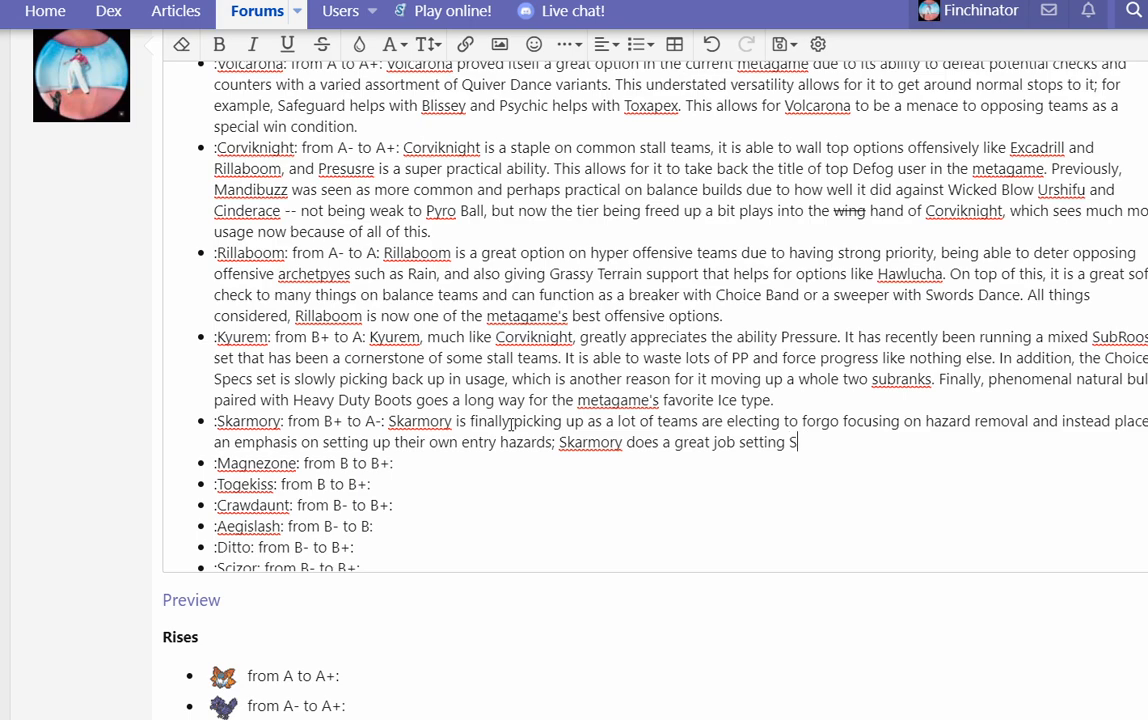
type("pikes up and is also able to wall a")
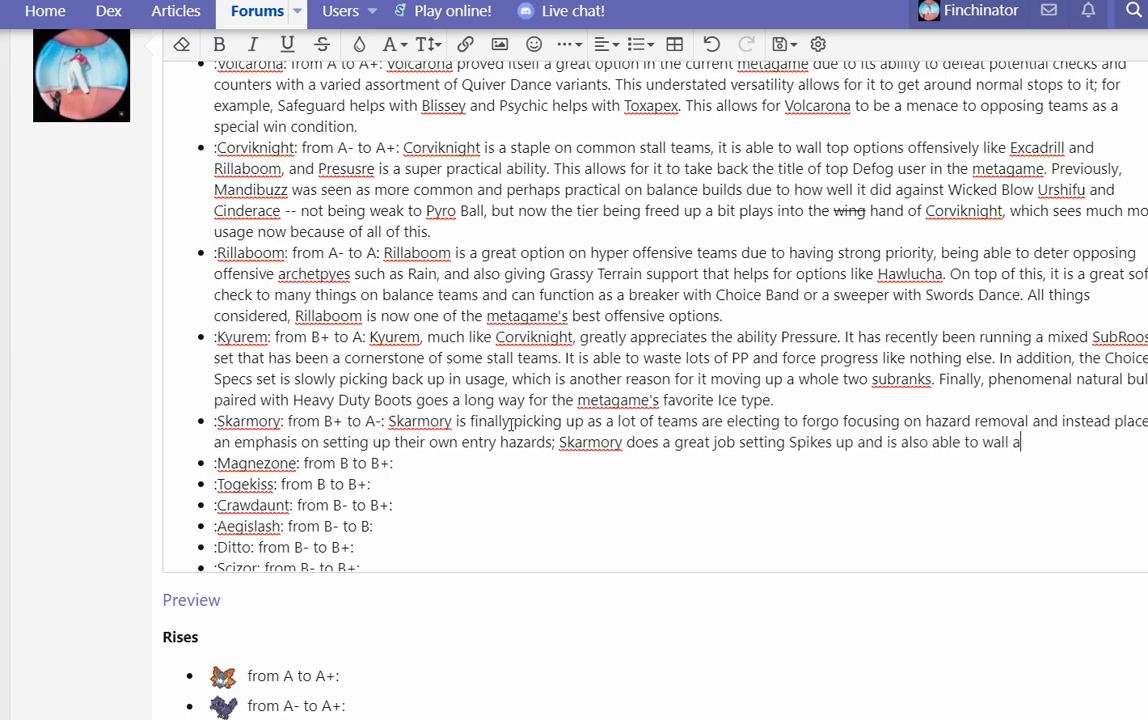
Step: Add that it walls a similar assortment to Corviknight, listing Excadrill among a few others
type("similar assortment of Pokemon t")
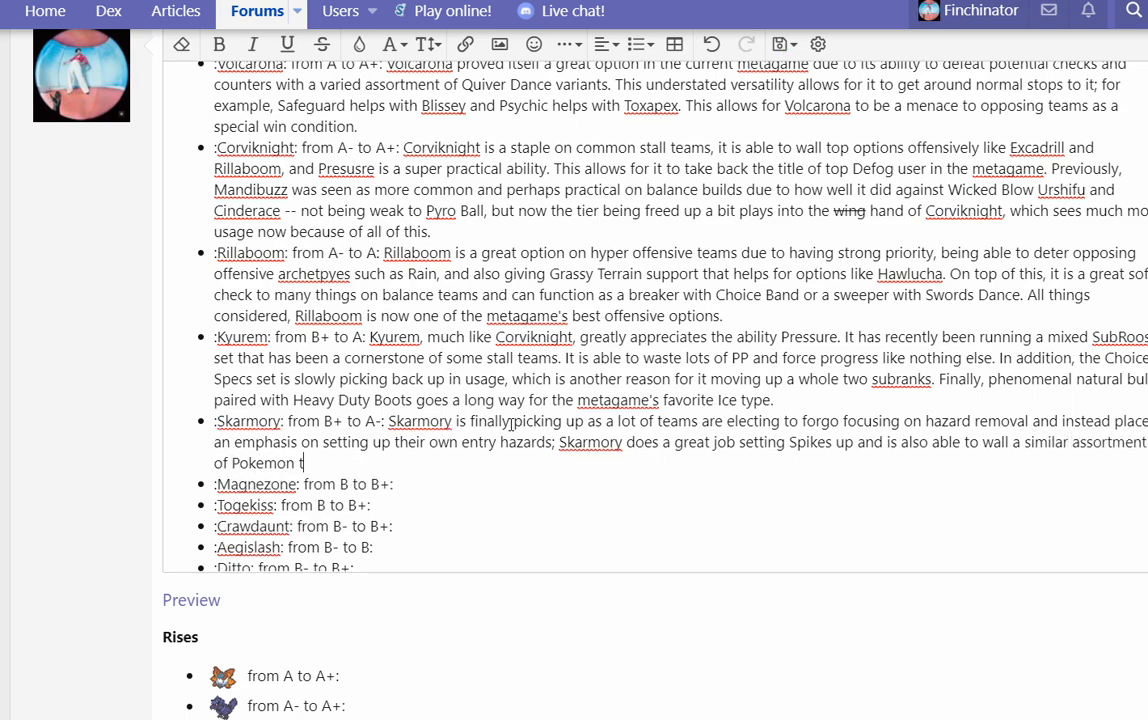
type("o the aforementioned")
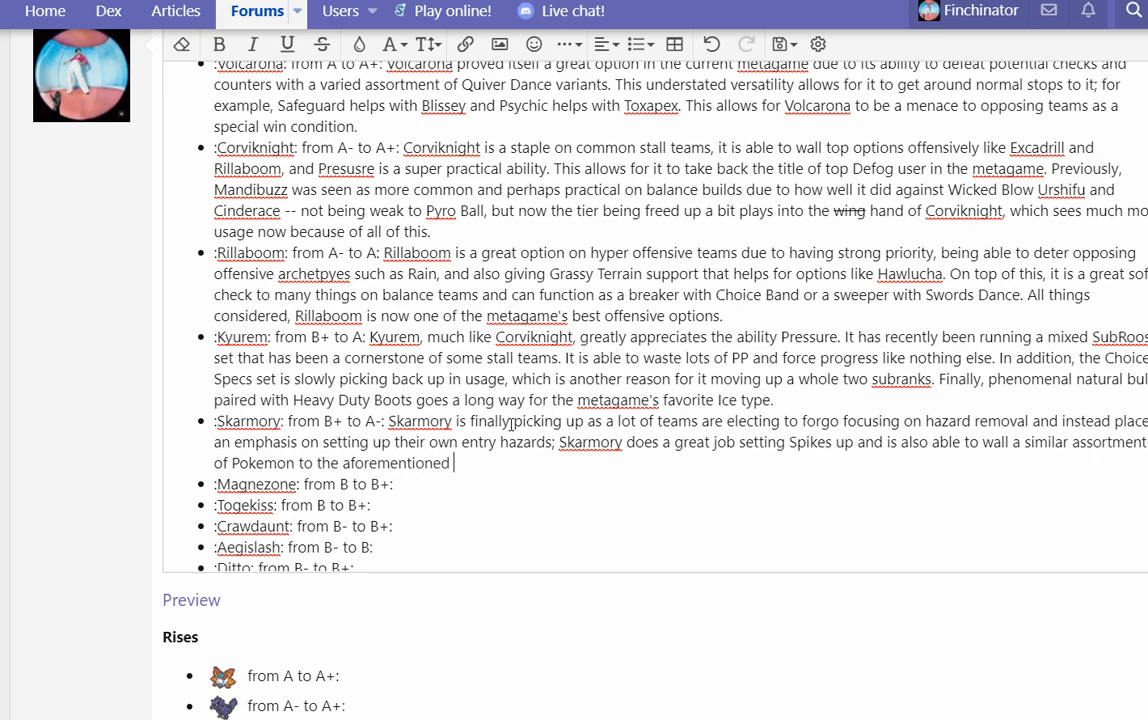
type("Corviknight.")
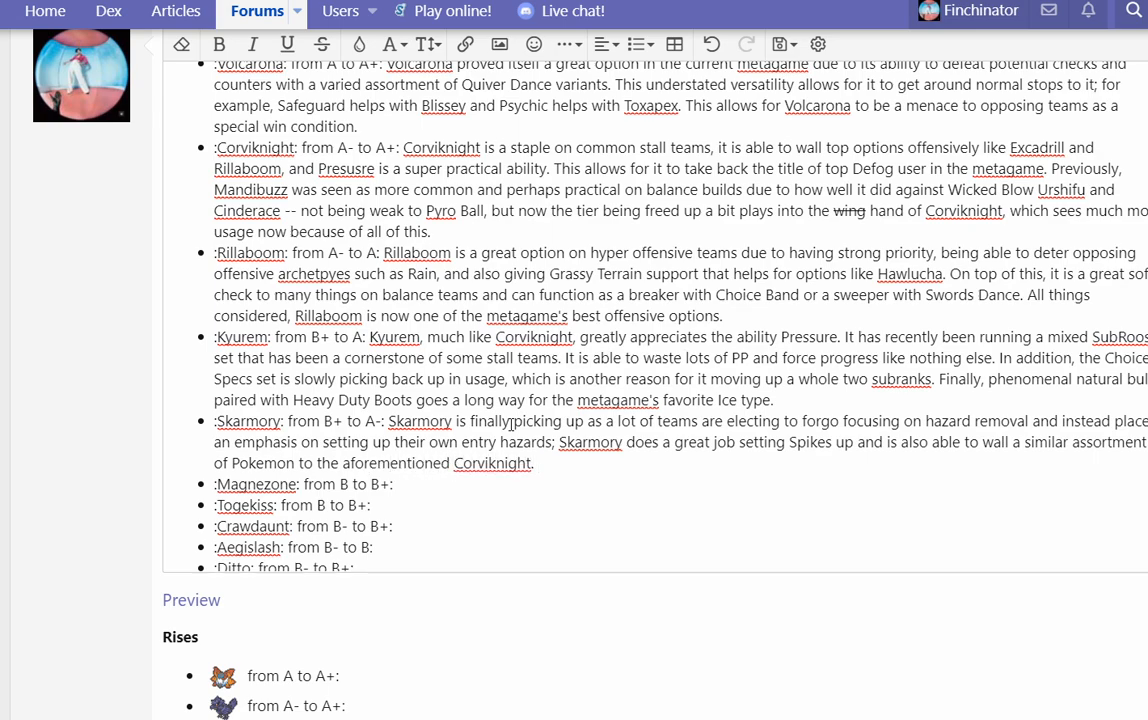
type("(Dr")
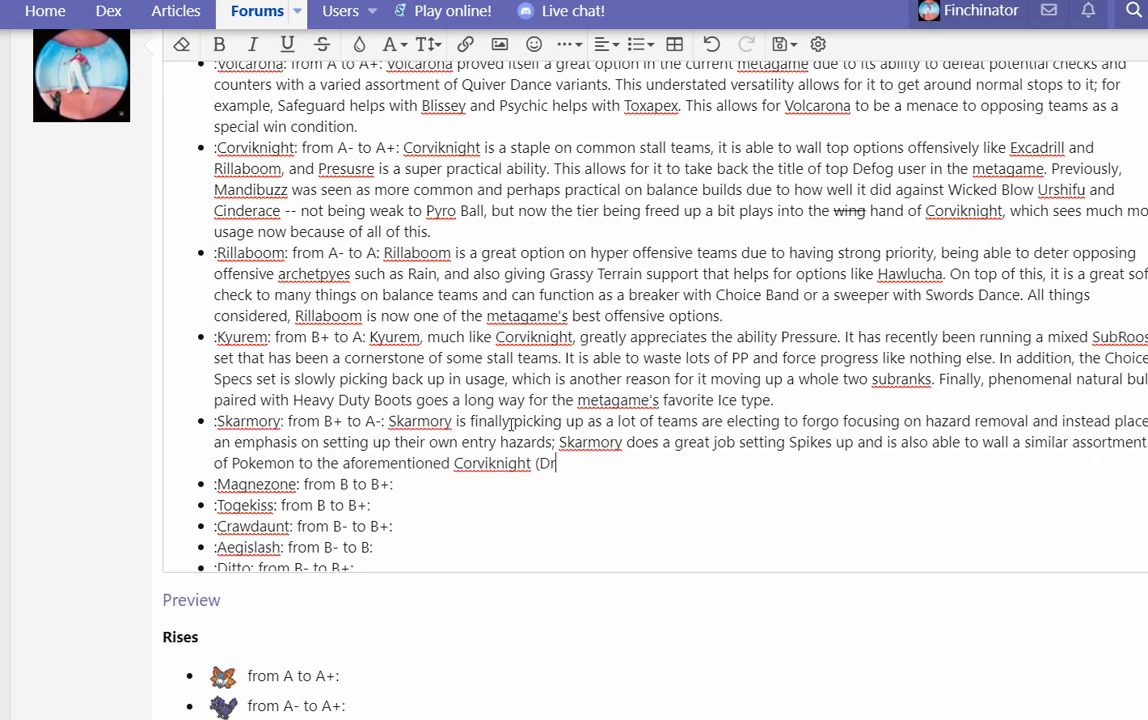
type("Excadrill, Rillaboom, and Bisharp to name a")
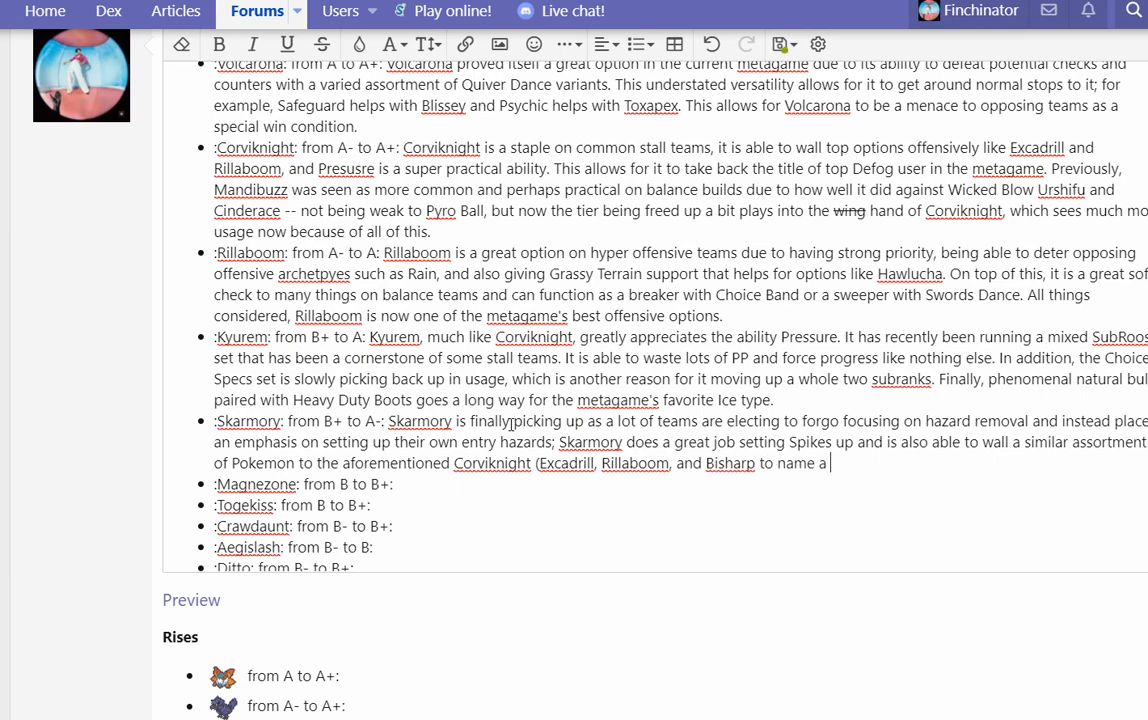
type("few).")
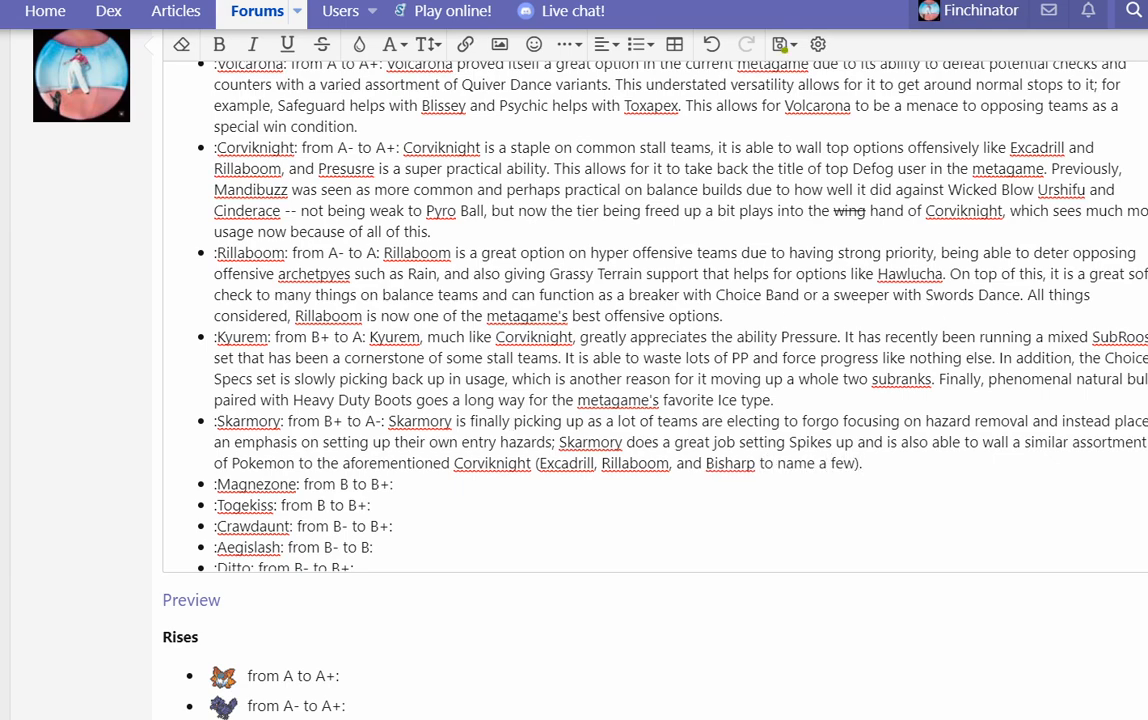
scroll("down", 3)
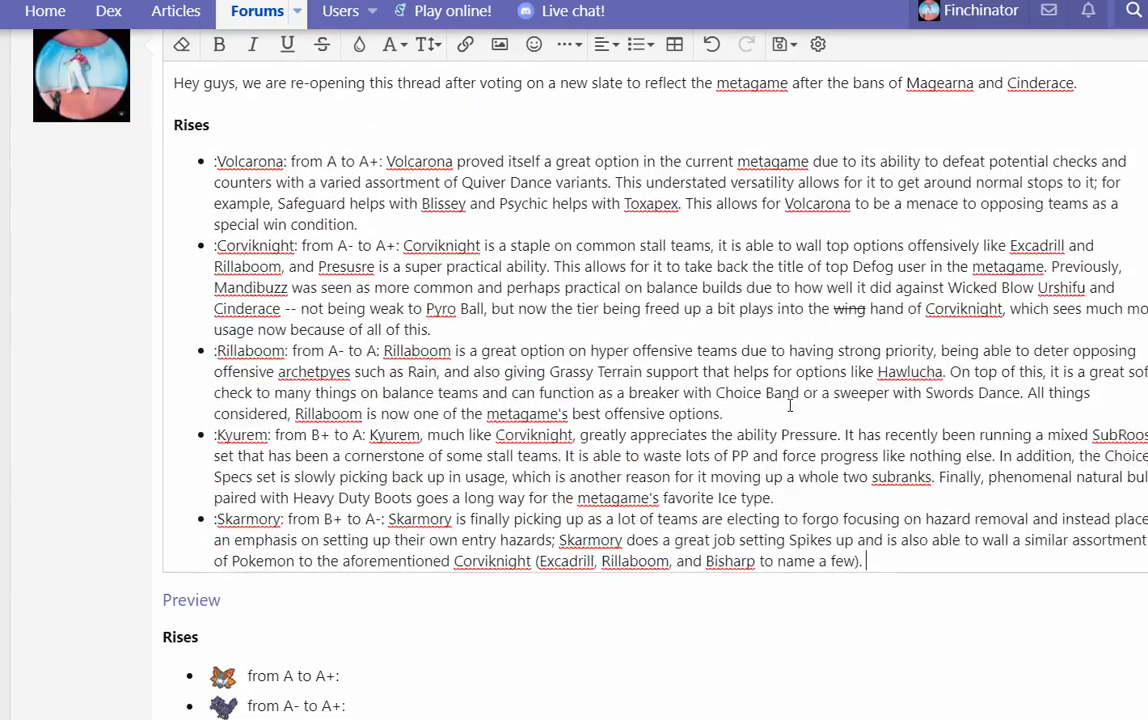
scroll("down", 3)
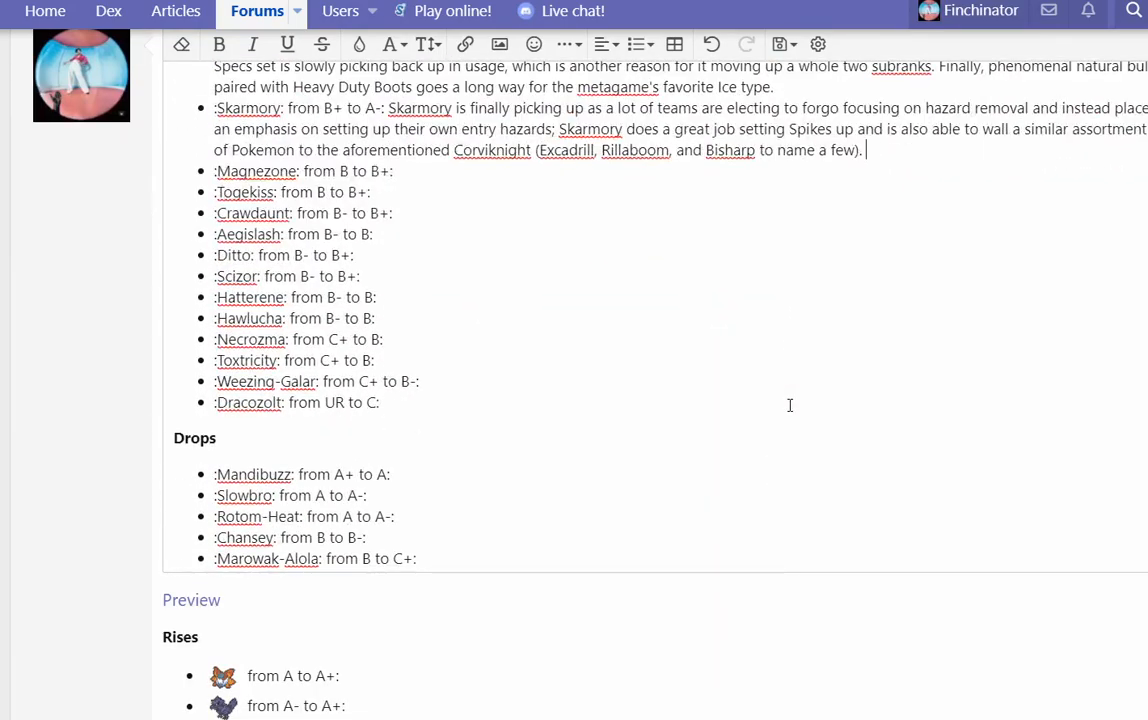
scroll("up", 3)
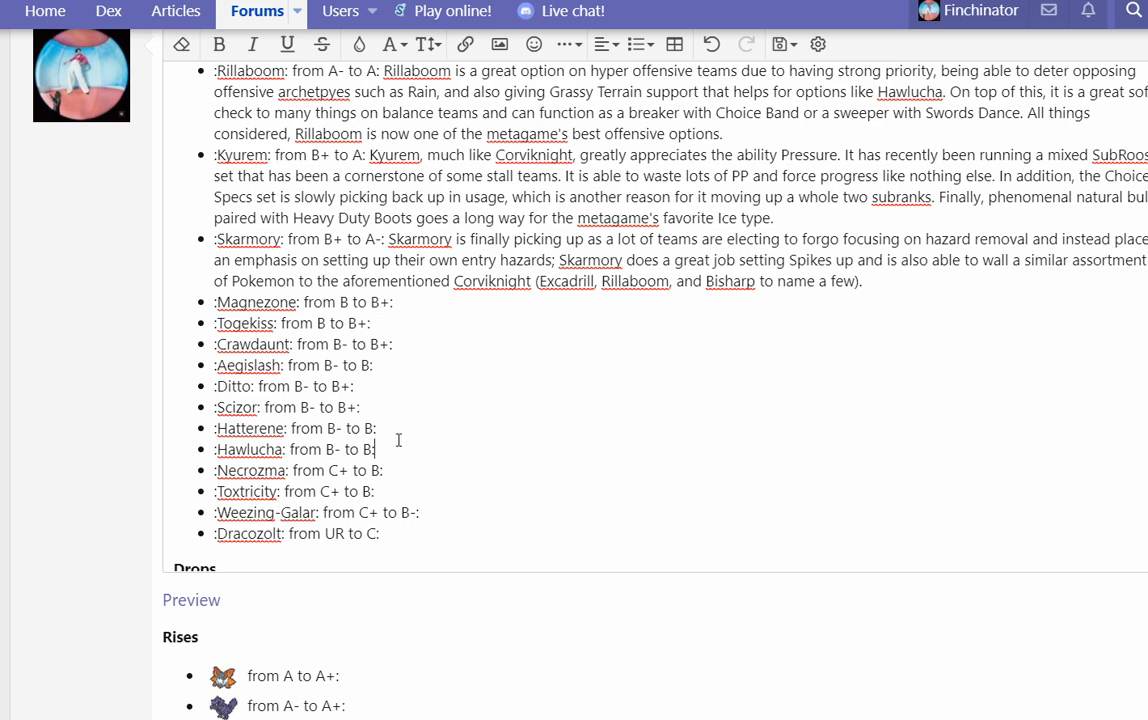
Step: Write Hatterene's paragraph: its Calm Mind set with Draining Kiss recovery does well, and hazard setting challenges bulkier teams
type("Hatterene's Calm Mind 3")
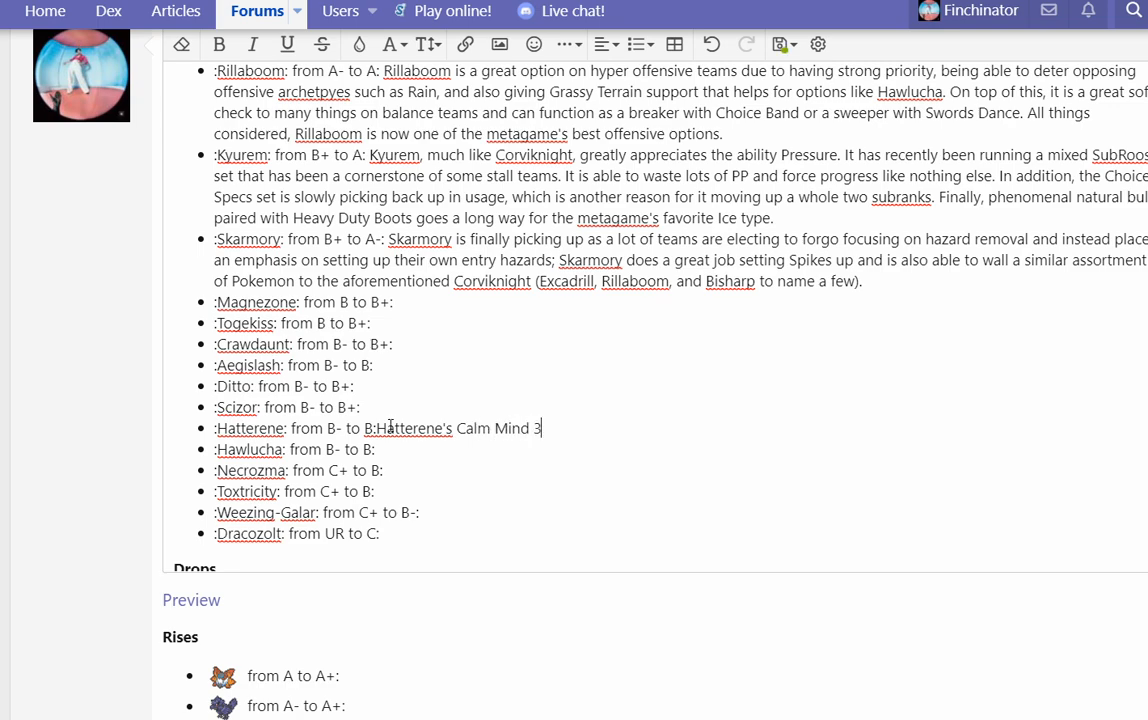
type("attacks set f")
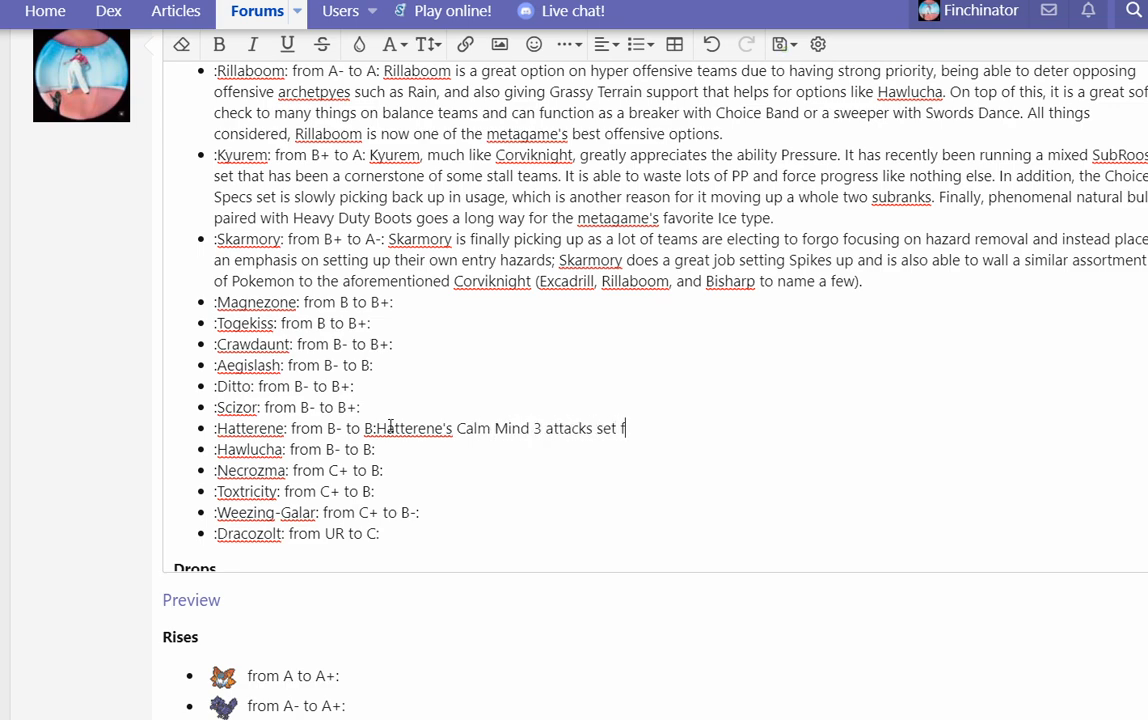
type("featuring Draining")
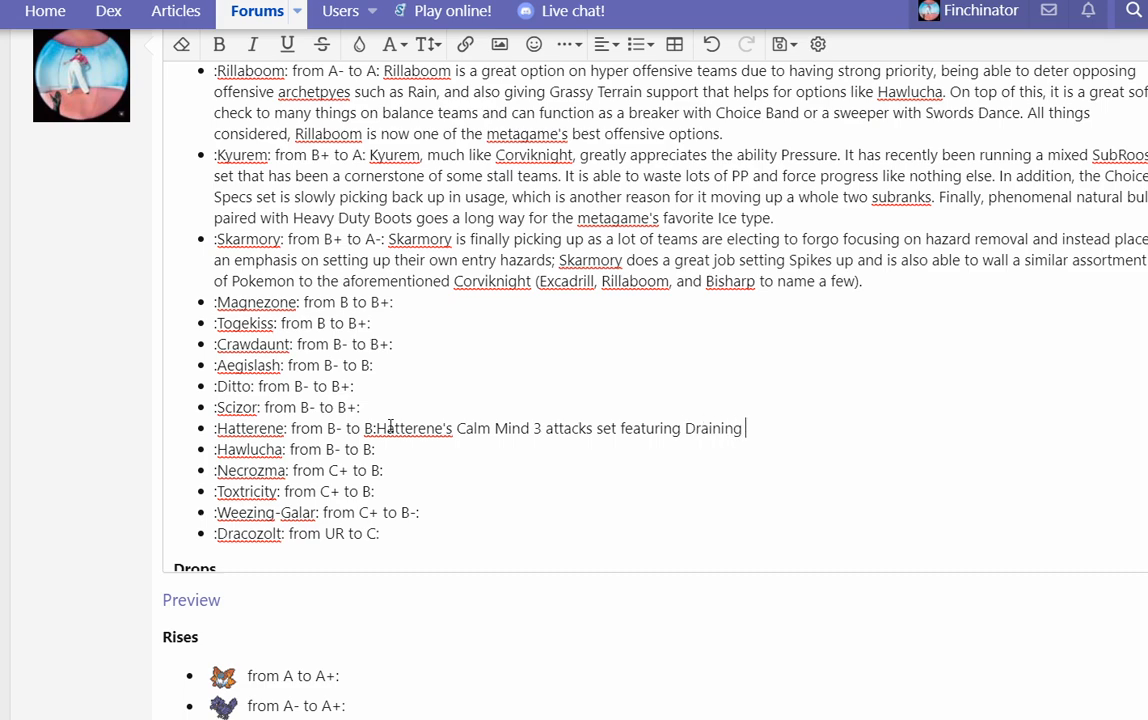
type("Kiss for recovery h")
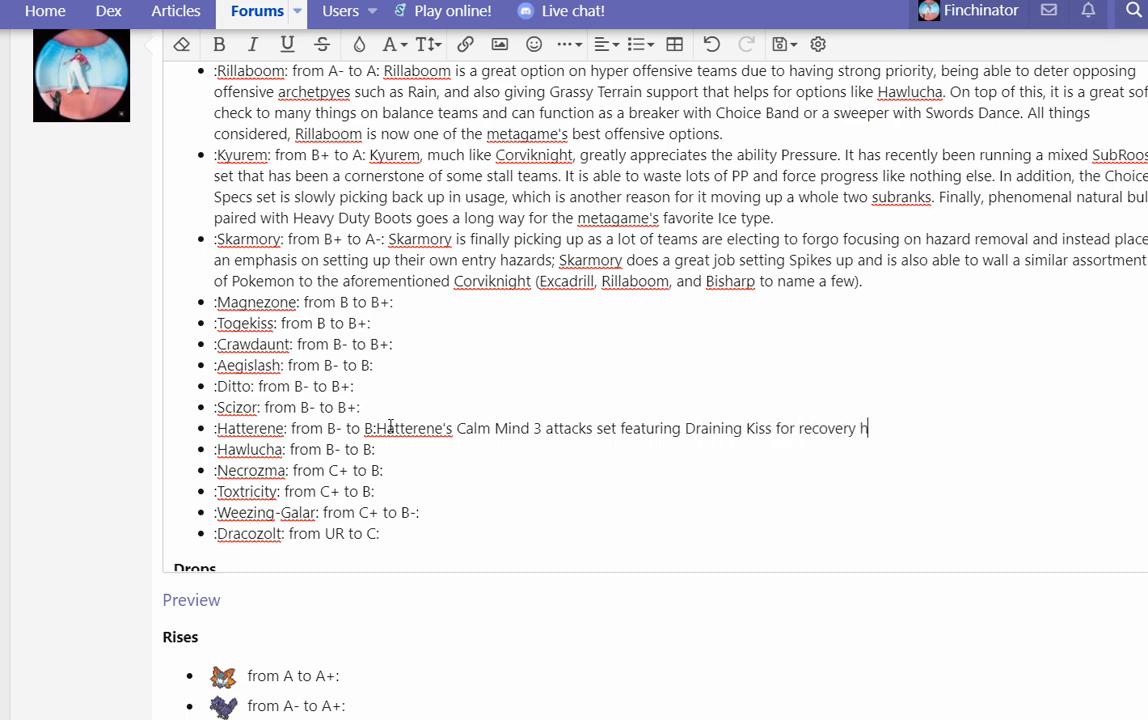
type("as been doing well in the metagame,")
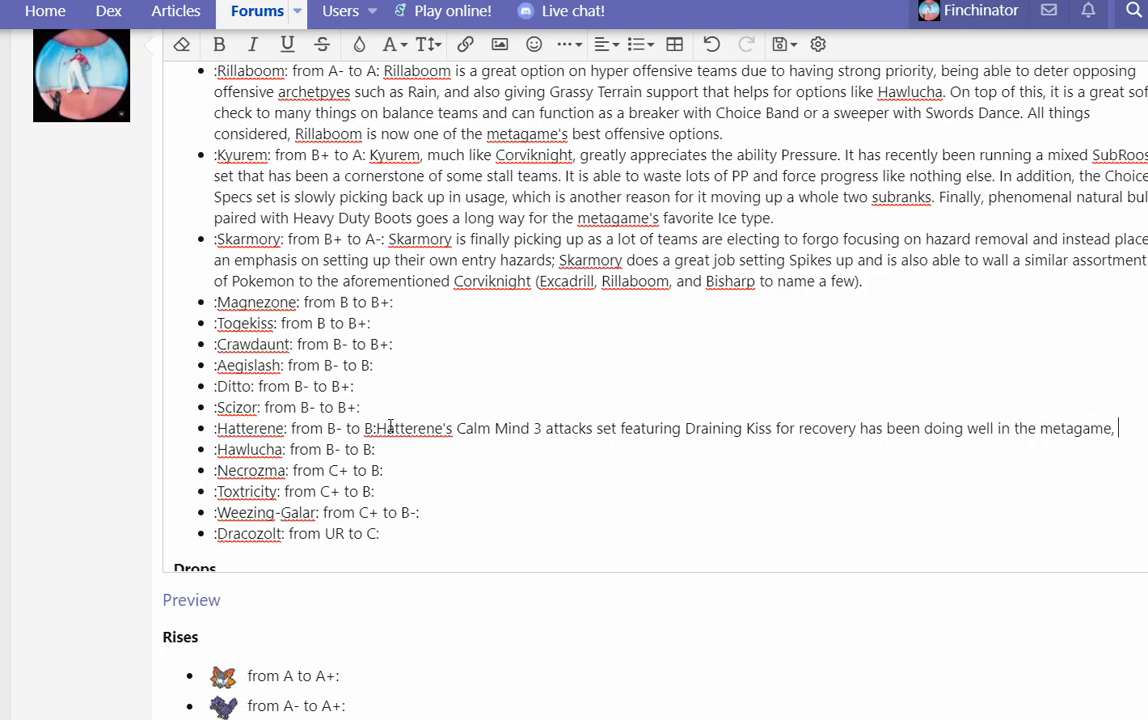
type("making progress via")
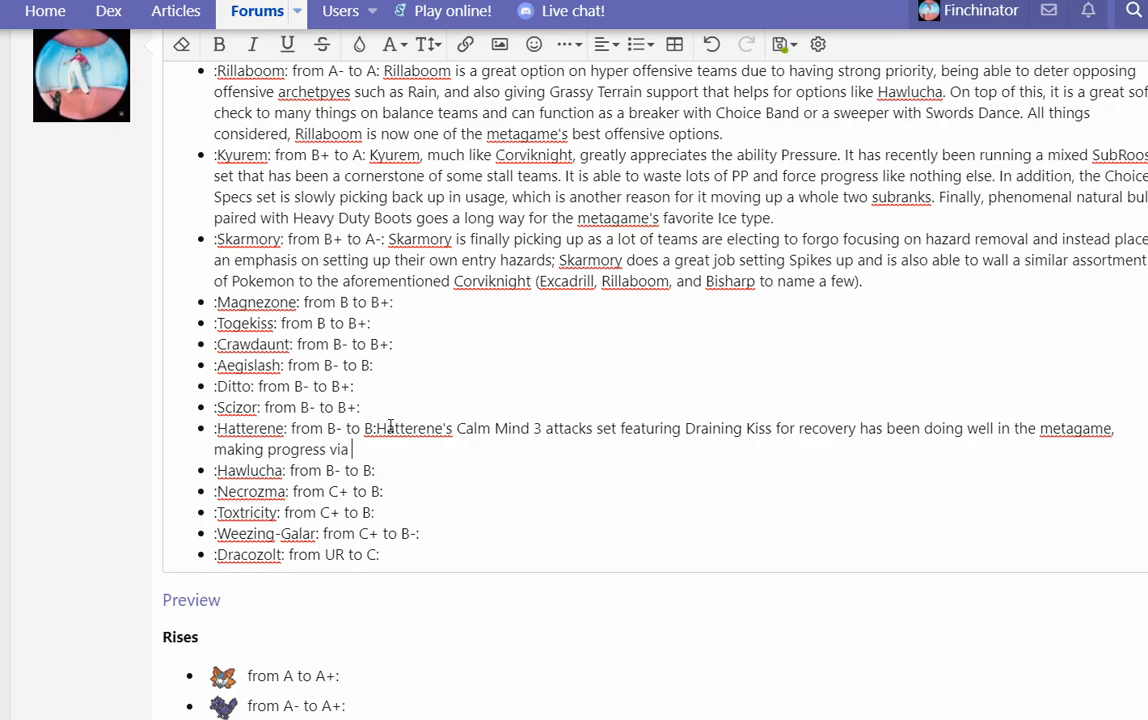
type("hazard setting ch")
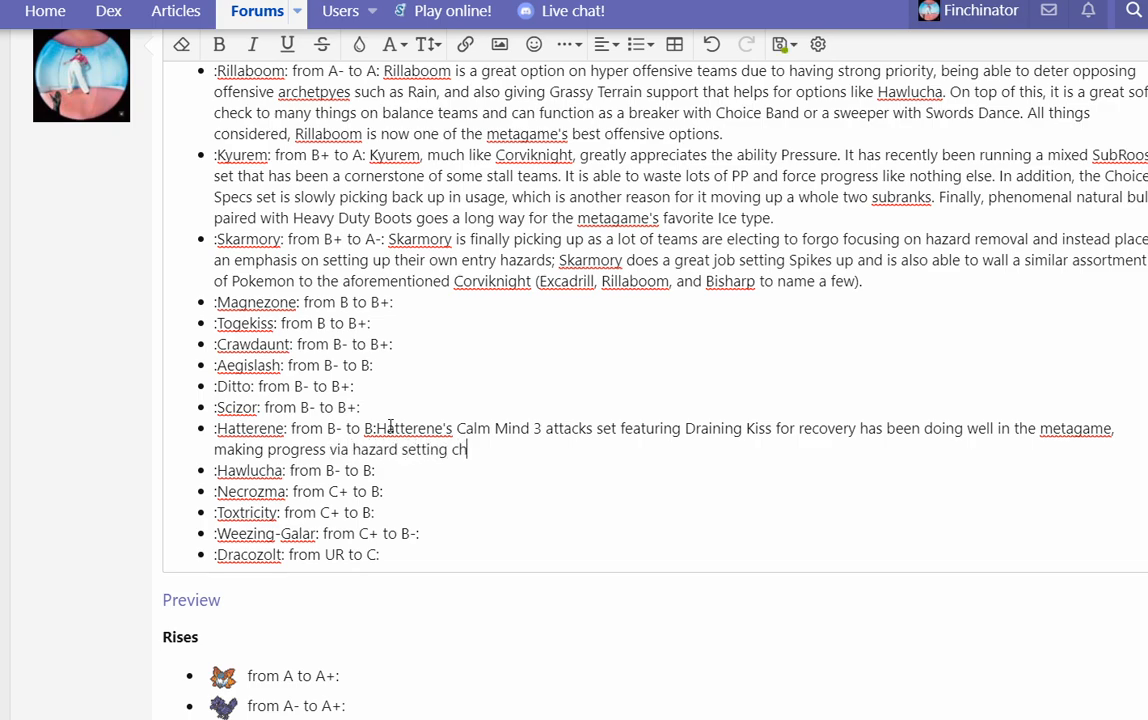
type("allenging for bulkier t")
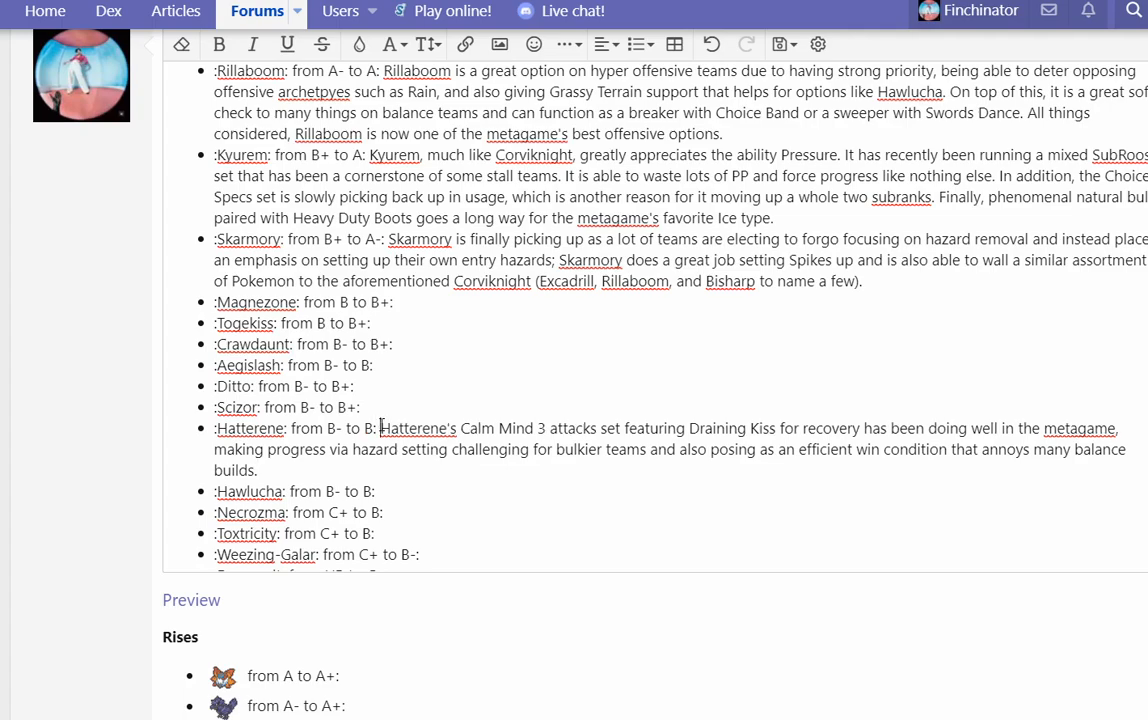
scroll("down", 3)
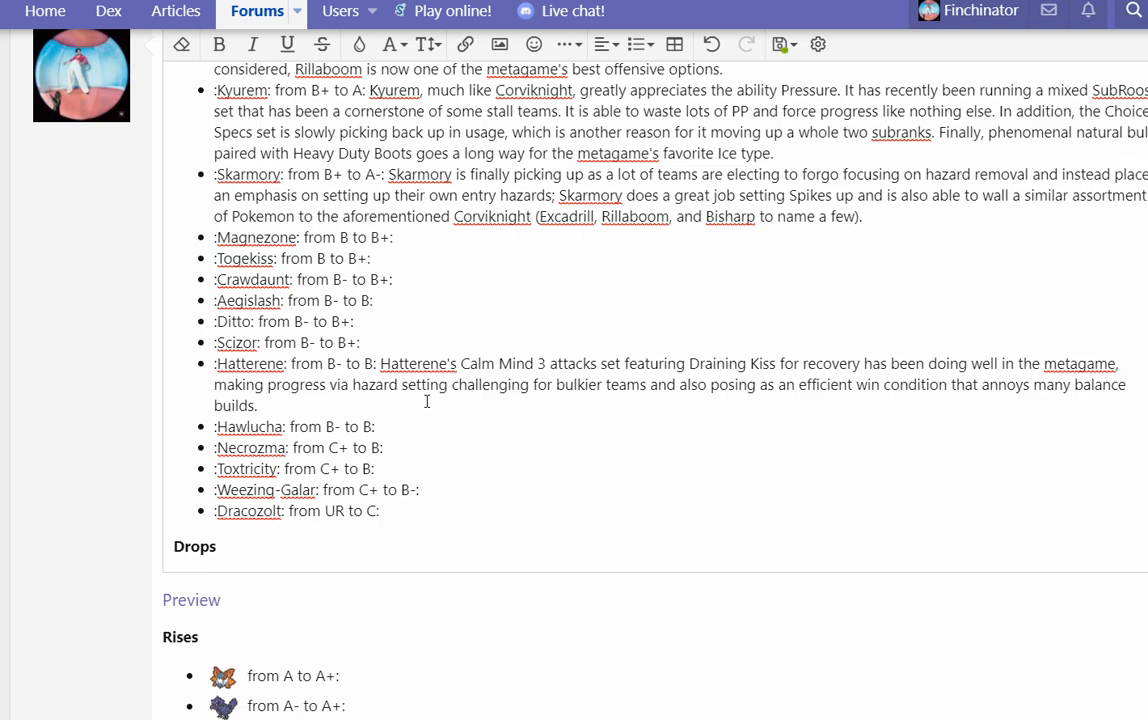
left_click(380, 364)
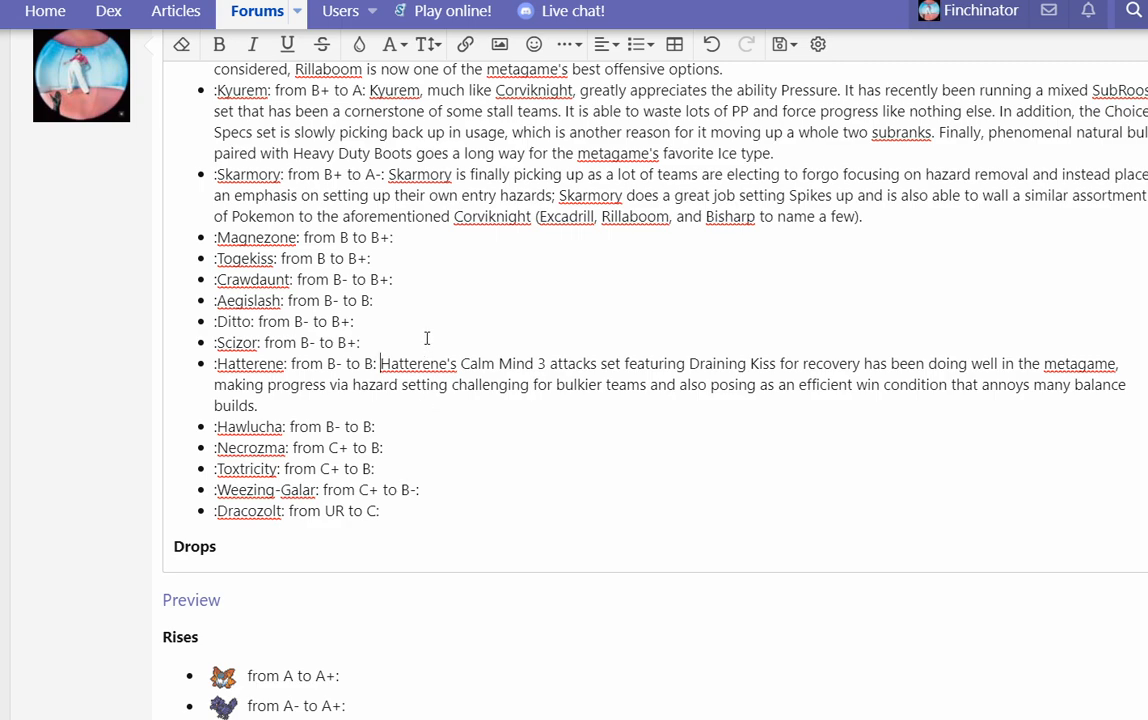
Step: Begin Magnezone's paragraph: finally breaking out into the metagame, much like everyone's favorite YouTuber predicted
type("M")
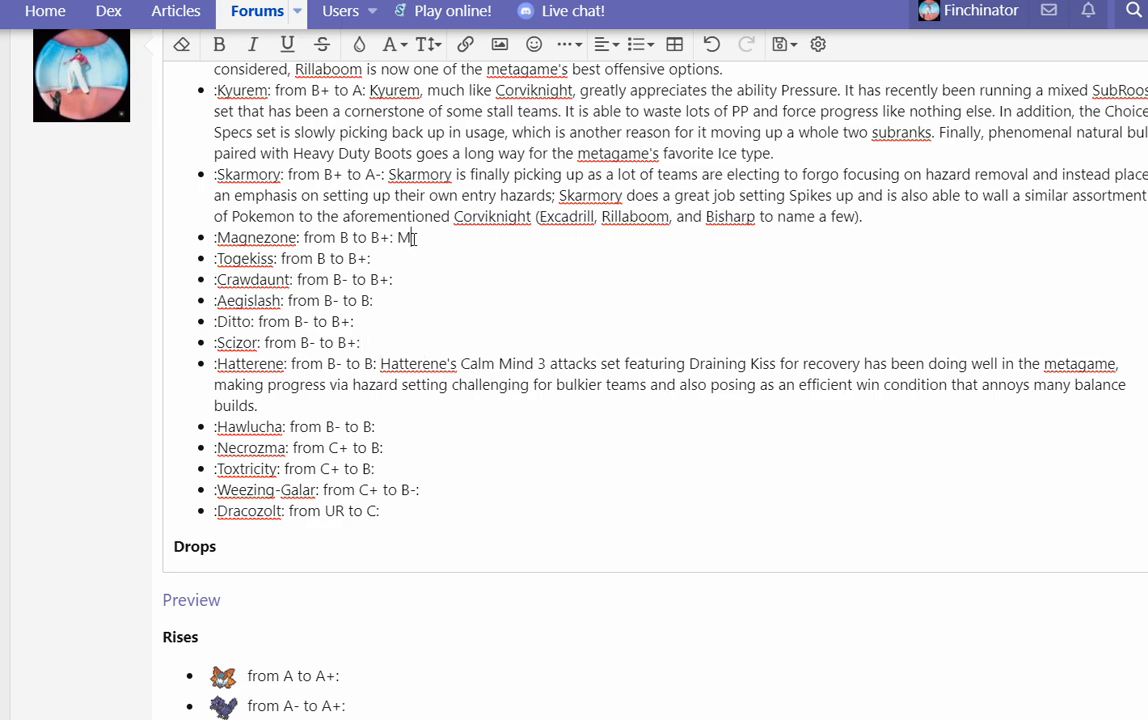
type("Magnezone is finally br")
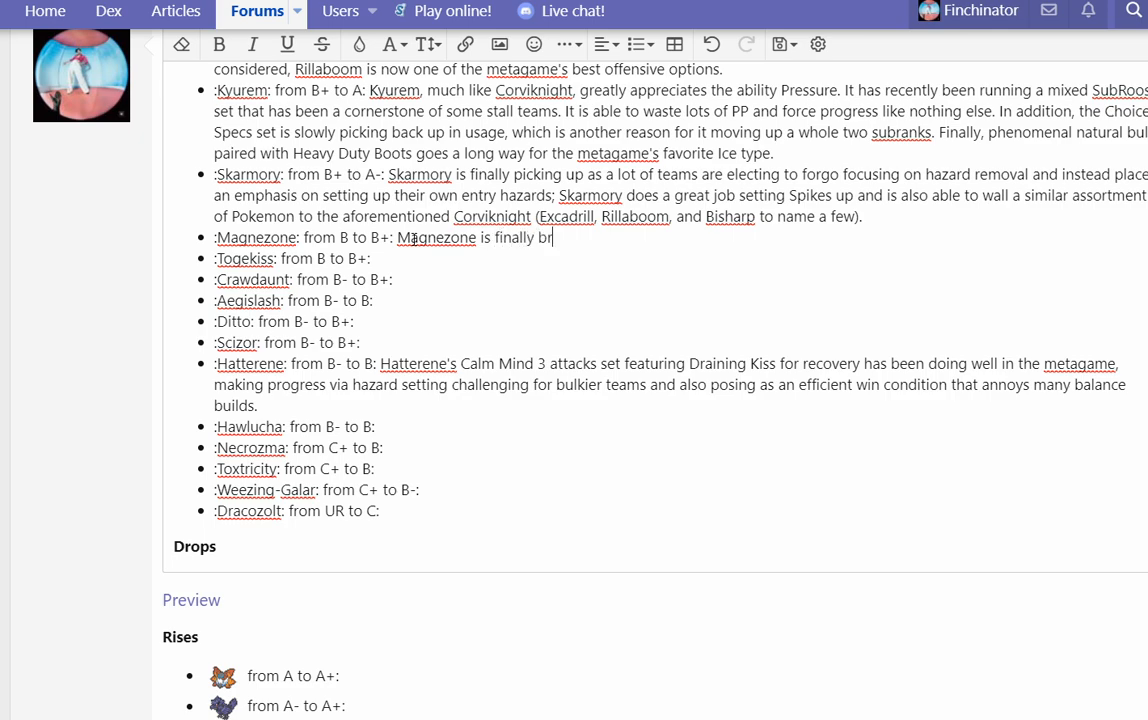
type("eaking out into the")
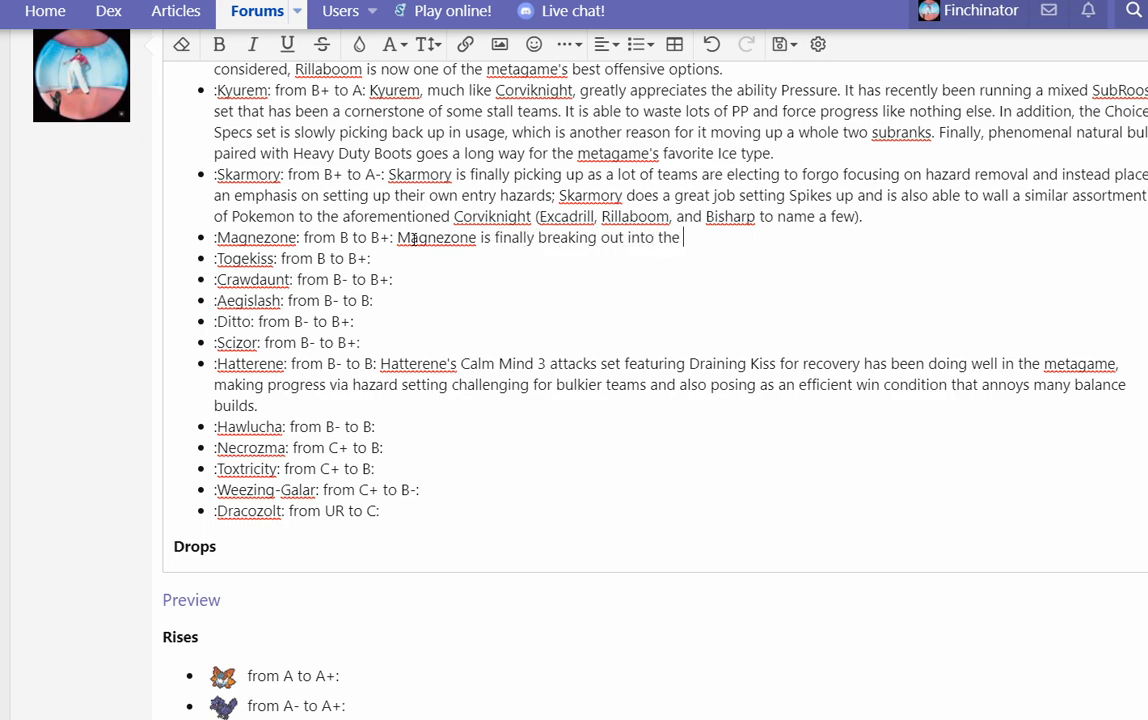
type("metagae. Much li")
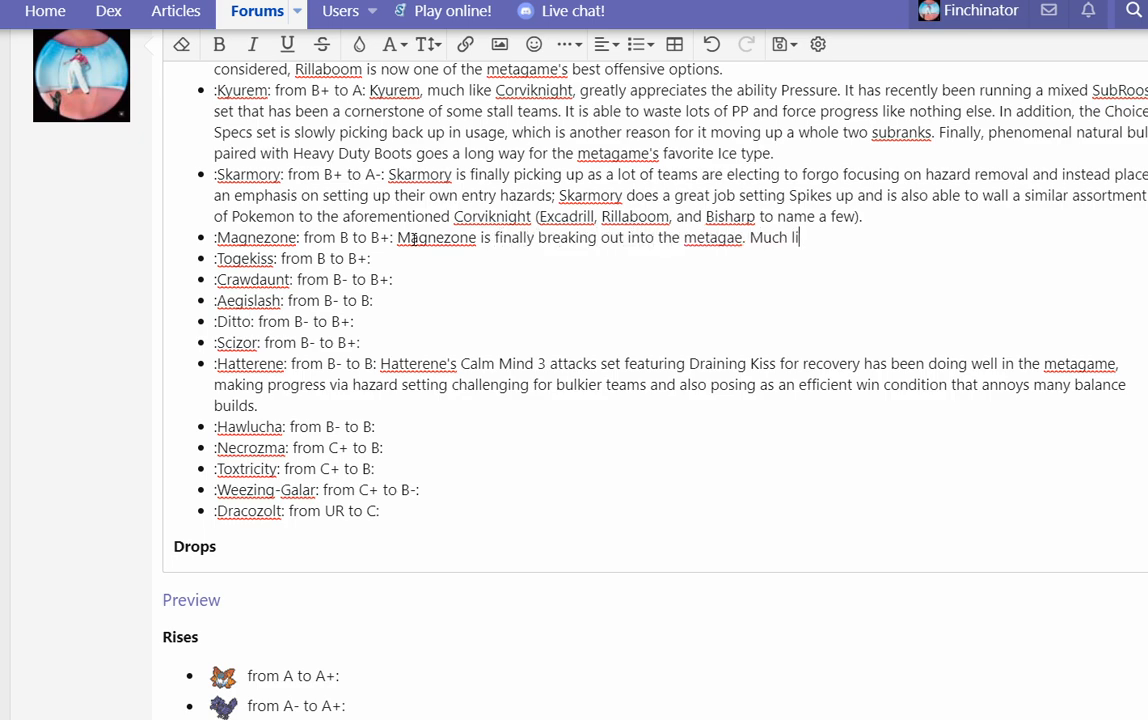
type("ke everyone's")
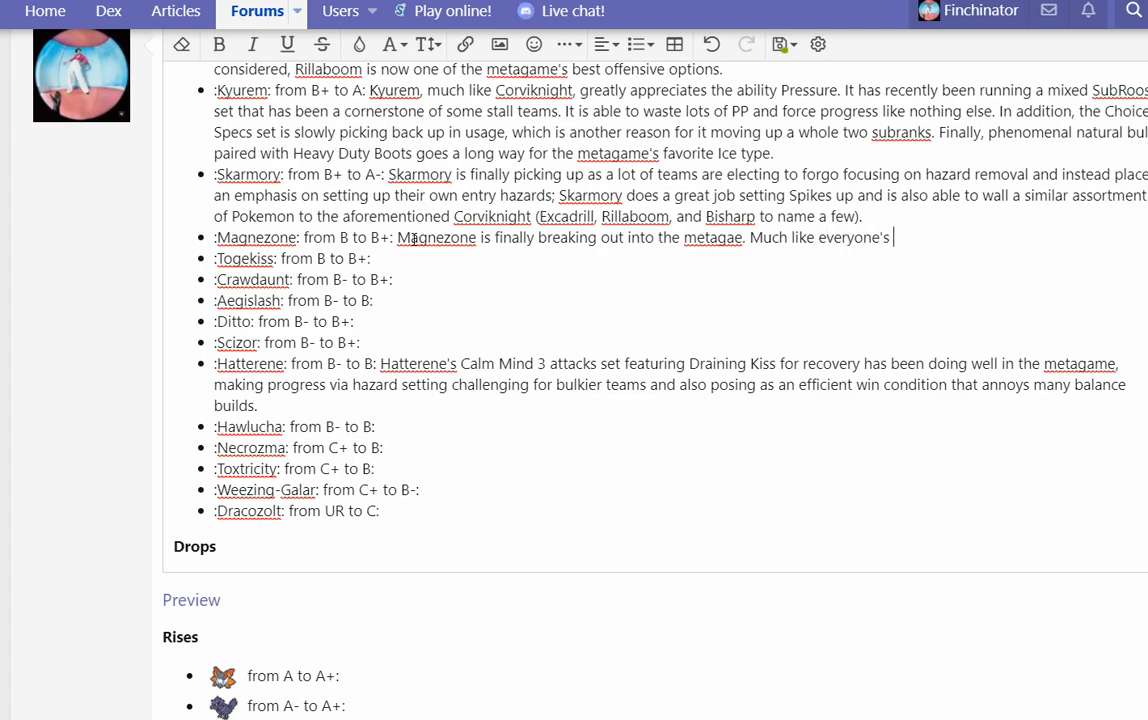
type("favorite YouTuber Finchinator predicted,")
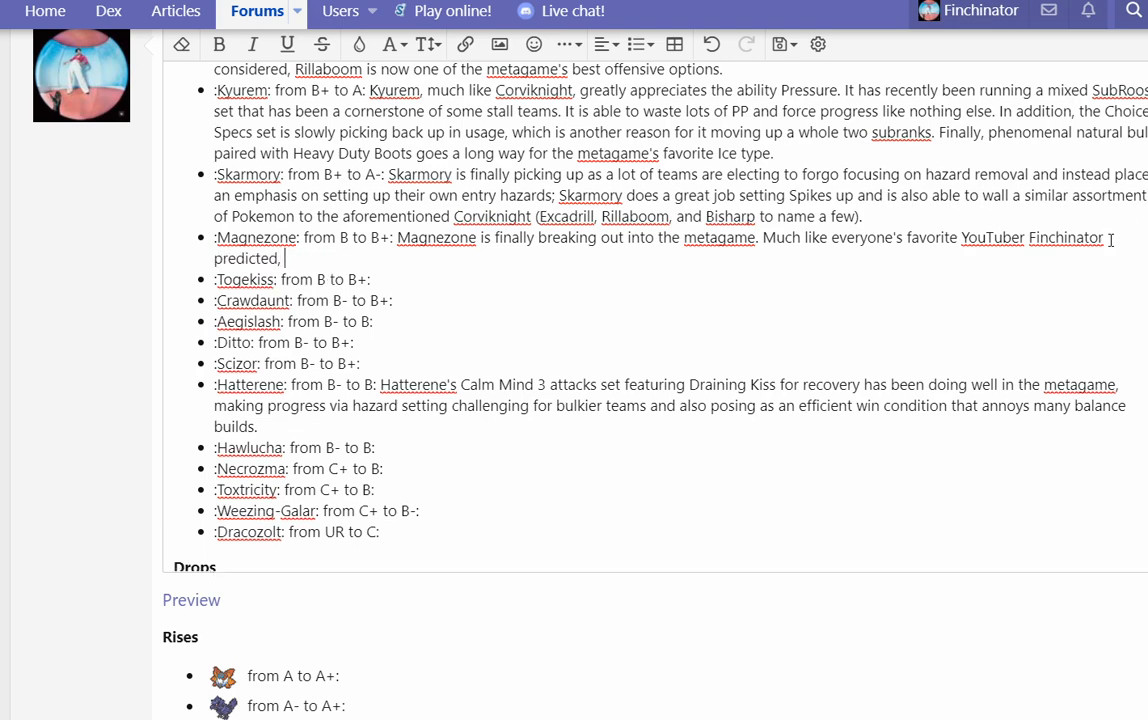
Step: Write that Magnezone picked up after the recent bans, with Specs Analytic as a potent special attacker
type("Magnezone picked up in usage u")
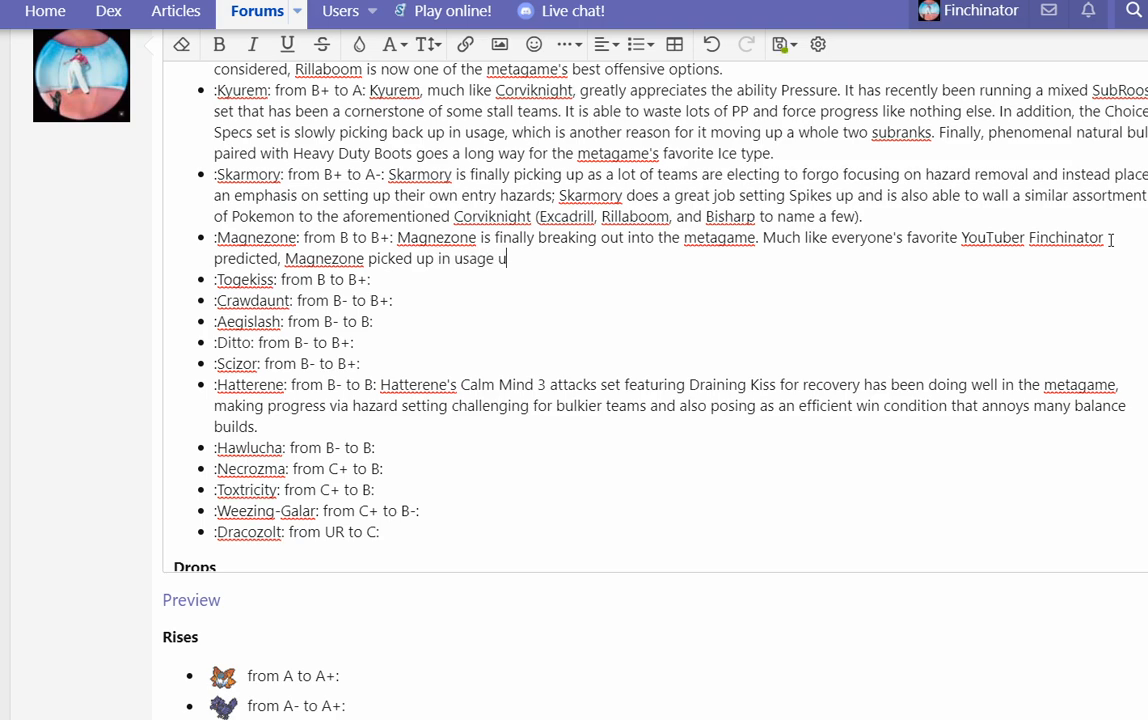
type("pon the recent bans.")
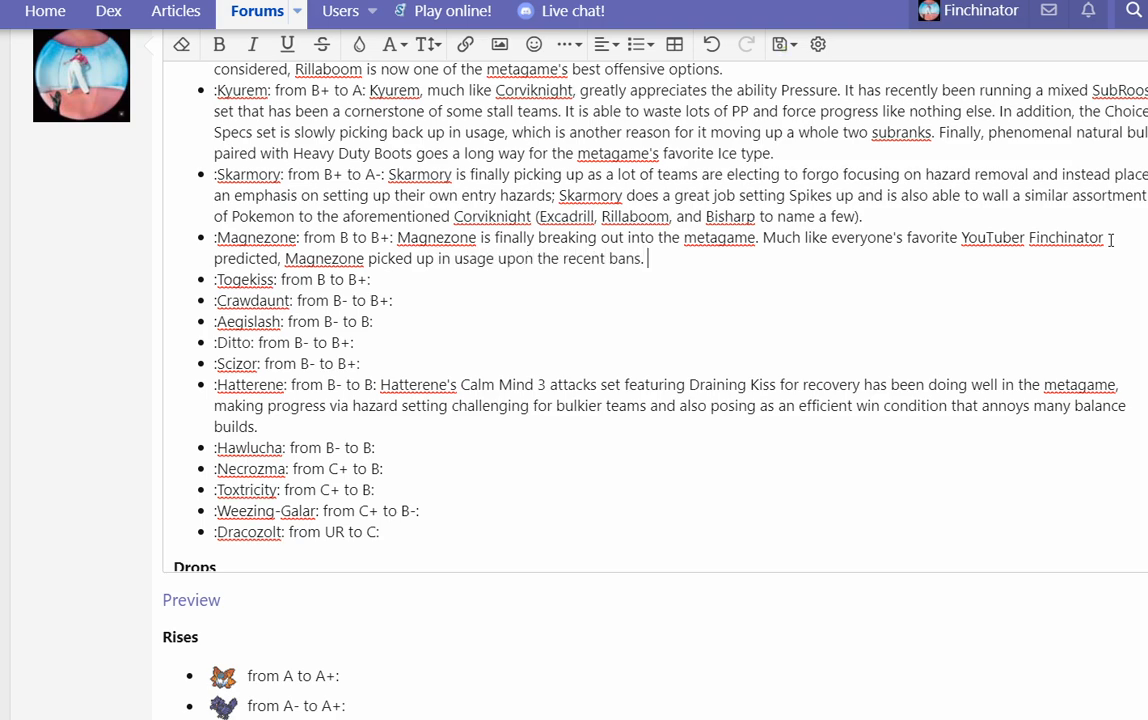
type("SpecsnA")
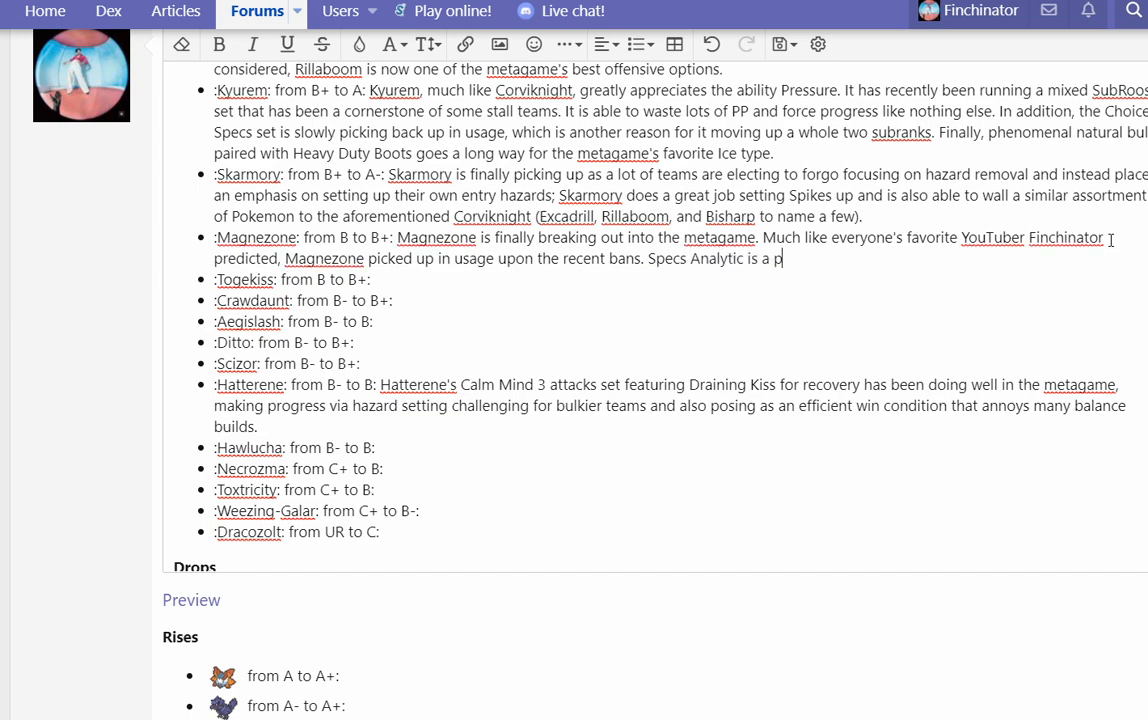
type("otent")
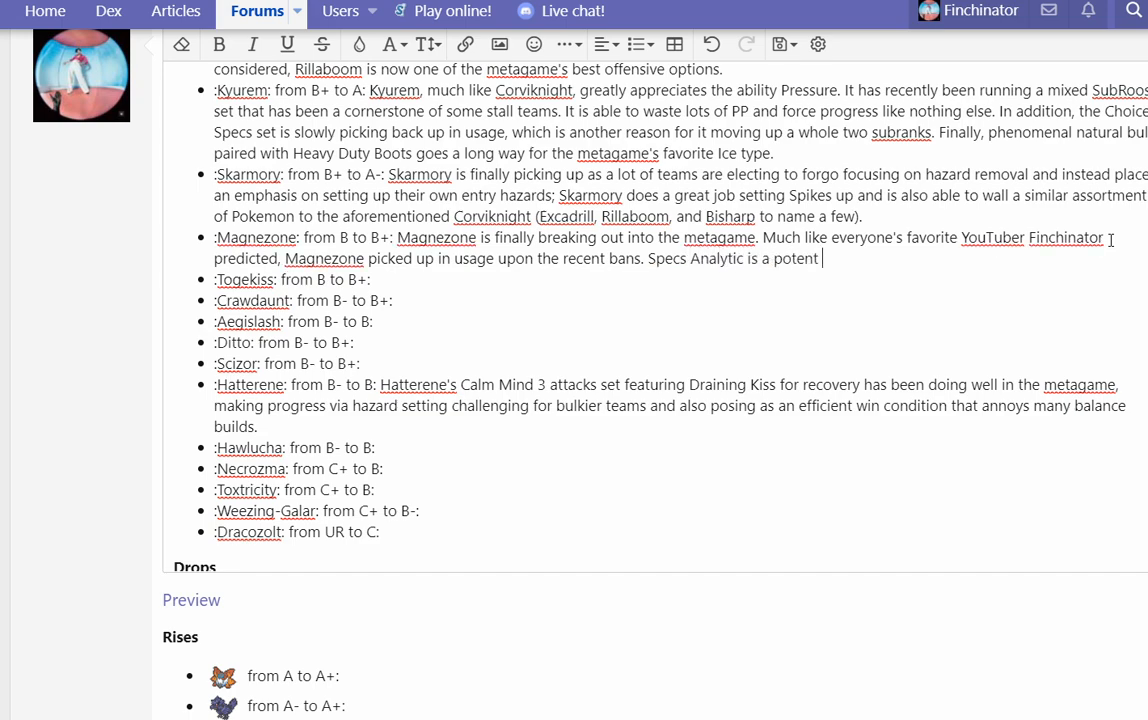
type("special attacker,")
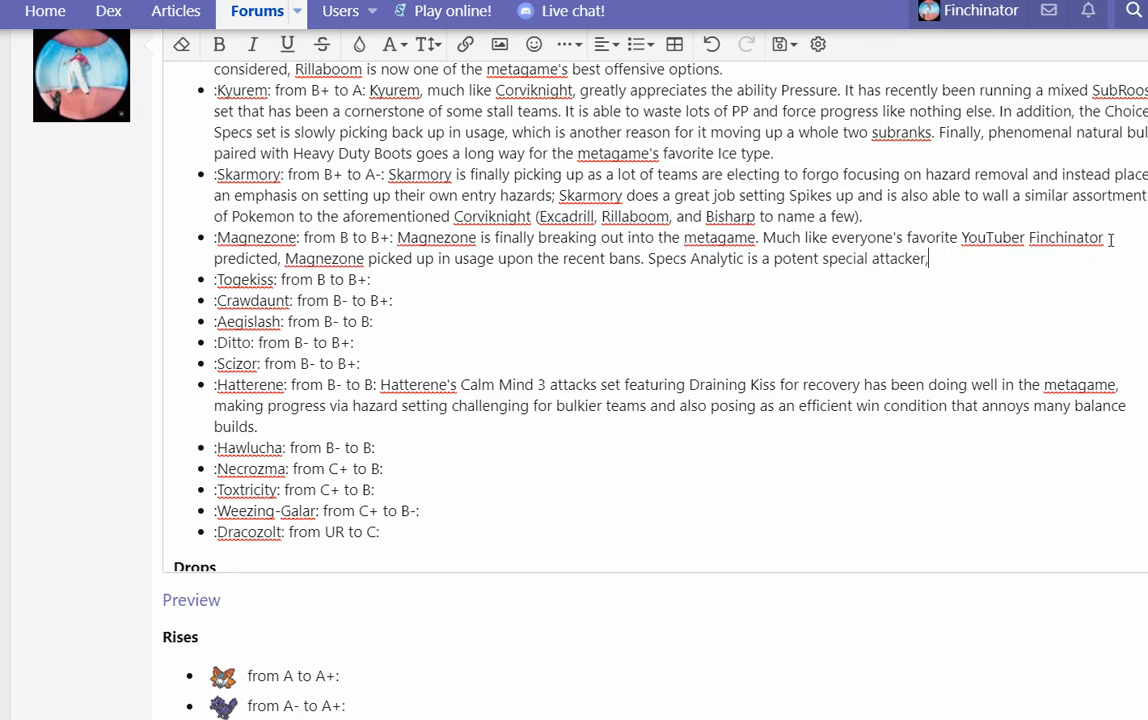
Step: Add that Magnet Pull sets are practical as Skarmory and Corviknight surge, pairing with Steel-weak Pokemon
type("but Magnet Pull")
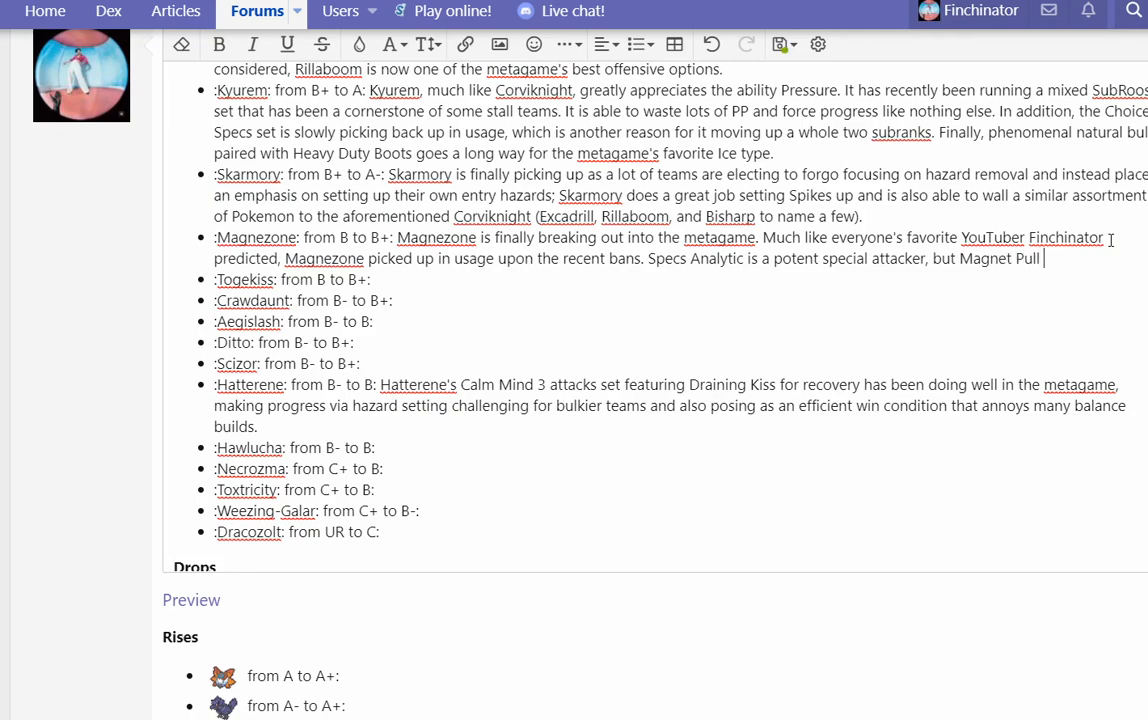
type("sets are also seen as very practicla o")
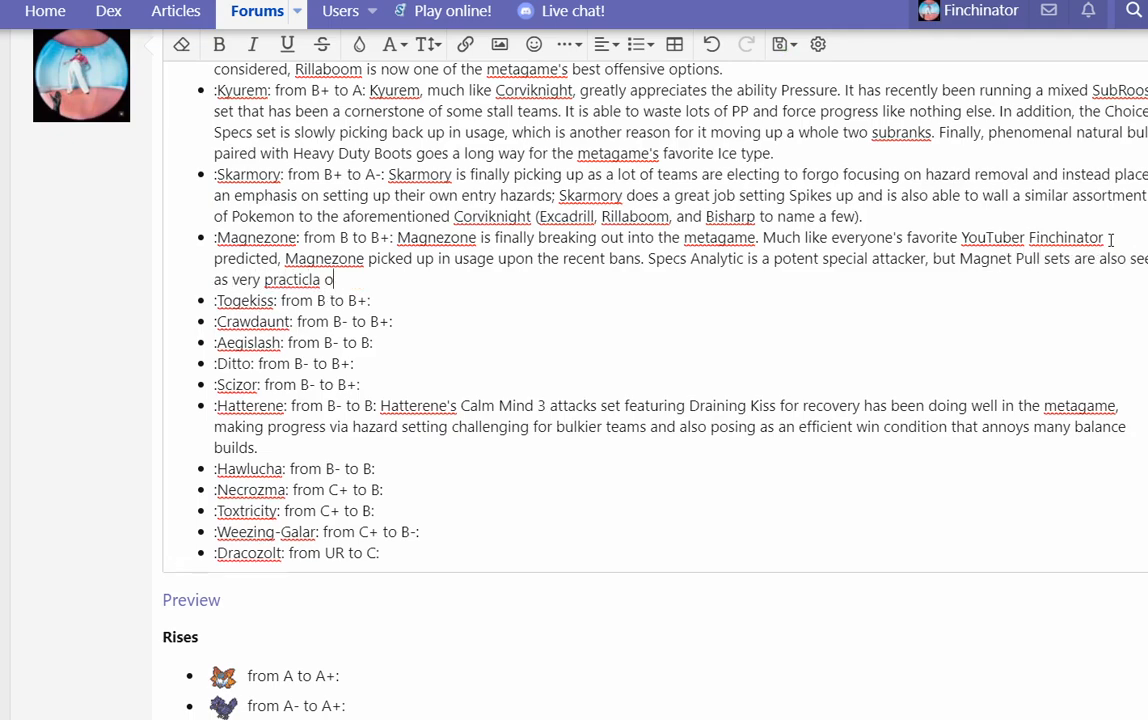
type("practical opti")
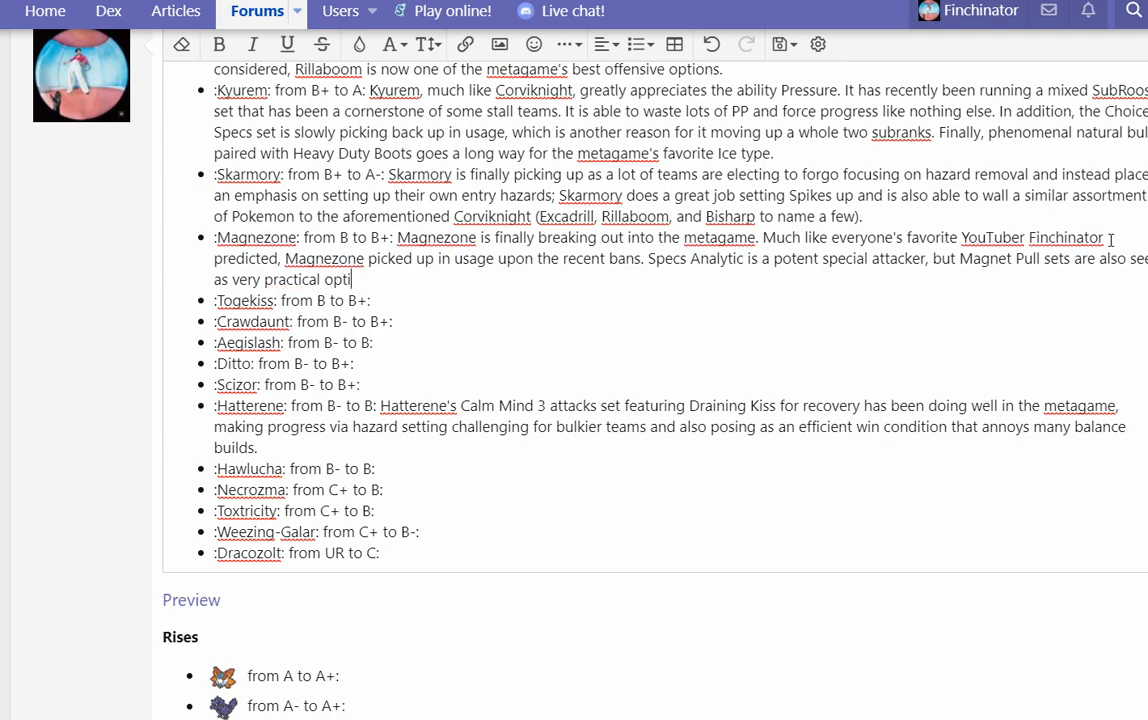
type("ons due to Skarmor")
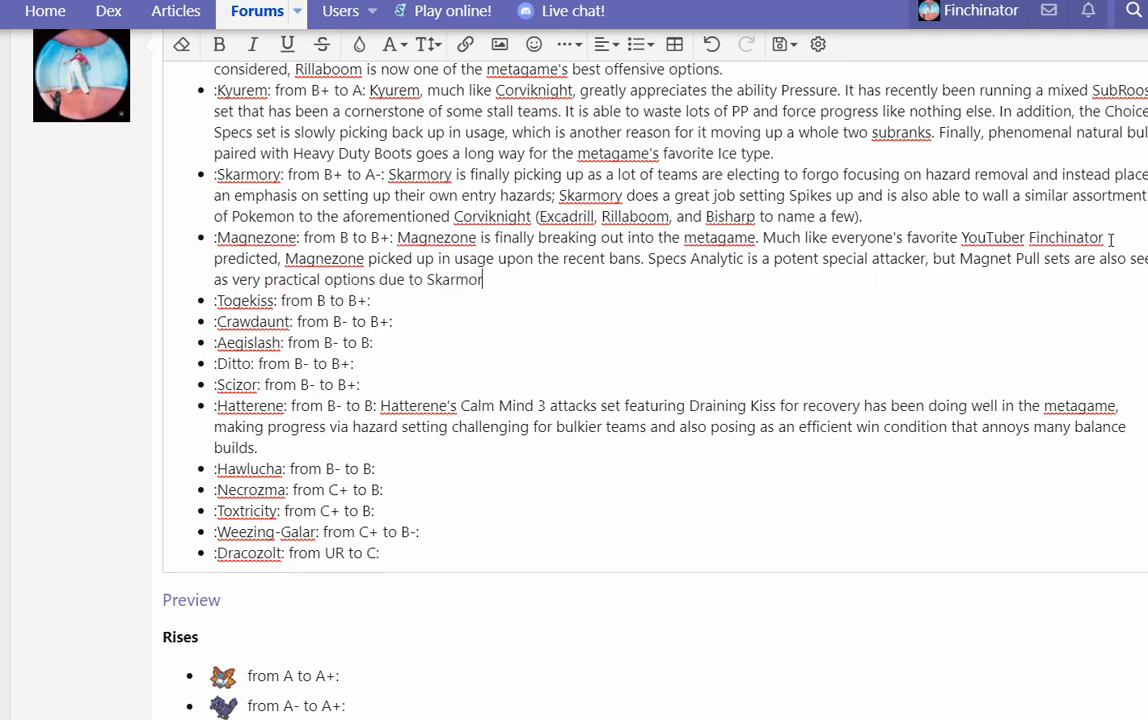
type("and Corviknight surging in usag")
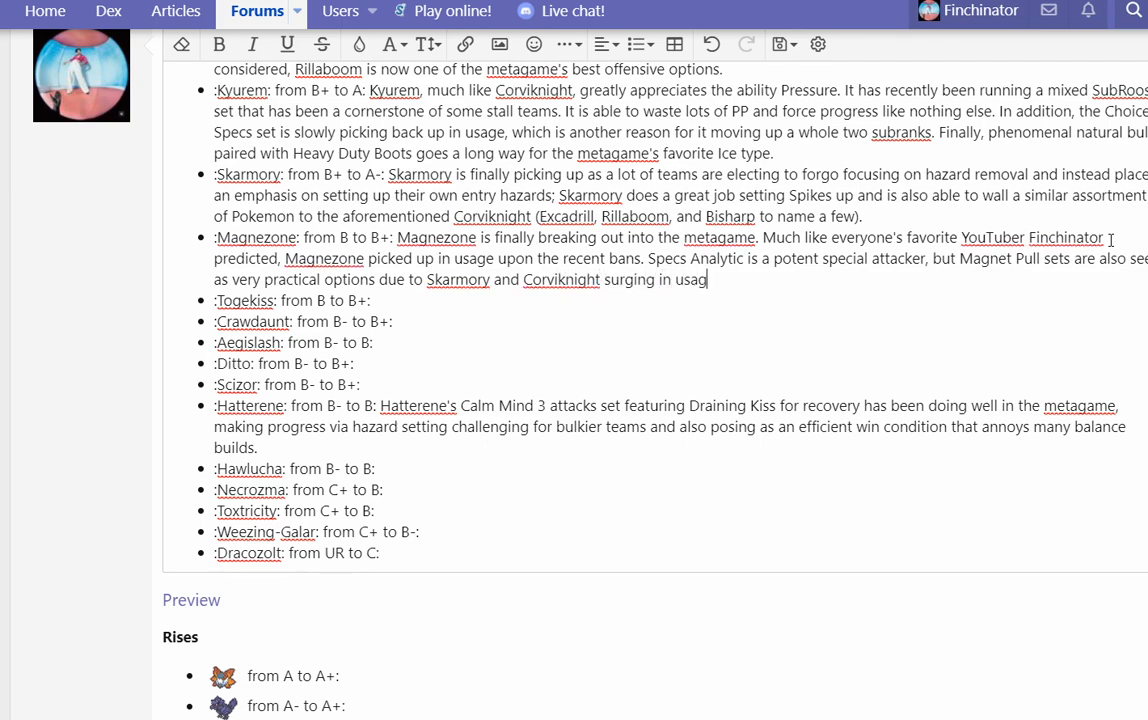
type("It pairs wqell with many")
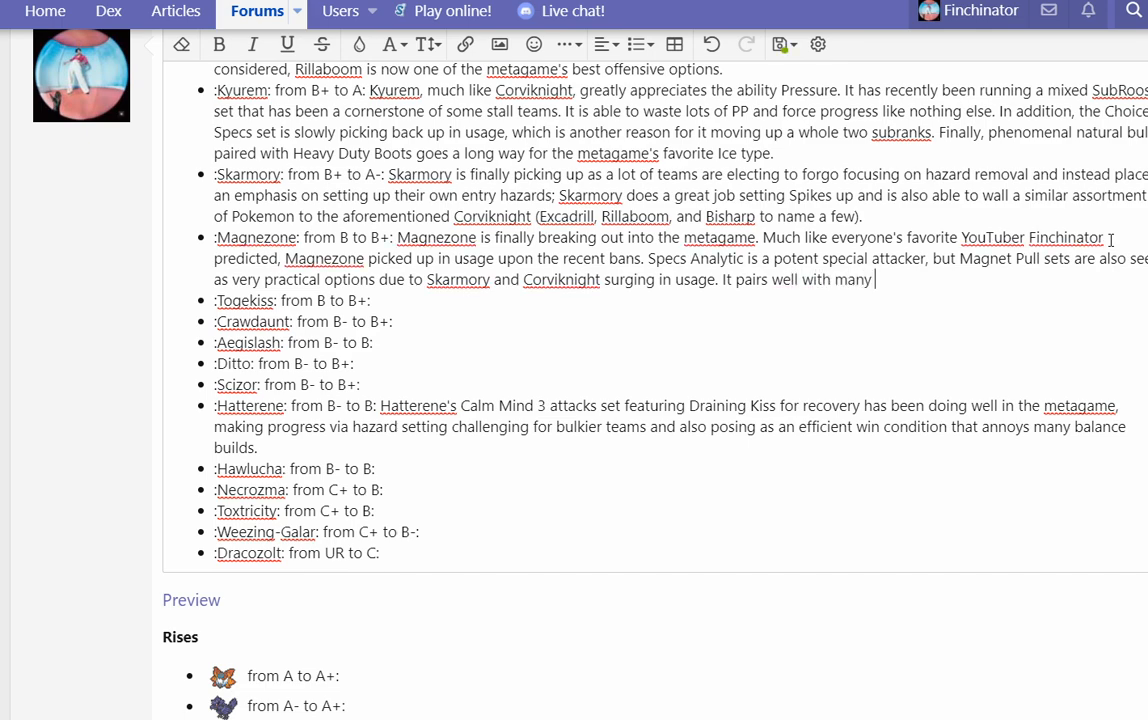
type("Pokemon that struggle against those Stee")
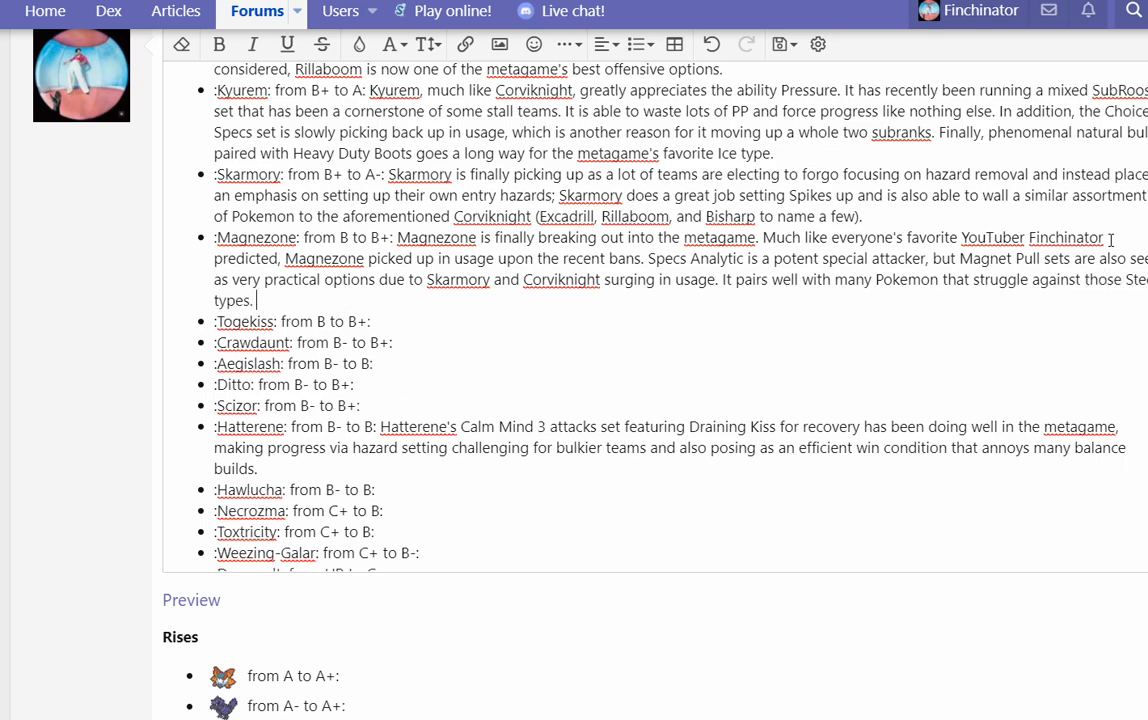
scroll("down", 3)
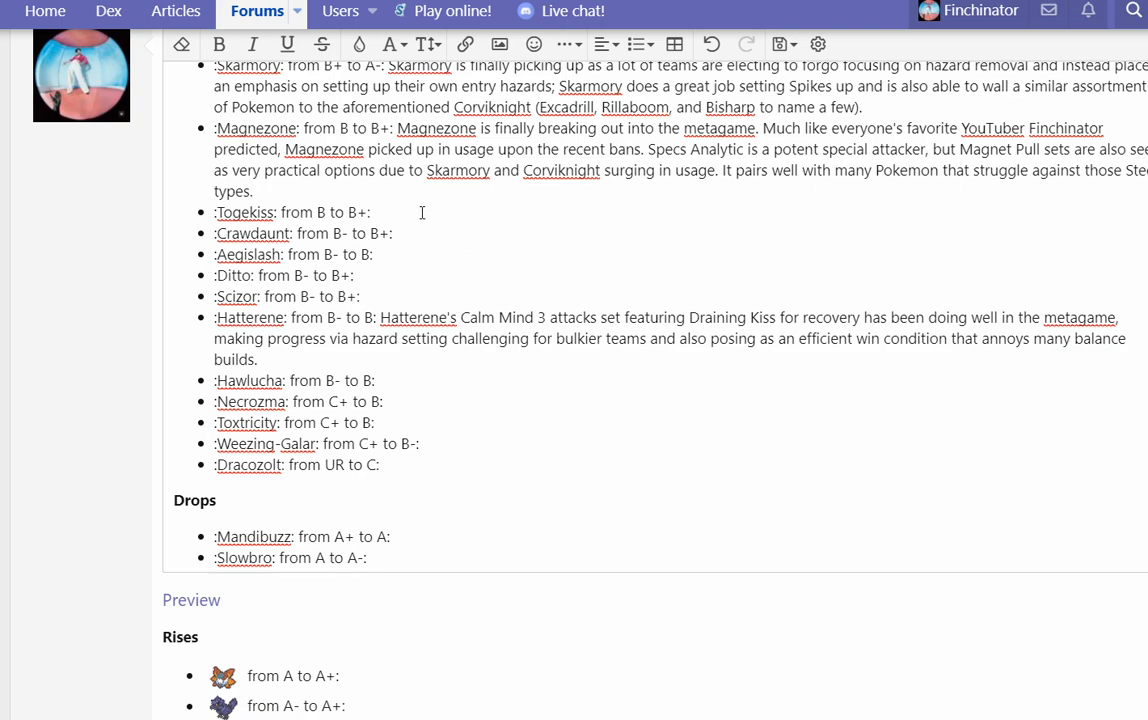
Step: Write Togekiss as a strong special attacker: Nasty Plot against bulkier teams, Choice against offensive teams
type("Togekiss")
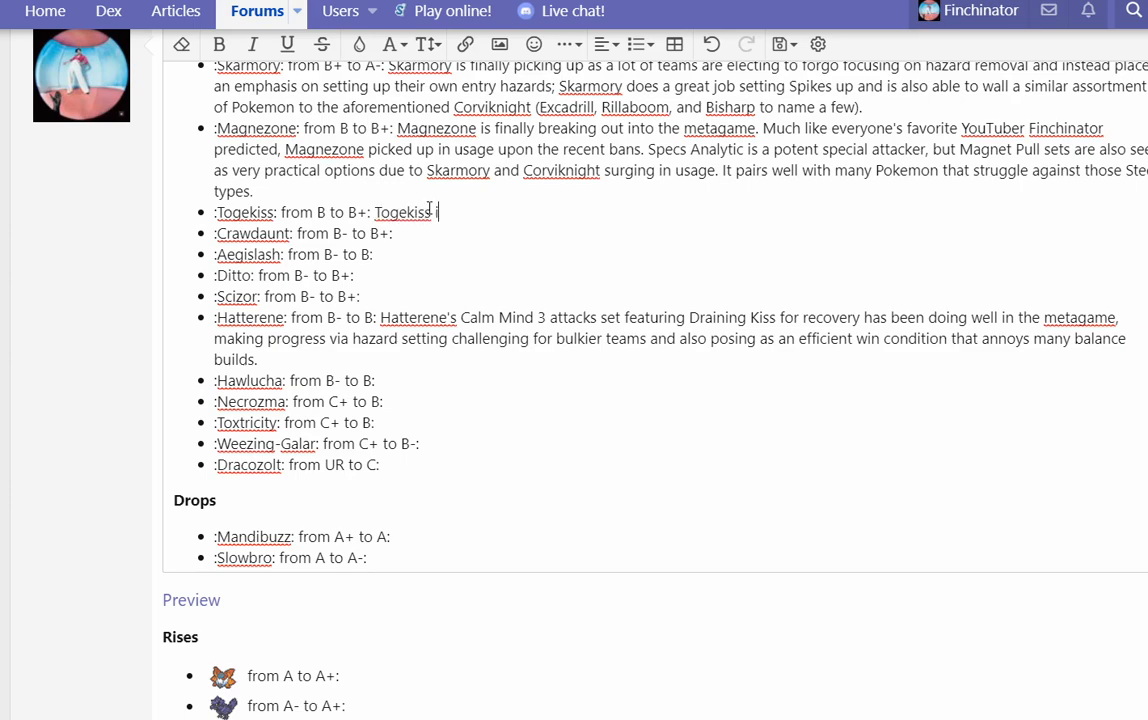
type("is another strong special attacker; the")
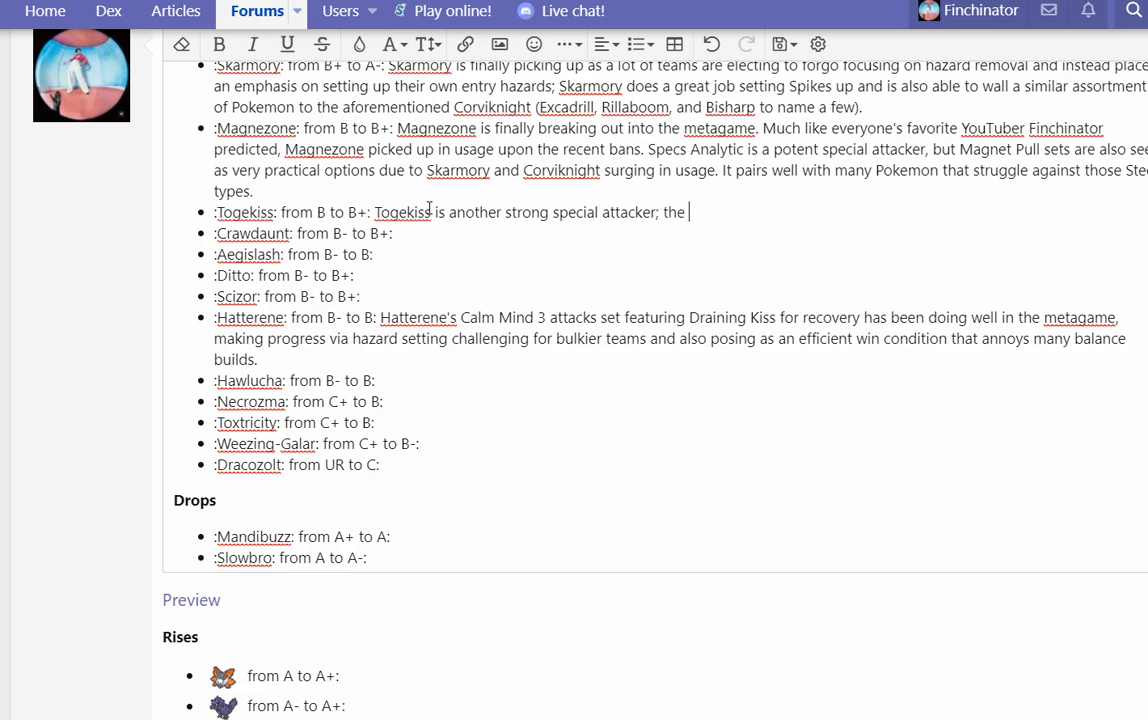
type("Nasty Plot variants do well")
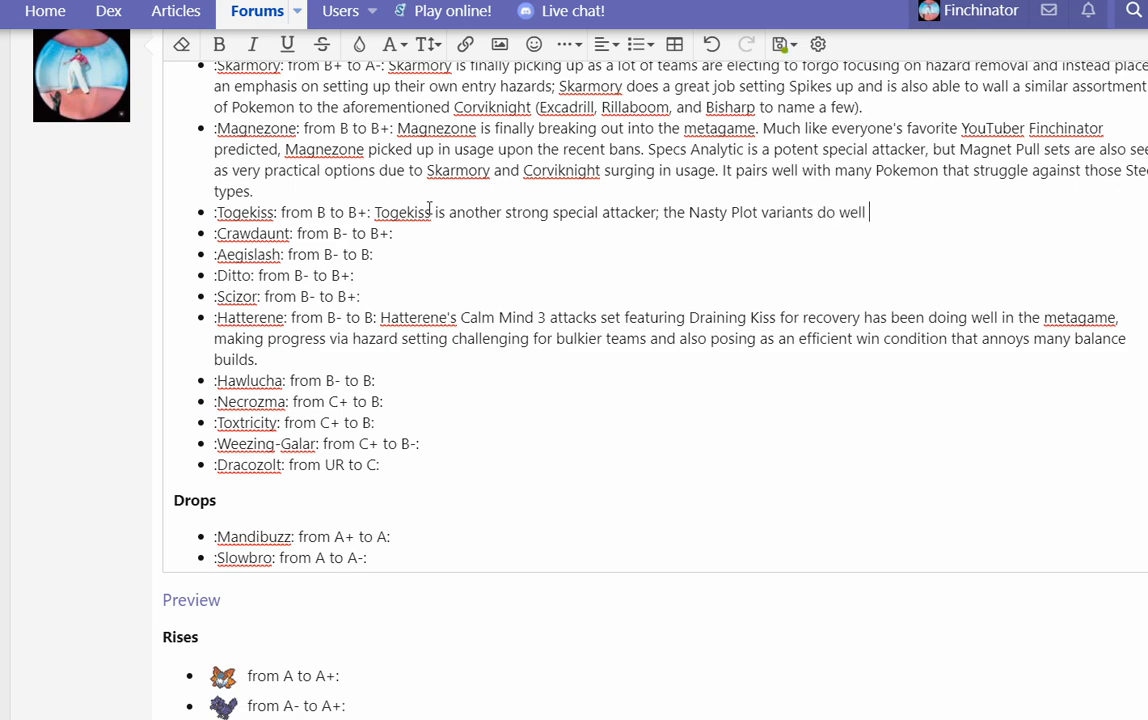
type("against bulkier")
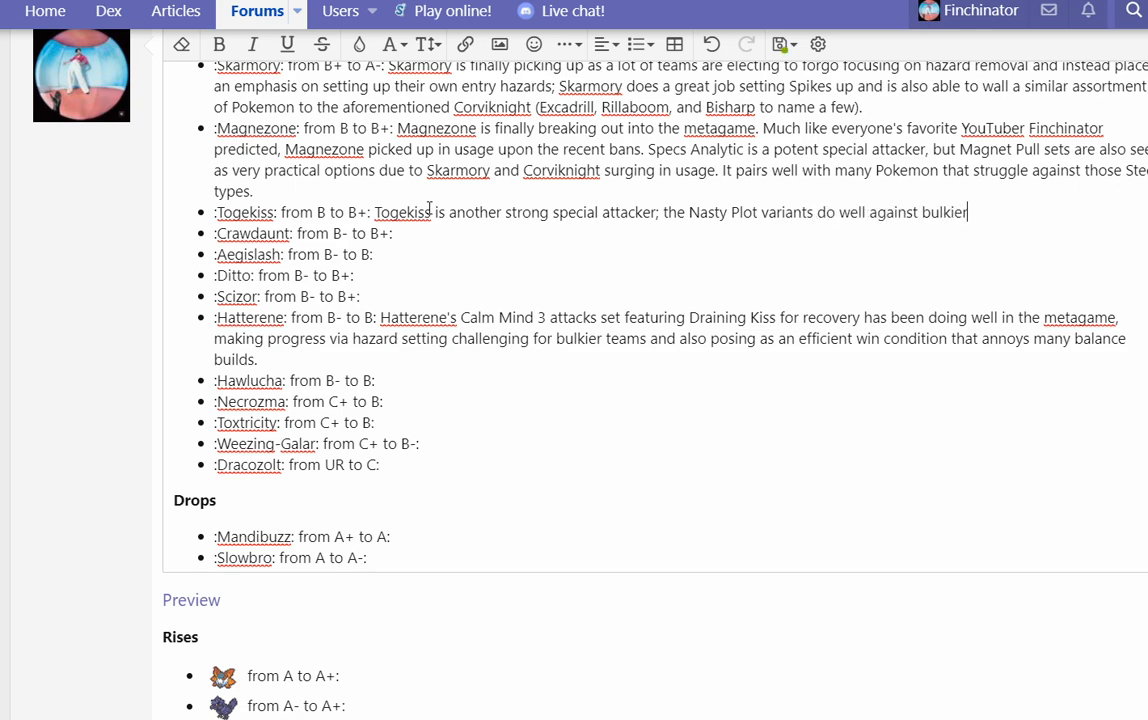
type("teams whereas Choice Sca can put a")
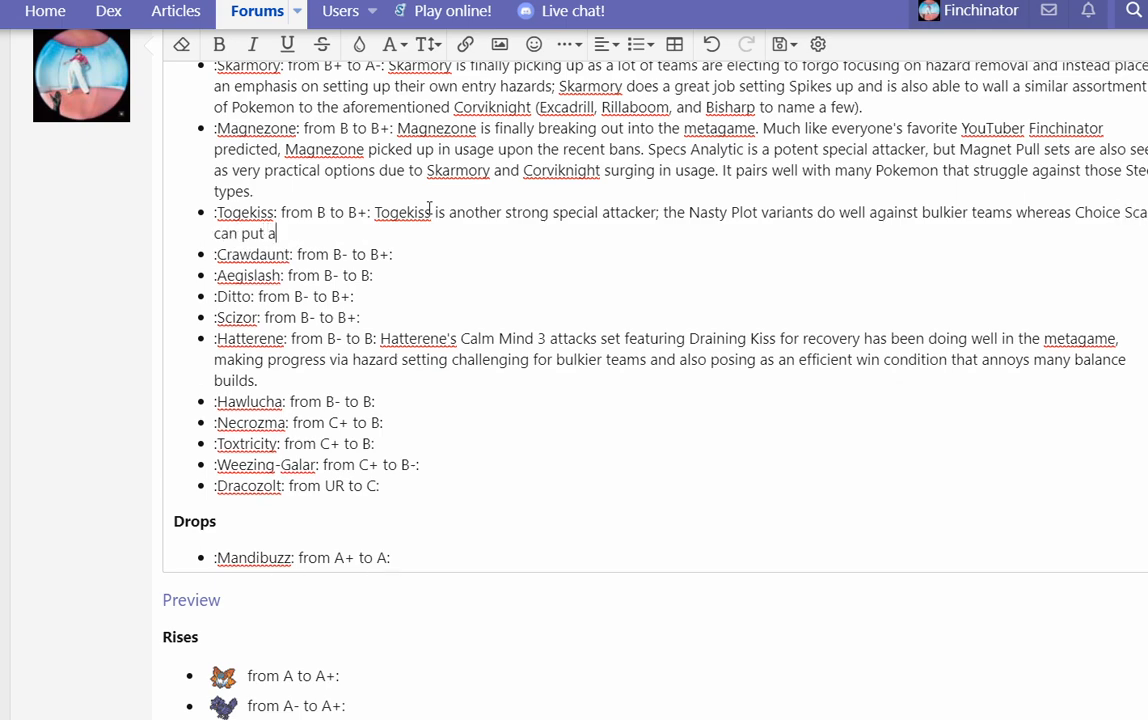
type("dent in")
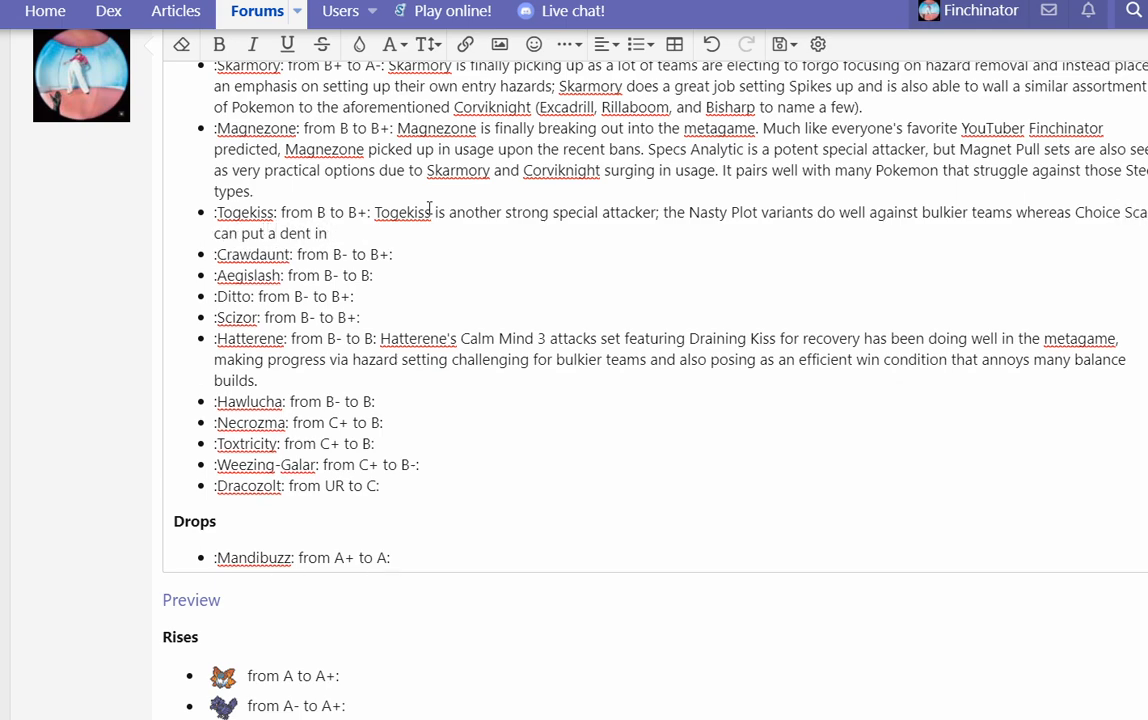
type("offensive teams. O")
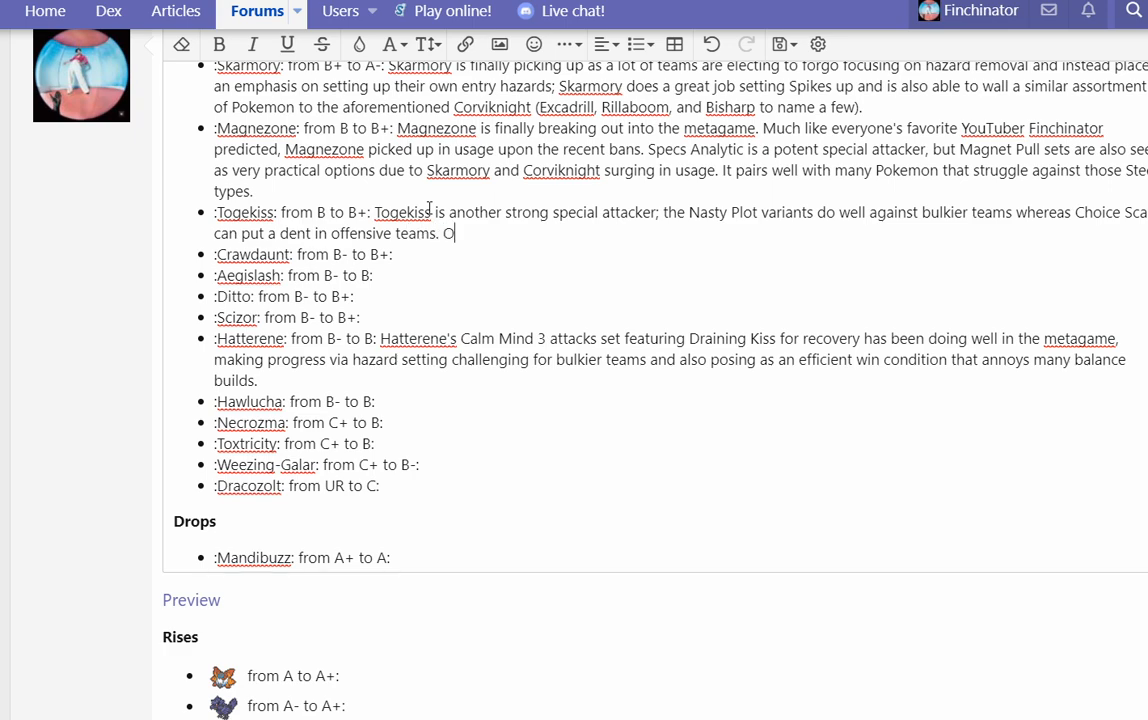
Step: Add that Togekiss is annoying to face but, flinching antics aside, still a practical pick
type("verall, Togekiss is")
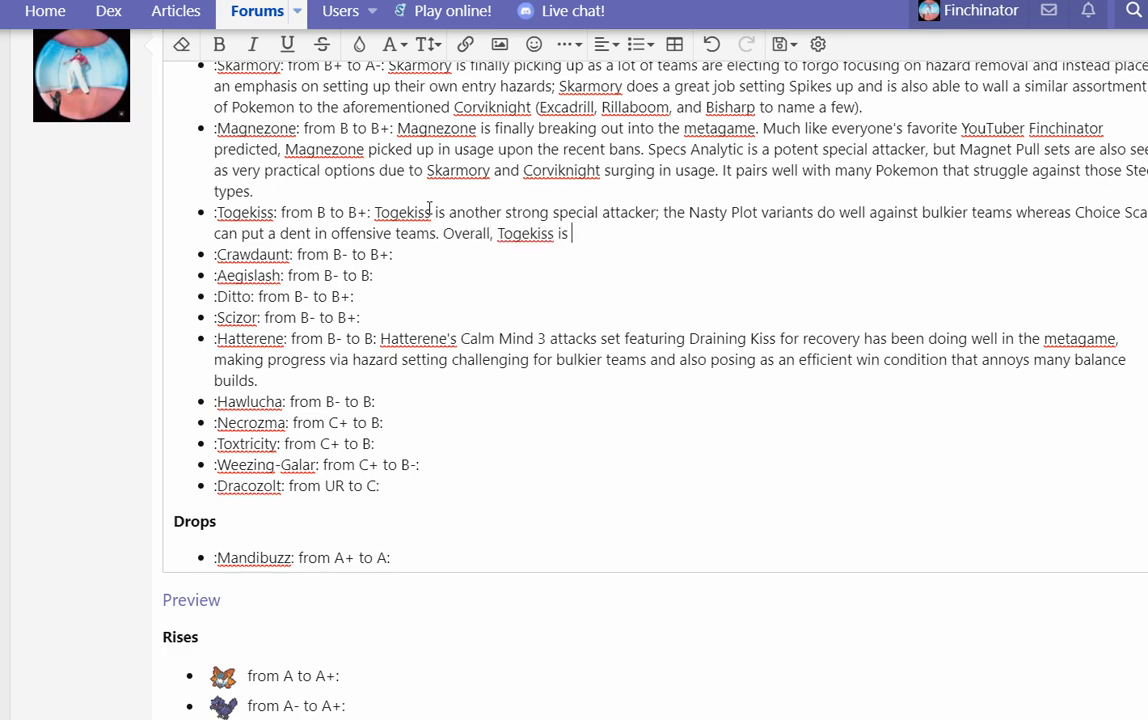
type("an annoying P")
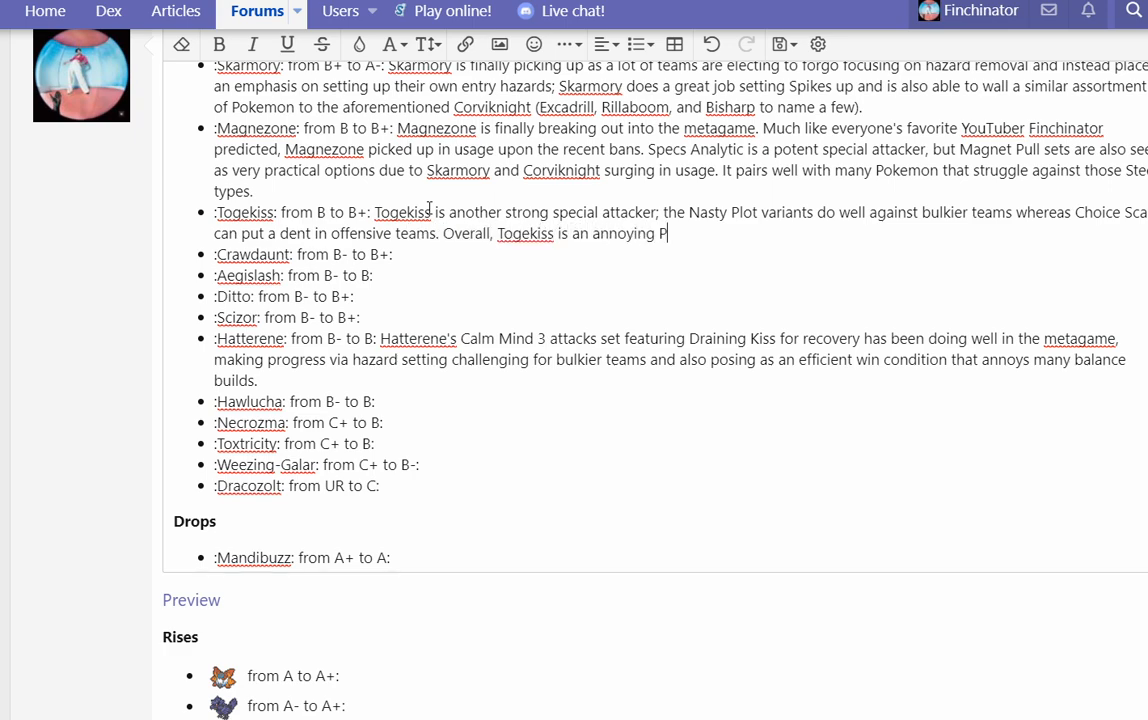
type("okemon to face, but")
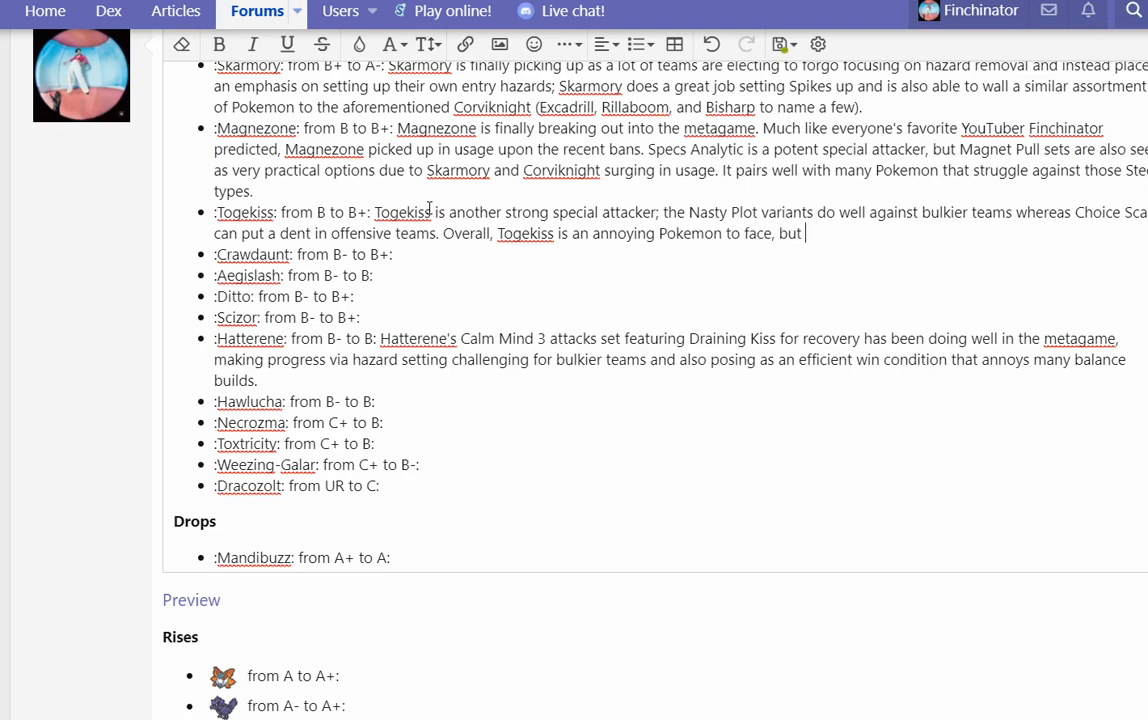
type("besides from")
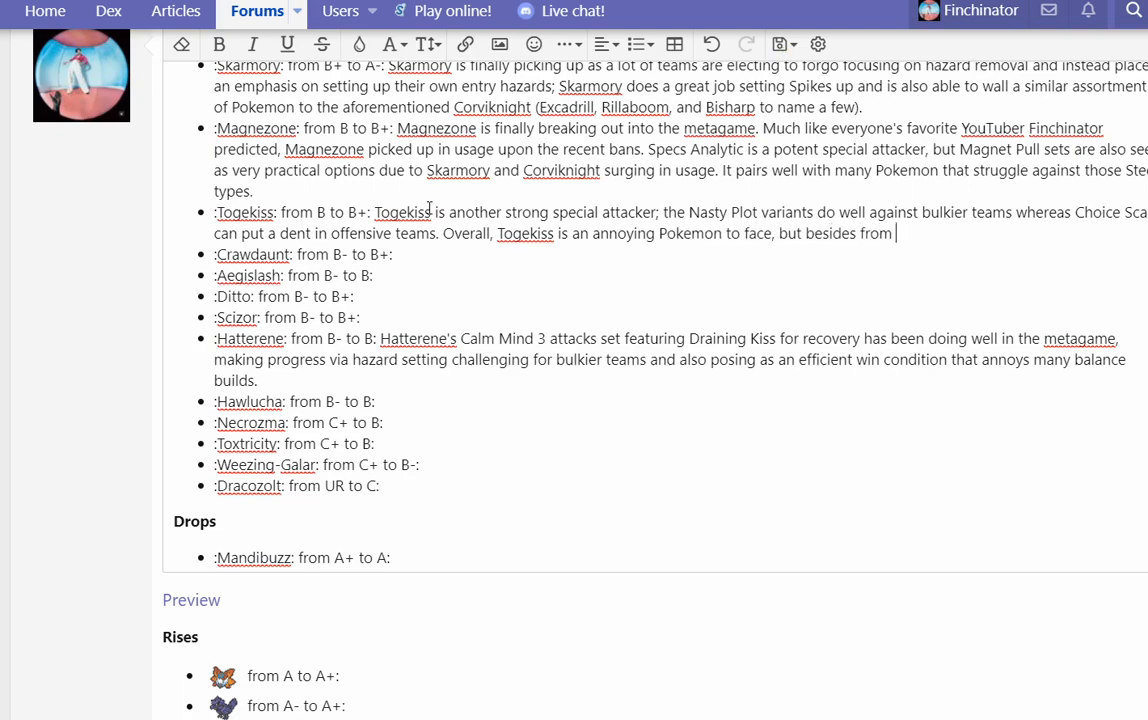
type("flicnhing antics, it")
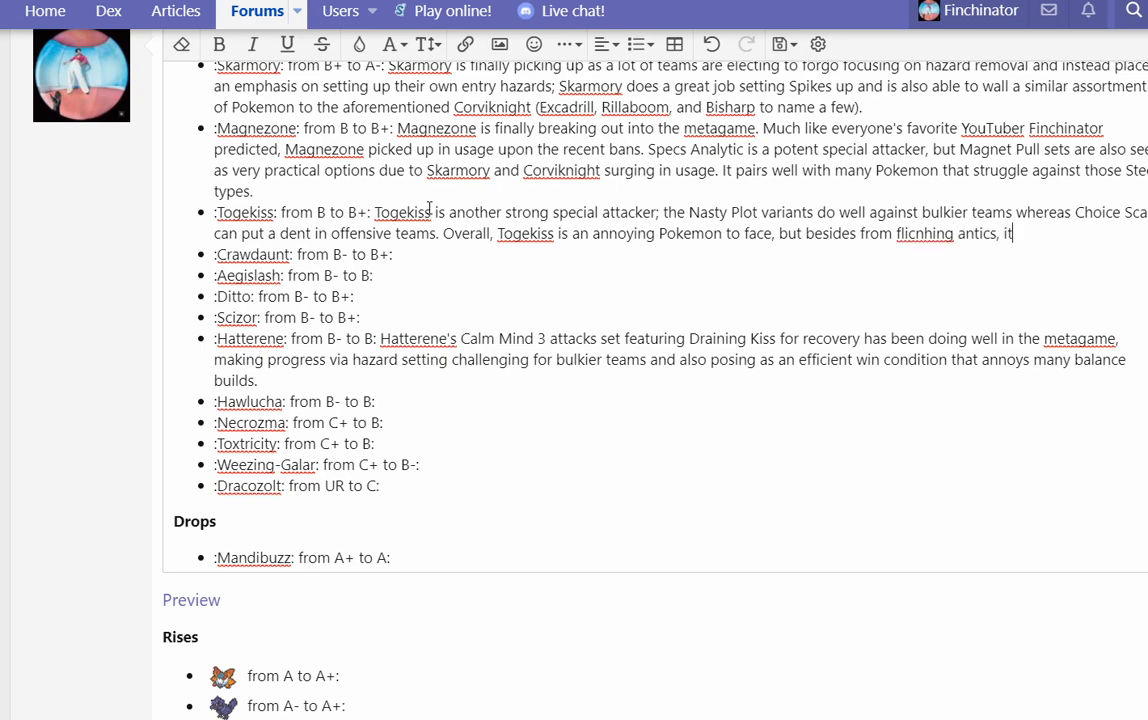
type("is still a practical option due to its F")
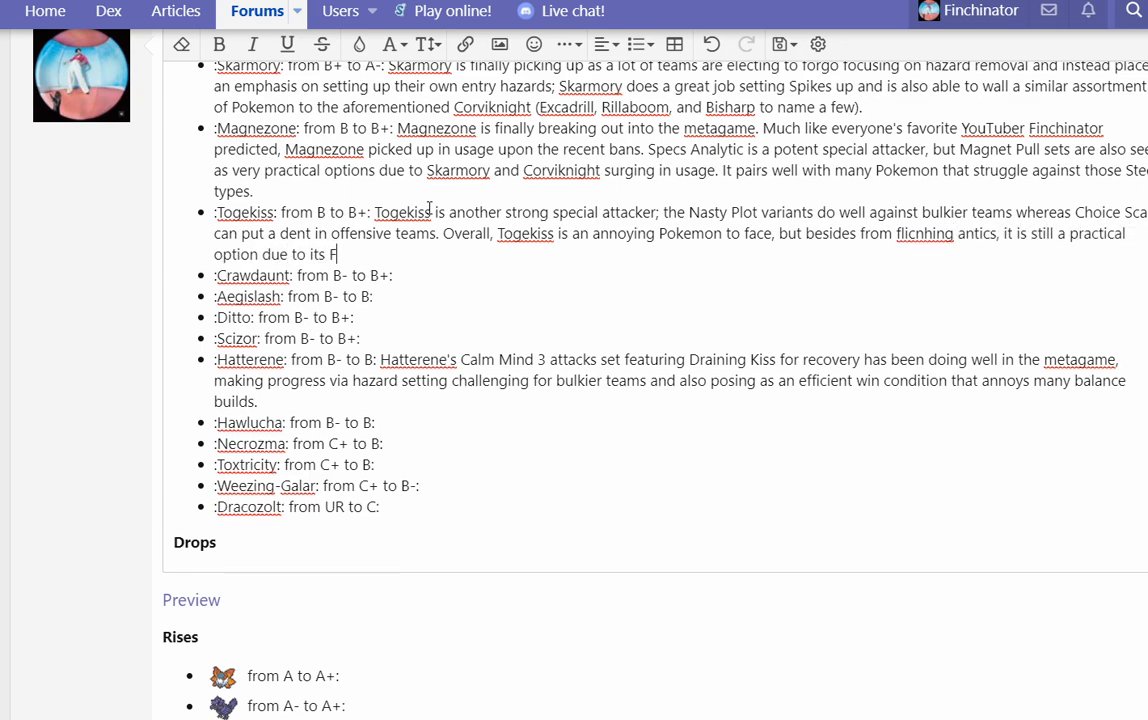
Step: Finish with its Fairy typing helping against Urshifu and its various sets doing well against common structures
type("airy typing help")
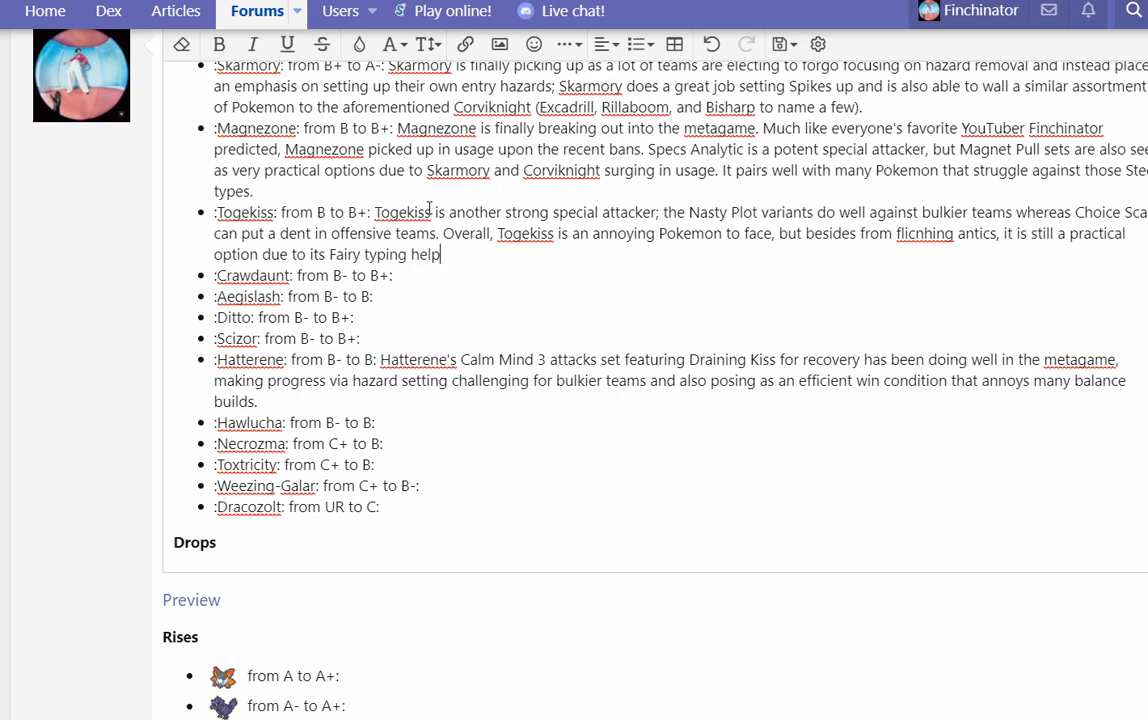
type("ing against Urshi")
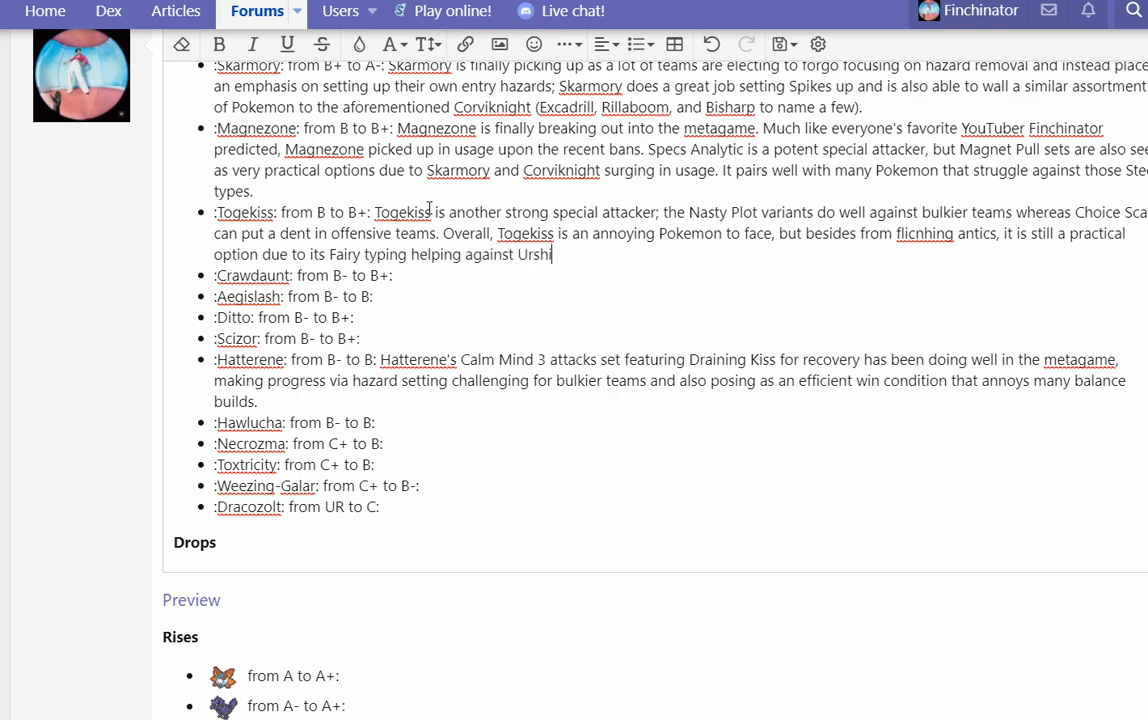
type("u and its")
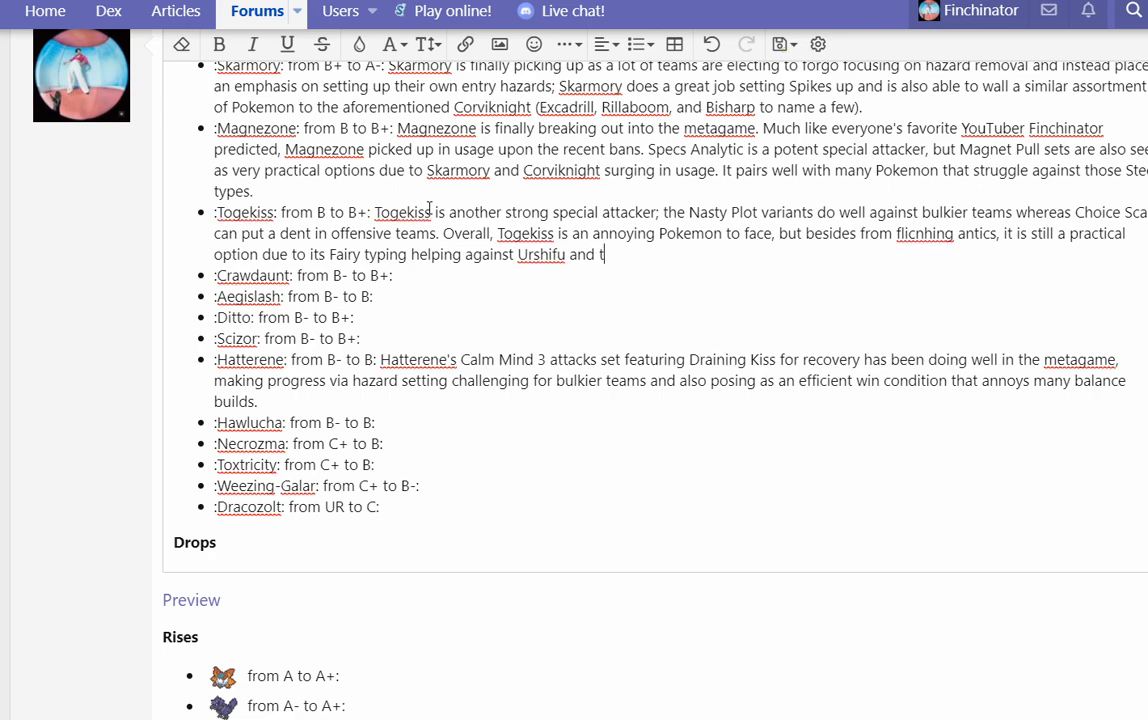
type("he various sets it")
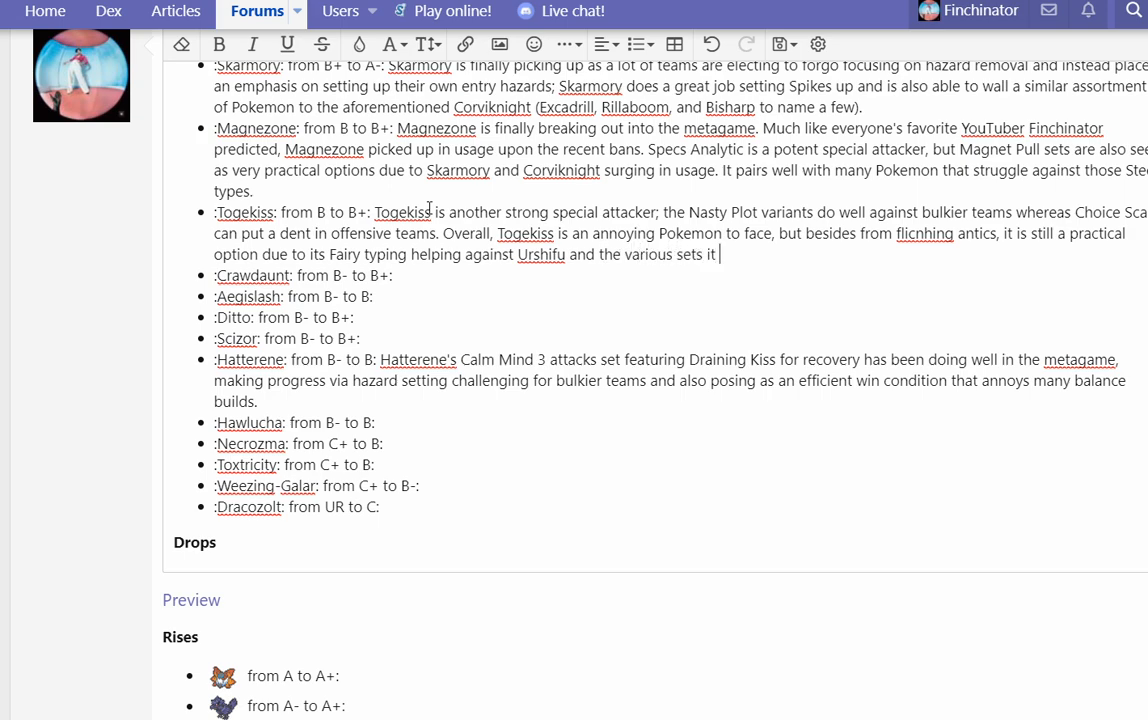
type("runs doing well against common st")
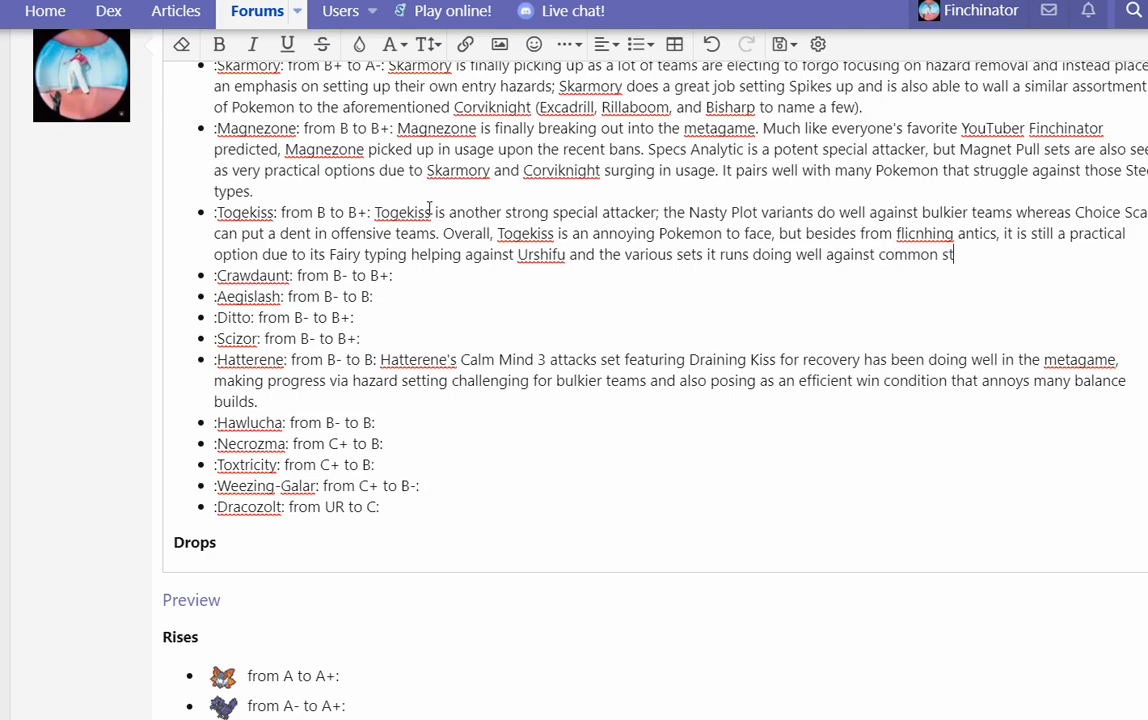
type("ructures.")
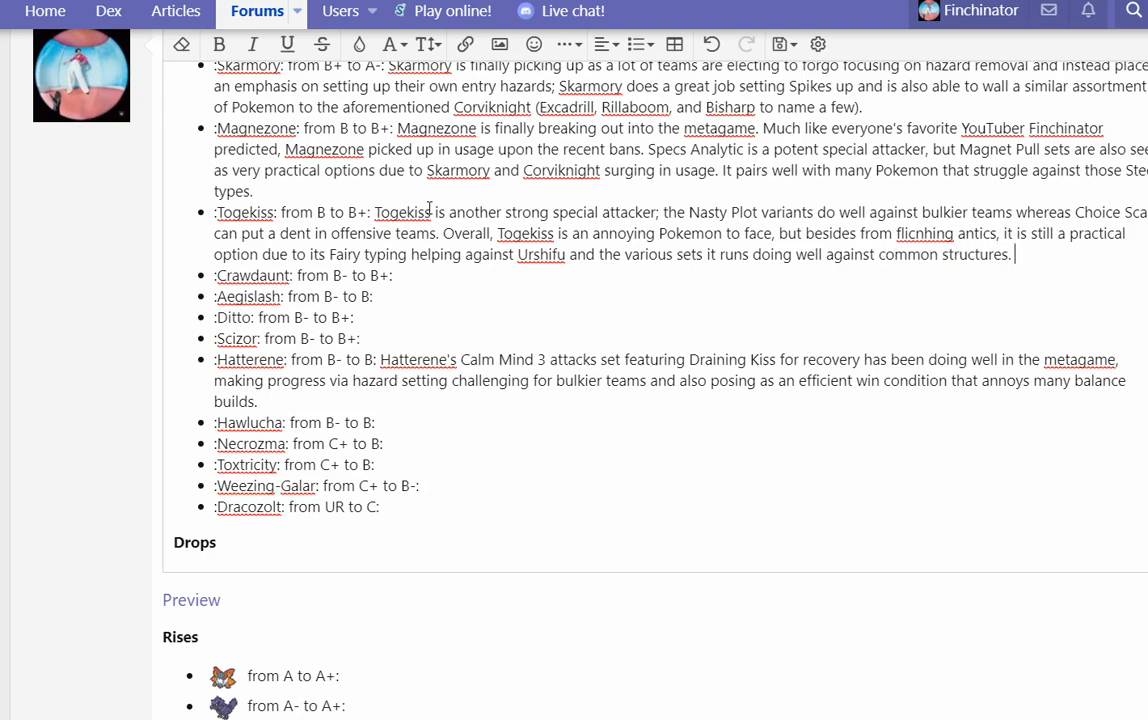
mouse_move(922, 230)
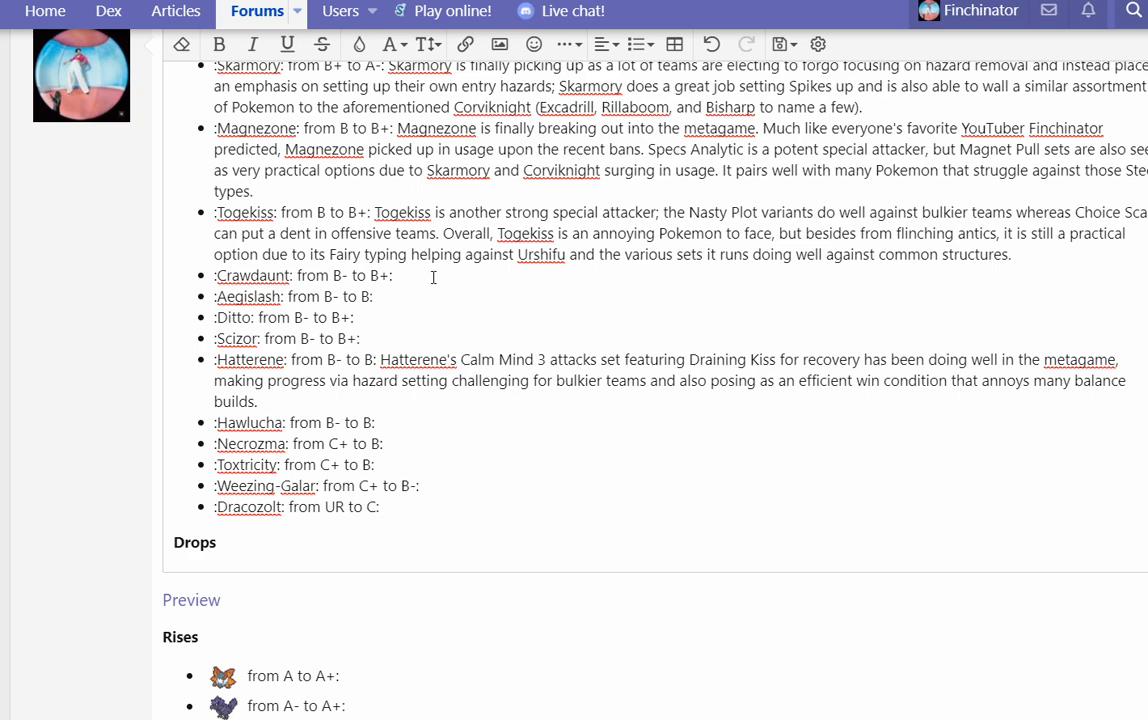
Step: Write Crawdaunt as a physically offensive breaker whose Life Orb set fully exploits its dual STAB combination
type("Crawdaunt is surging as a ph")
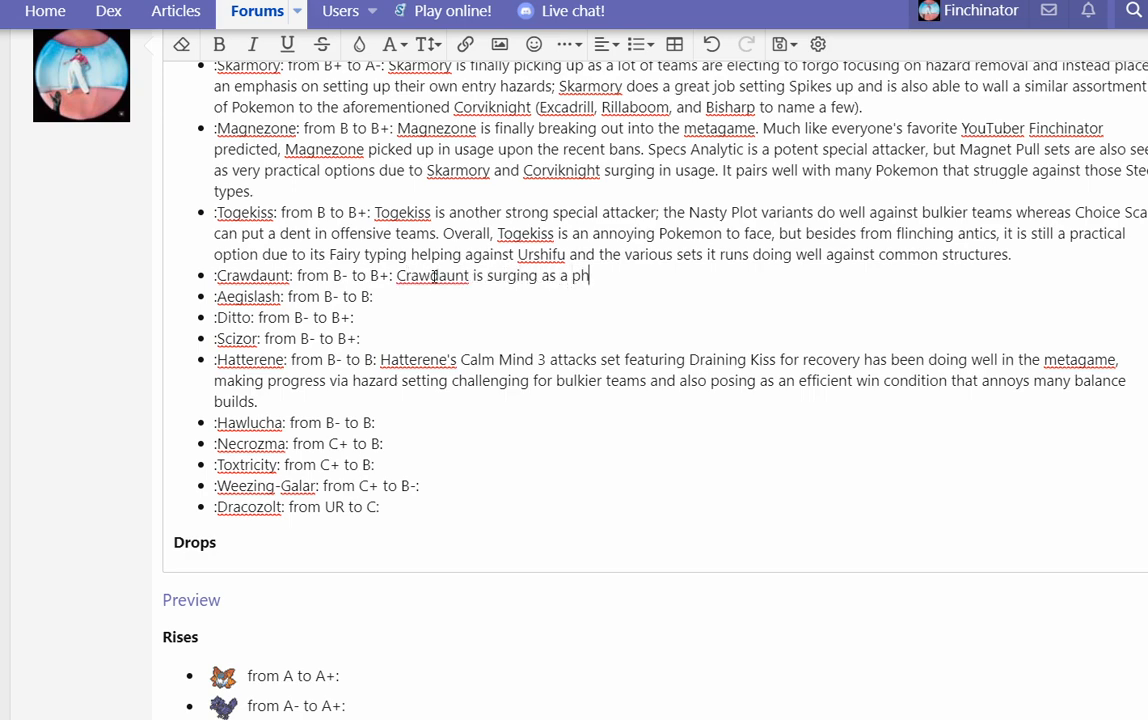
type("ysically off")
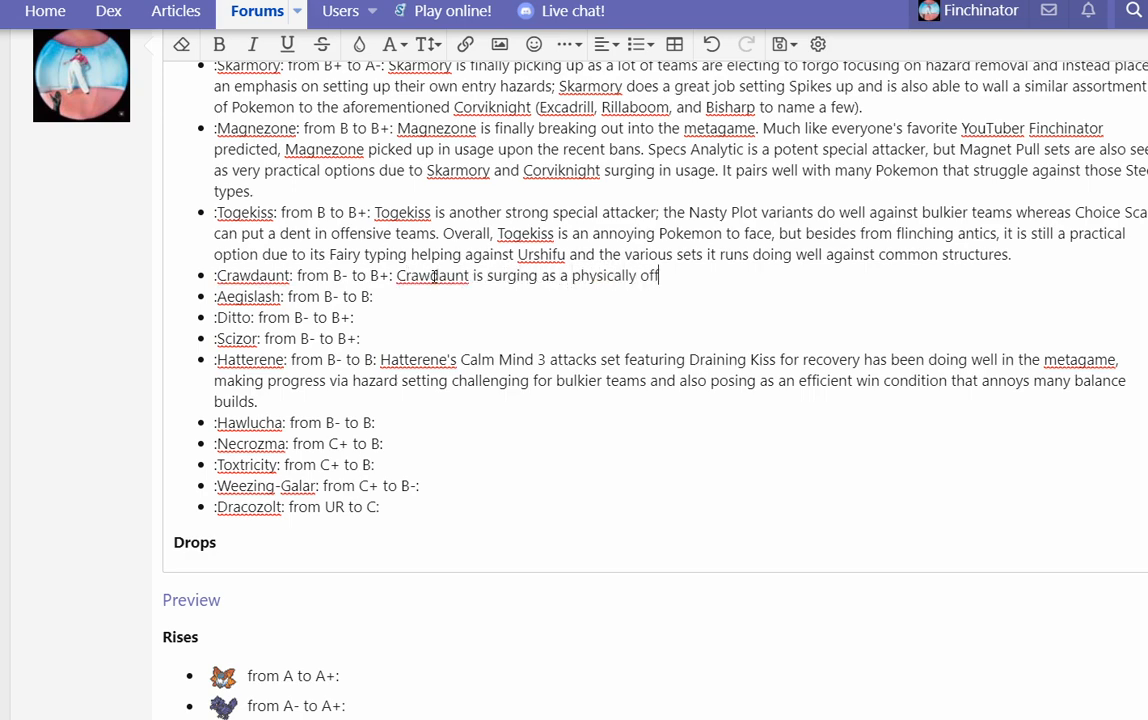
type("ensive breaker in th")
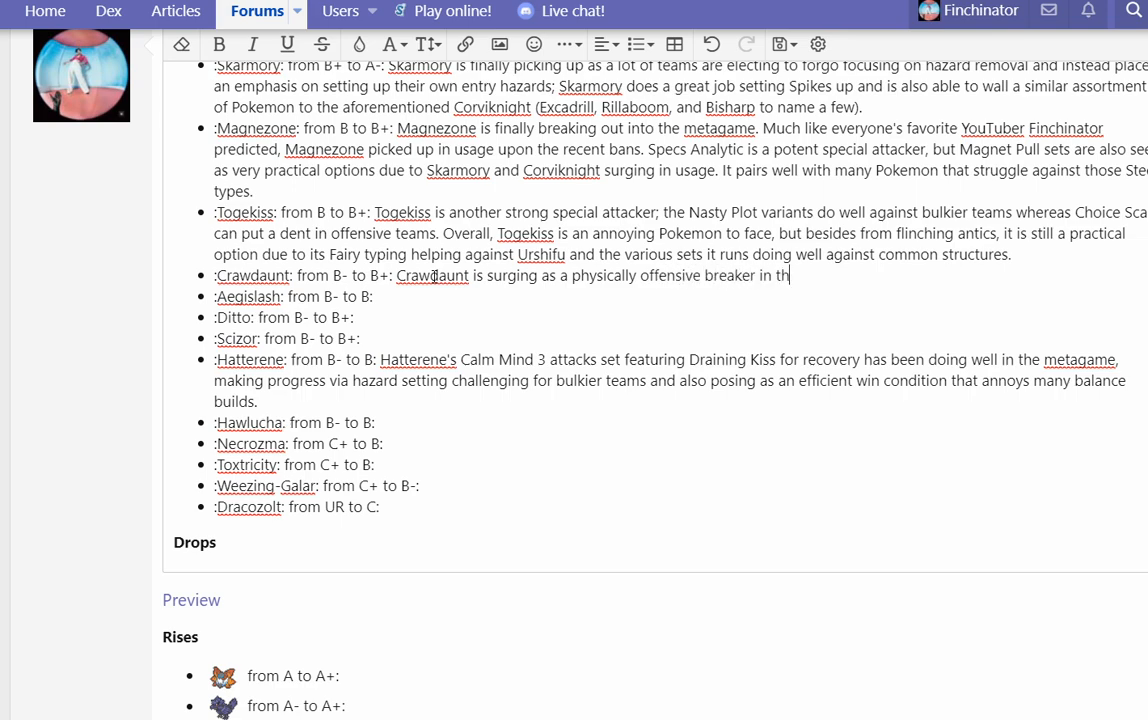
type("metagame. The Life Orb 3 attacks Swords Dance variant takes ad")
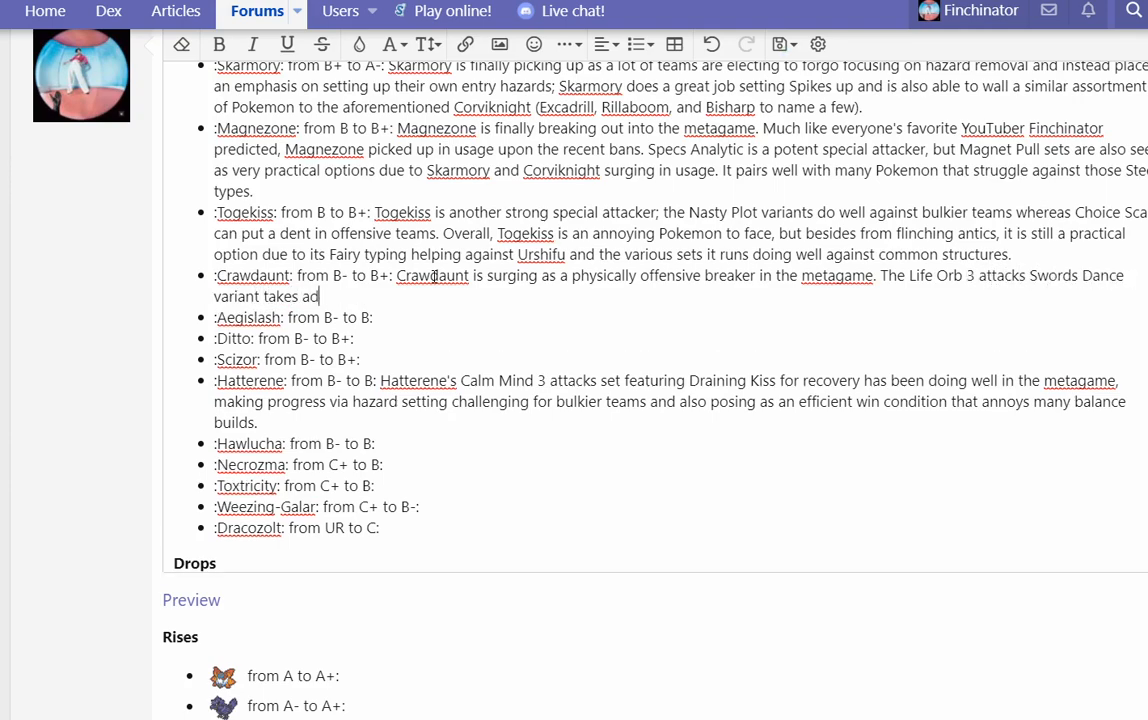
type("vantage fully of the")
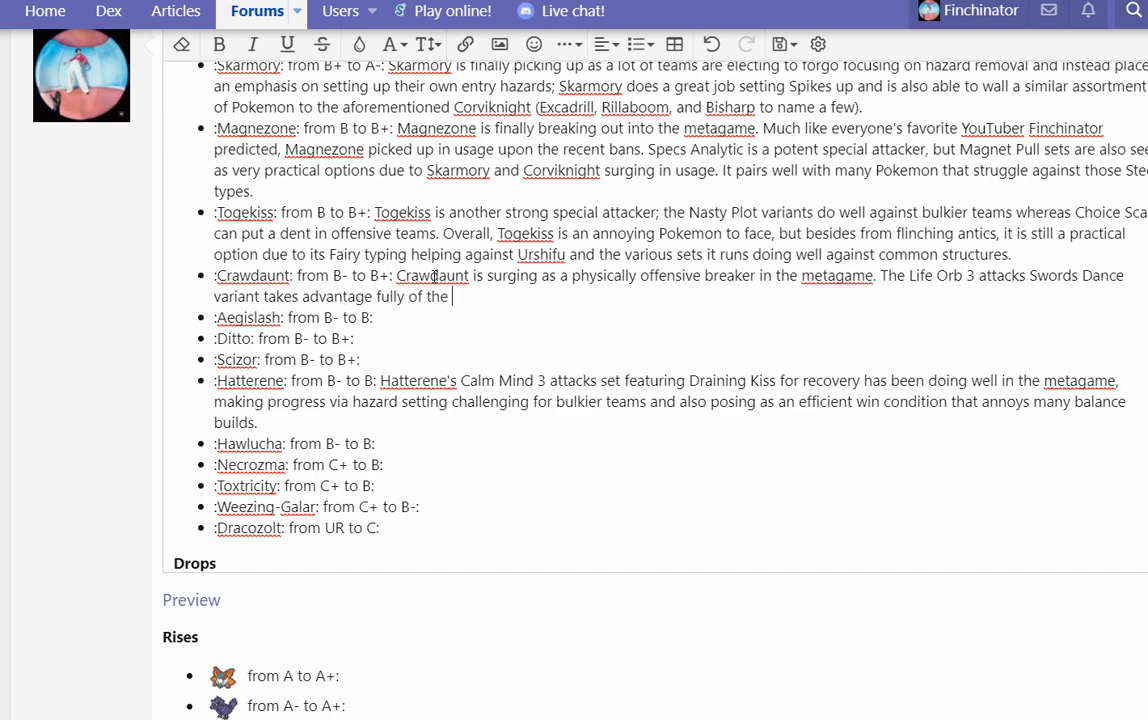
type("dual STAB comb")
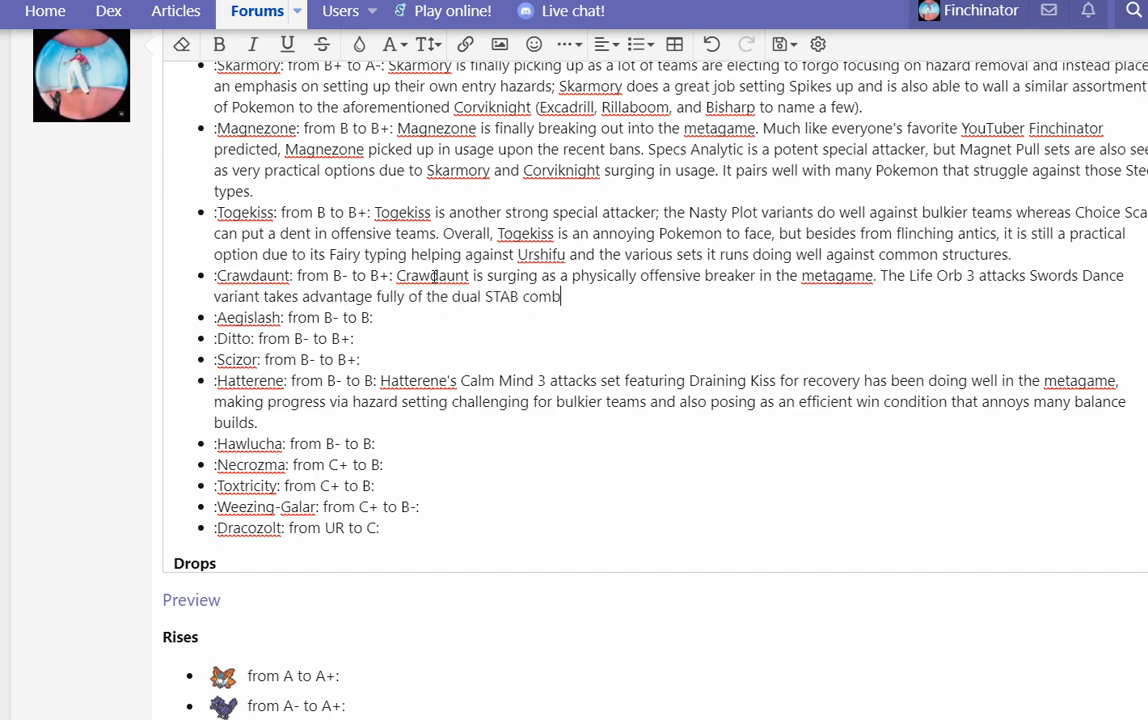
type("ination that")
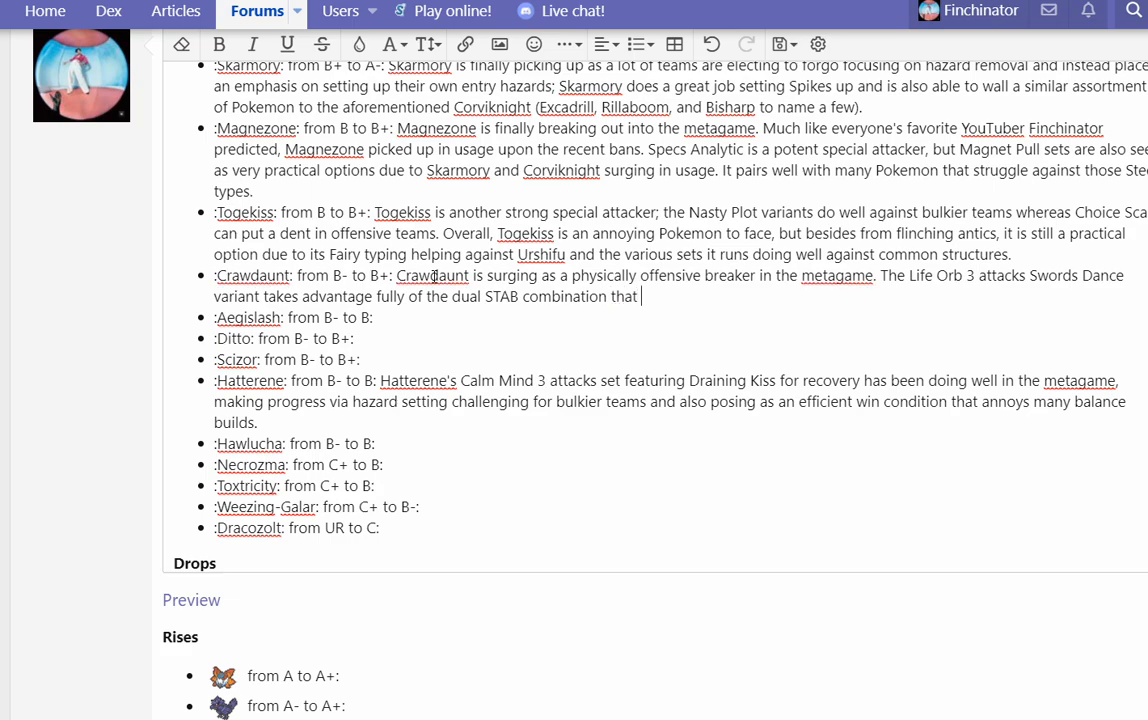
type("Crawdaunt has as well as Adapt")
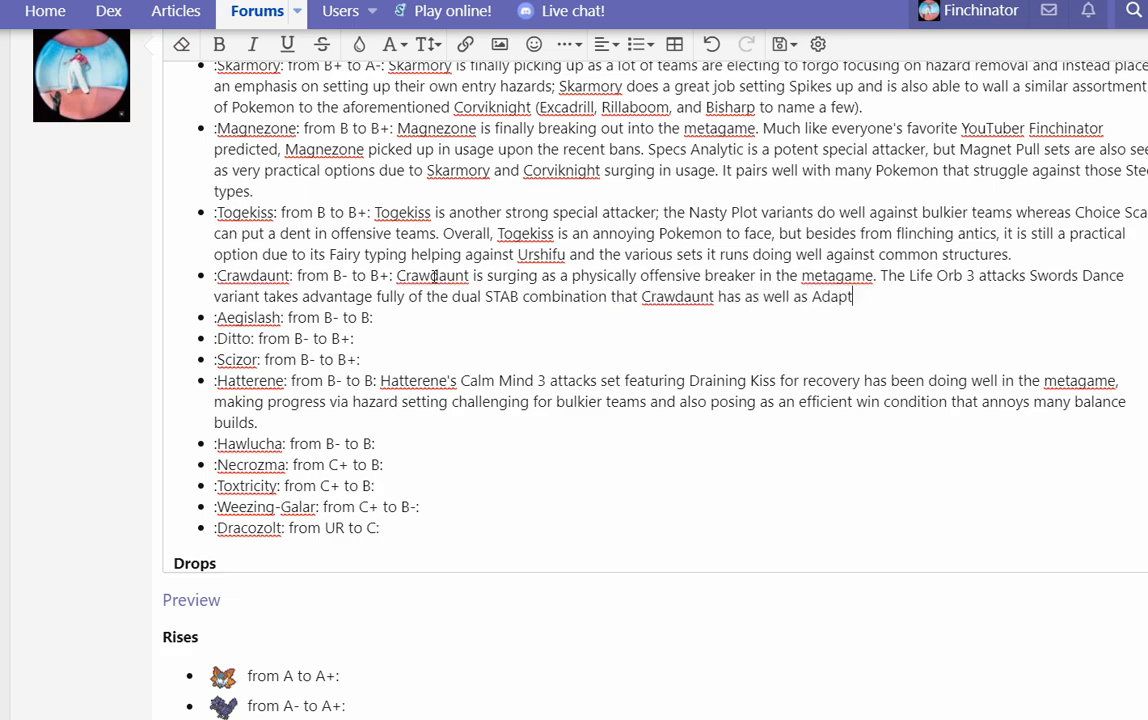
Step: Add Adaptability and priority Aqua Jet letting it force KOs against passive teams, fixing a stray 'some strong'
type("ability and some")
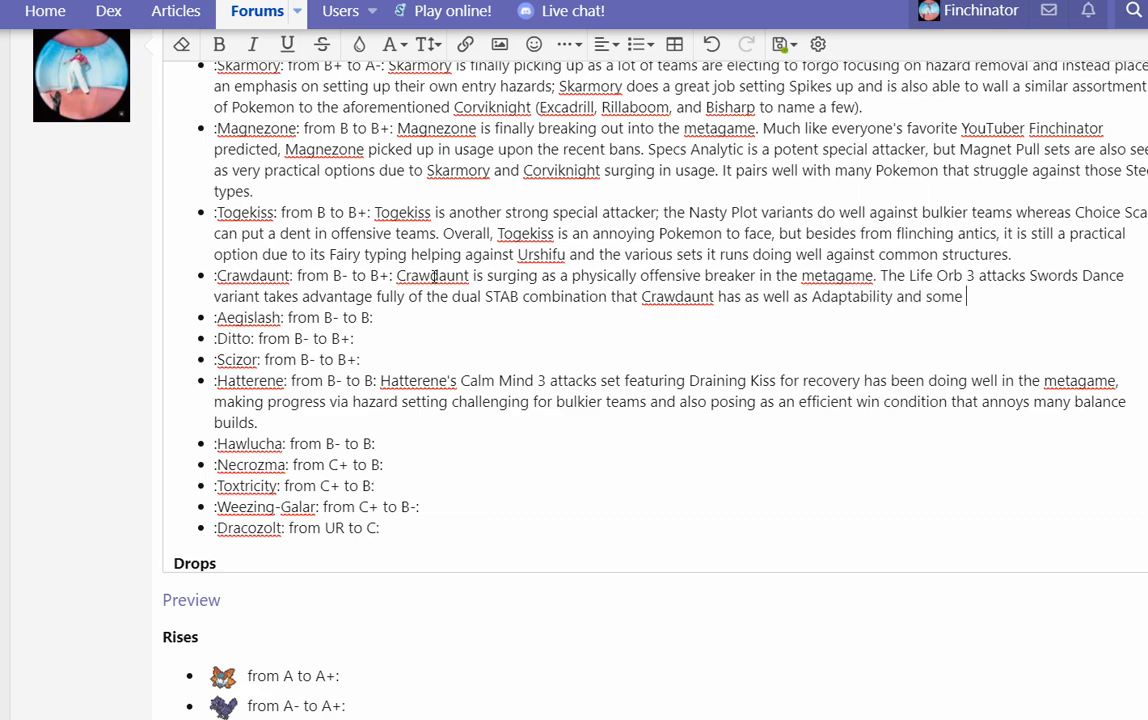
type("strong")
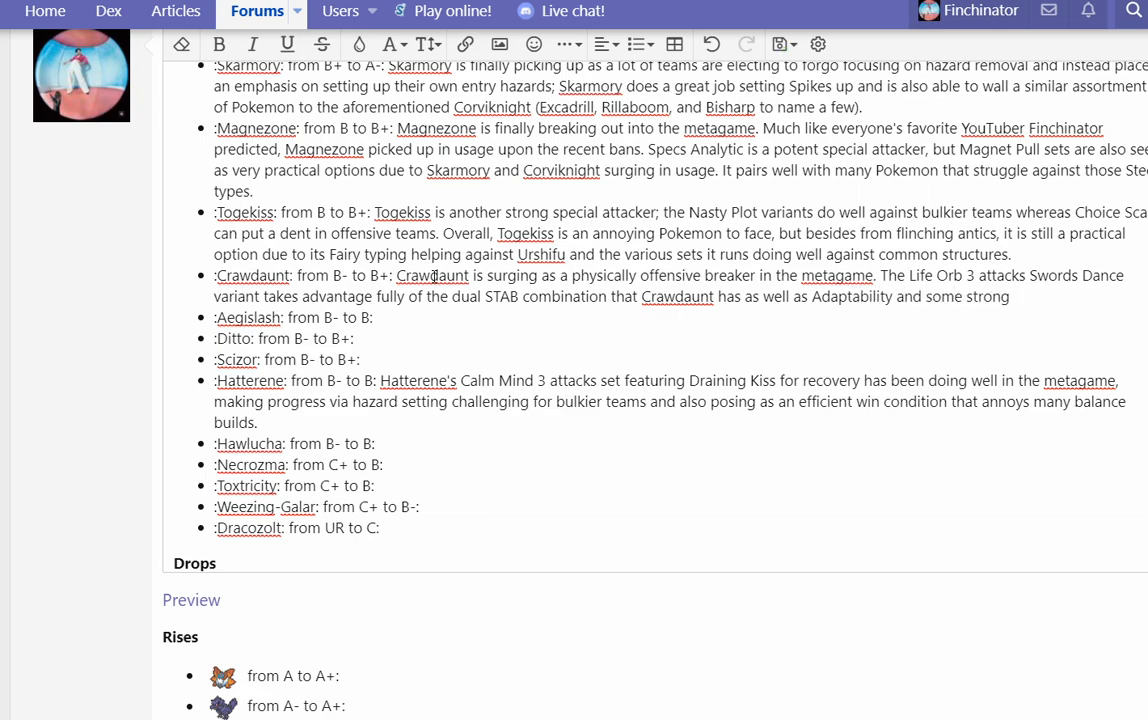
key("BackSpace")
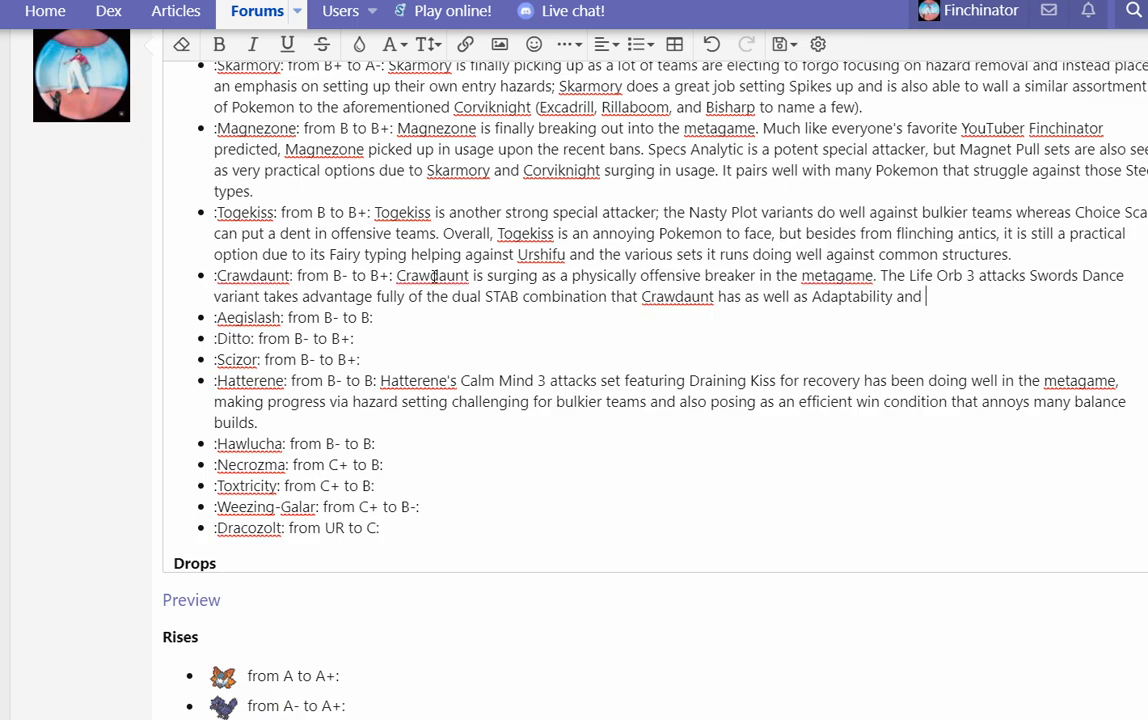
type("priotity Aqua Jet. It is oftentimes able to")
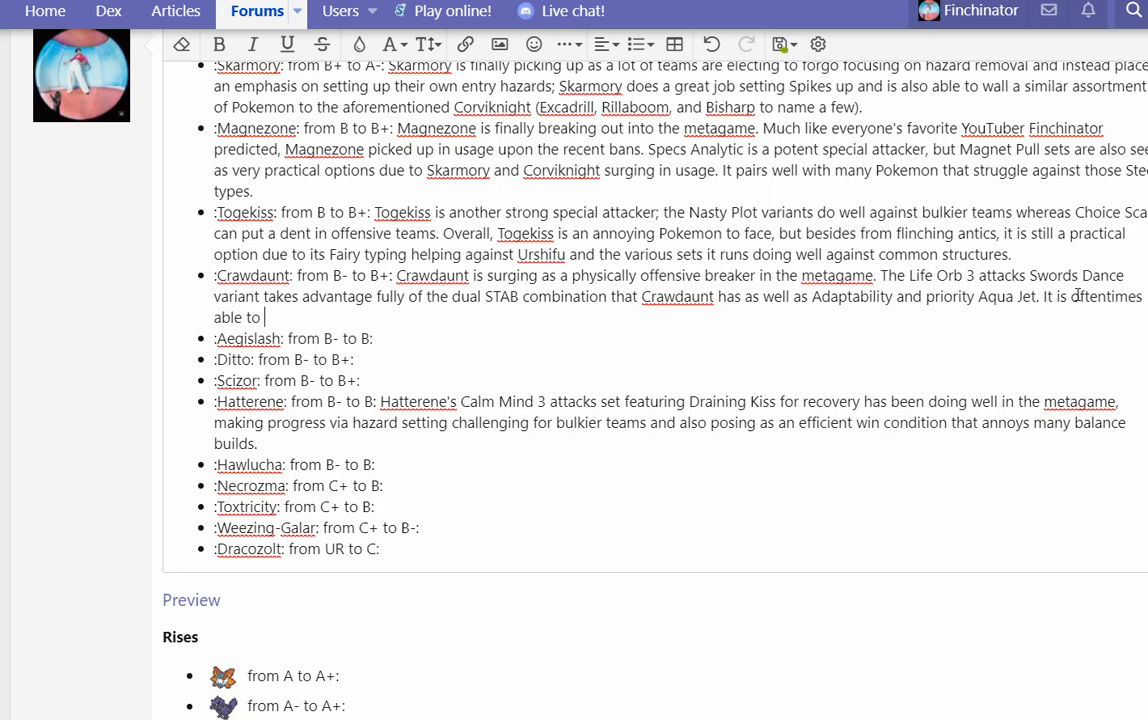
type("at least force a kill,")
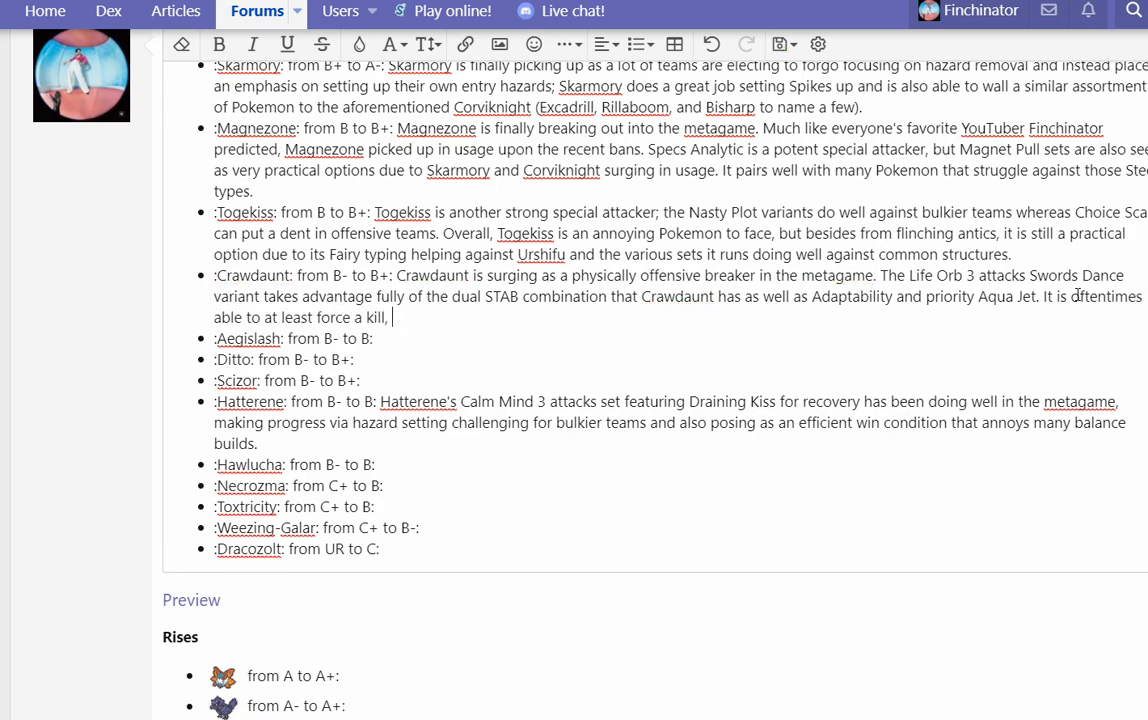
type("potentially getting multiple against more passive")
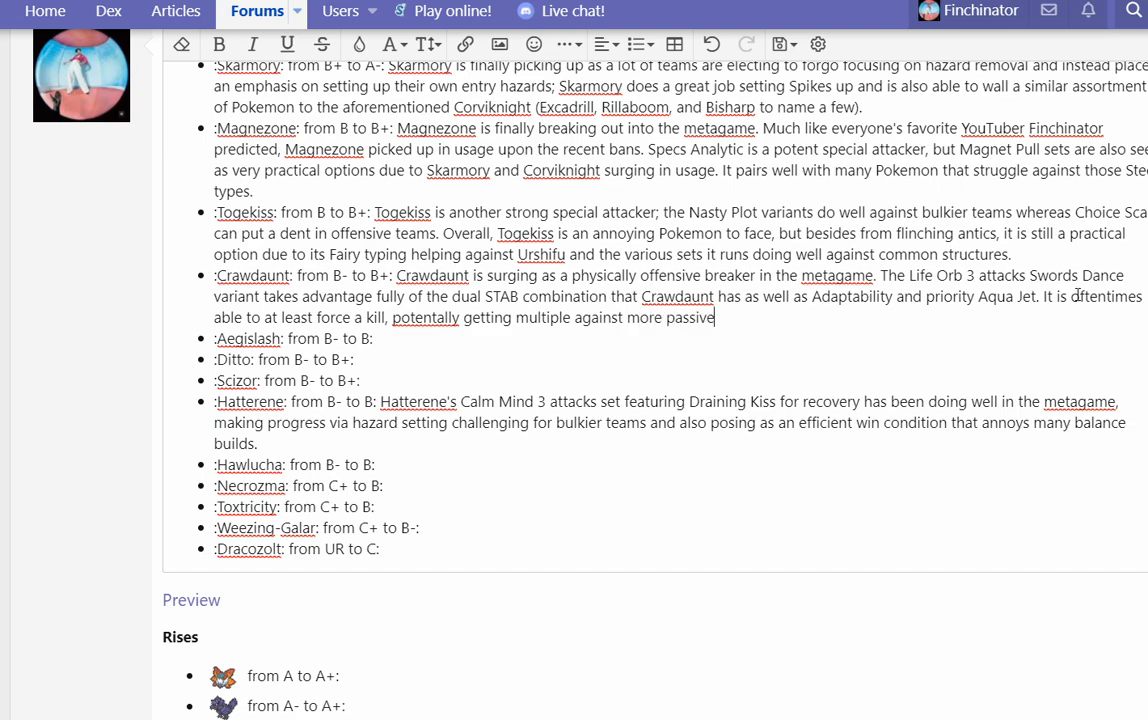
type("teams.")
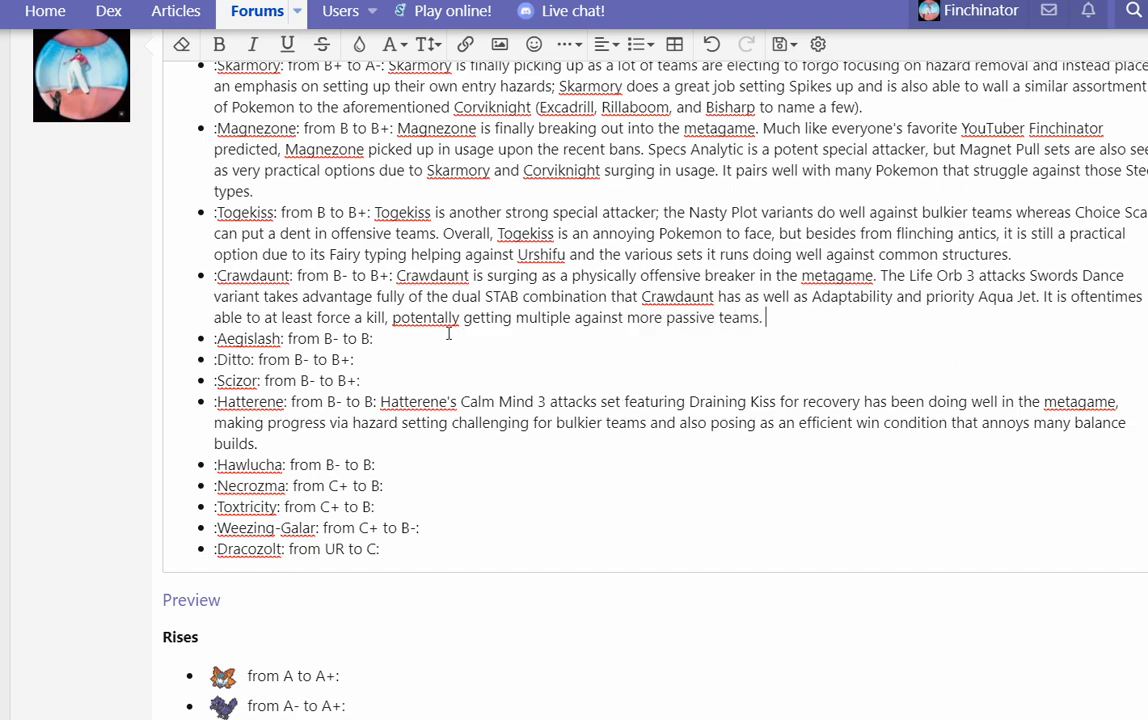
left_click(372, 338)
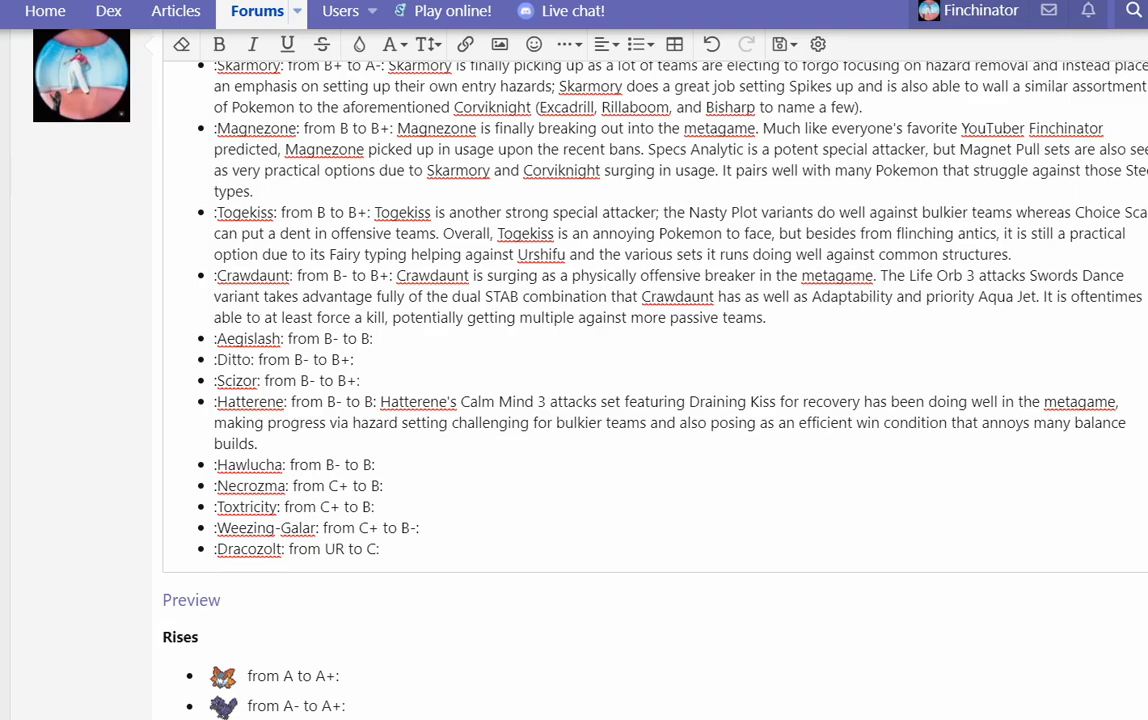
left_click(376, 338)
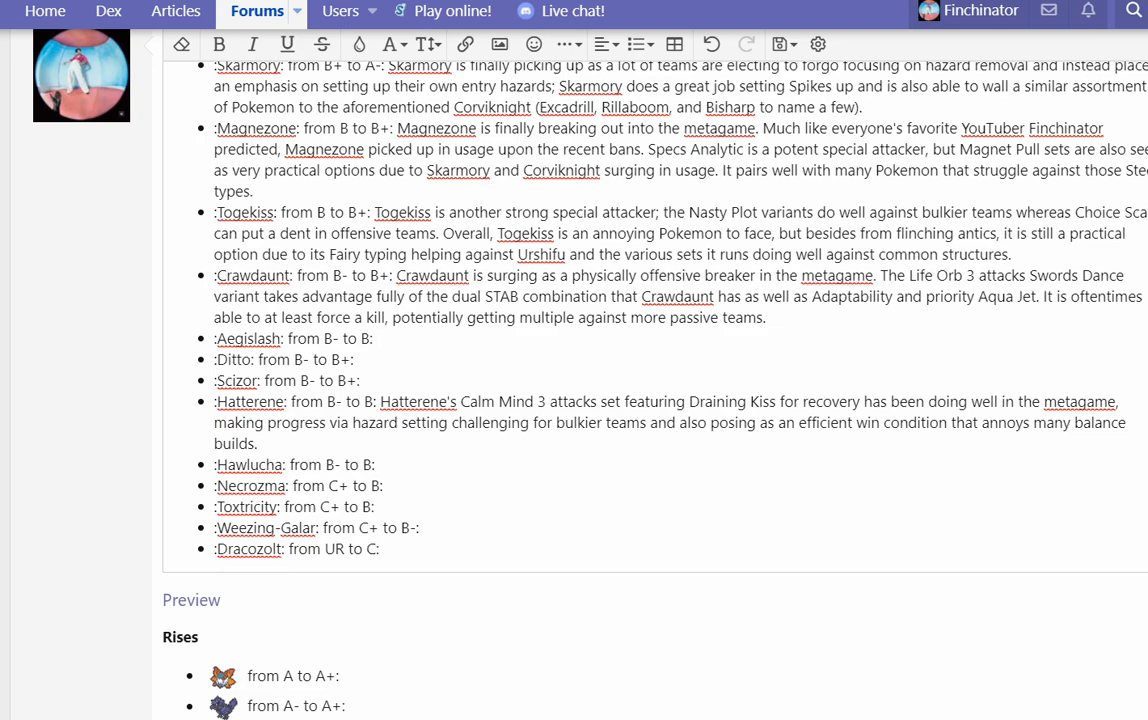
Step: Write Aegislash as a Choice Specs Spell Tag mixed breaker against common bulky cores
left_click(376, 338)
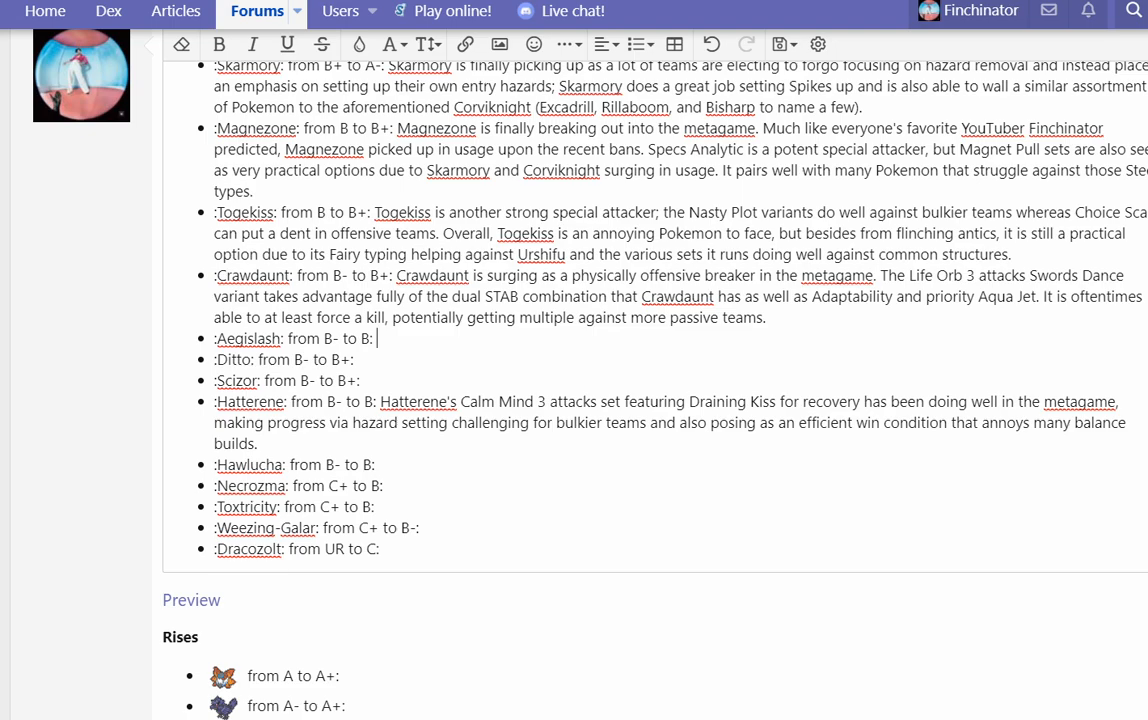
type("Ae")
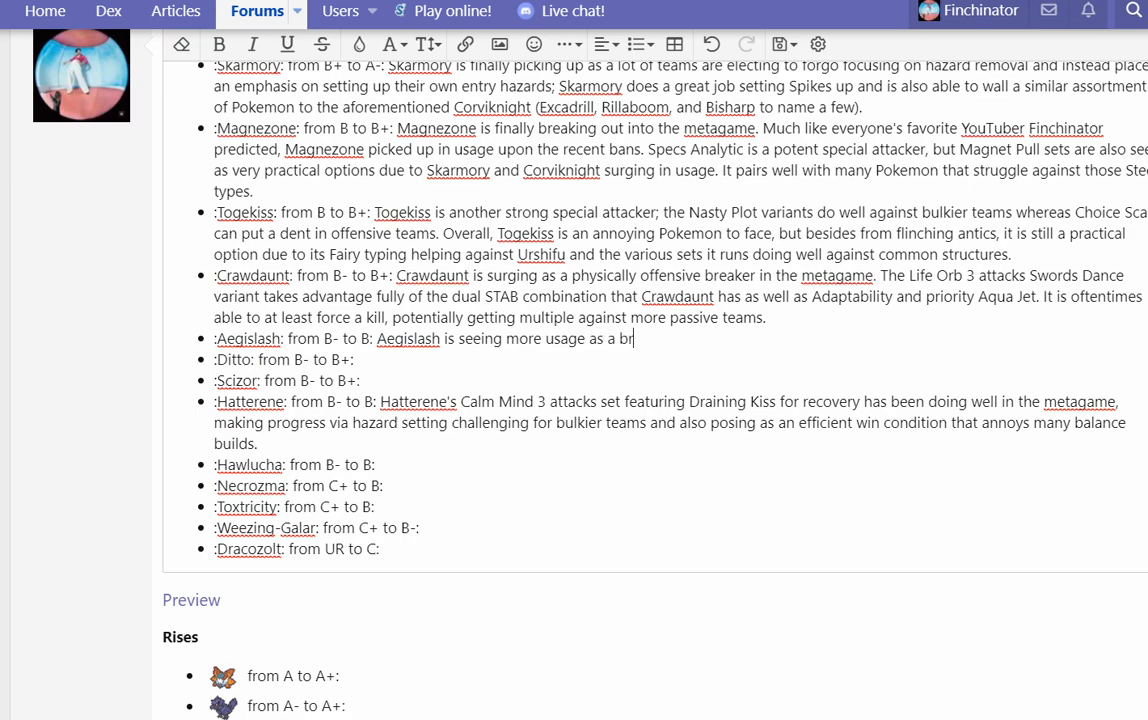
type("eaker with Choice S")
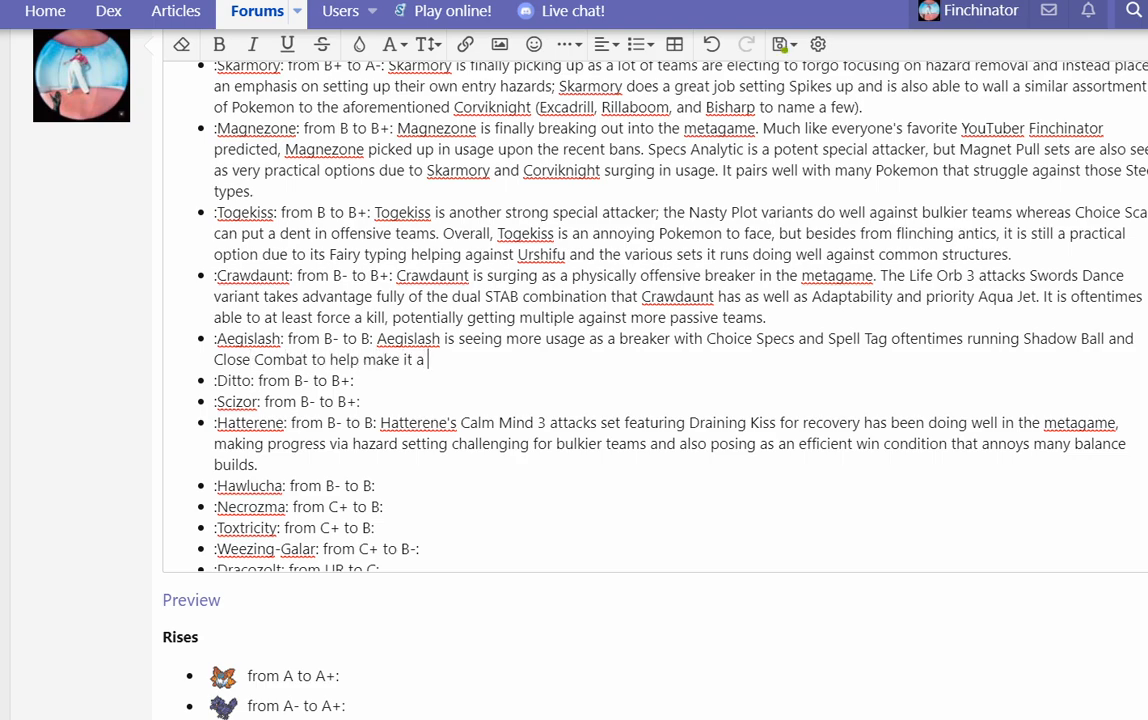
type("mixed breaker agai")
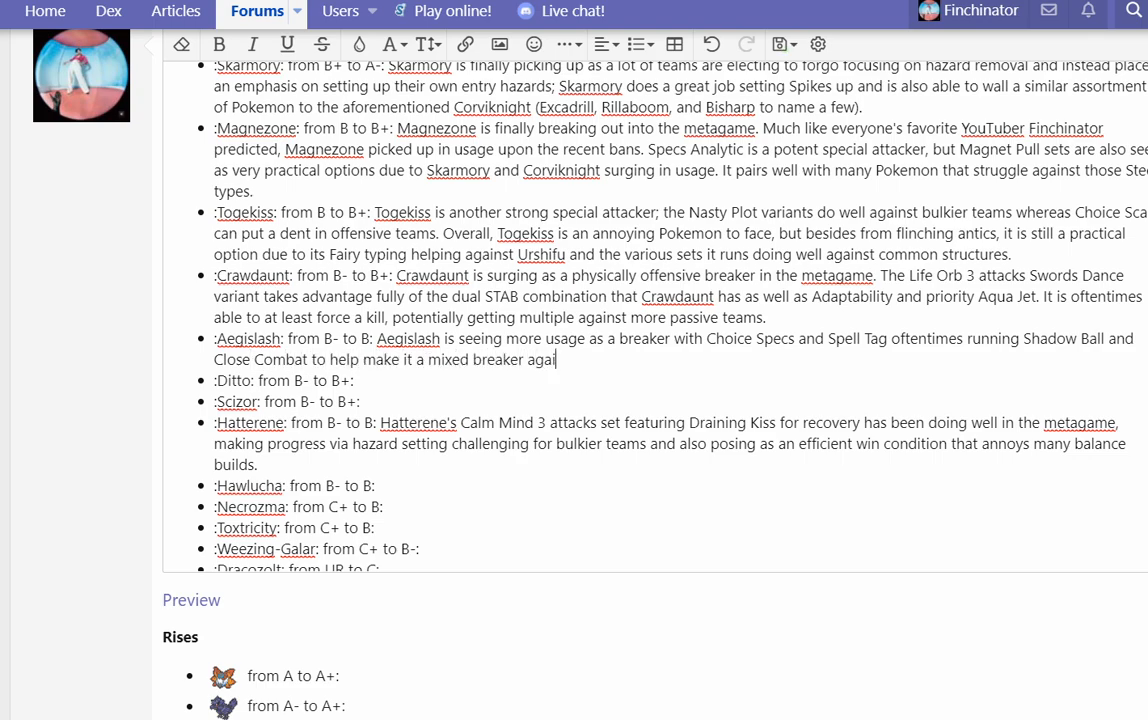
type("nst common bulky")
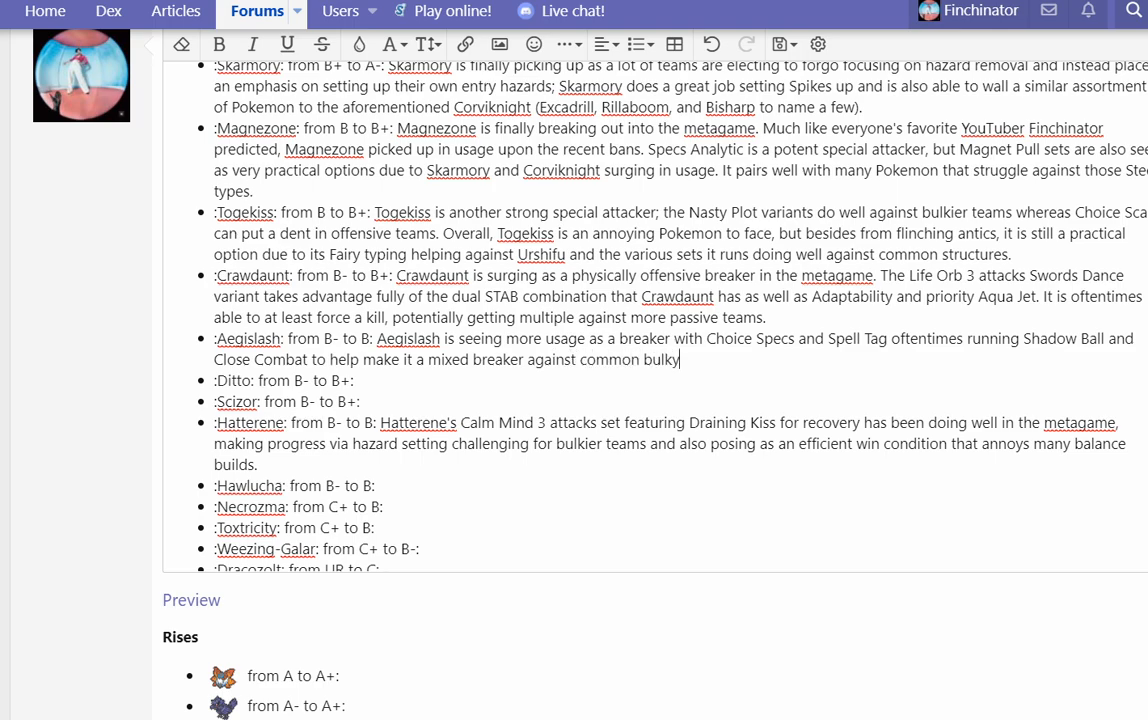
type("cores; this")
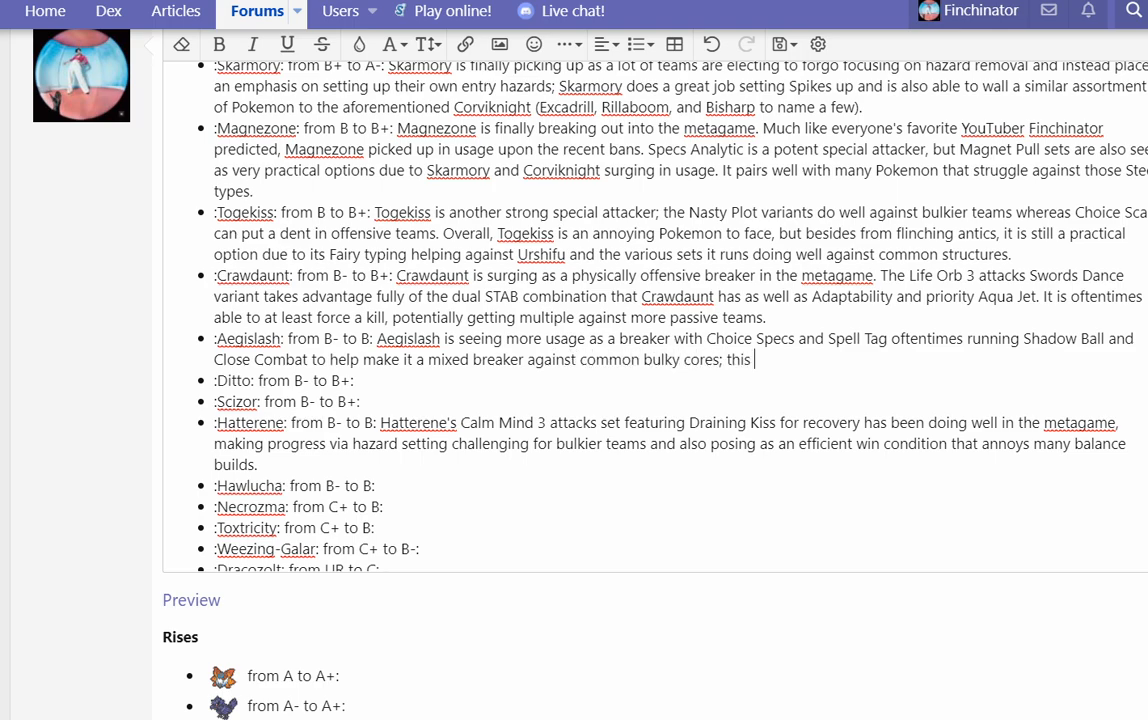
Step: Add that Aegislash faces competition from other Steel types but holds its offensive place right now
key("Backspace")
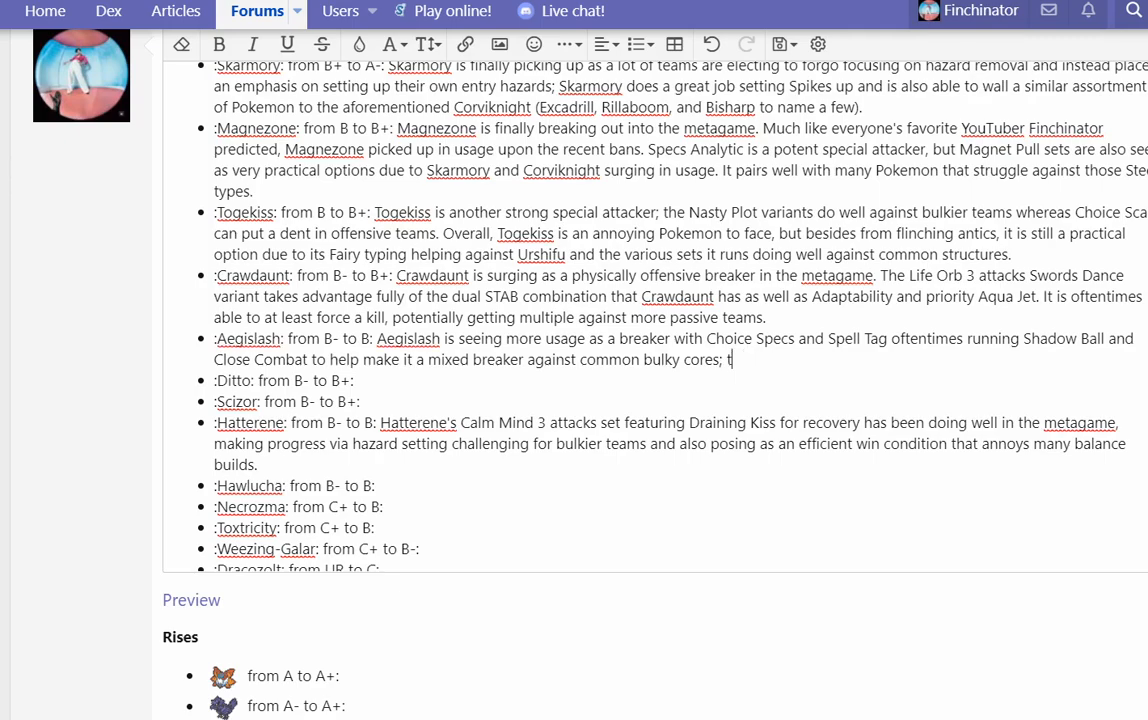
type("Aegislash face")
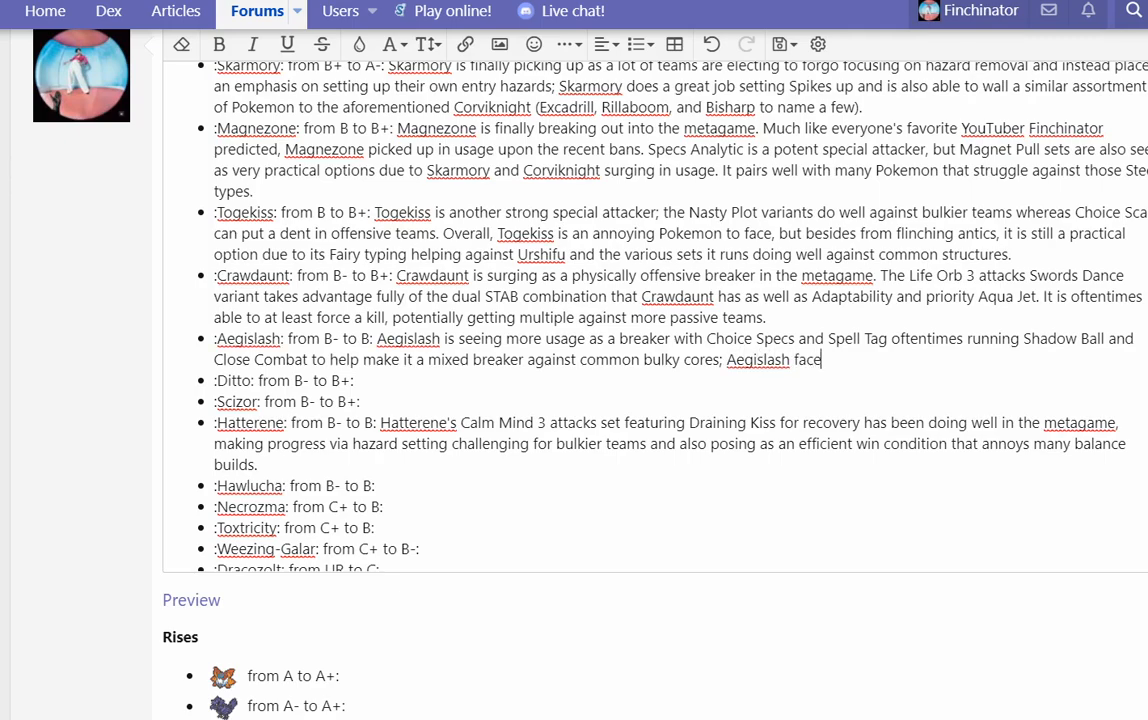
type("s lots of competition")
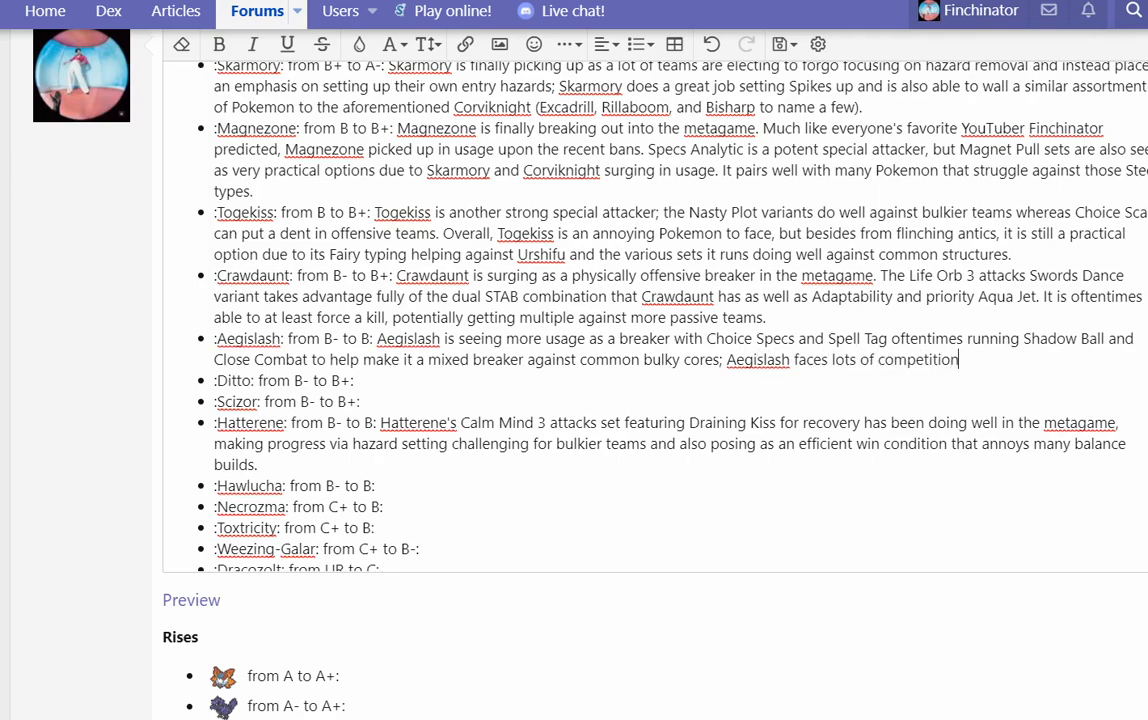
type("from other Steel types, but it has a nice p")
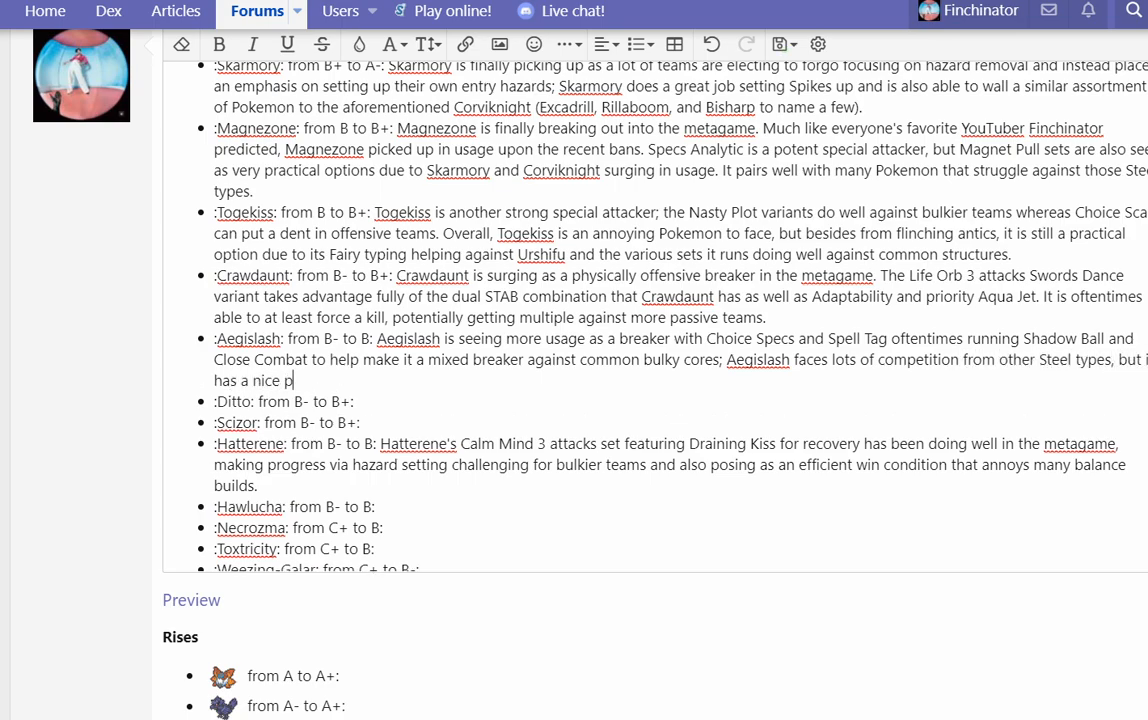
type("lace offensively")
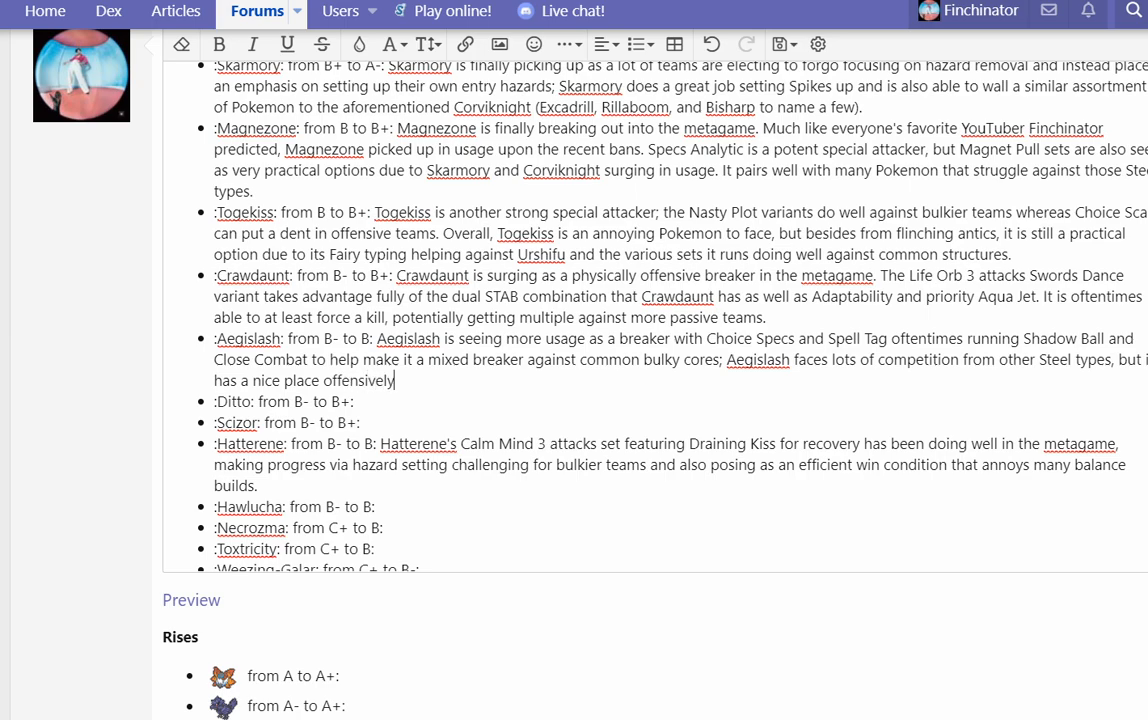
type("right now.")
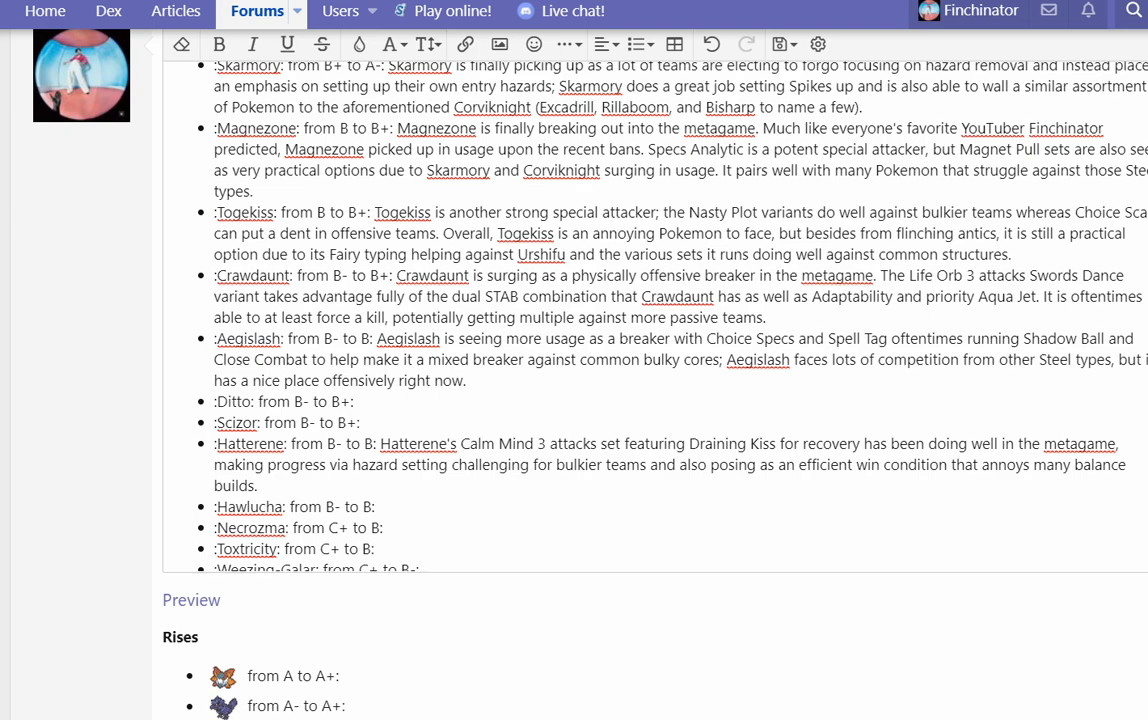
left_click(468, 380)
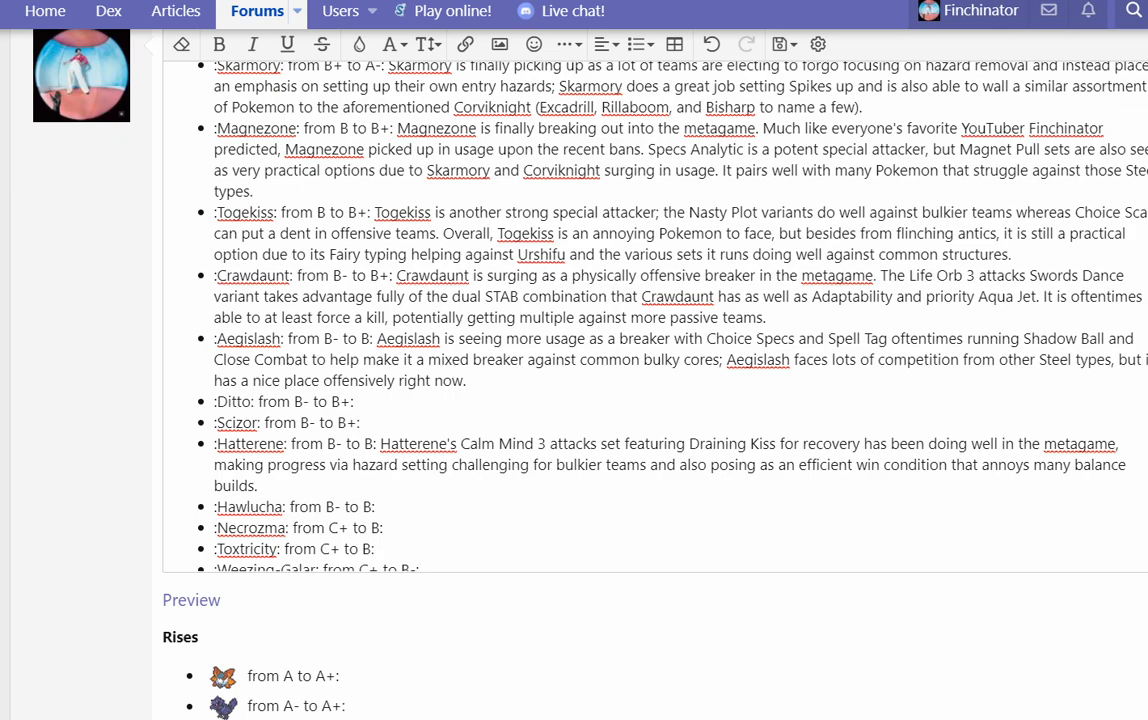
Step: Write Ditto's use on stall teams to revenge kill threats and provide infinite PP against opposing stall
type("Ditto is used on S")
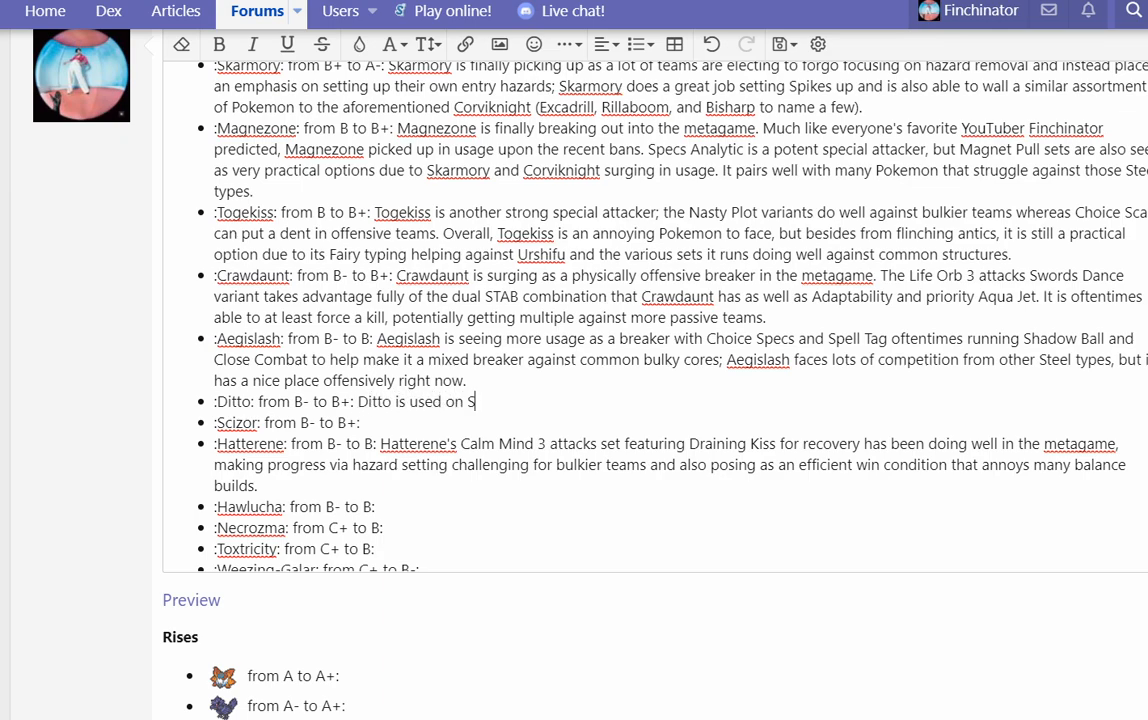
type("tall teams to")
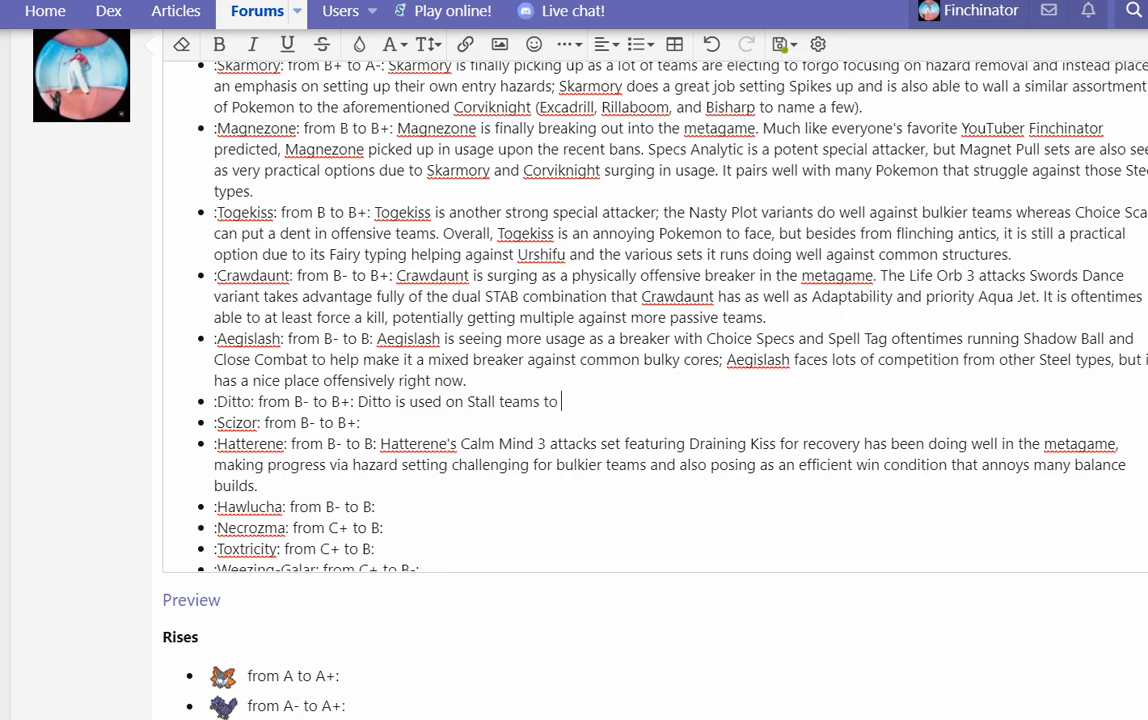
type("revenge kill certain offensive Pokemon and give infinite PP")
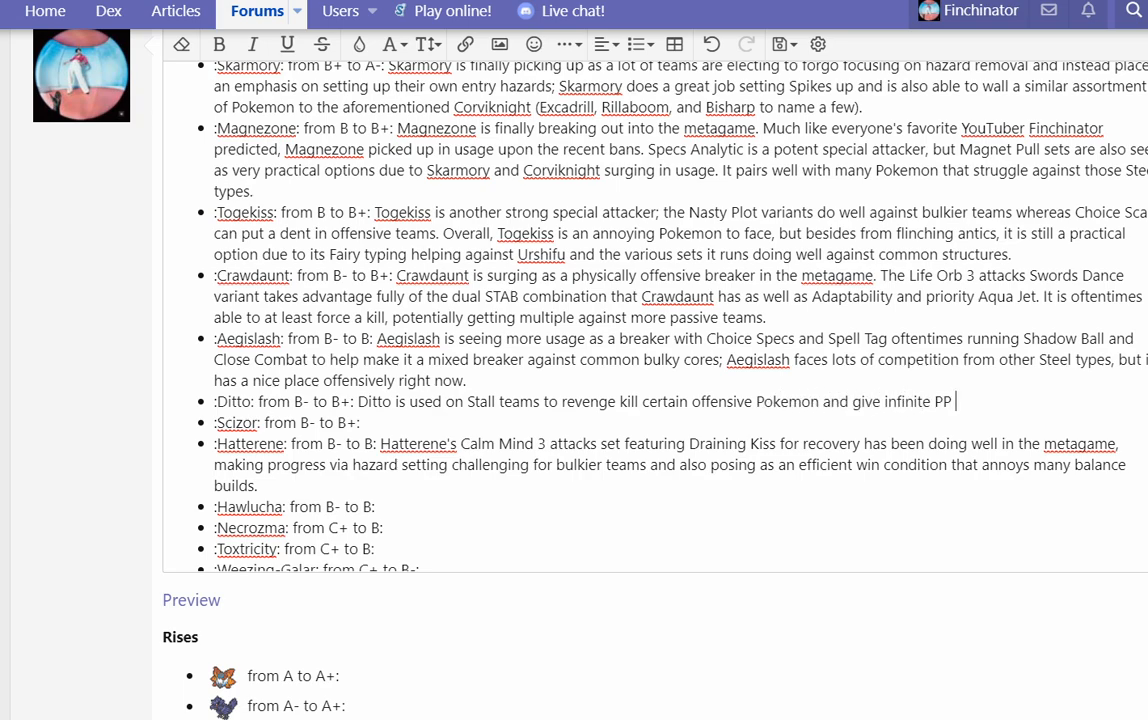
type("on repeat")
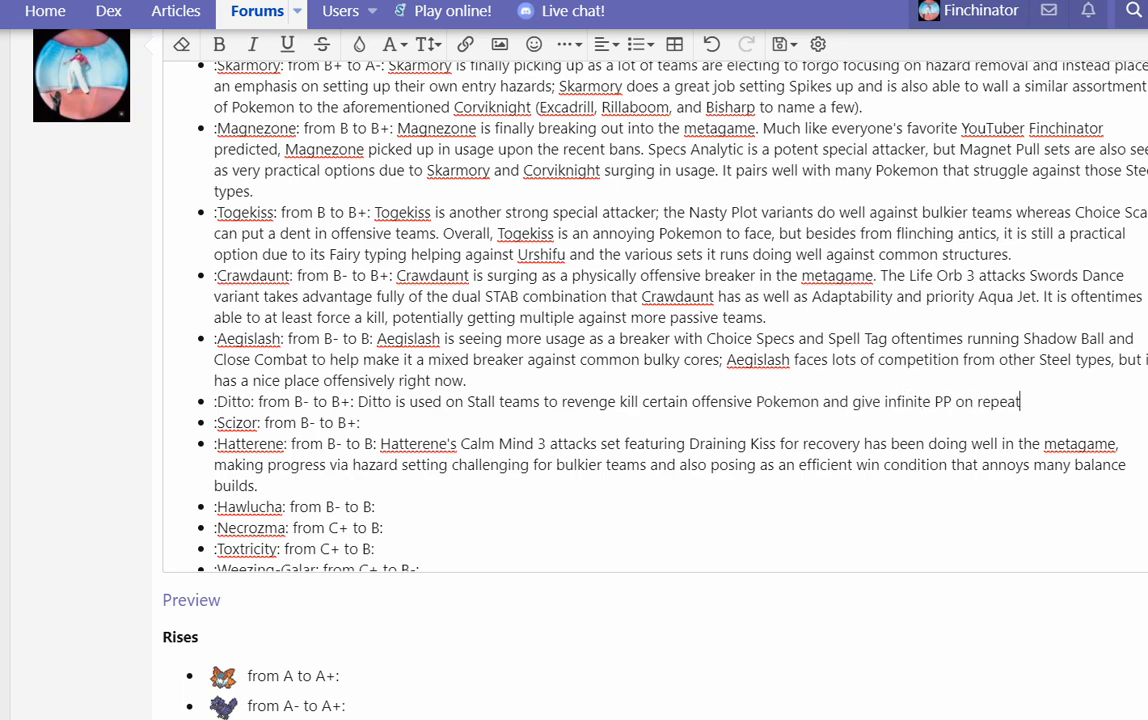
type("against opposing")
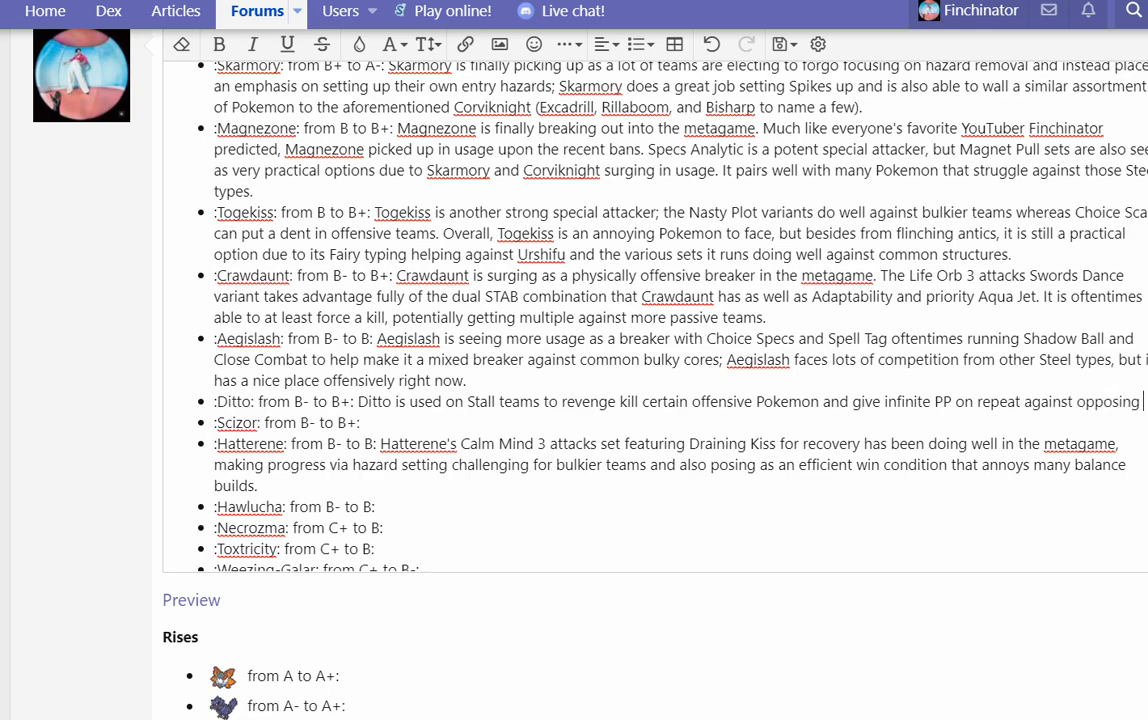
type("stall.")
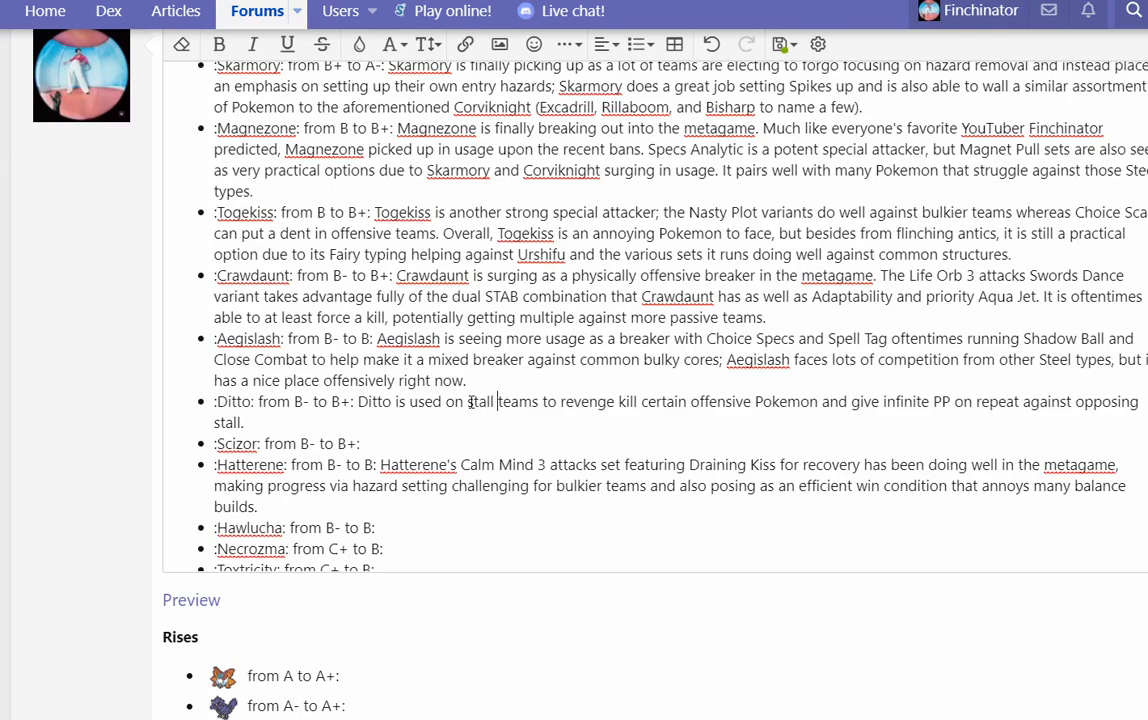
Step: Add that Ditto surged in usage and viability over OLT, closing with a line about everyone's favorite mischievous blob
type("It has surged")
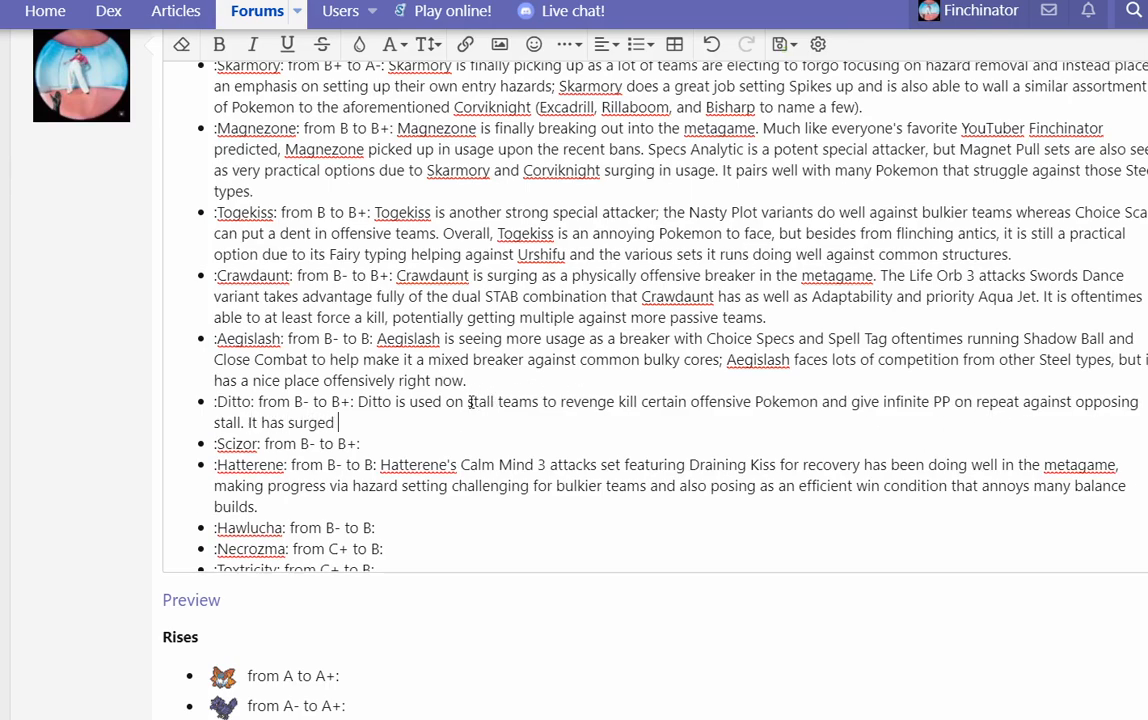
type("in usage and vi")
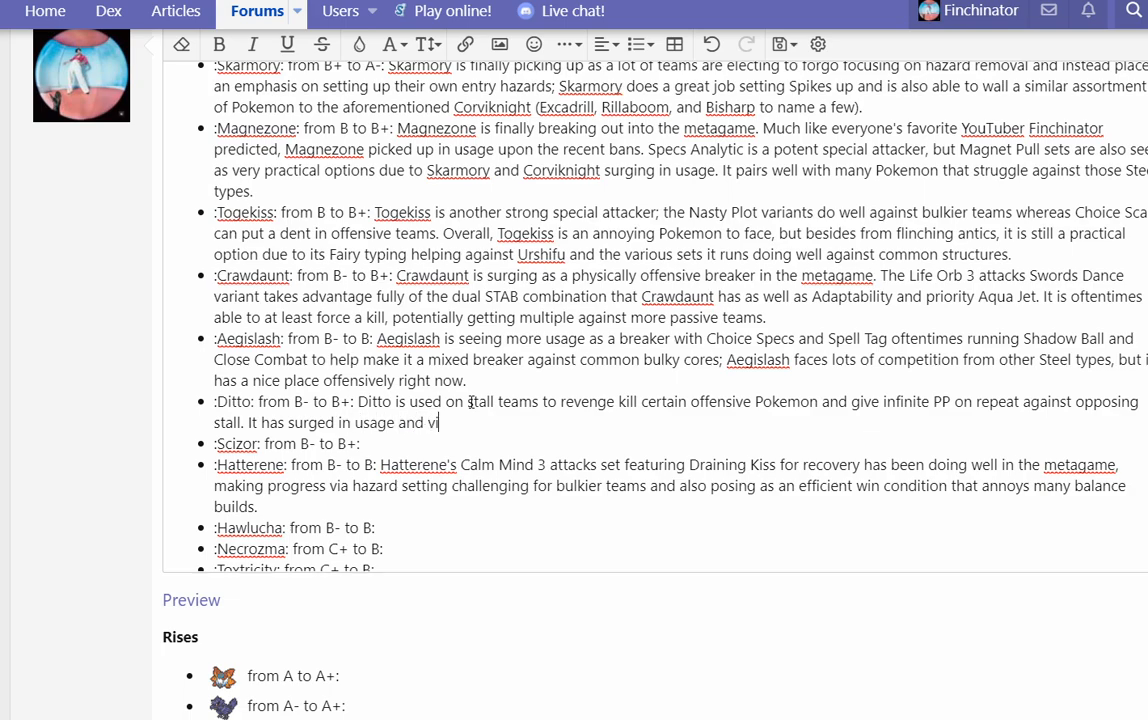
type("ability over the course")
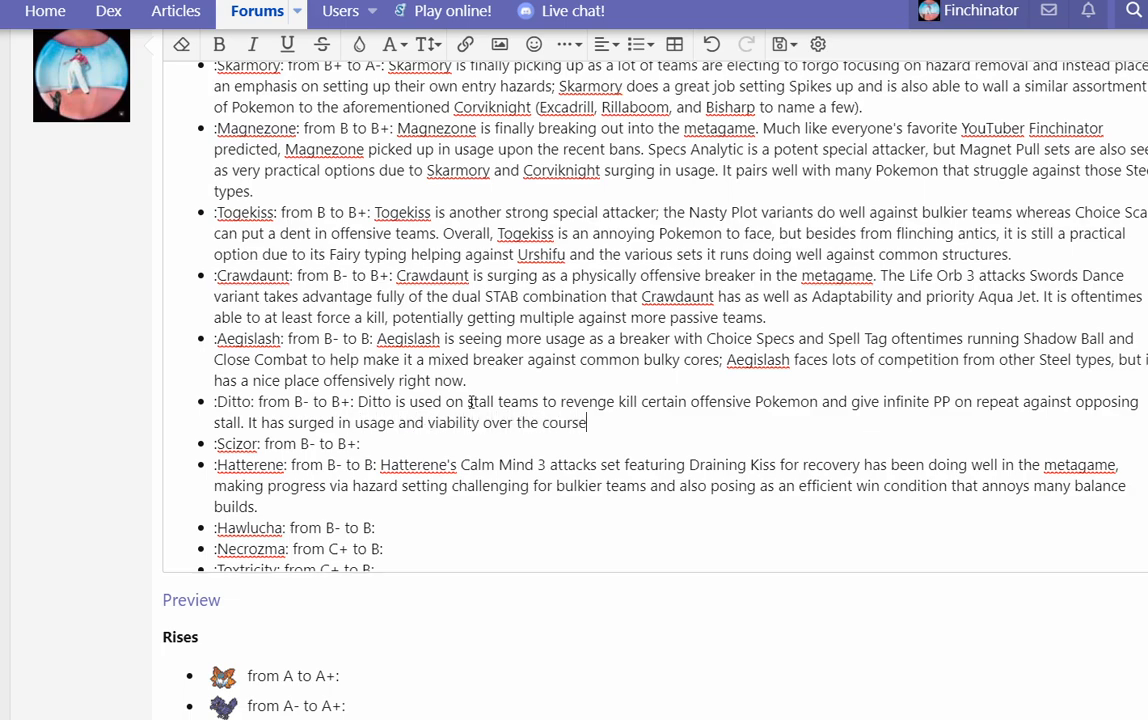
type("of OLT due to this and we expect to see even more of it")
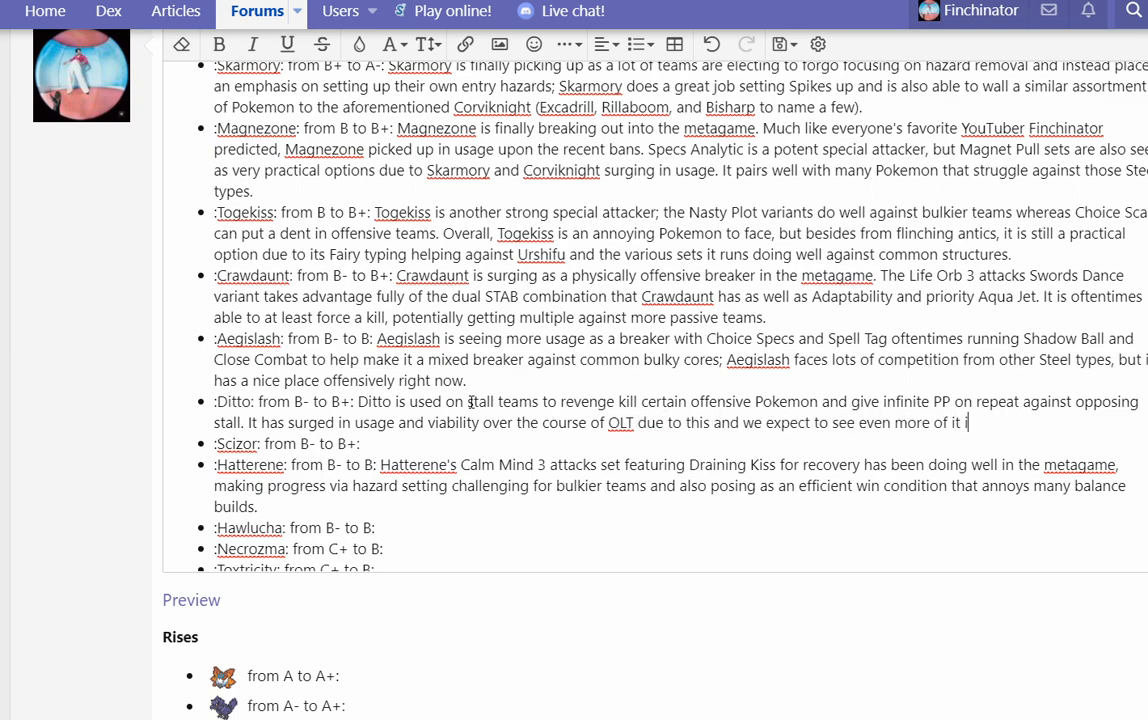
type("in the future, so enjoy")
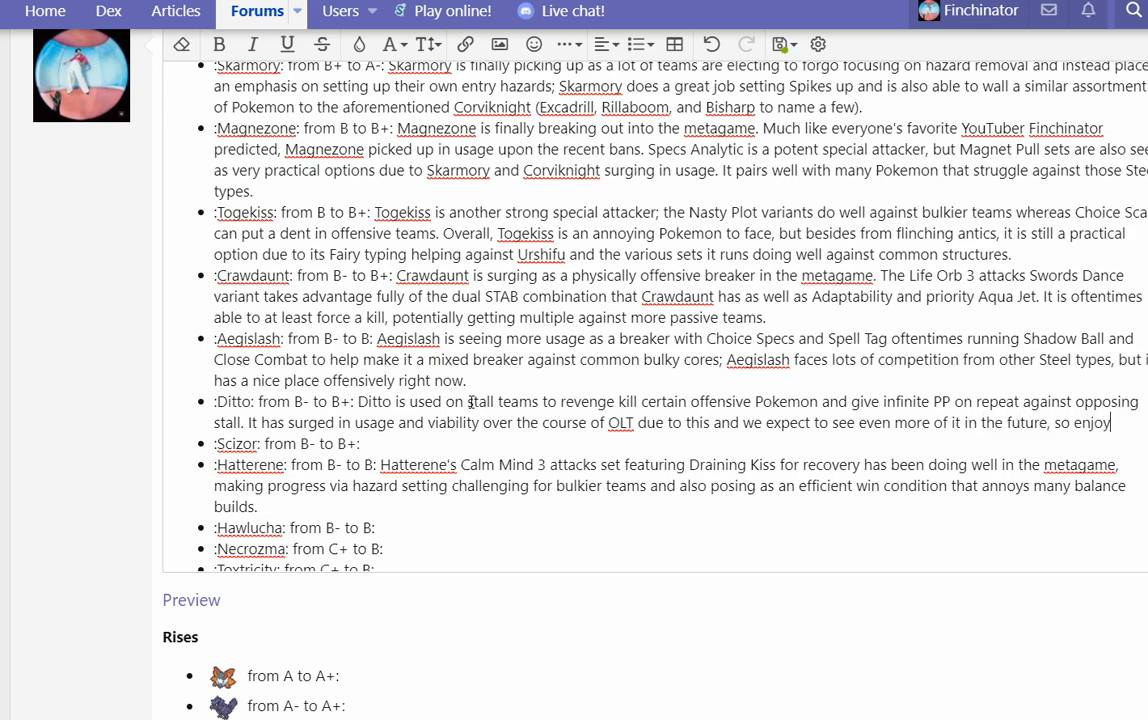
type("eve")
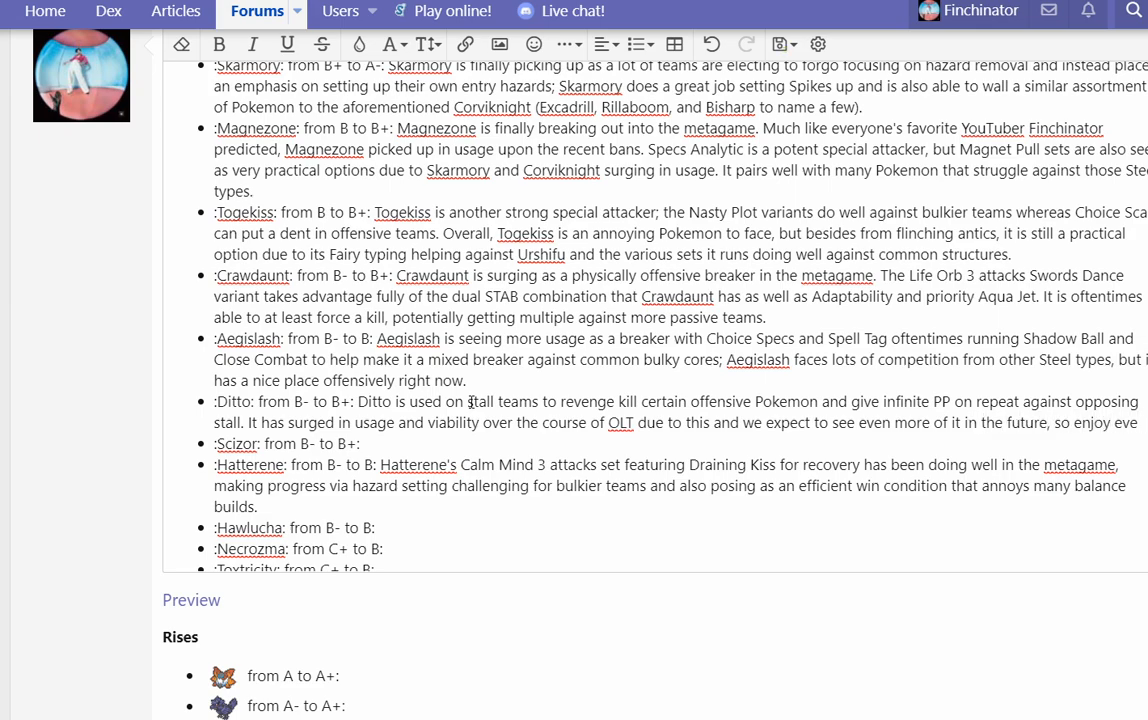
type("everyone's favorit")
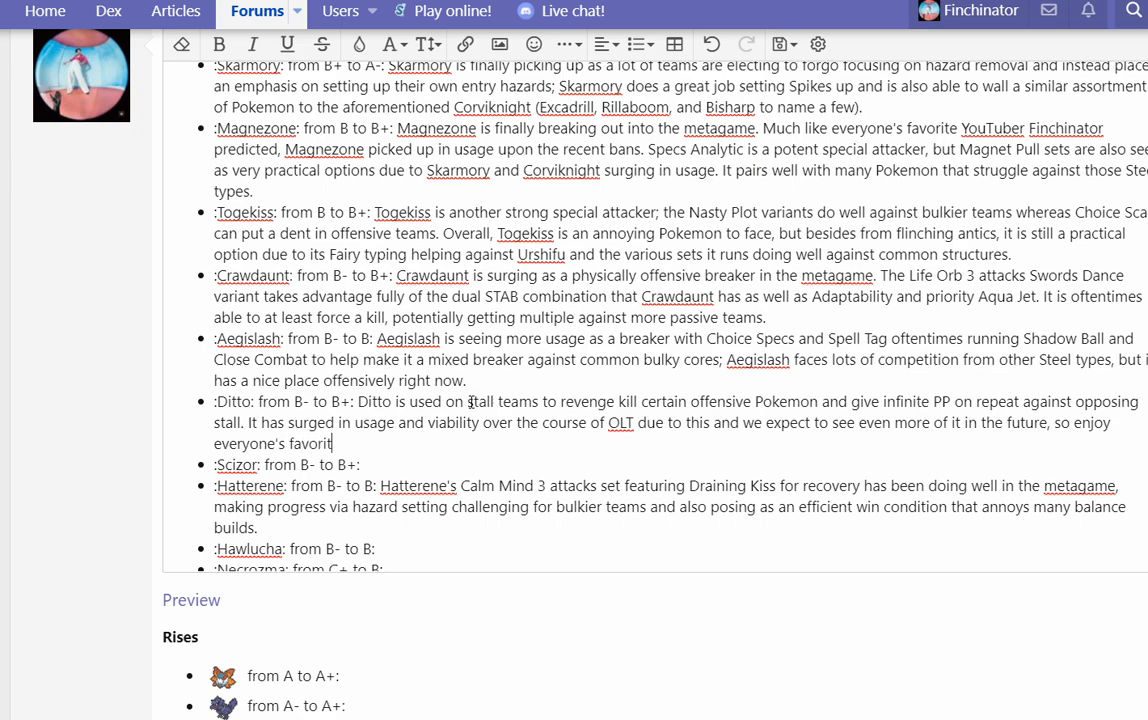
type("little mische")
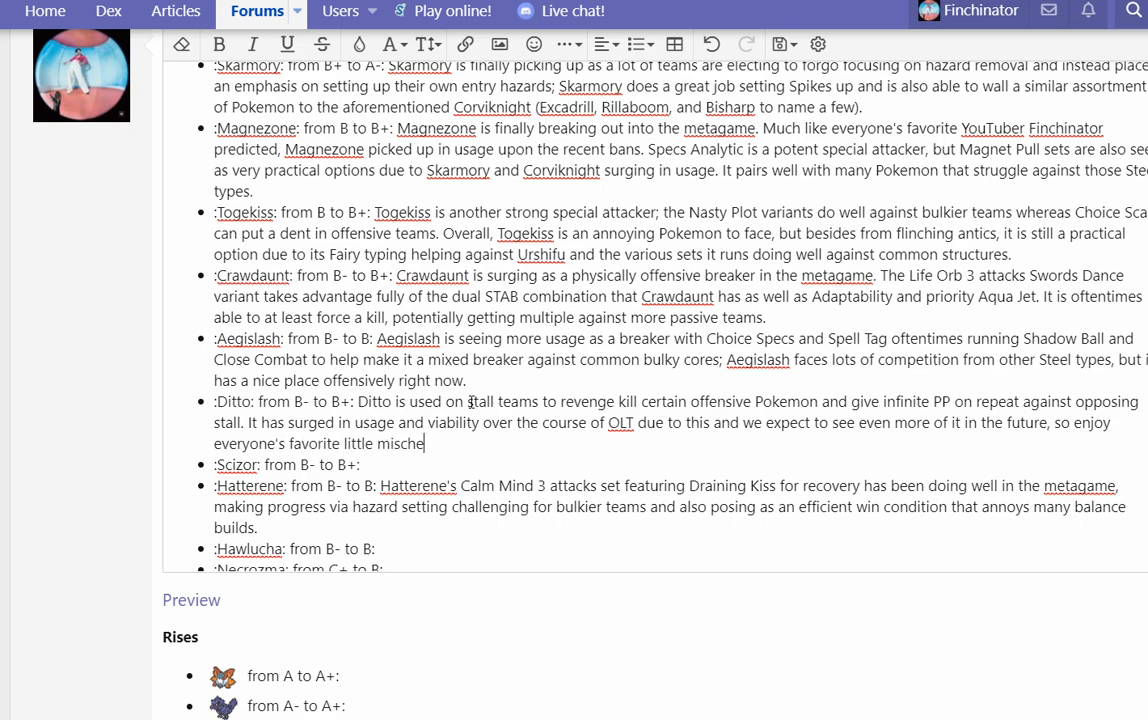
type("vour")
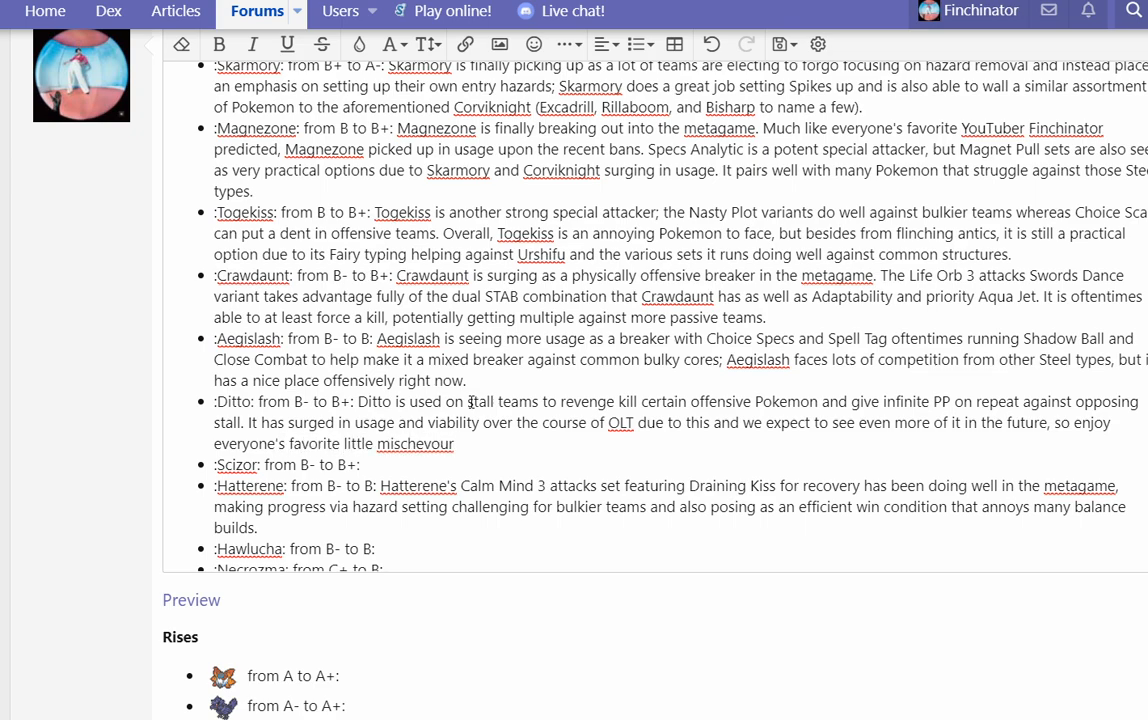
type("blob Pokemon thriving in the")
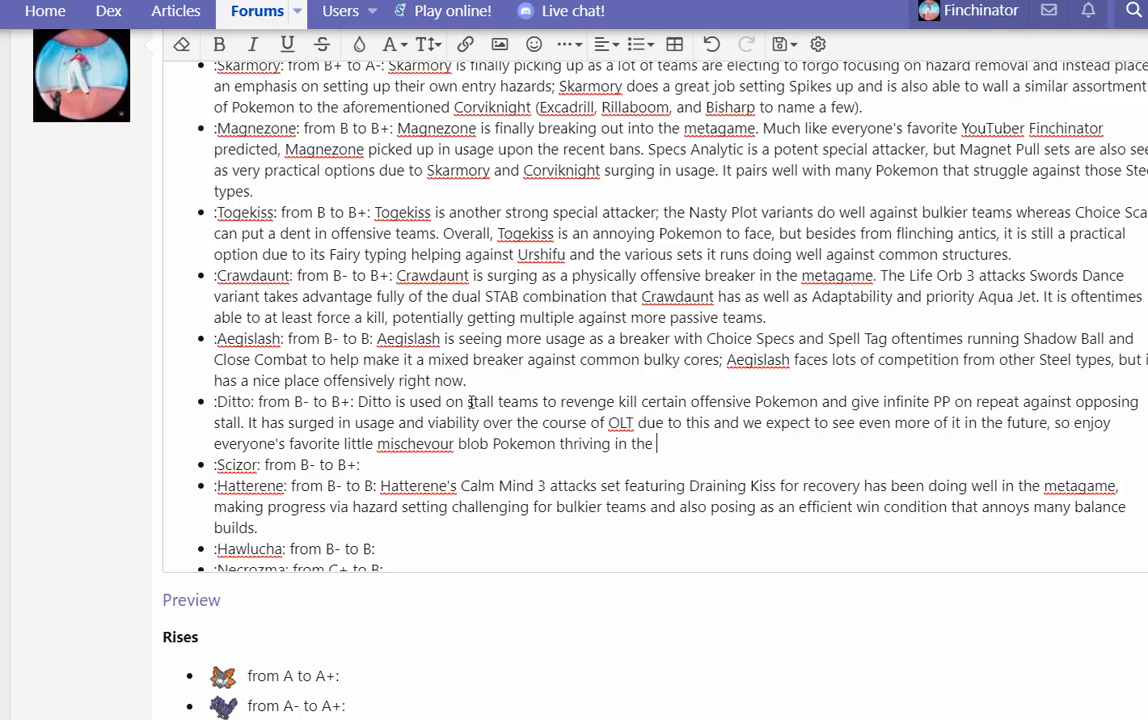
type("super heal")
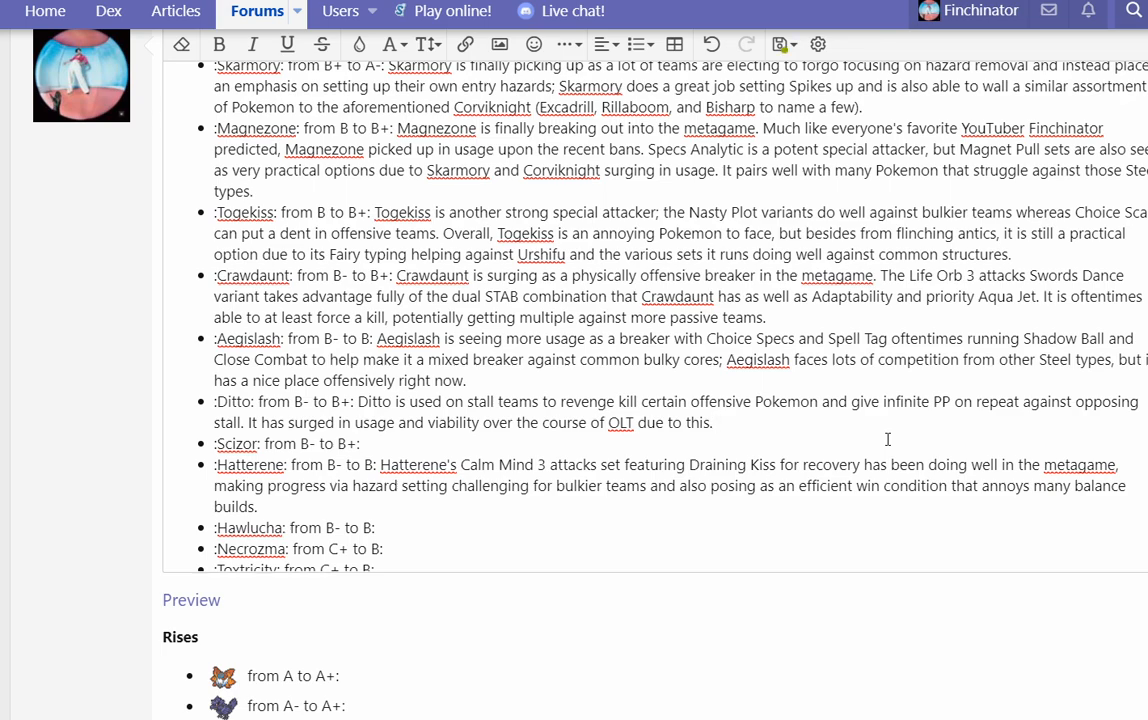
Step: Write Scizor as a great anti-offense pick alongside Kyurem on more offensive builds
type("Scizor")
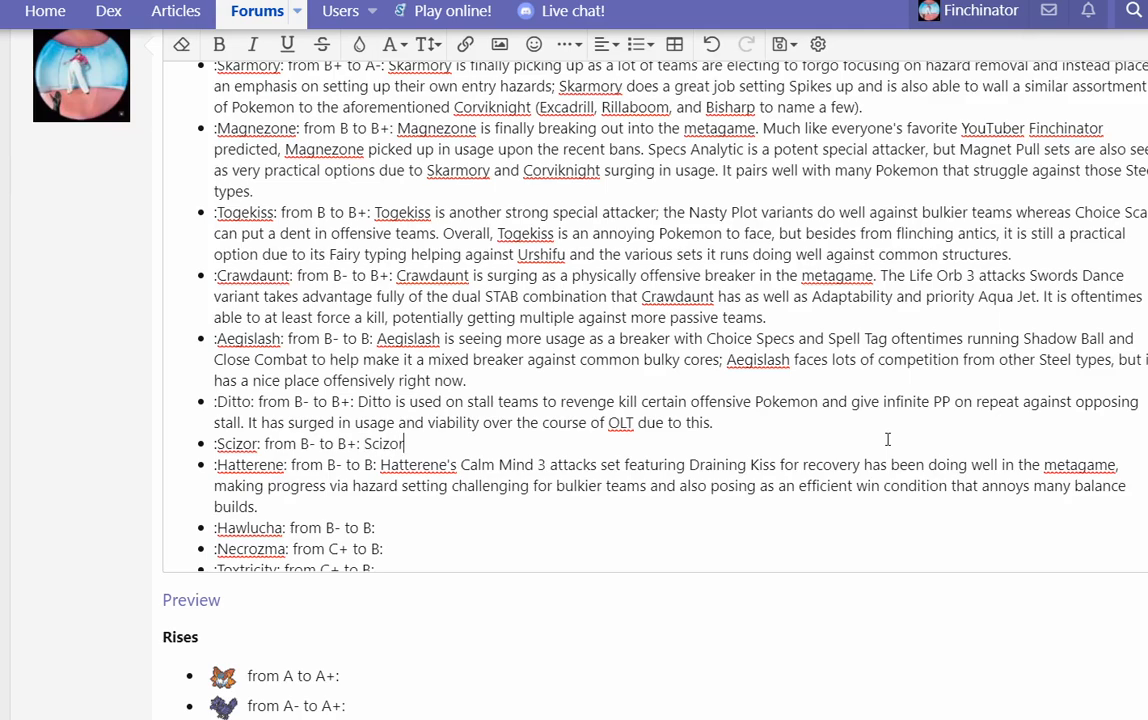
type("is a great anti-")
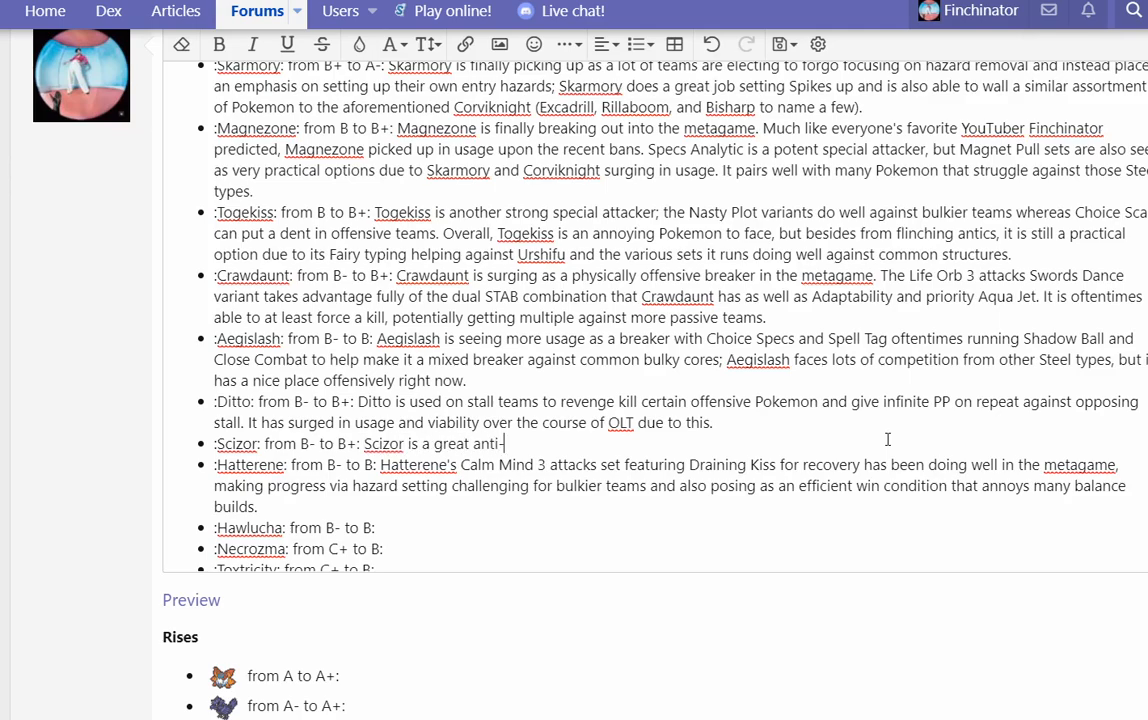
type("offensi")
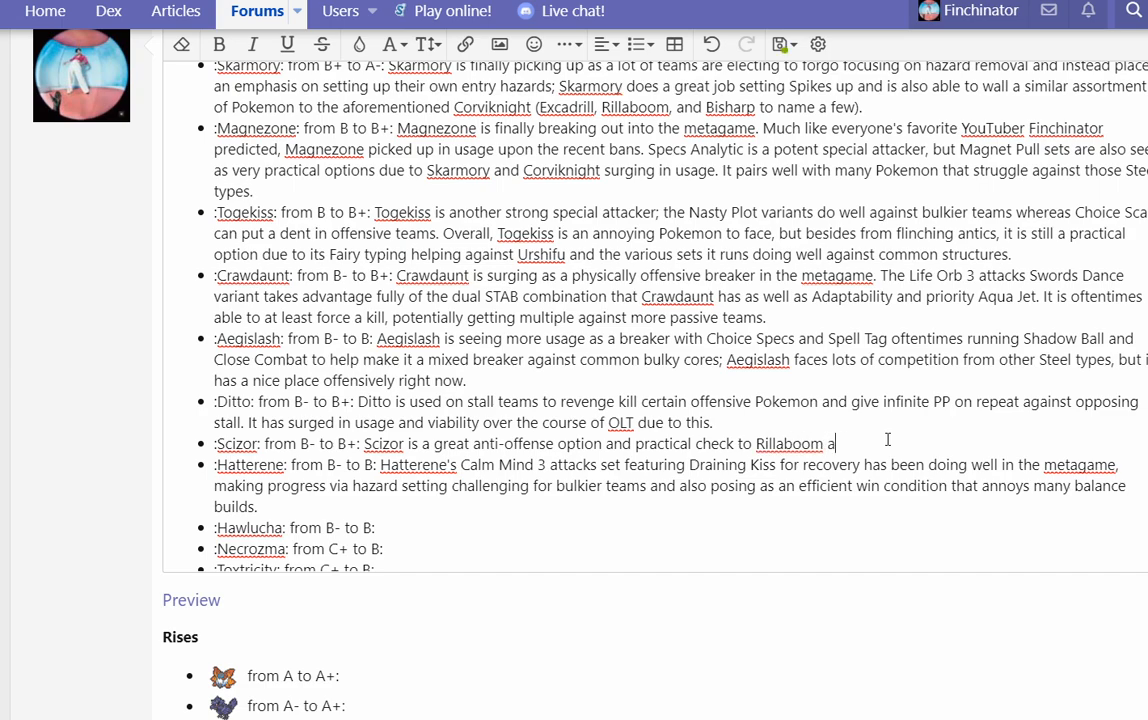
type("nd Ky")
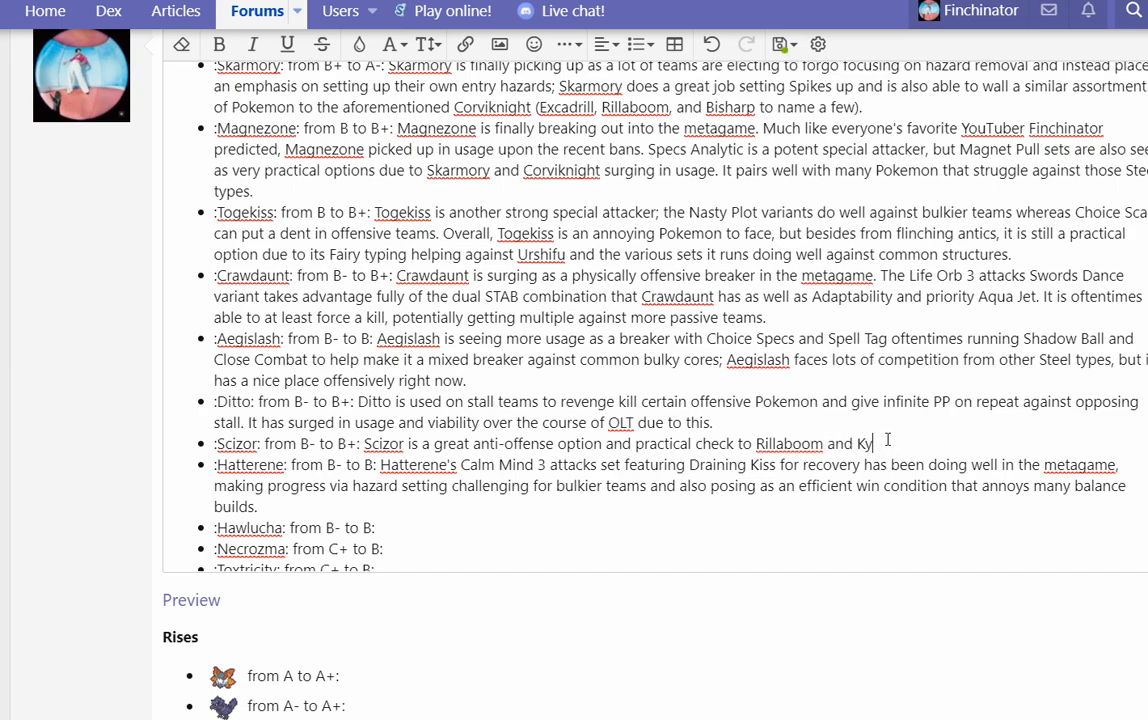
type("urem for more offensive b")
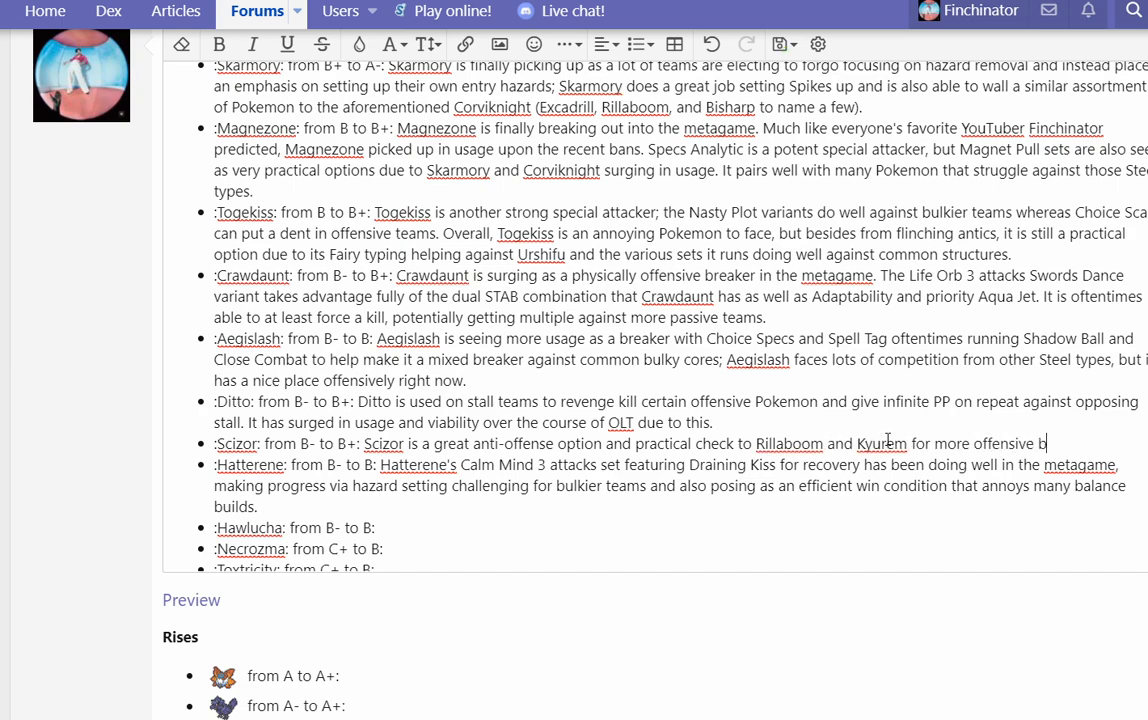
type("uilds. It goes a long way with")
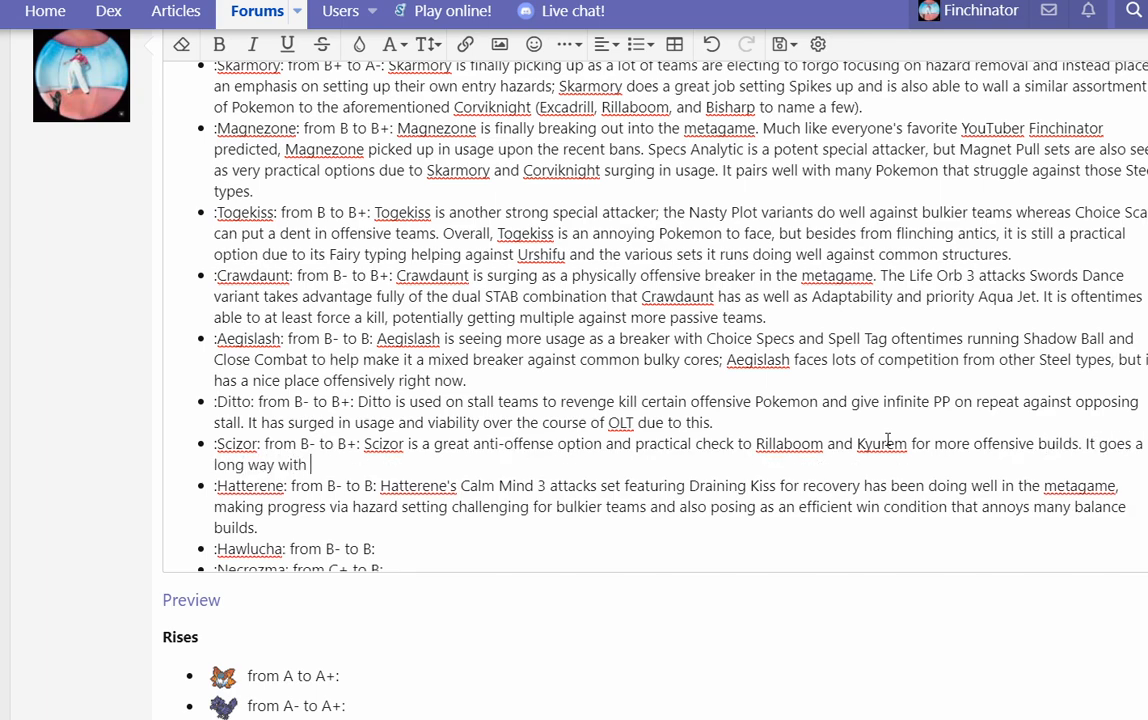
Step: Describe its Swords Dance Life Orb set with Technician-boosted STAB Bullet Punch as a sweeper with utility
type("Swords")
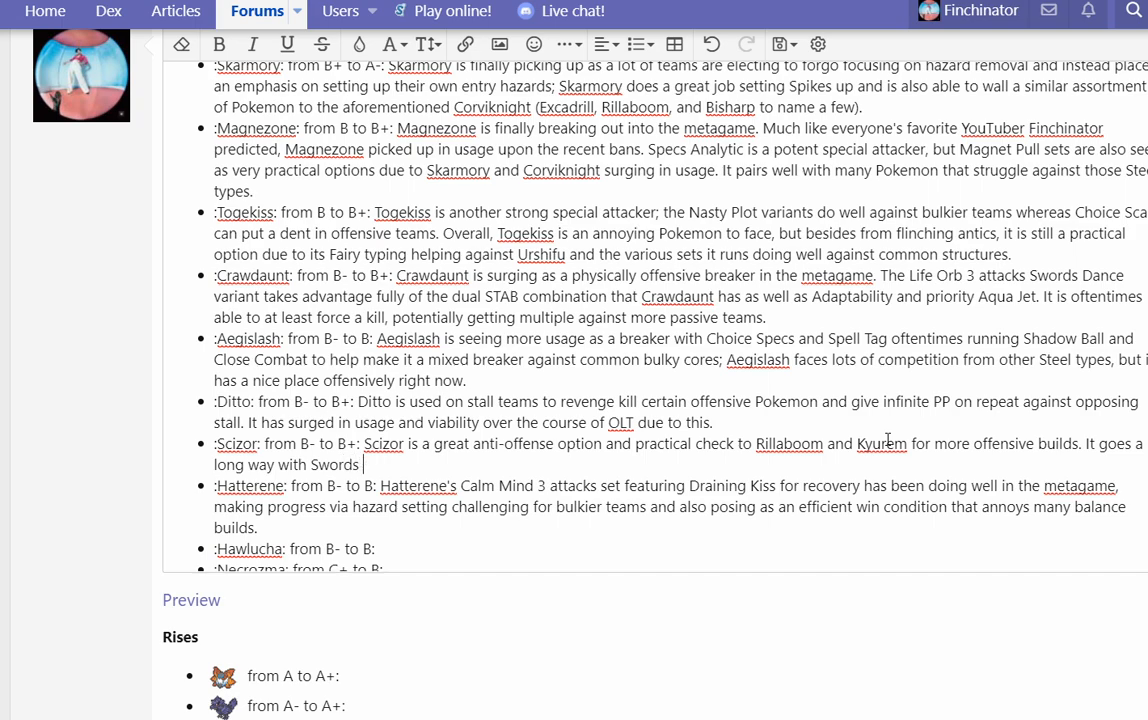
type("Dance and Life Orb powering up an already b")
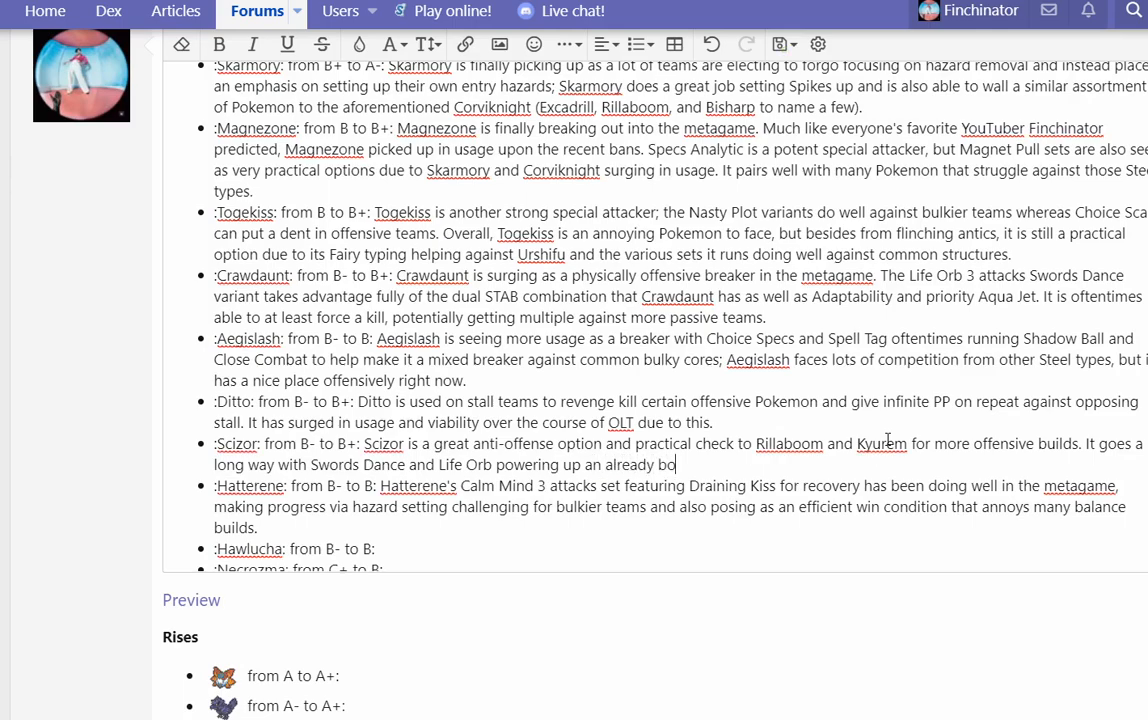
type("osted Technician")
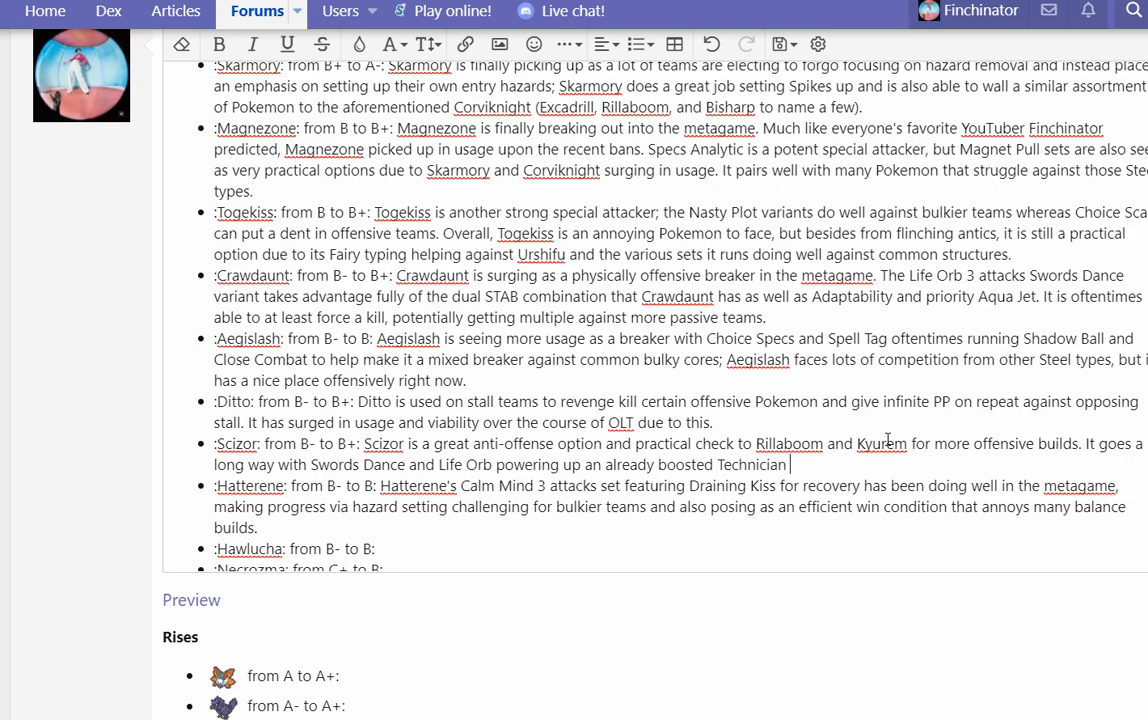
type("STAB Bullet Punch and Knock")
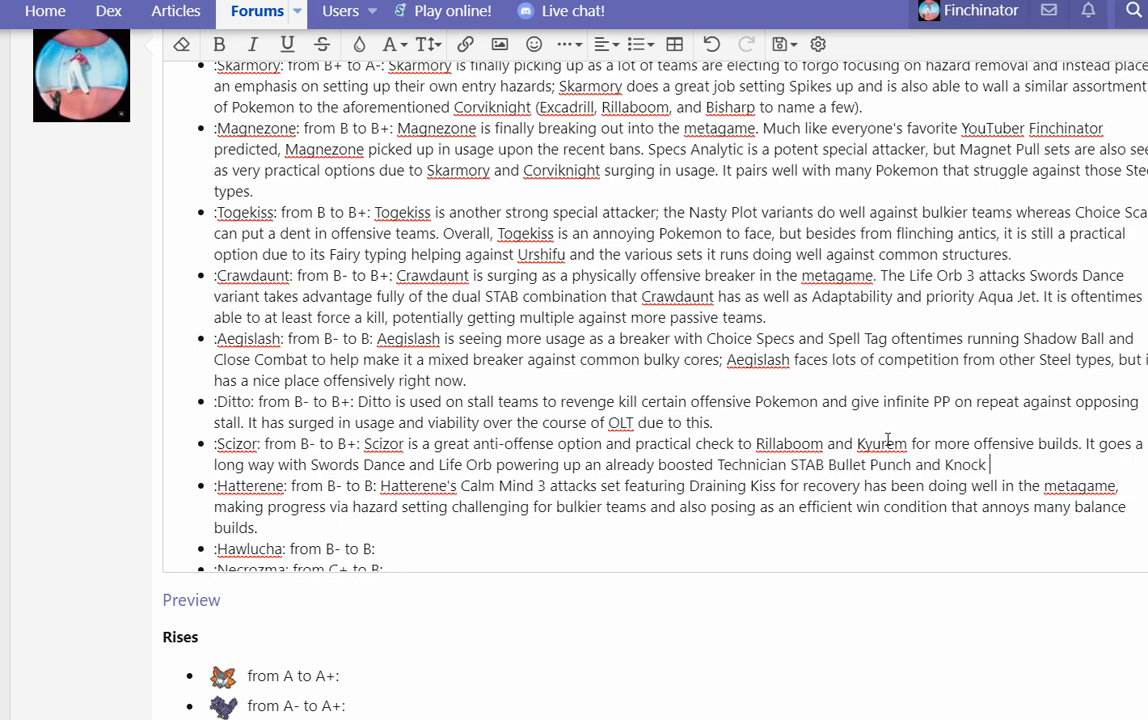
type("Off. This allows for Scizo")
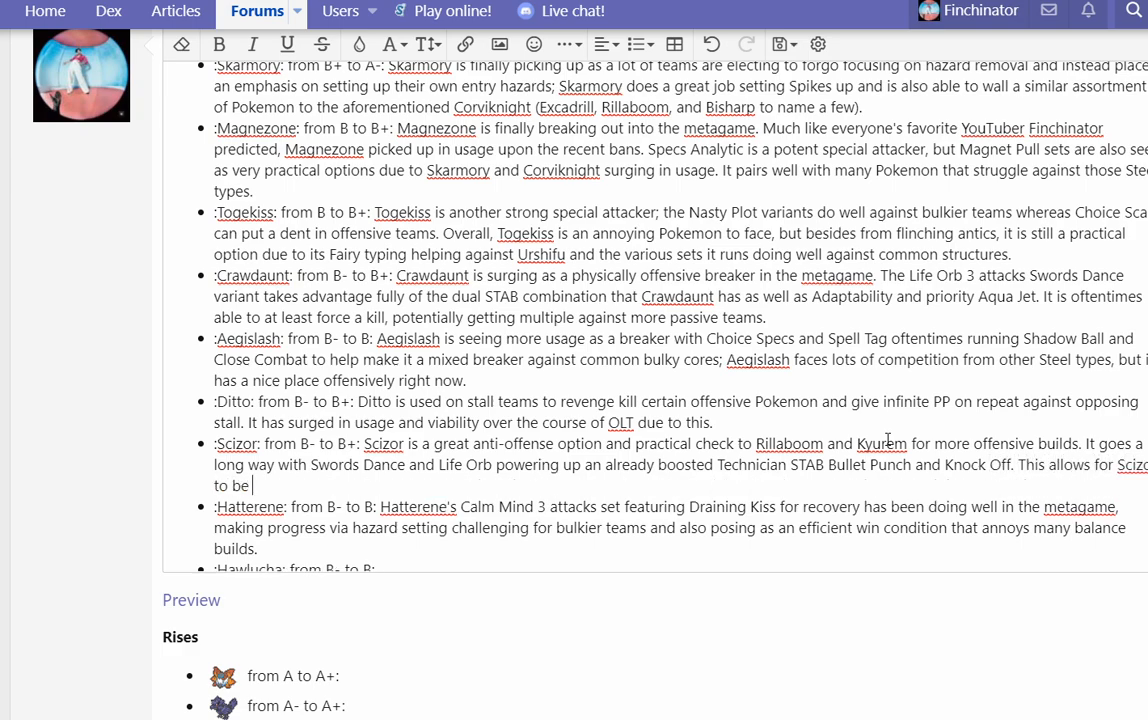
type("a sweeper with")
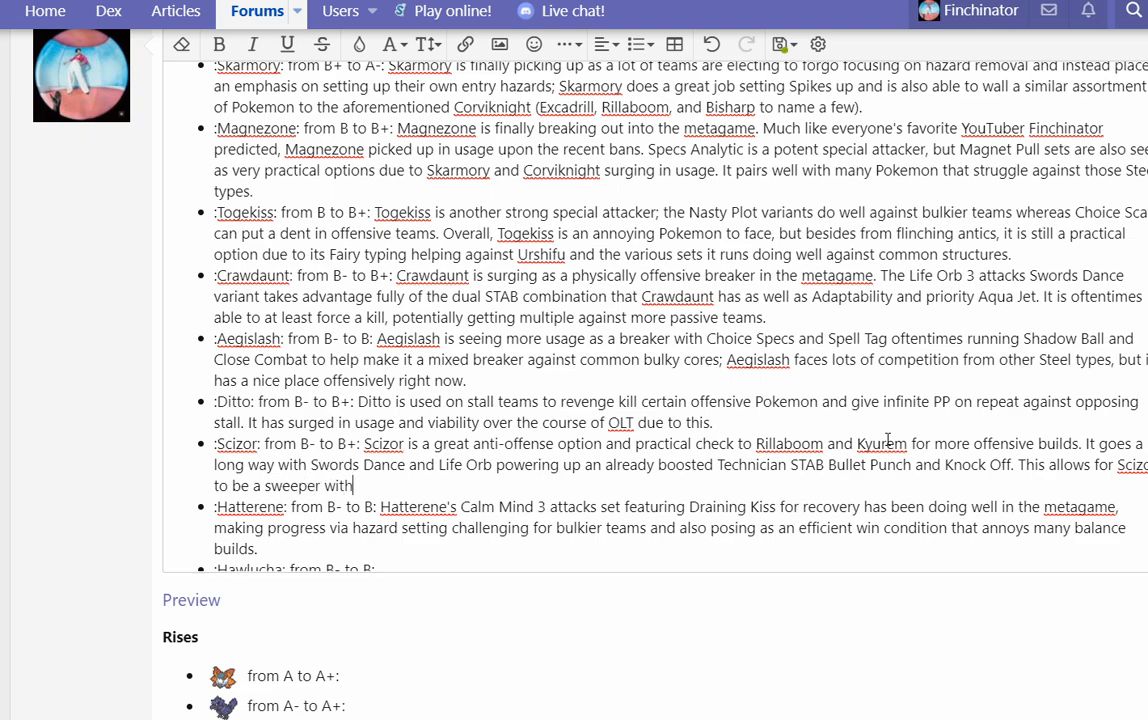
type("some utility")
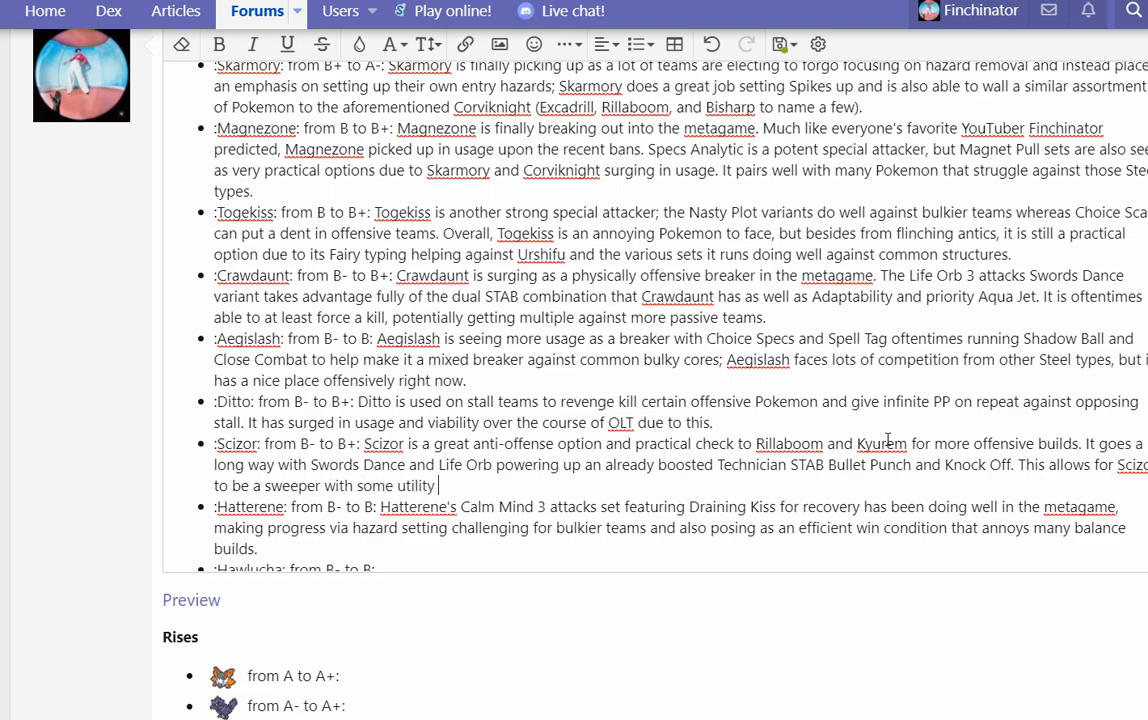
type("as well. It does face sti")
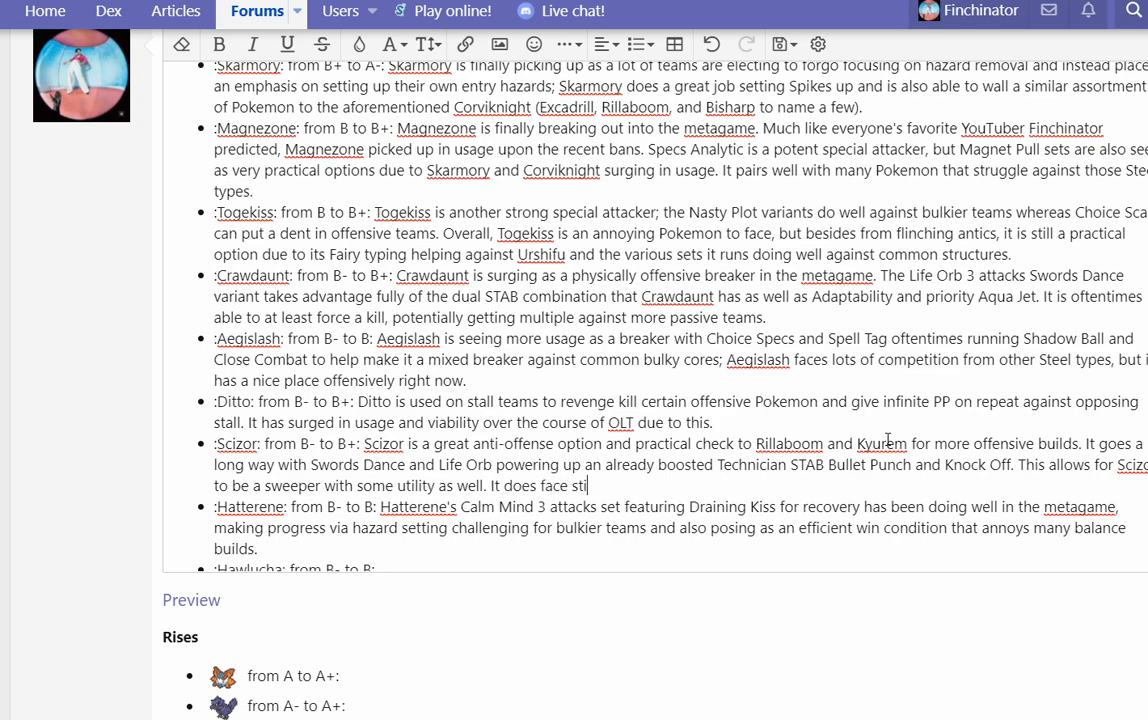
Step: Finish with its competition from other Steel types yet remaining a satisfactory option on the right offensive build
type("ff competition with oth")
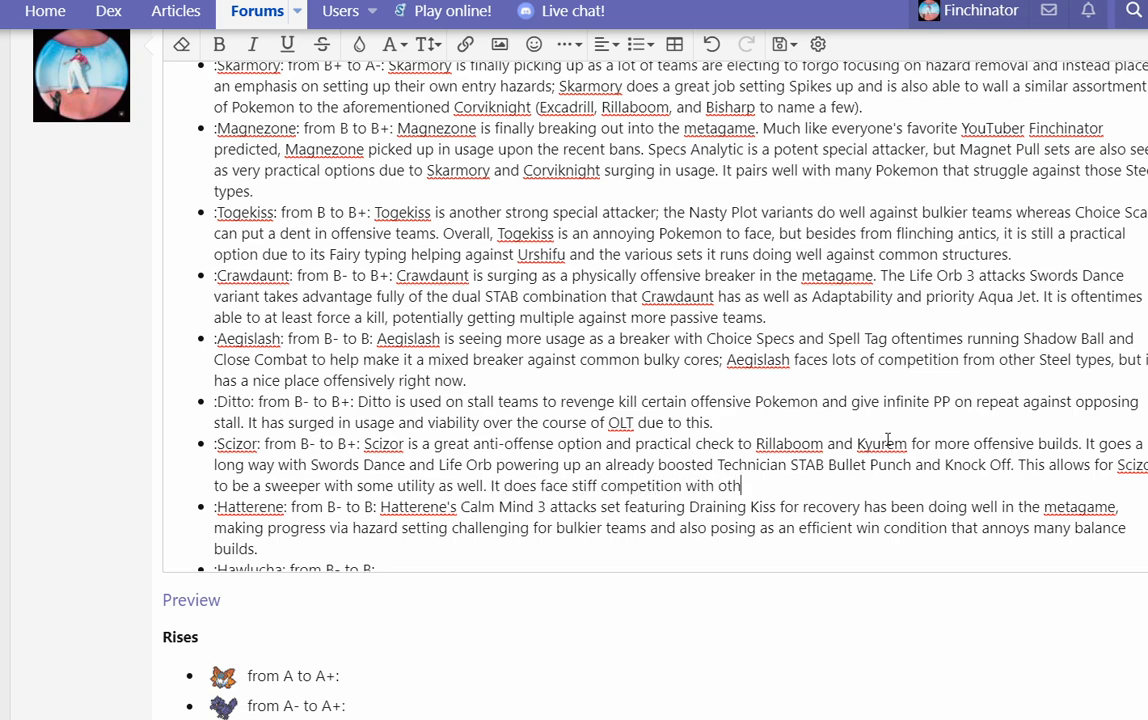
type("er Steel types such as the aforementioned Aegislash and the Flying/Steel duo, but i")
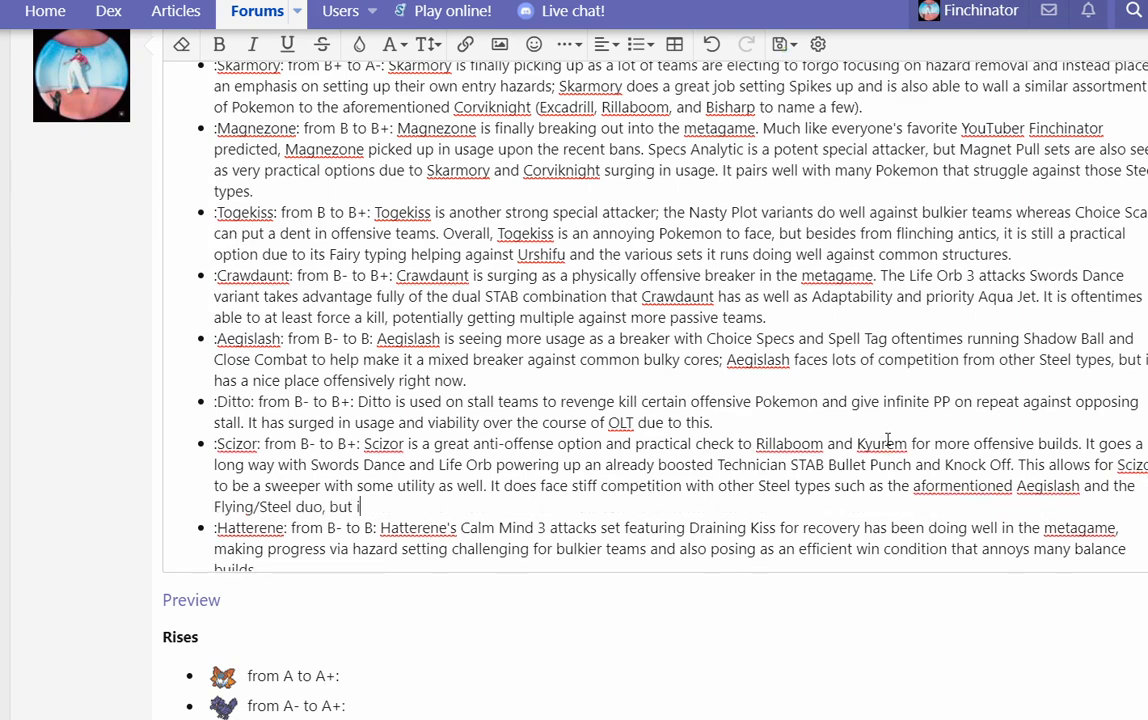
type("on the right offensive build it can be a")
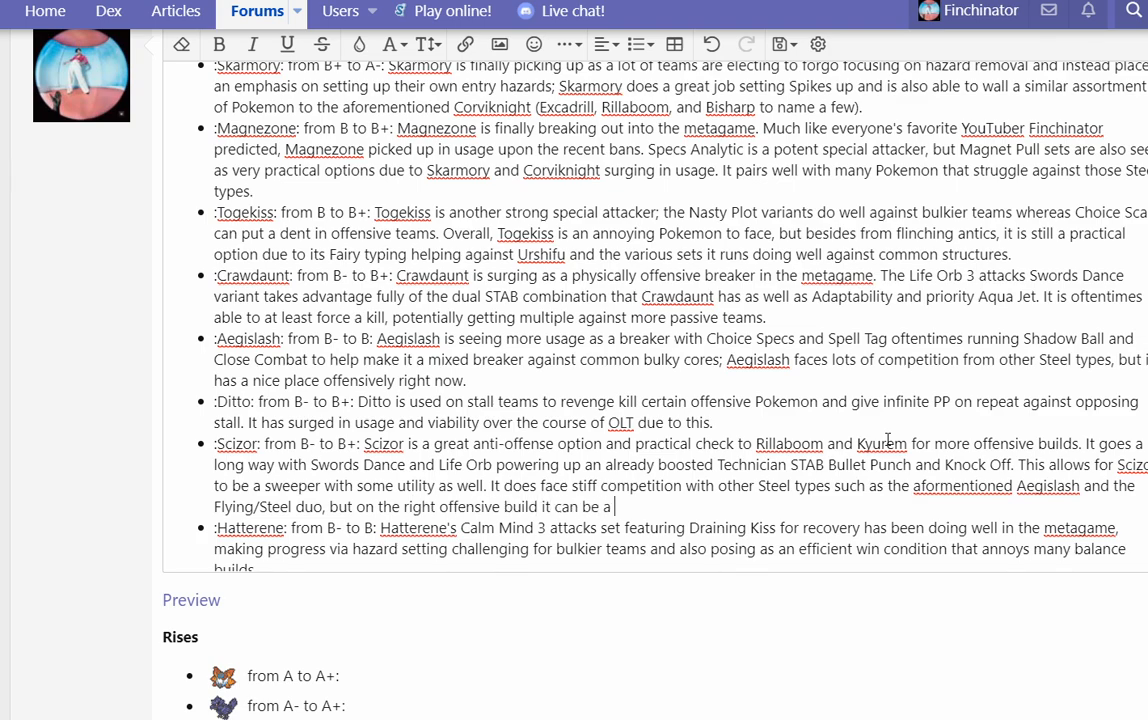
type("satisfa")
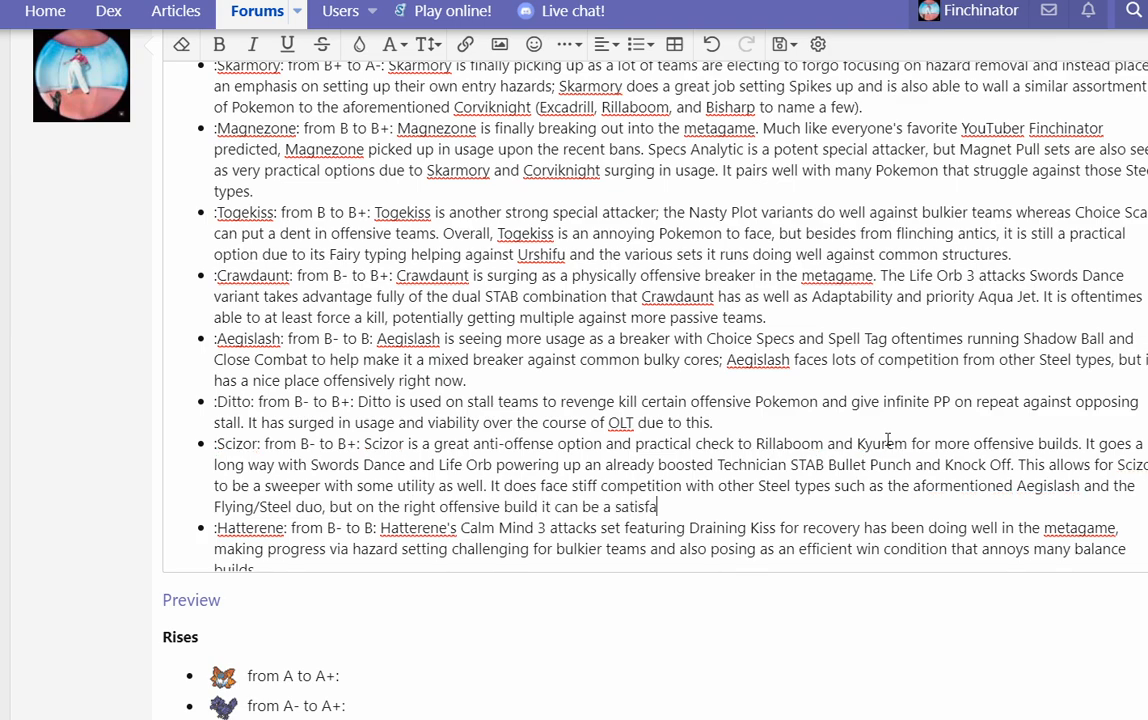
type("ctory option.")
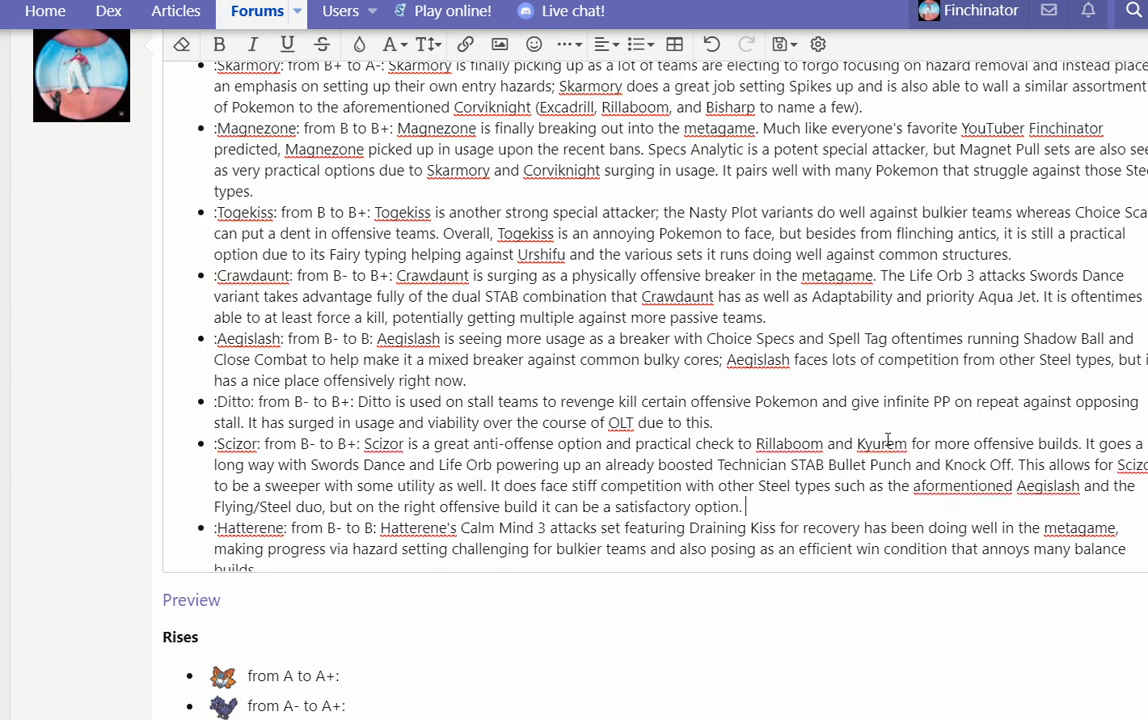
right_click(924, 486)
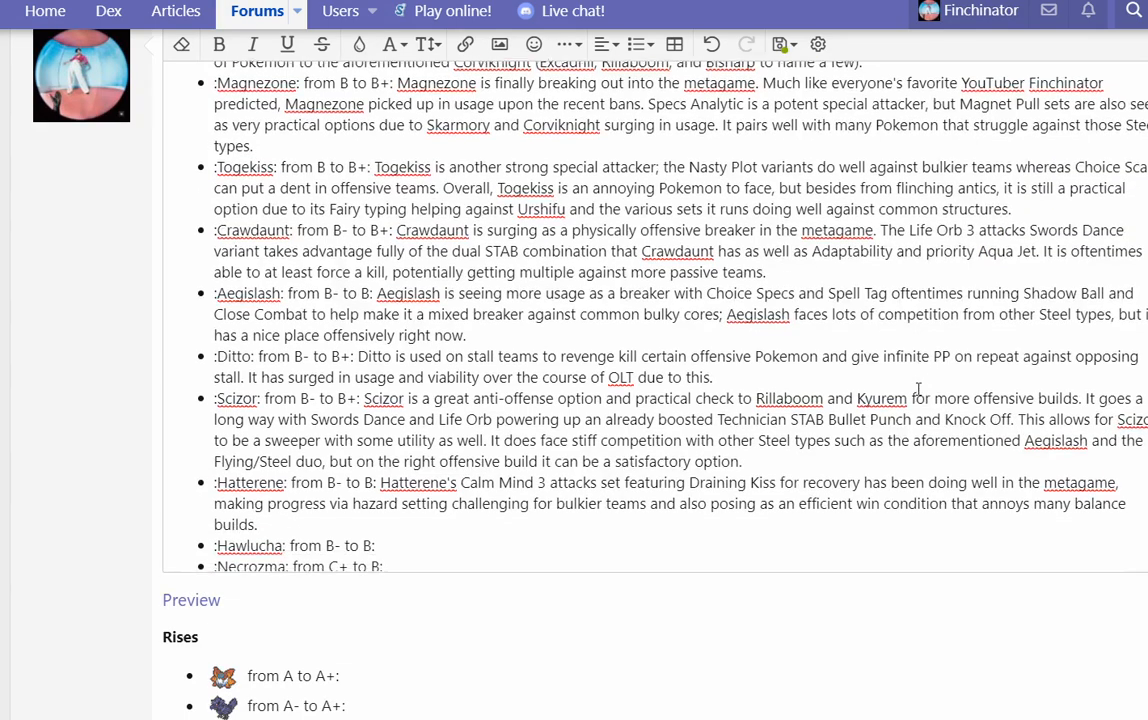
Step: Write Hawlucha's pairing with Grassy Terrain Rillaboom, using Grassy Seed to activate Unburden and boost Acrobatics
scroll("down", 3)
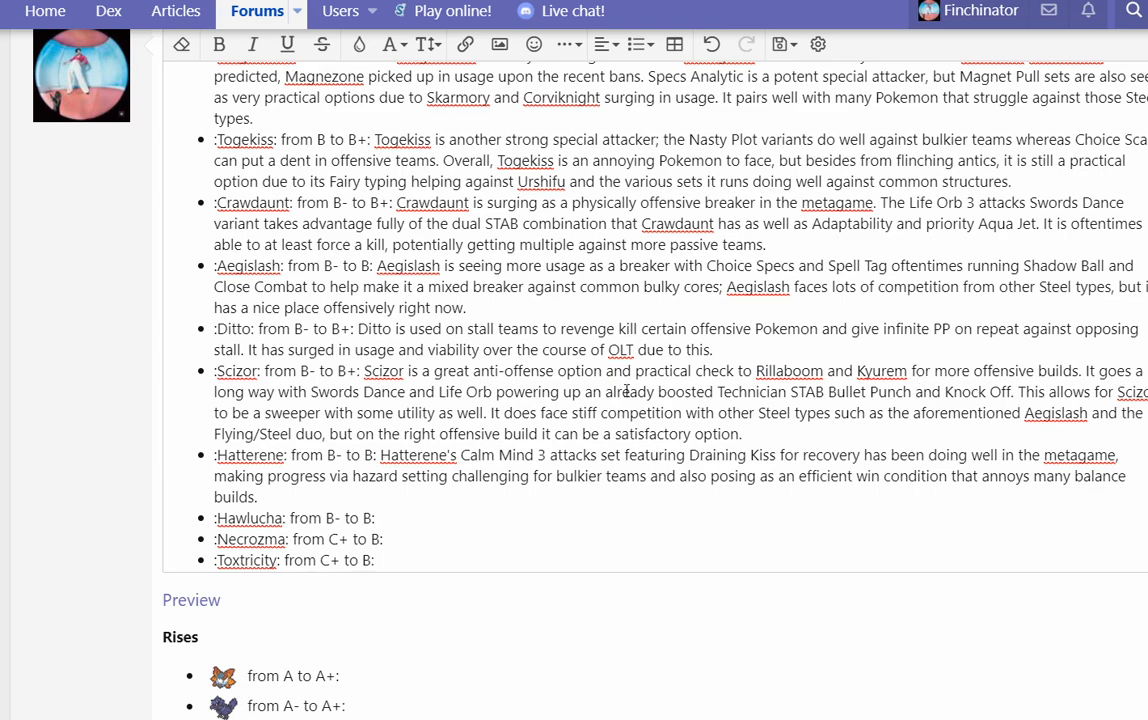
scroll("down", 3)
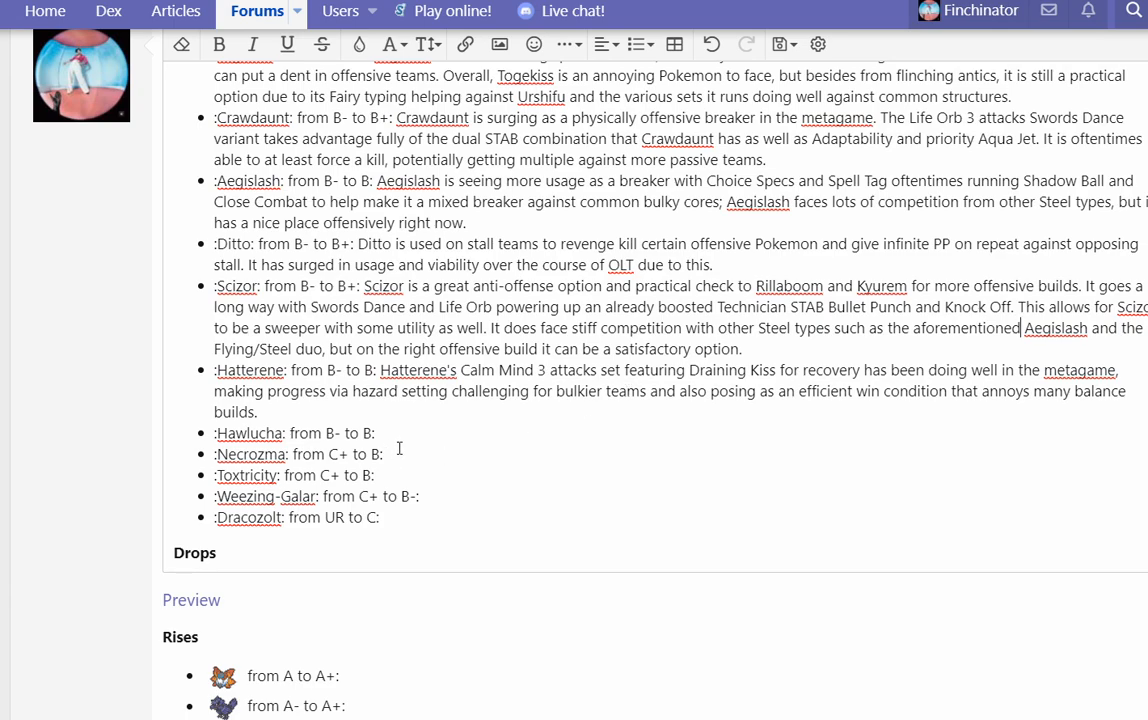
type("Hawlucha is a great win condition on hyper offensive teams when paired alo")
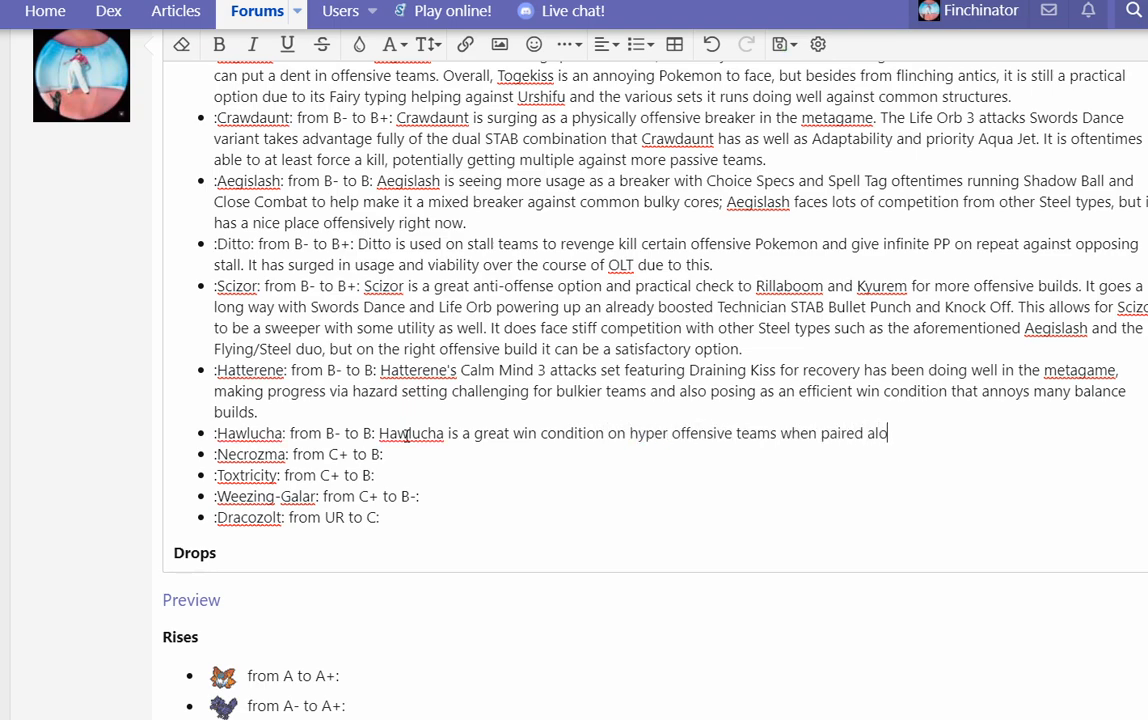
type("ngside Grassy Terrain Rillaboom. It is able to use Grassy")
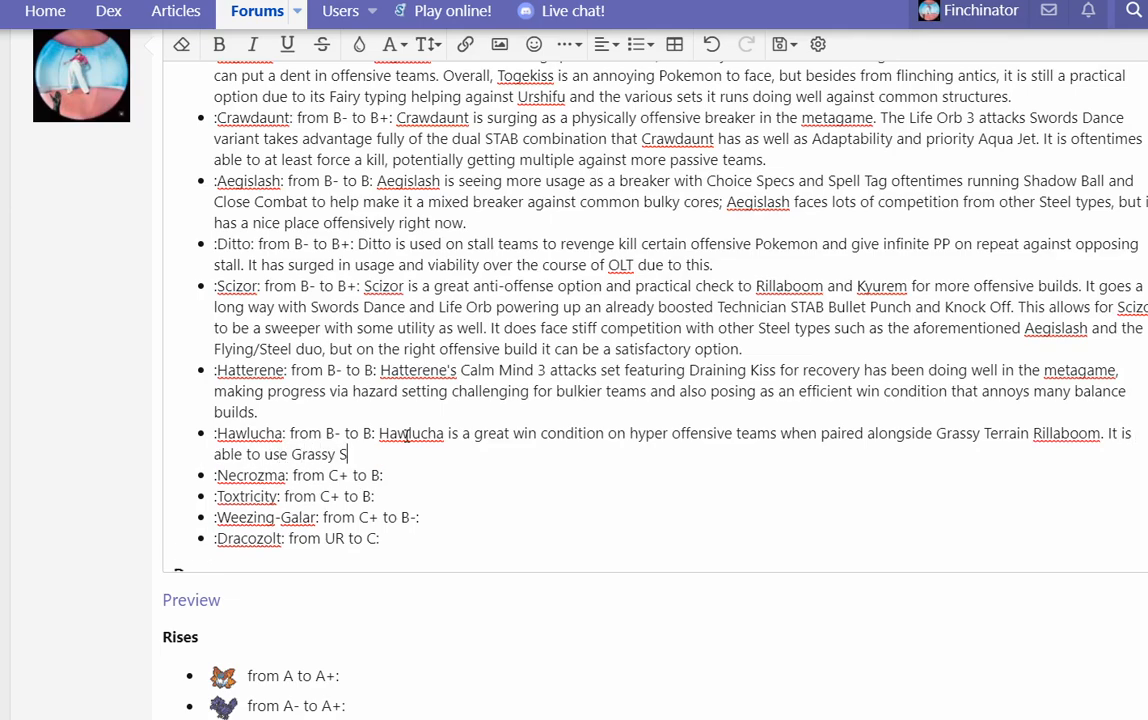
type("Seed to activiate unburden and")
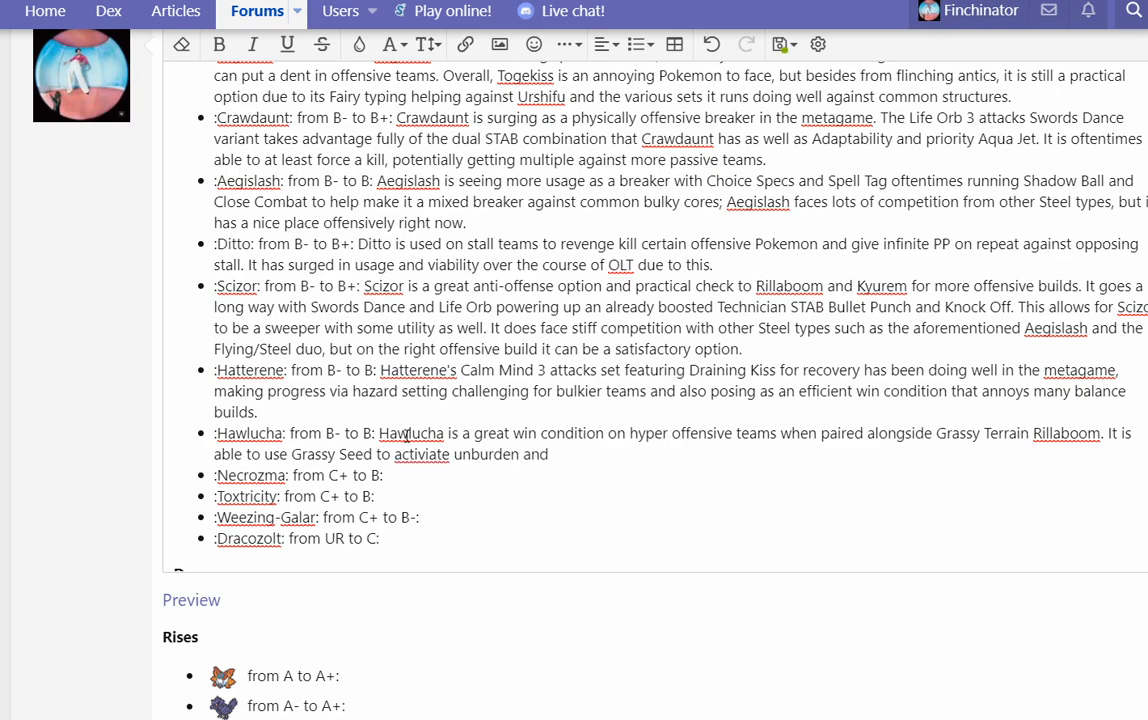
type("boost A")
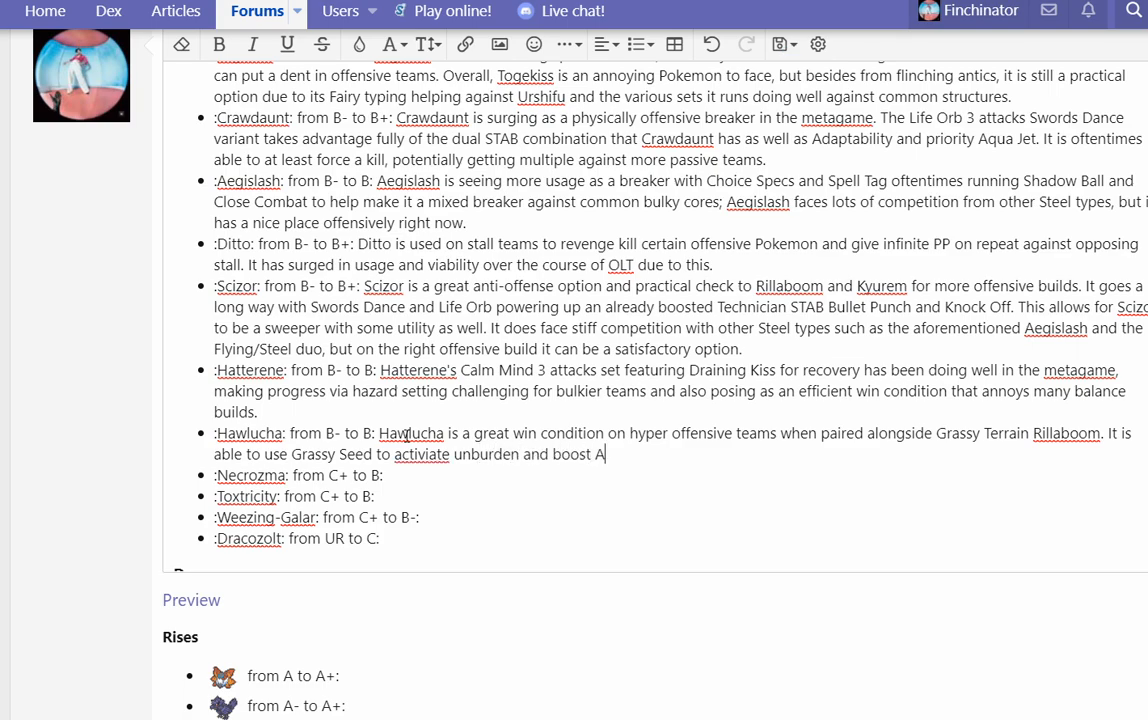
type("crobatics damage")
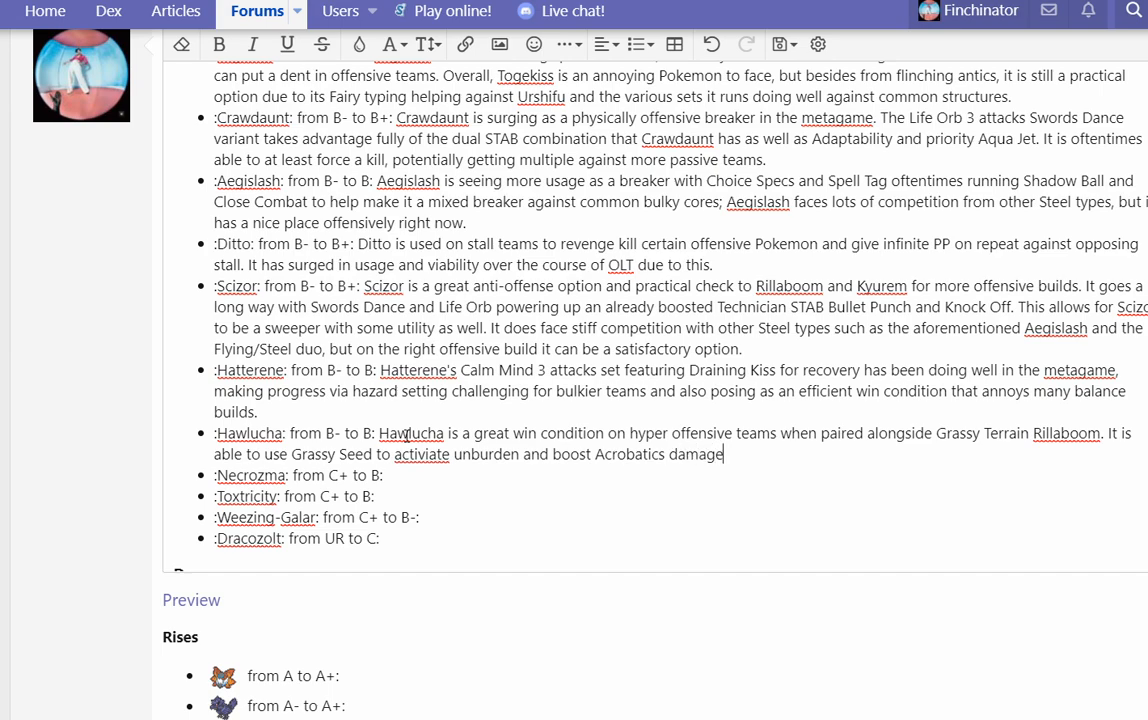
type("; this also")
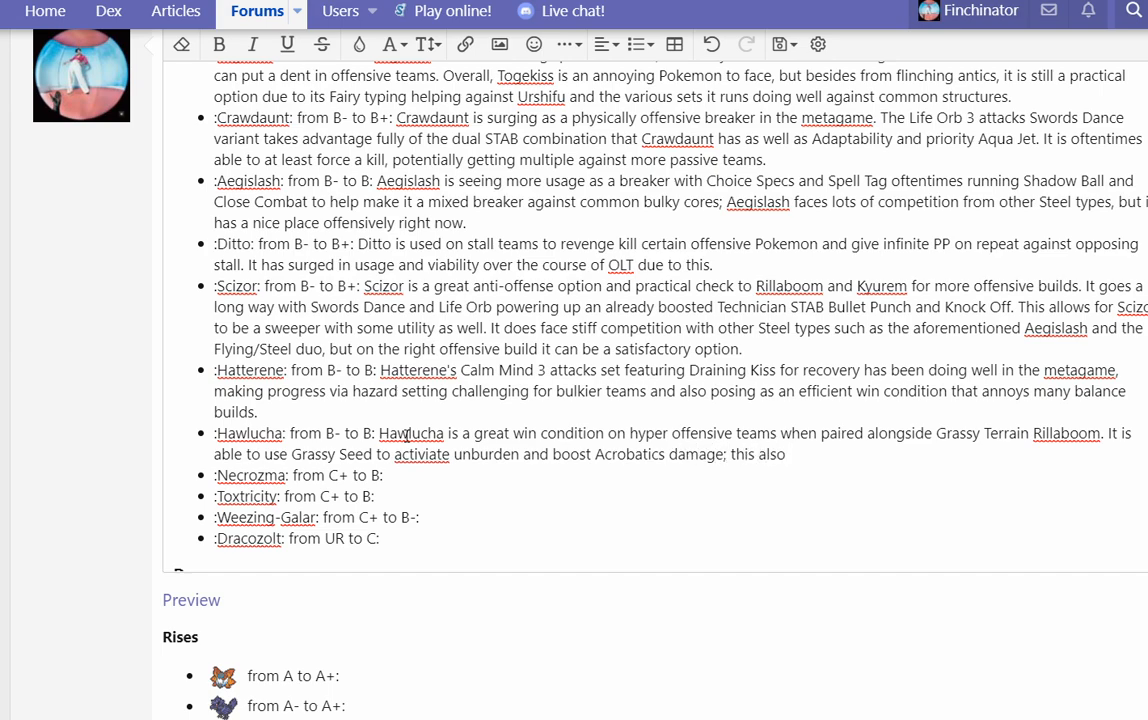
Step: Add its free fourth move, with Substitute sweeping particularly well against common defensive options
type("it has a")
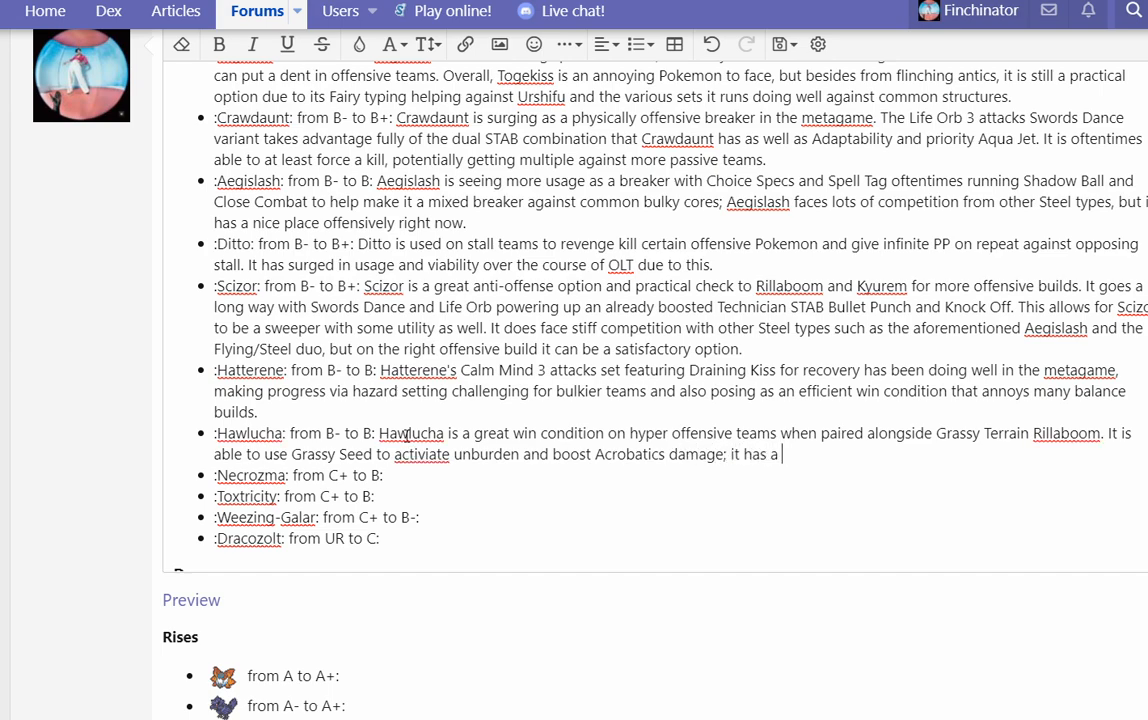
type("nice")
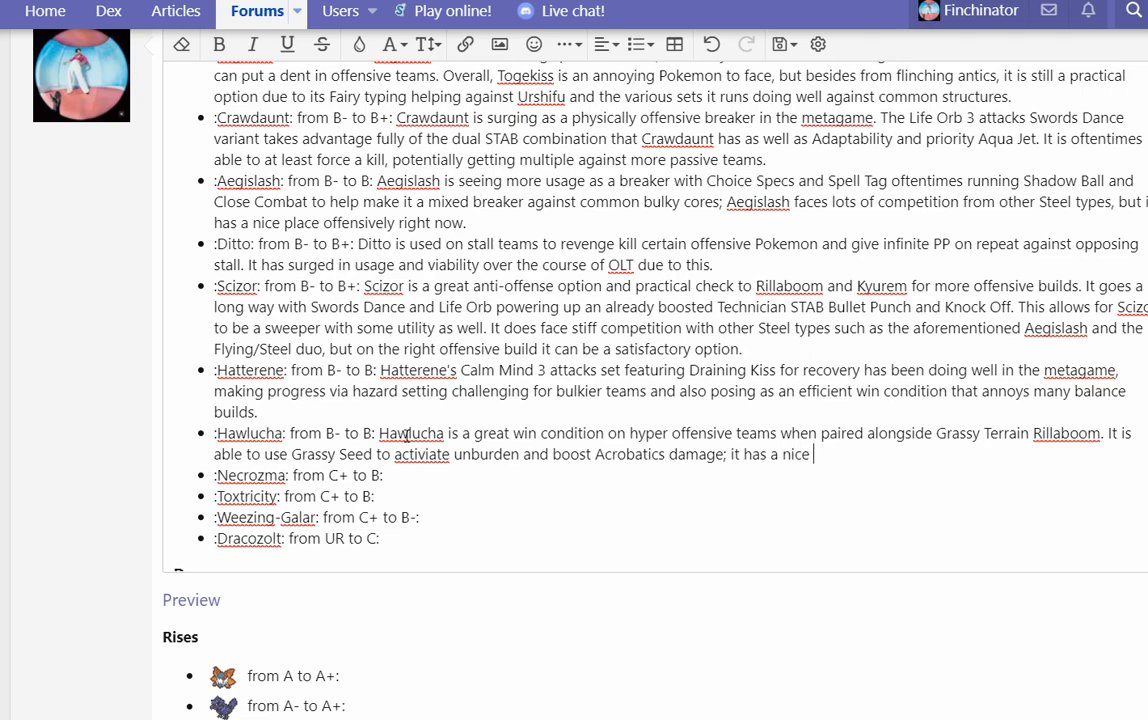
type("choice of fourth moves to help it generate openin")
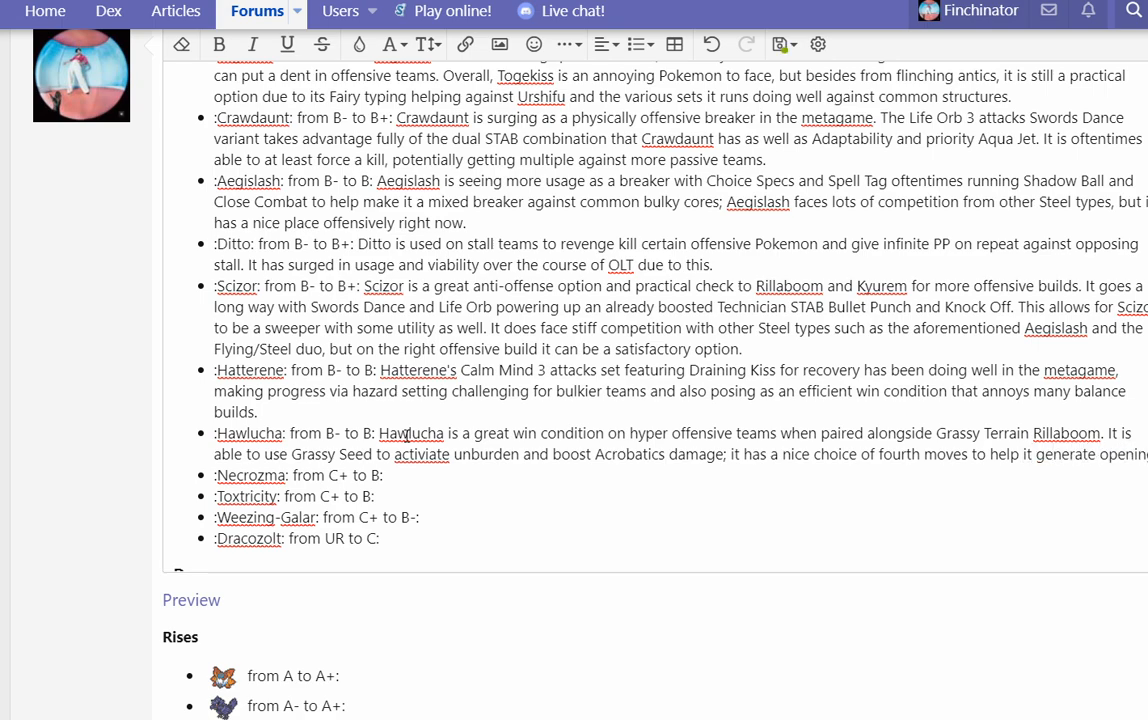
type("to sweep with S")
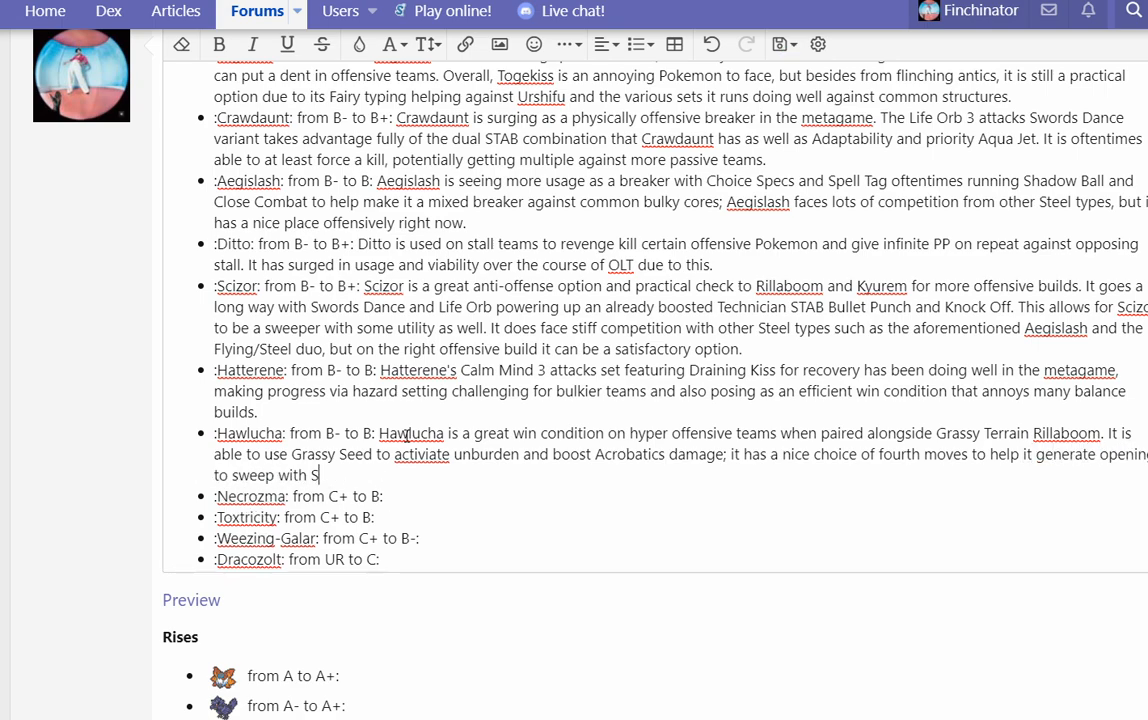
type("ubstitute do")
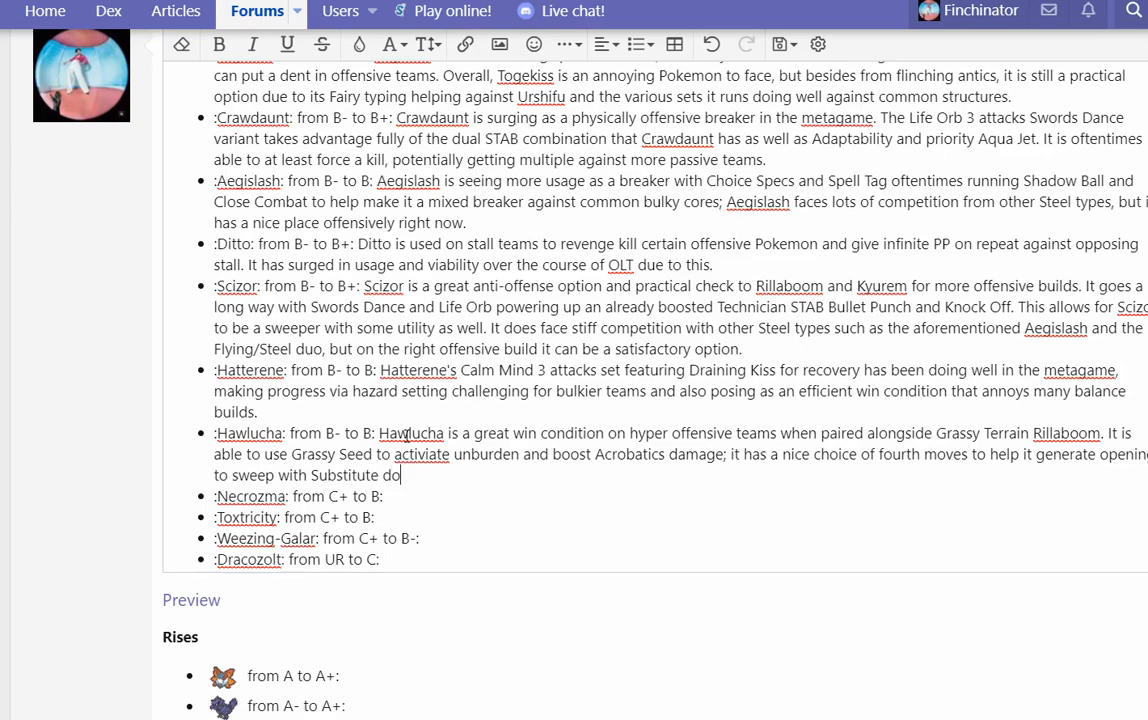
type("ing particula")
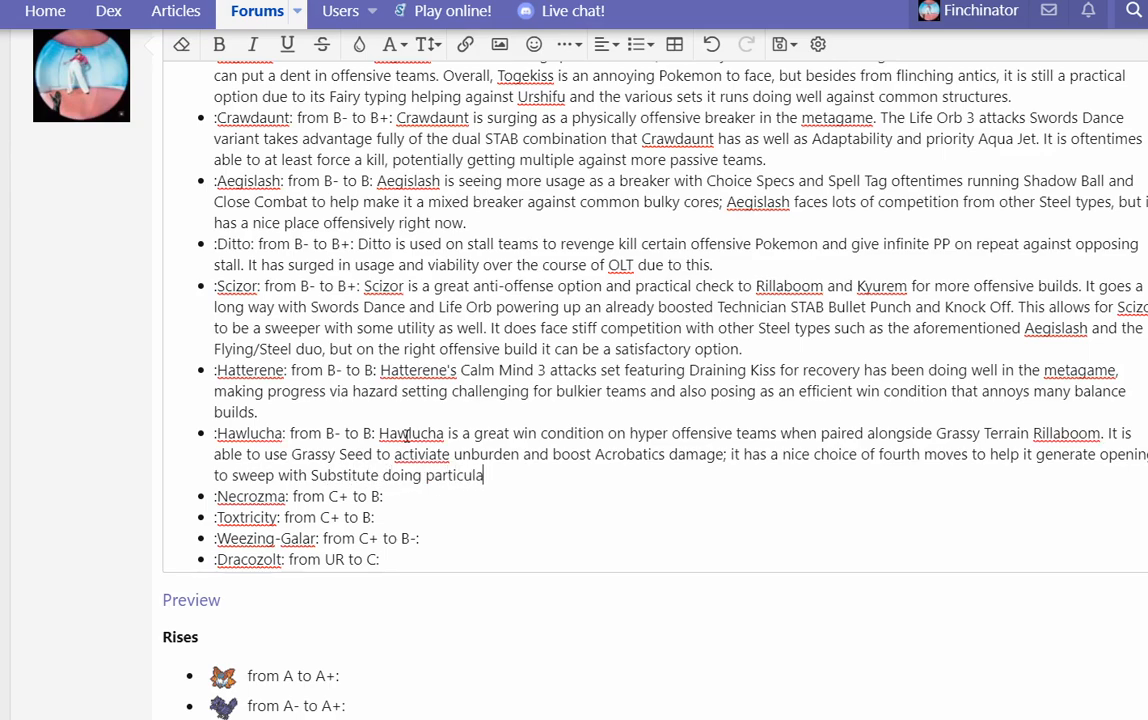
type("rly well againt")
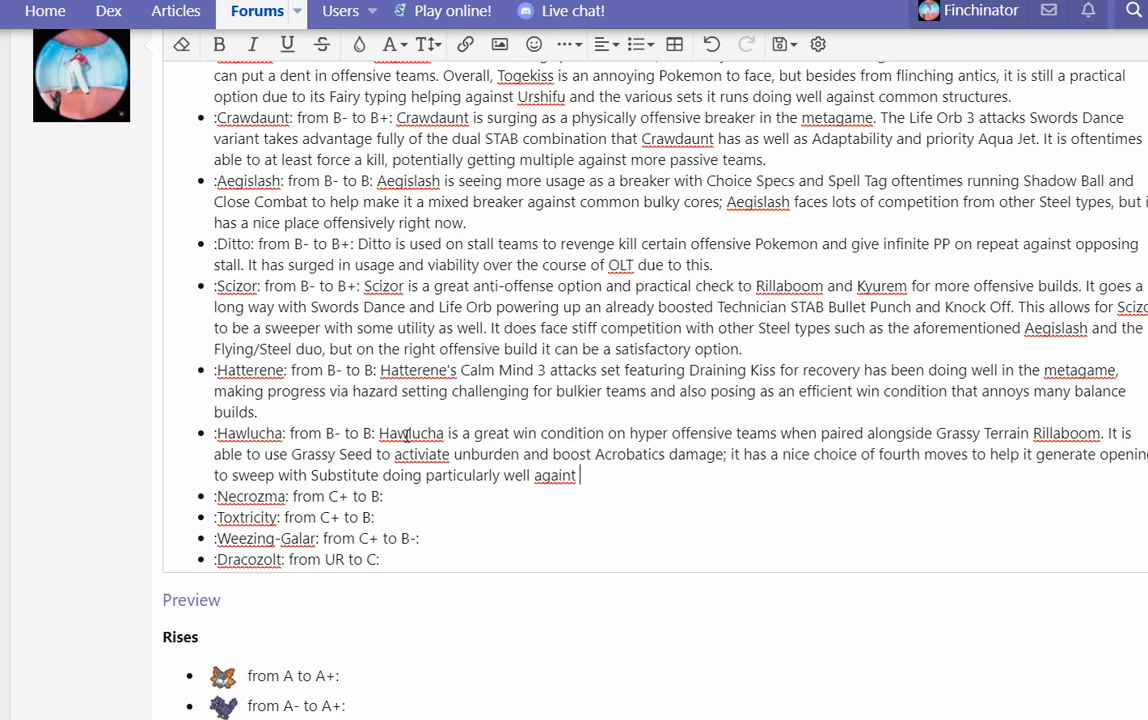
type("common")
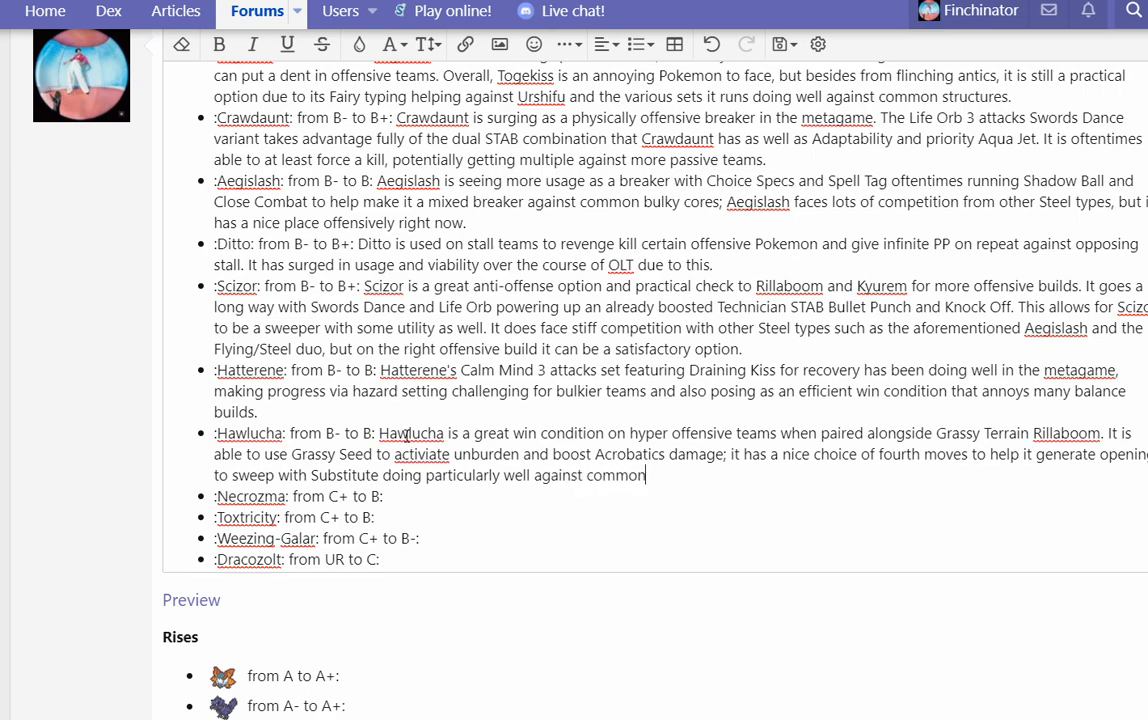
type("defneisve options like Toxapex and Toxic Hippowdon.")
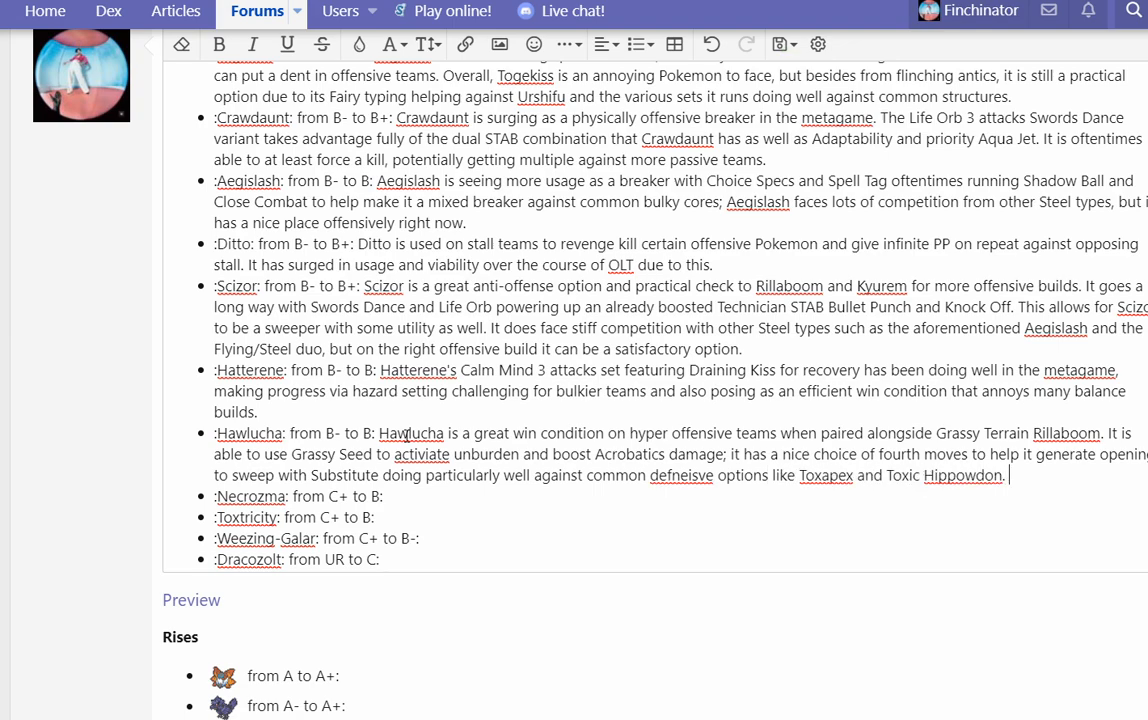
Step: Accept spelling corrections for the misspelled words in the Hawlucha paragraph
right_click(680, 476)
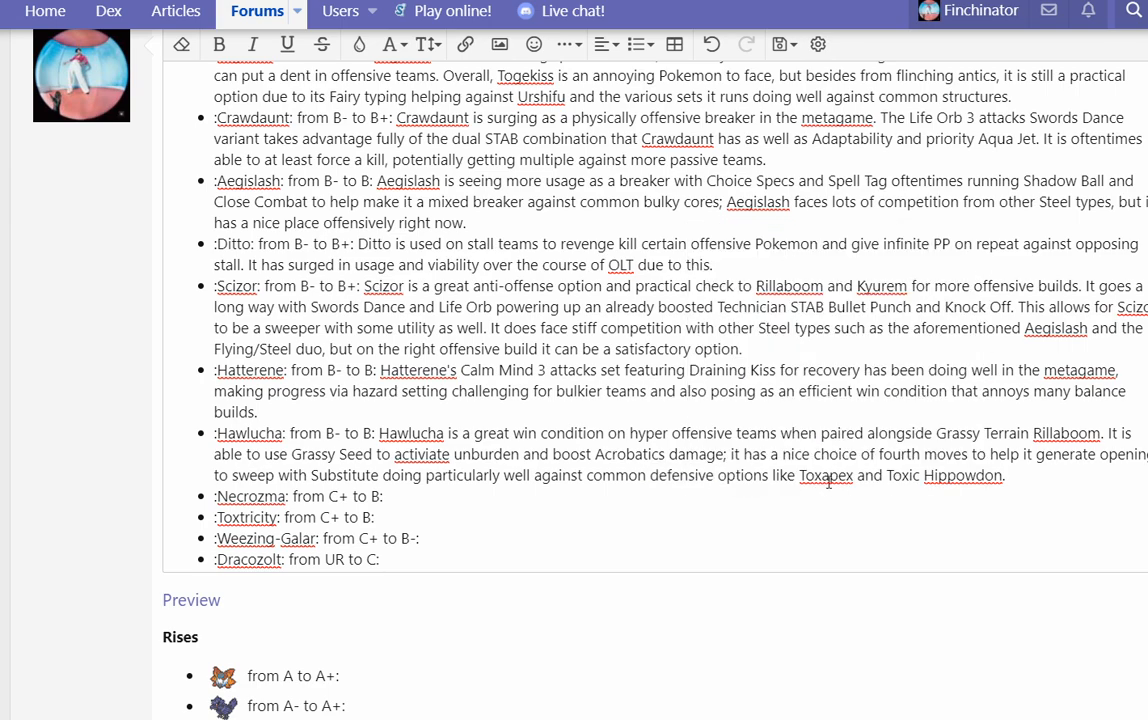
type("Seed")
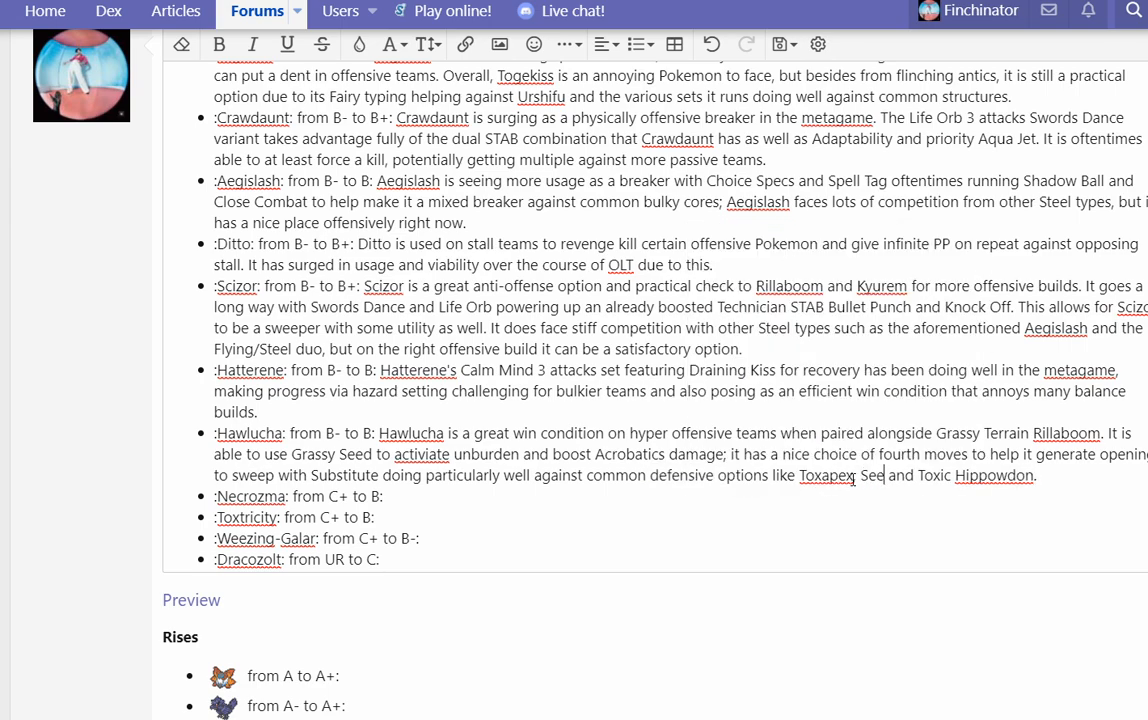
type("status inducing Grass types,")
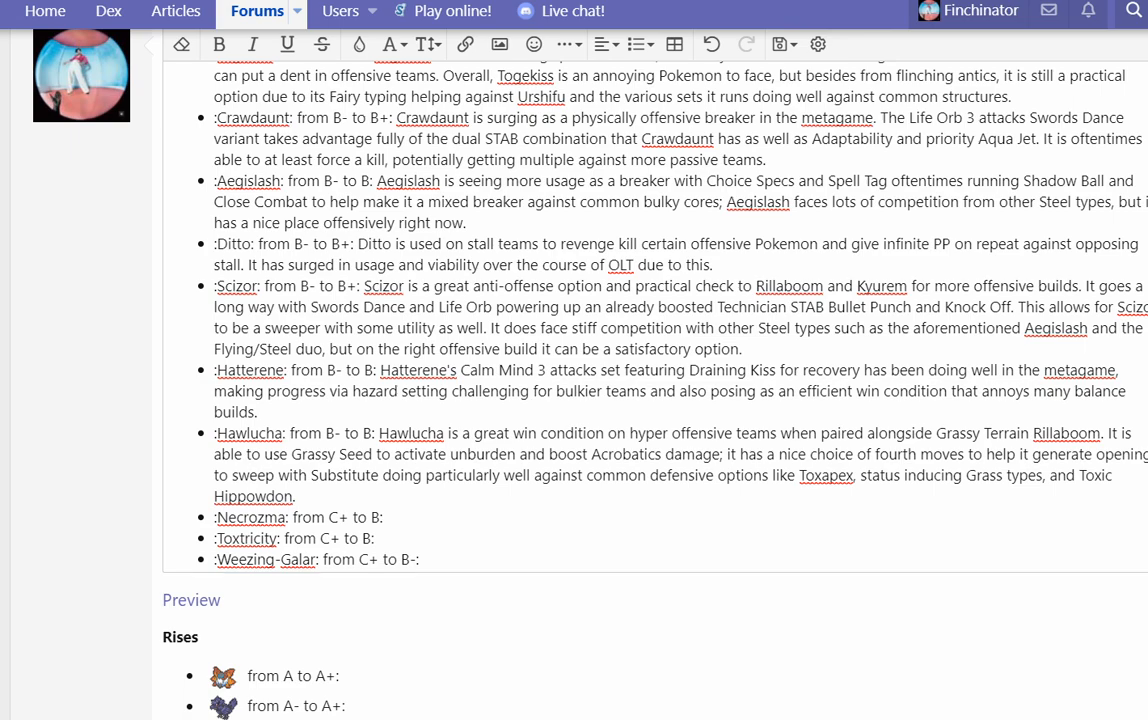
left_click(444, 454)
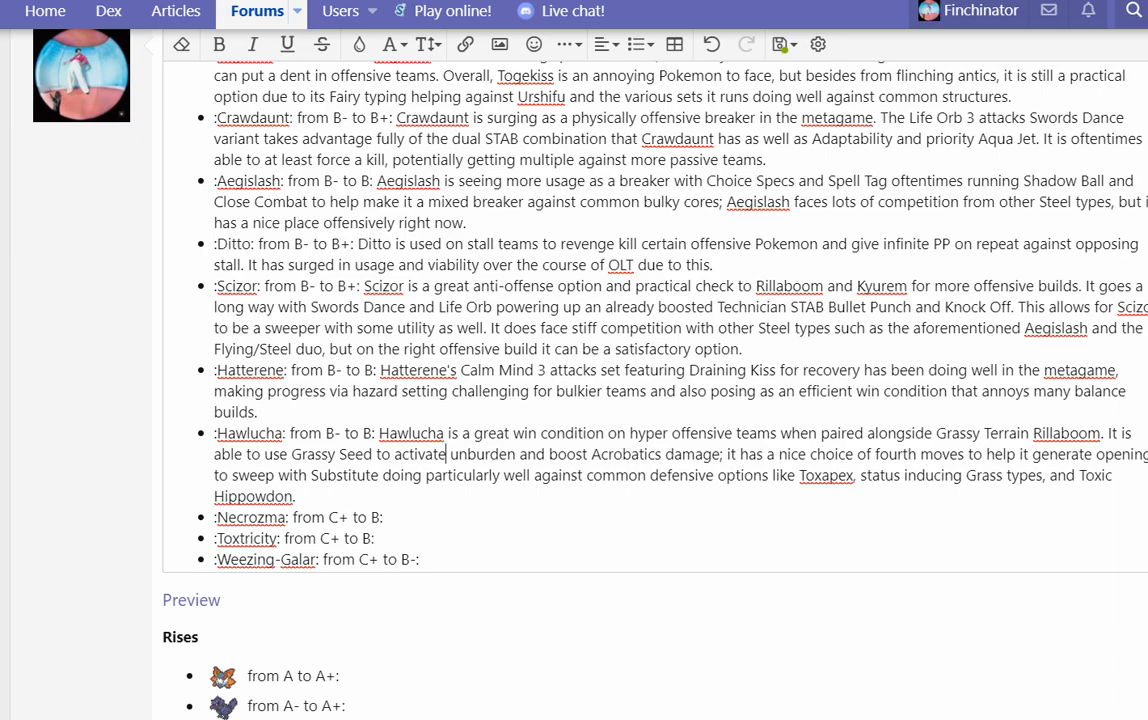
Step: Write Necrozma's Meteor Beam set as an offensive threat, a Rock Polish win condition or earlier-game option with strong Psychic STAB
scroll("down", 3)
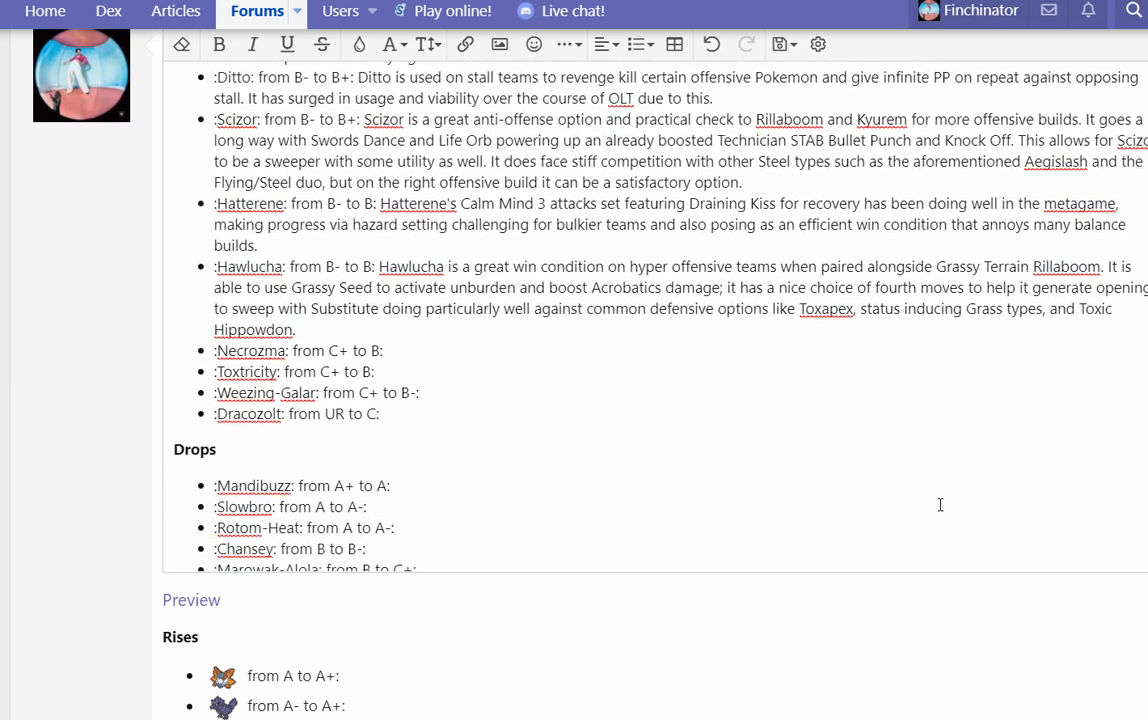
scroll("down", 3)
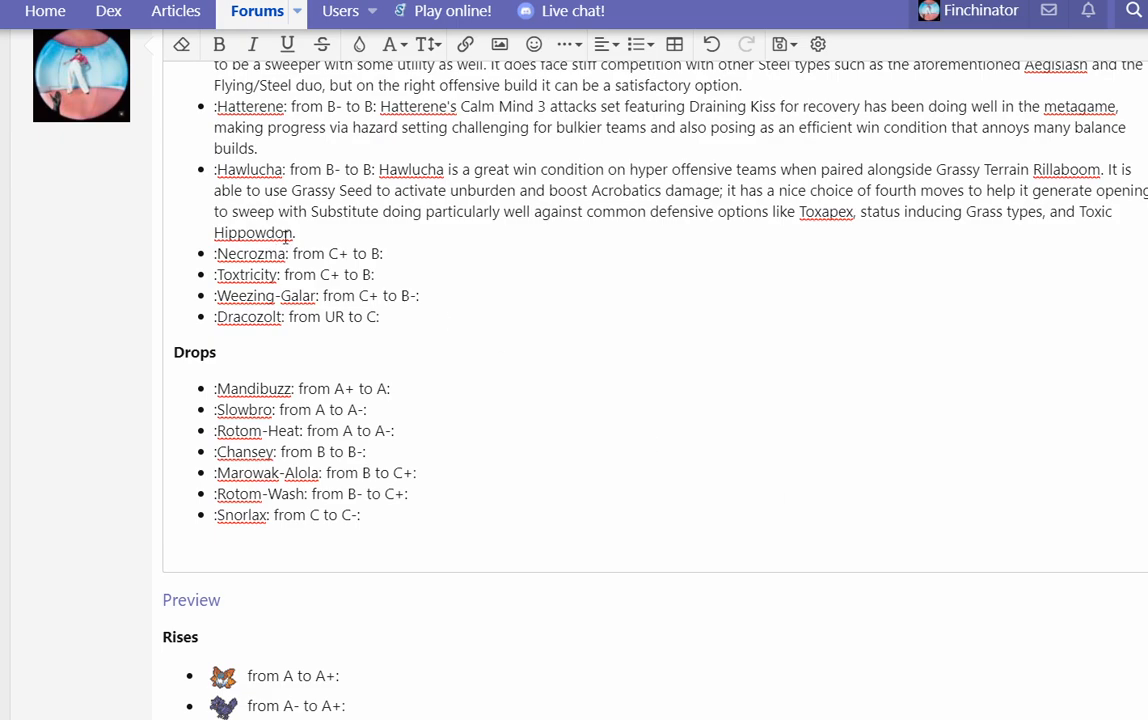
type("Meteor b")
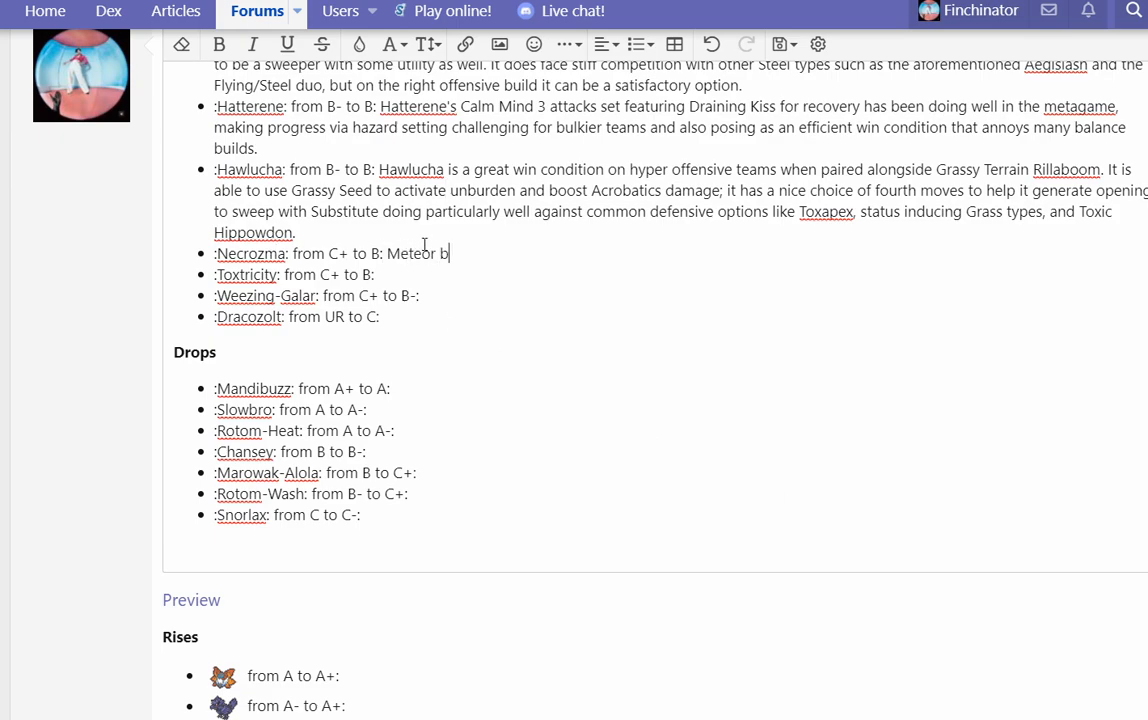
type("eam")
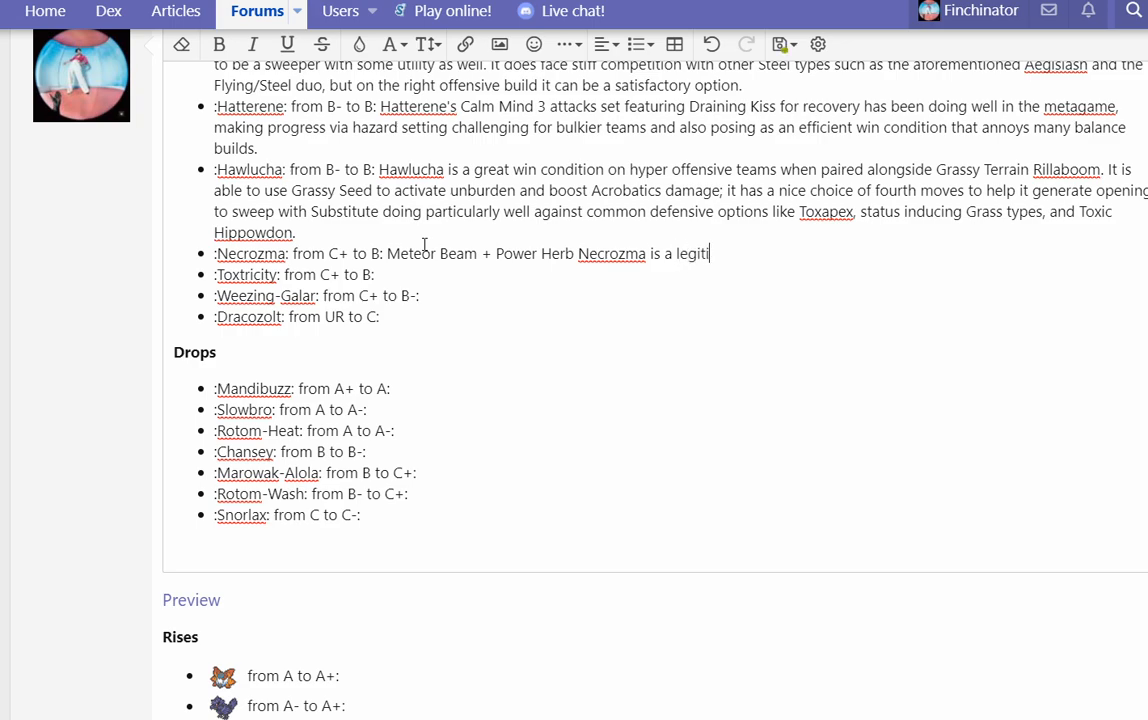
type("mate offensive threat")
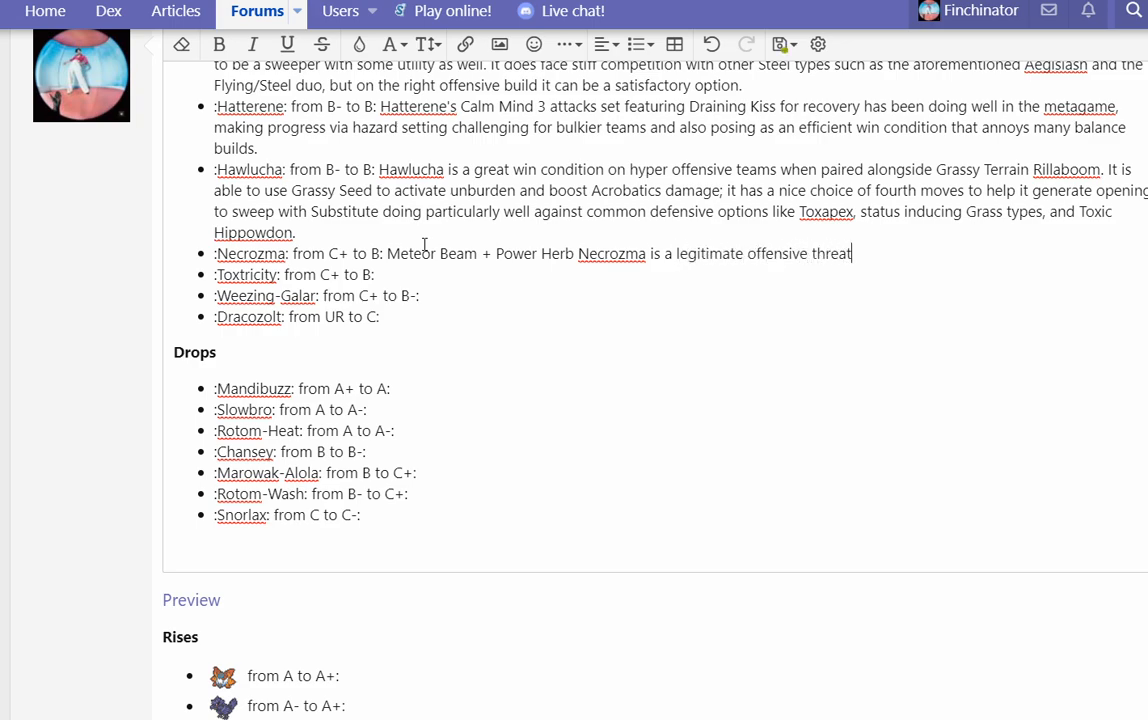
type("and can either pose as")
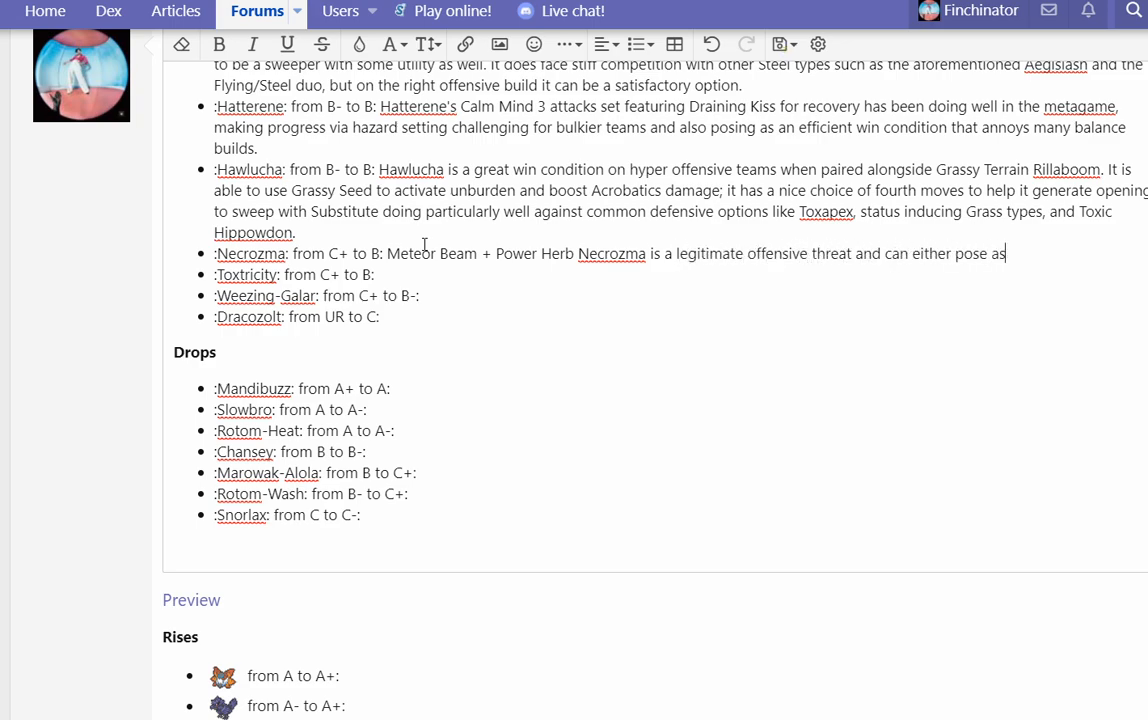
type("a win condition with")
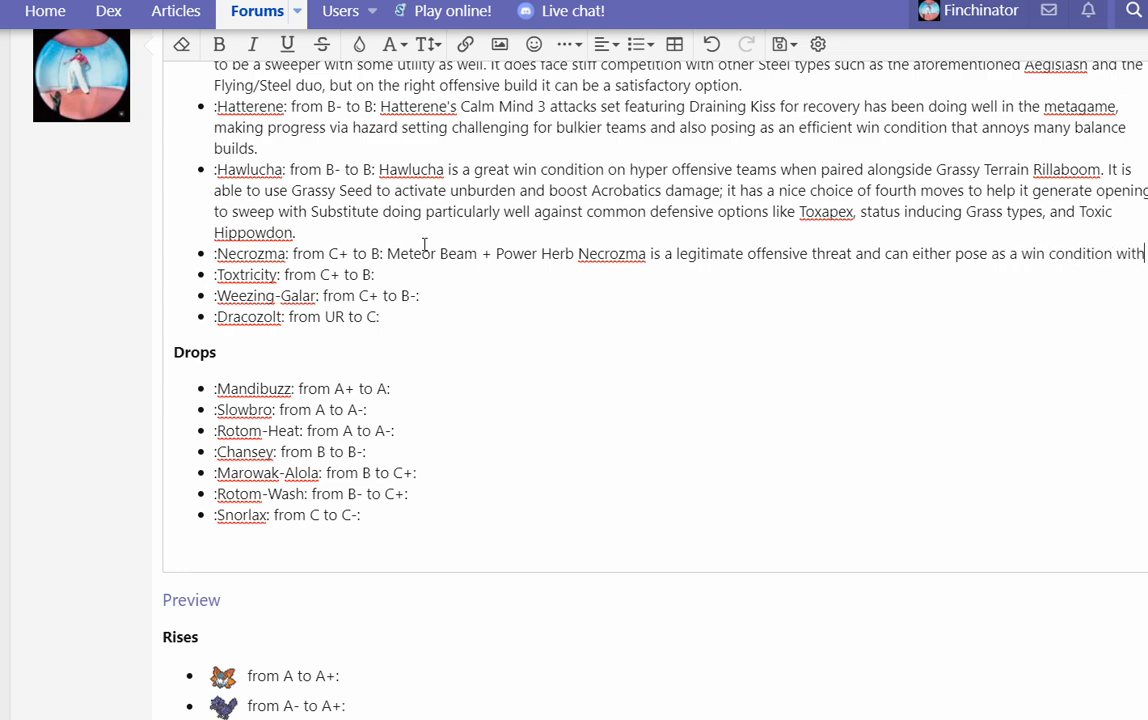
type("Rock Polish or a Stealth Rock setter in the e")
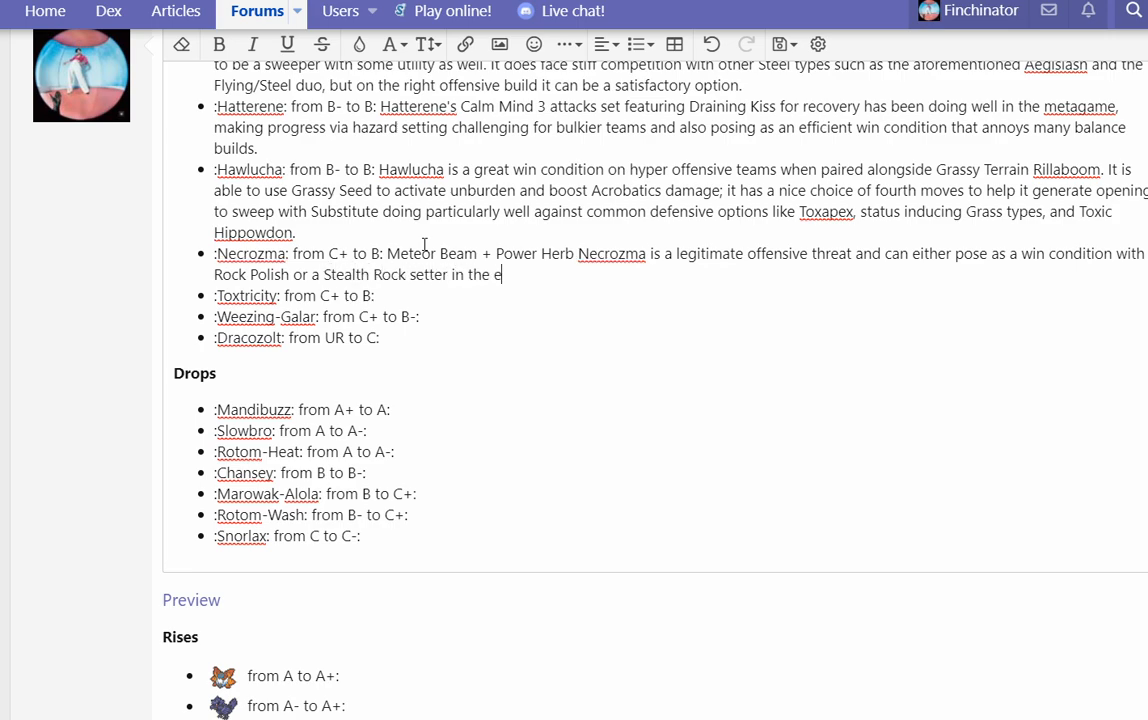
type("arlier game. With")
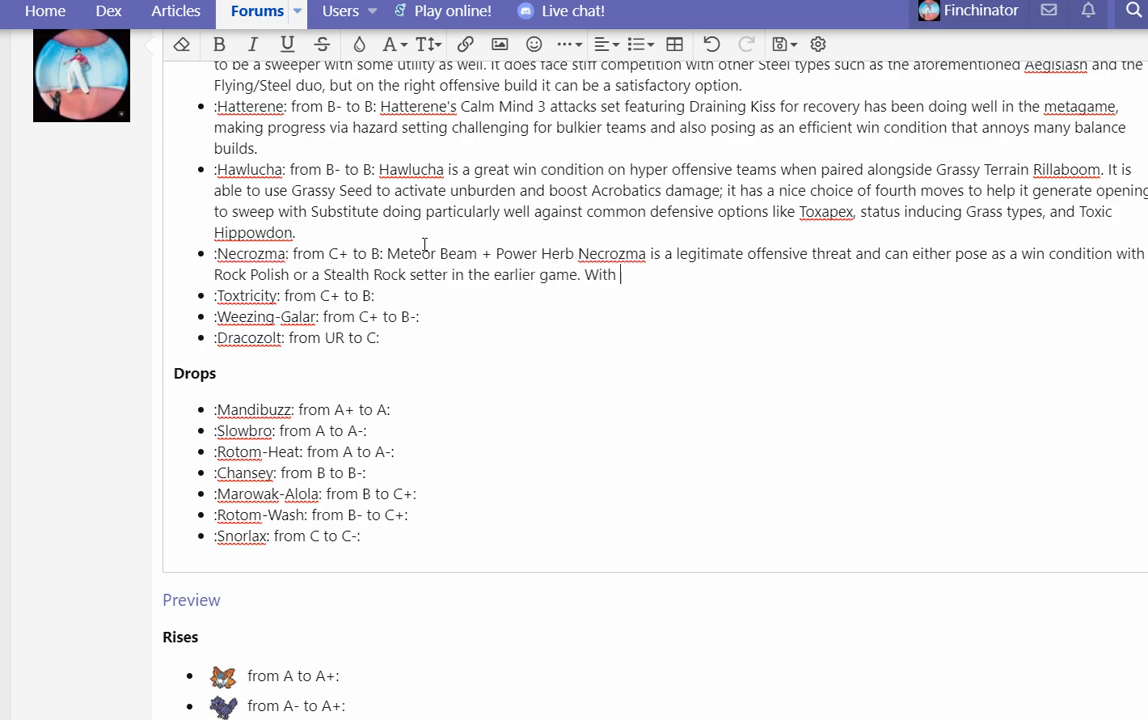
type("strong Psyc")
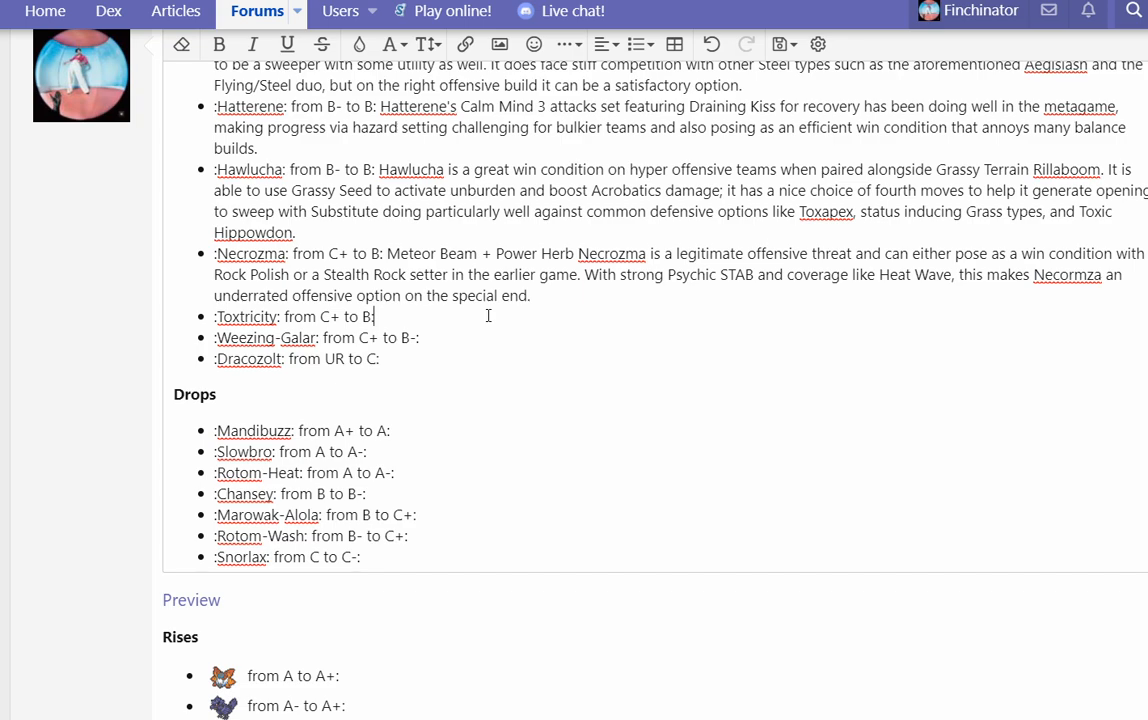
mouse_move(808, 242)
type(", luring in things like Mandibuzz in particular")
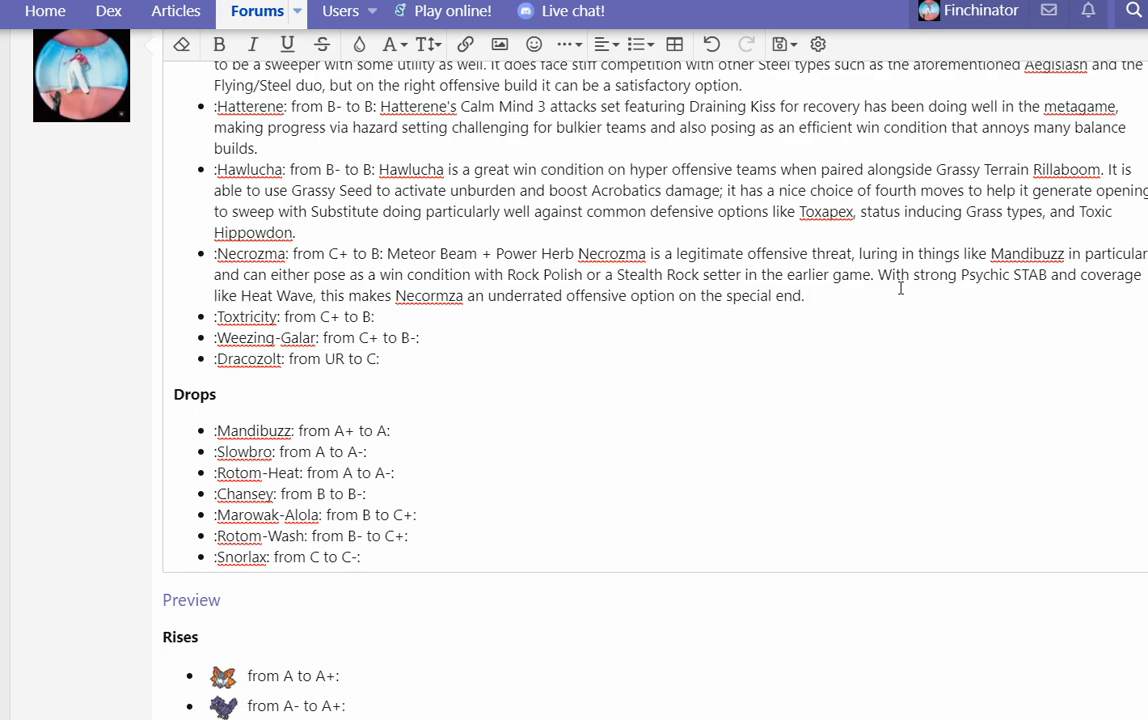
Step: Write that Toxtricity's Drain Punch and Shift Gear beat normal checks such as Blissey and Excadrill
type("Tox")
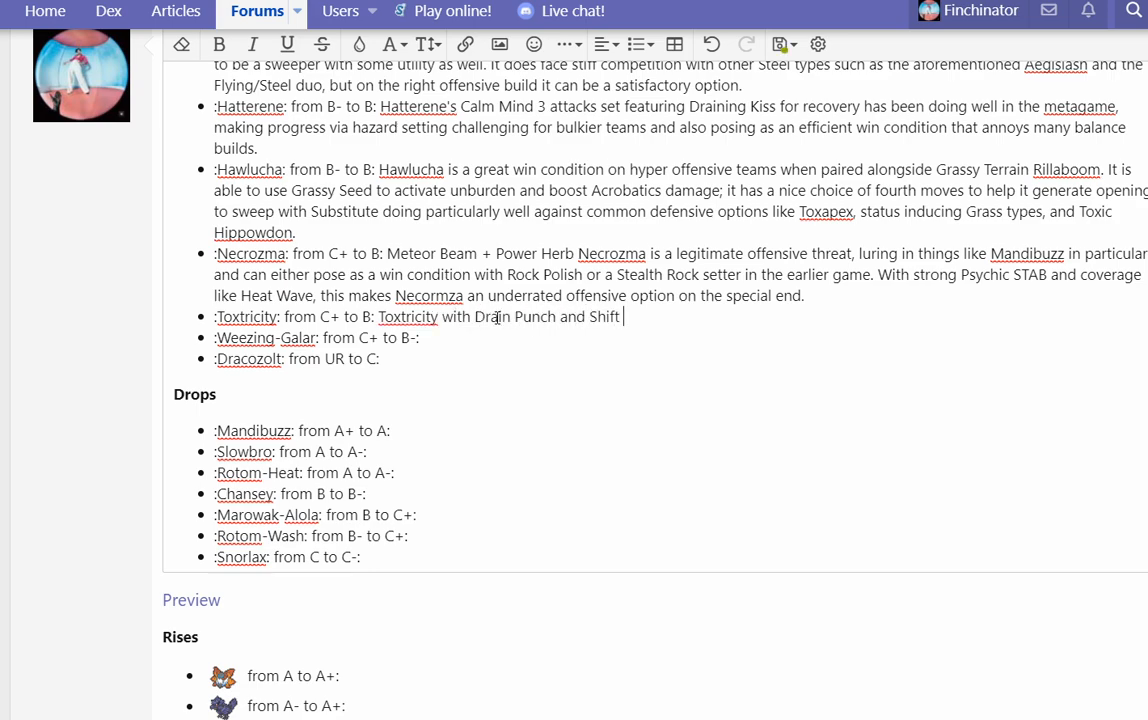
type("Gear is able to")
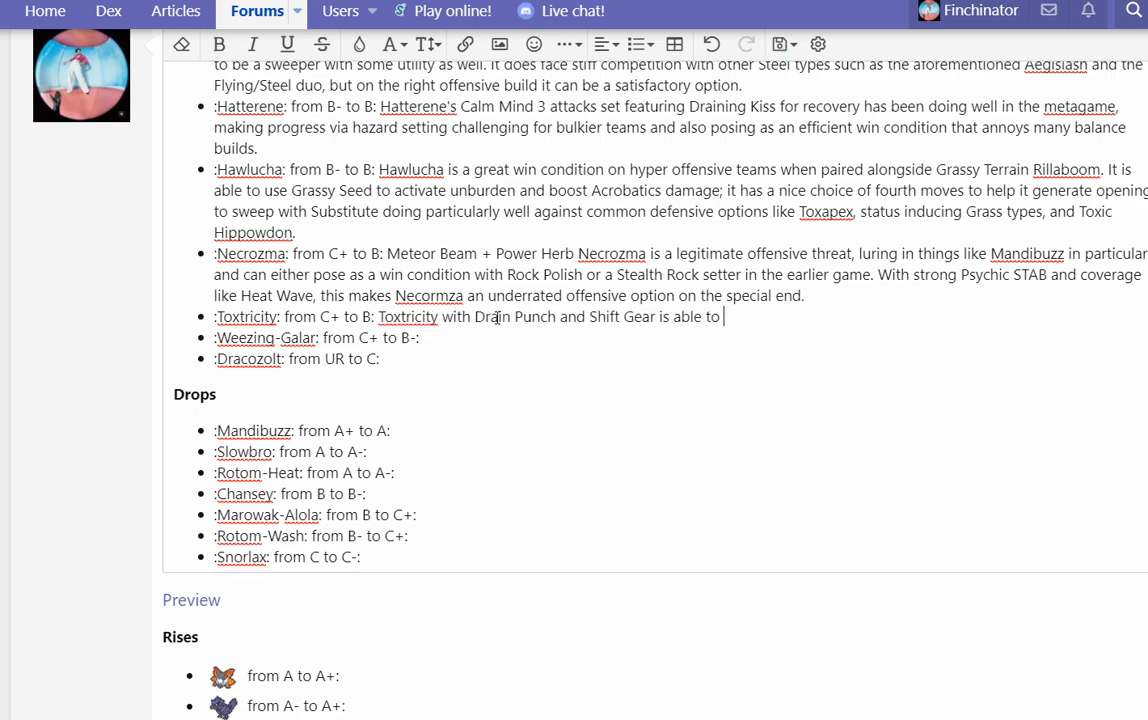
type("prevent normal counterpl")
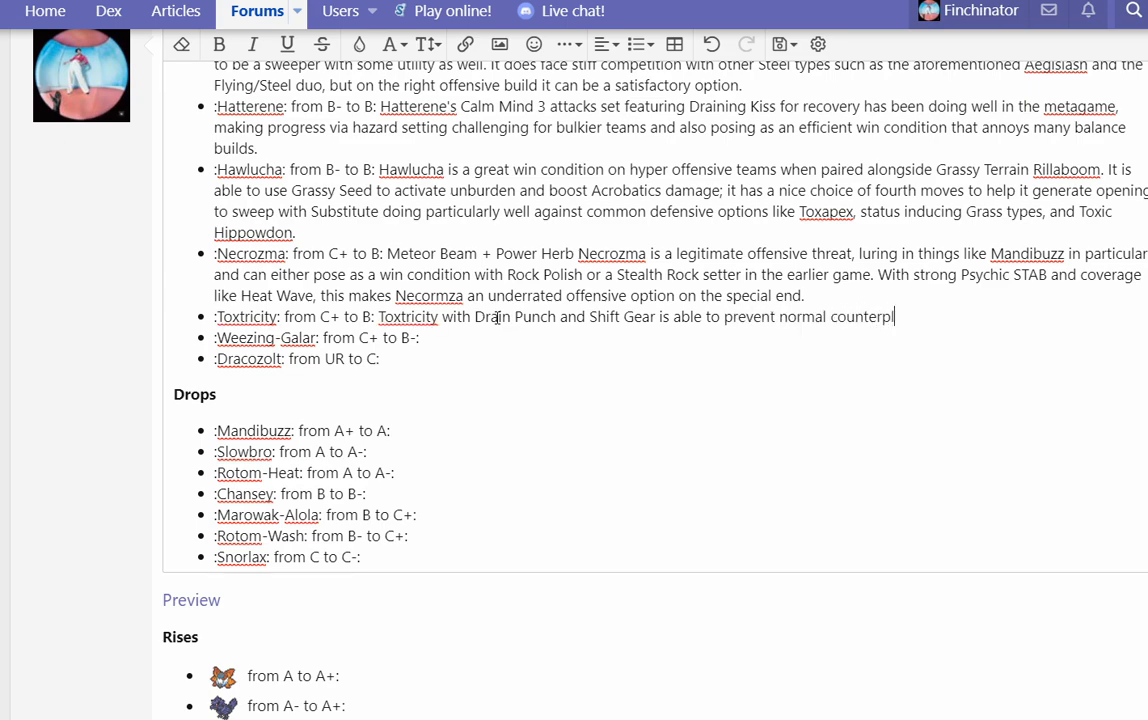
type("ay such")
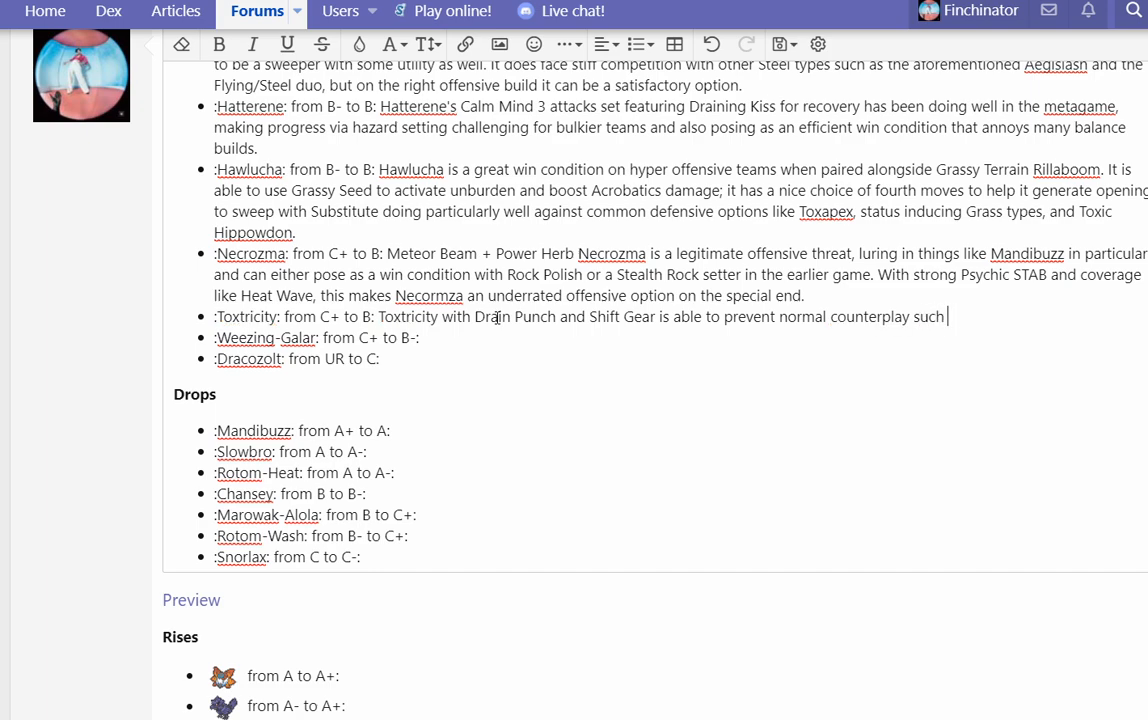
type("as Blissey and Excadrill from safely defeating it. While")
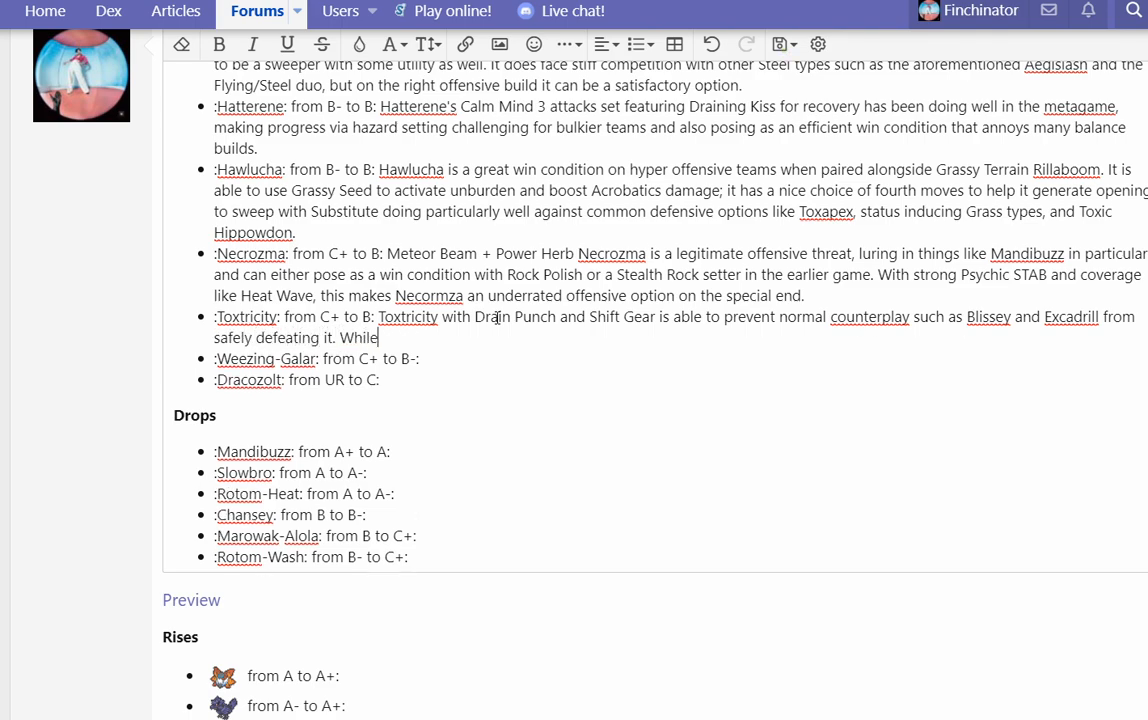
Step: Add that it stays frail, only checking Clefable and Toxapex, yet can clean up late
type("Toxtricity is still")
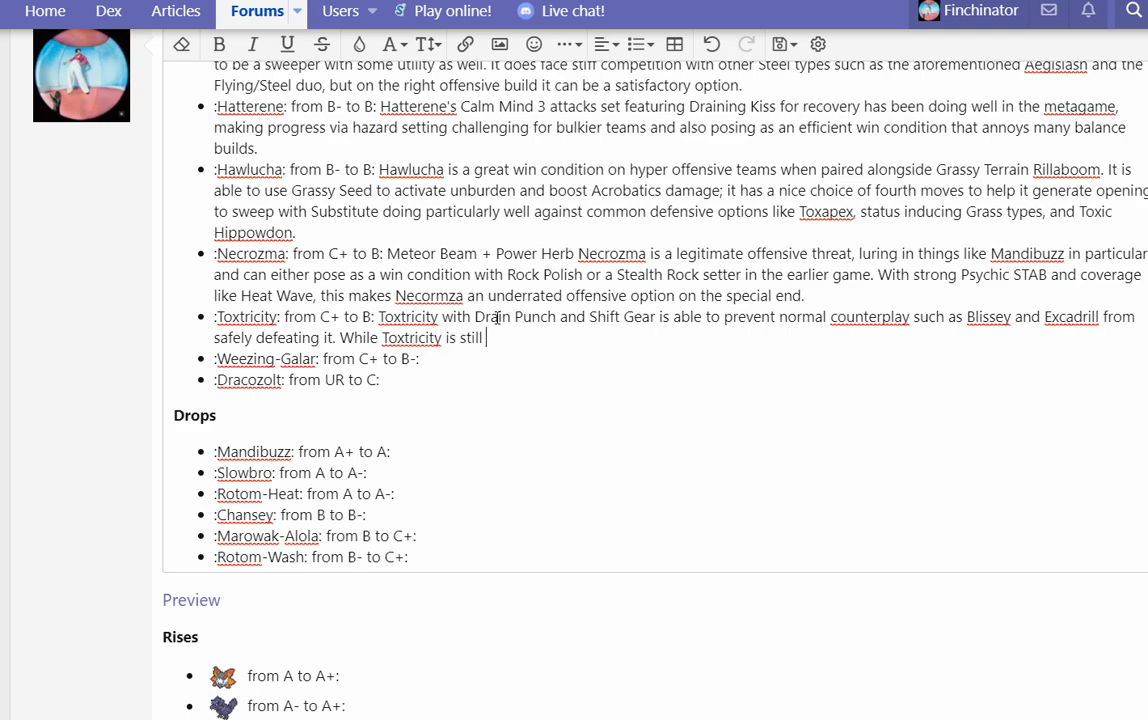
type("frail and does not to")
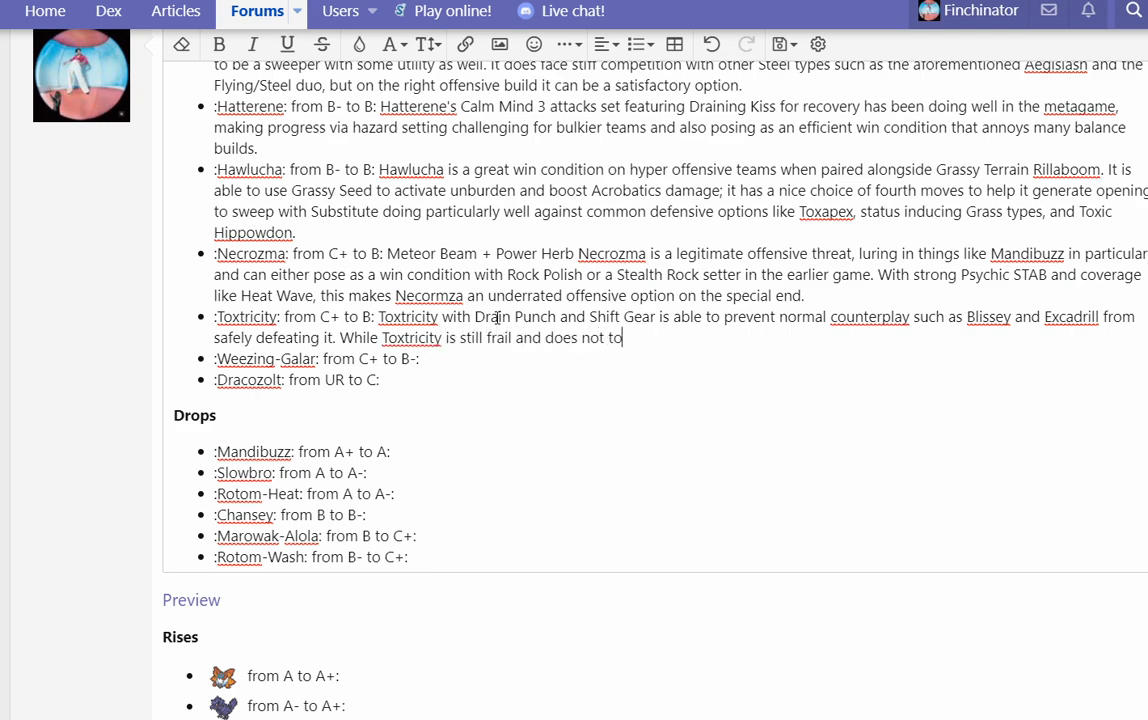
type("much defensive")
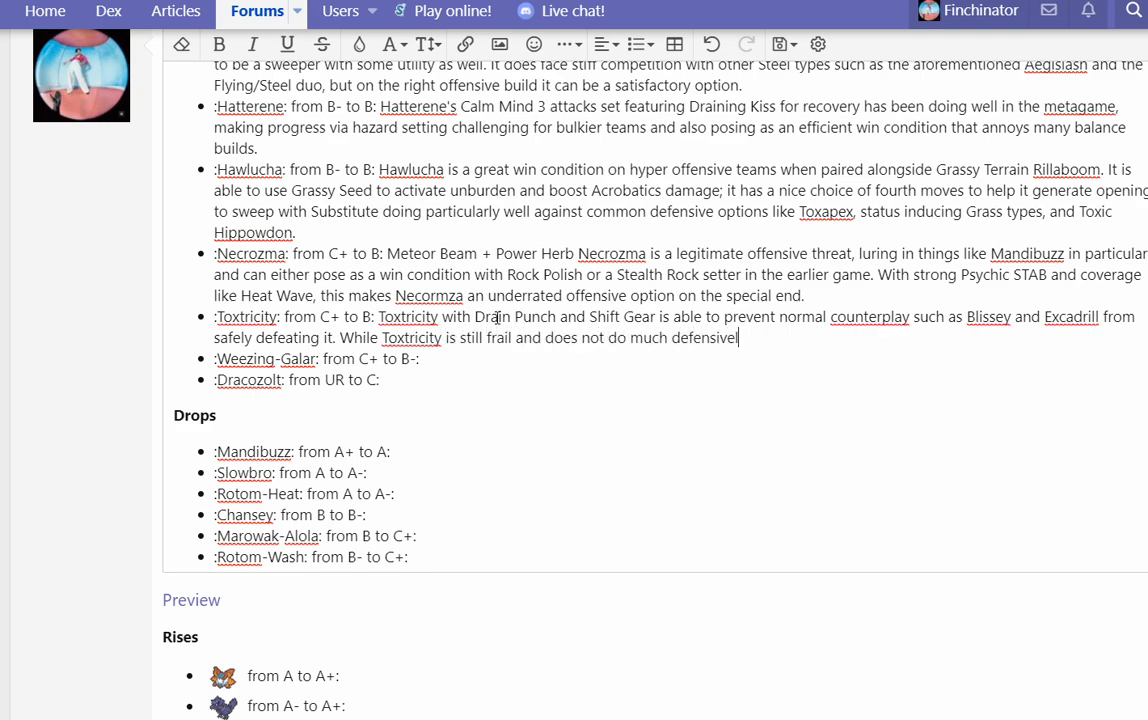
type("besides checking C")
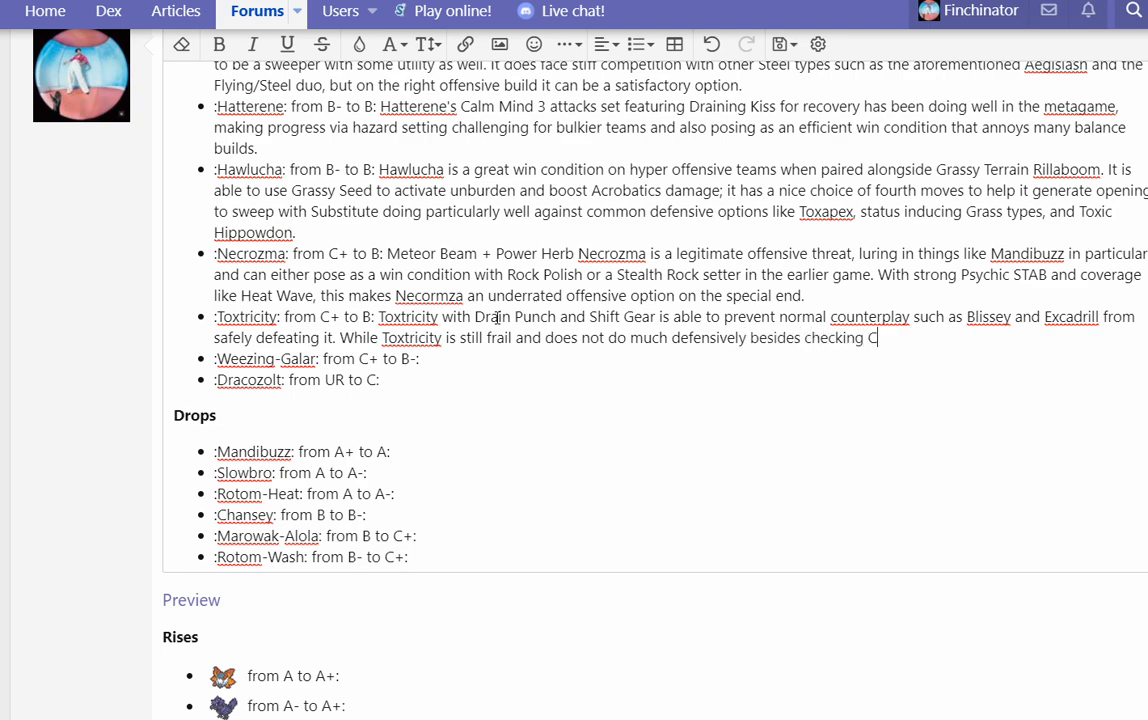
type("lefable and")
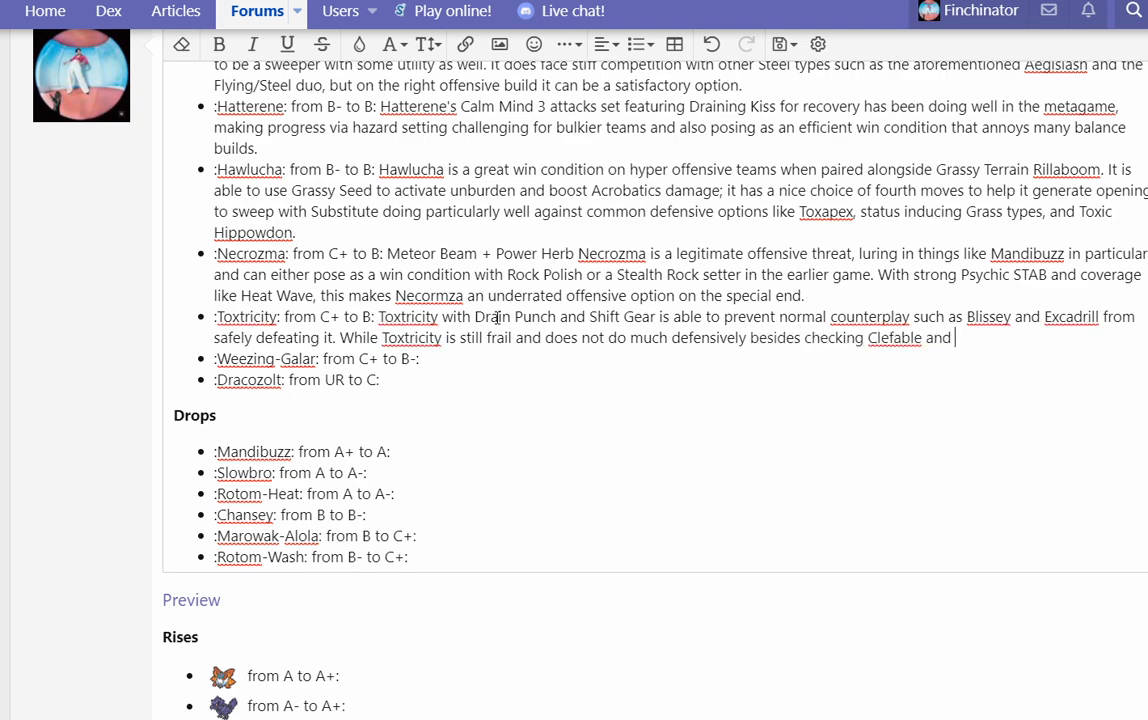
type("Toxapex, it still can do a lot to bulkier teams offensively a")
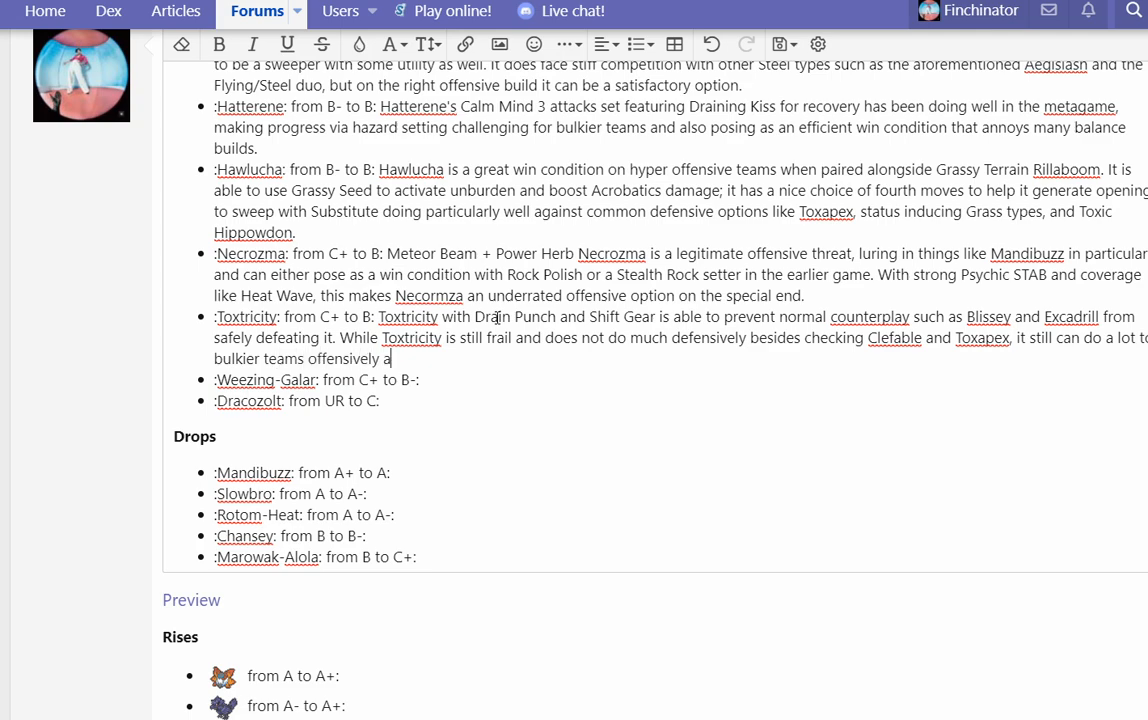
type("nd potentially clean up opposing offensive with  timely Shift Gear.")
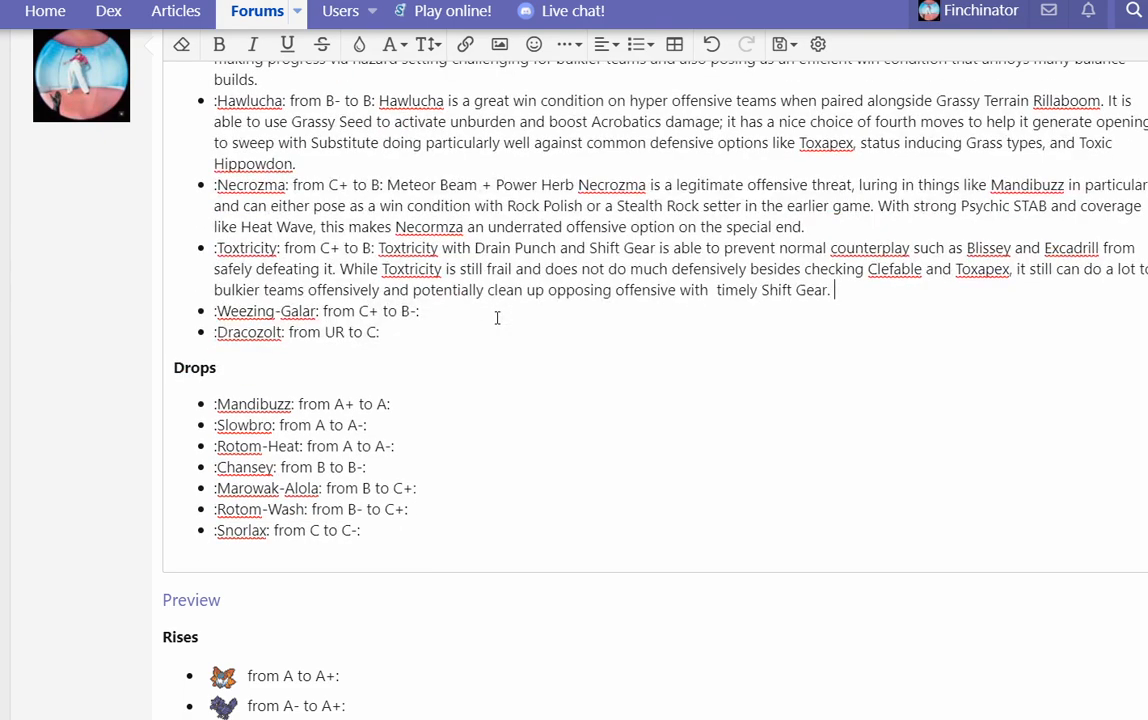
Step: Write that Weezing-Galar is a nice utility whose defensive presence ties teams together against Rillaboom and Urshifu
type("W")
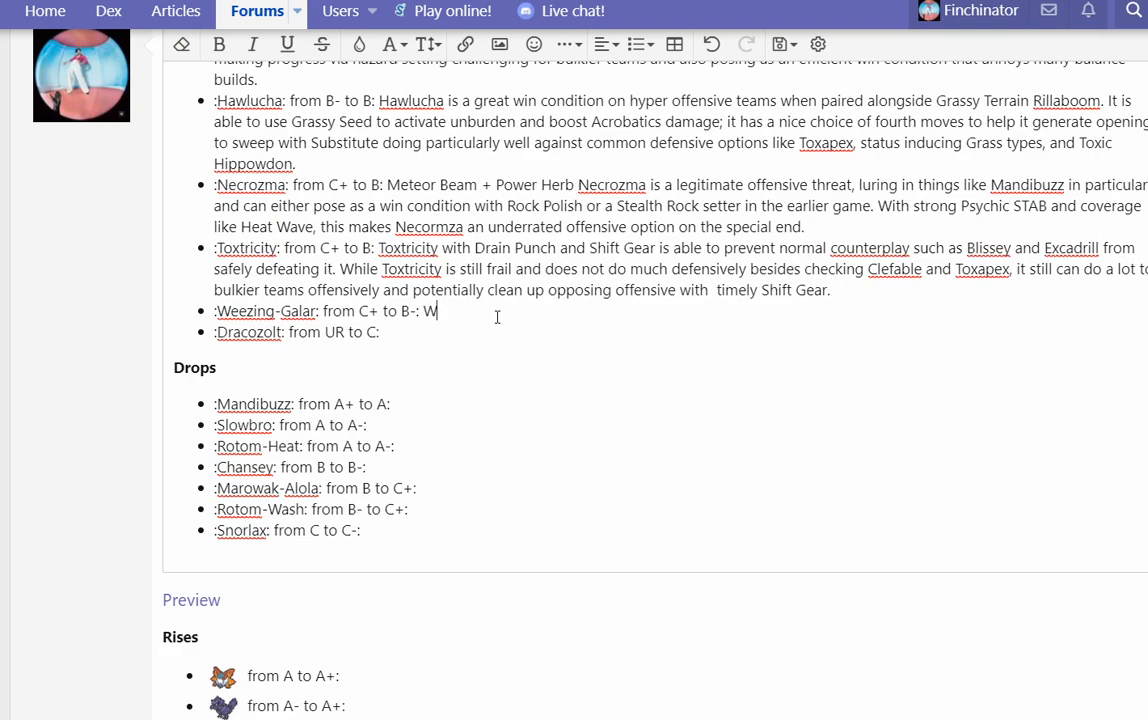
type("eezing-Galar is a")
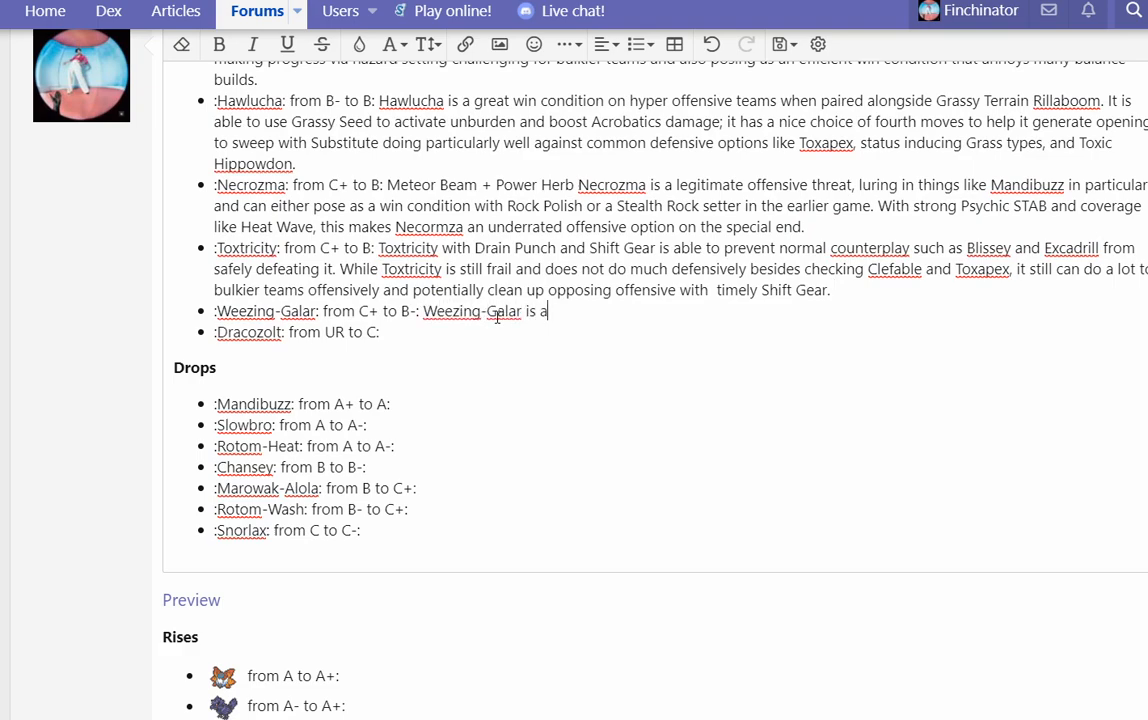
type("nice utility option with a diruptive ability")
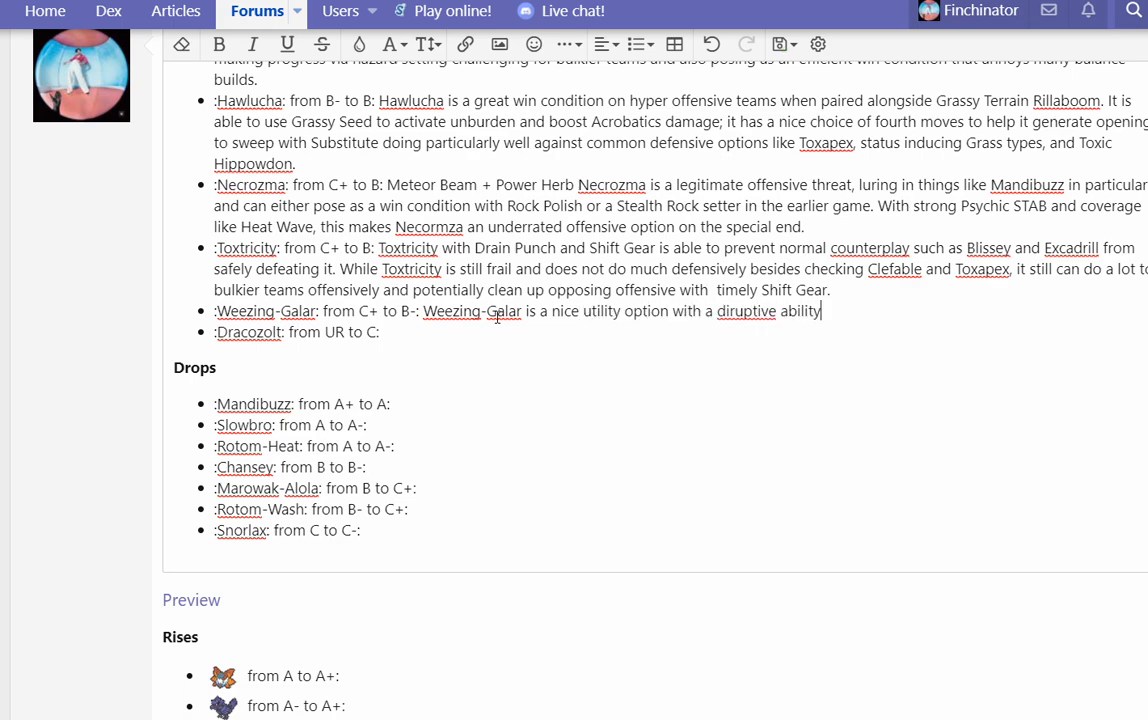
type("and the")
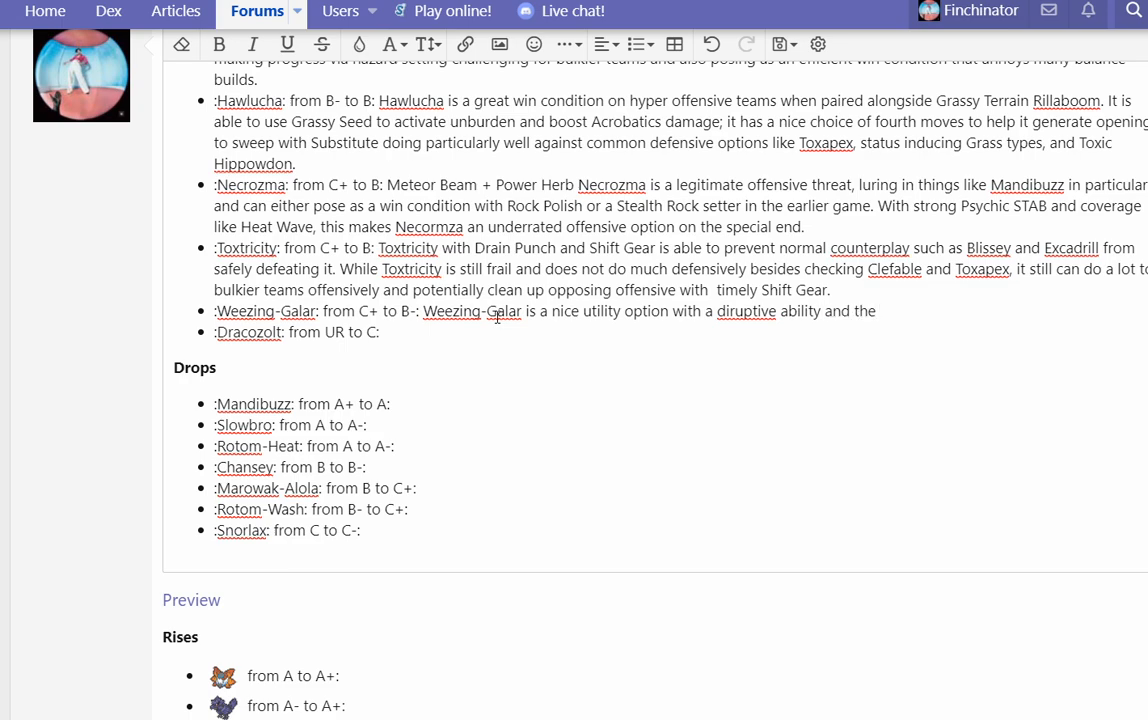
type("defensive presence")
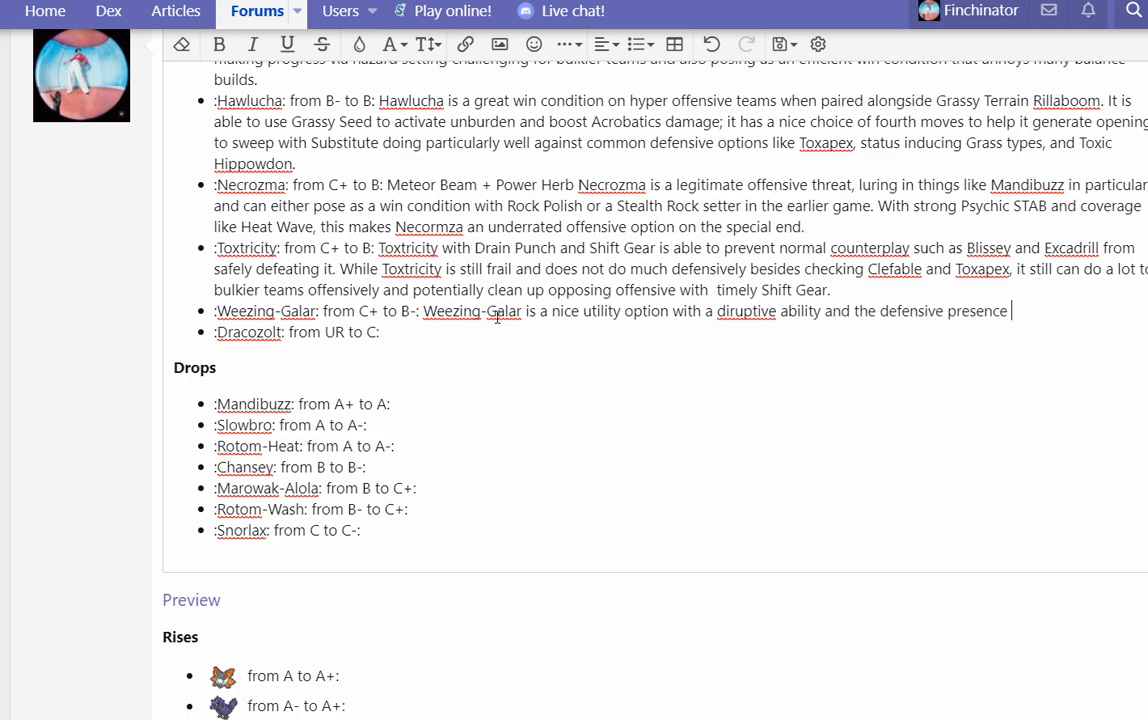
type("that it brings to the table can help")
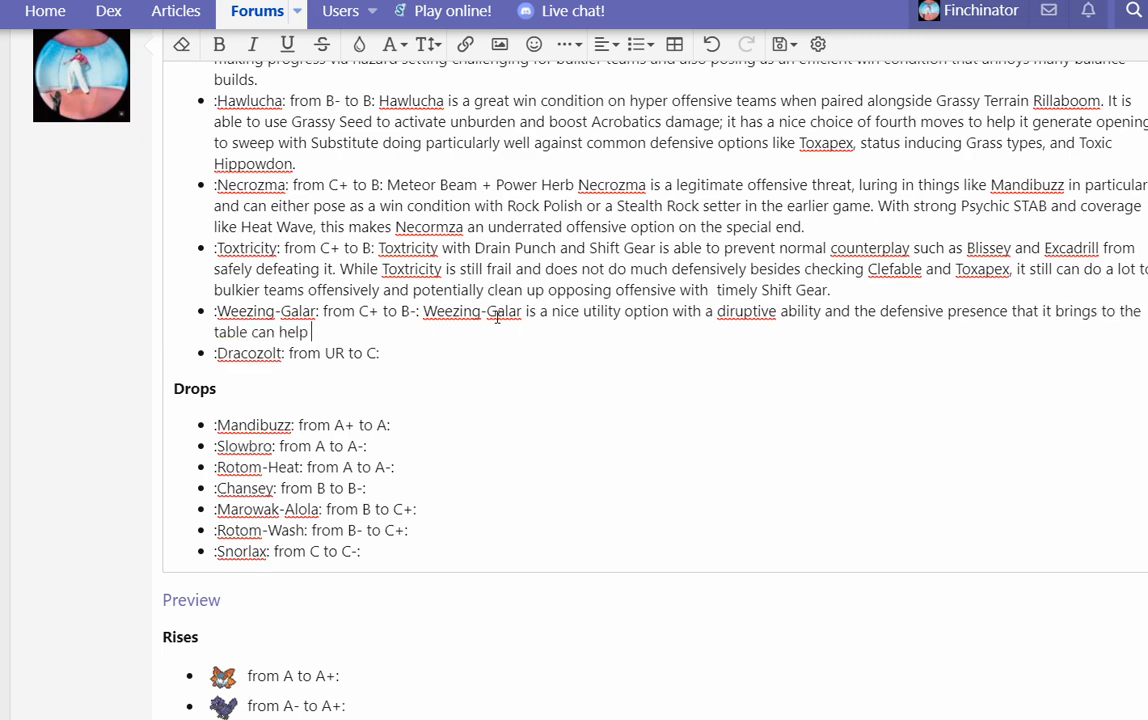
type("tie teams togeth")
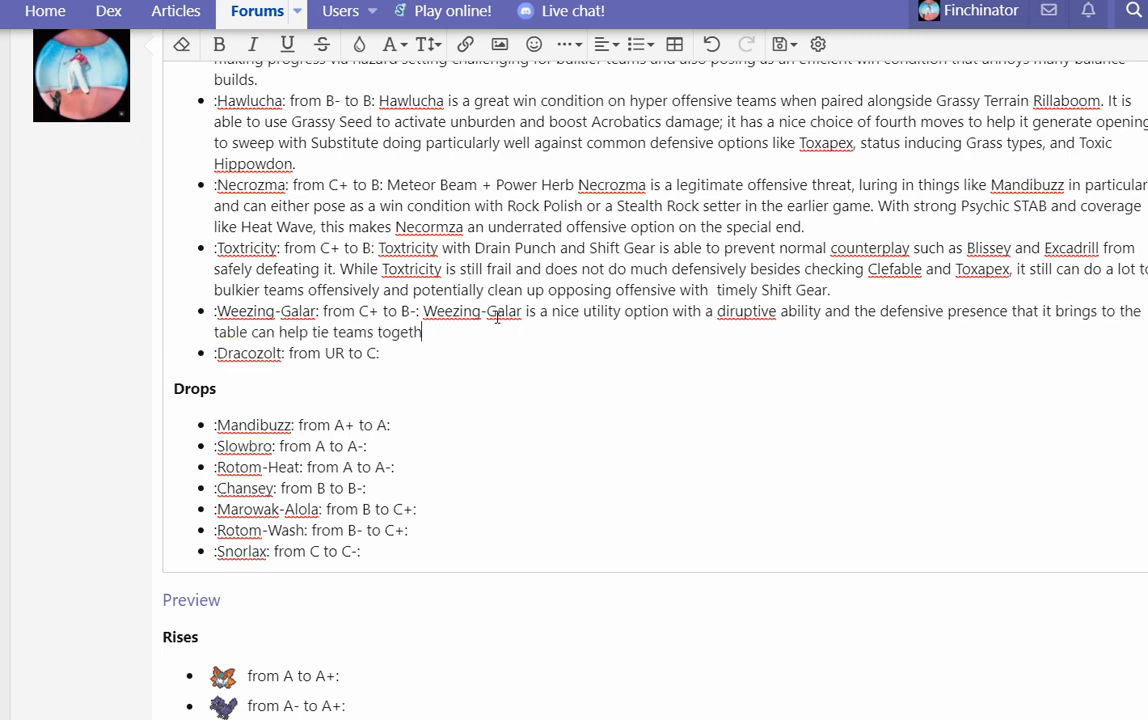
type("er, especially if they")
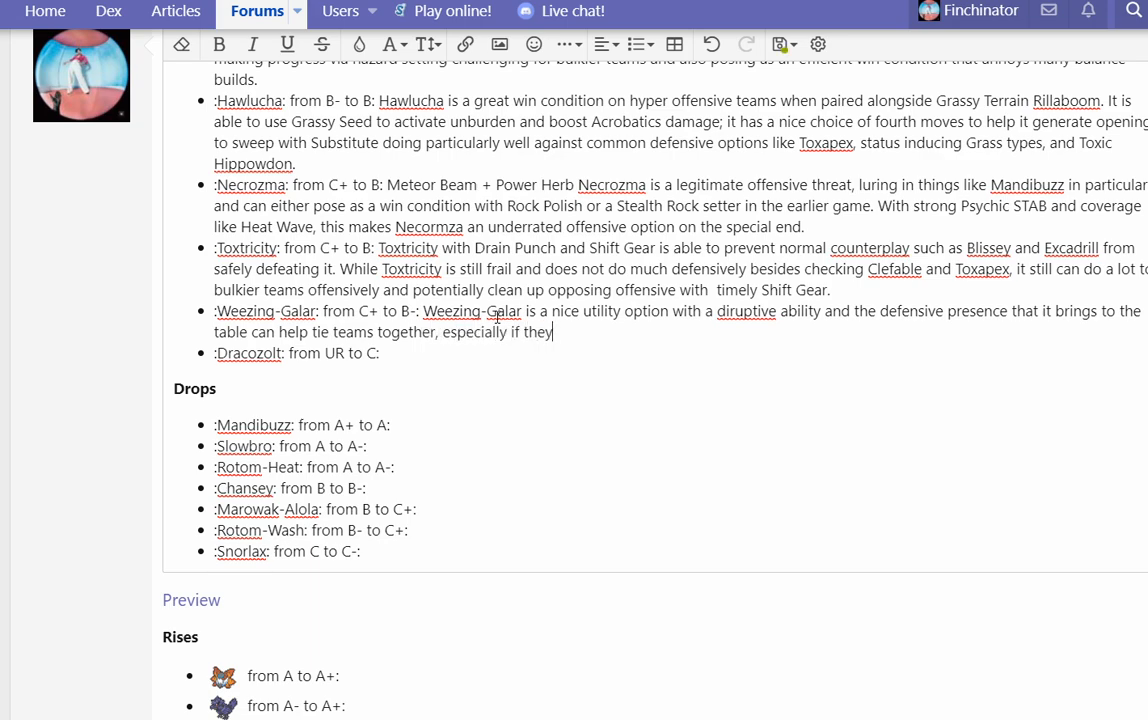
type("struggle against")
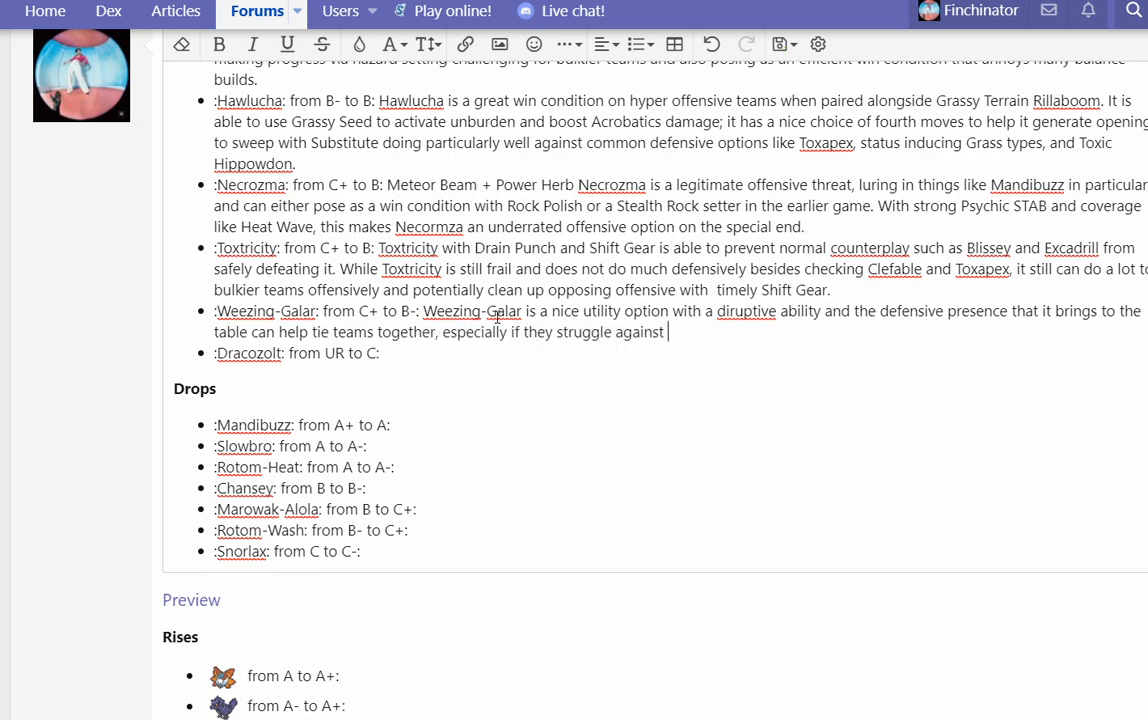
type("Rillaboom and")
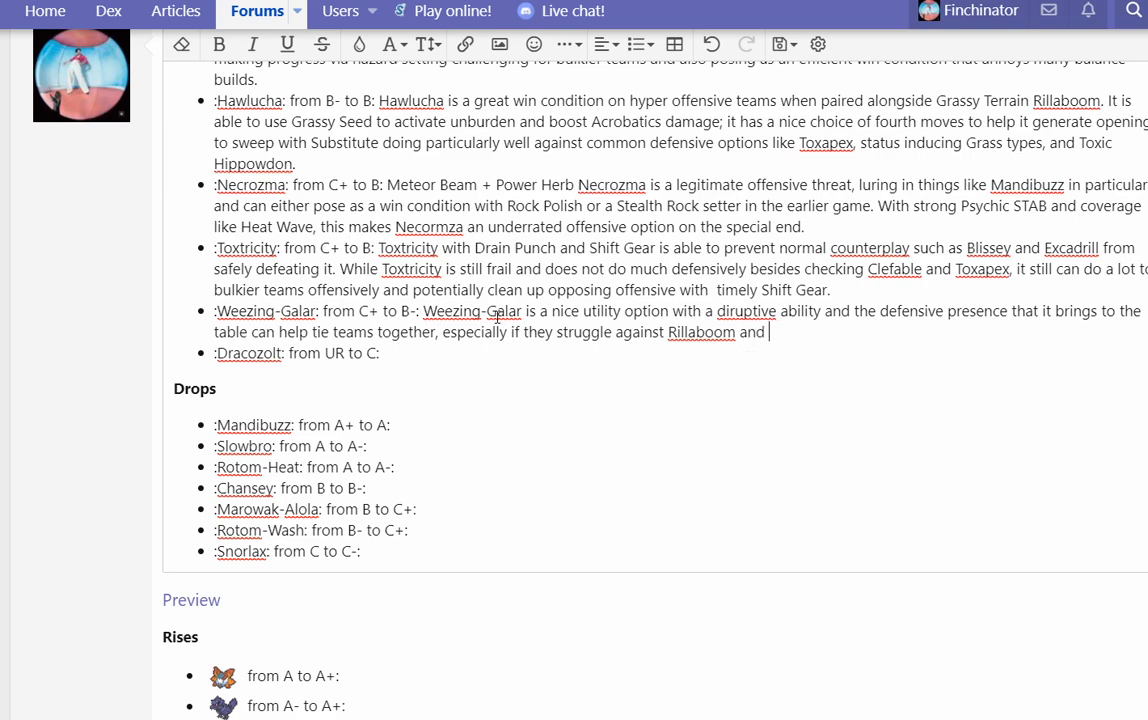
type("Urshifu.")
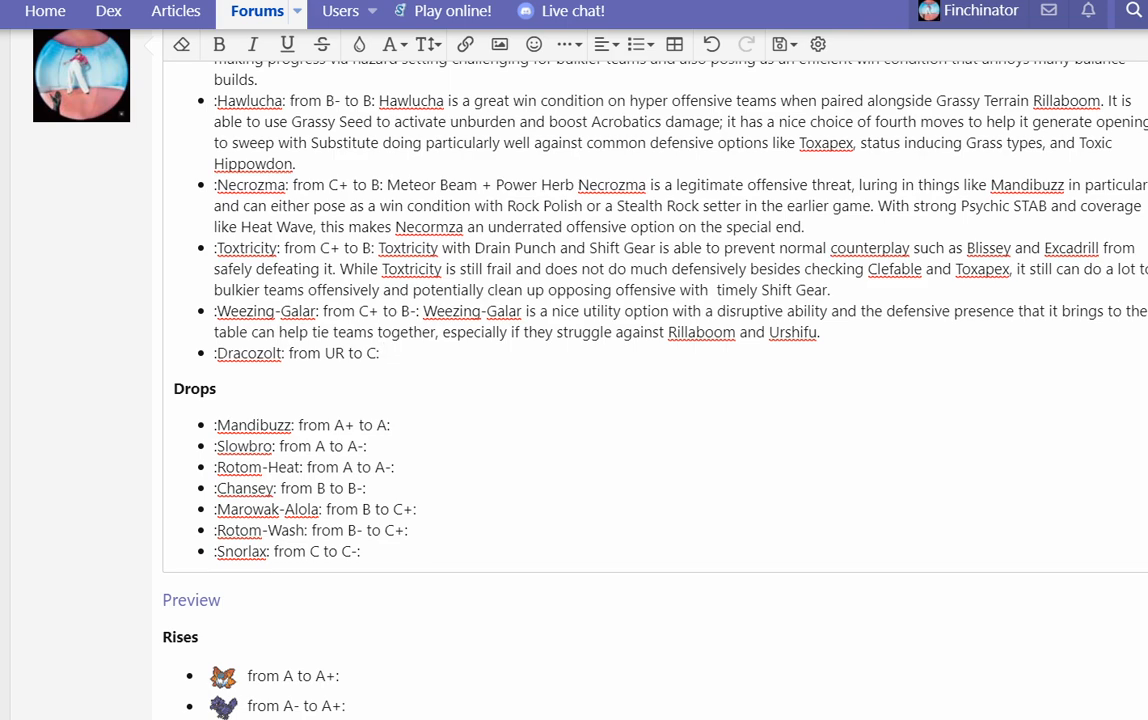
Step: Write that Dracozolt's mixed set is hard to switch into and was used a couple of times
left_click(384, 352)
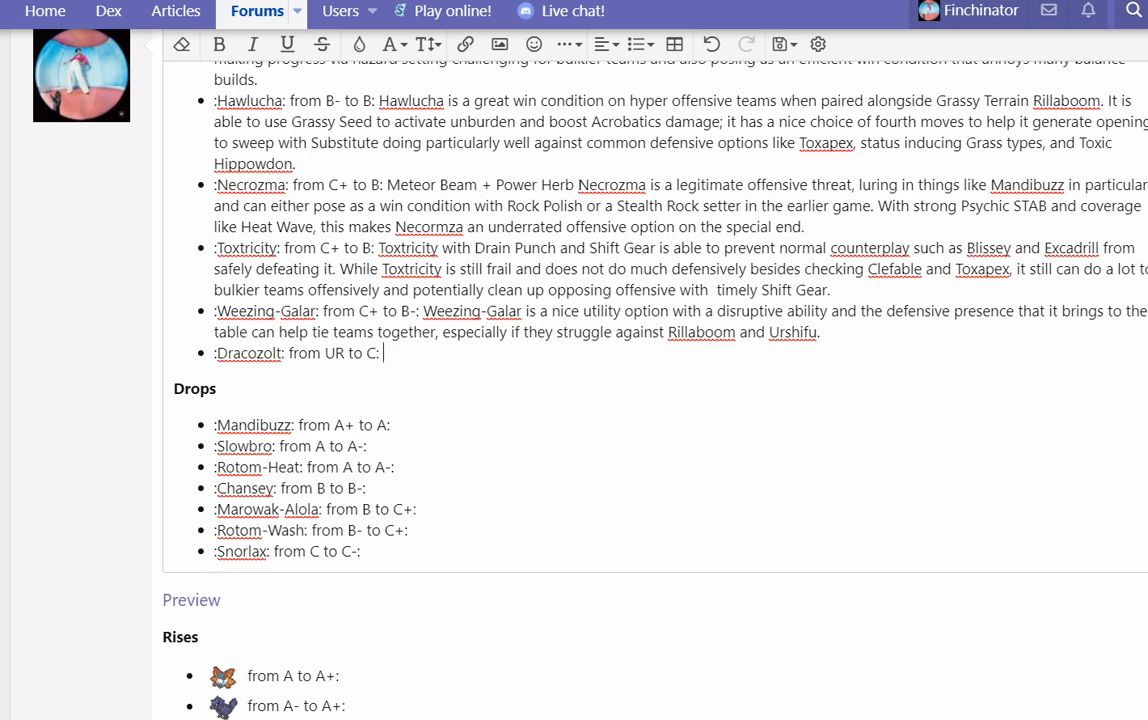
type("Dracozolt")
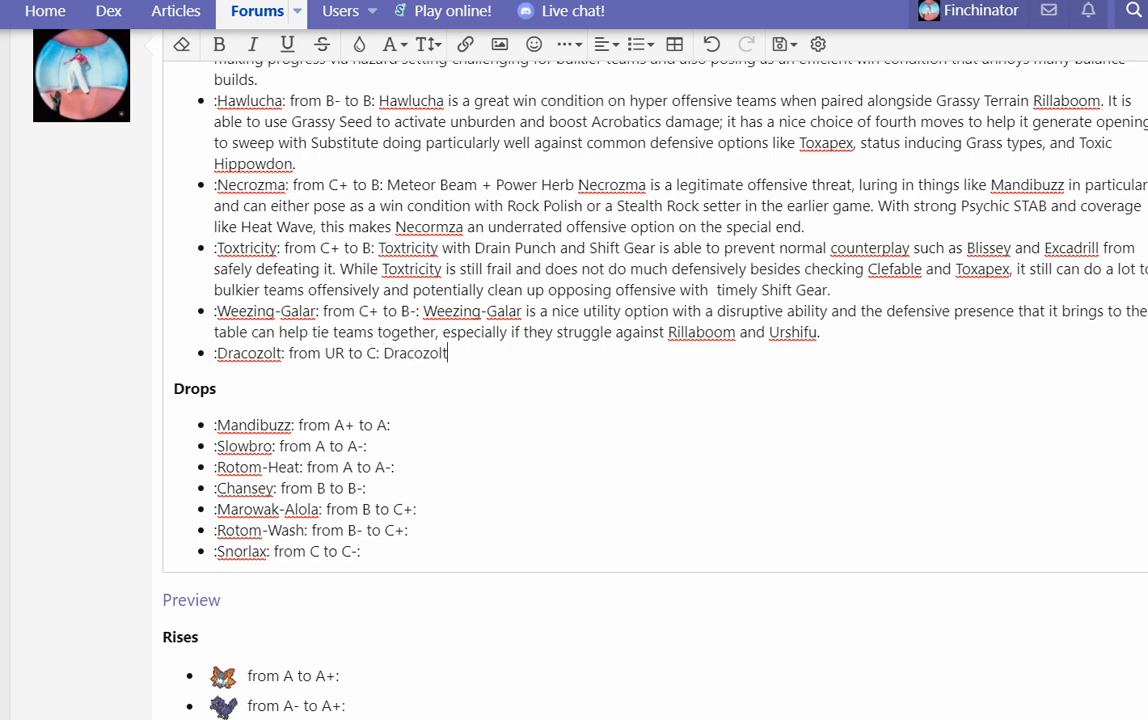
type("'s mixed set is quite ha")
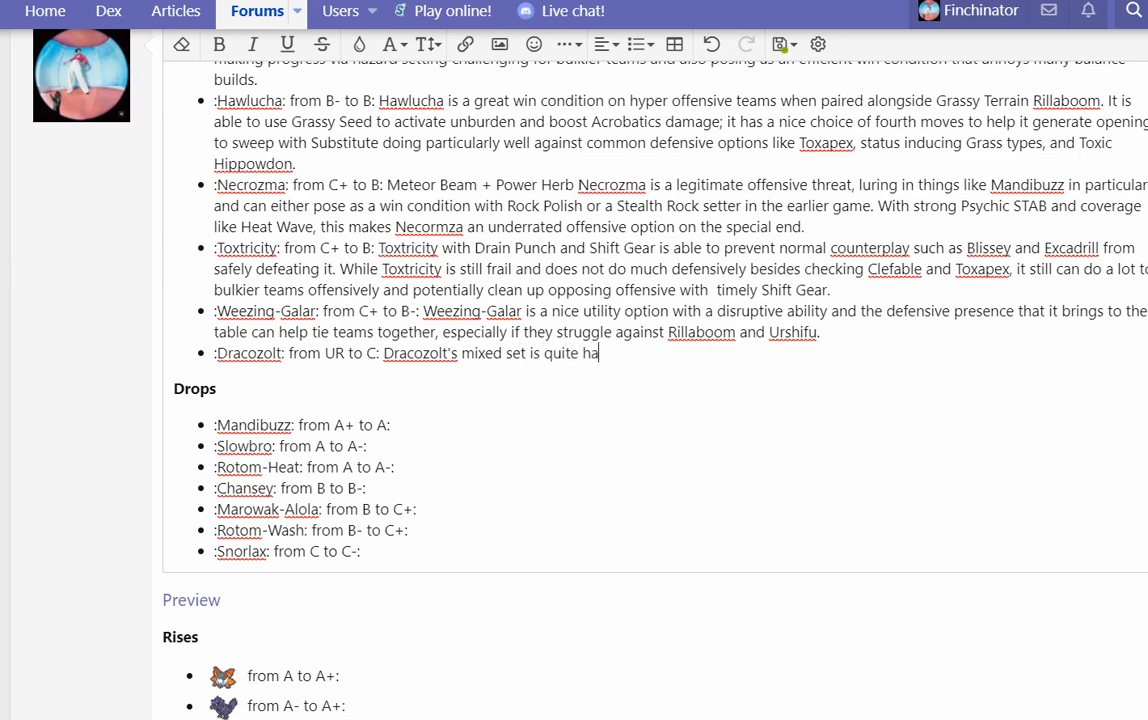
type("rd to switch in to")
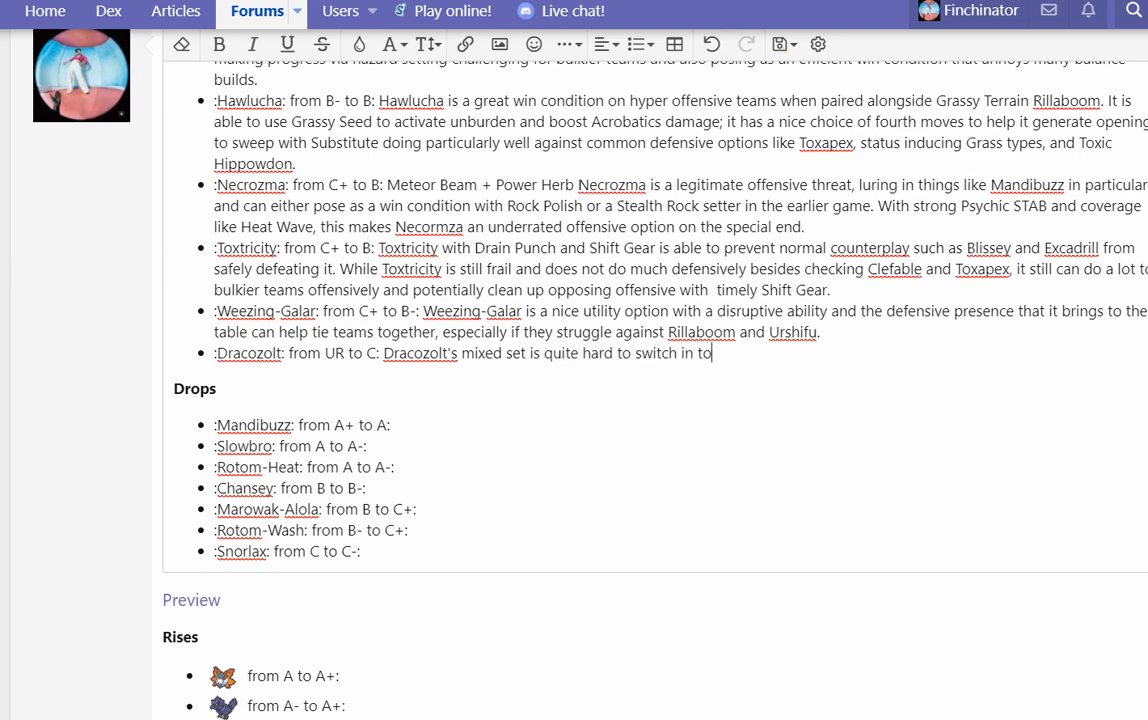
type("It was used")
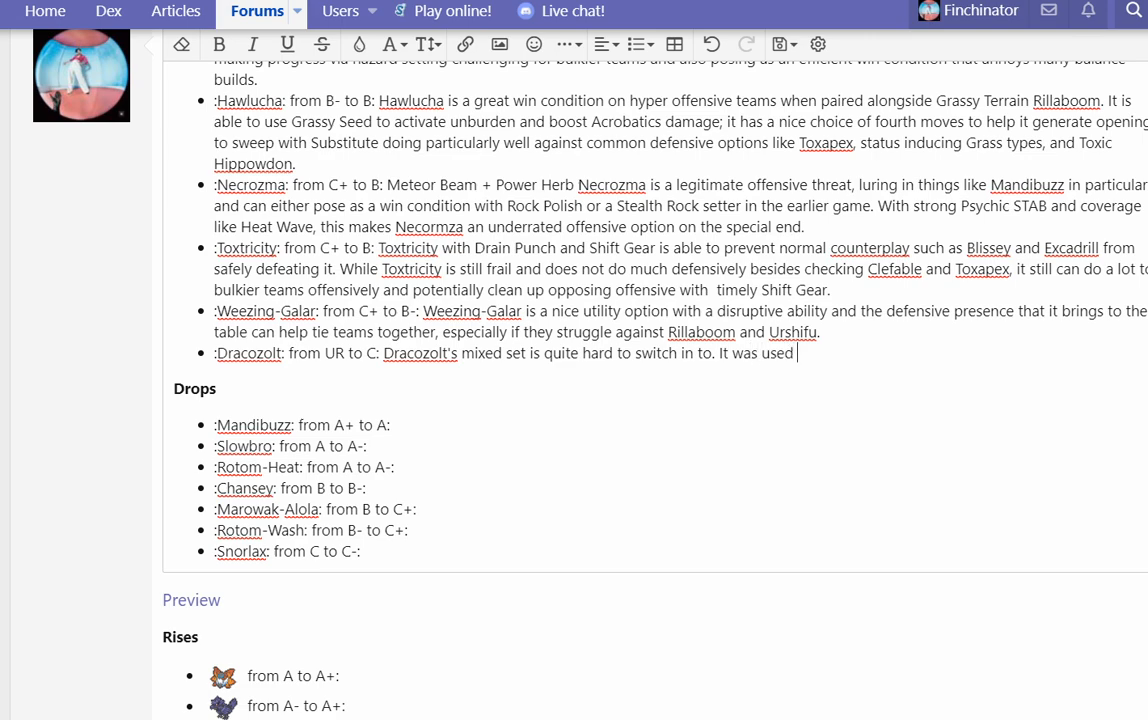
type("a couple of times")
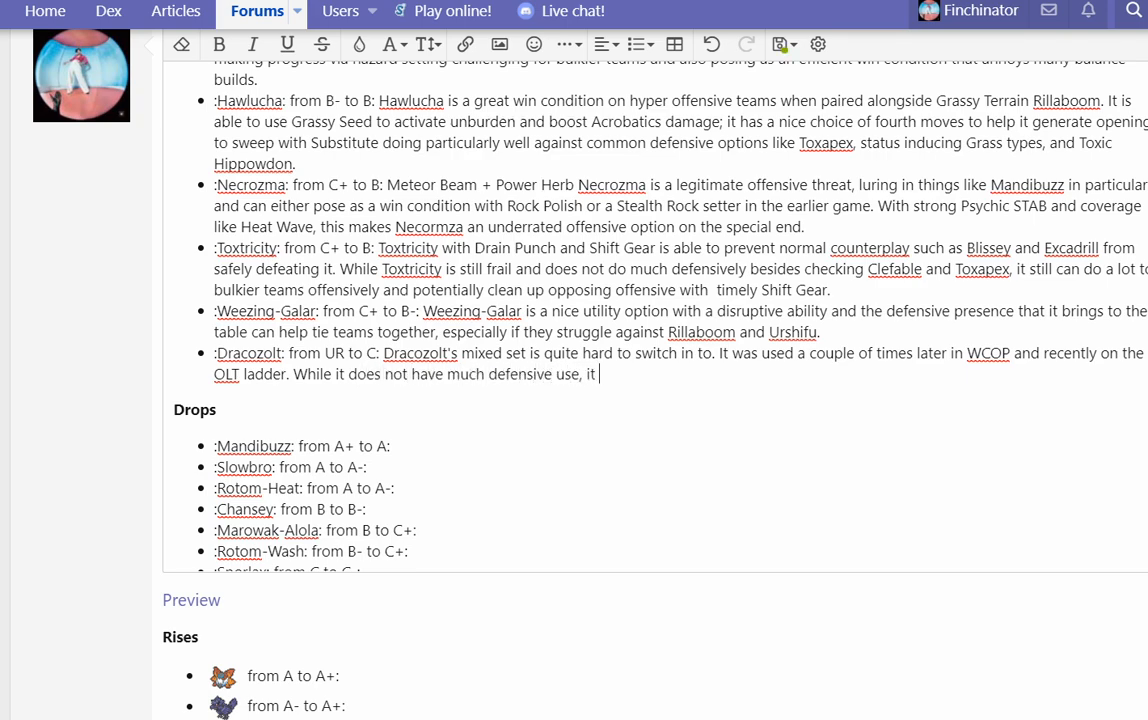
Step: Add that paired with Teleport it gets in safely so it was ranked, correcting 'paried' to 'paired'
type("is able to dish out damage and when paried w")
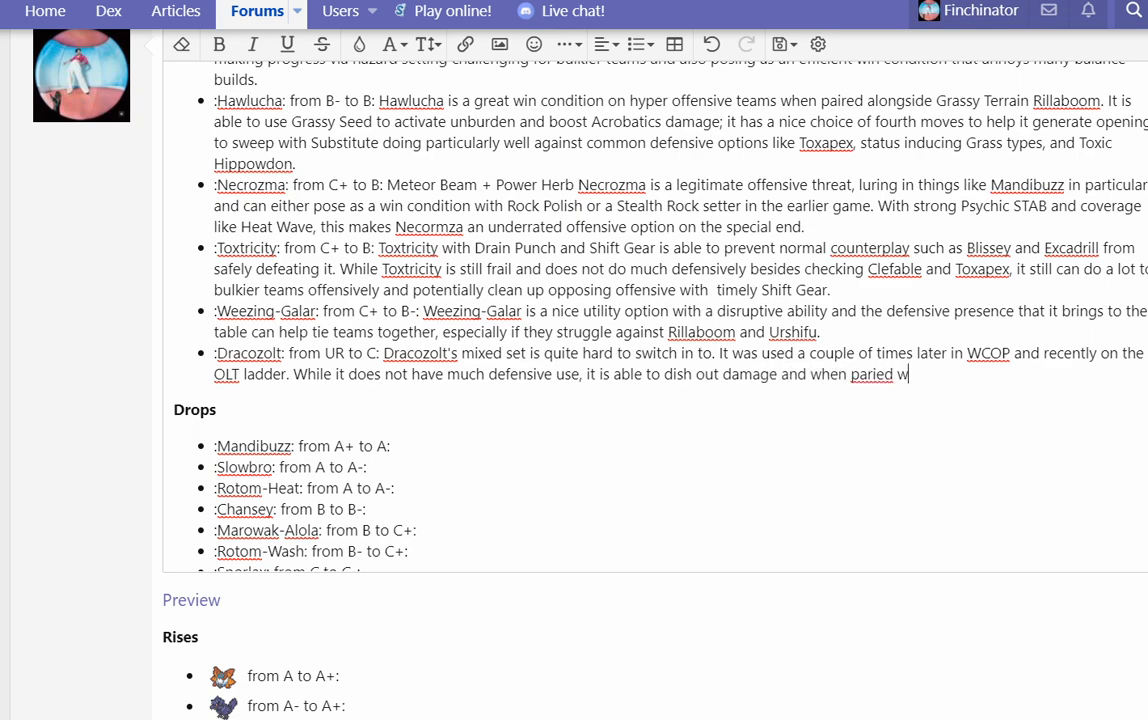
type("ith Teleport, it is")
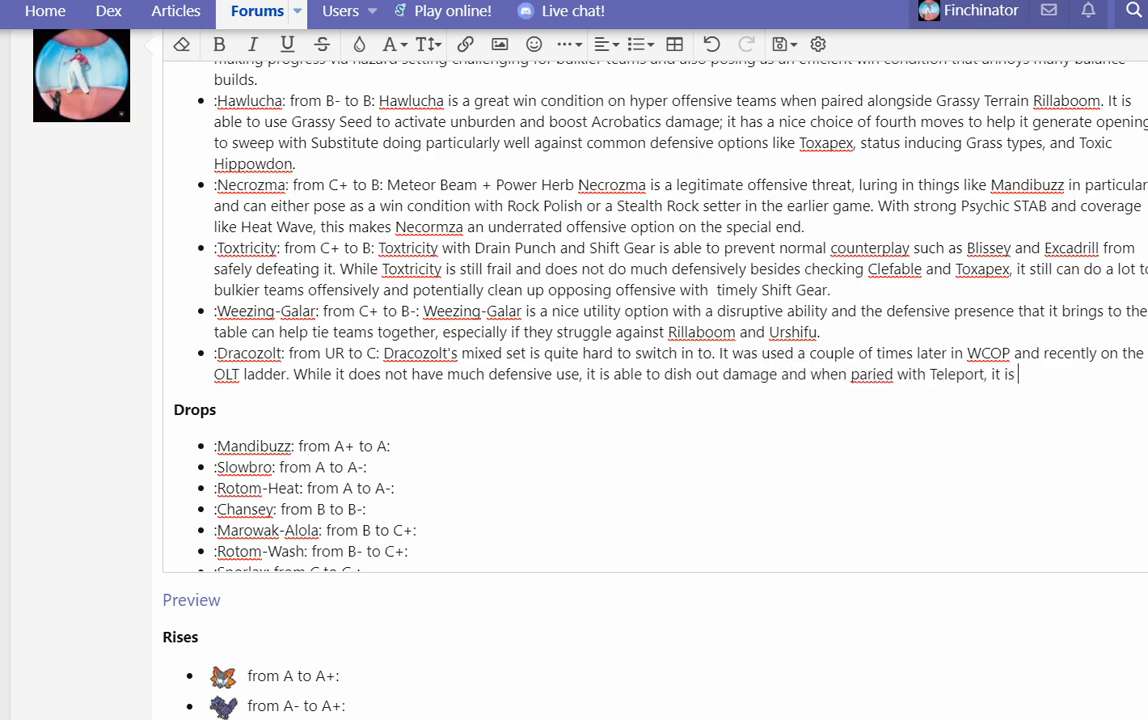
type("able to get in safely enough to justify")
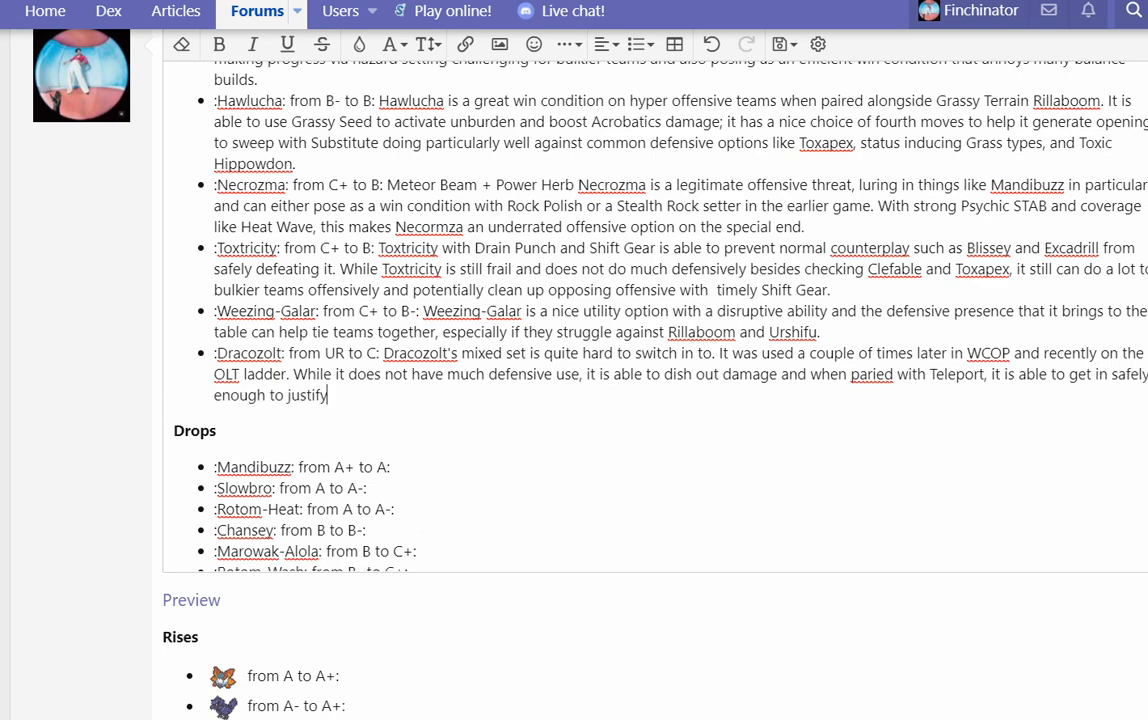
type("use of it,")
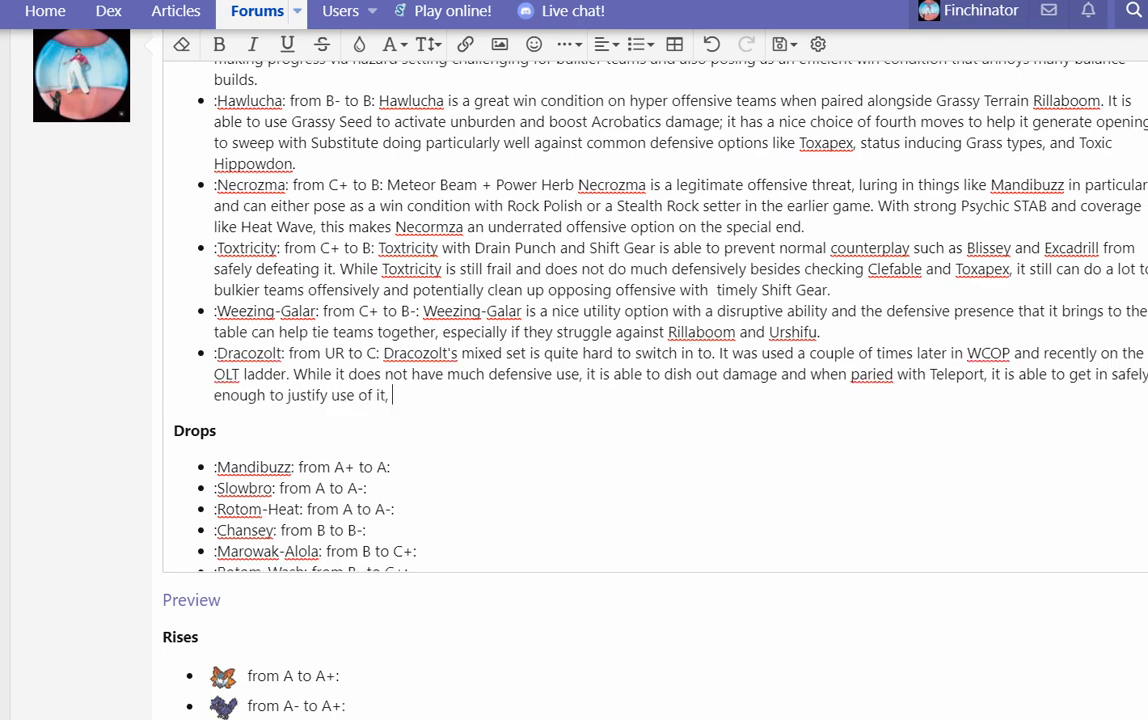
type("so we decided to rank it.")
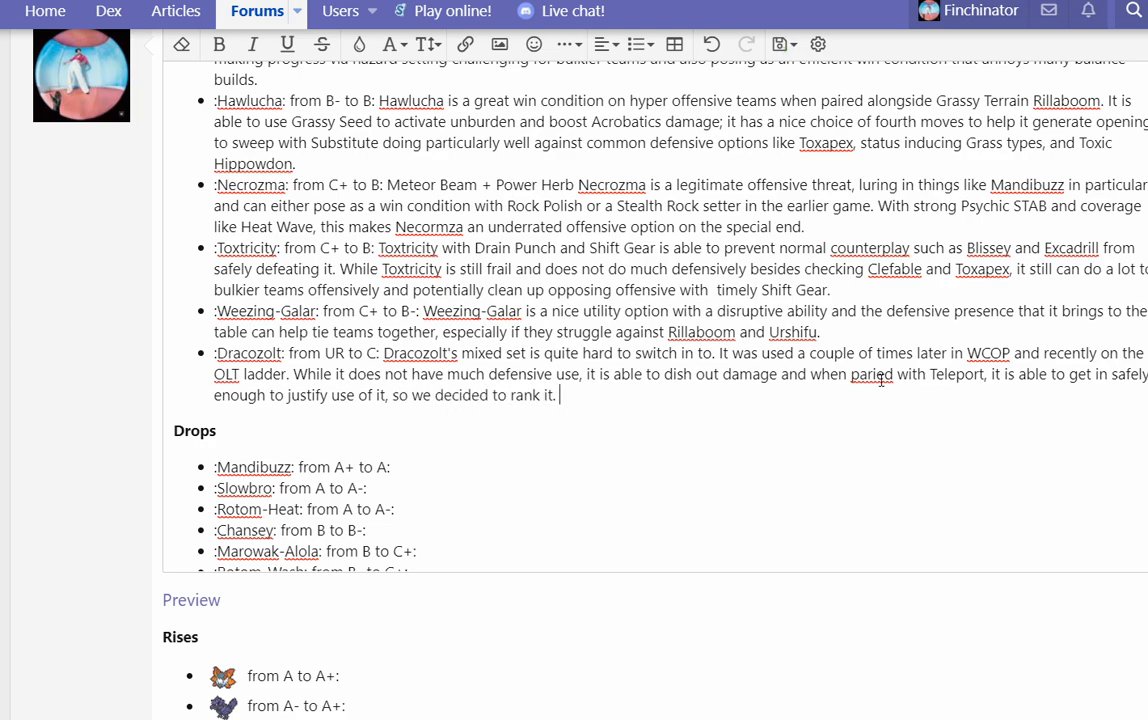
right_click(870, 374)
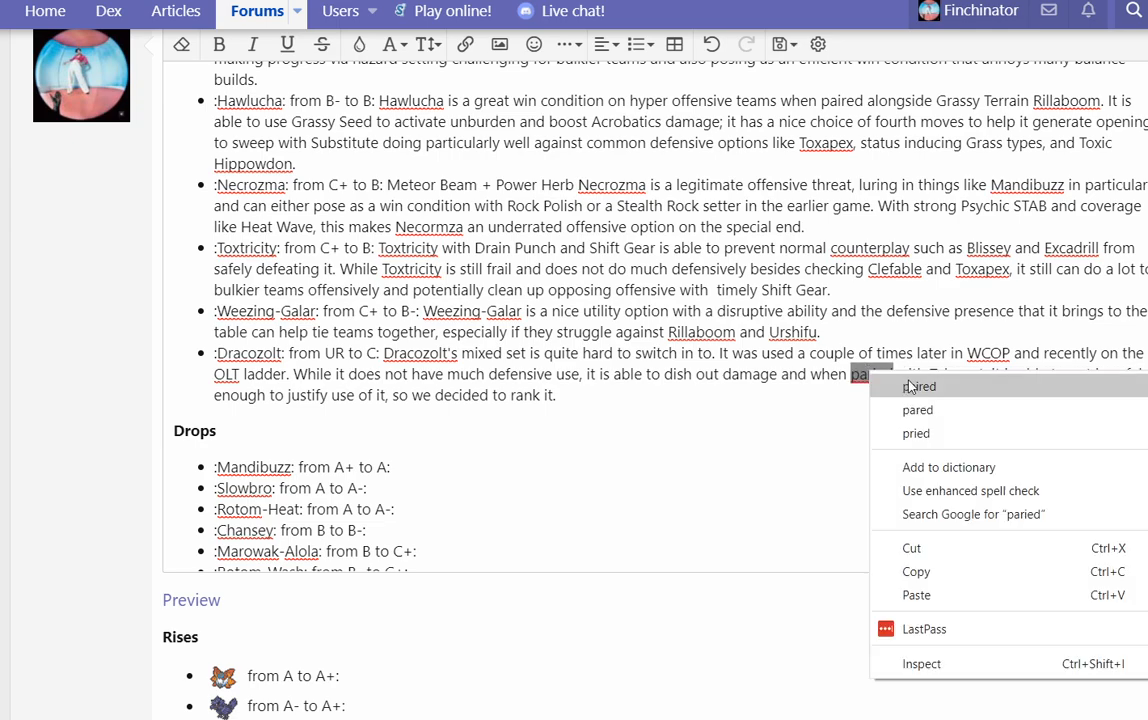
left_click(918, 386)
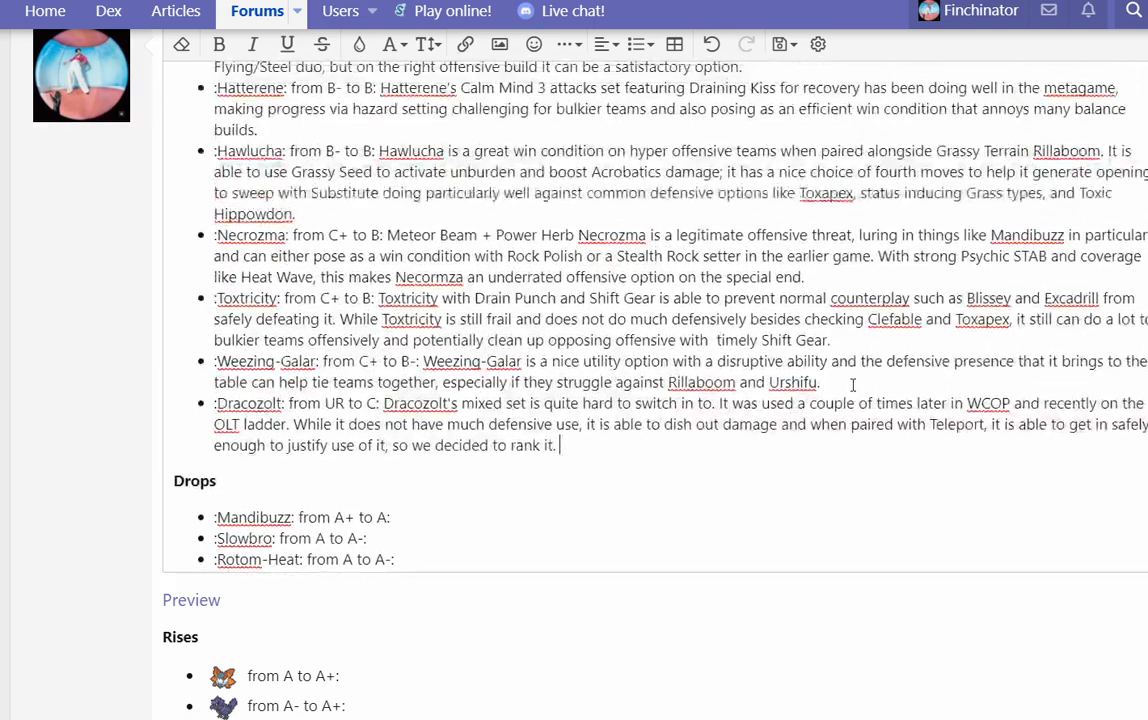
scroll("down", 3)
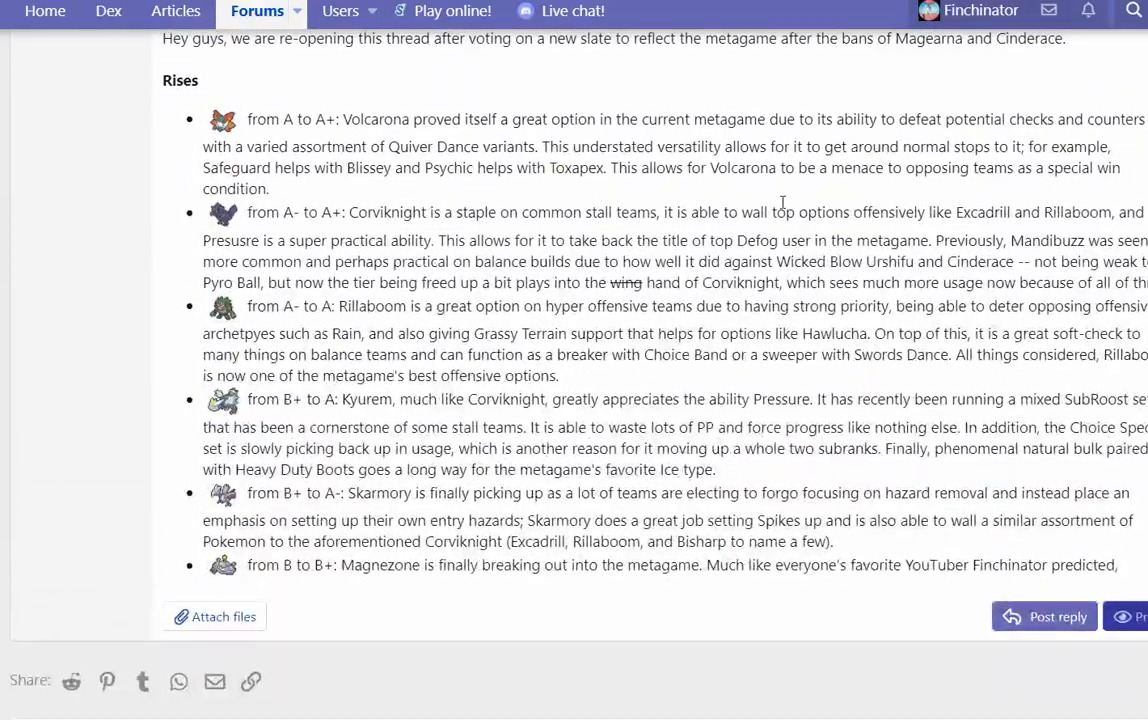
scroll("down", 3)
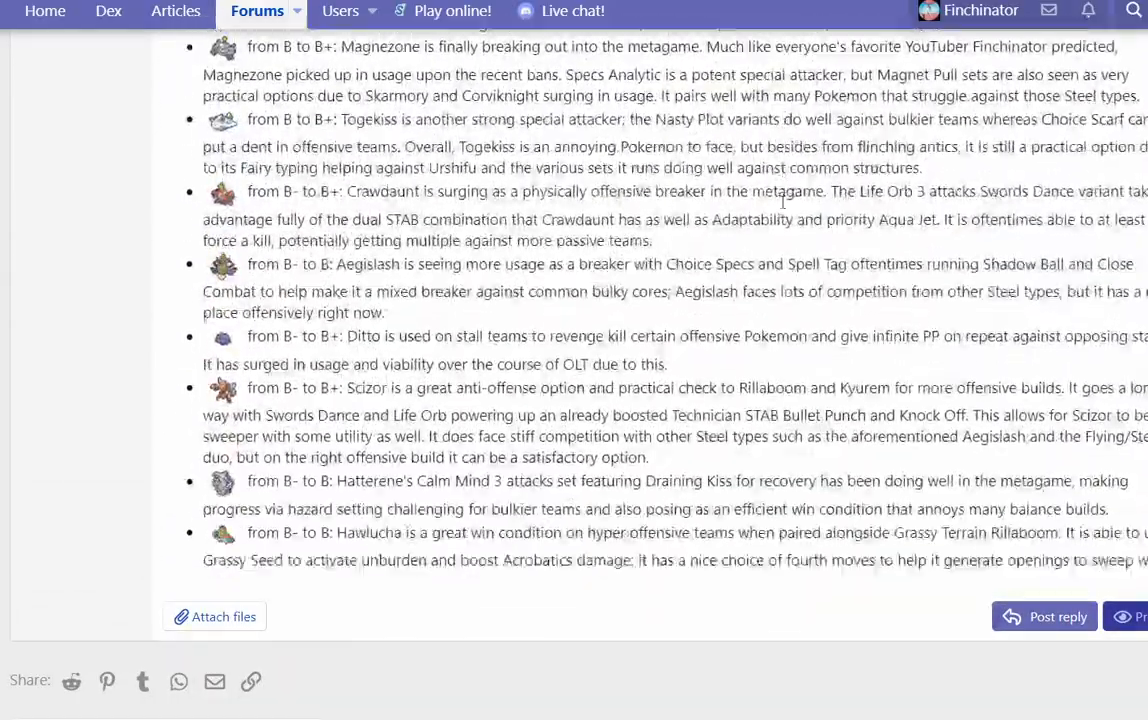
scroll("down", 3)
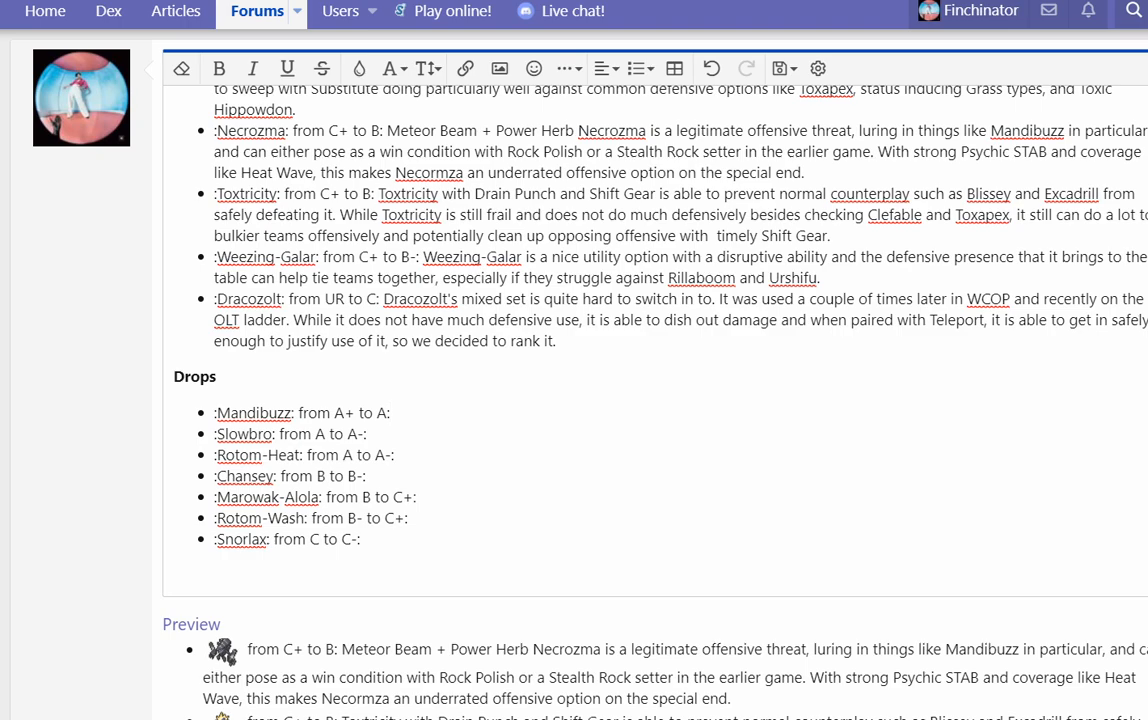
Step: Write that Mandibuzz fell off as premier Defog due to Clefable and Toxic users Skarmory and Hippowdon
left_click(390, 412)
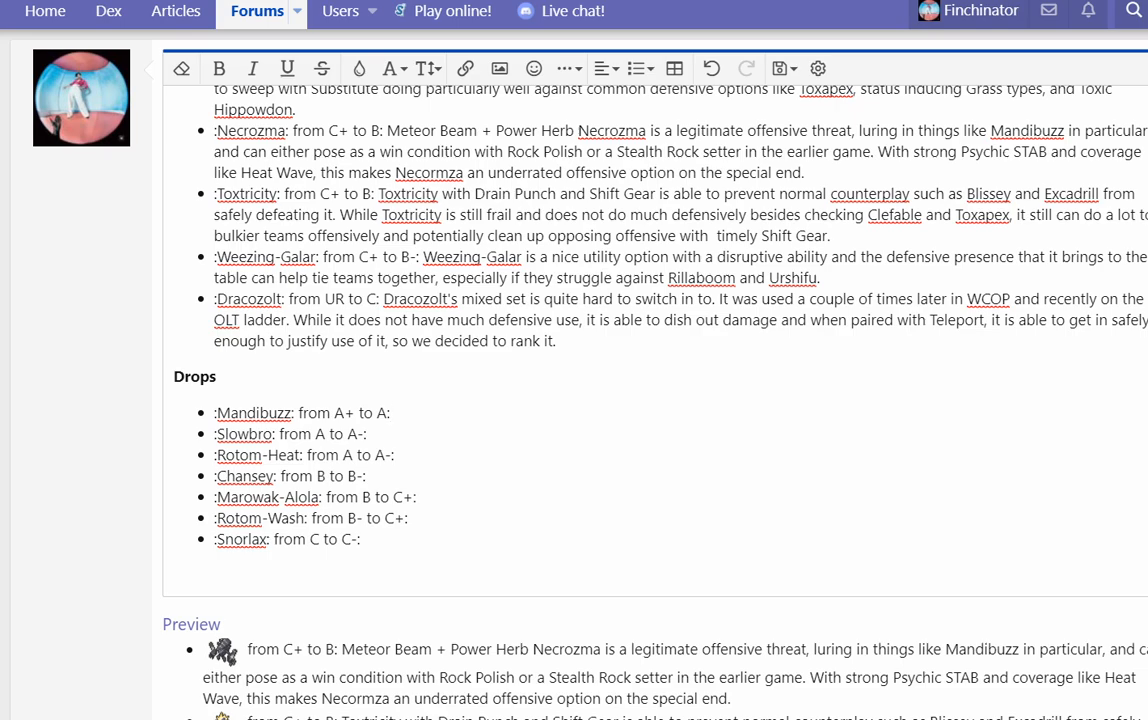
mouse_move(104, 442)
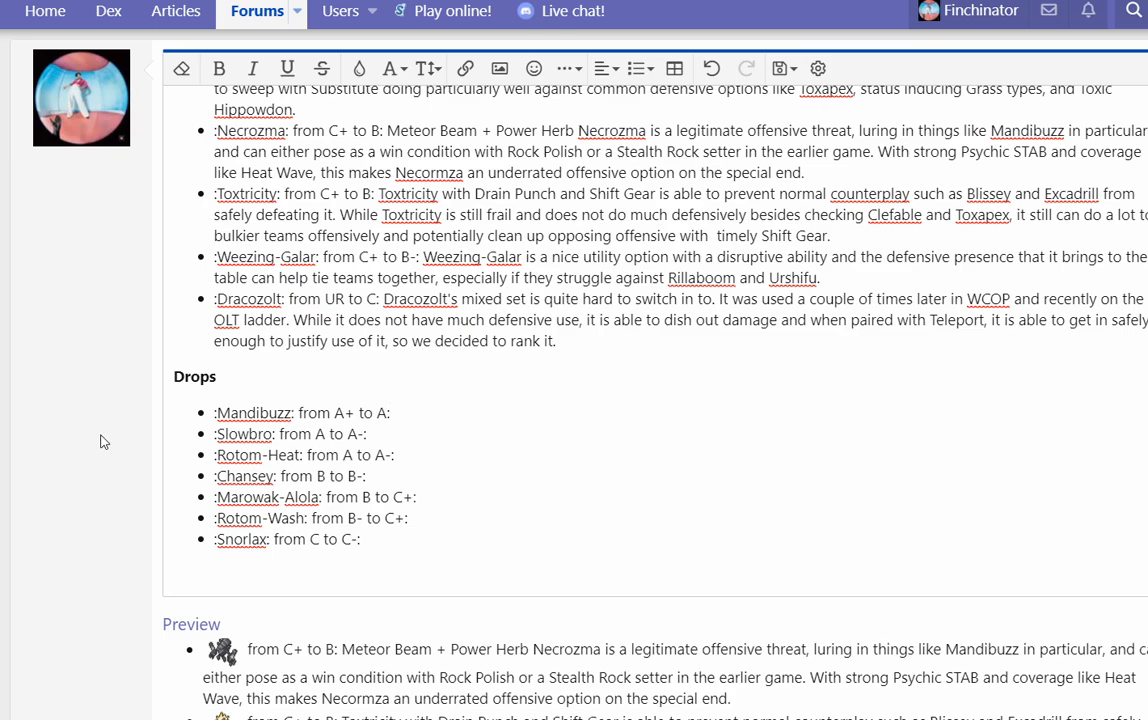
type("Mandibuzz started o")
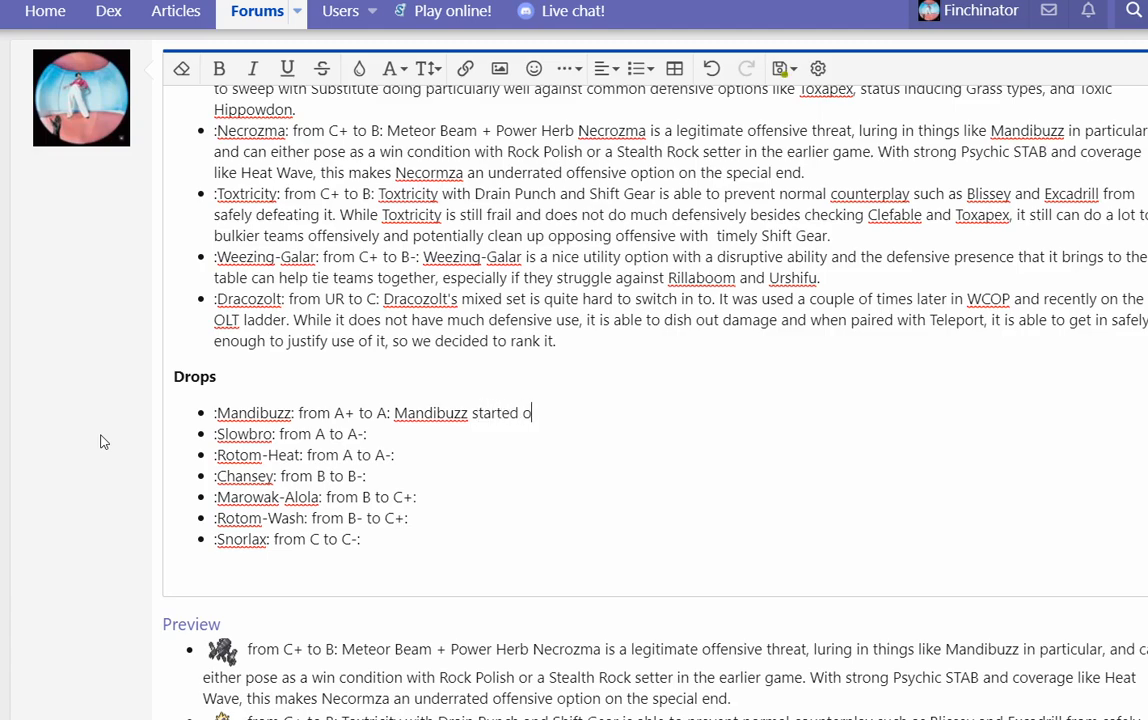
type("ff as a premier D")
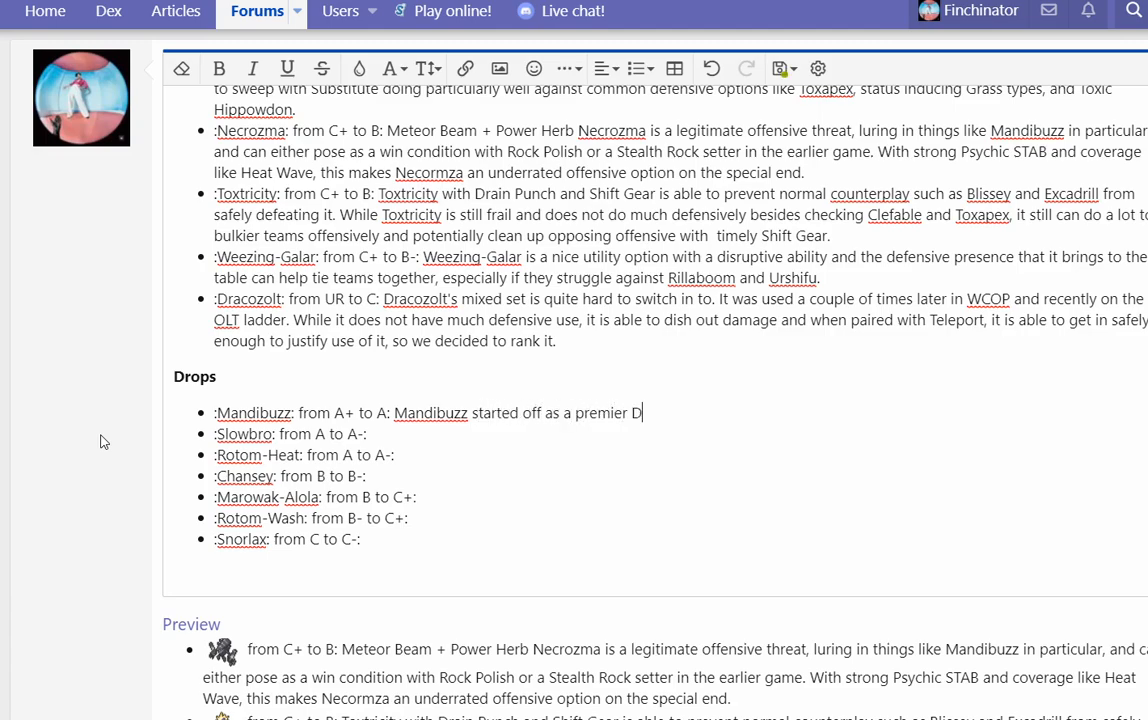
type("efog option, but rec")
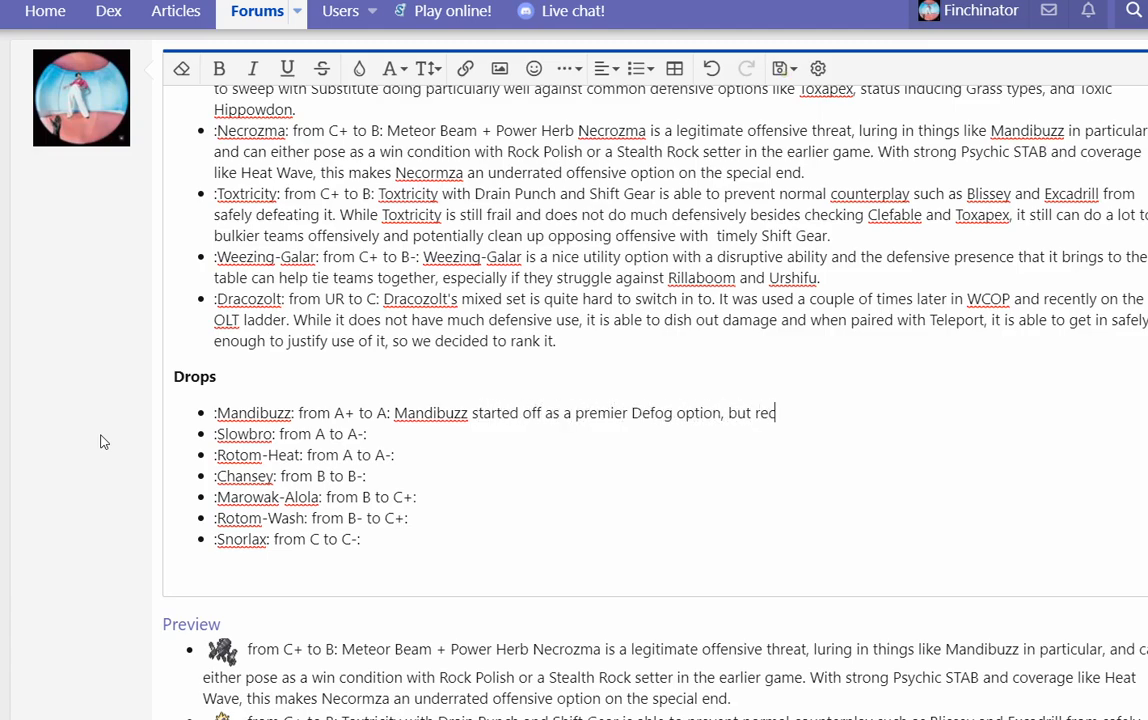
type("ently fell off a bit")
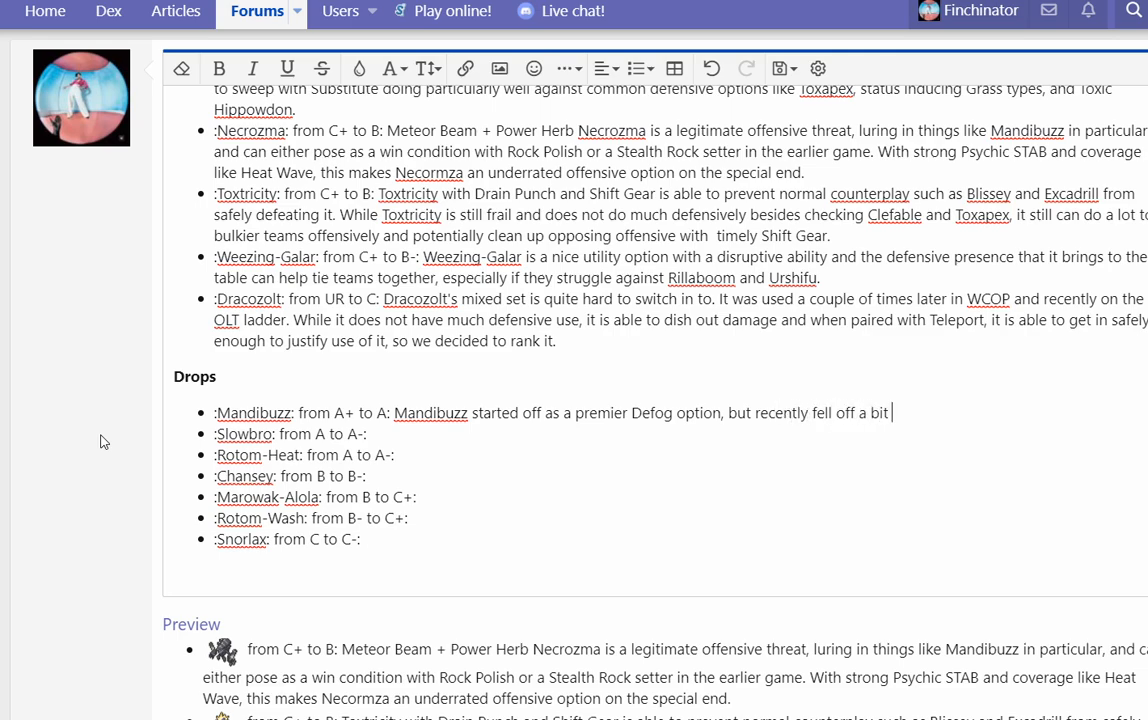
type("due to Pokemon like")
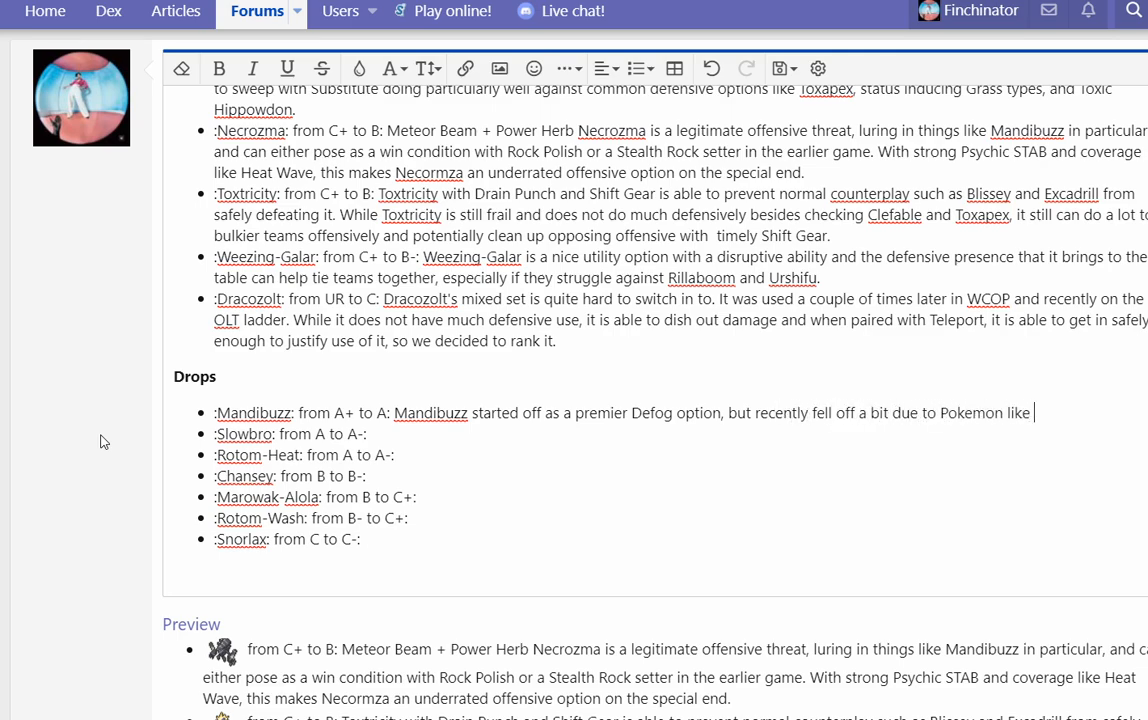
type("Clefable surging Stealth Rock setters and an abu")
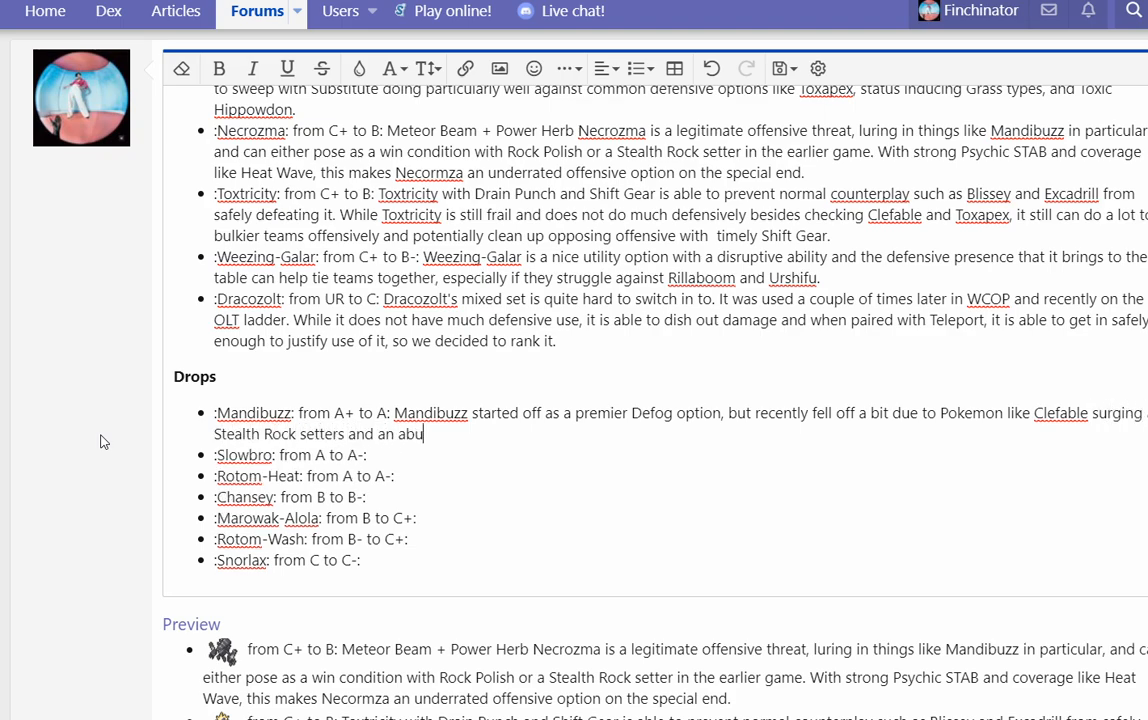
type("ndance of To")
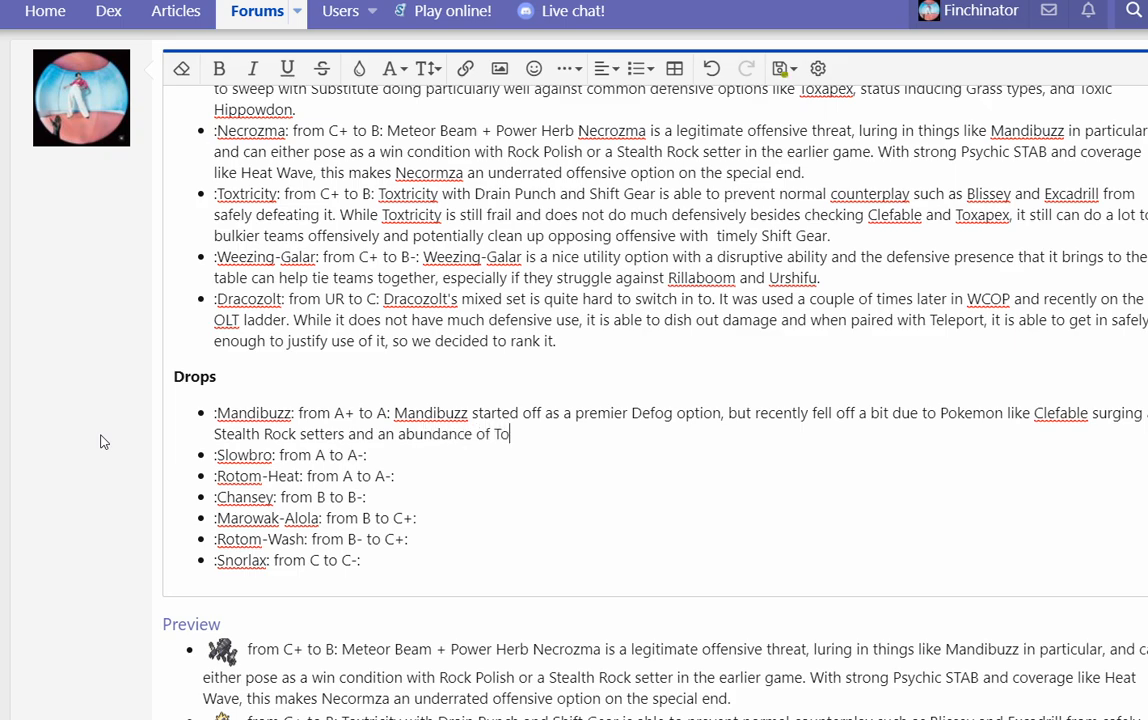
type("xic users like Sk")
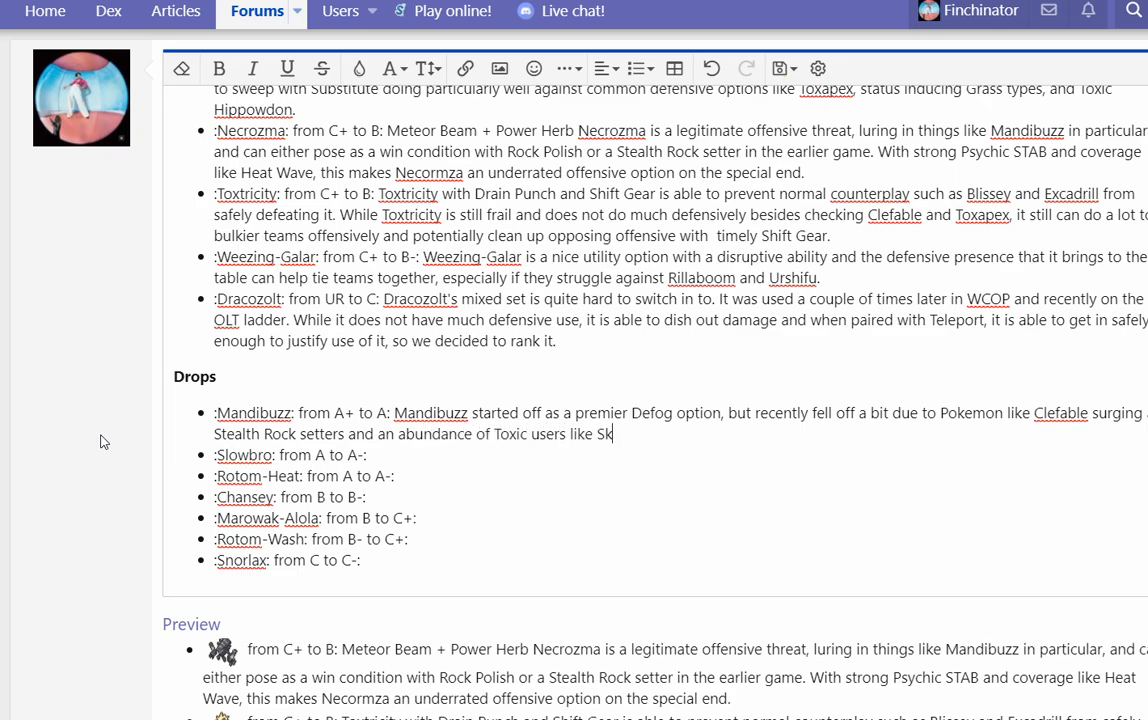
type("armory and Hi")
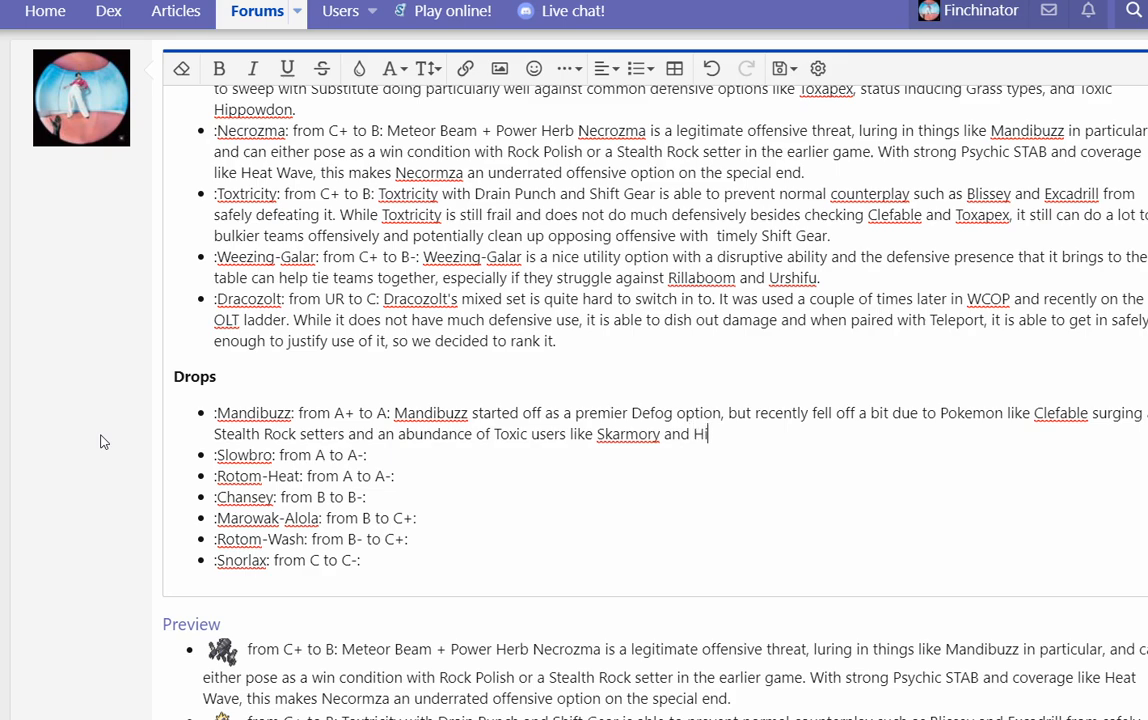
type("powdon setting up")
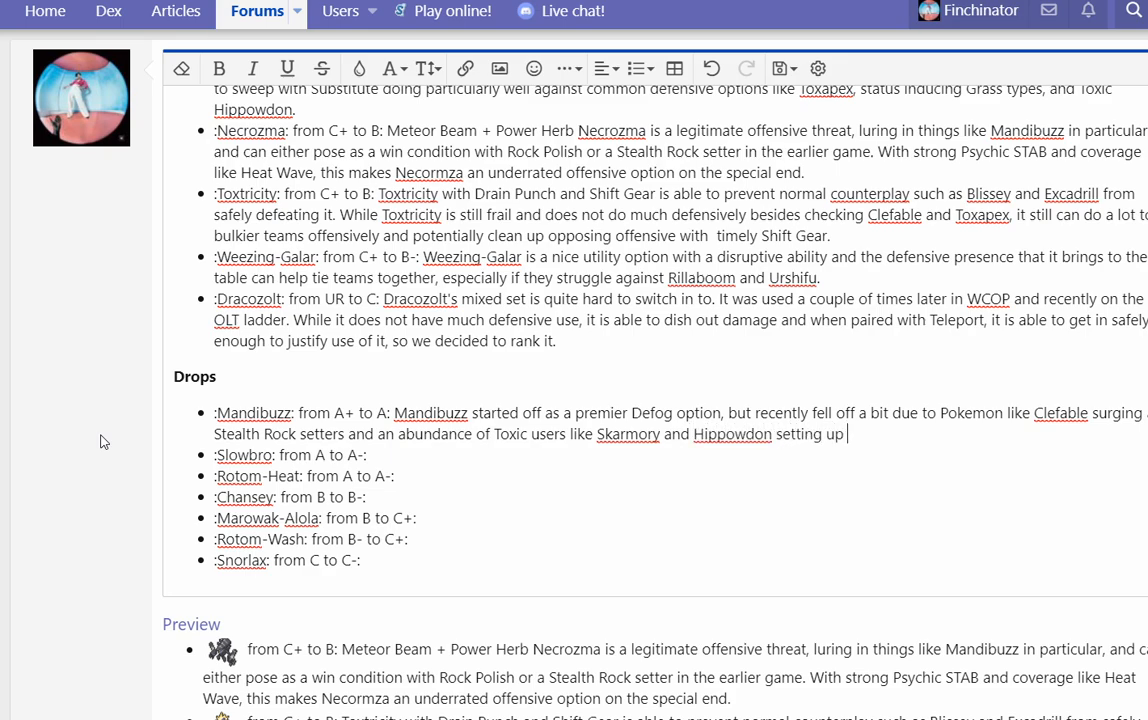
type("hazards as well.")
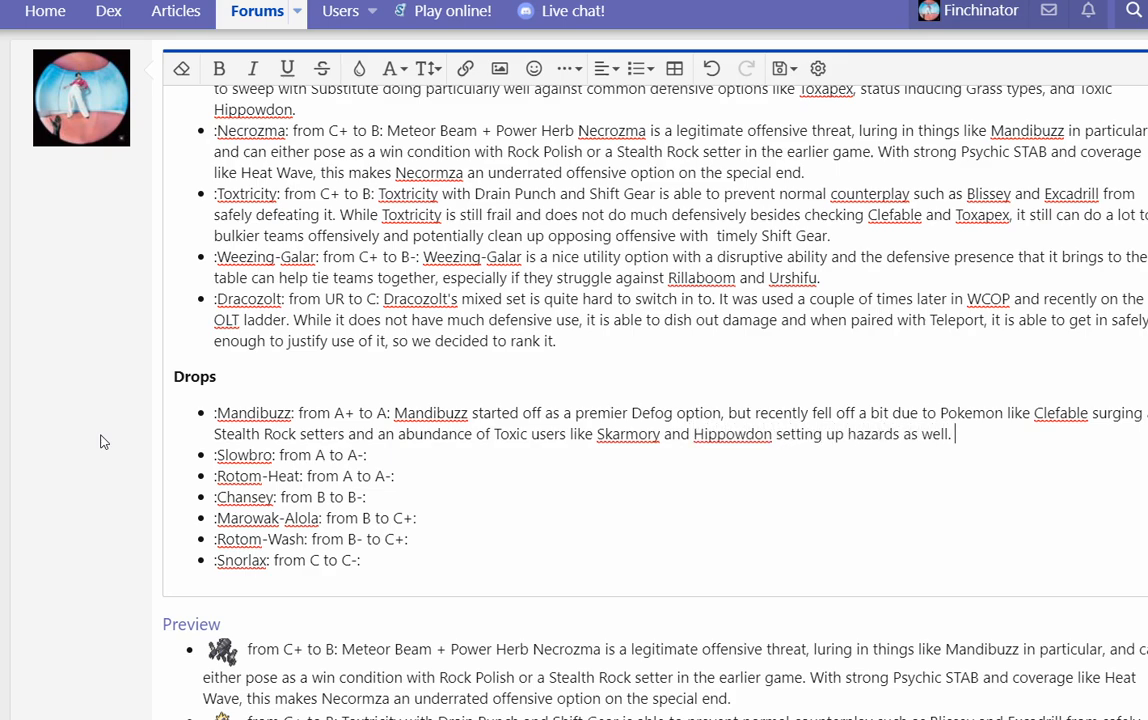
Step: Add that Corviknight's surge to the top leaves Mandibuzz a secondary Defog option
type("In addition, corviknight")
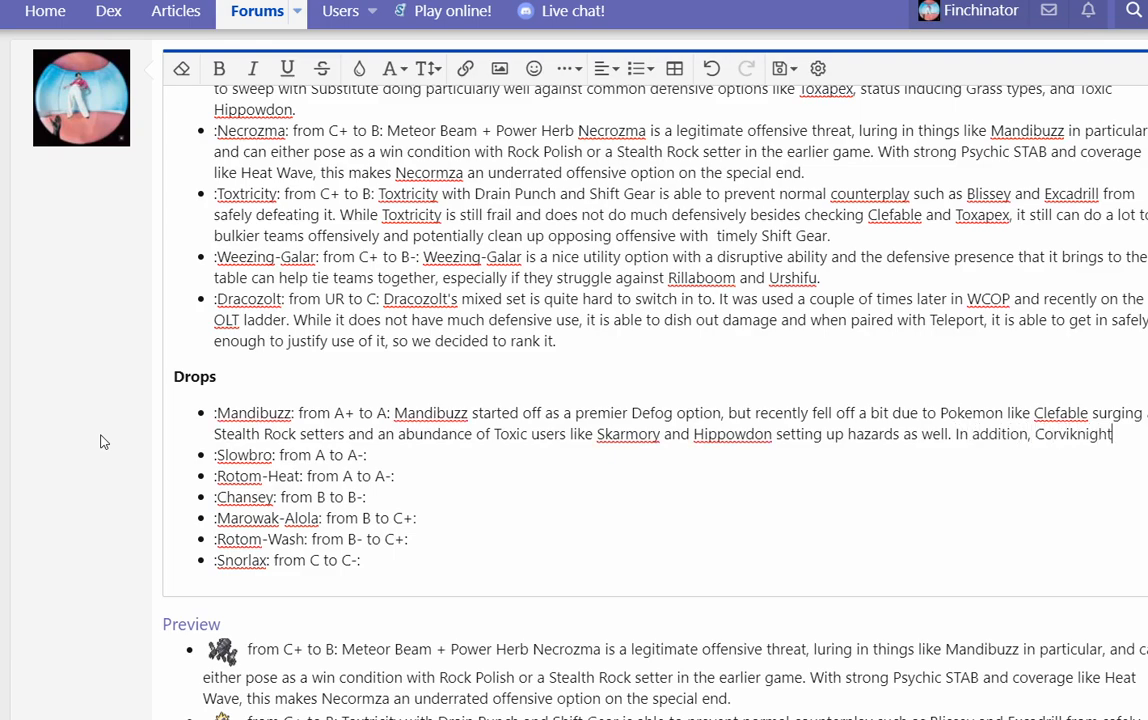
type("has quickly surged to")
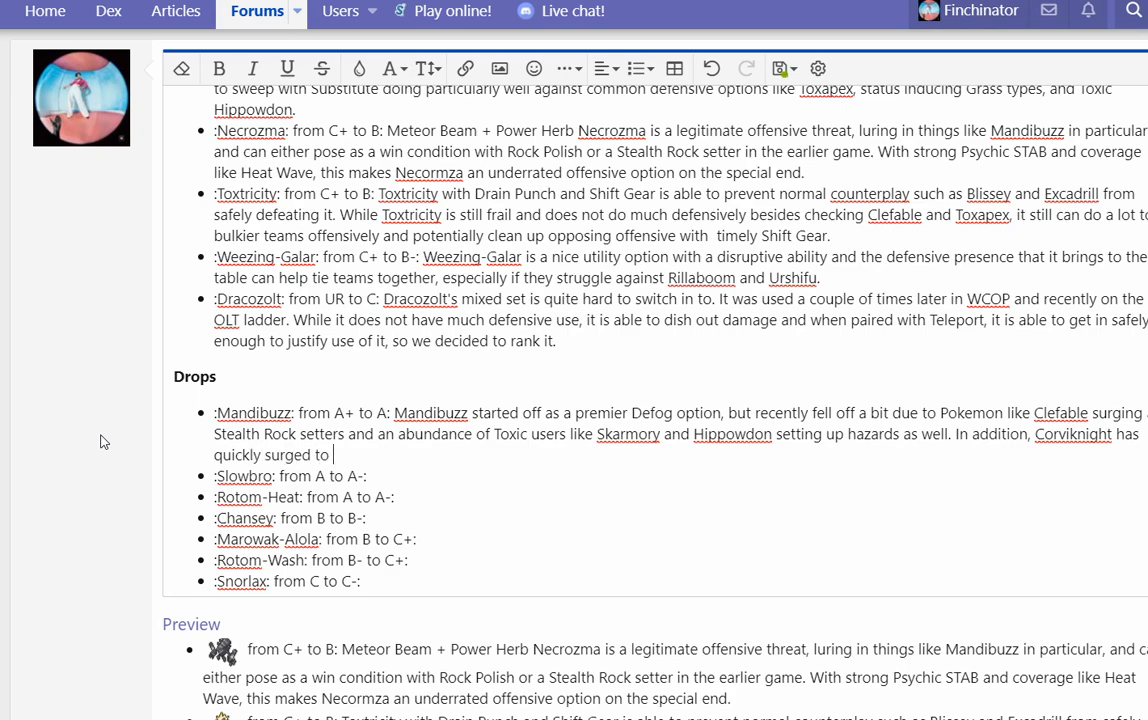
type("the top of the")
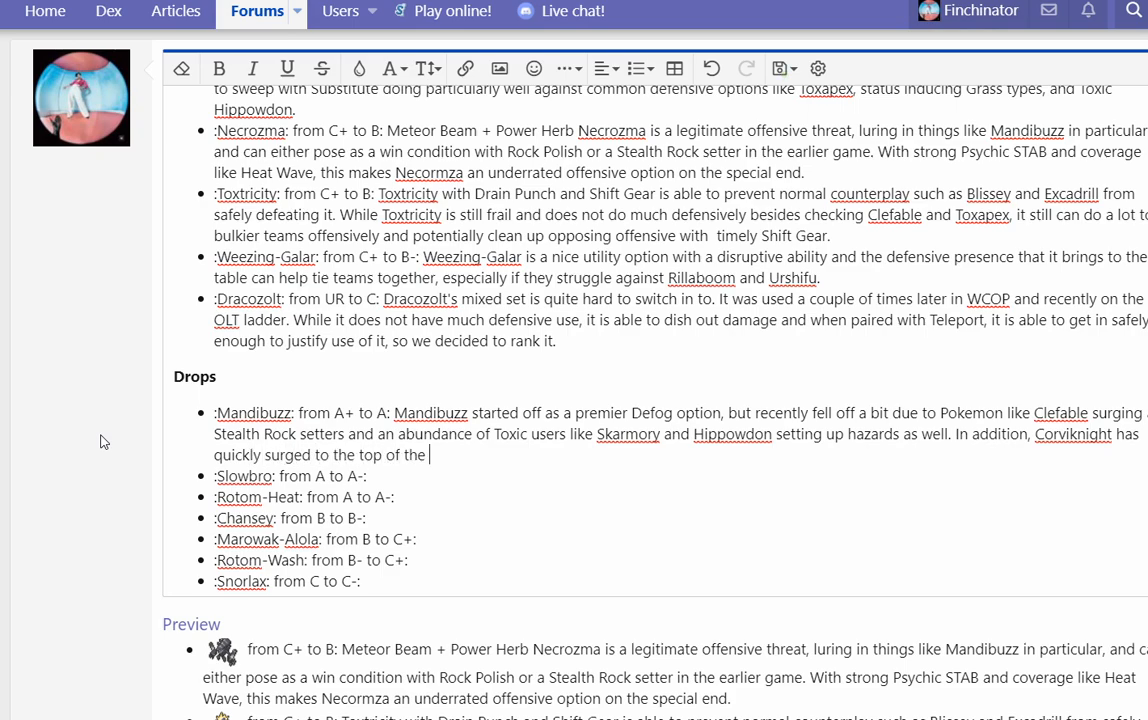
type("metagame, lev")
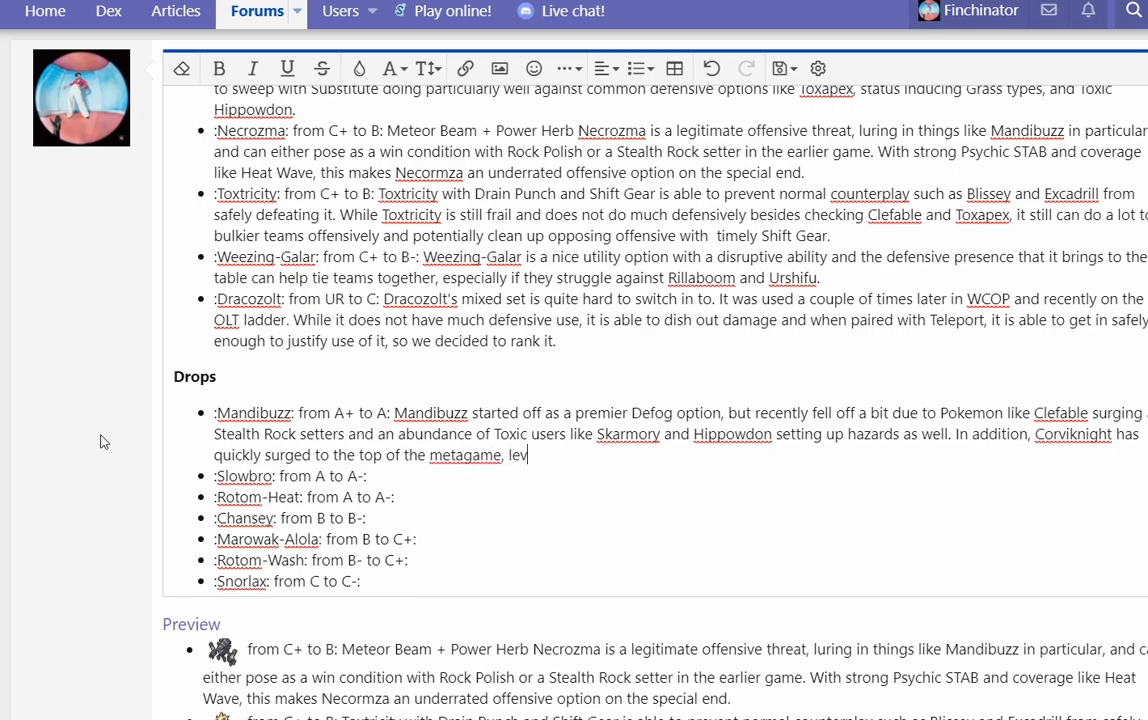
type("leaving Mandibuzz")
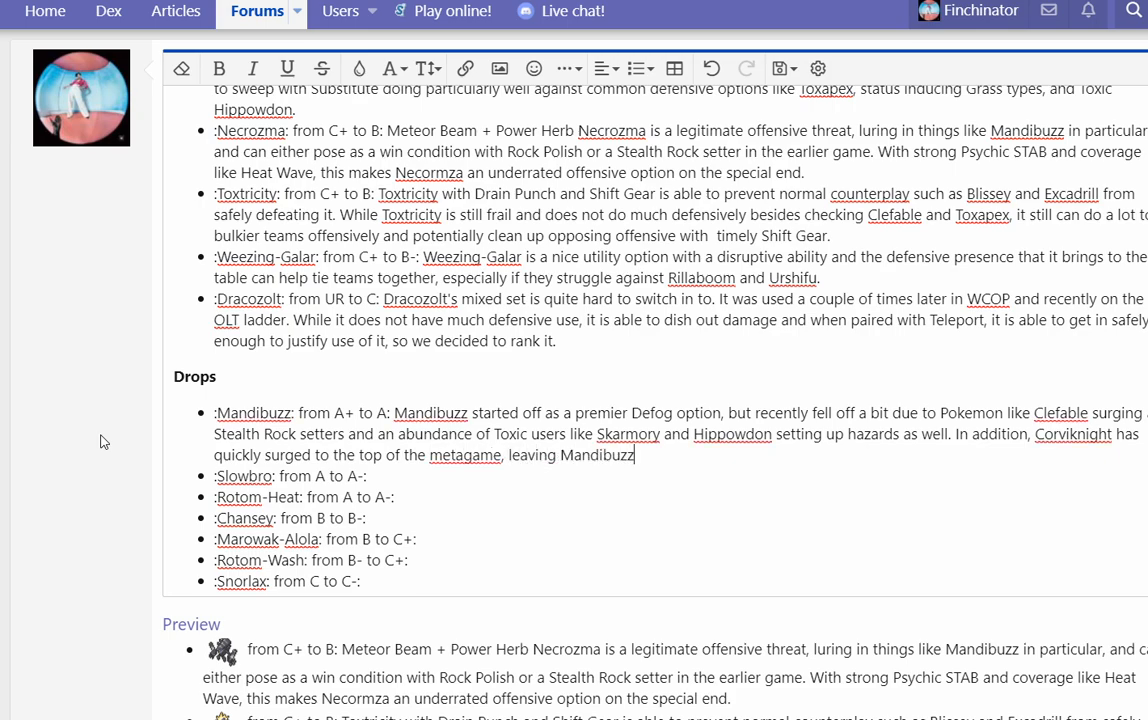
type("at the prio")
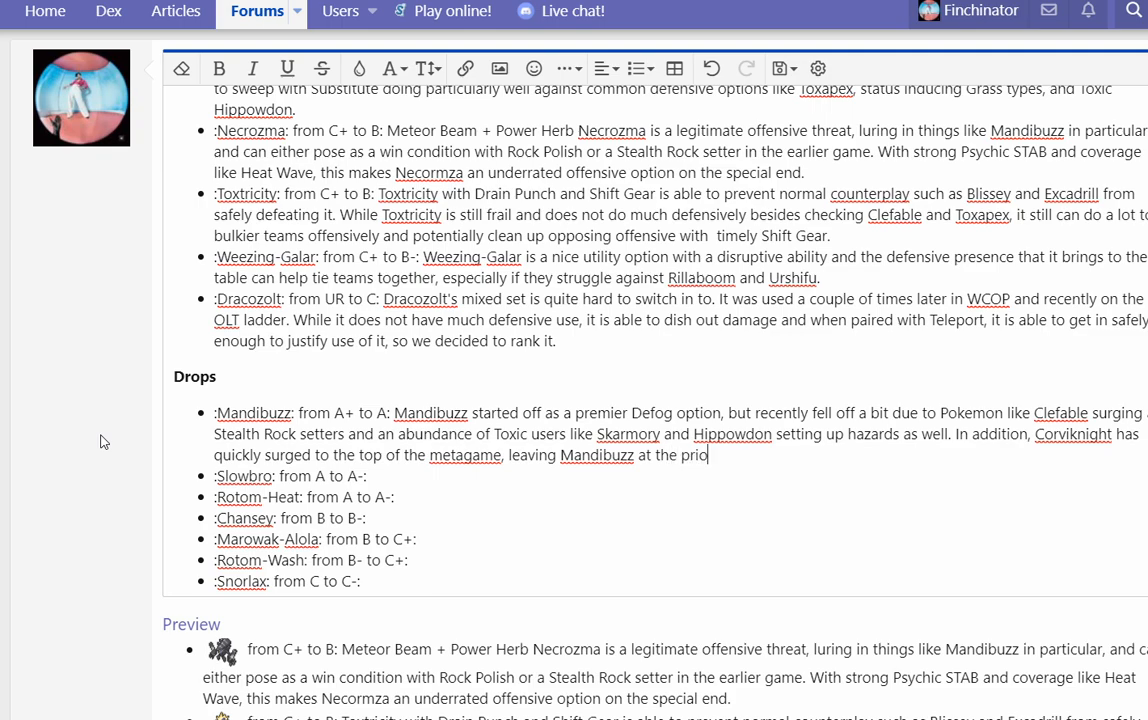
type("as a s")
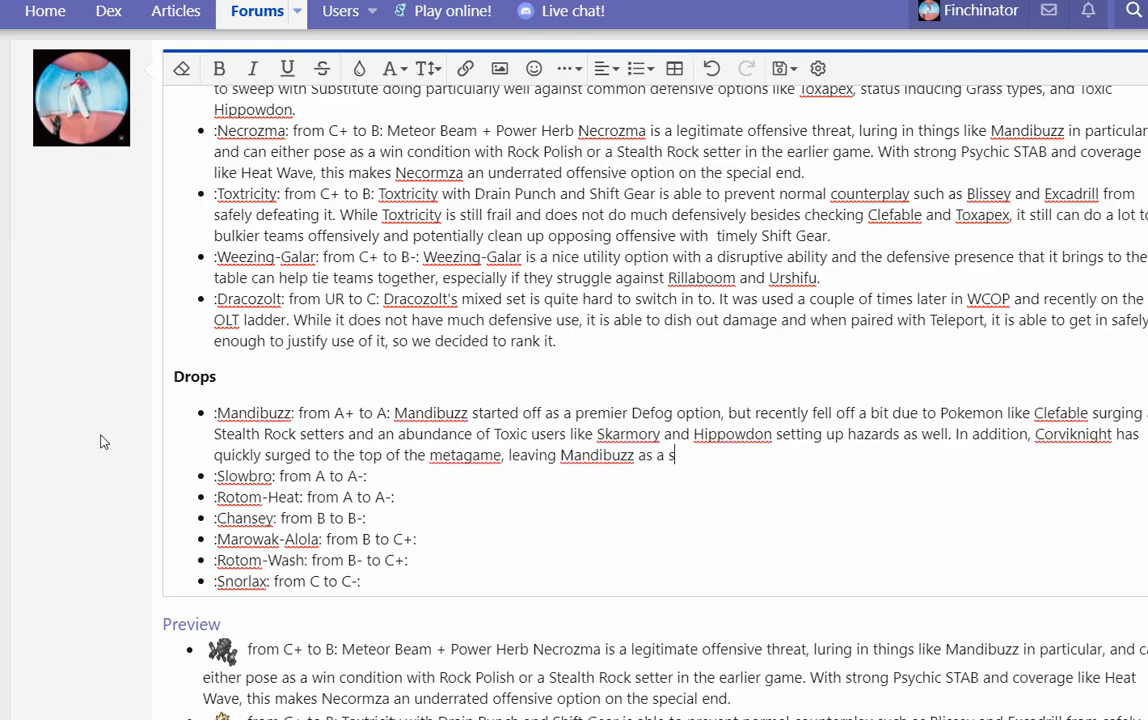
type("econdary Defog option. It still does well against Rillaboom and Excadril")
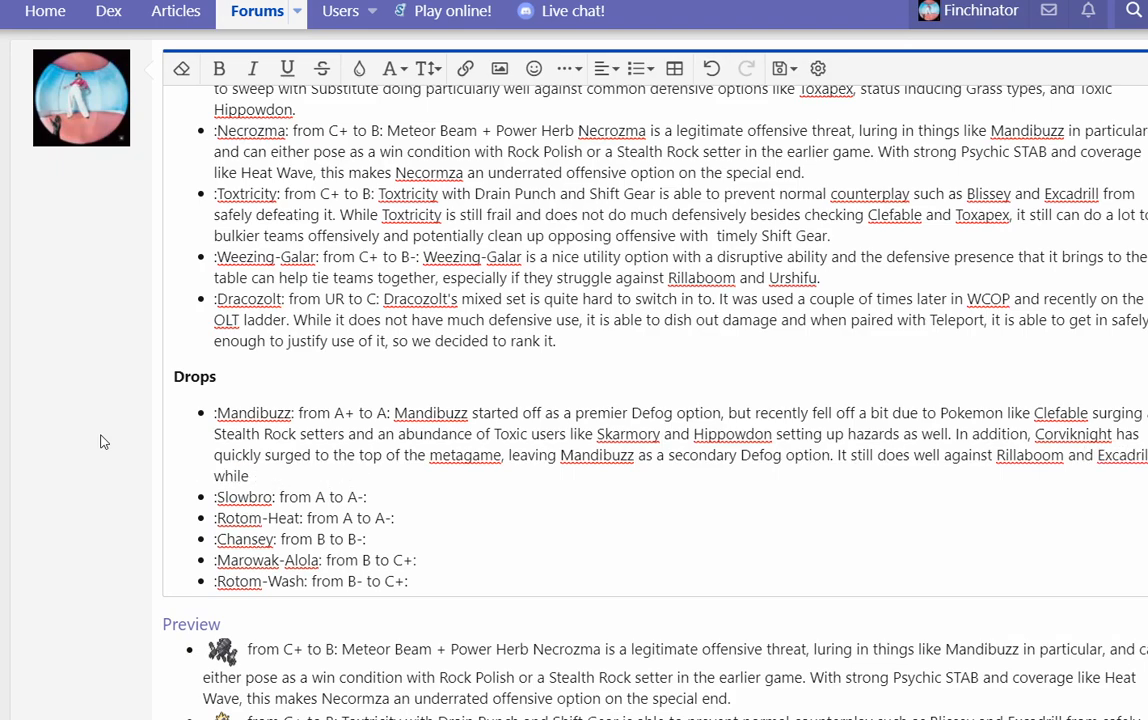
Step: Finish with it resisting Ghost but not enough, fixing the typos to 'but' and 'resisting'
type("resisitg")
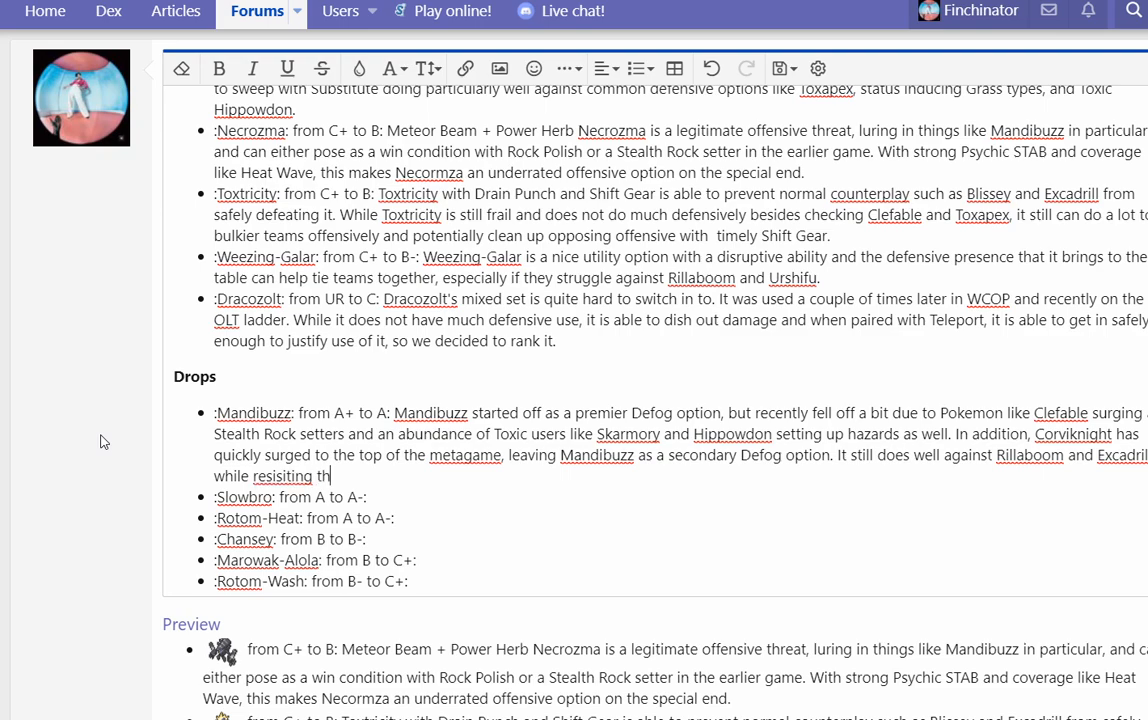
type("e Ghost type, bhut")
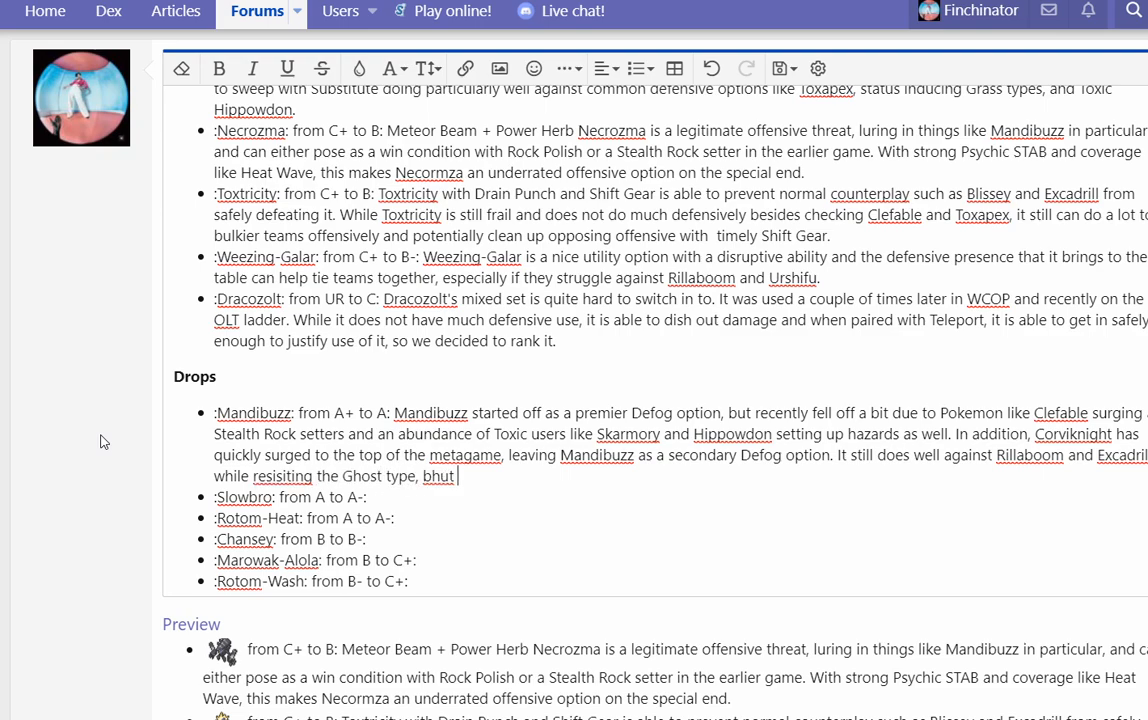
key("Backspace")
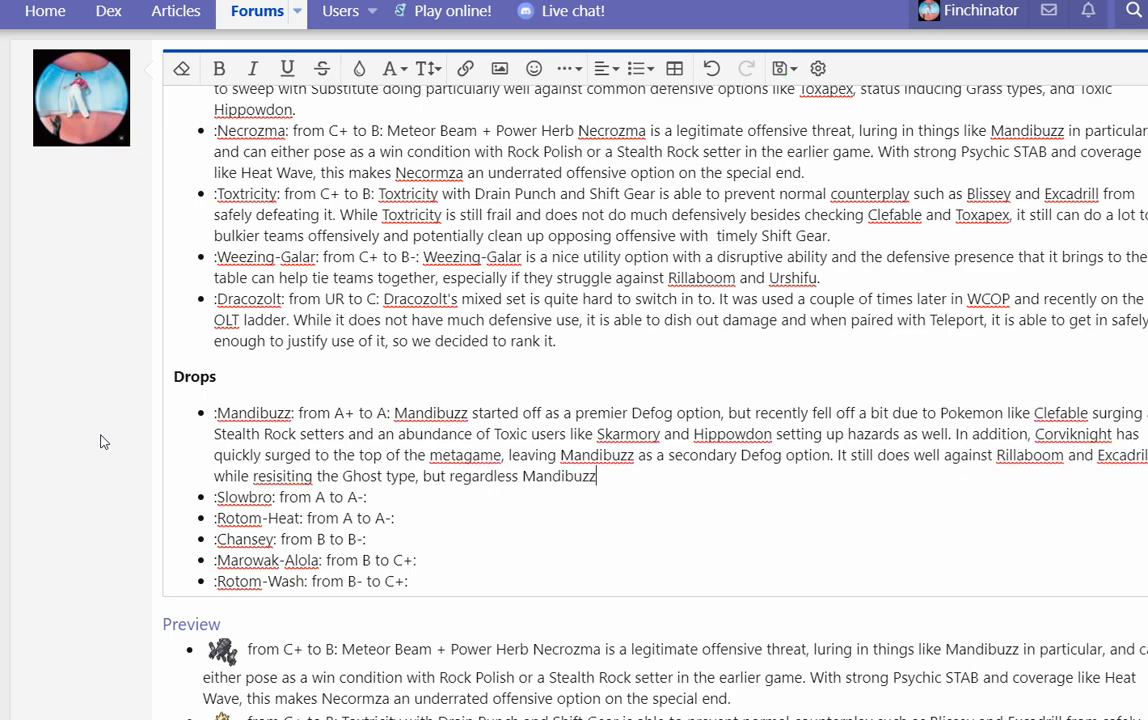
type("is")
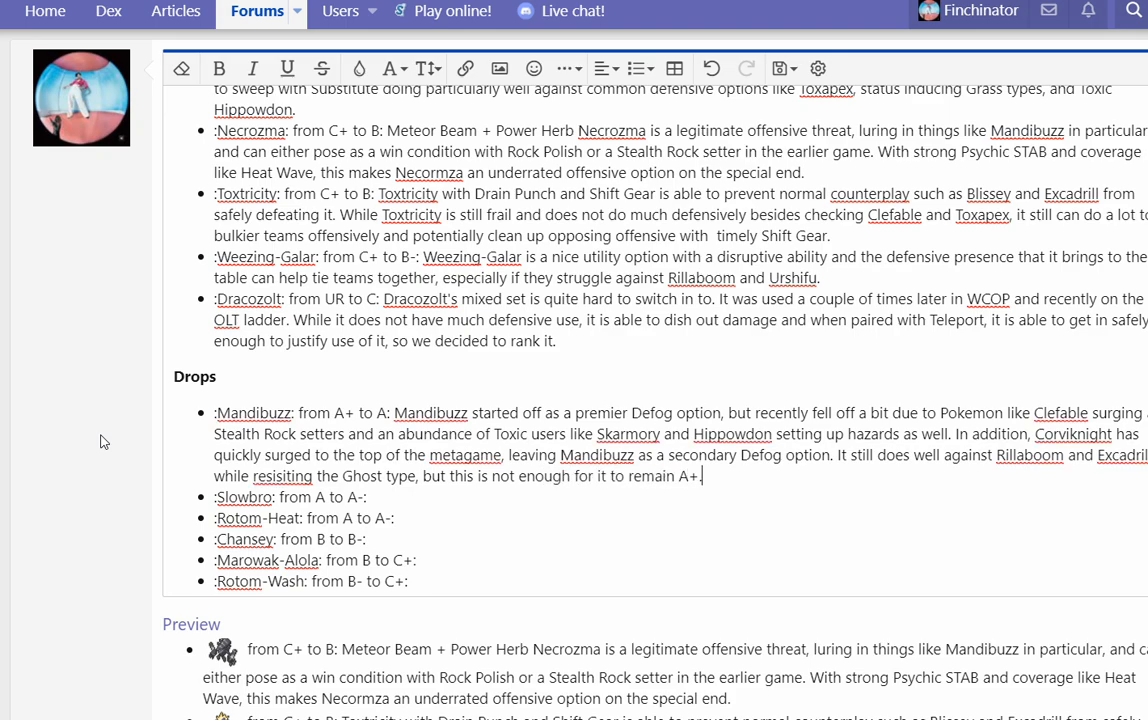
right_click(284, 476)
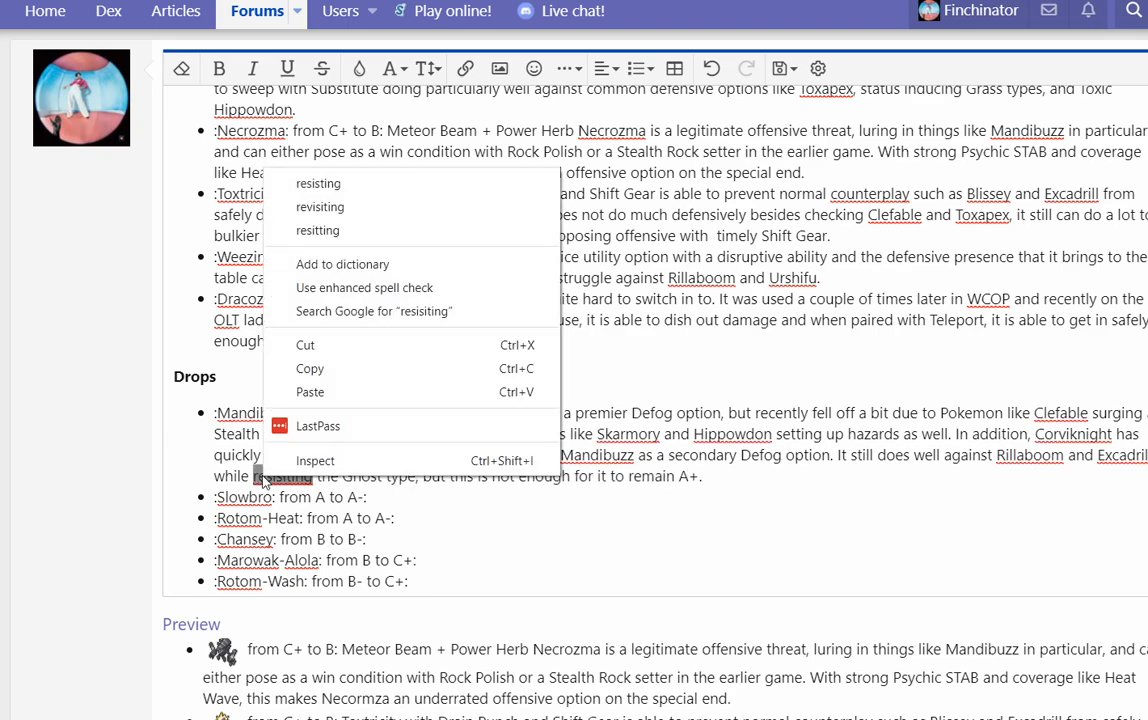
left_click(728, 476)
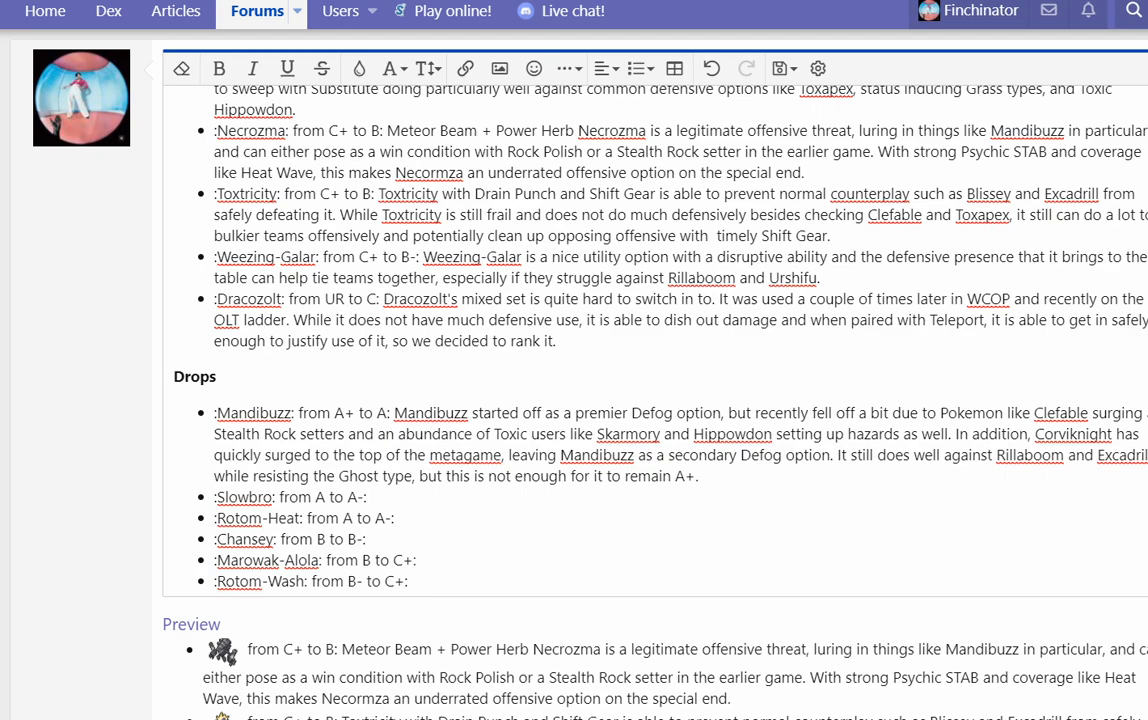
Step: Write that Slowbro is a fine pivot with great bulk but struggles against threats like Aegislash
type("S")
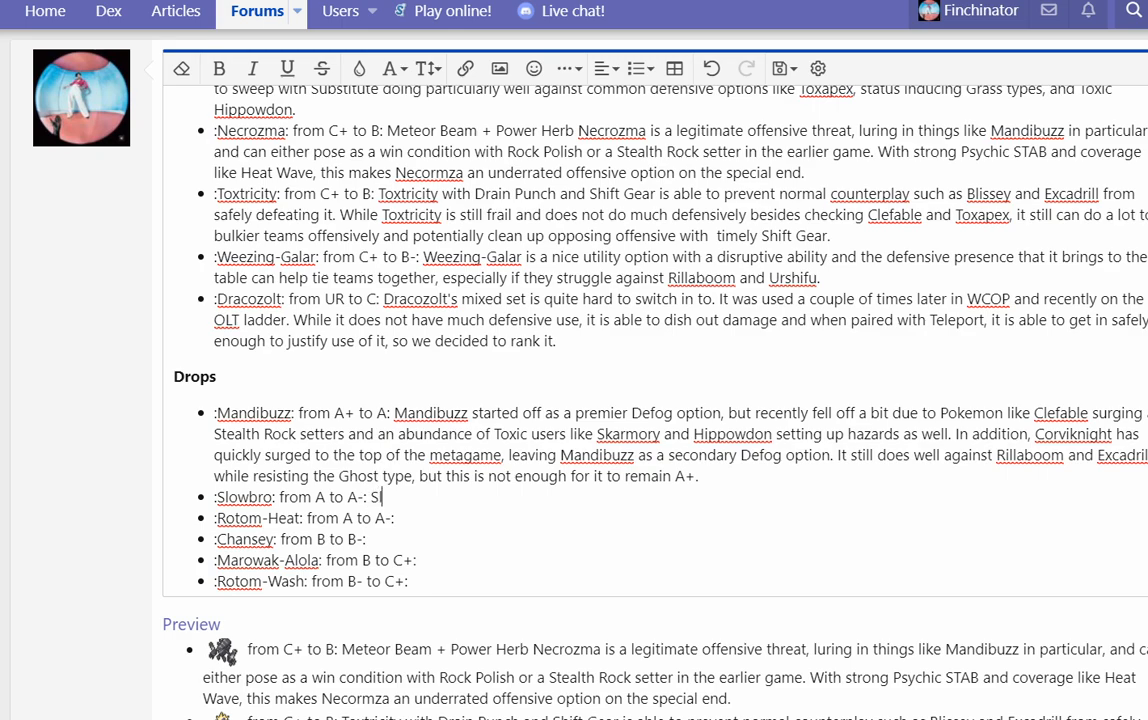
type("lowbro is a fine pivot that has")
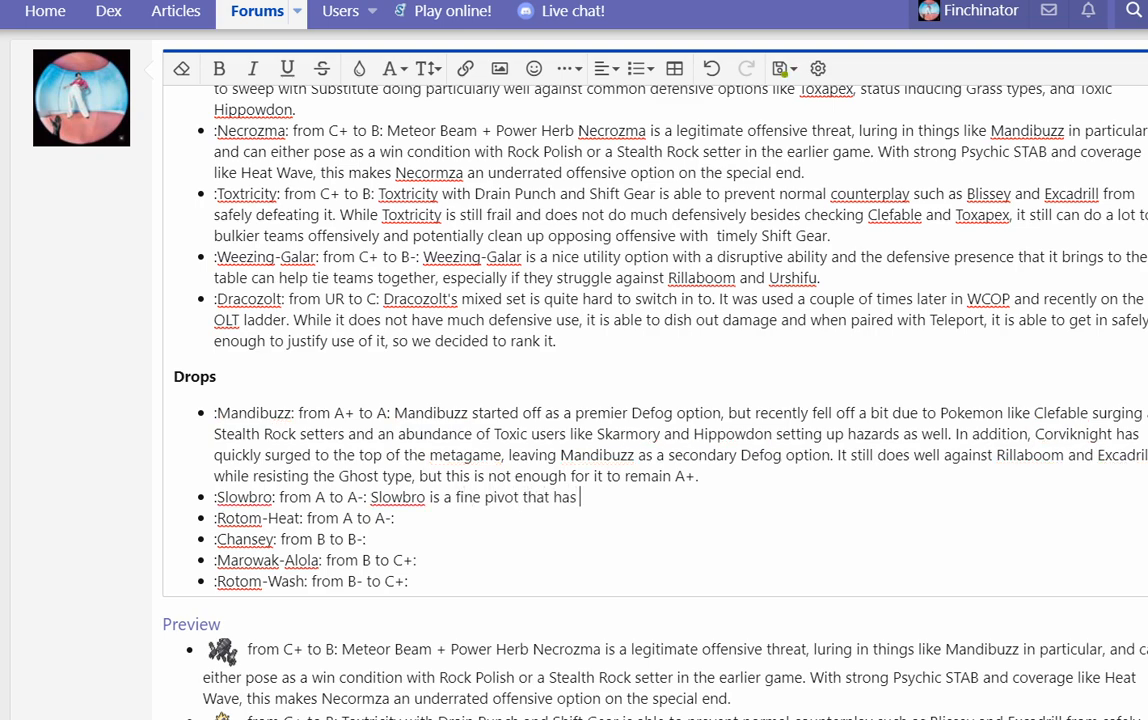
type("great physical bu")
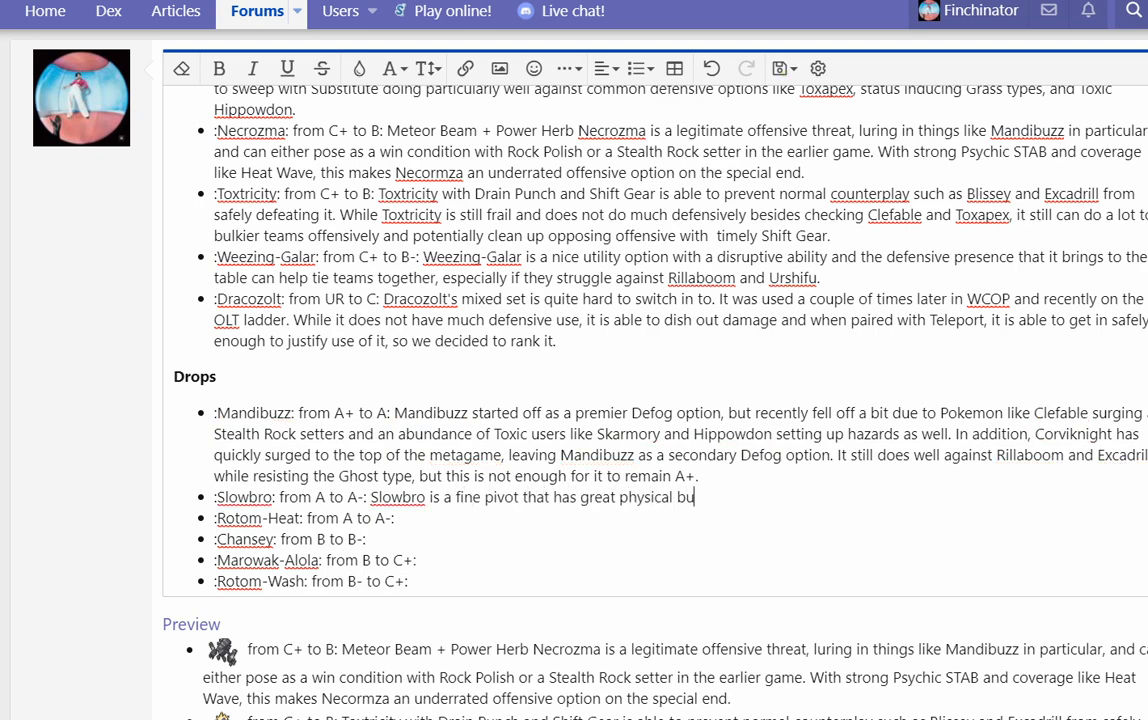
type("lk, but it struggle")
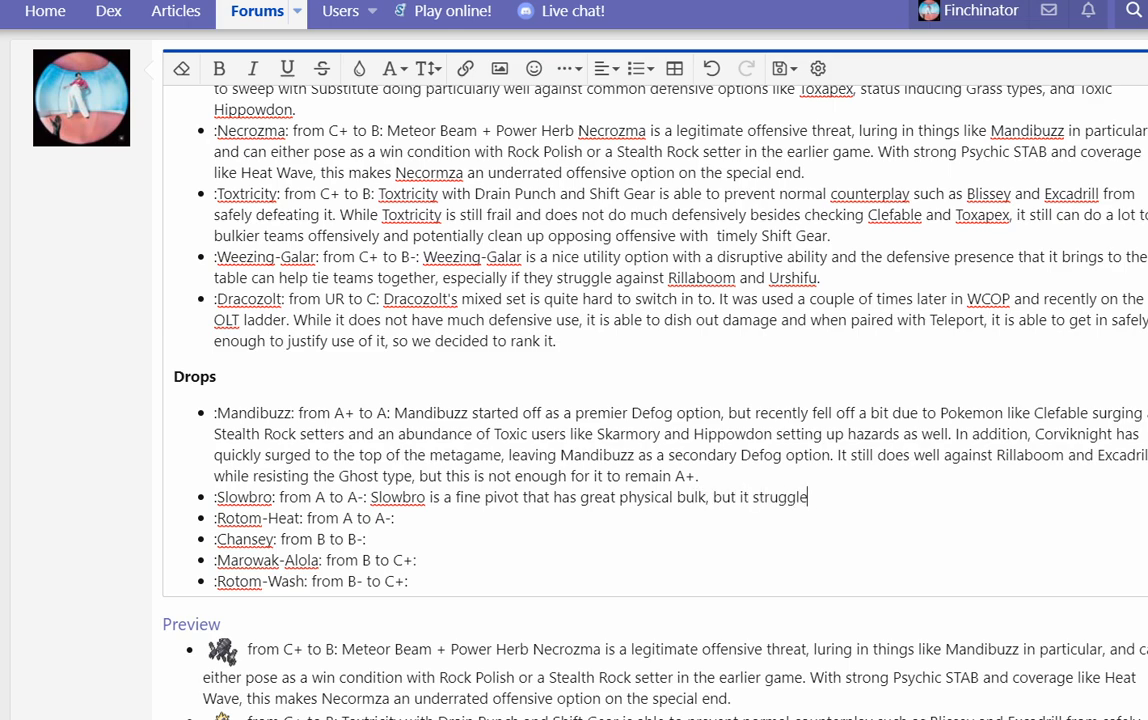
type("s with a plethora of common attackers such as Urshifu, Rillaboom")
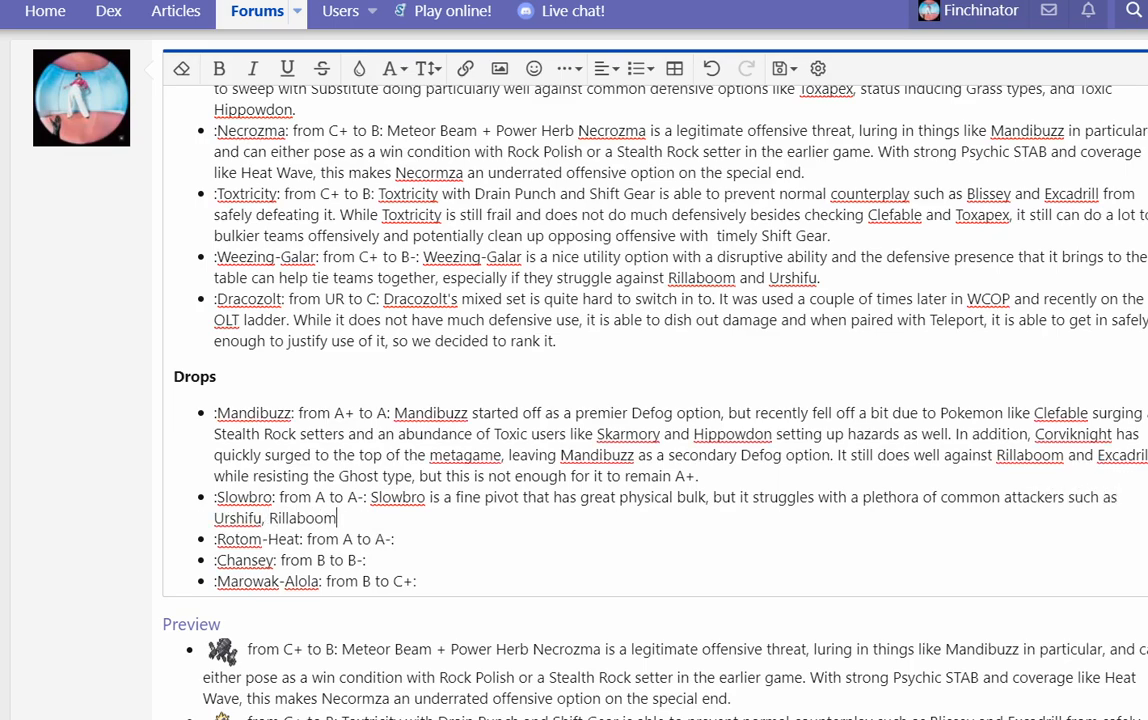
type("Magnezone, and")
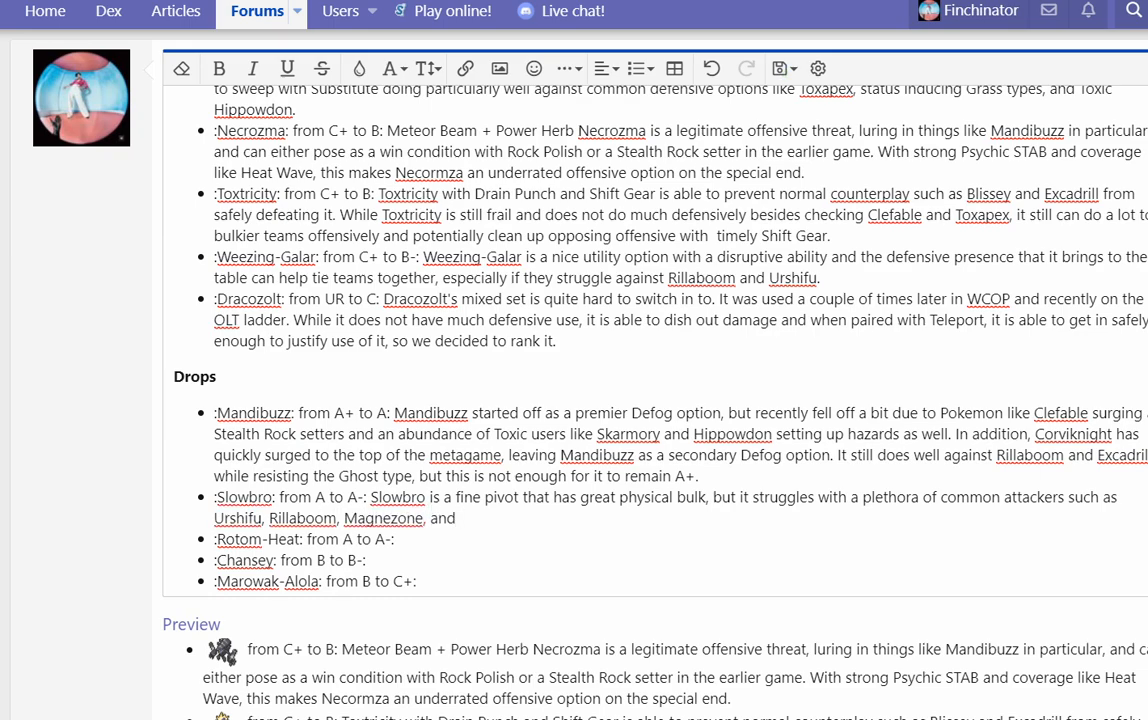
type("Aegislash, who are all improving in the cu")
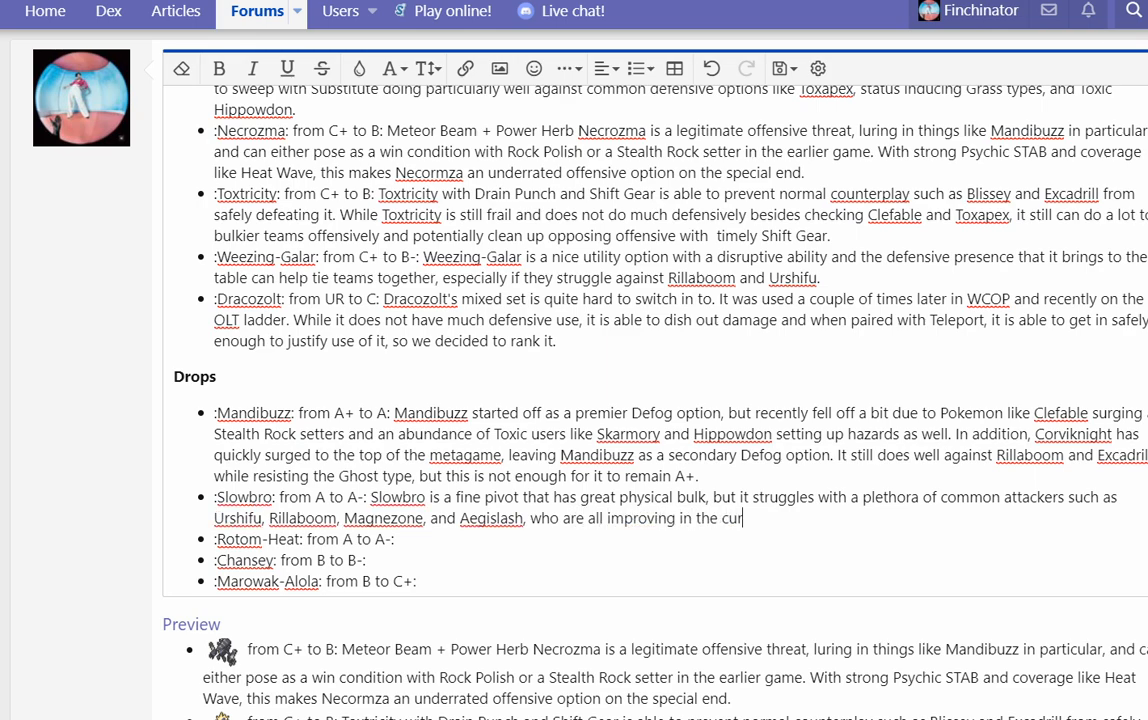
type("rent metagame.")
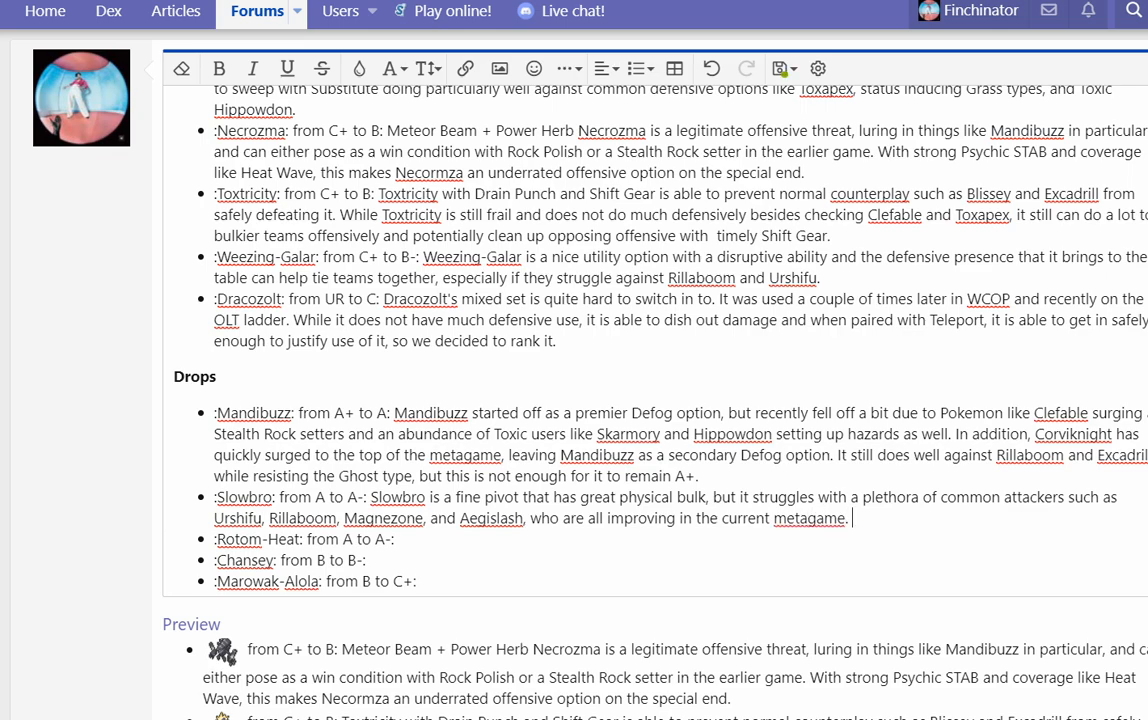
Step: Add that Slowbro is a fringe balance pick likely to surge again once the metagame stabilizes
type("Slowb")
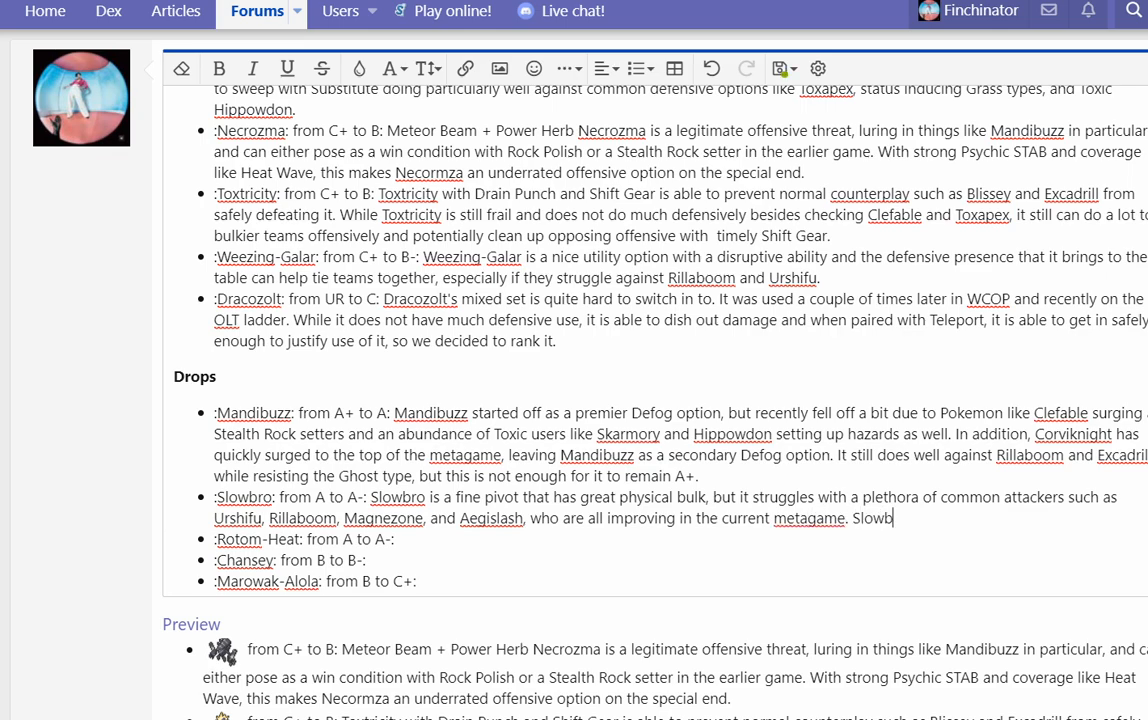
type("ro")
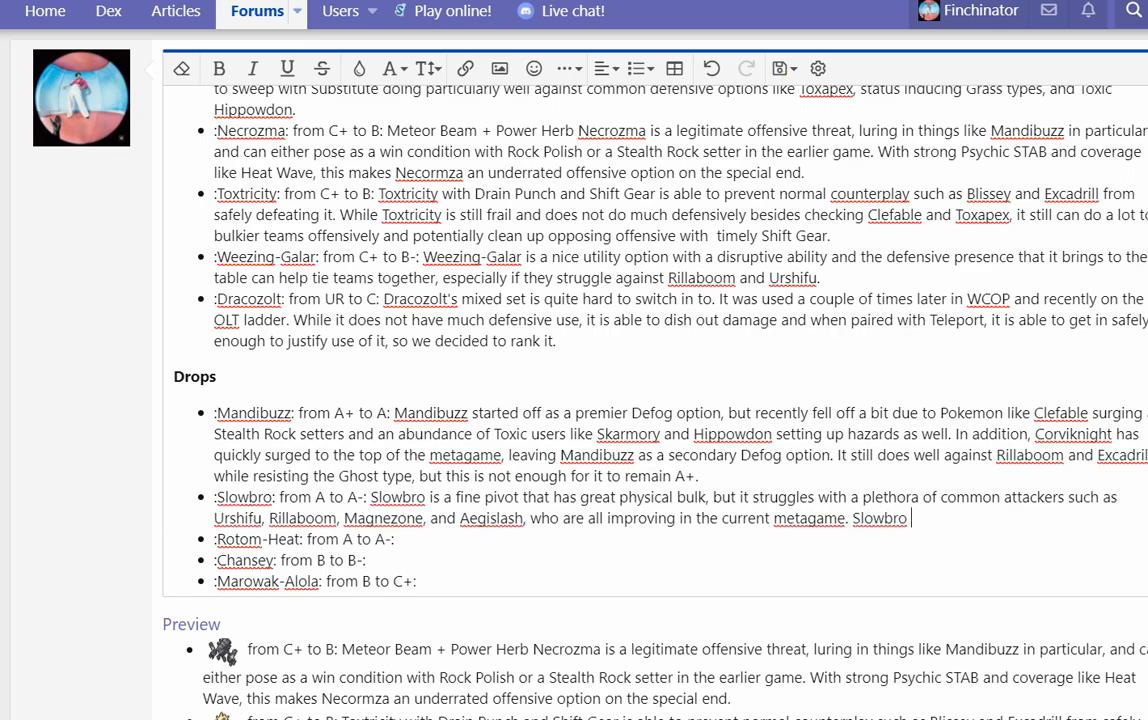
type("has been a")
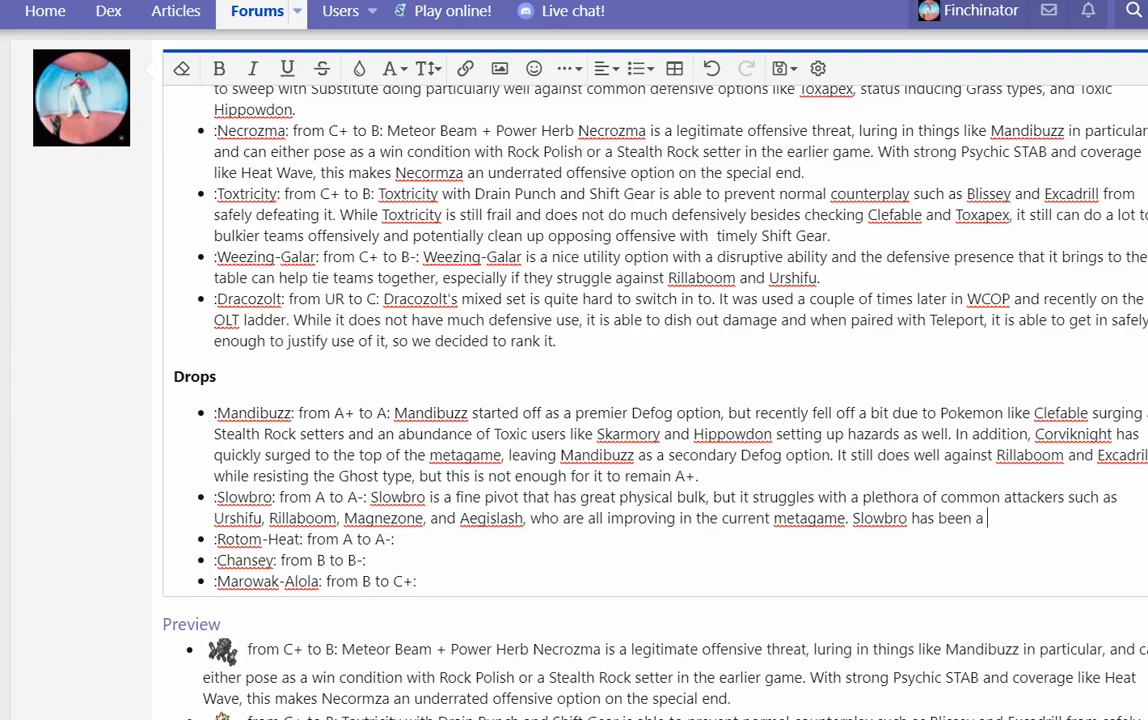
type("fringe pick on balance teams over the course of OLT")
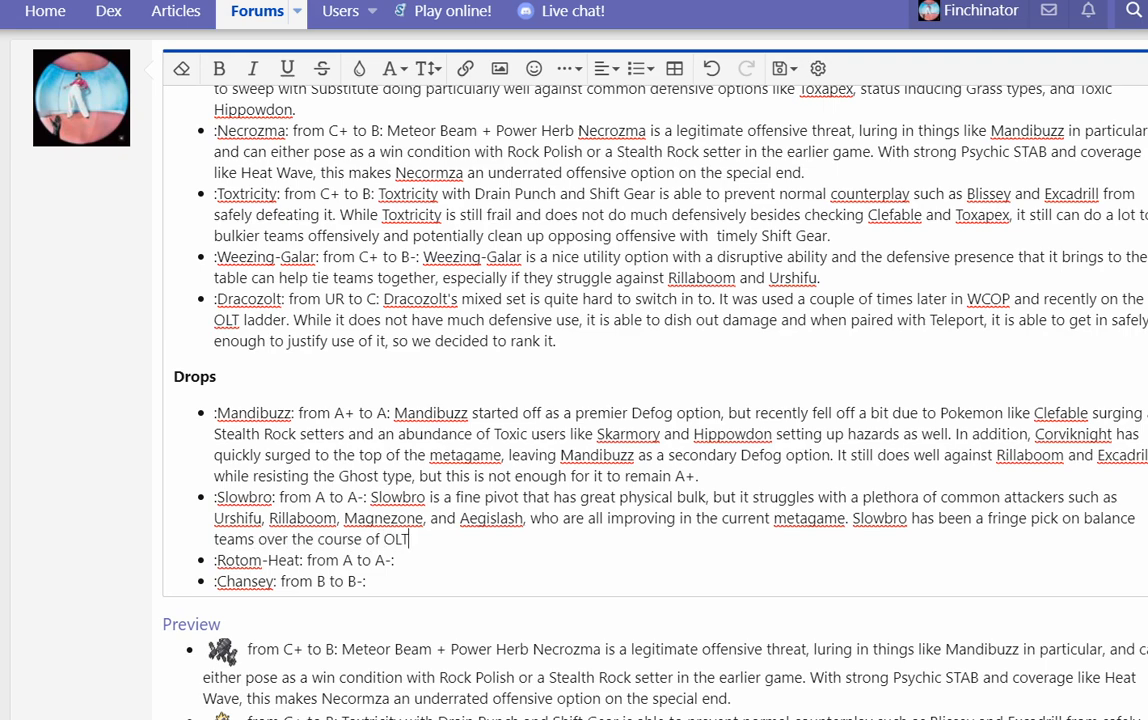
type("and likely will sur")
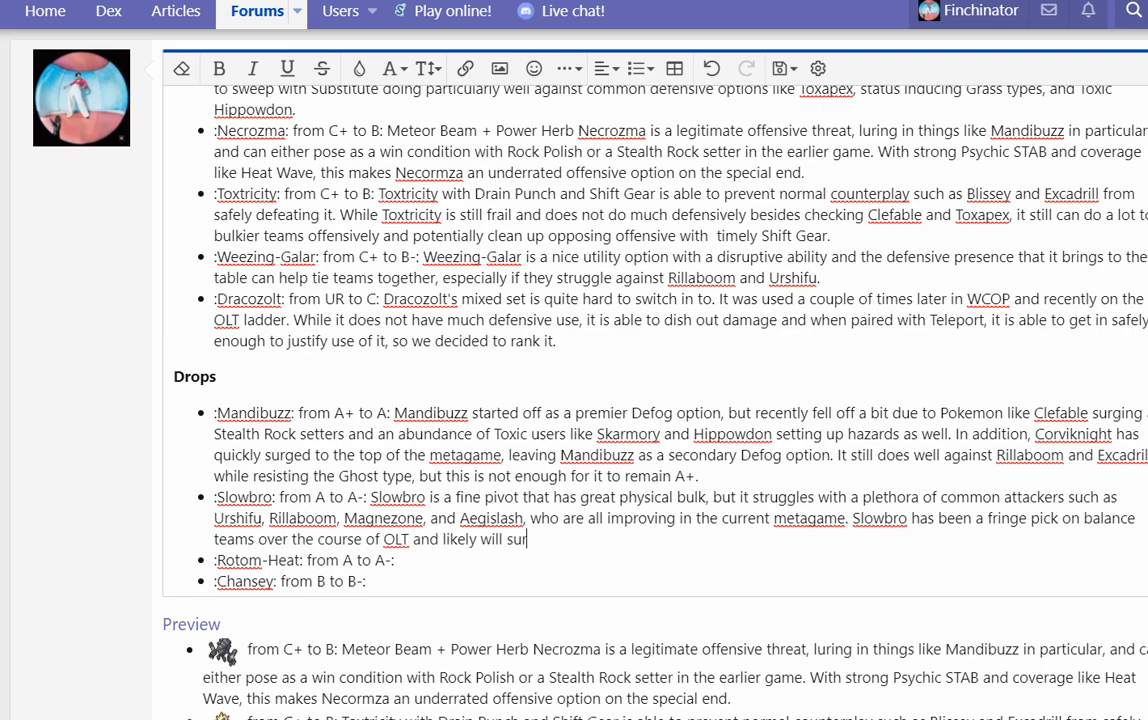
type("ge up again once th")
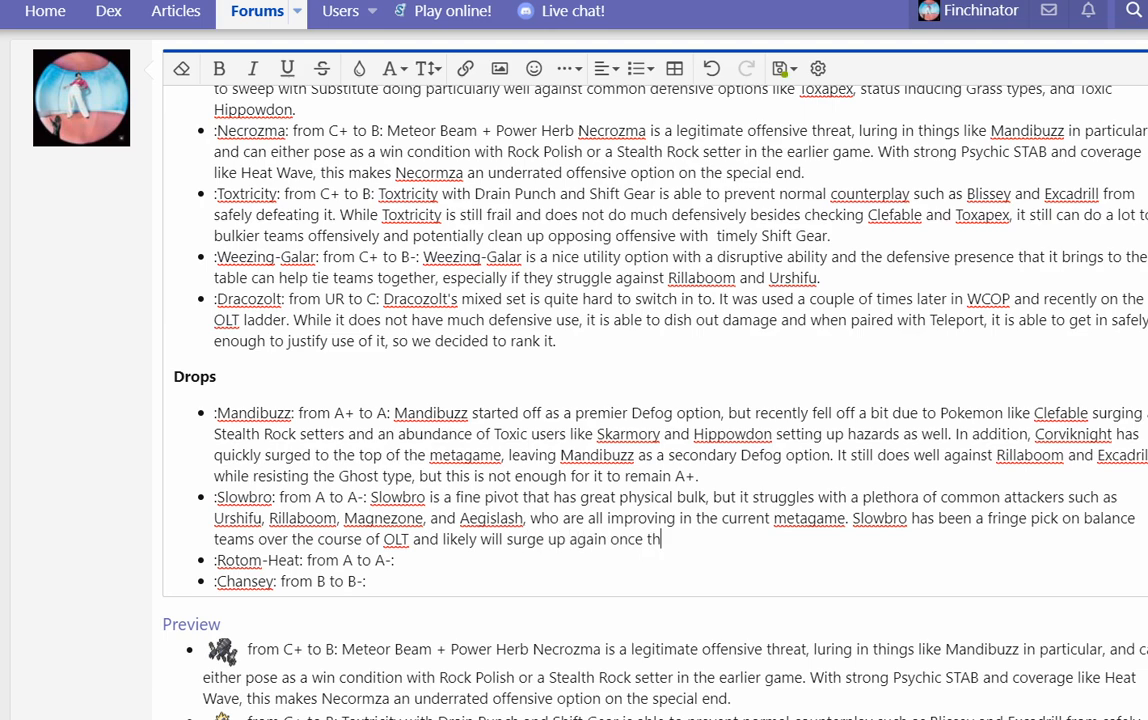
type("e metagame grows more")
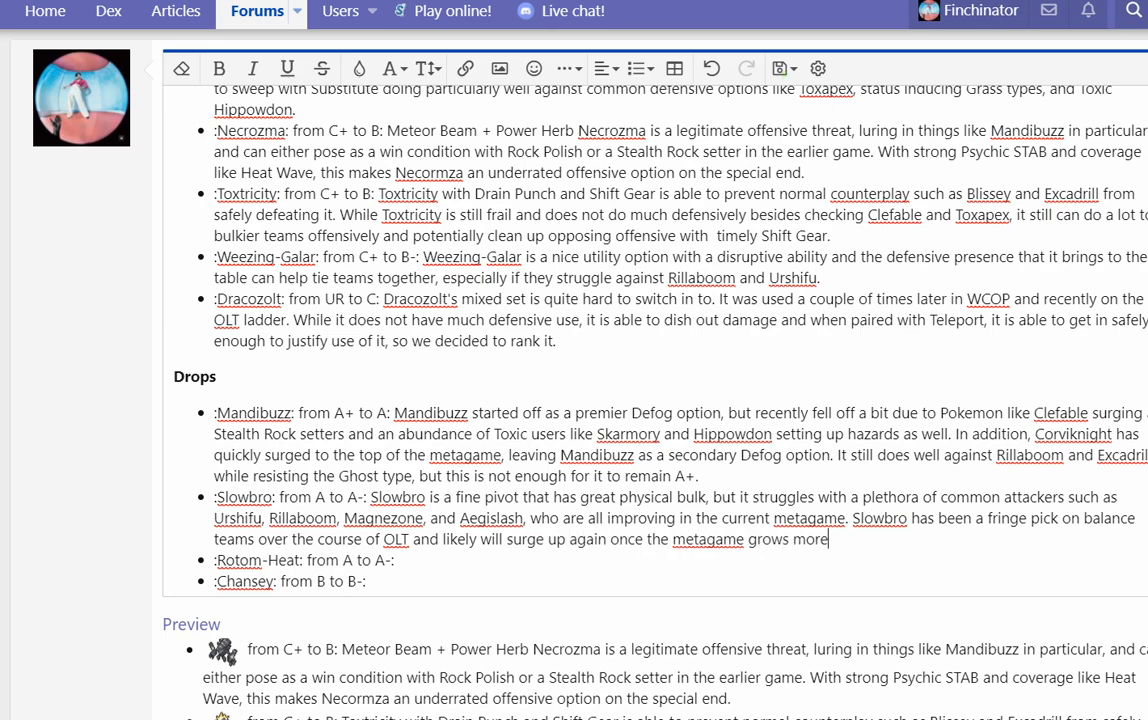
type("stable, but for now it is overwhelmed.")
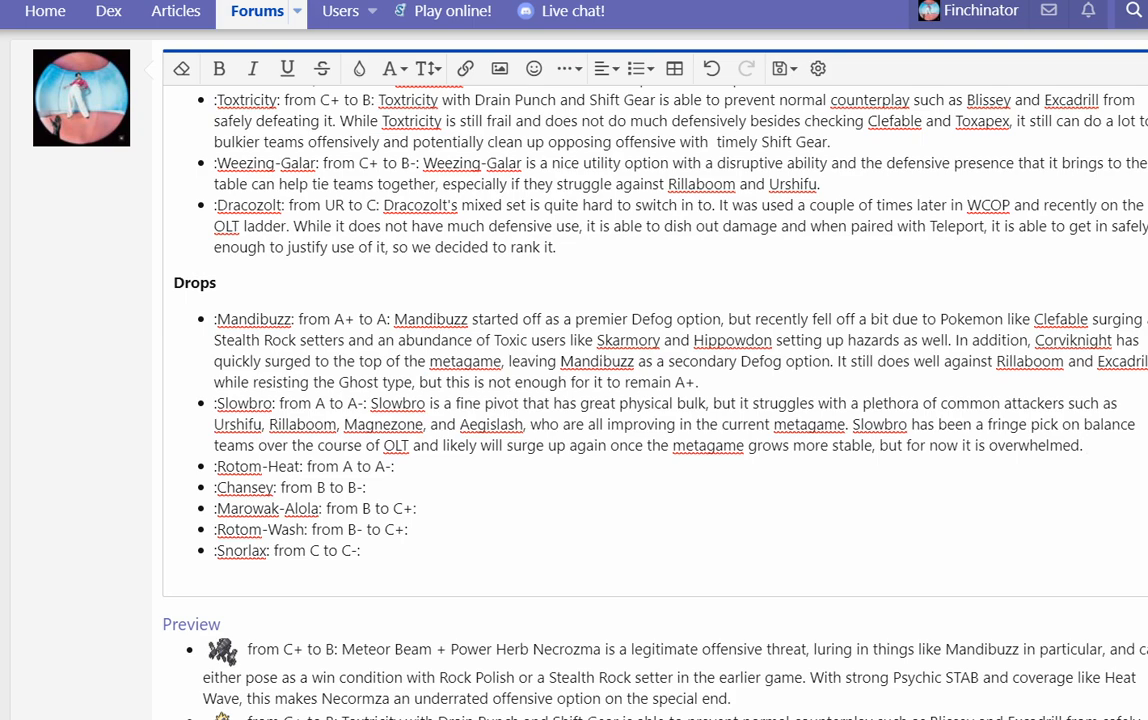
Step: Write that Rotom-Heat is still solid but faces a lot of overwhelming competition
left_click(1084, 444)
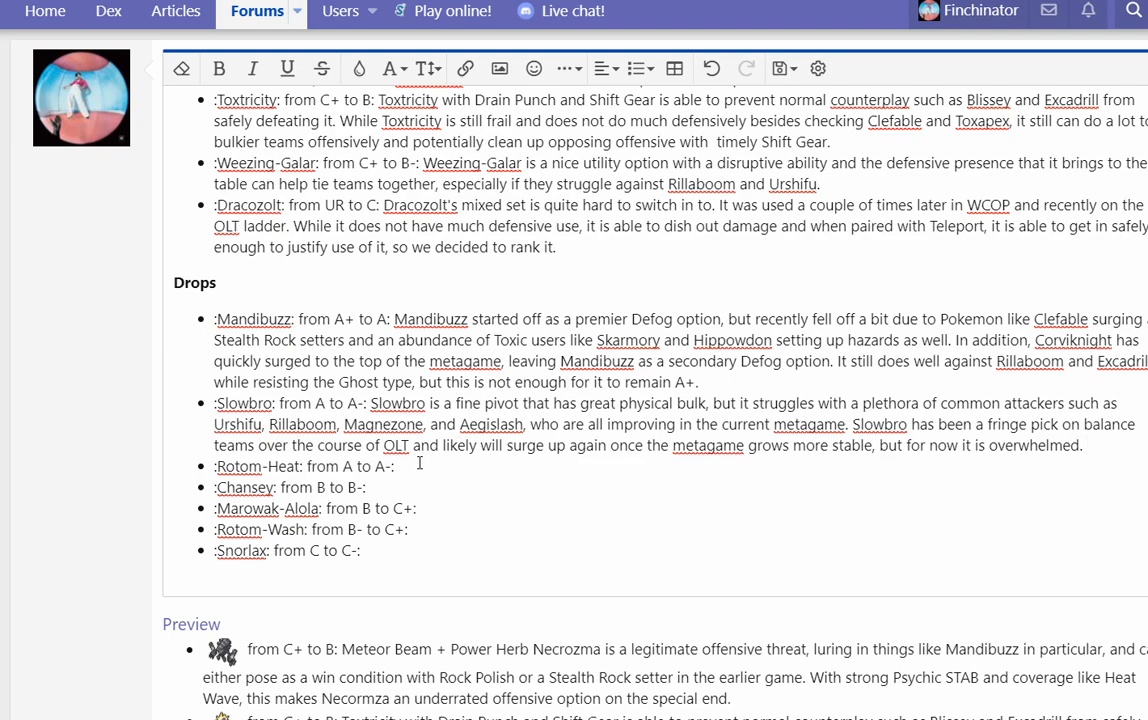
type("Rotom-Heat")
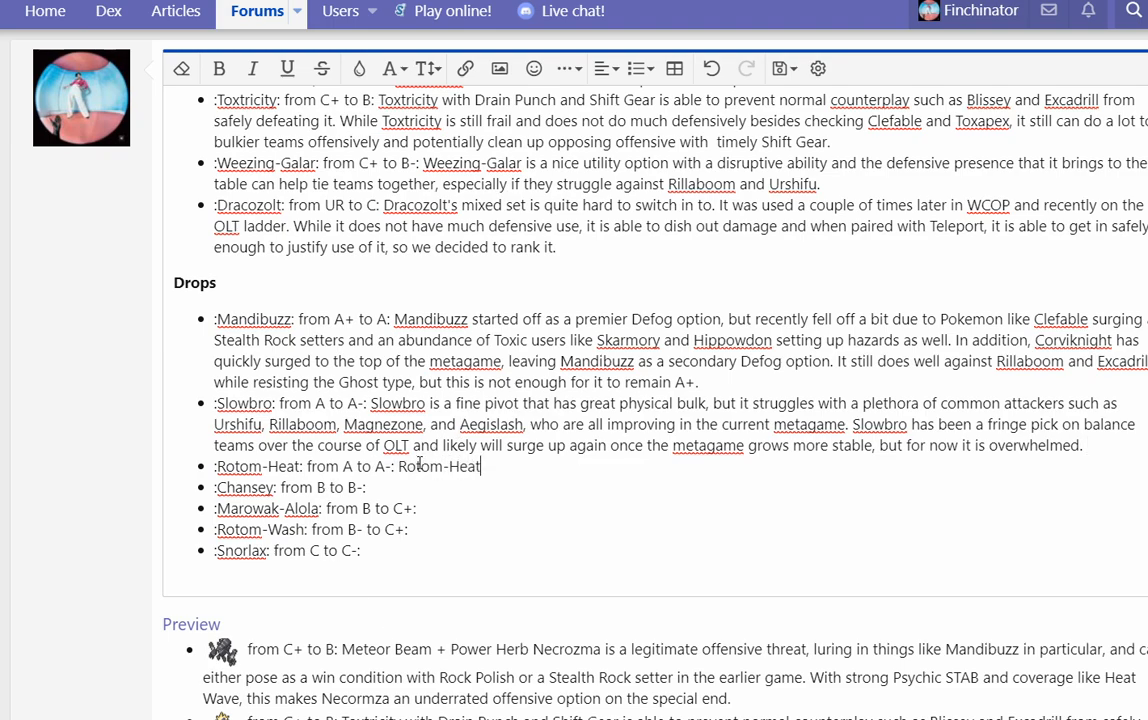
type("is still a solid option, but with a")
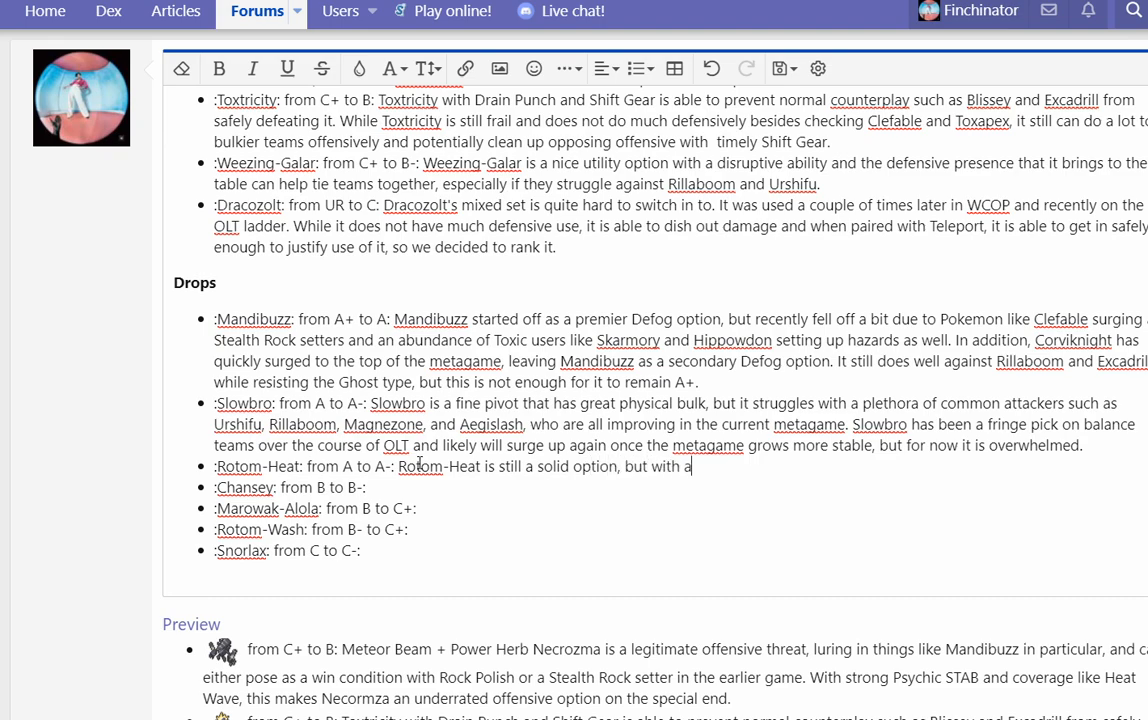
type("lot of over")
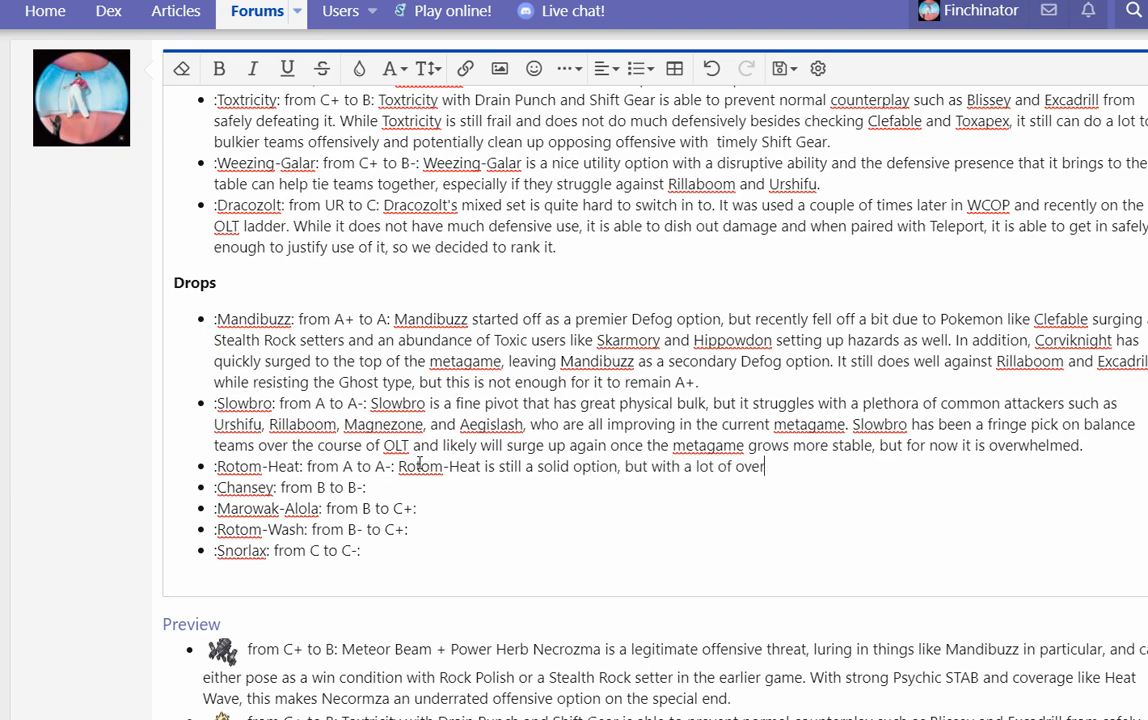
type("whelming competition offensively and less Pokemon it ca")
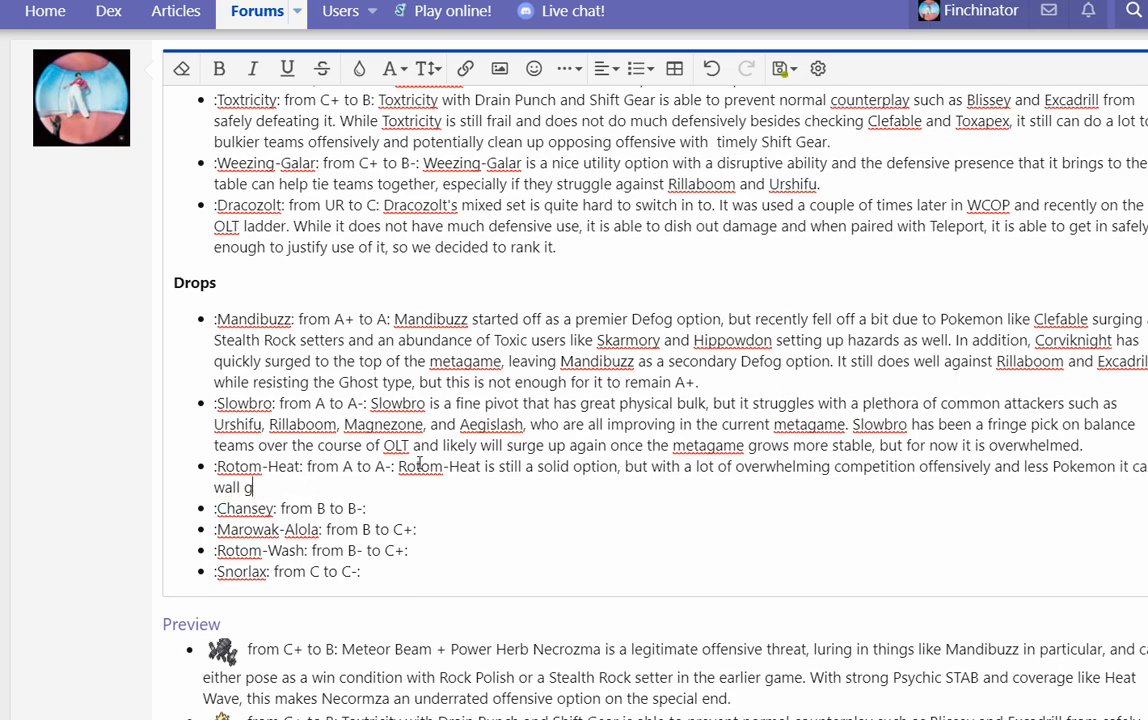
Step: Add that after the Magearna and Cinderace bans and less balance spam it fits fewer teams
type("iven the recent ban of")
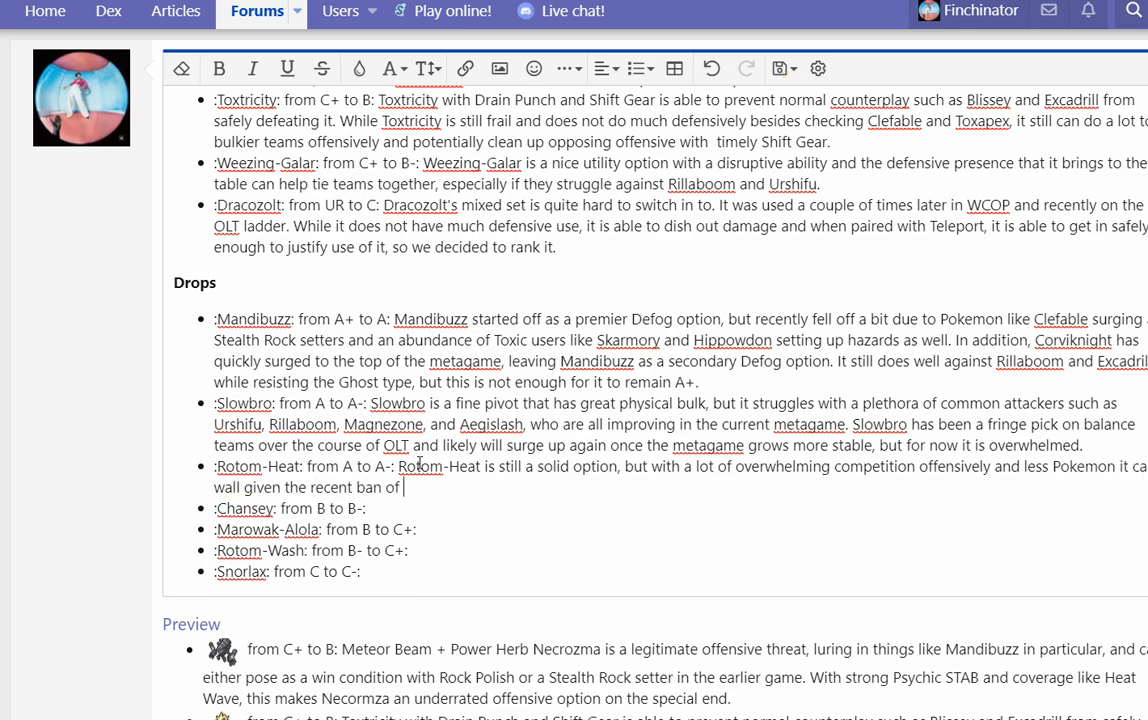
type("Magearna and even")
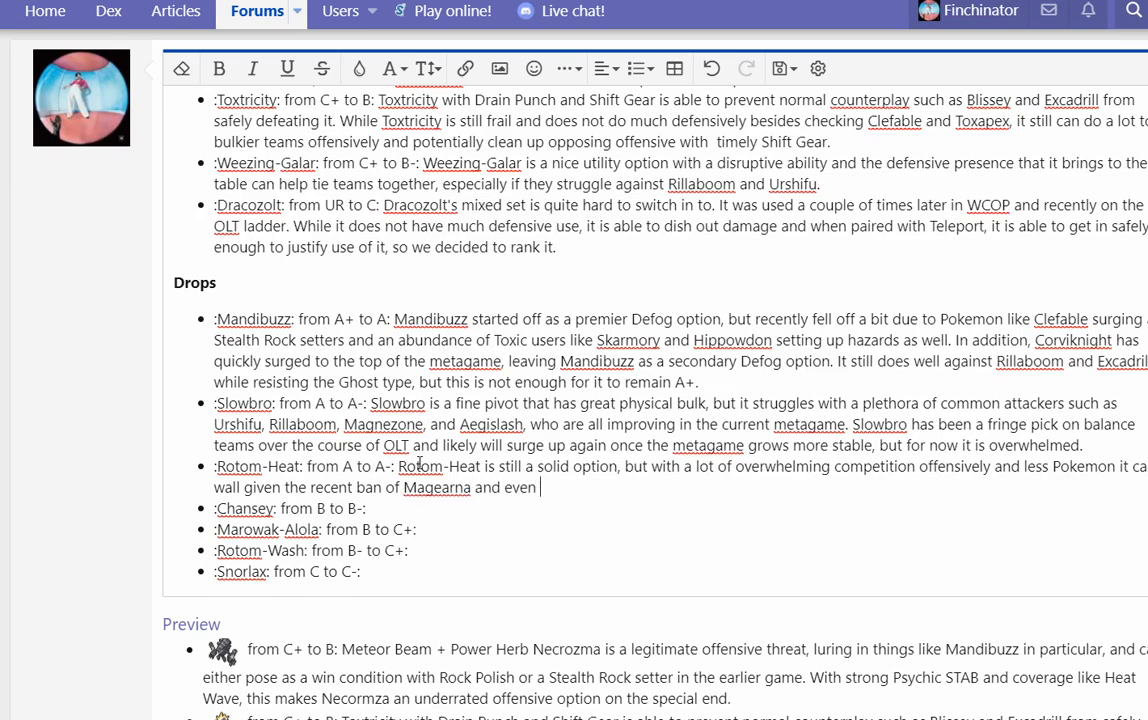
type("Cinderace, it is harder to fit on to te")
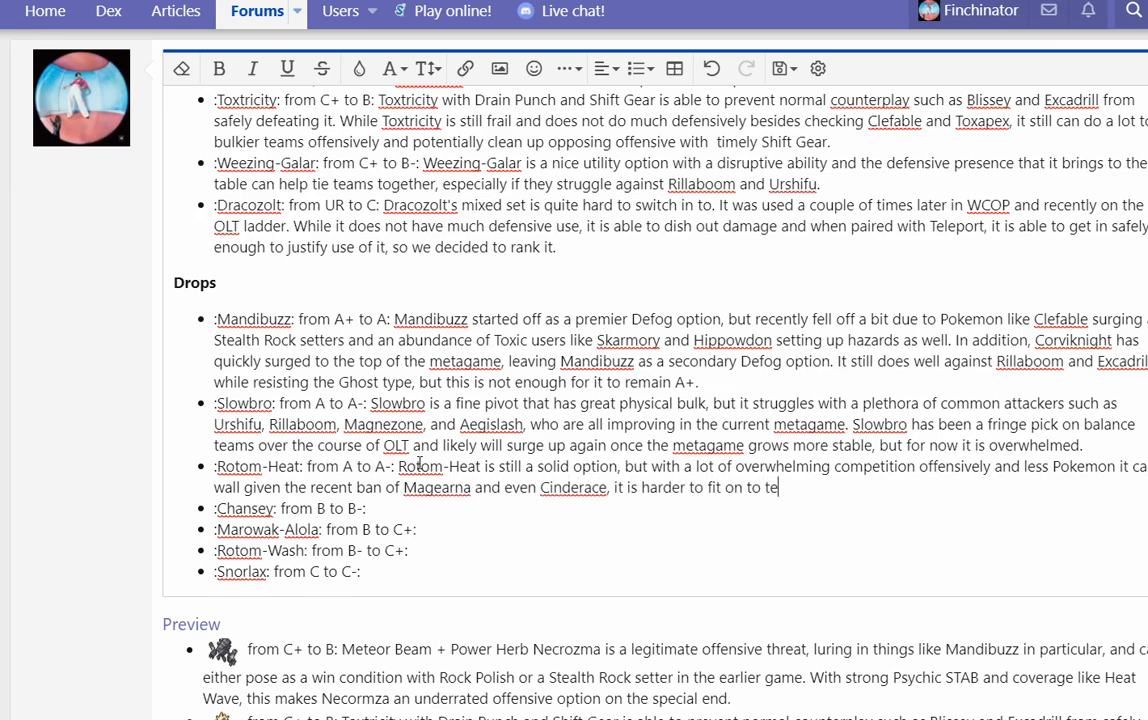
type("ams justi")
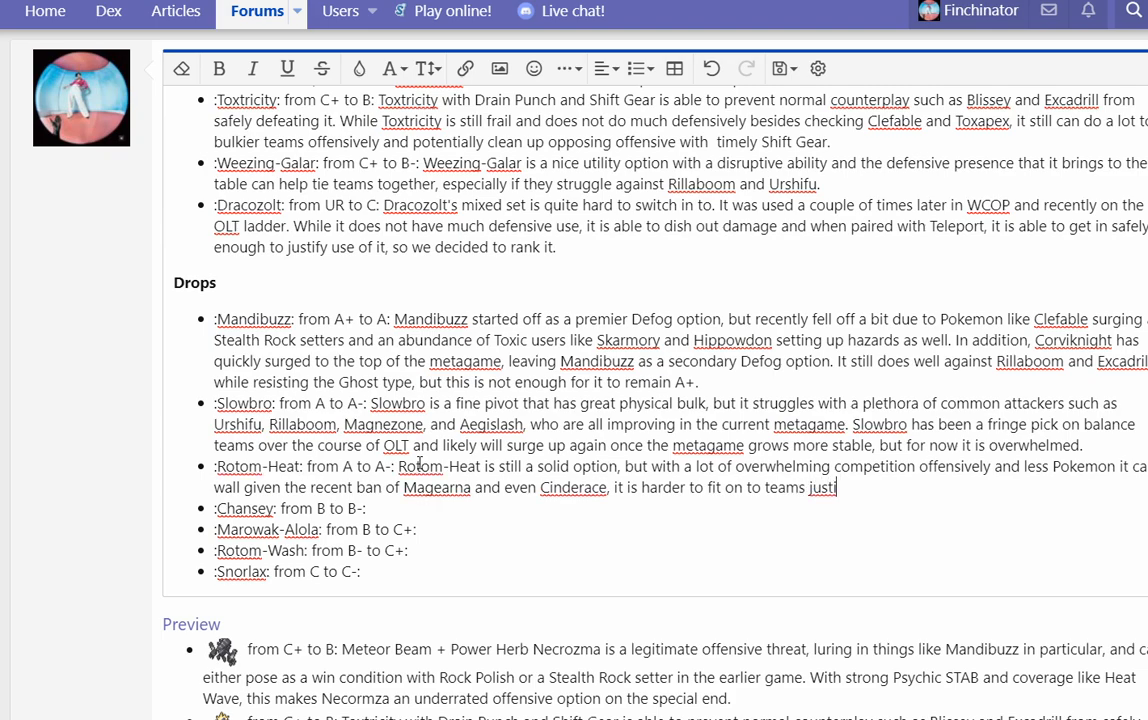
type("fiably, especially wit hthe metagame shifting away")
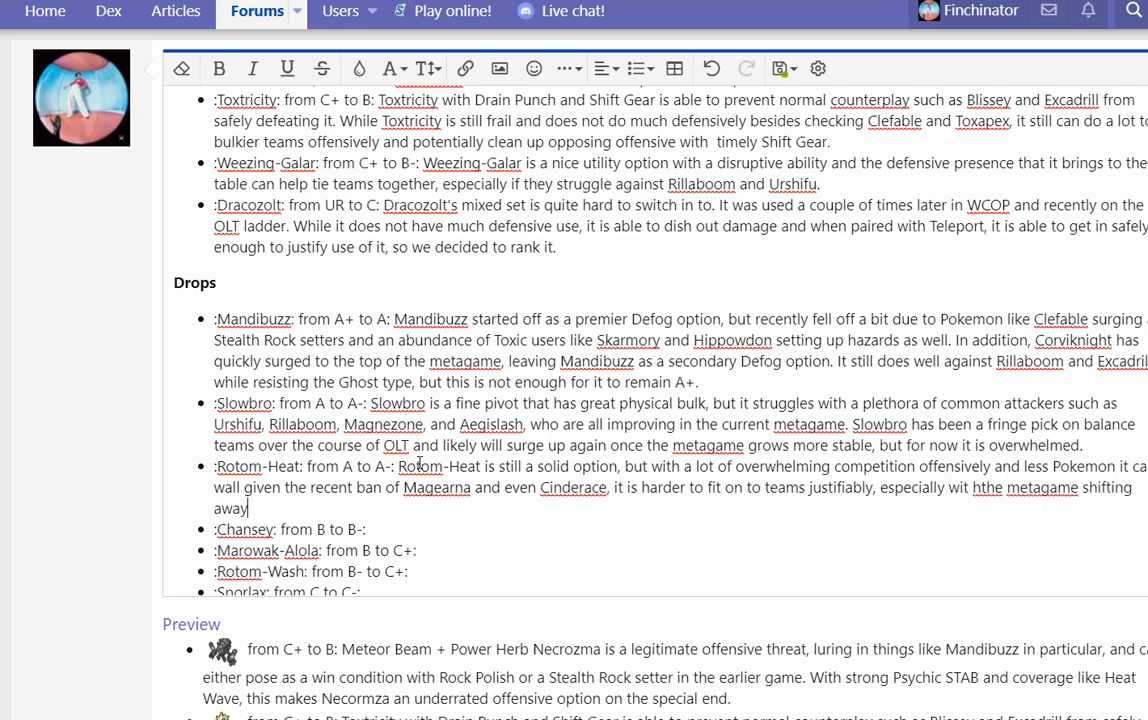
type("from balance being spam")
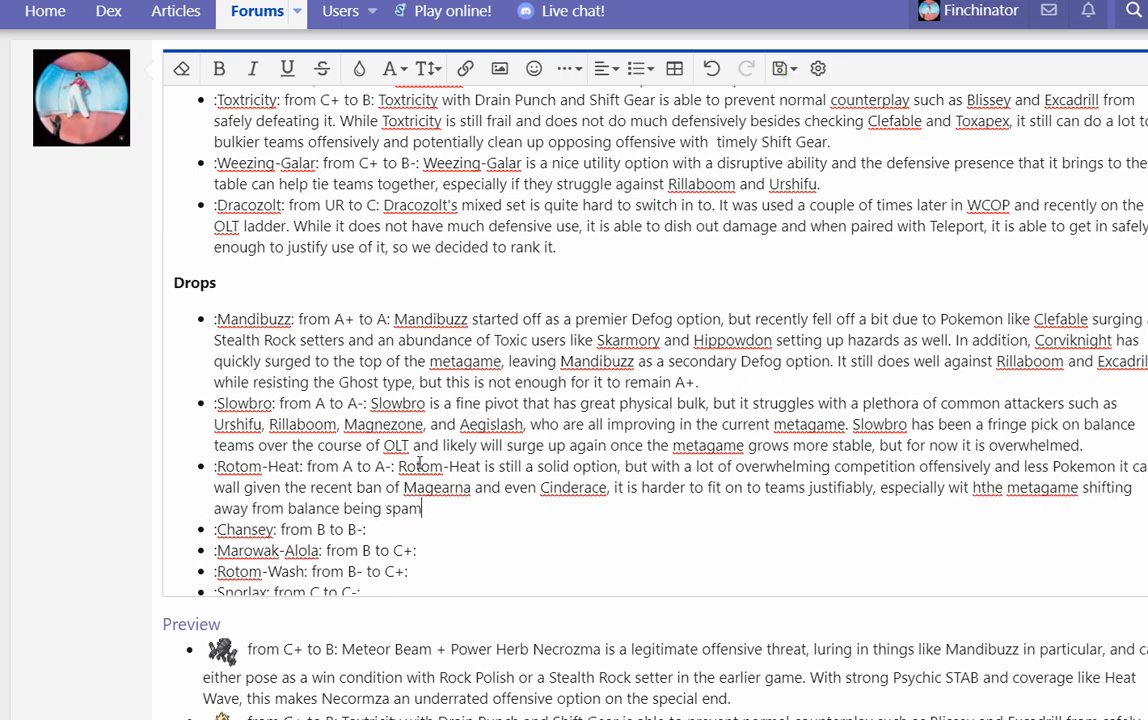
type("med so much as Roto")
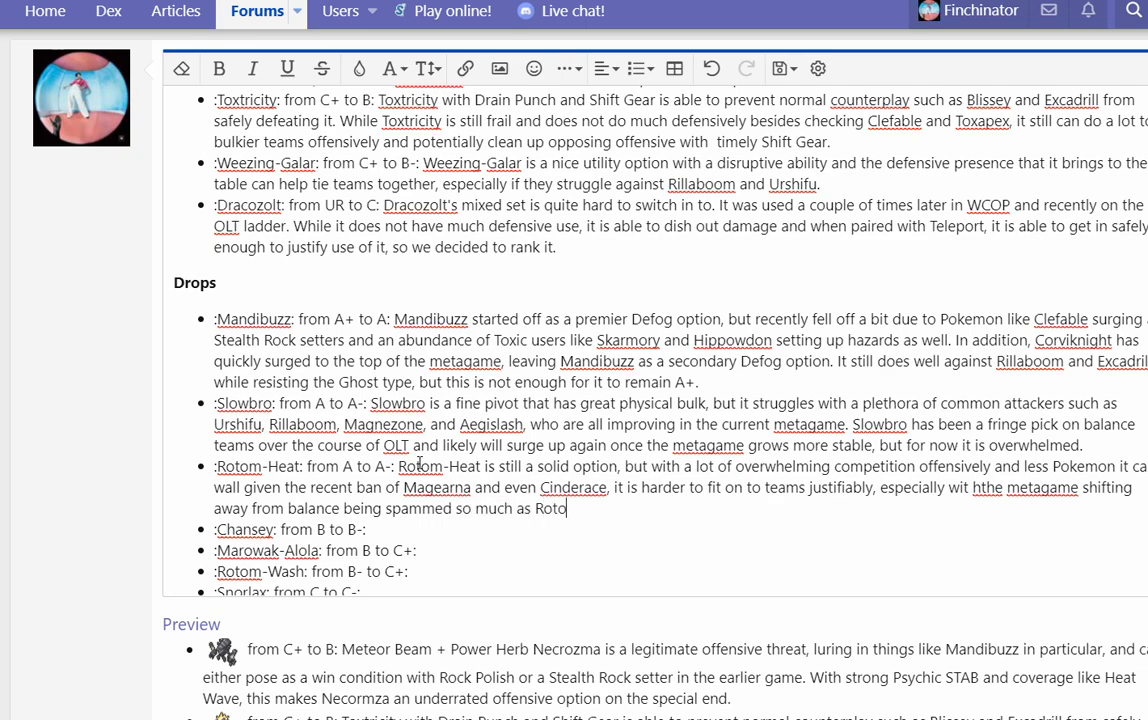
type("m-Heat fits best o")
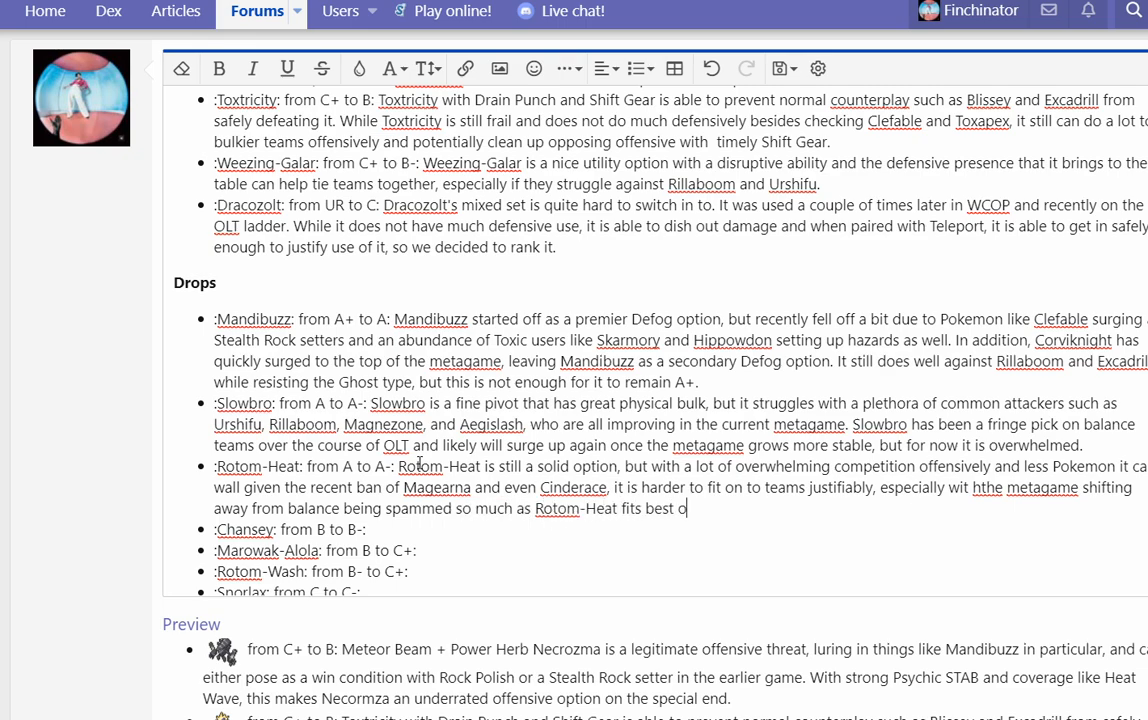
type("n those teams.")
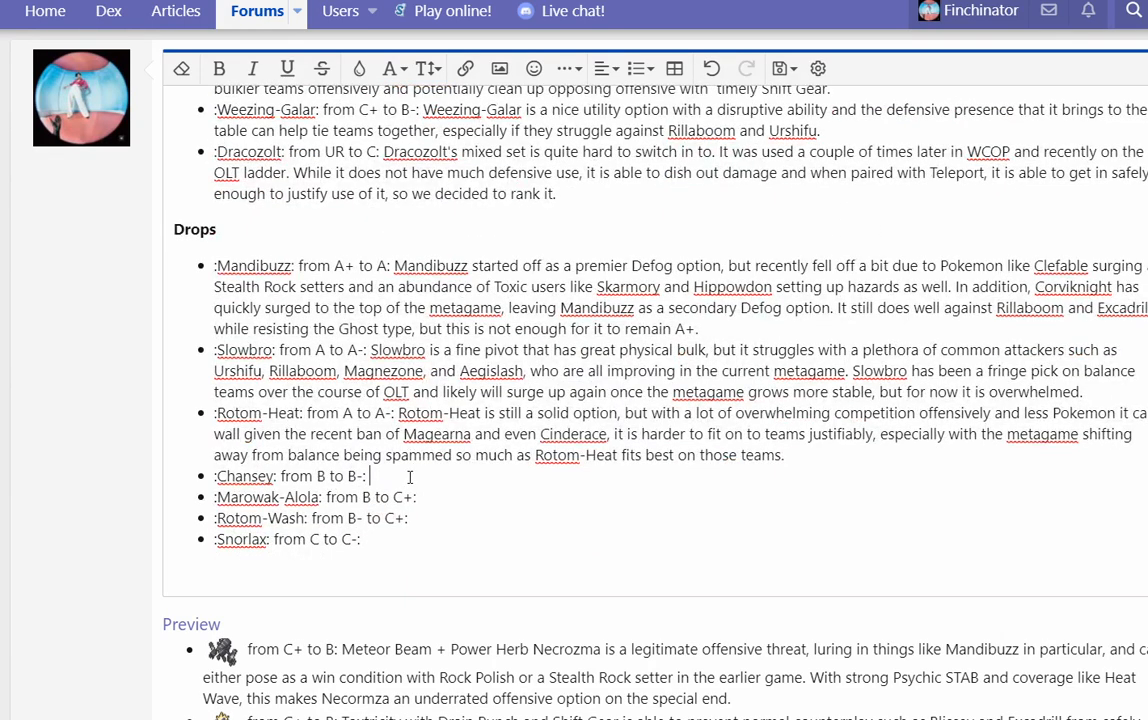
Step: Write that Chansey is a lesser option than Blissey, which uses Heavy Duty Boots and Teleport for momentum
type("Chansey is simply seen as a")
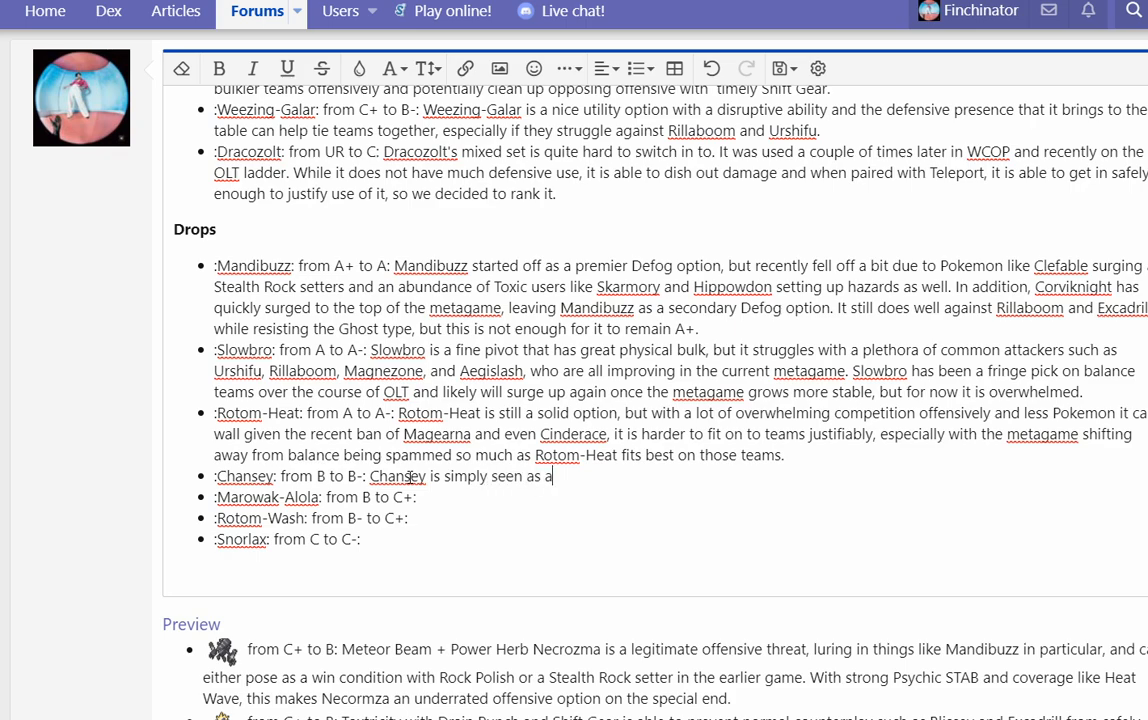
type("leser")
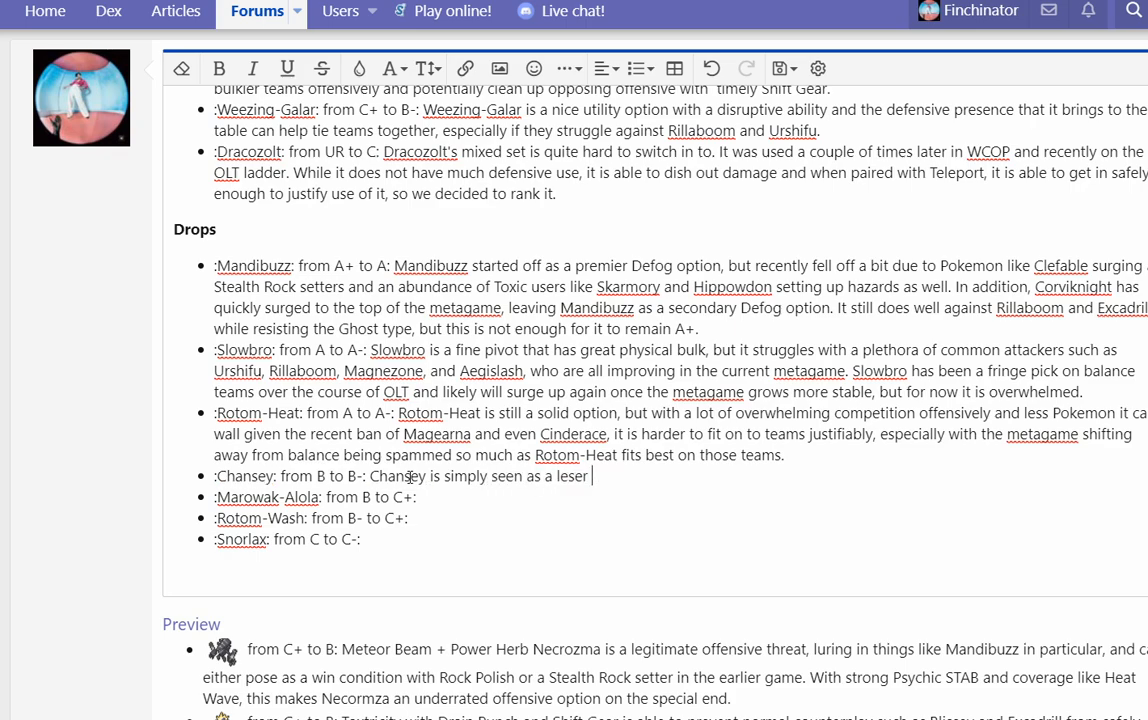
type("option when compared to")
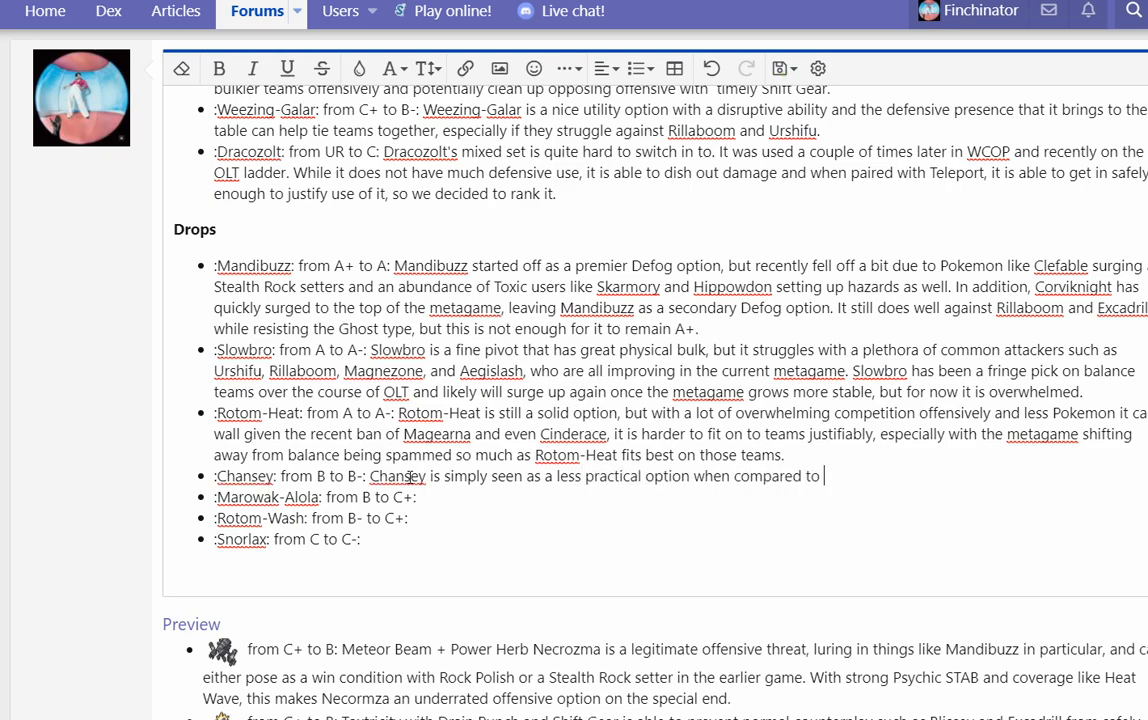
type("Blissey, w")
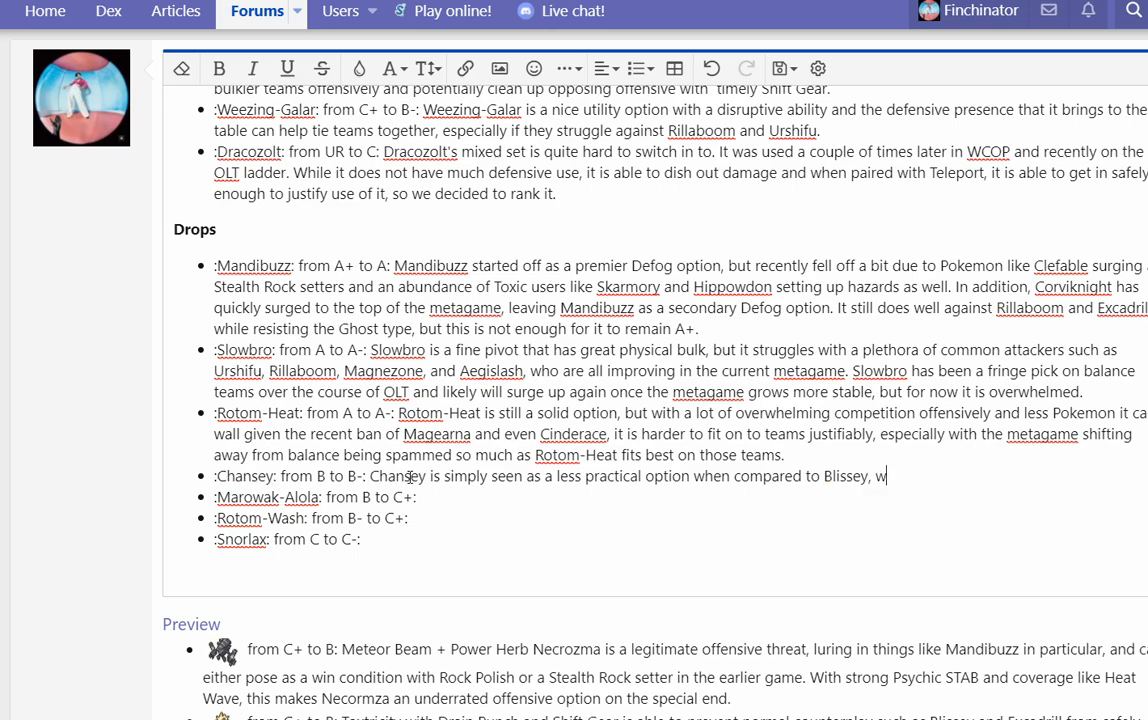
type("hich can")
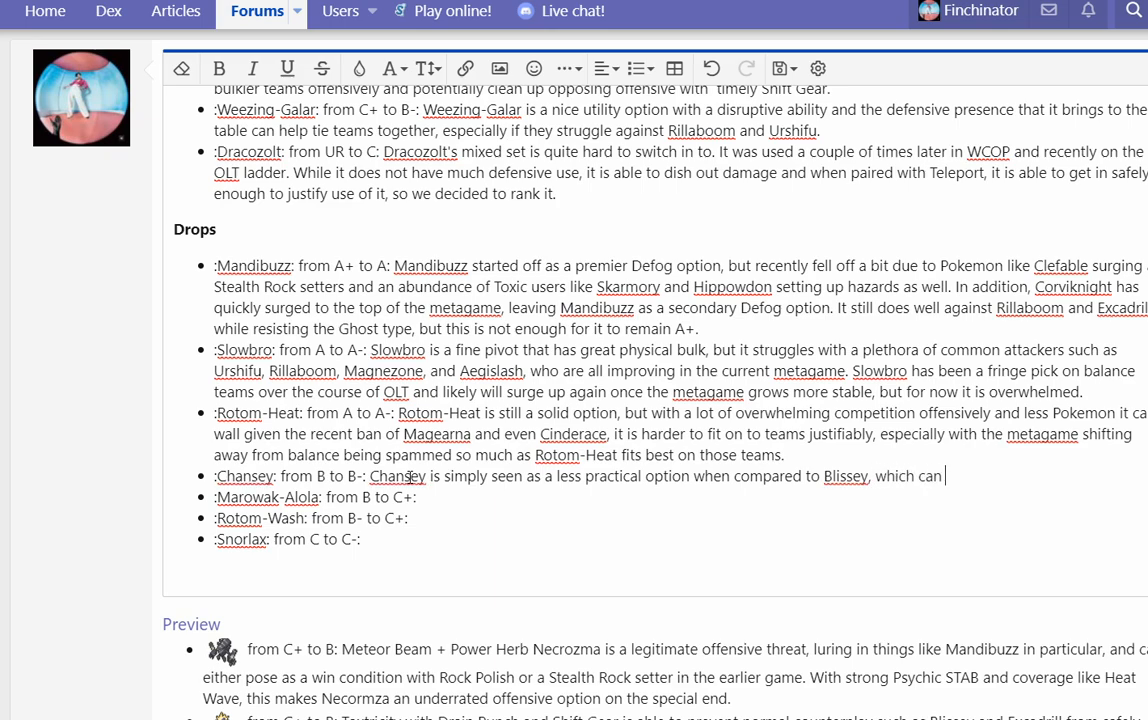
type("use Heavy Duty Boots and can")
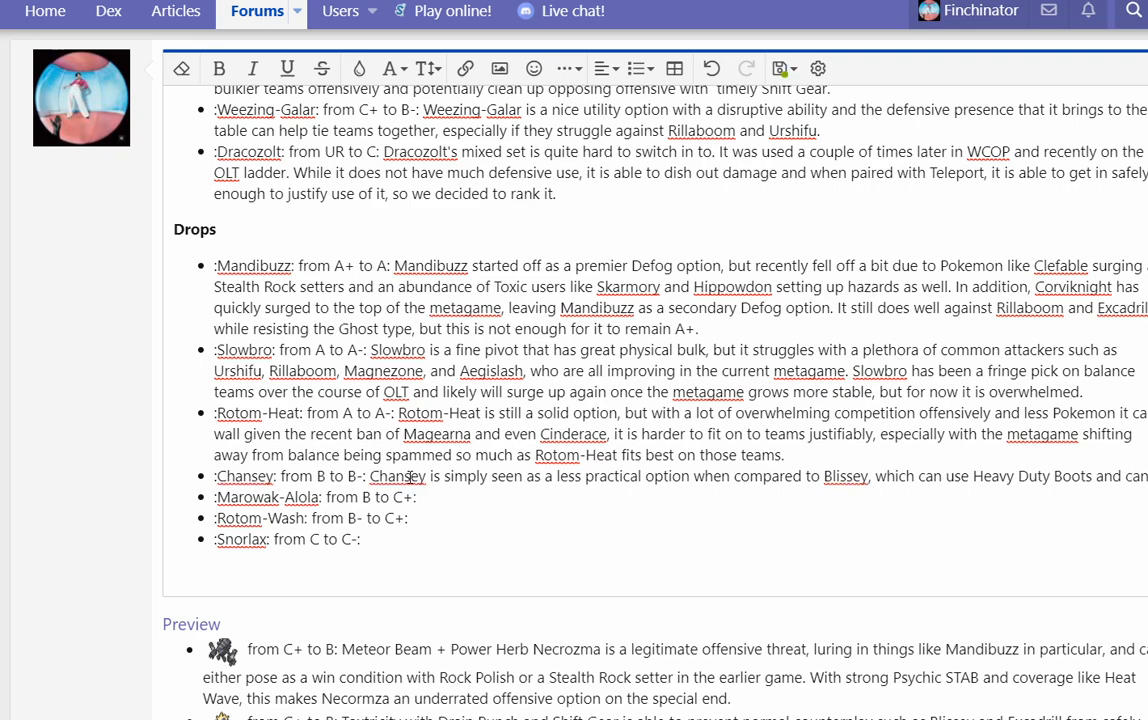
type("abuse Teleport with more")
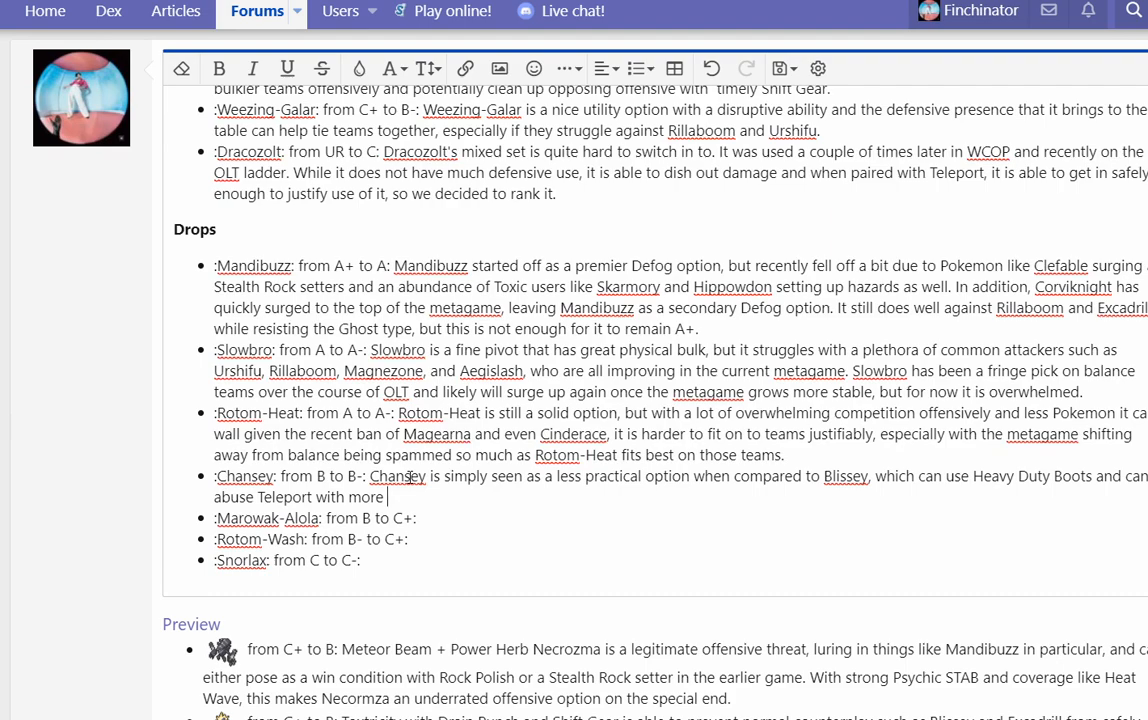
type("mom")
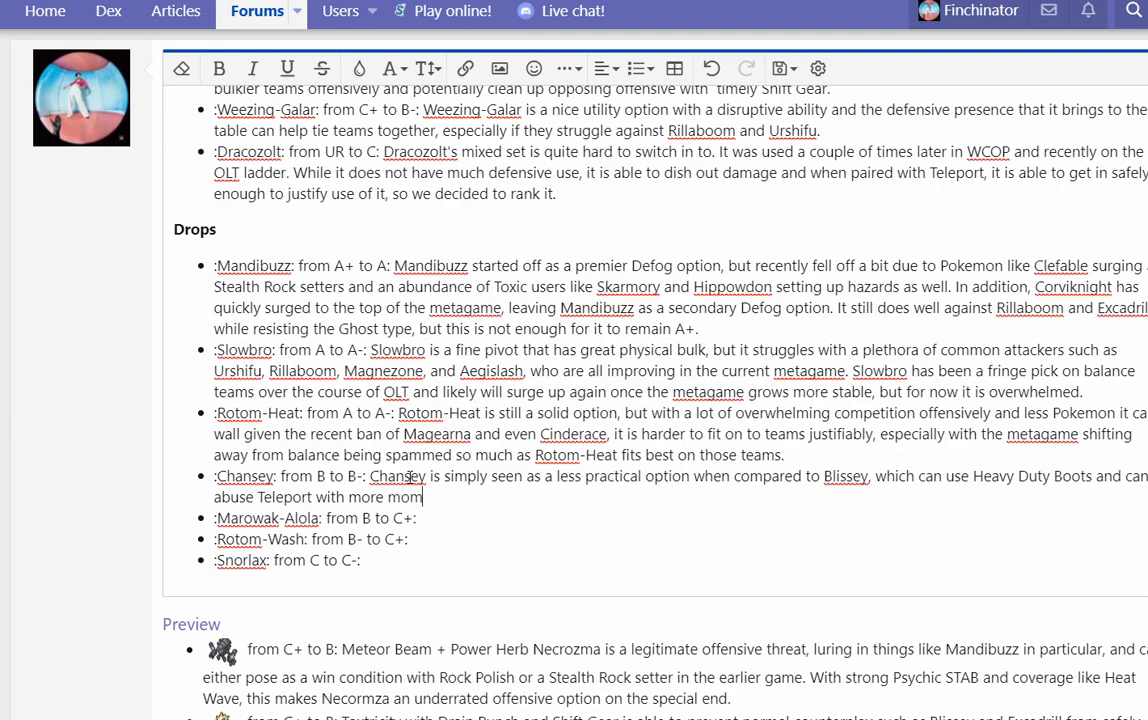
type("entum because of this.")
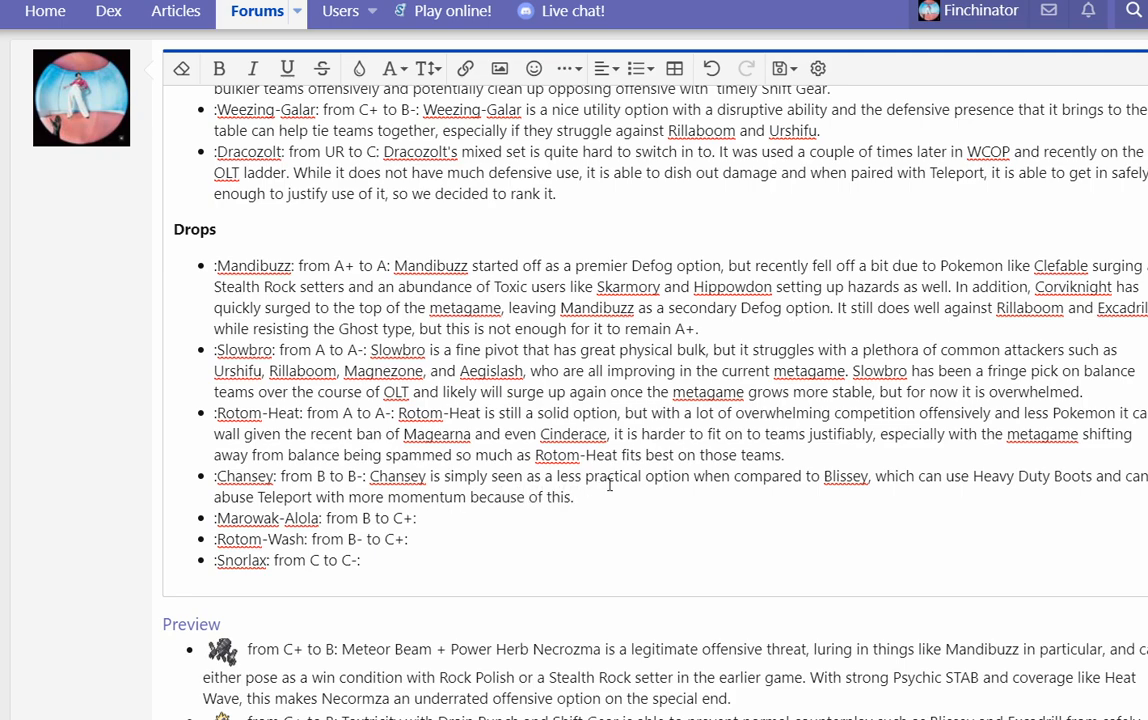
Step: Add that with Trick being so disruptive it is hard to justify using Chansey
type("Also, with Tirck")
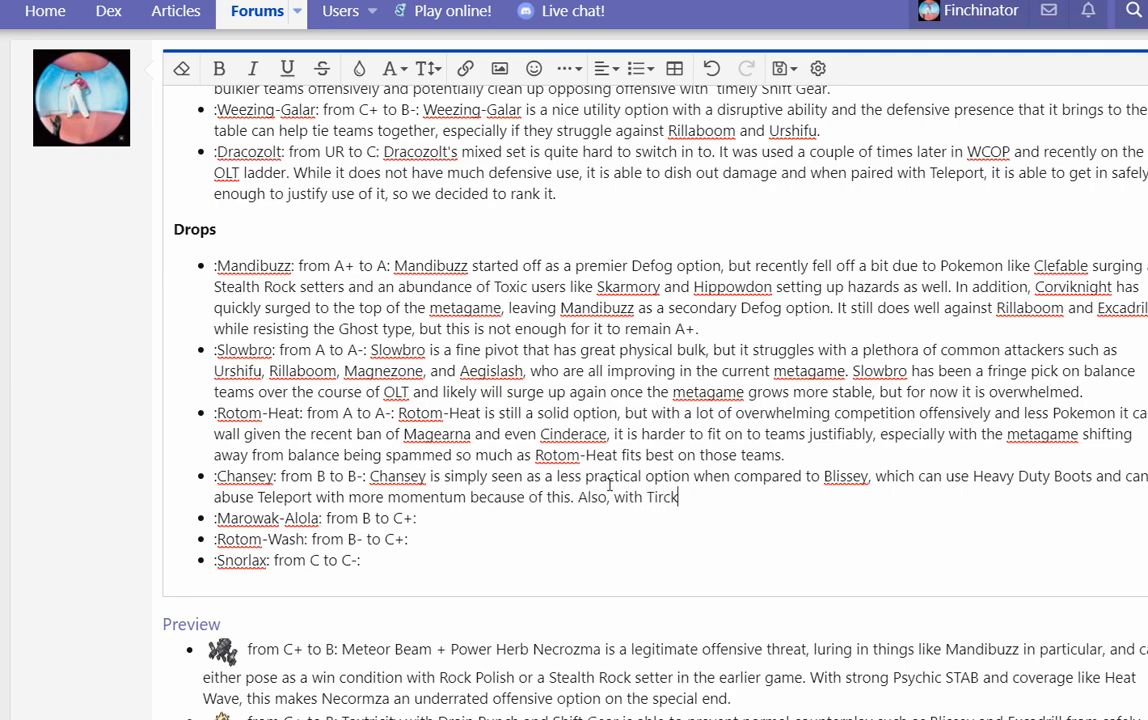
type("Trick")
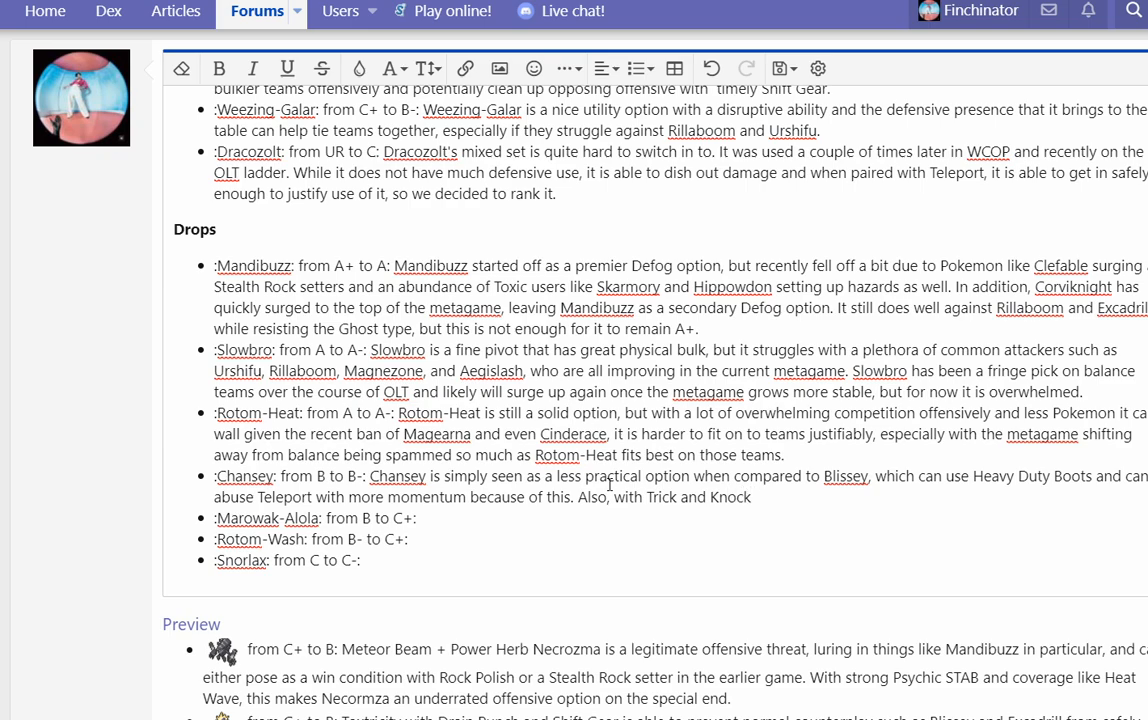
type("being so dis")
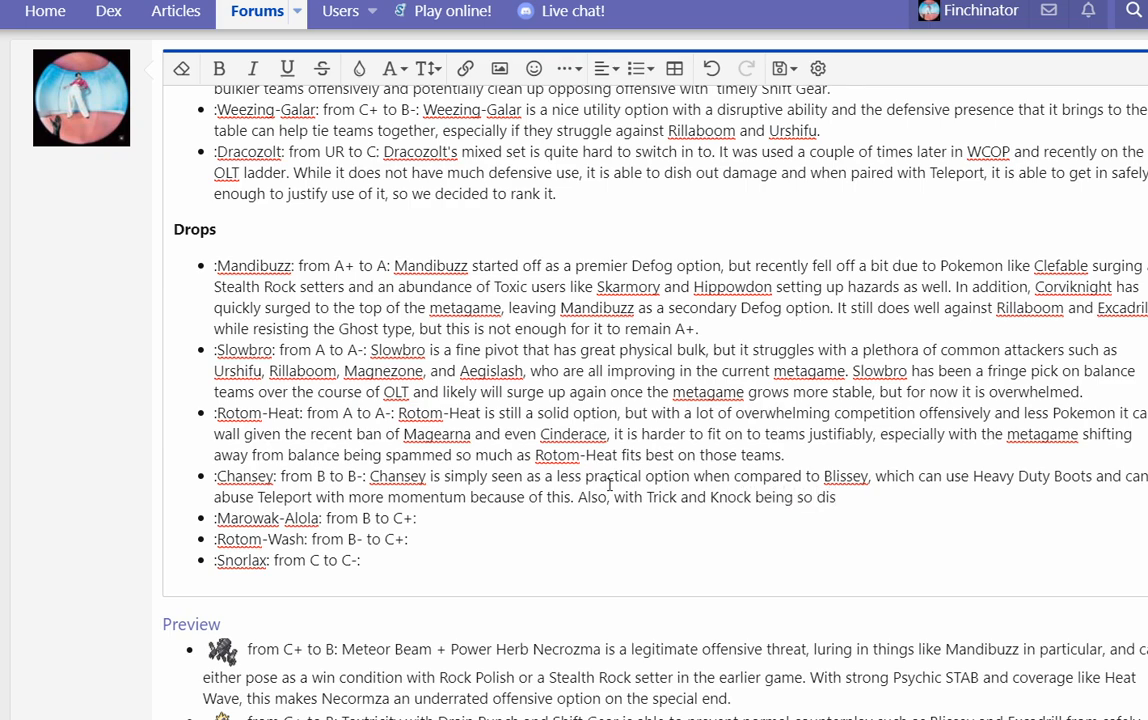
type("ruptive, it is hard")
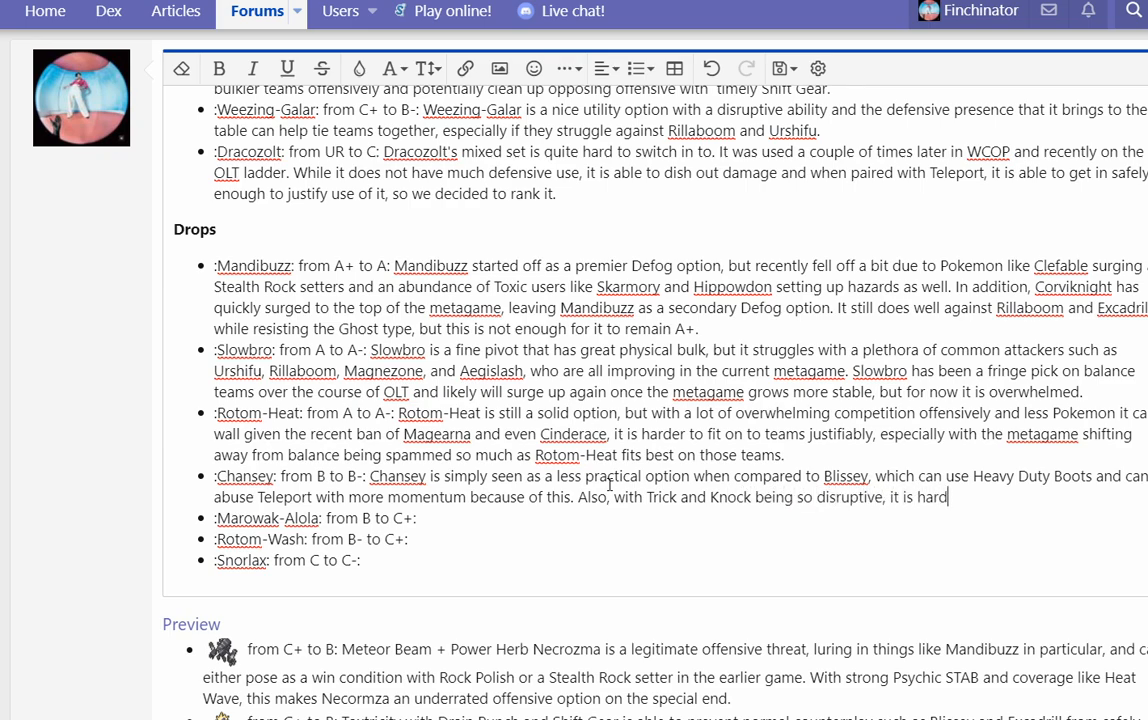
type("to justify using Chansey as much regard")
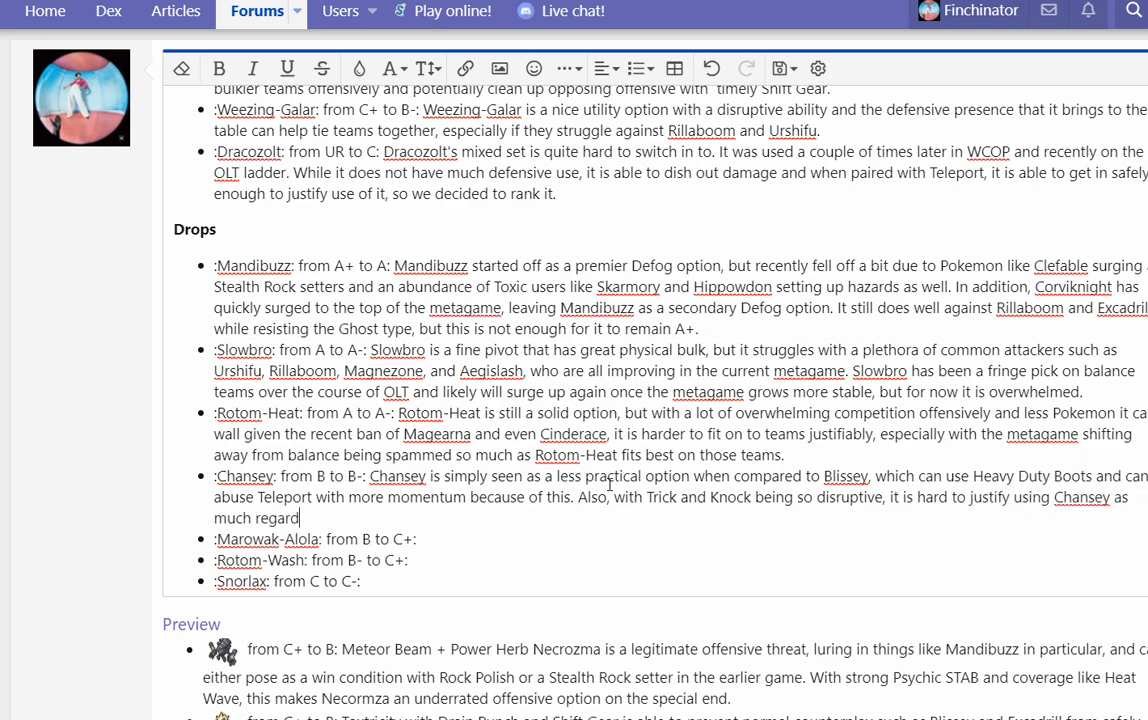
type("less.")
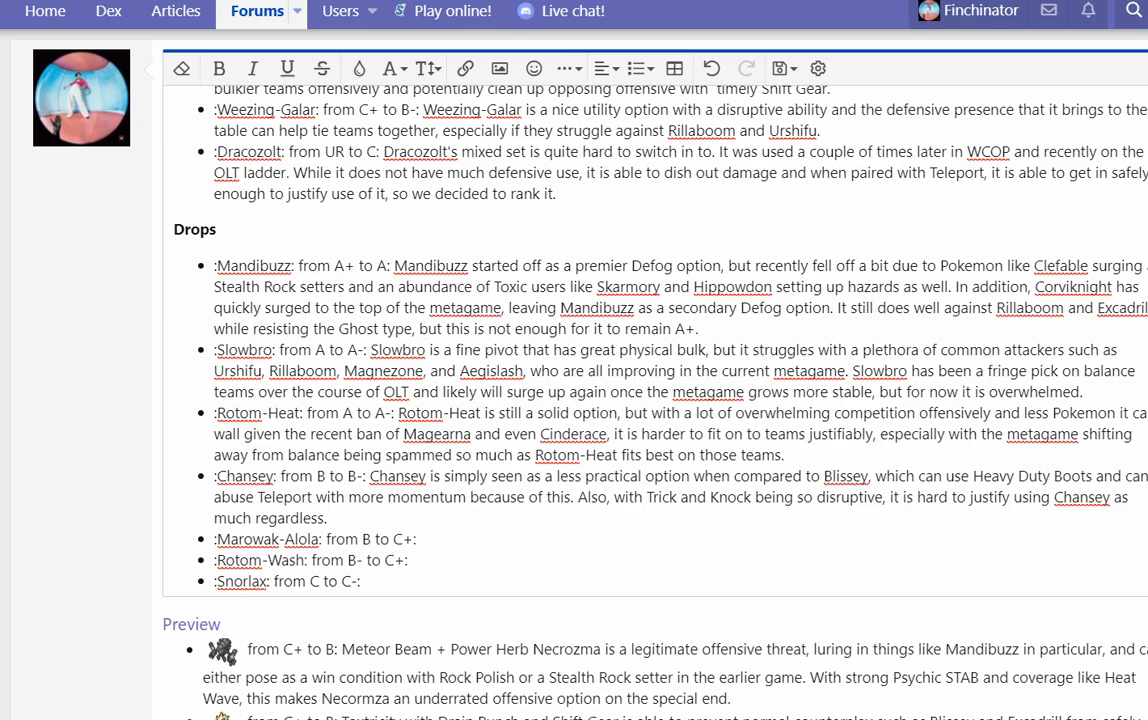
left_click(332, 516)
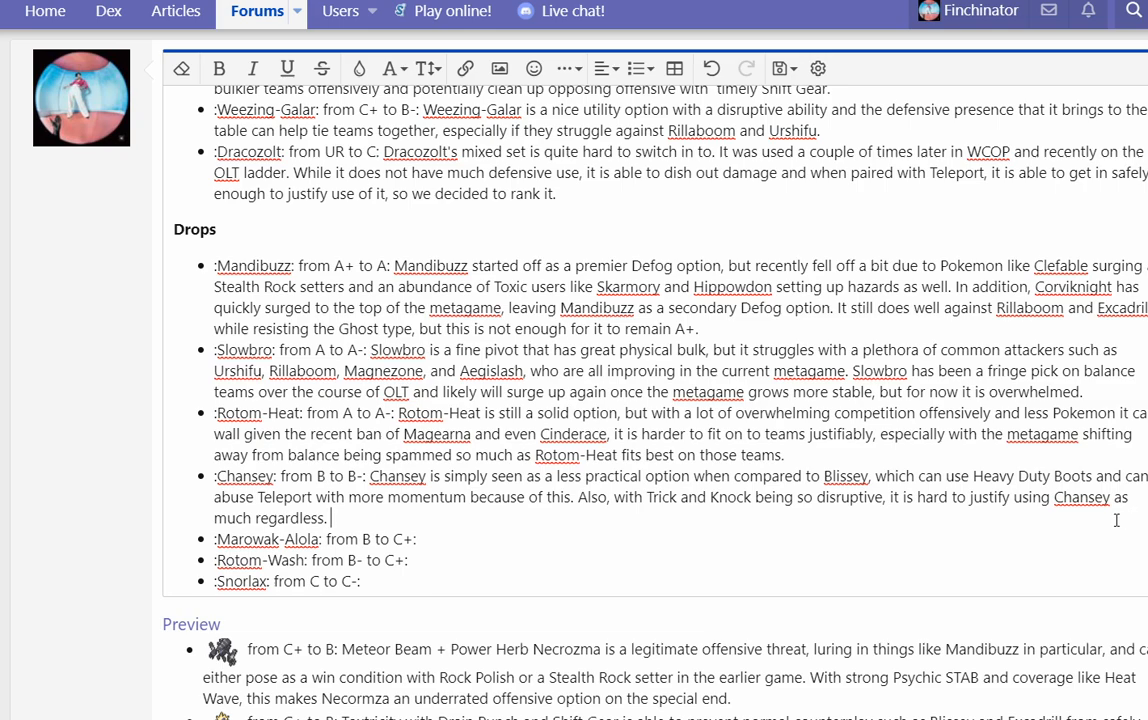
Step: Write that Marowak-Alola lacks bulk and speed and is now a gimmicky Trick Room pick with some viability
left_click(474, 528)
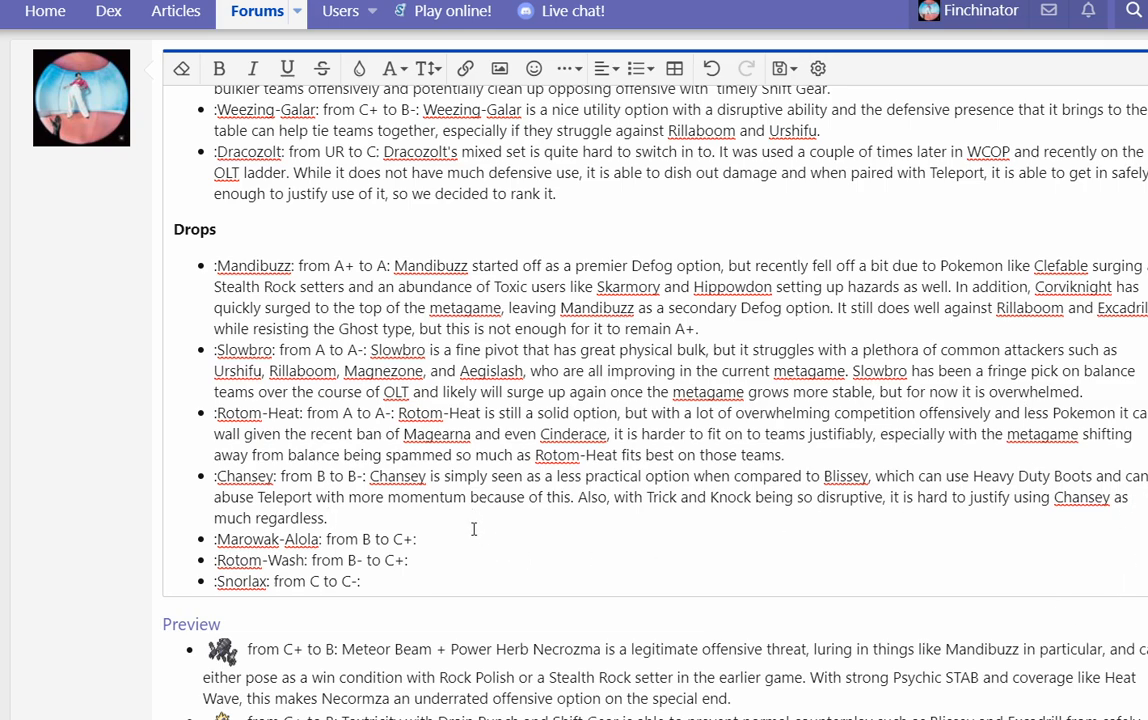
type("Marowak-Alola simply")
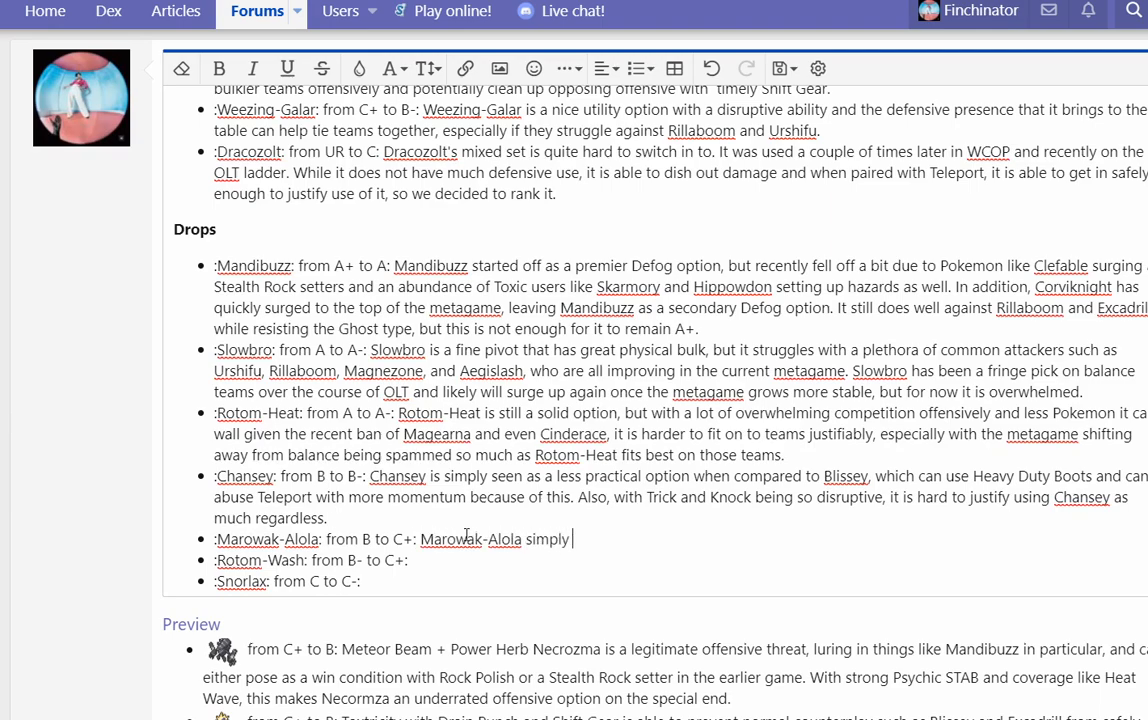
type("needs to dotoo much to justify using it. It lac")
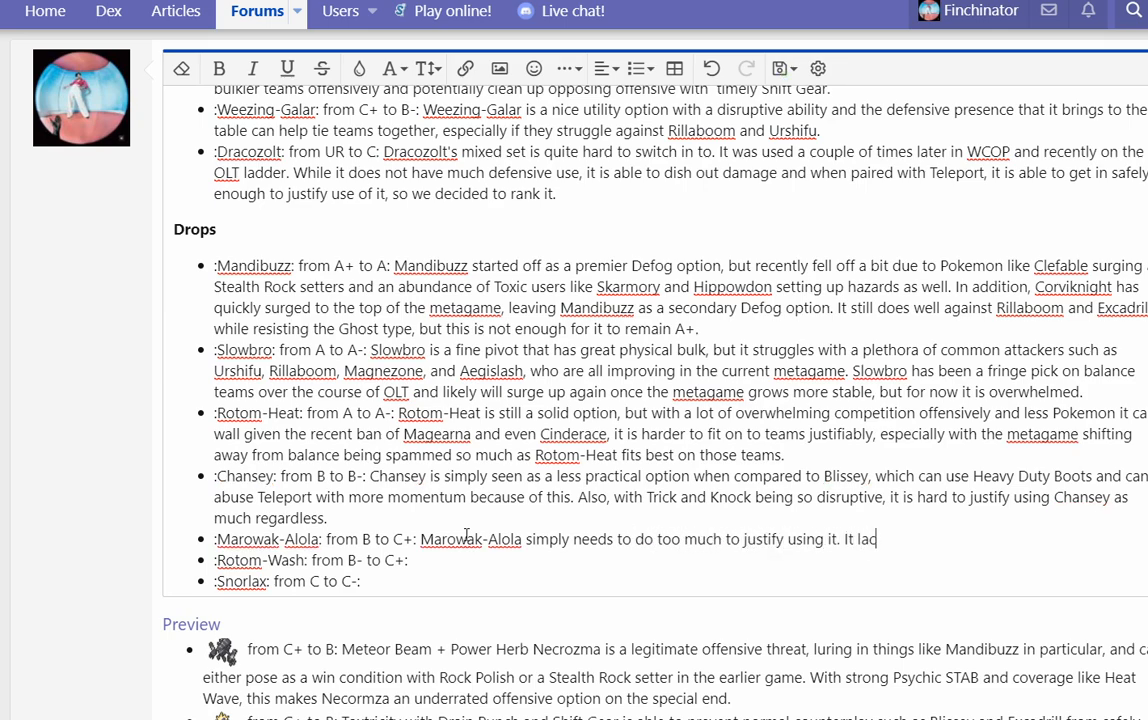
type("ks to bulk and speed. It also struggles to pick between")
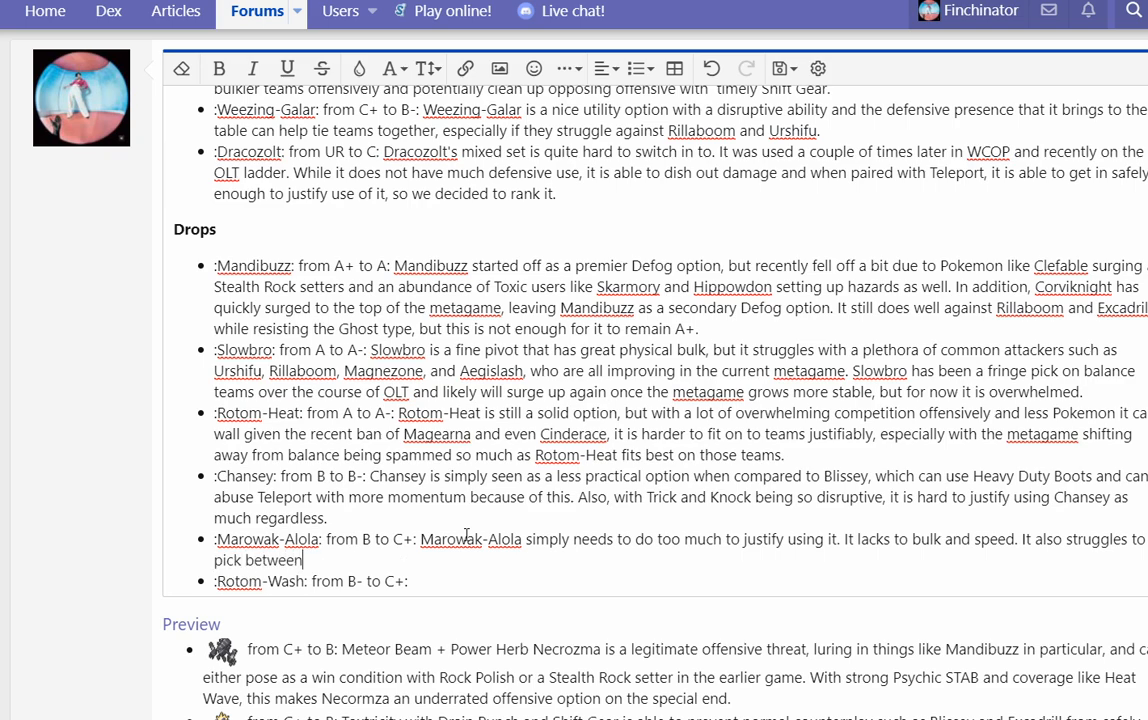
type("two abilities. Ultimately, not many people like it as an option outsid")
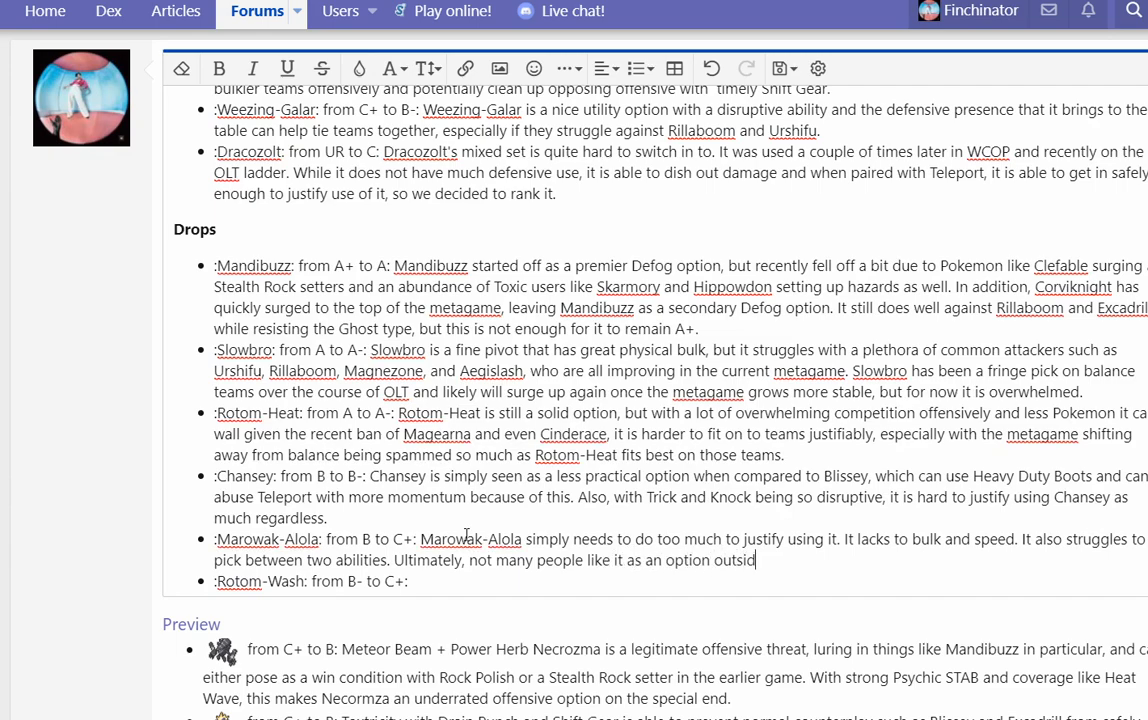
type("e of gimmicky st")
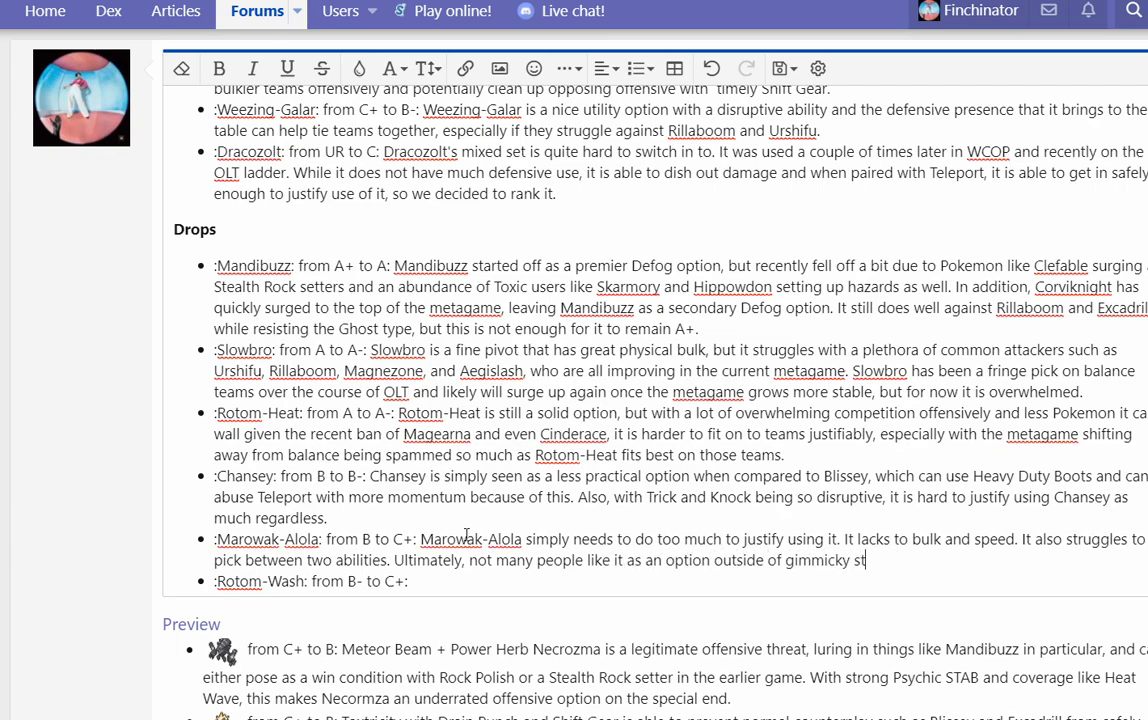
type("yles such as Trick")
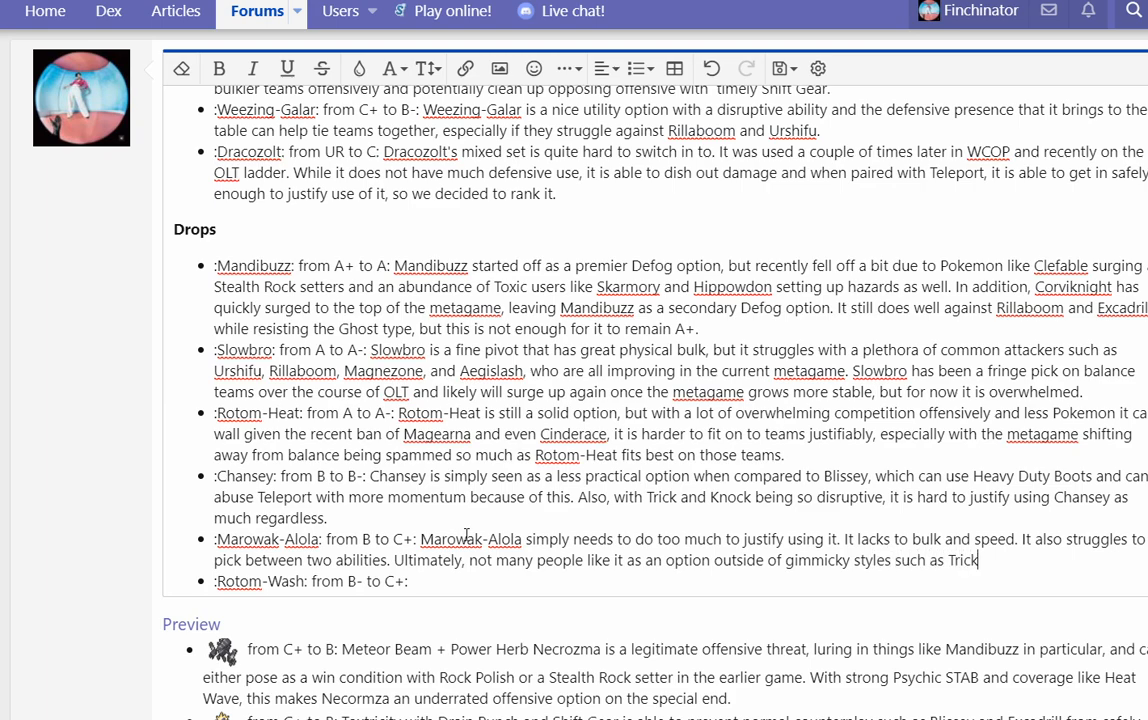
type("Room teams anymore unfortunately. Howeve")
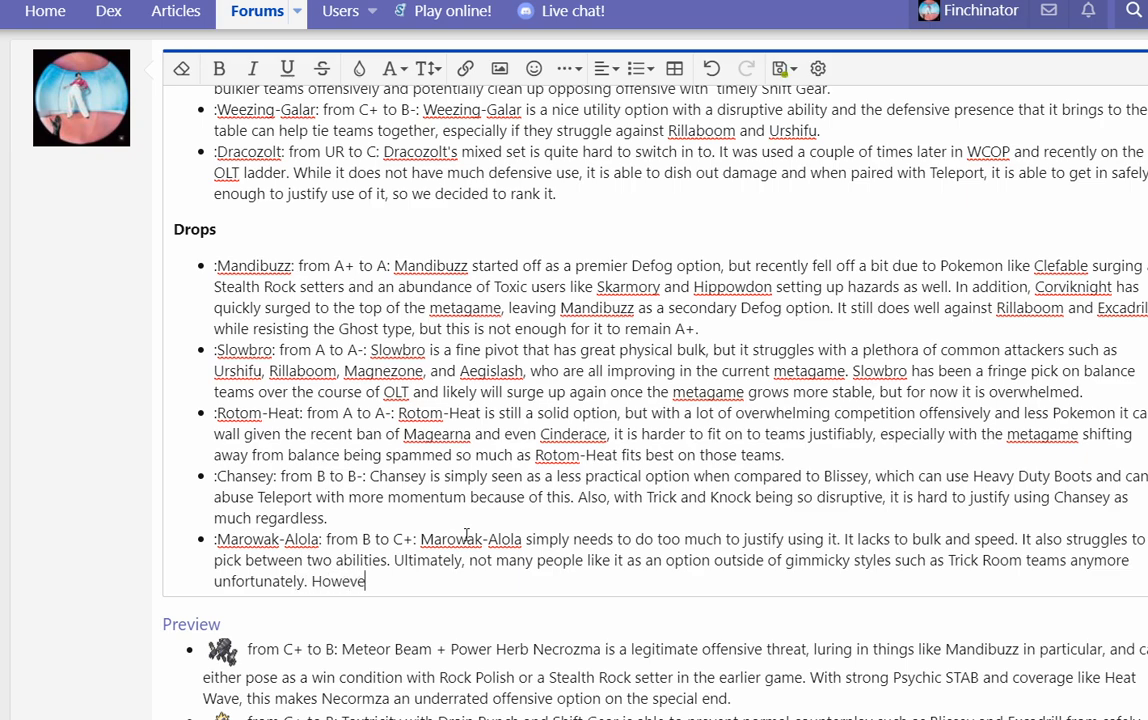
type("r, there is still some")
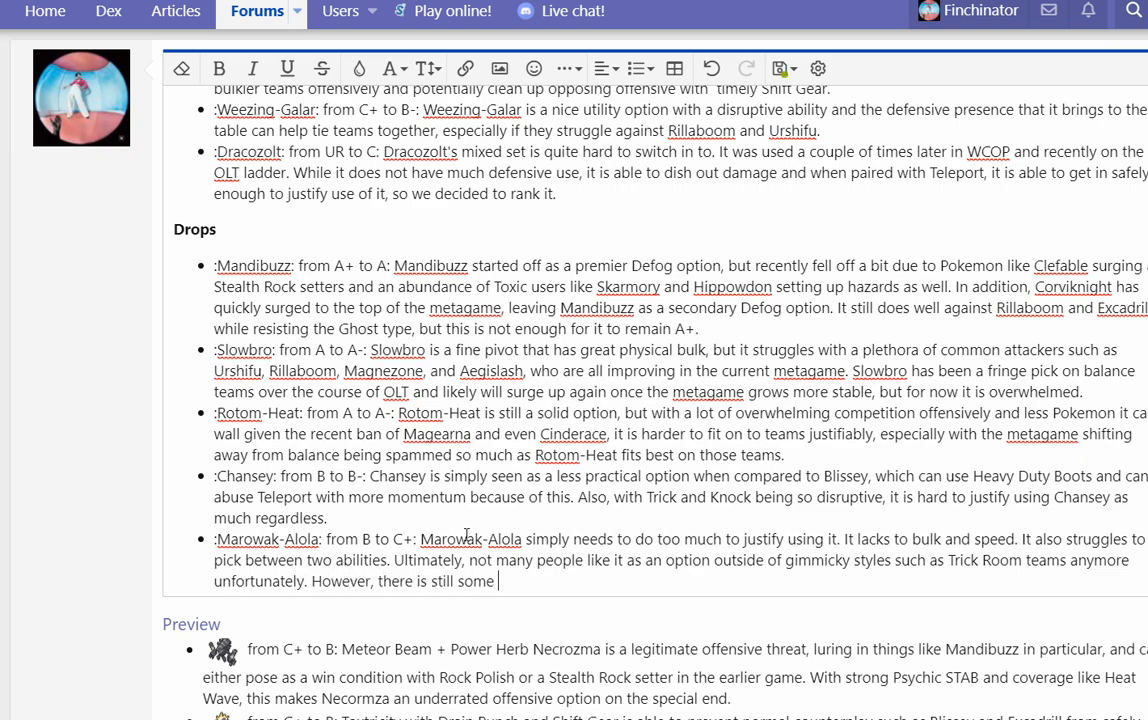
type("viability on those archetypes.")
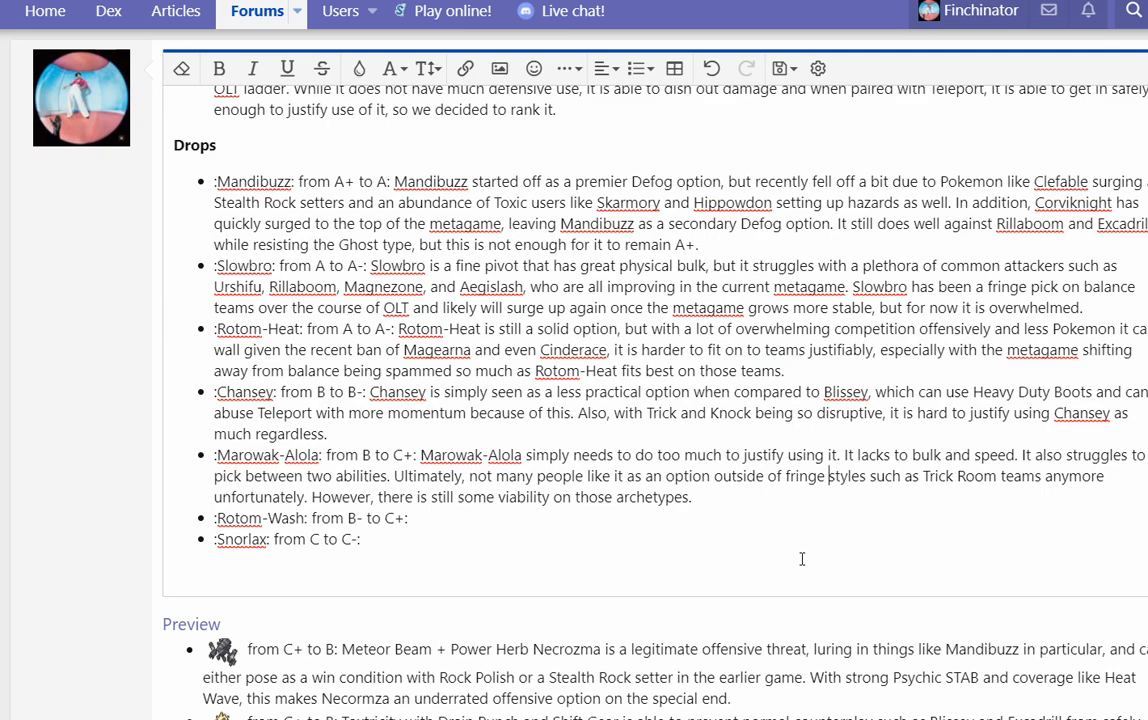
mouse_move(712, 536)
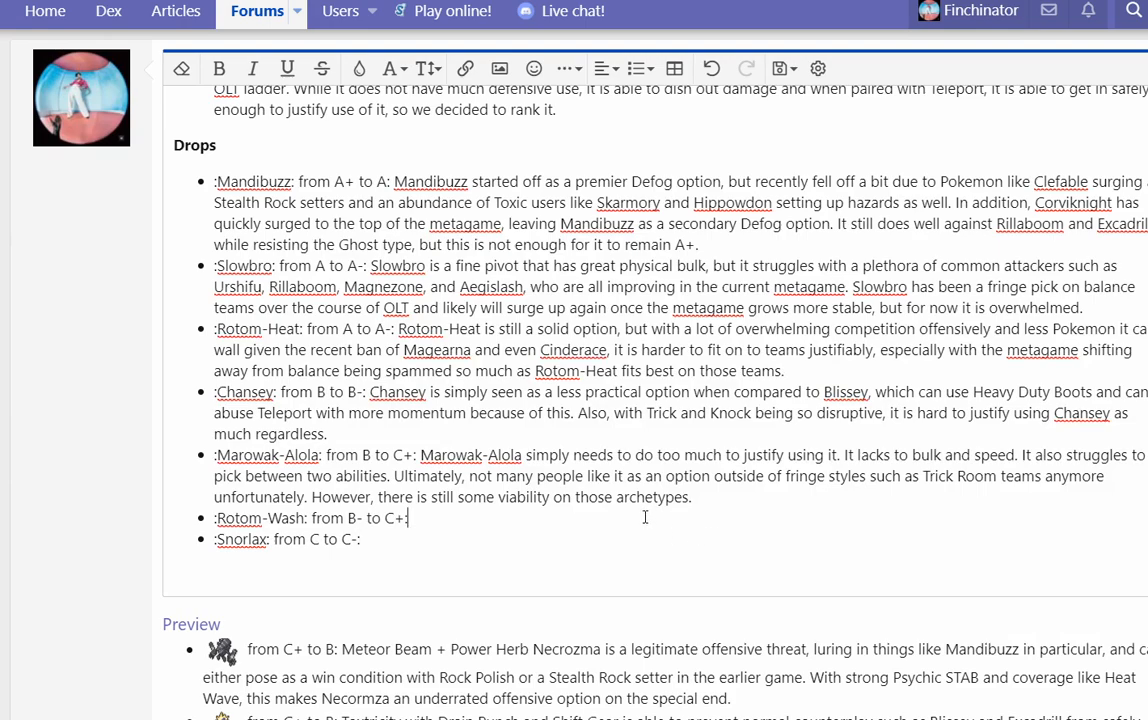
Step: Write that Rotom-Wash has no standout sets and stiff competition from Rotom-Heat and higher-ranked Water walls
type("Rotom-Wash simply does not have")
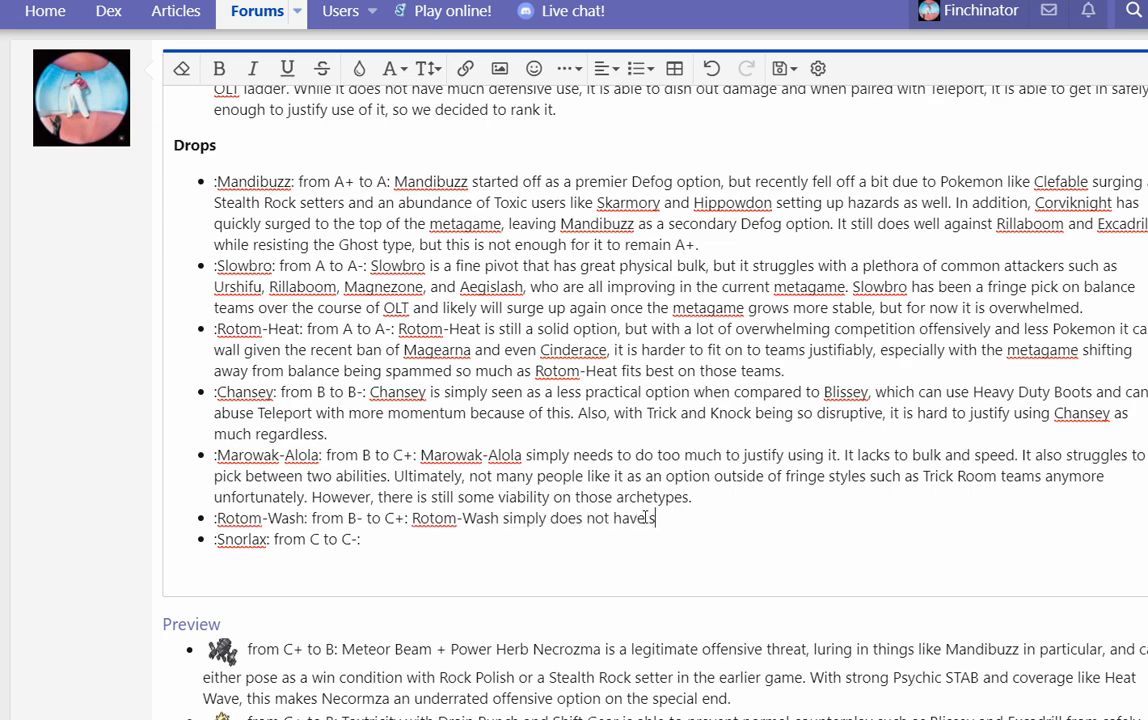
type("s much of a place in the tier as it once")
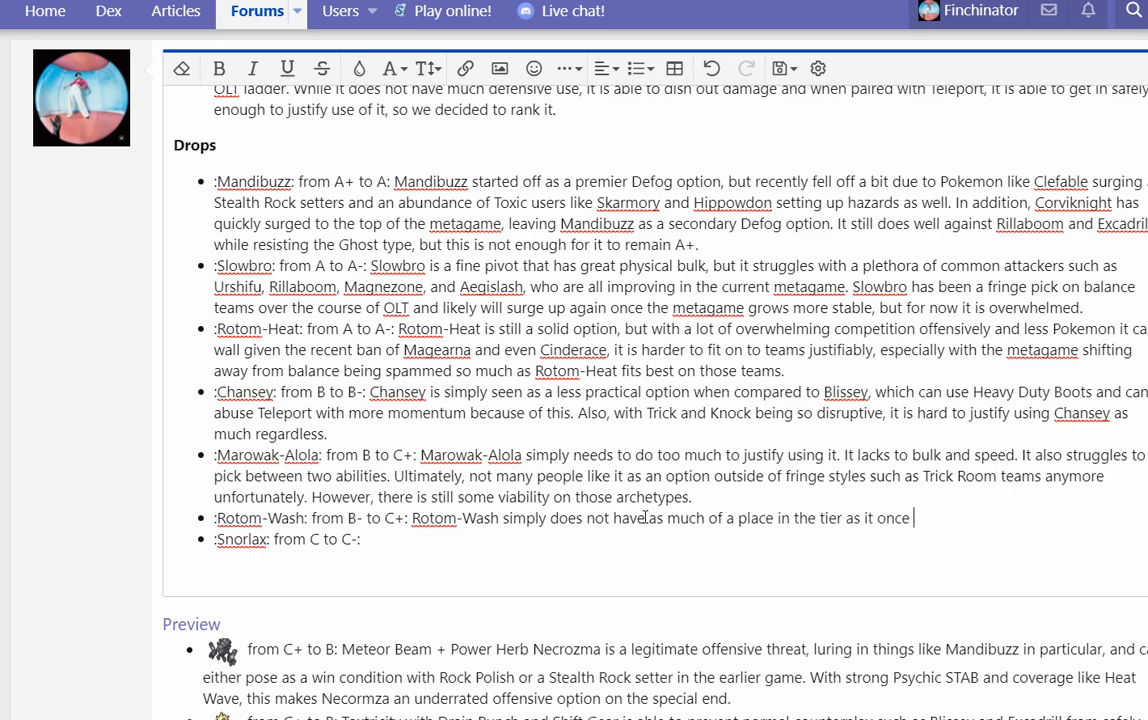
type("did. No sets s")
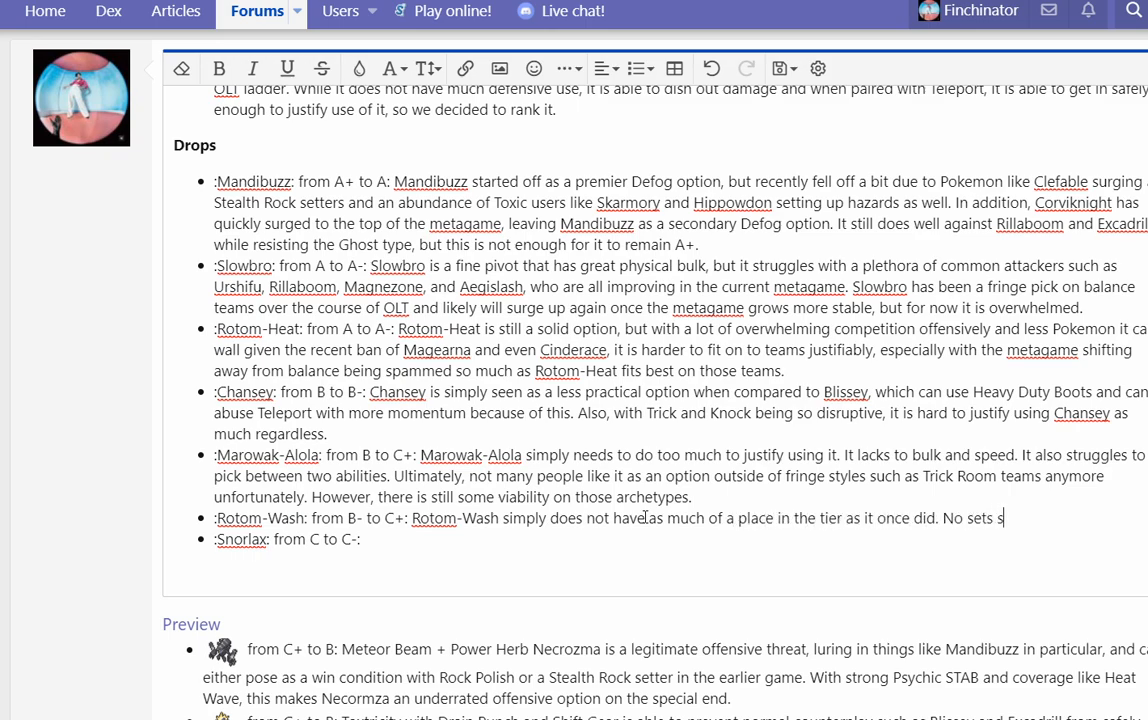
type("tand out as common and while it can check")
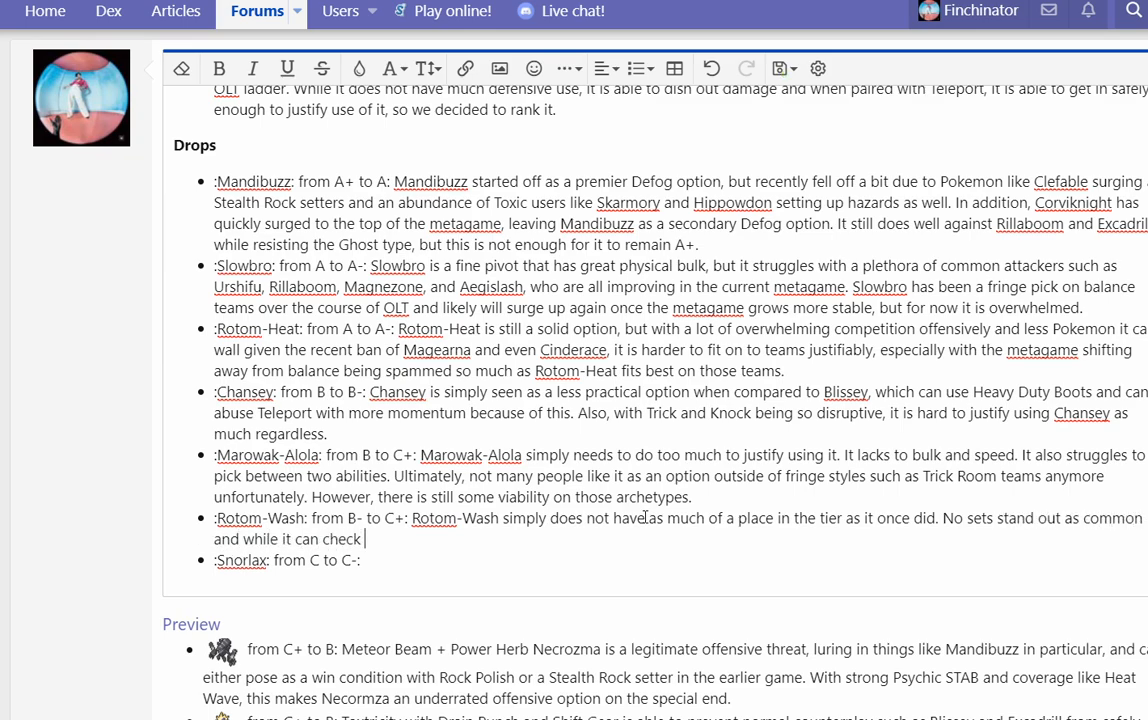
type("a decent pool of Pokemon, it fac")
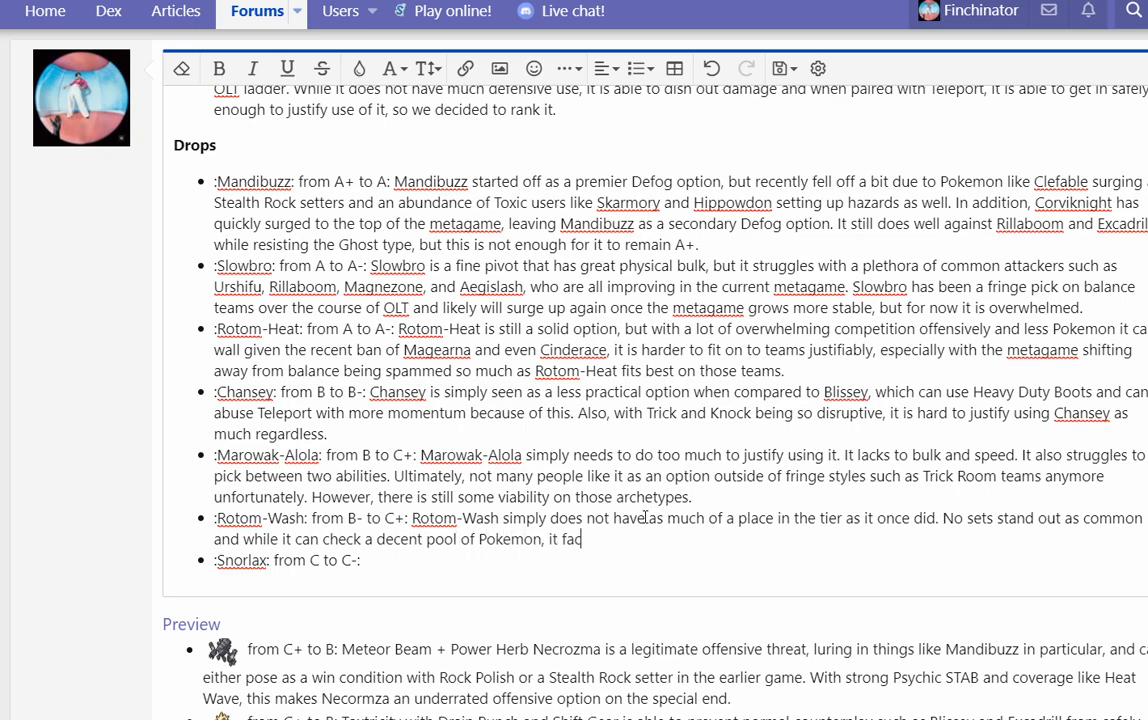
type("es stiff competition")
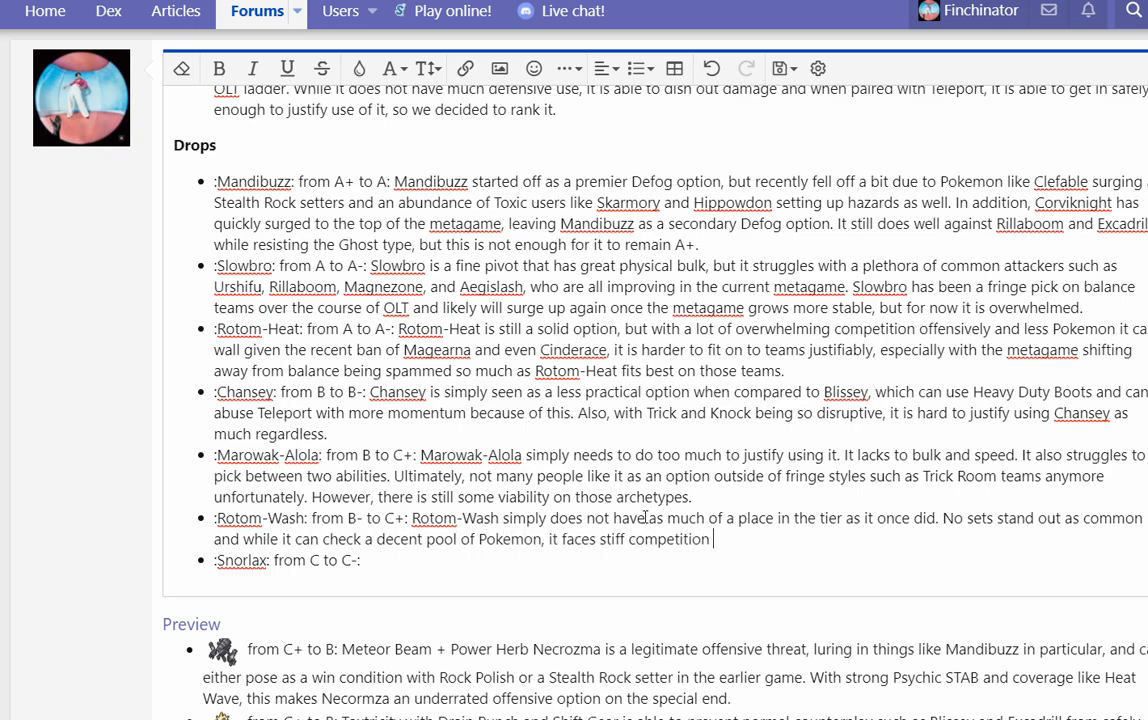
type("among Rotom-Hea")
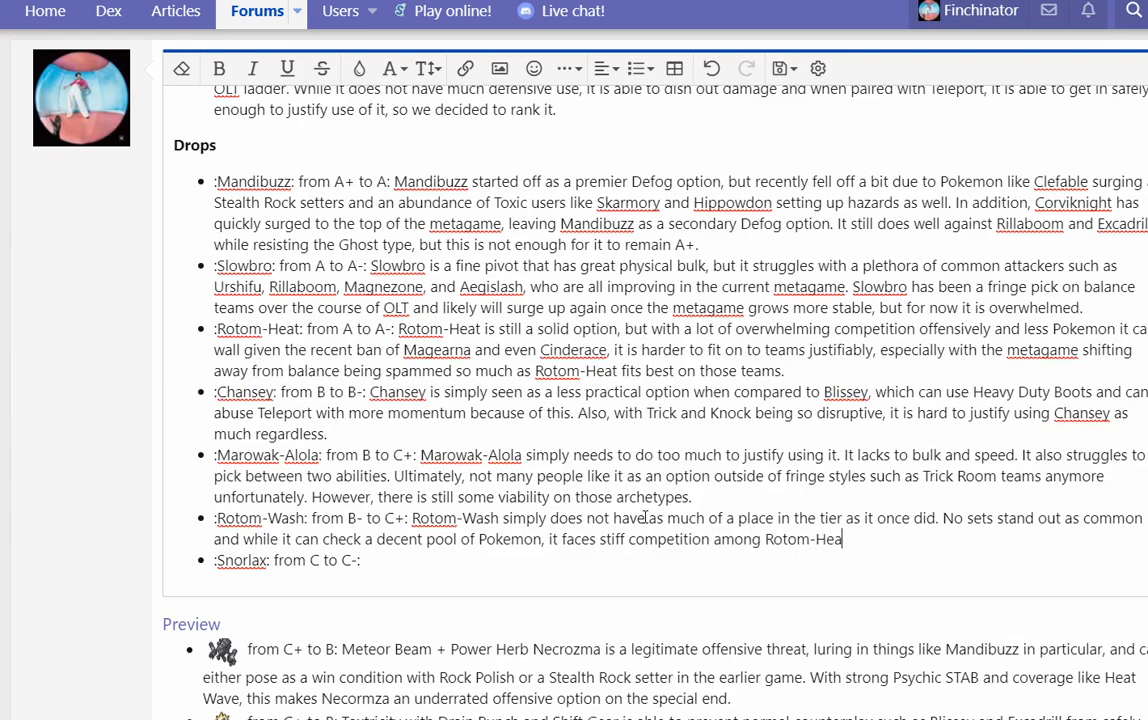
type("t, fellow Water types, and a plethora of solid pivots and w")
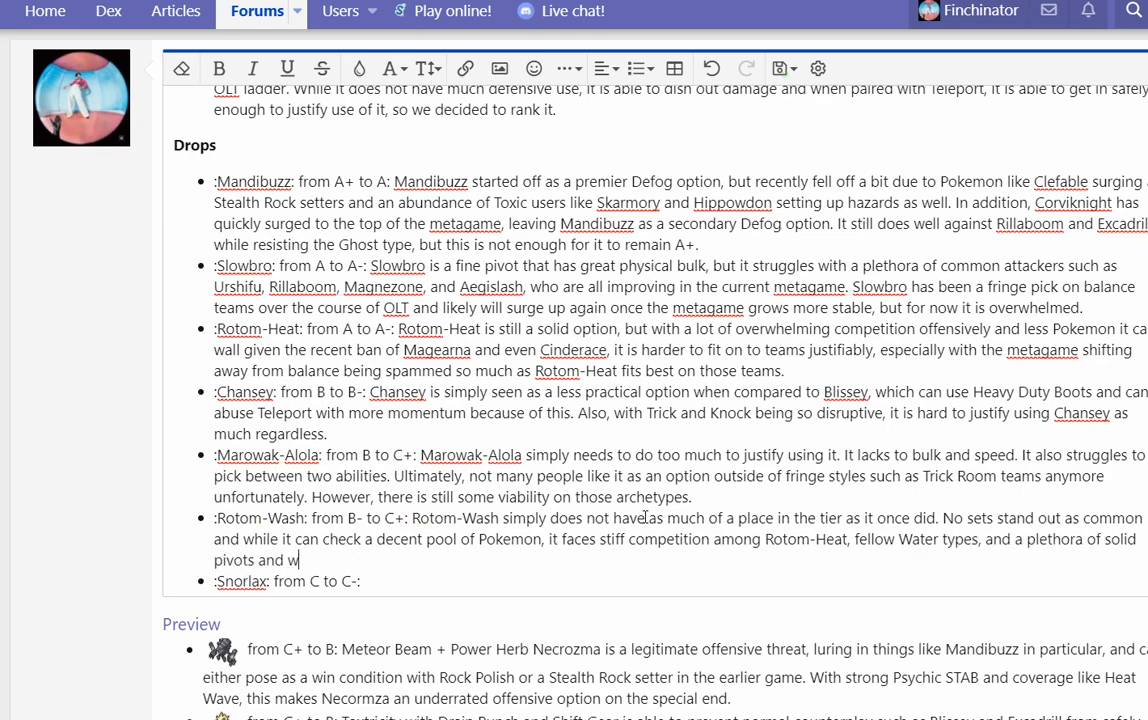
type("alls ranked higher than it.")
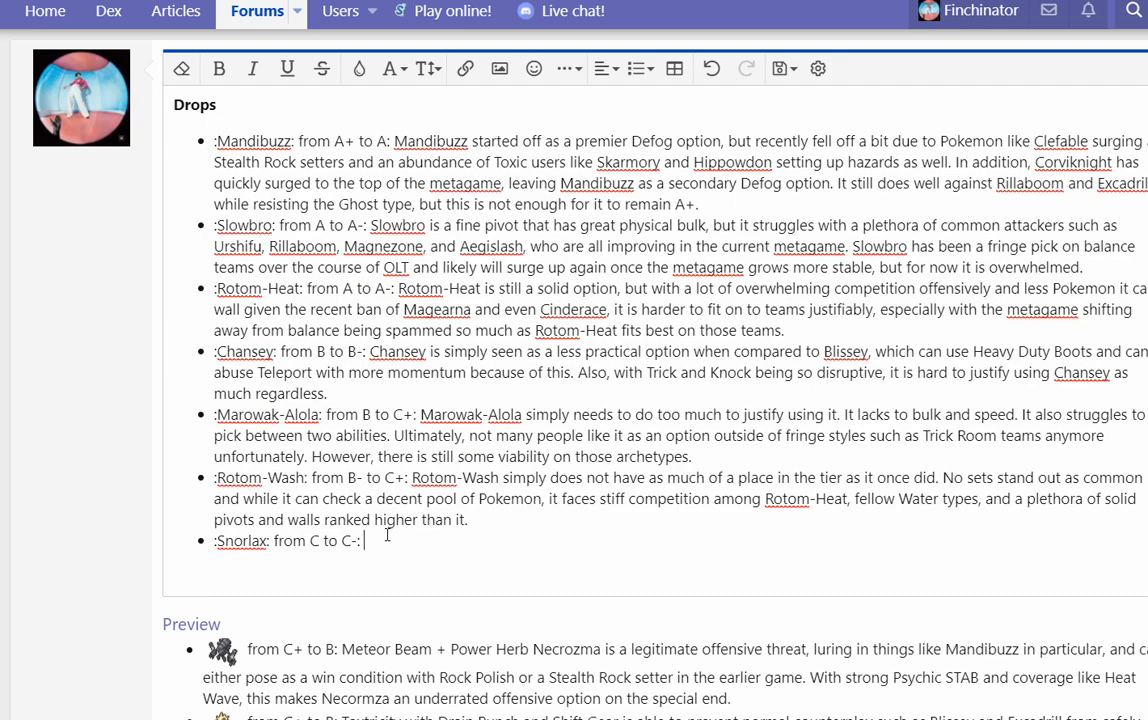
Step: Write that Snorlax isn't worth using against stall teams and offense, so it fell another subrank
type("Snorlax")
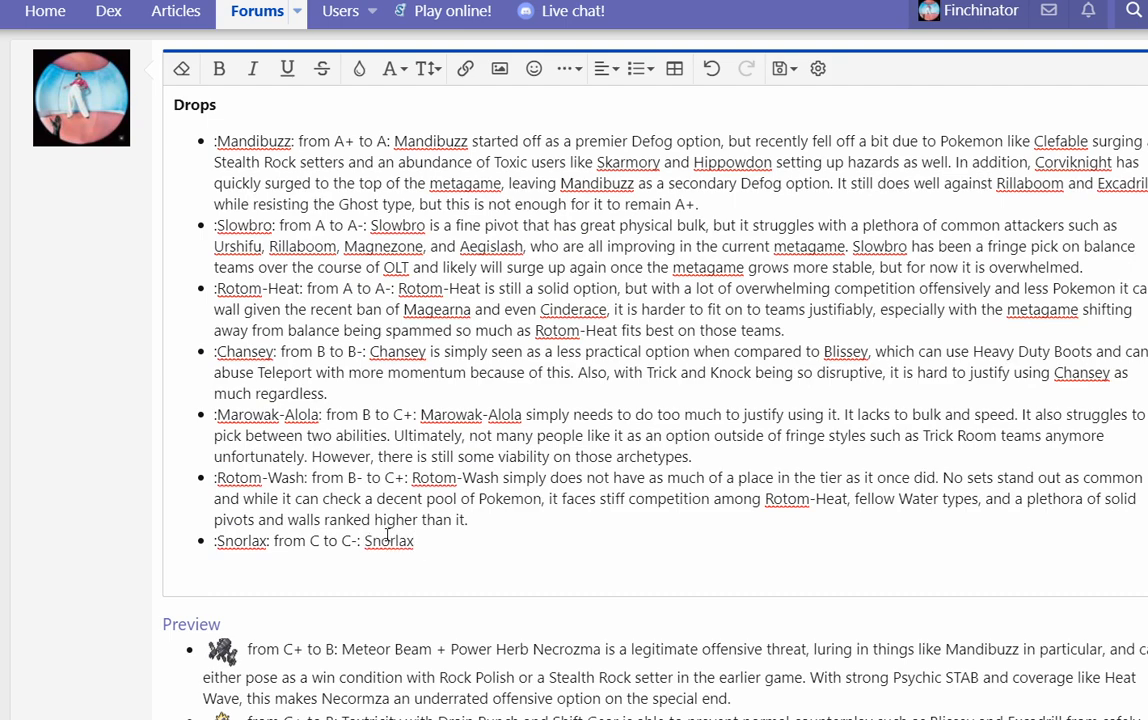
type("probably is not worth")
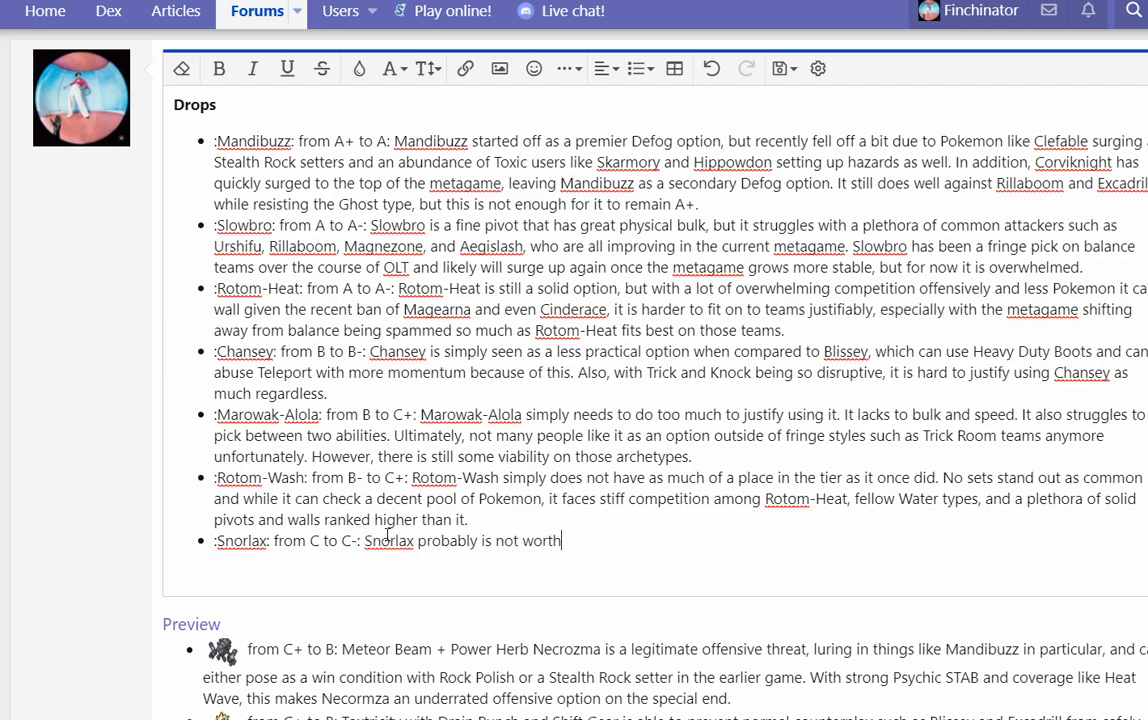
type("using when every")
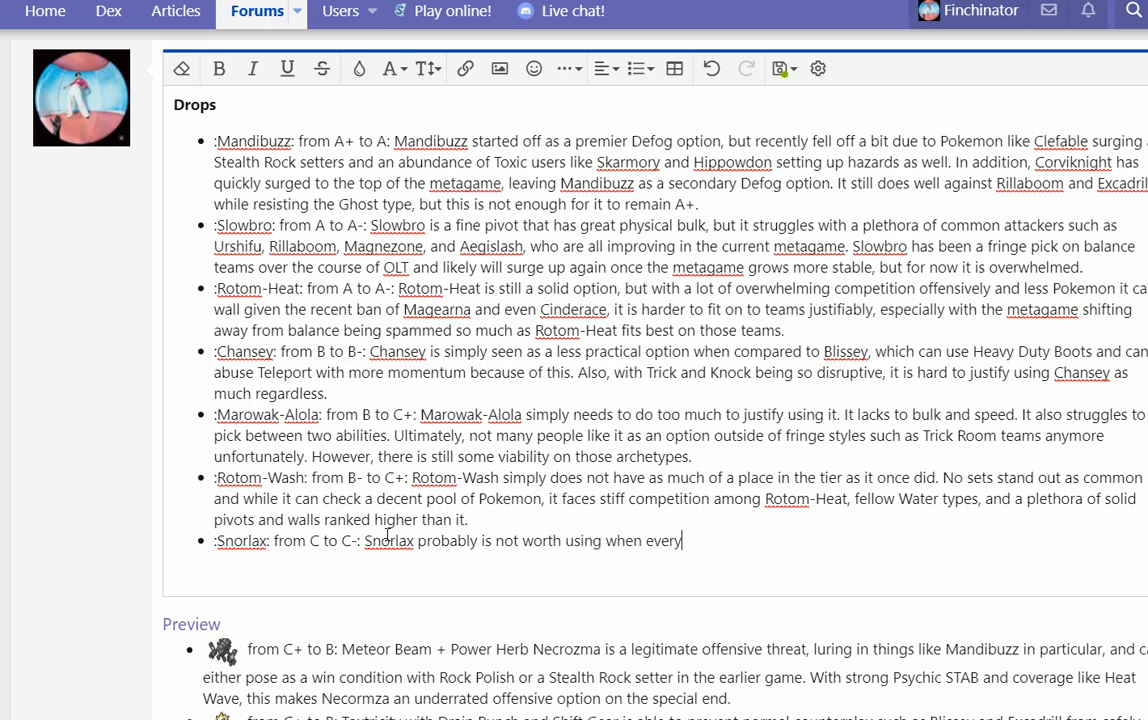
type("stall team has Haze Toxapex and every offensive team")
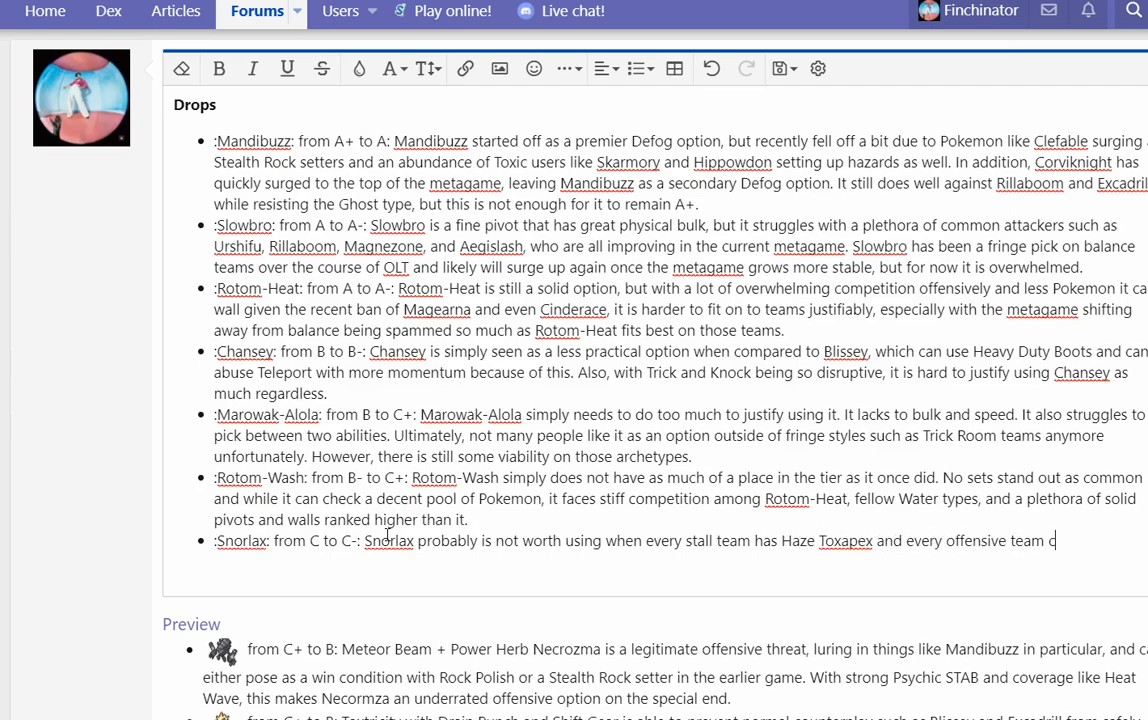
type("can easily overwe")
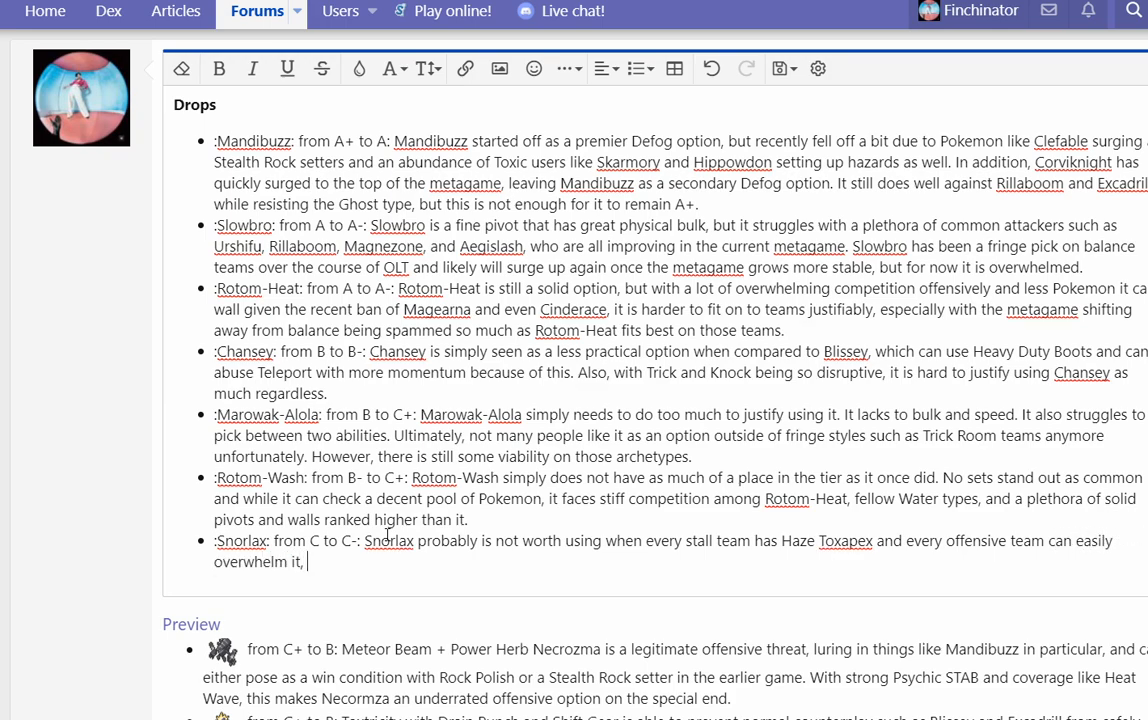
type("so it has fallen")
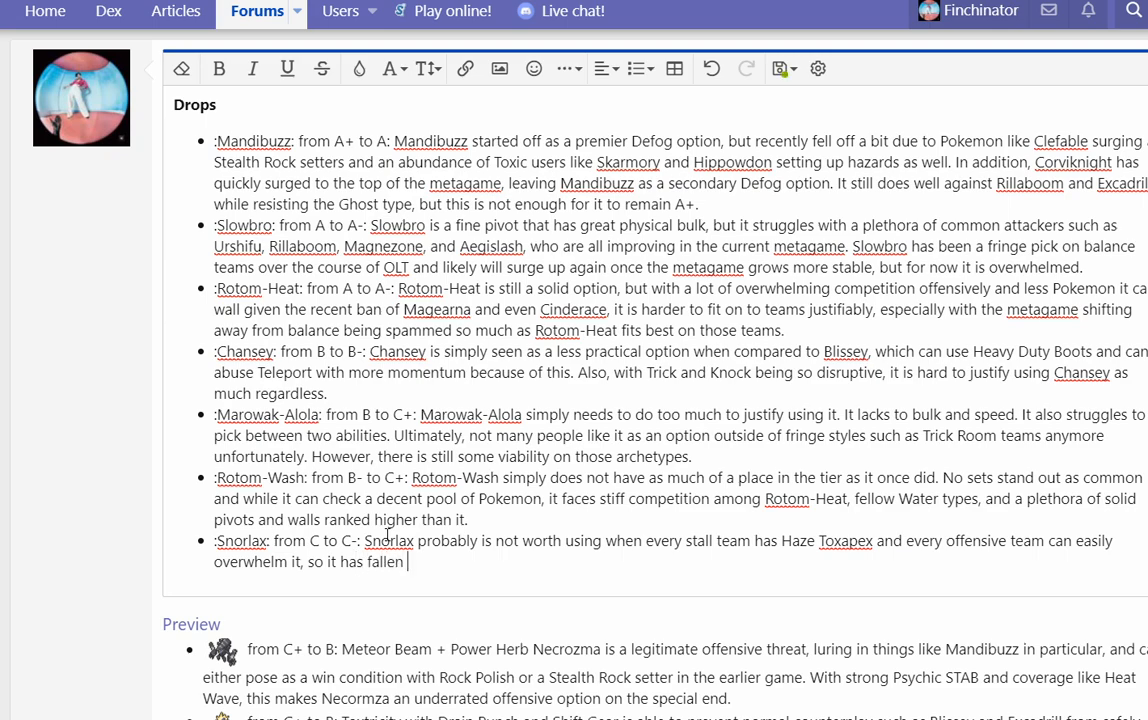
type("another subrank unfortunately.")
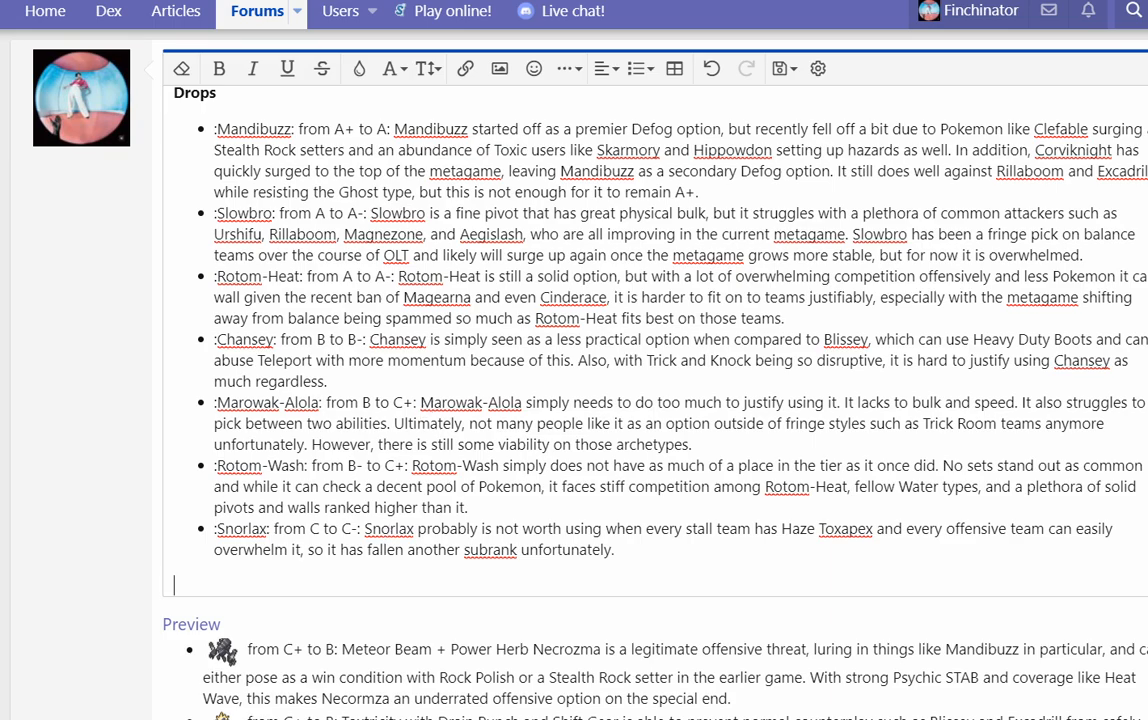
scroll("down", 3)
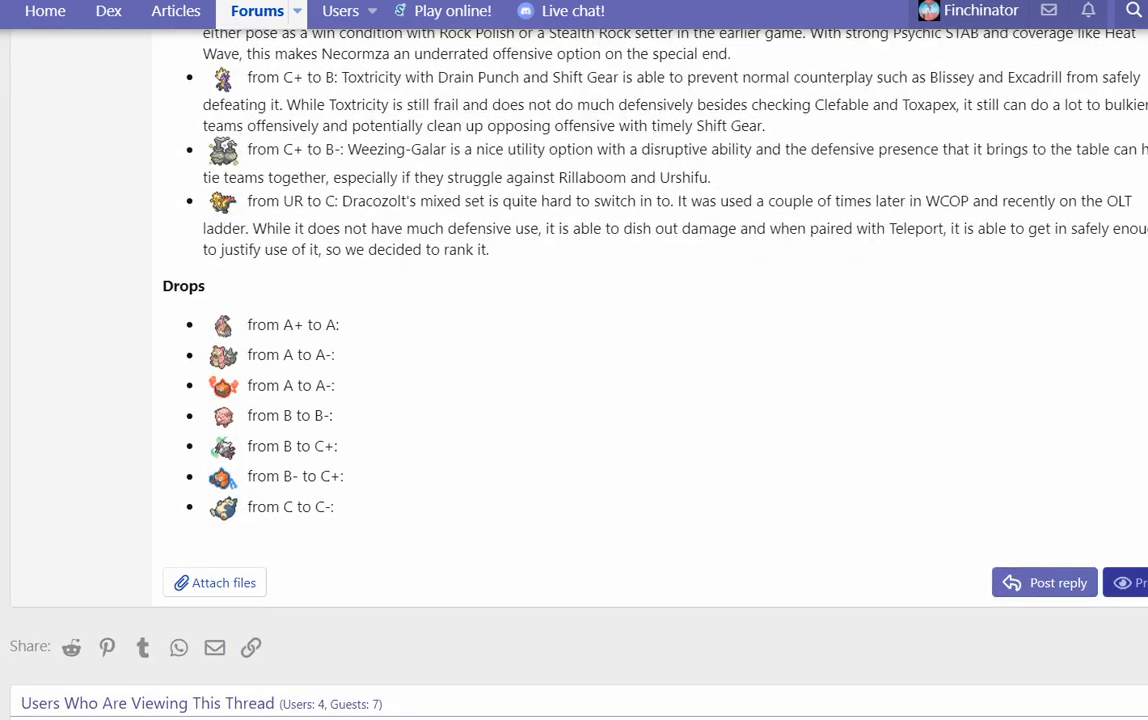
scroll("down", 3)
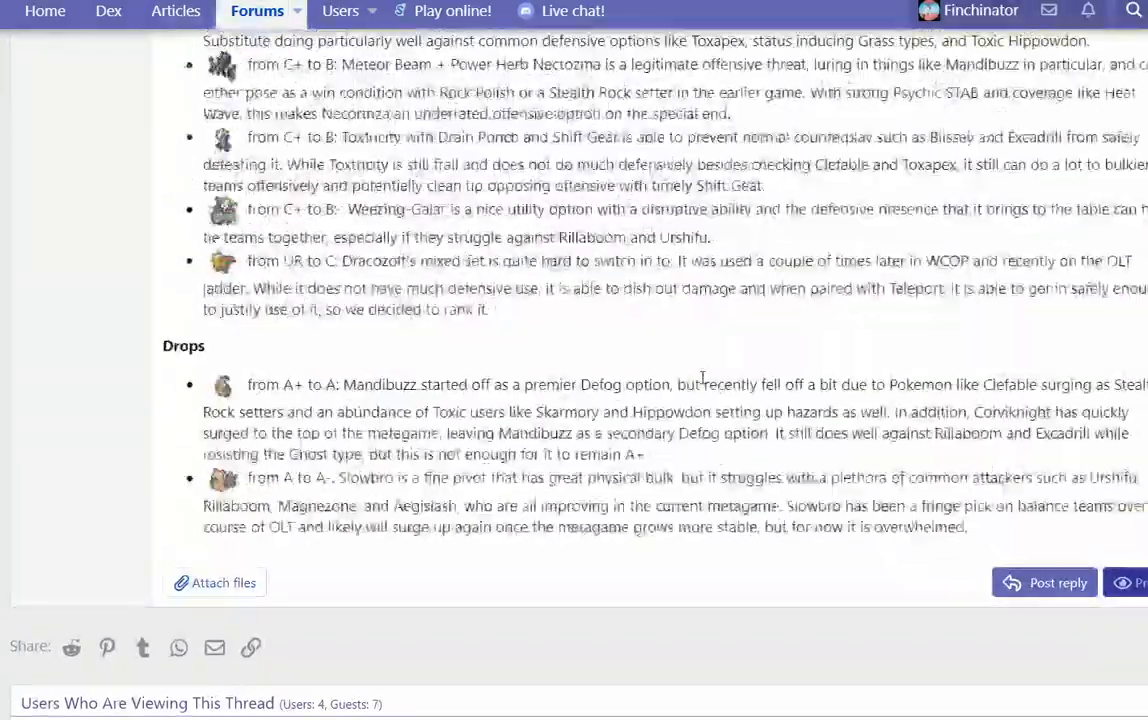
scroll("down", 3)
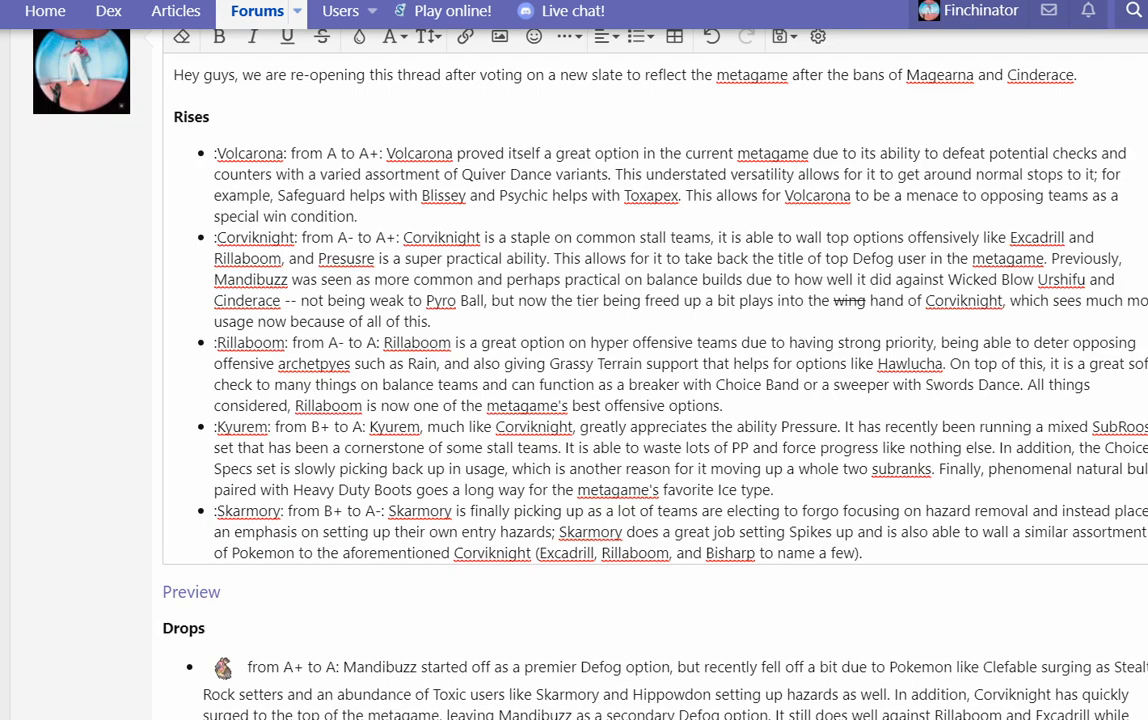
mouse_move(324, 656)
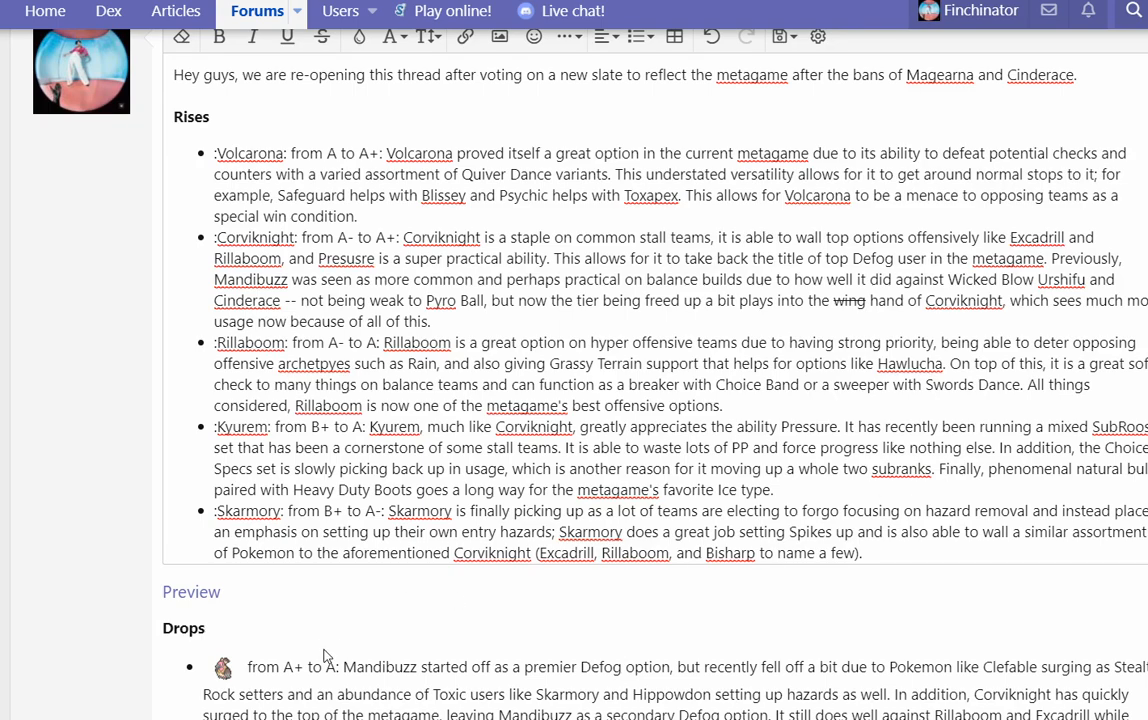